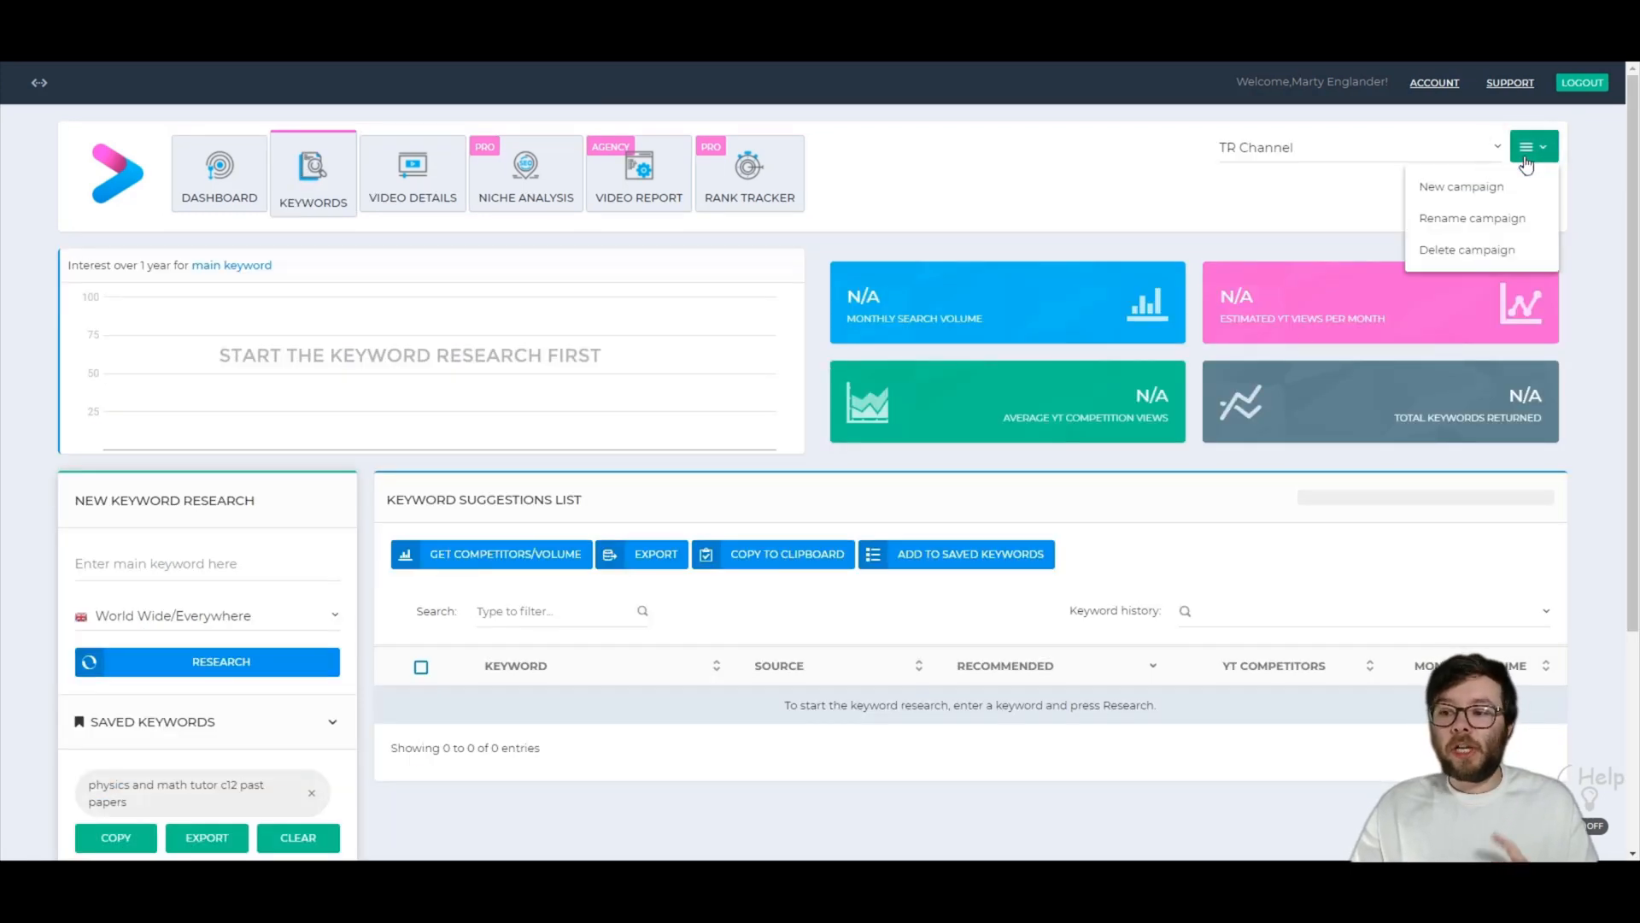
# Begin a new Vidly campaign and enter 'House Flooding' as the name
pyautogui.click(1461, 187)
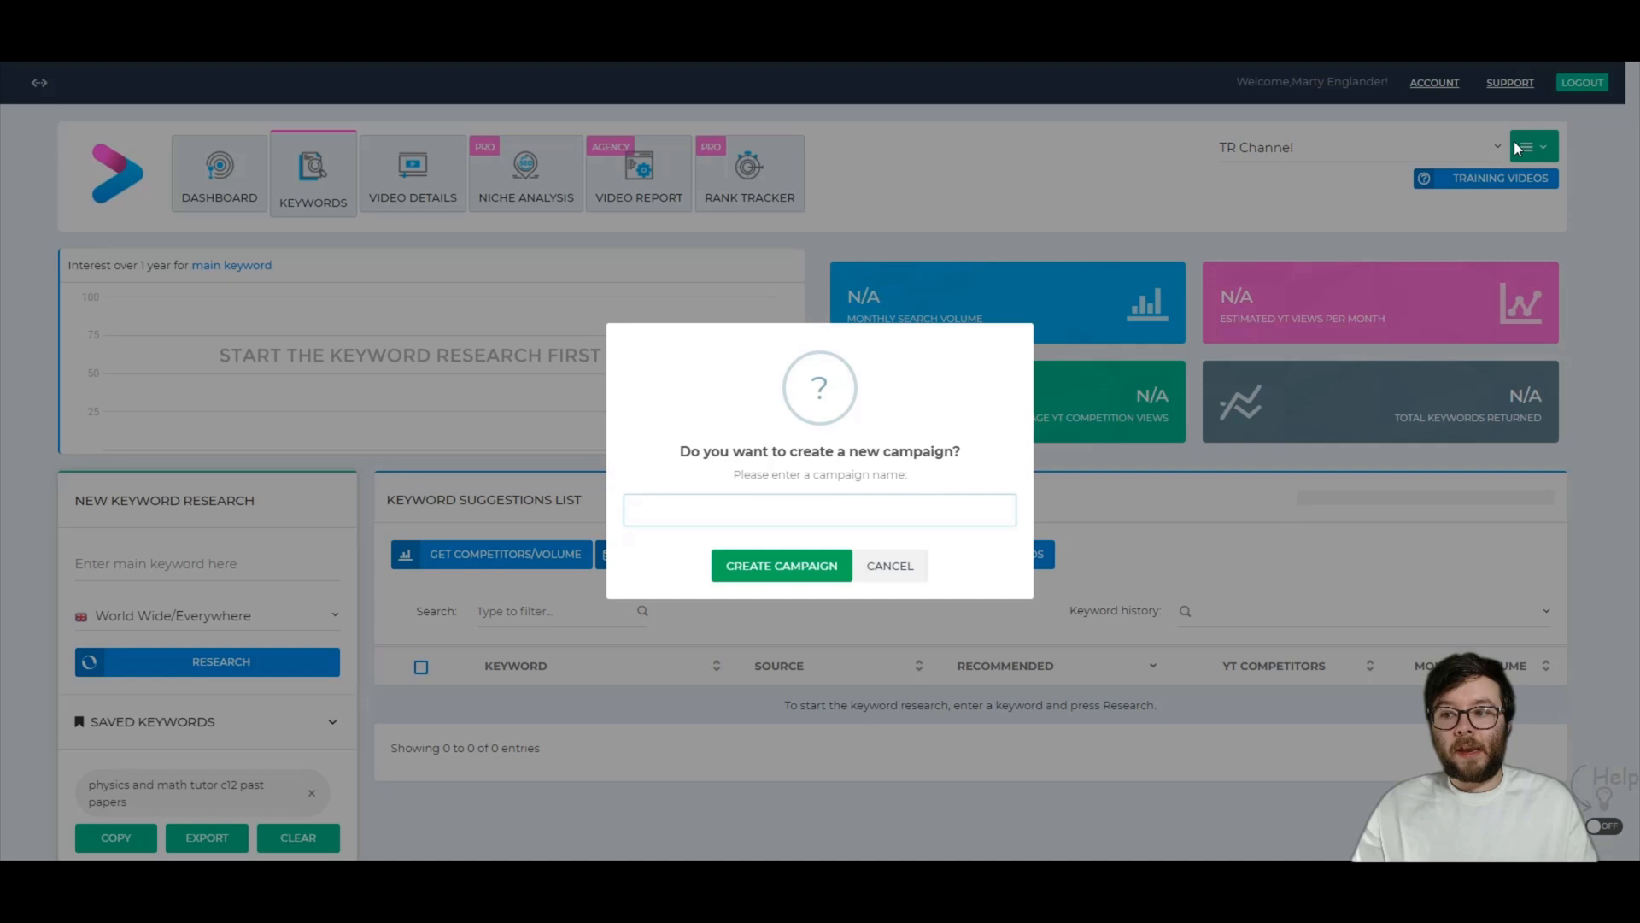
pyautogui.moveTo(968, 357)
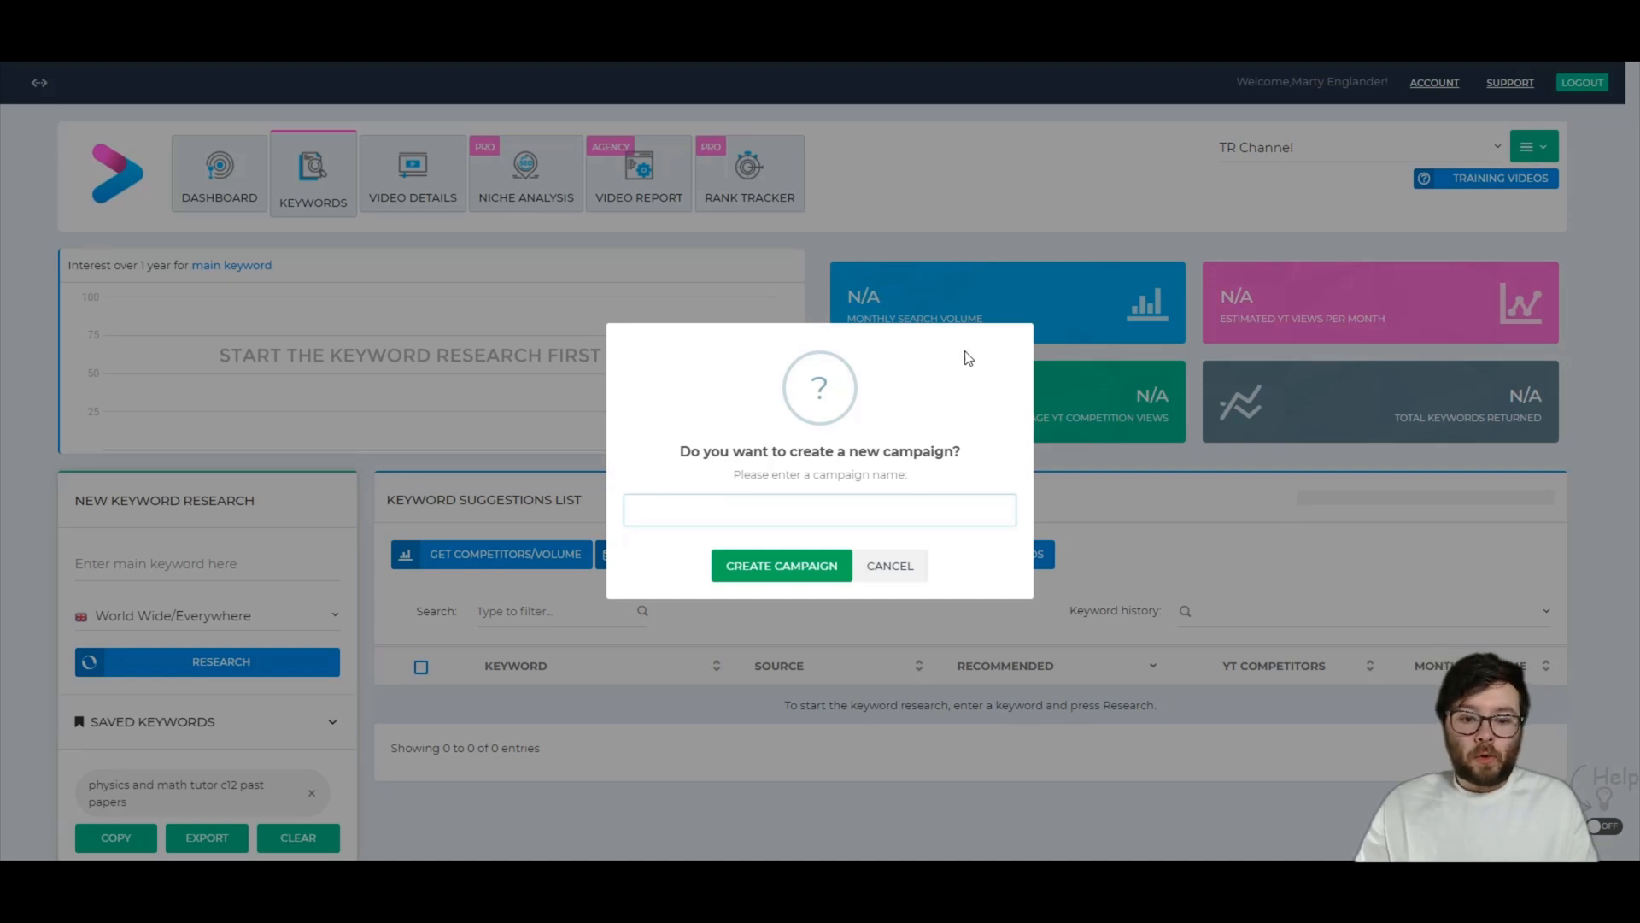
pyautogui.write('House Fl')
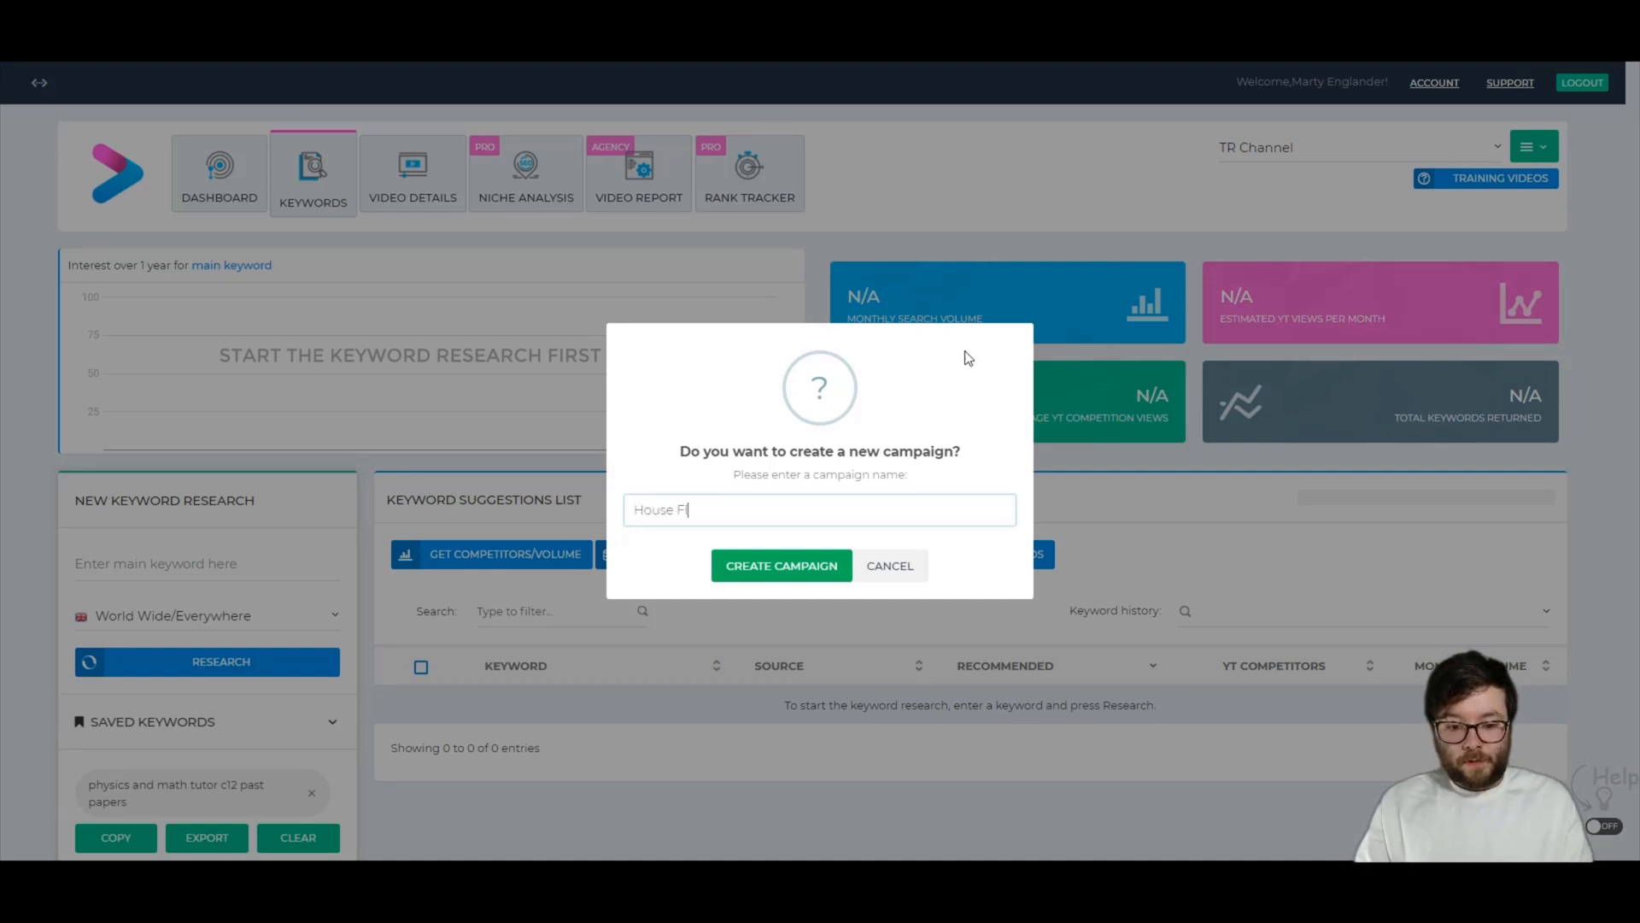
pyautogui.write('ooding')
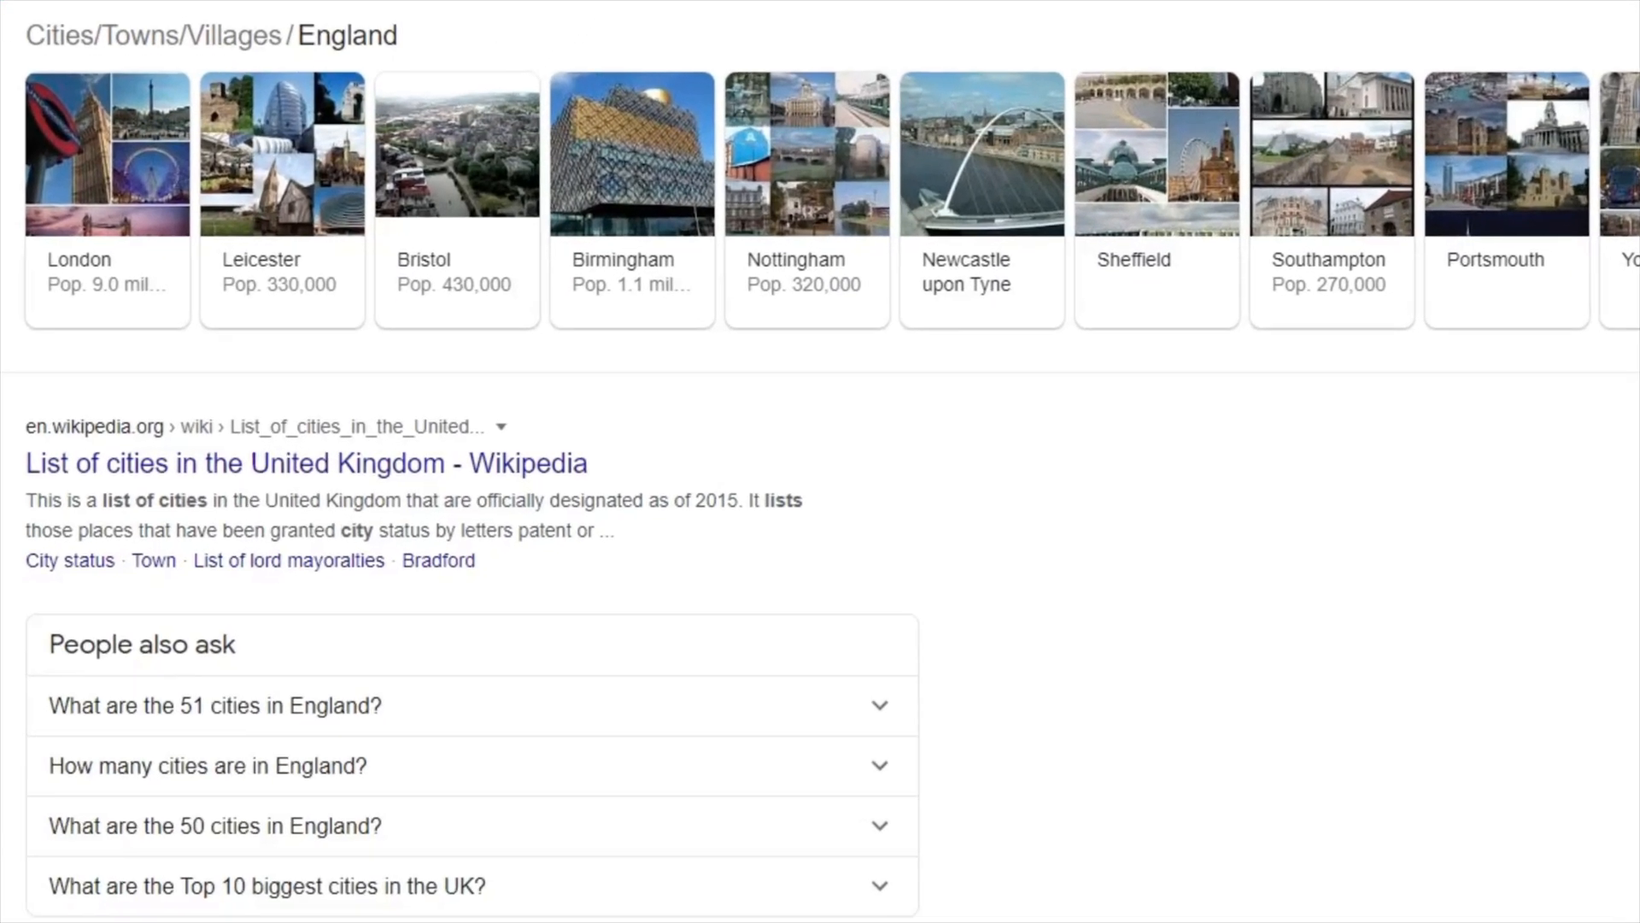
pyautogui.moveTo(1003, 492)
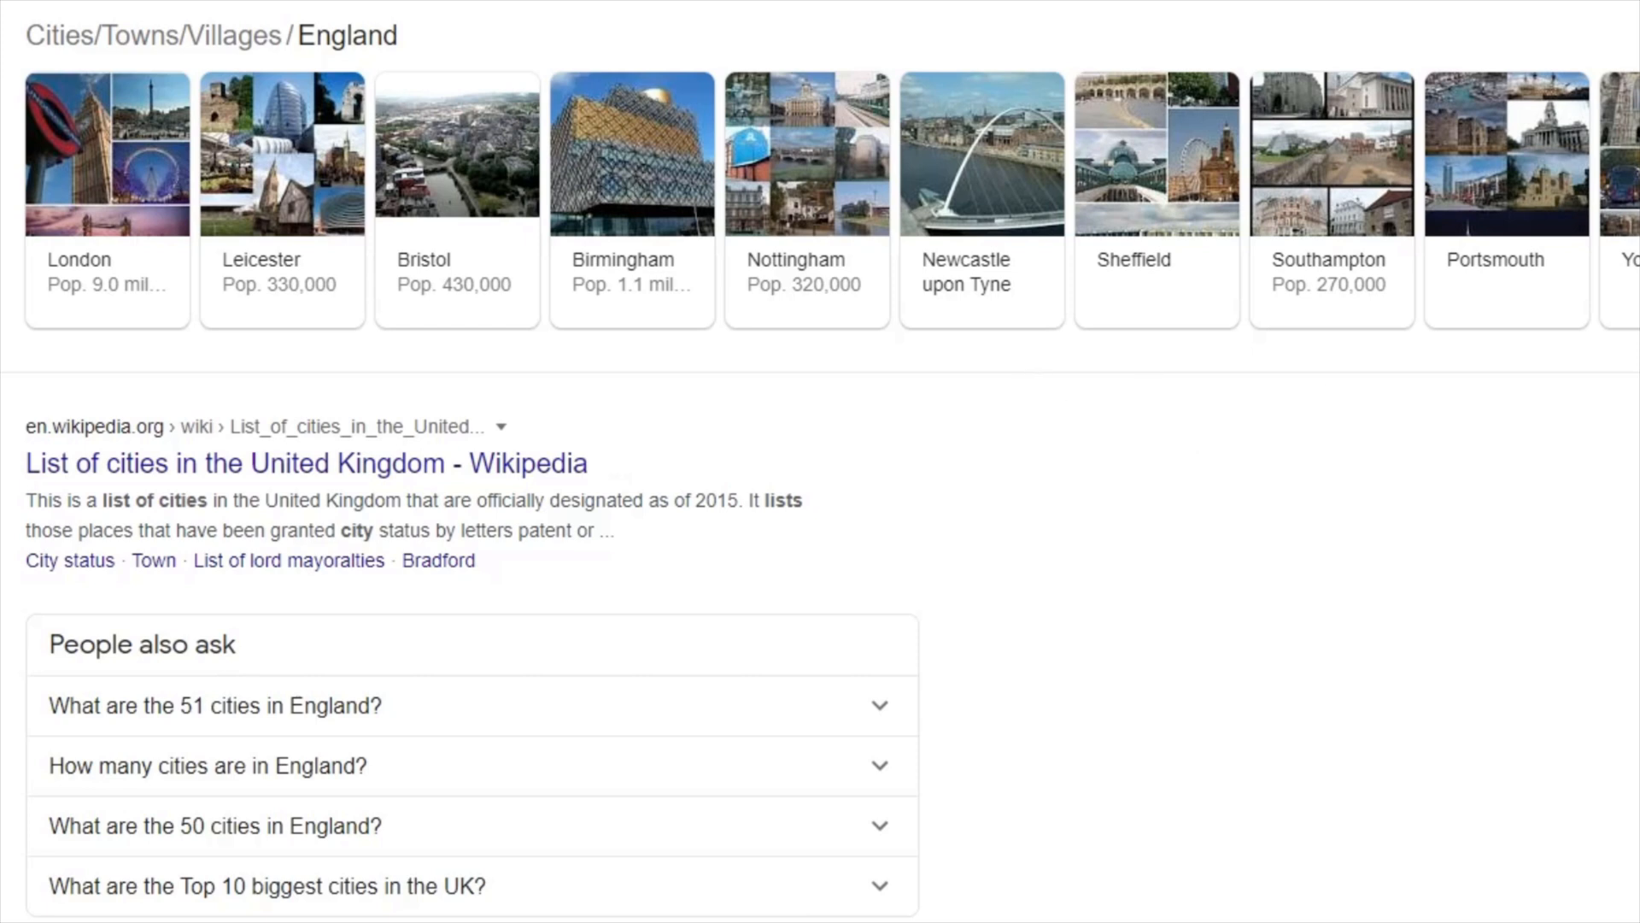
pyautogui.moveTo(637, 306)
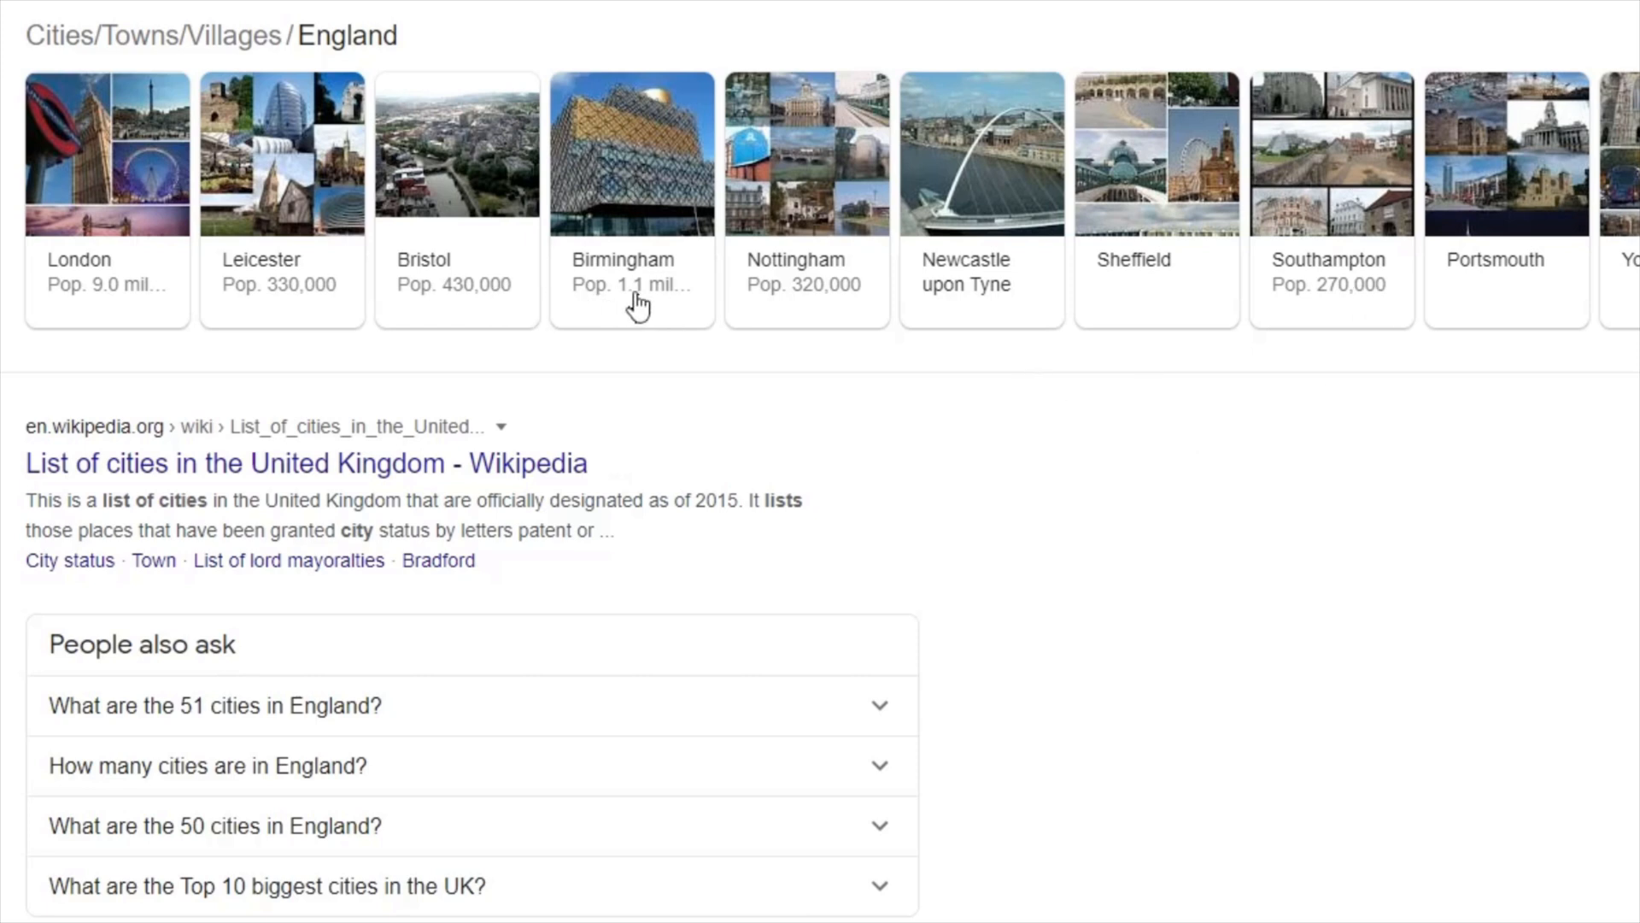
pyautogui.moveTo(1256, 304)
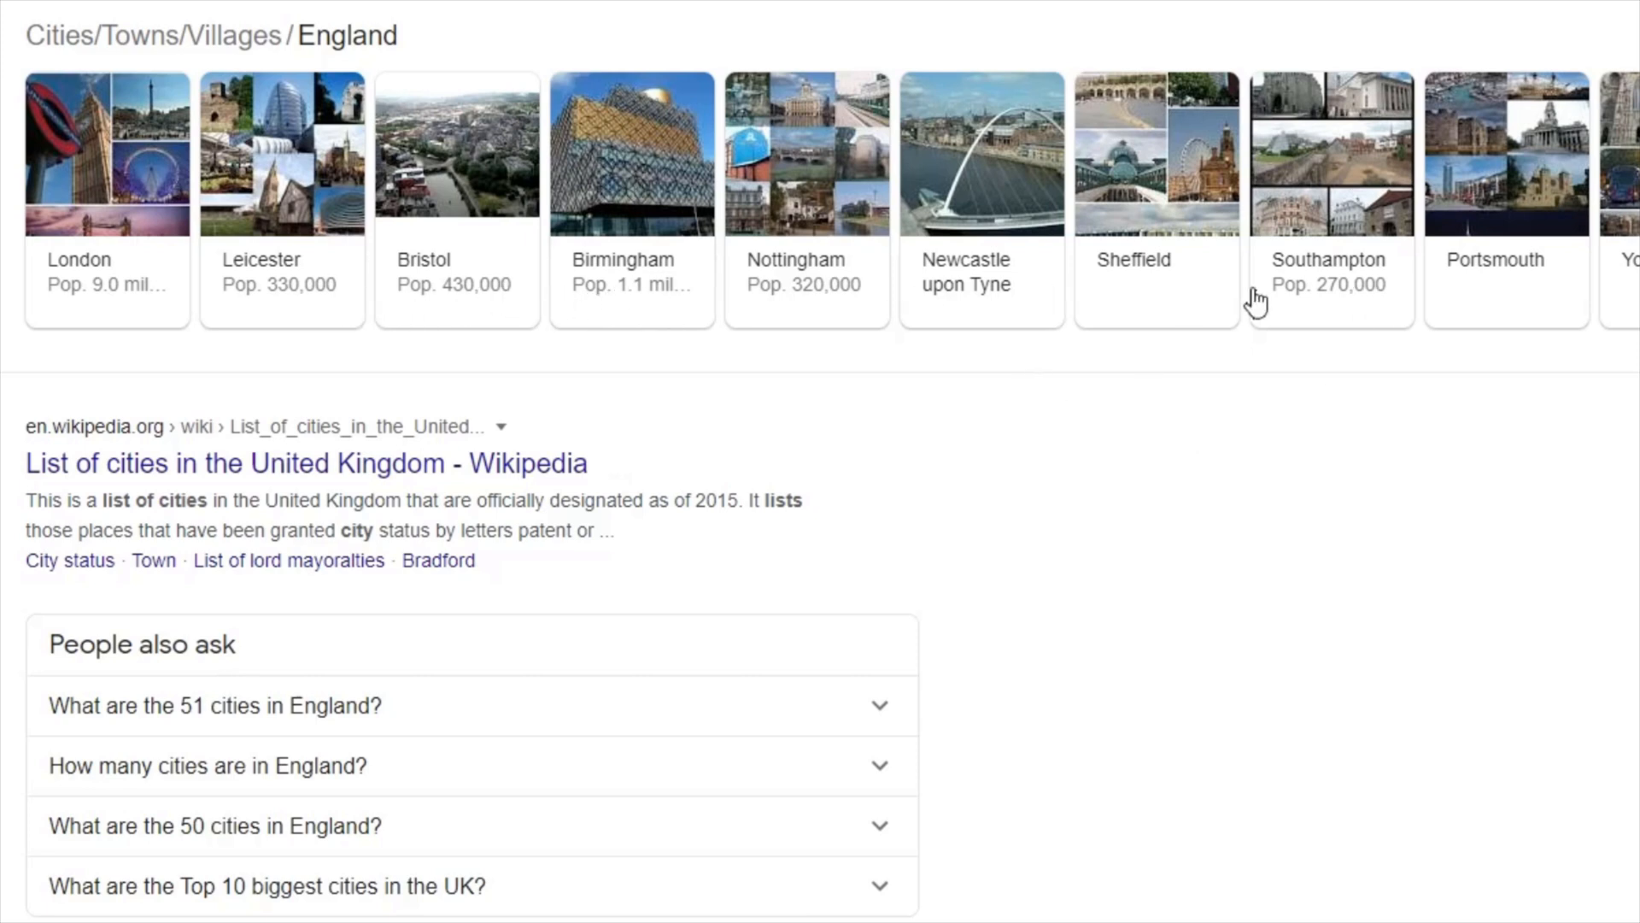
pyautogui.moveTo(171, 286)
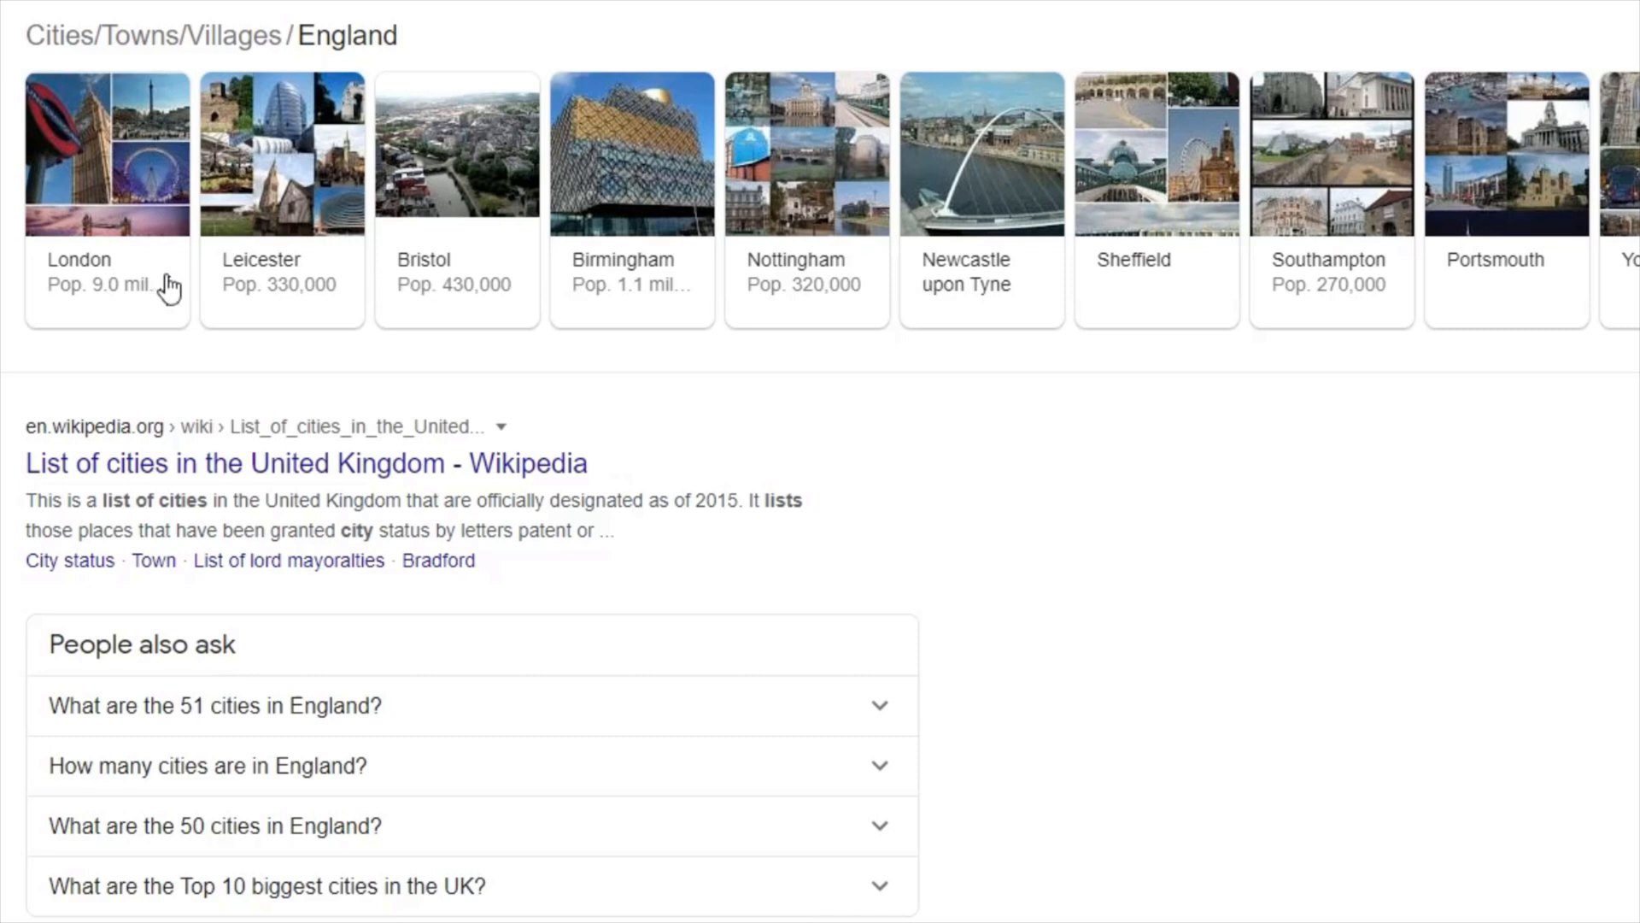
pyautogui.moveTo(142, 292)
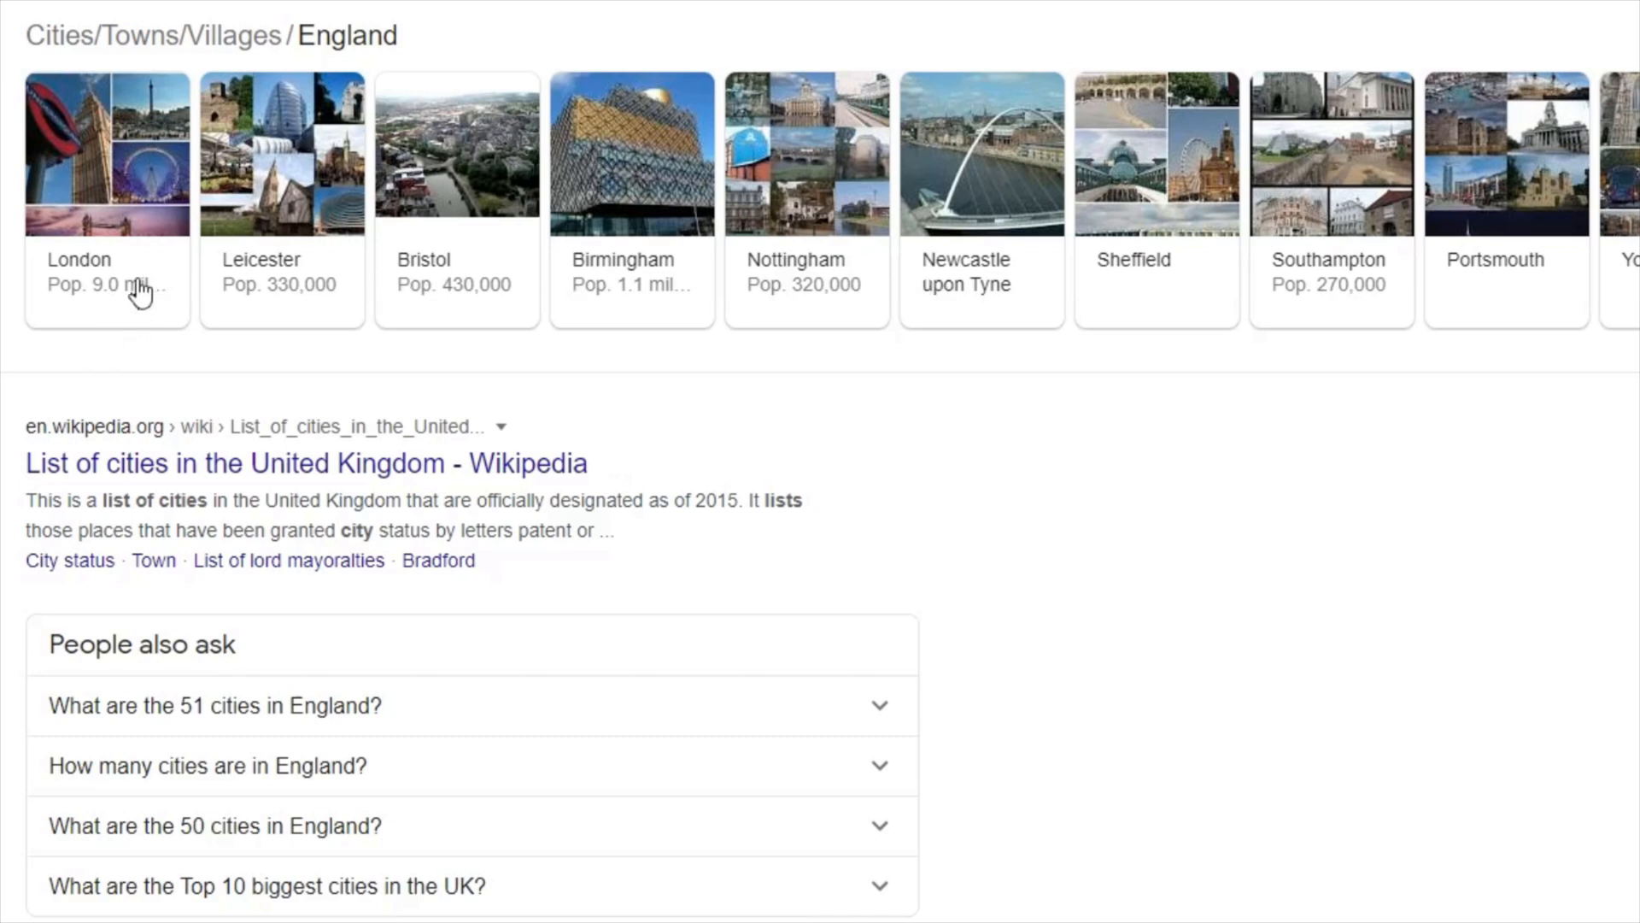
pyautogui.moveTo(99, 304)
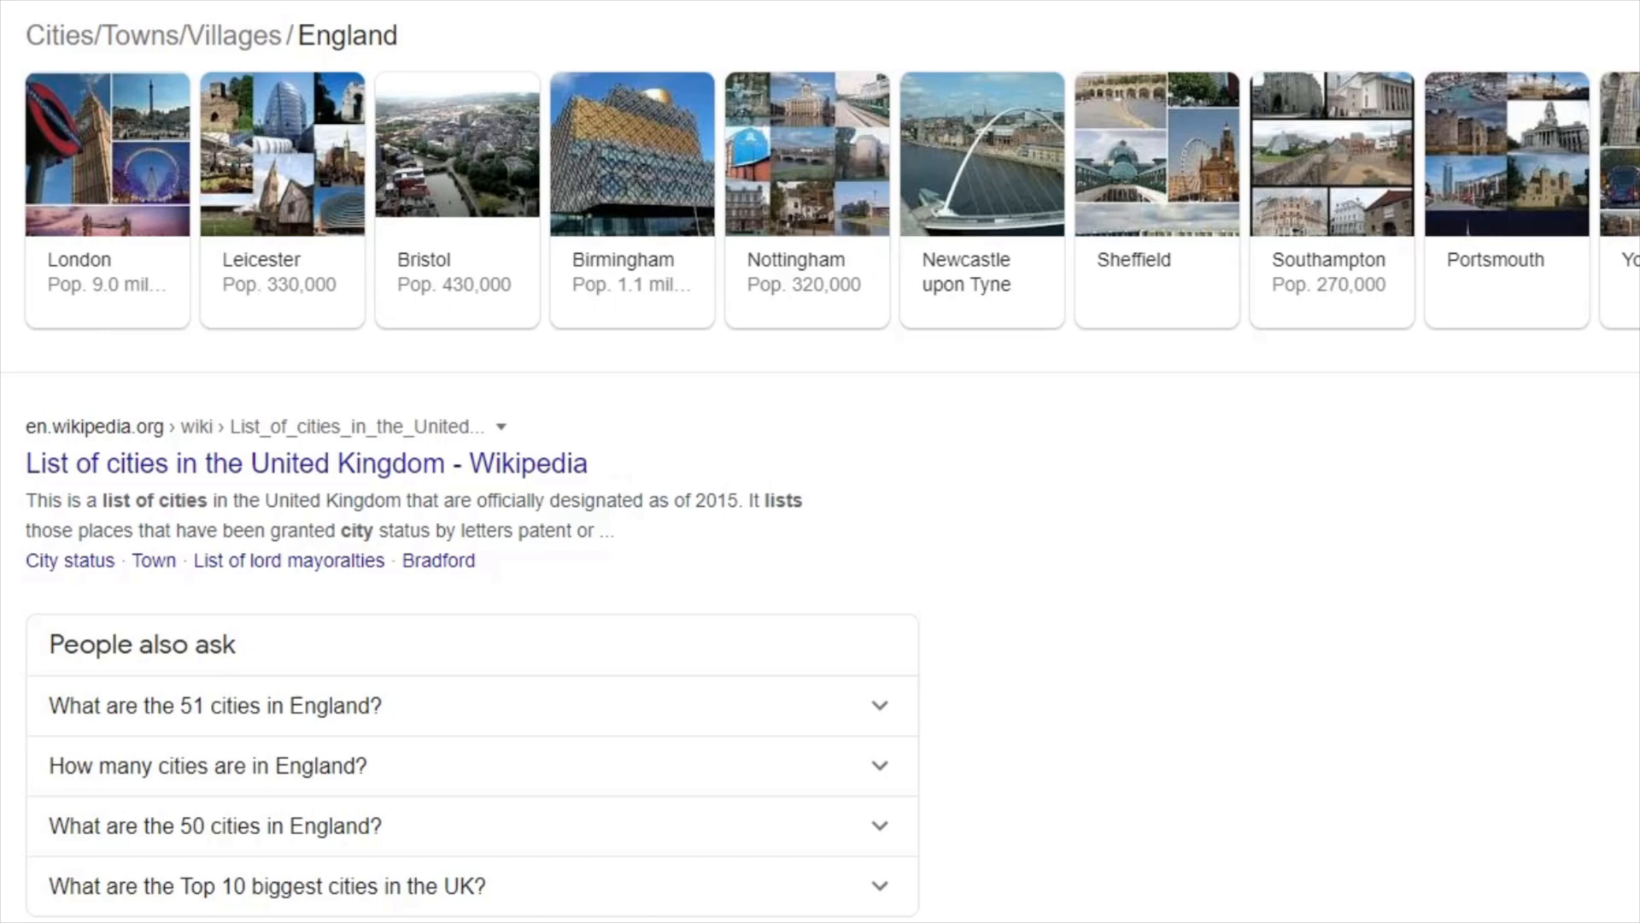
# Choose the Preston card from the English cities carousel to show Preston, Lancashire results
pyautogui.hscroll(3)
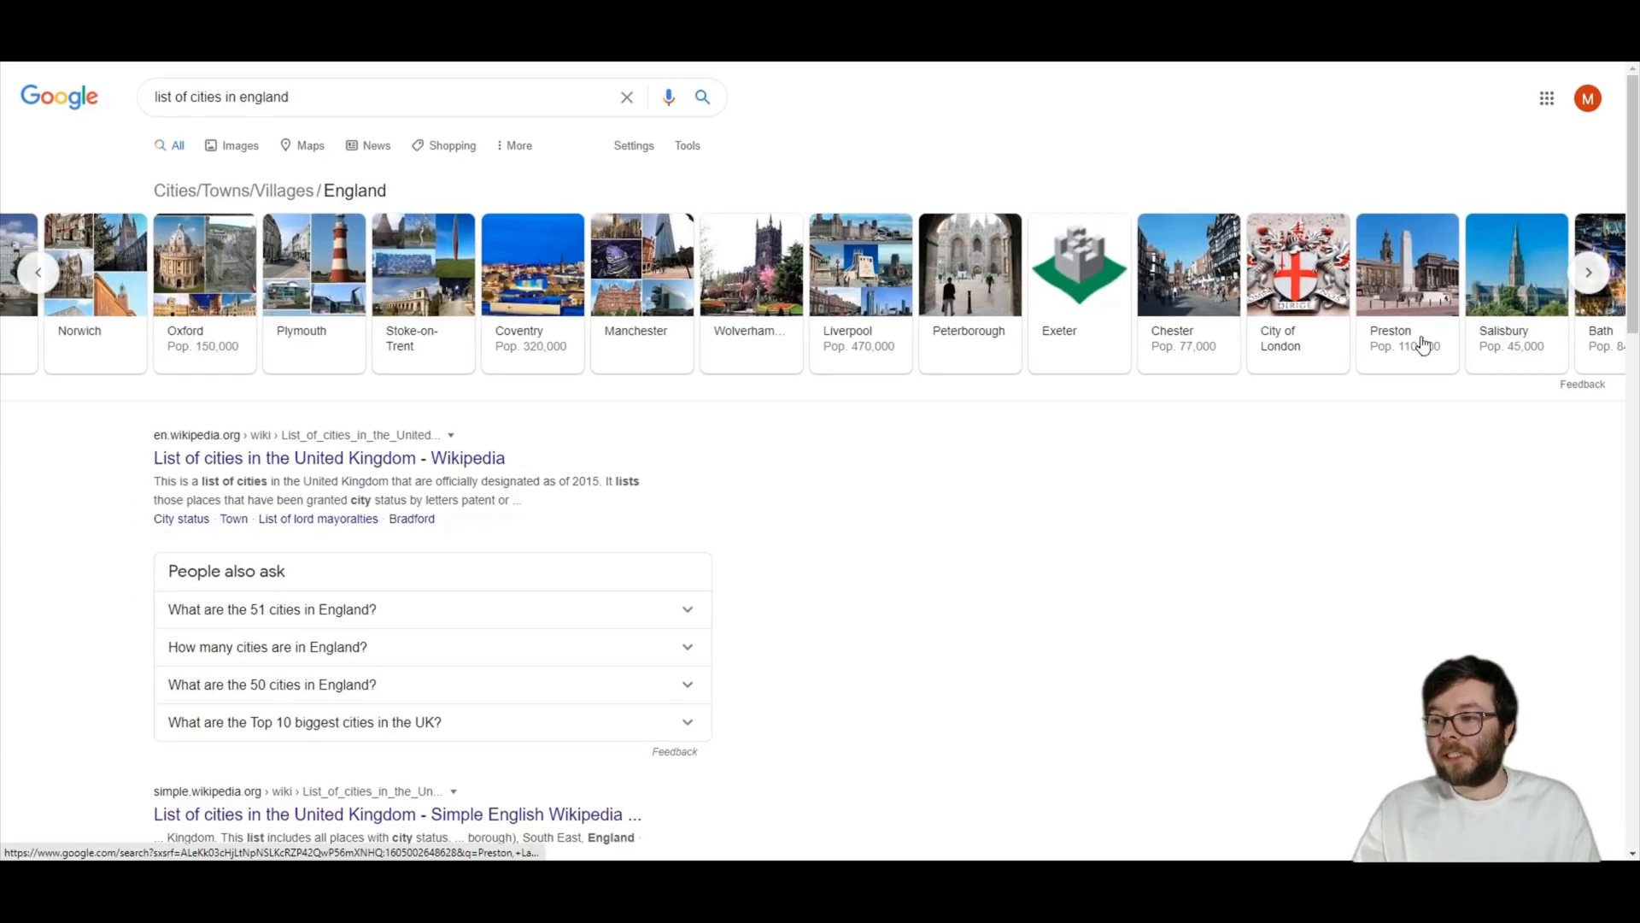
pyautogui.click(1587, 272)
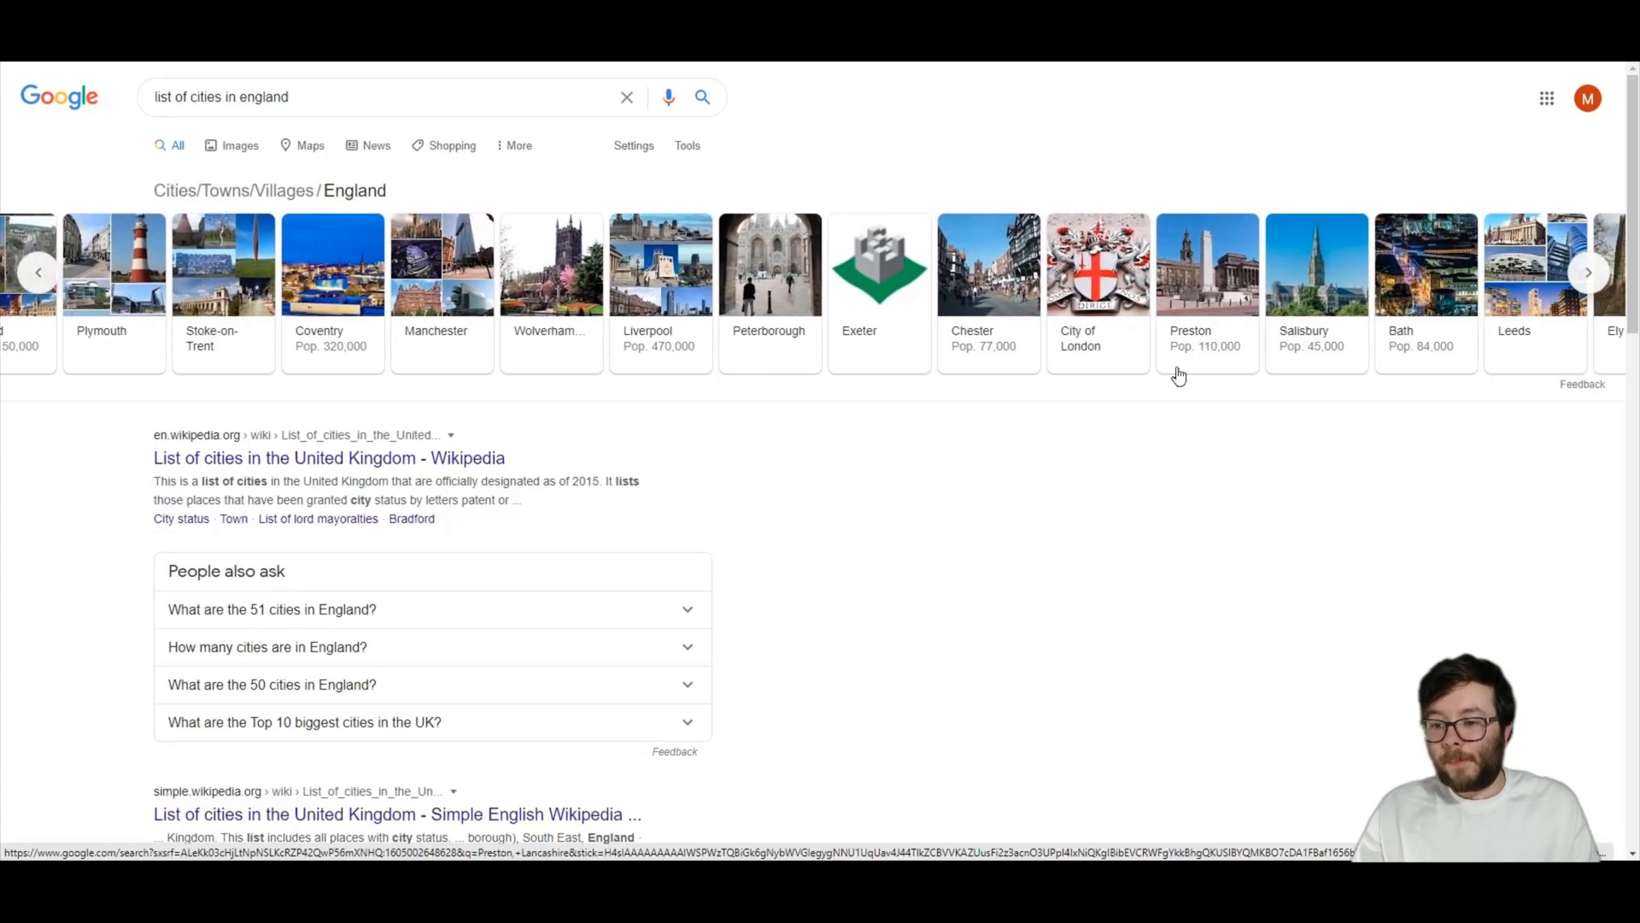
pyautogui.moveTo(1179, 346)
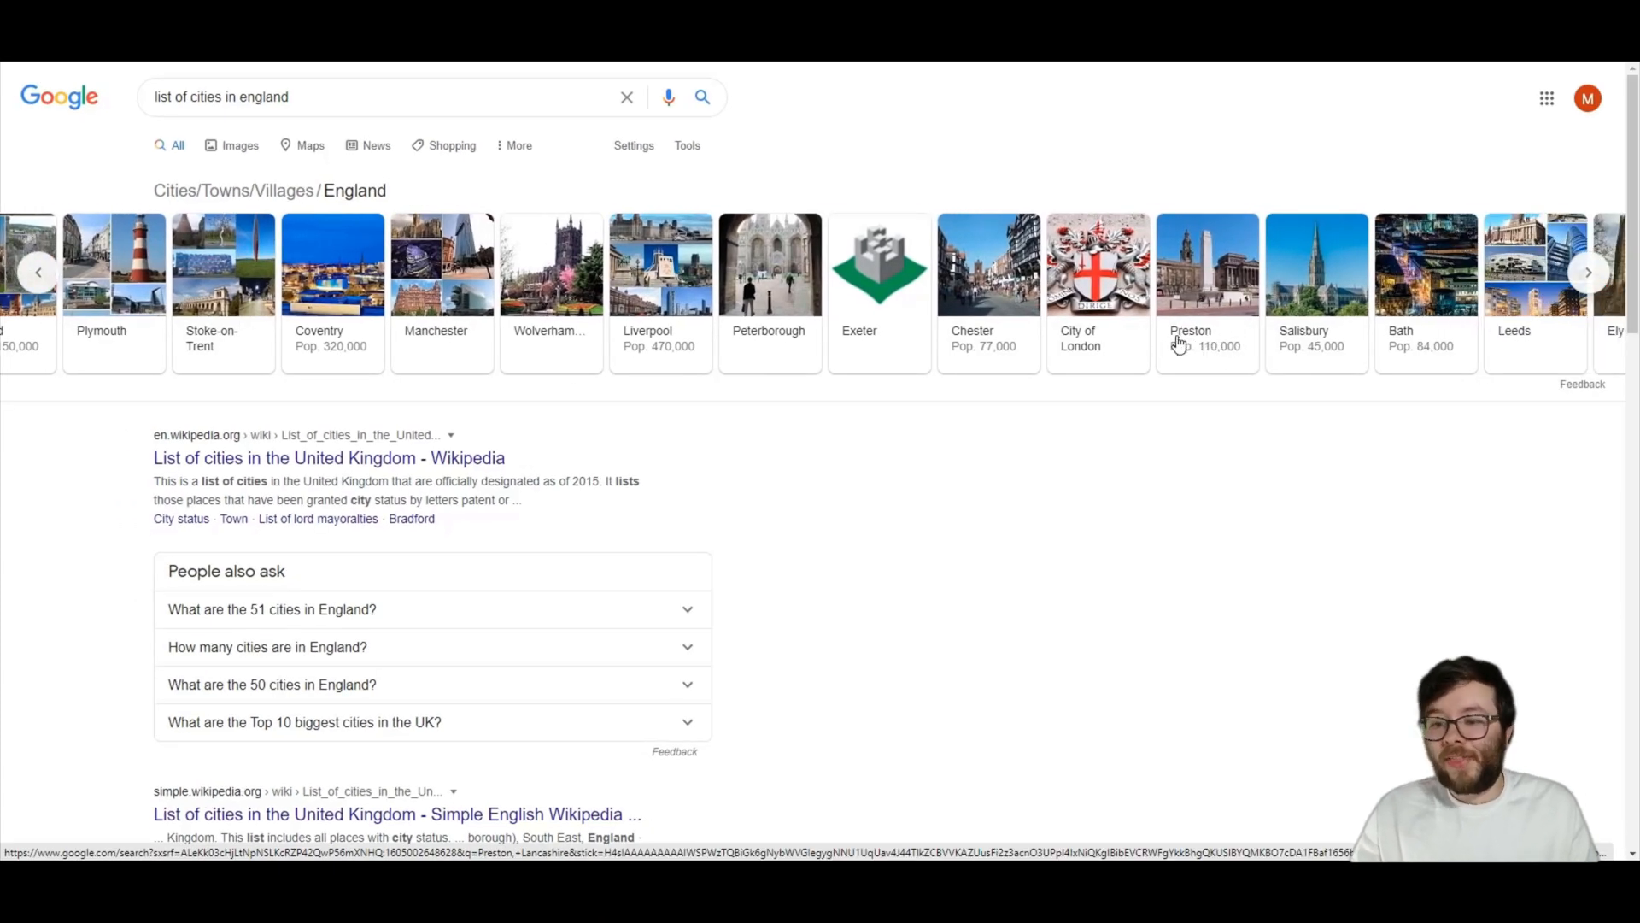
pyautogui.click(1206, 263)
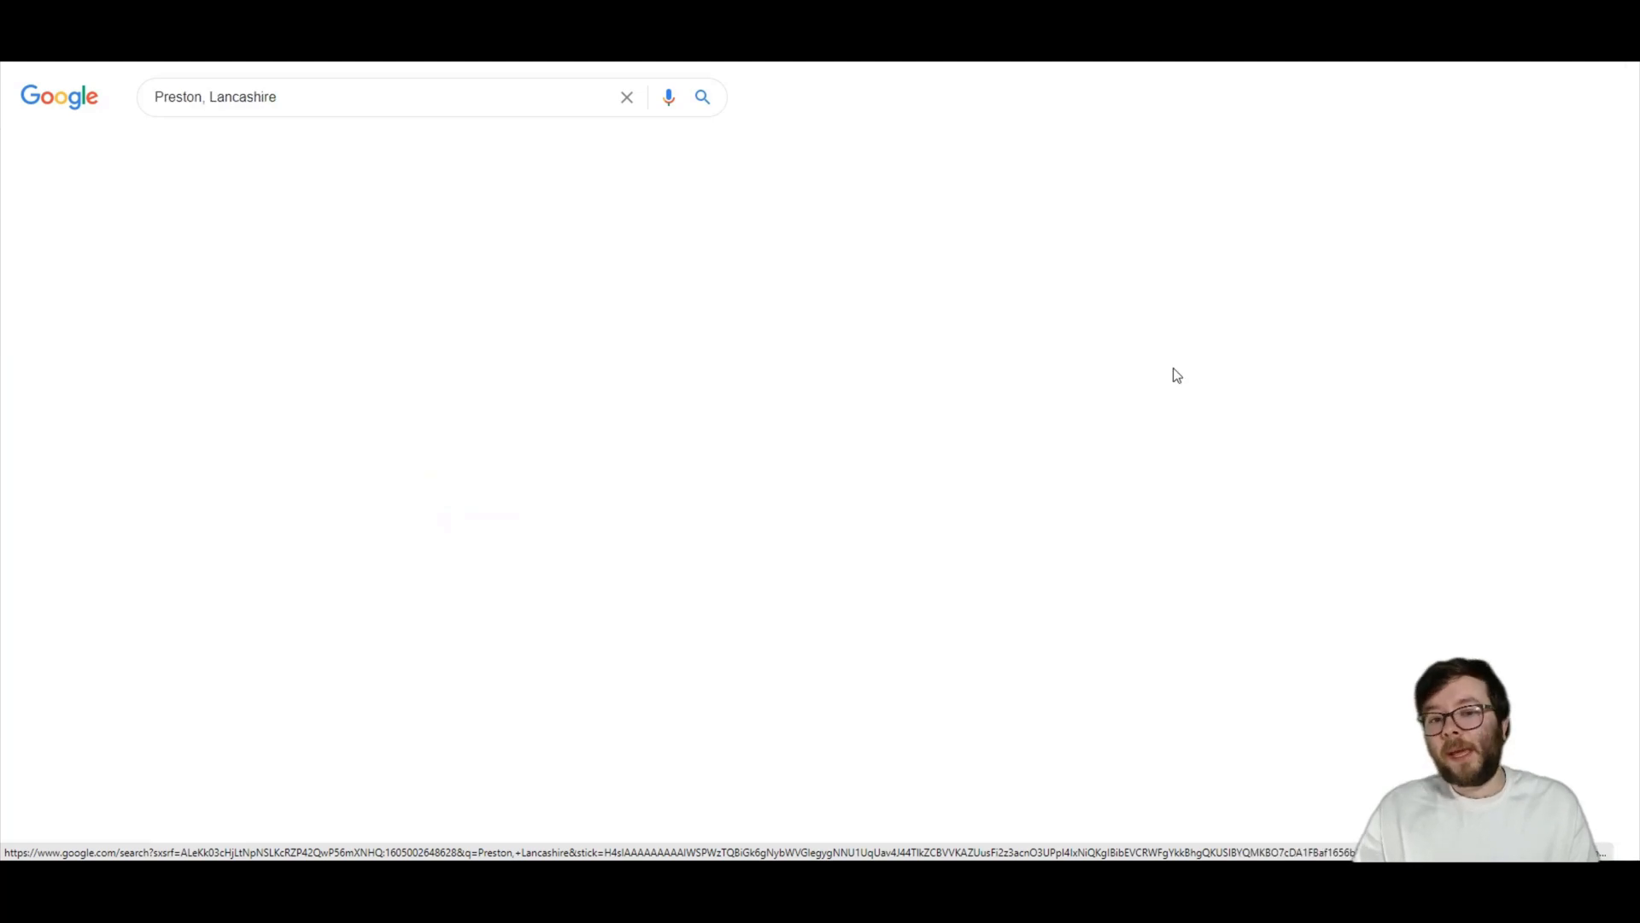
pyautogui.click(702, 96)
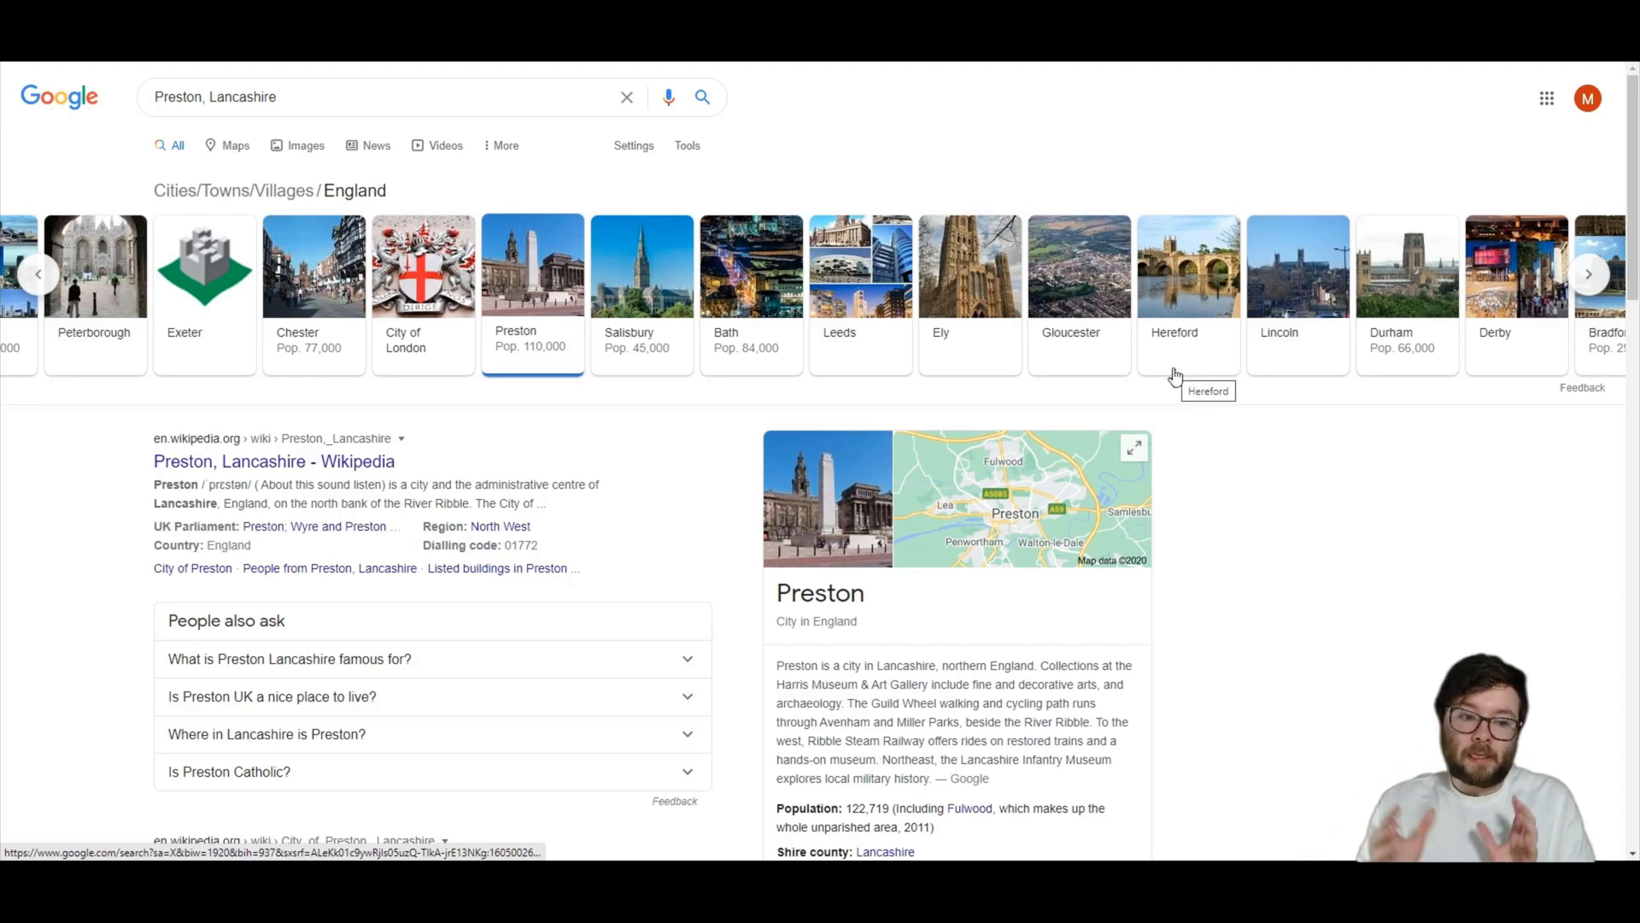
pyautogui.moveTo(1097, 721)
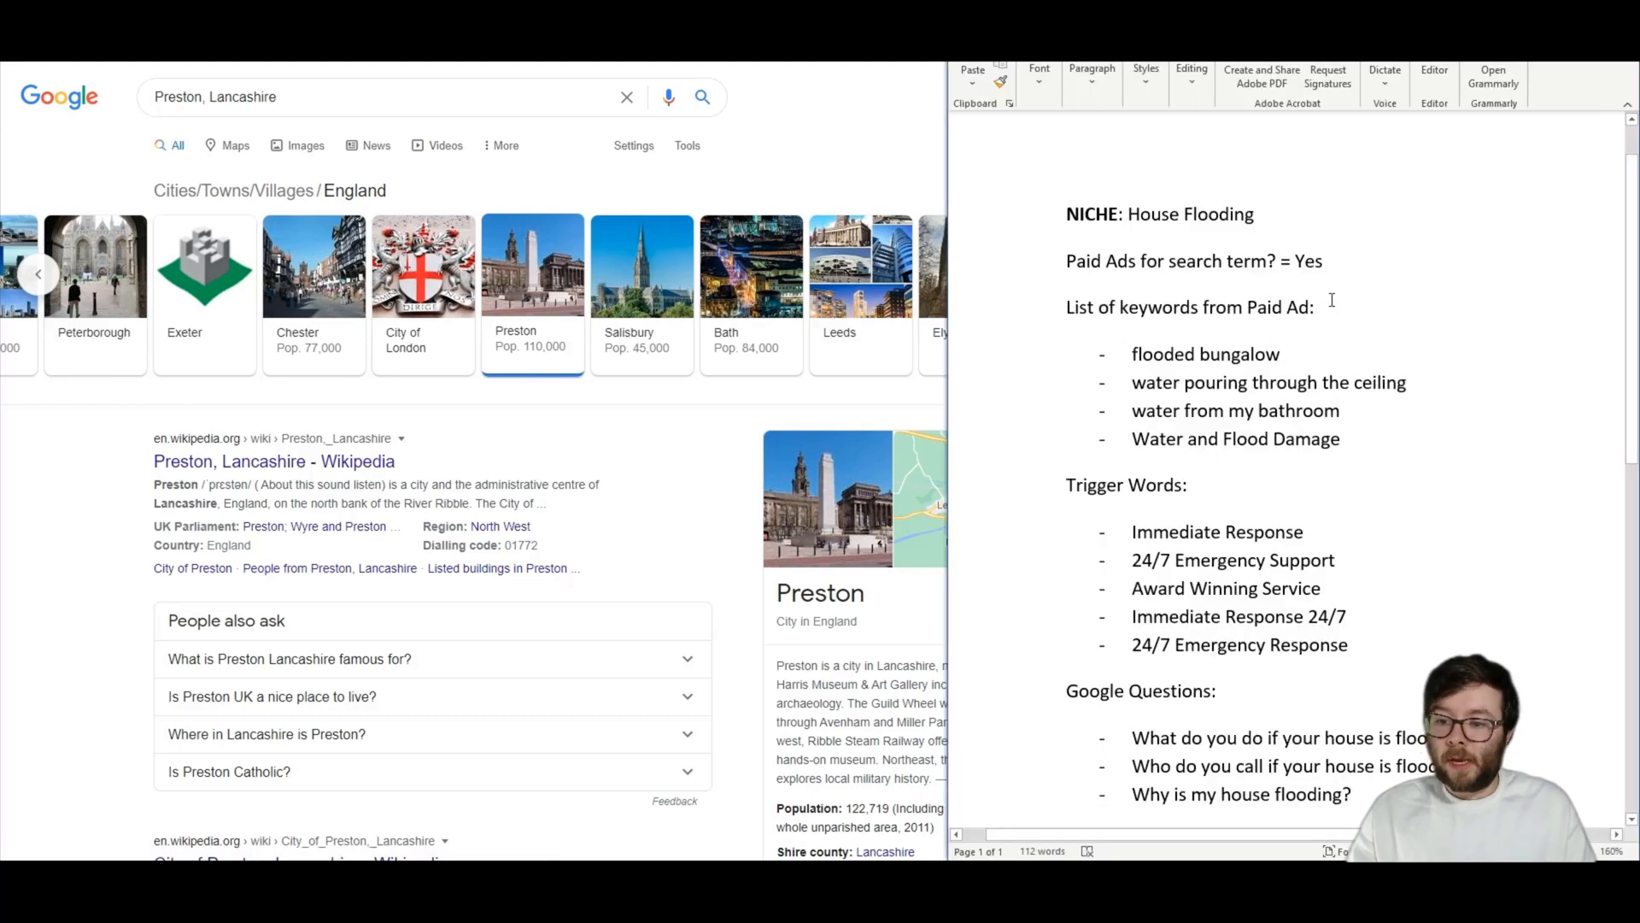
# Add the line 'GEO = Preston' to the niche notes in Word
pyautogui.write('GEO')
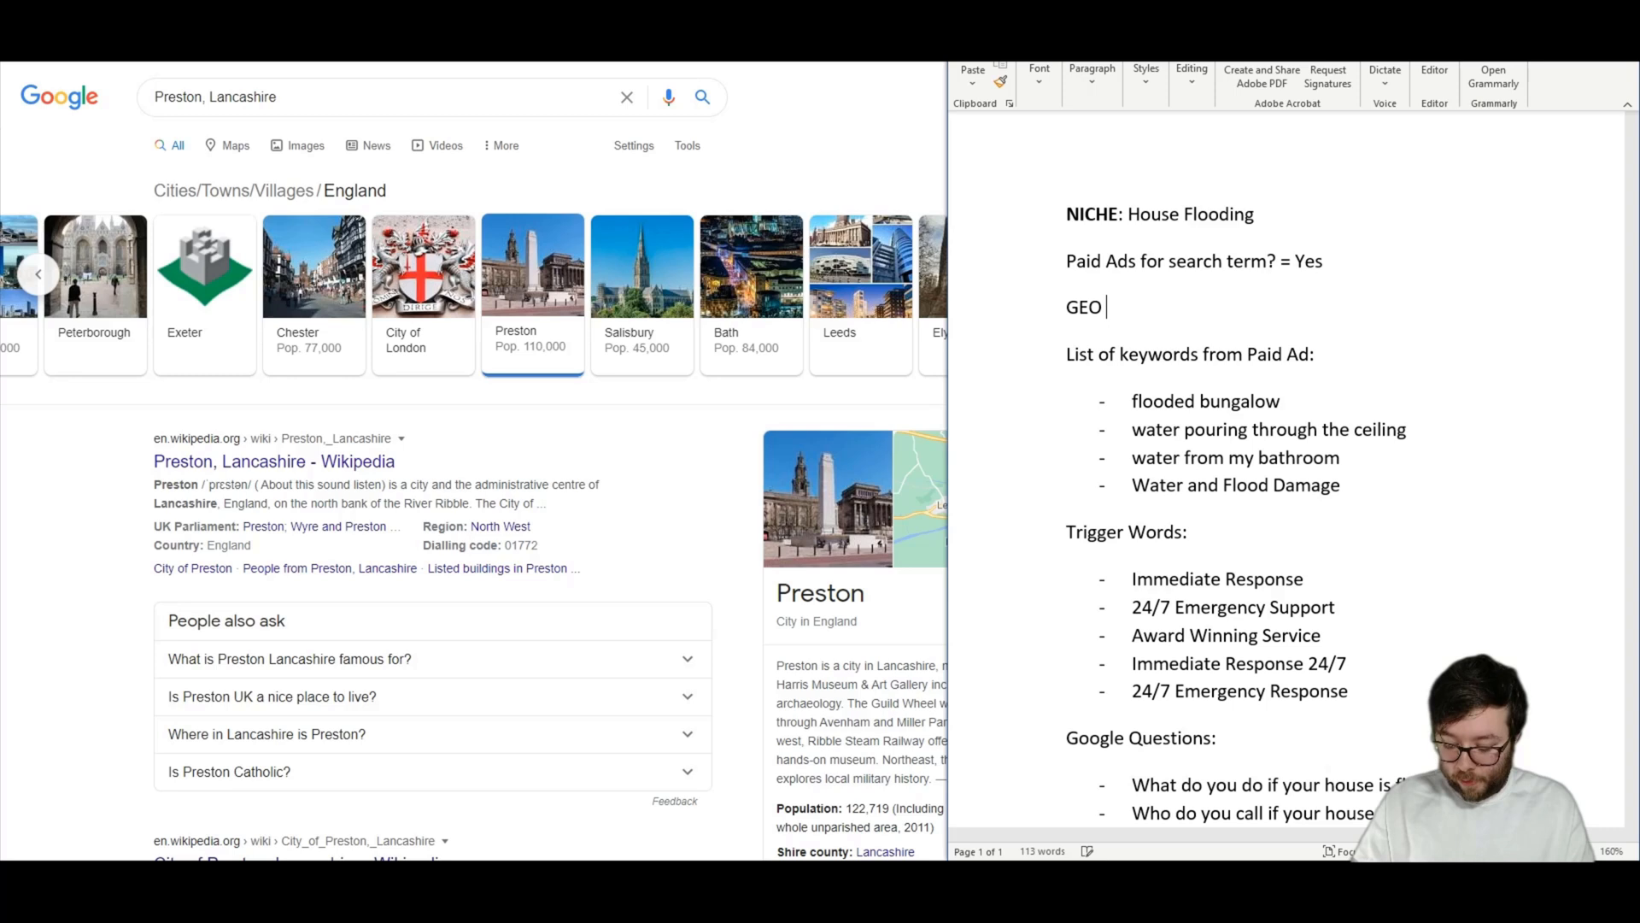
pyautogui.write('= Pre')
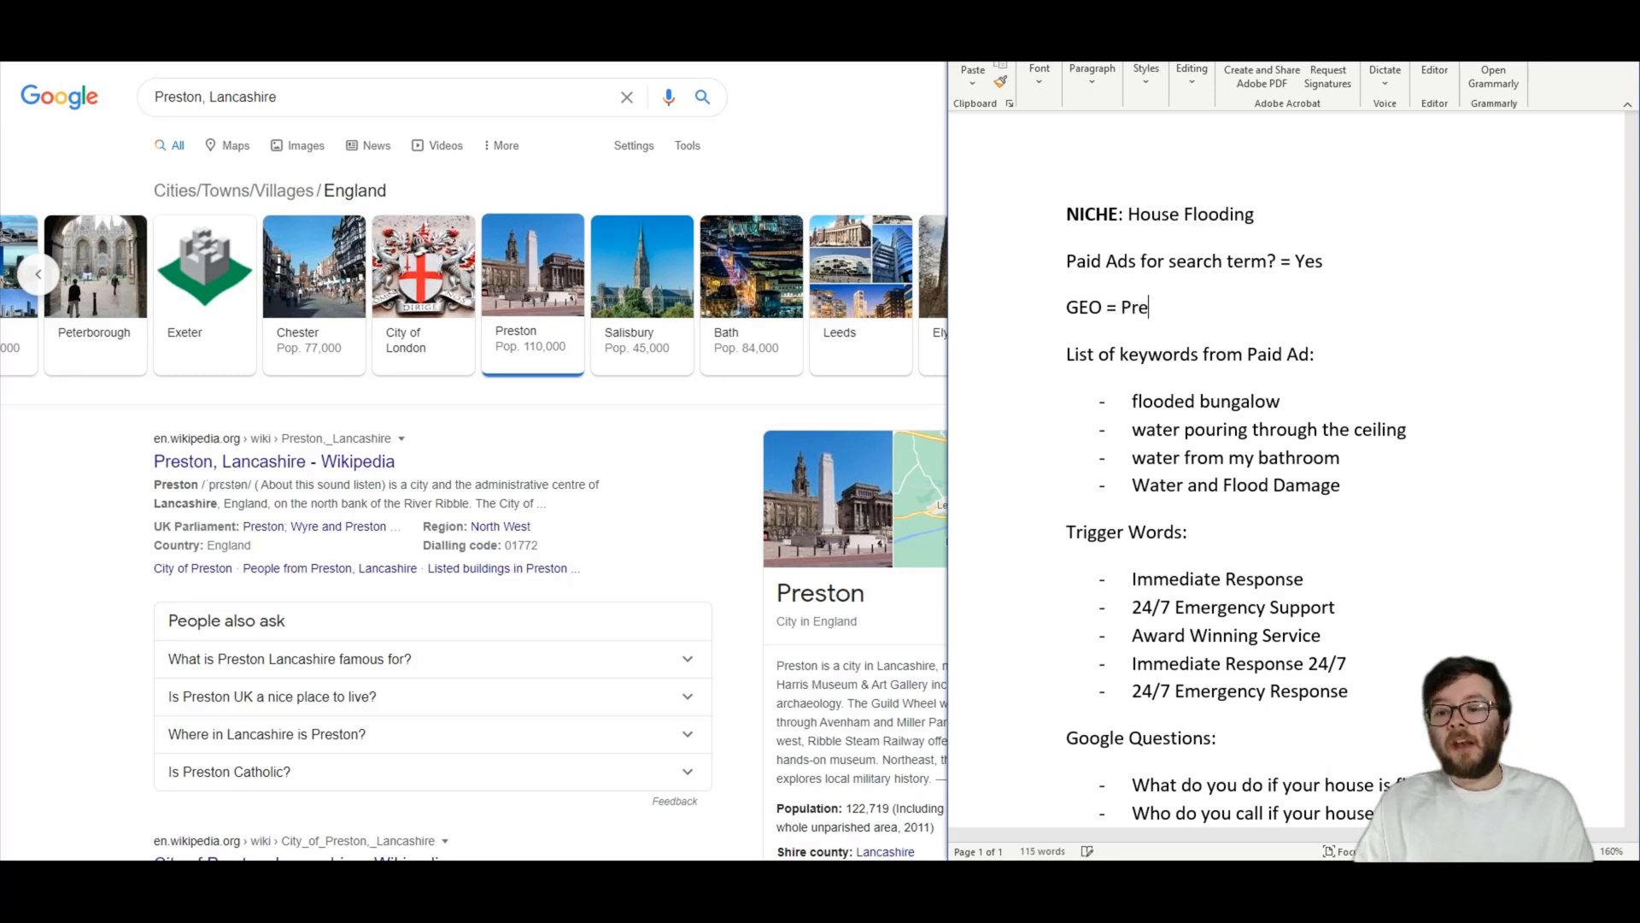
pyautogui.write('ston')
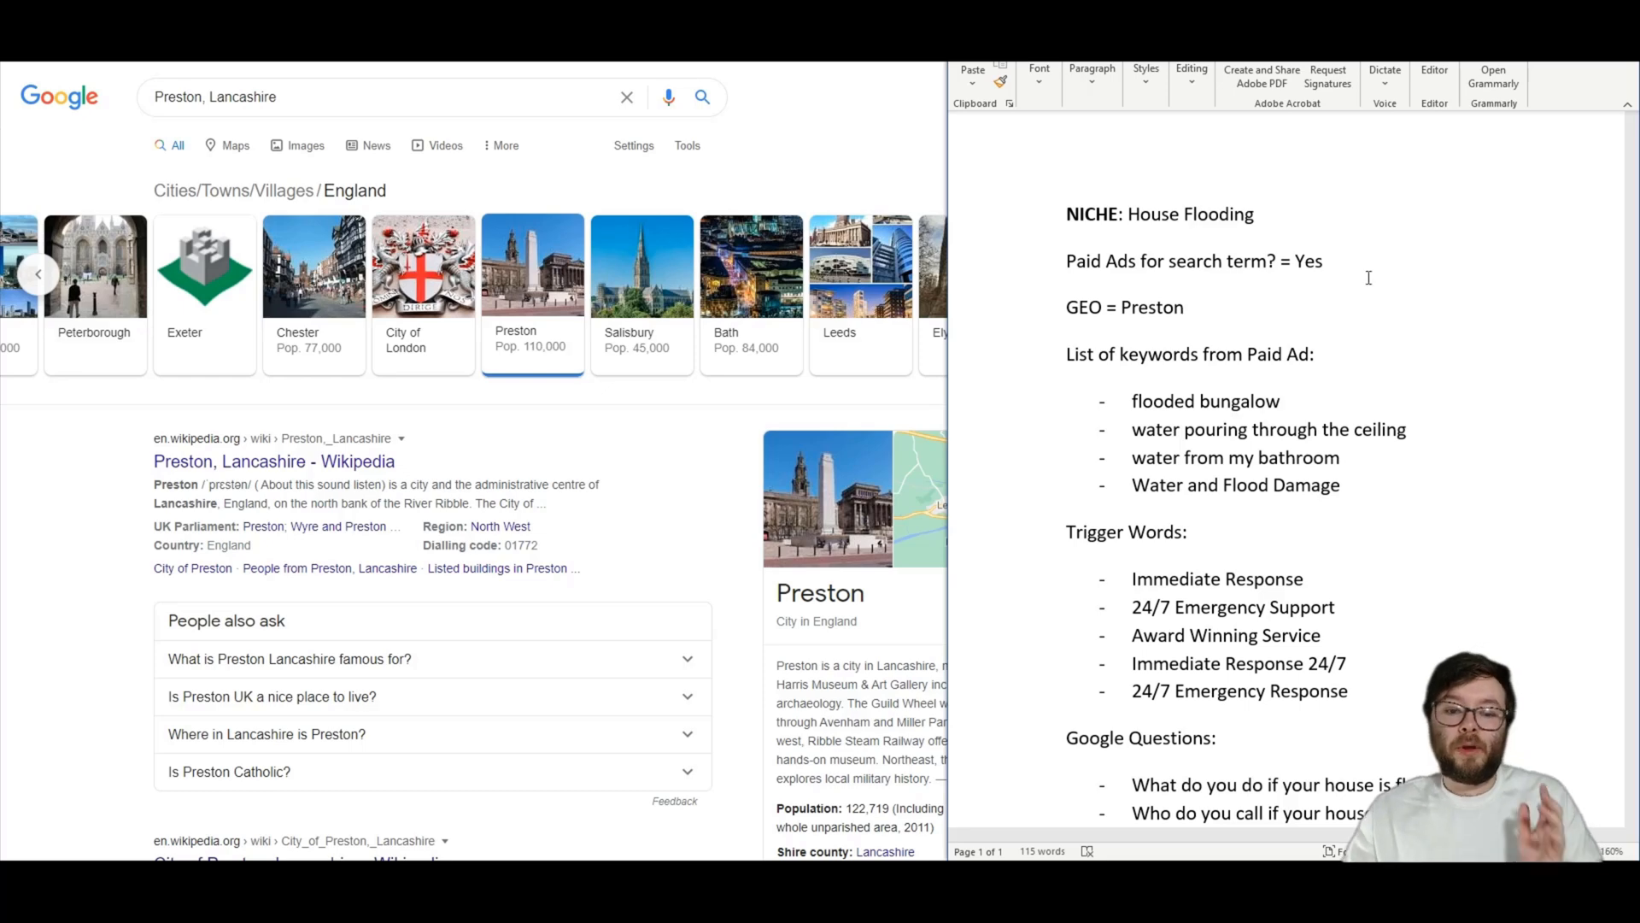
pyautogui.moveTo(366, 338)
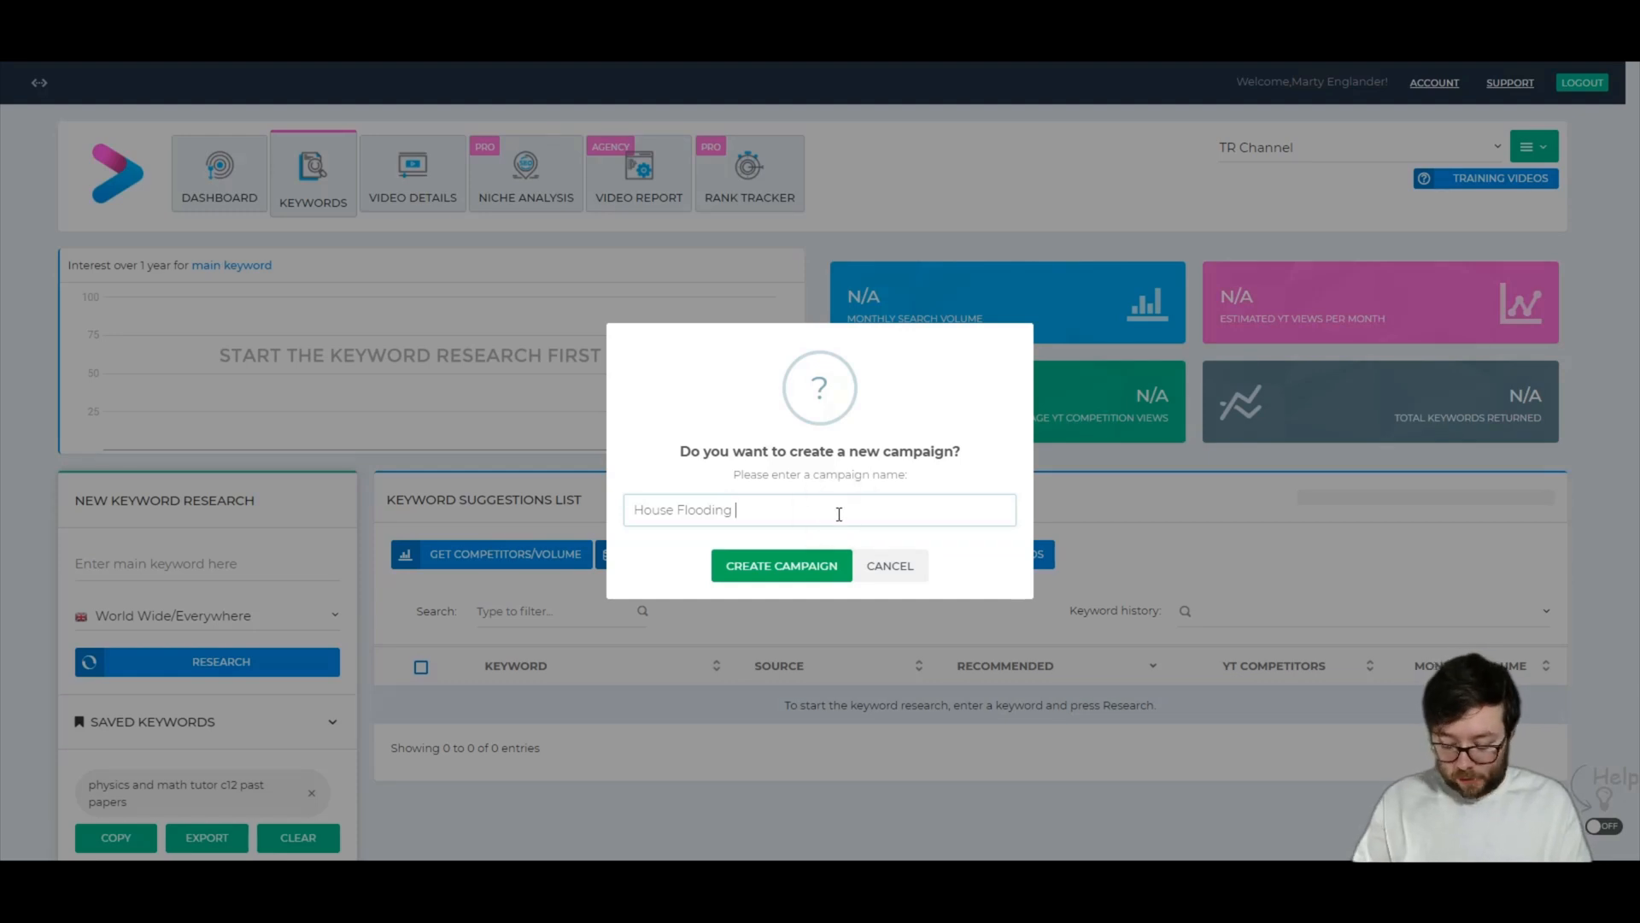
# Complete the name as 'House Flooding - Preston' and create the campaign
pyautogui.write('- F')
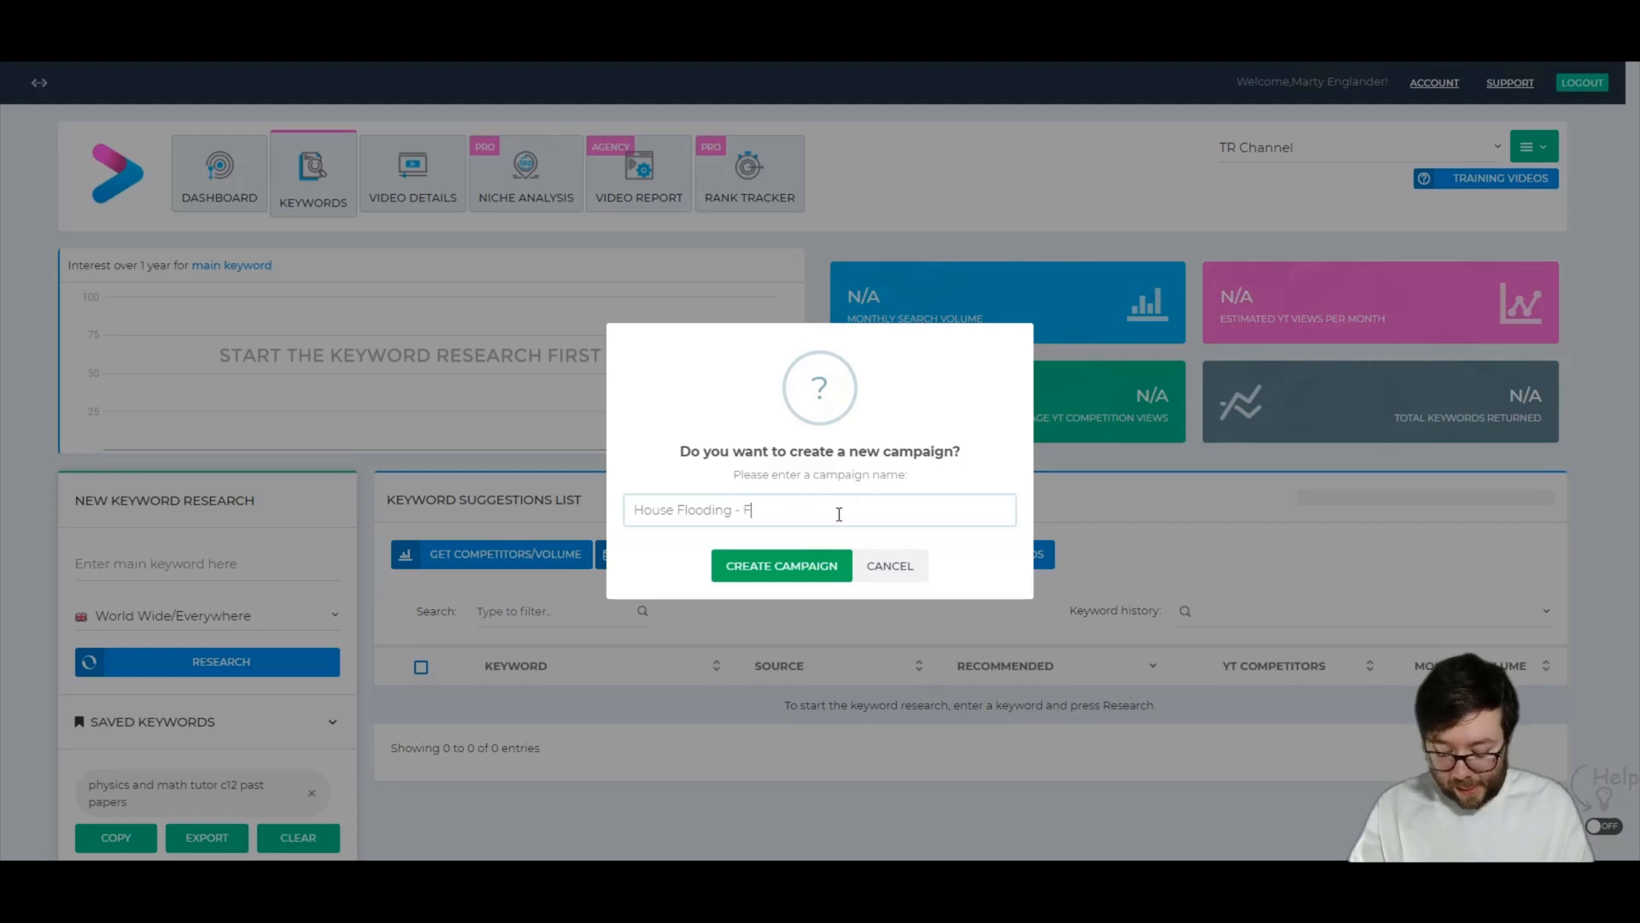
pyautogui.write('reston')
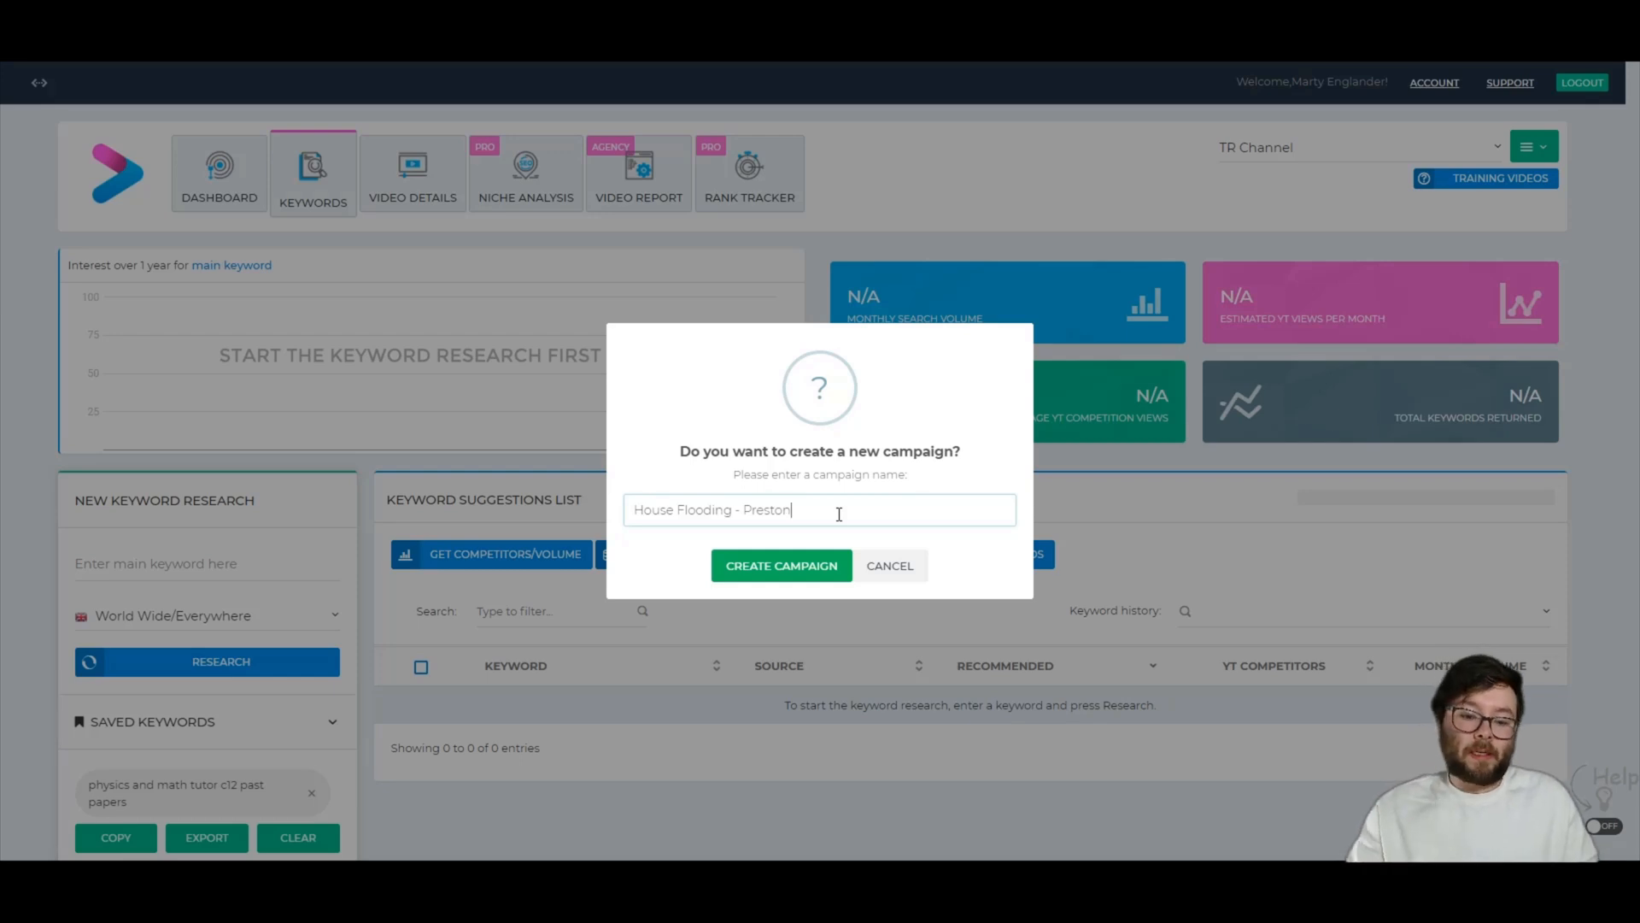
pyautogui.click(781, 566)
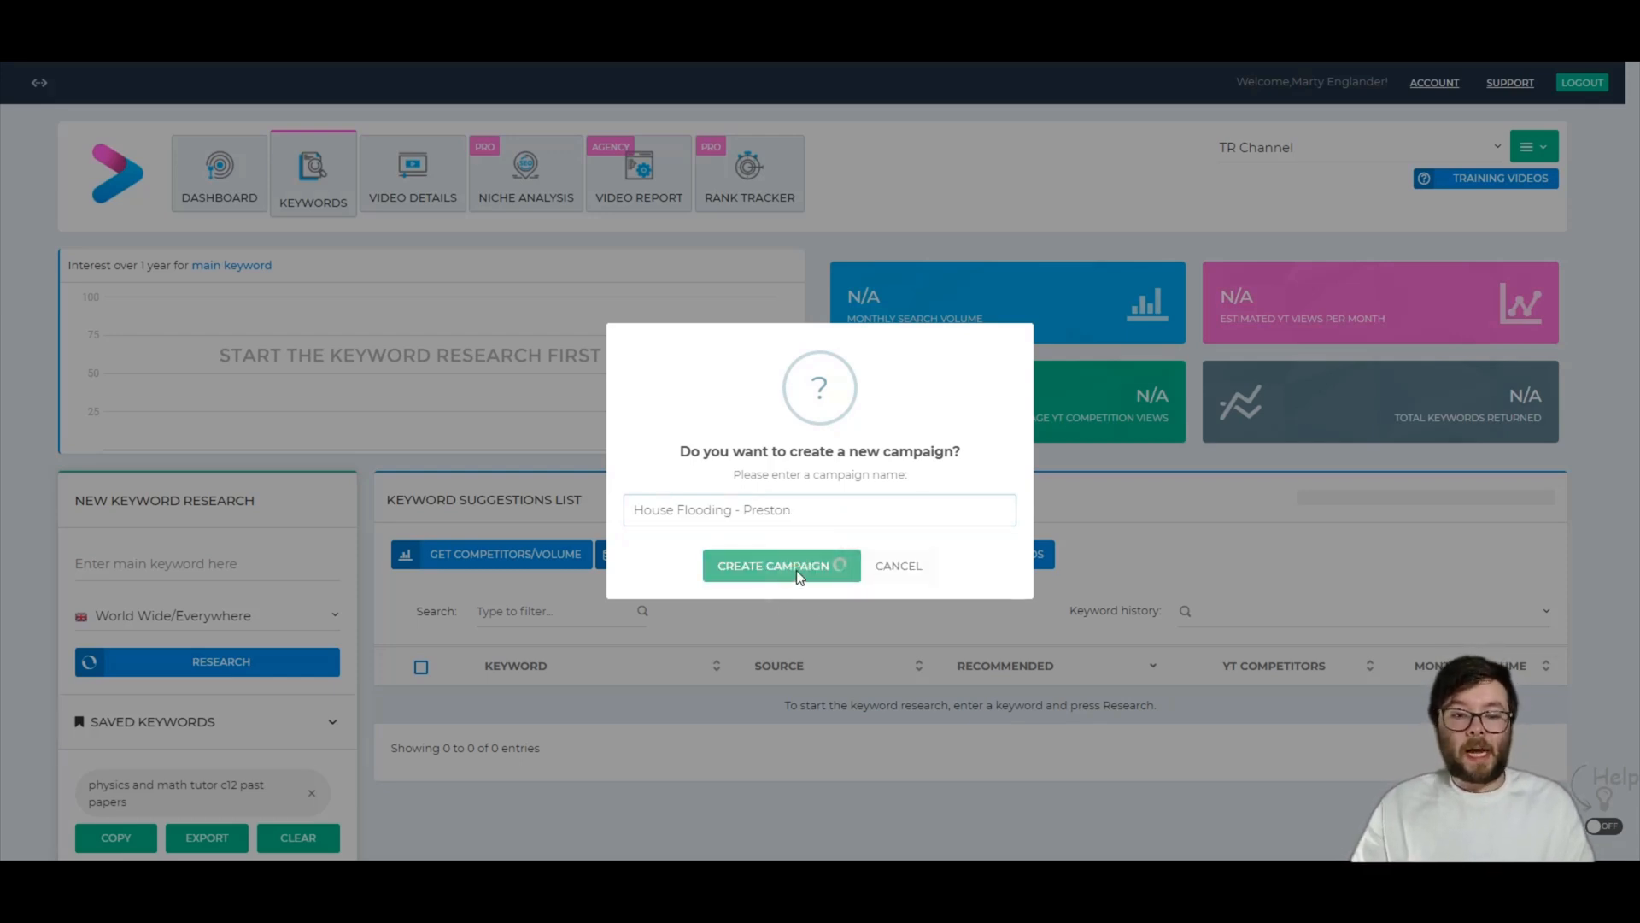
pyautogui.click(775, 566)
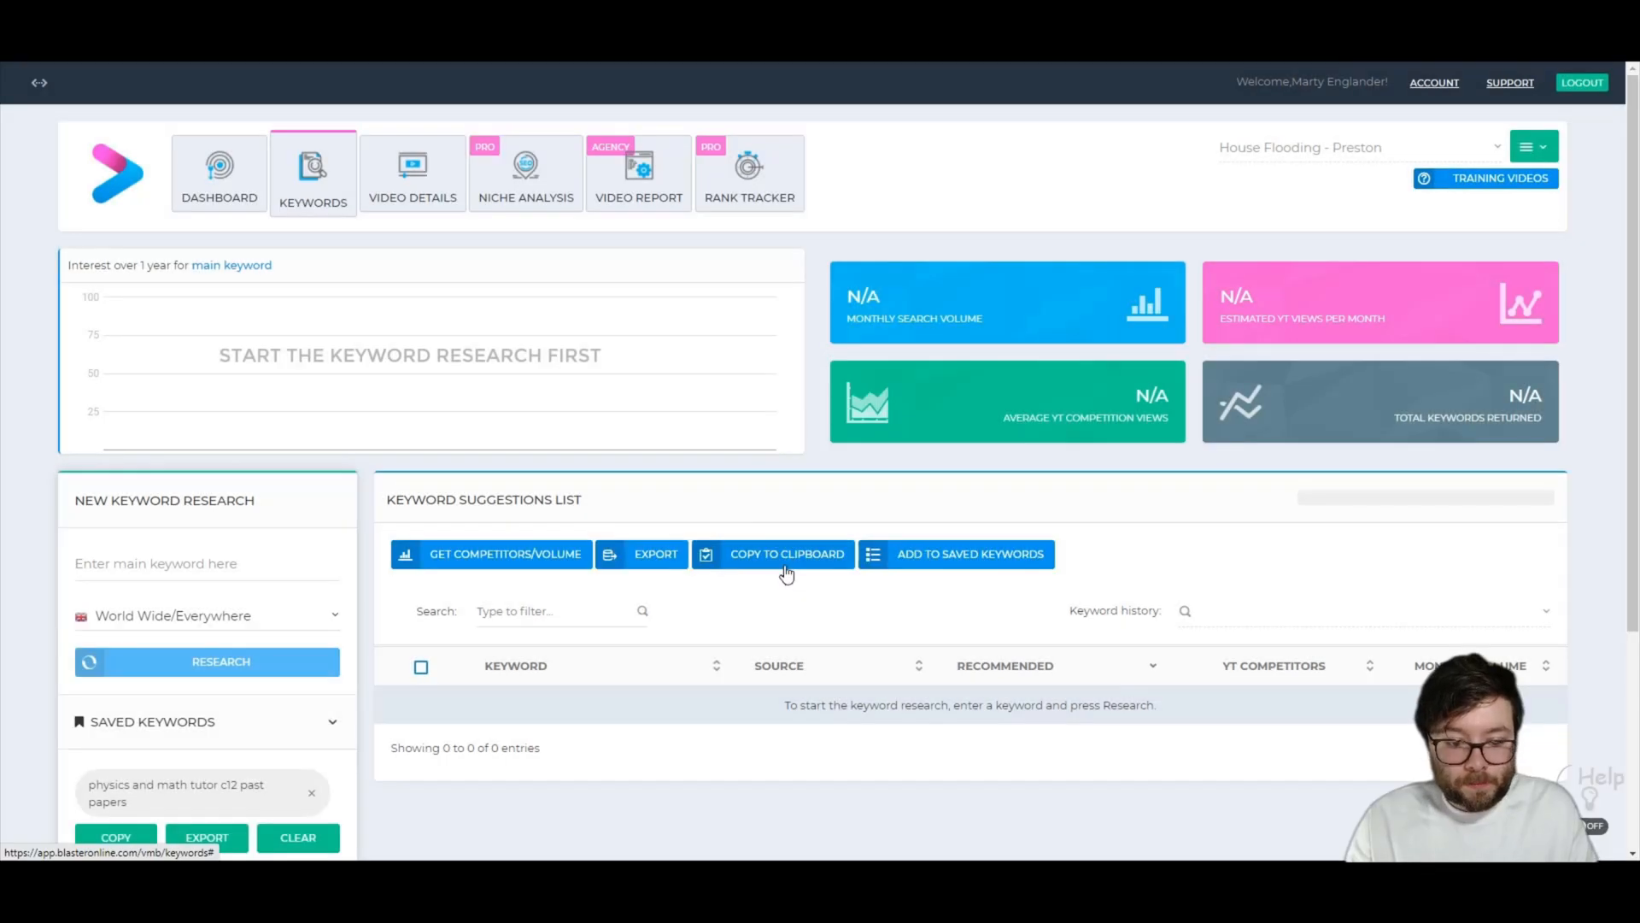
# Enter 'house flooding preston england' as the research keyword
pyautogui.scroll(-3)
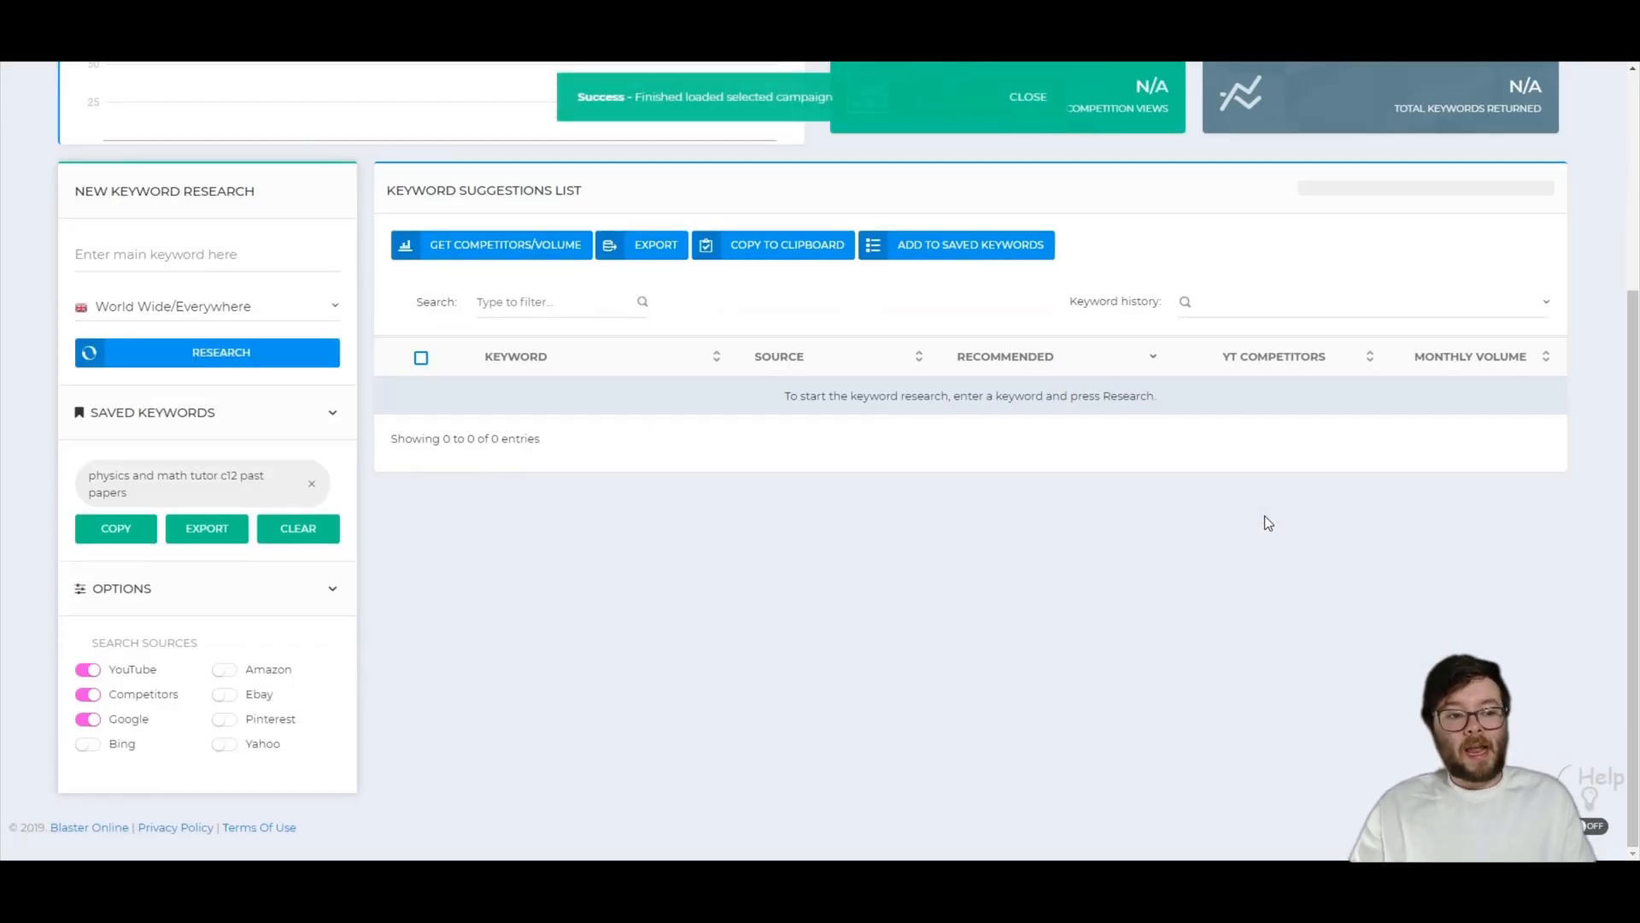
pyautogui.click(207, 305)
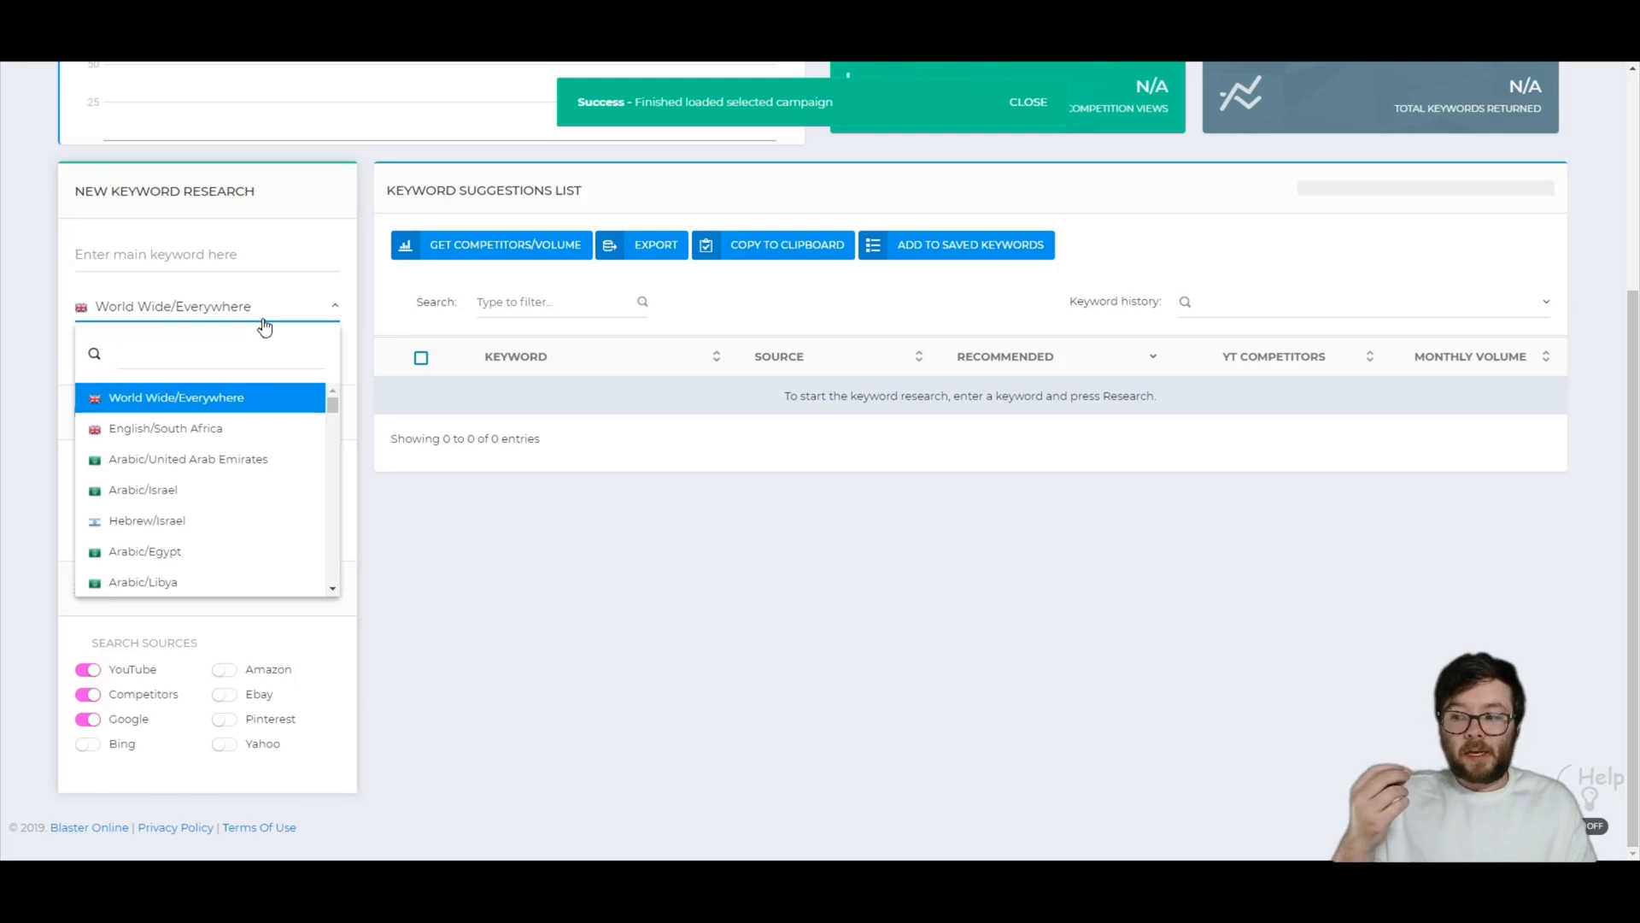
pyautogui.write('u')
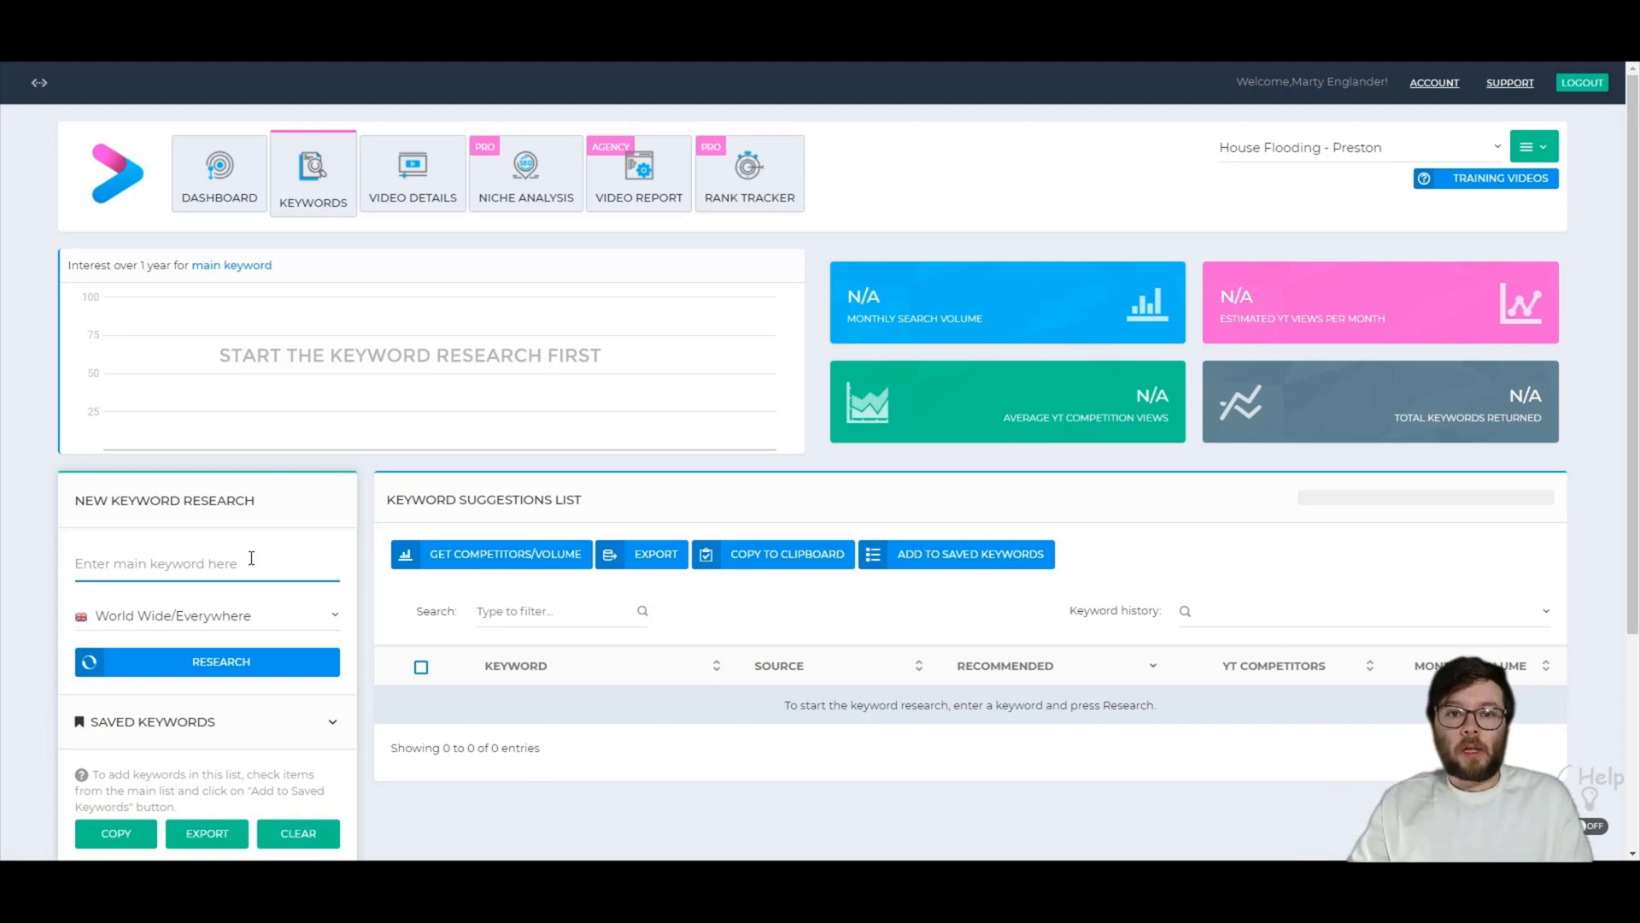
pyautogui.write('hou')
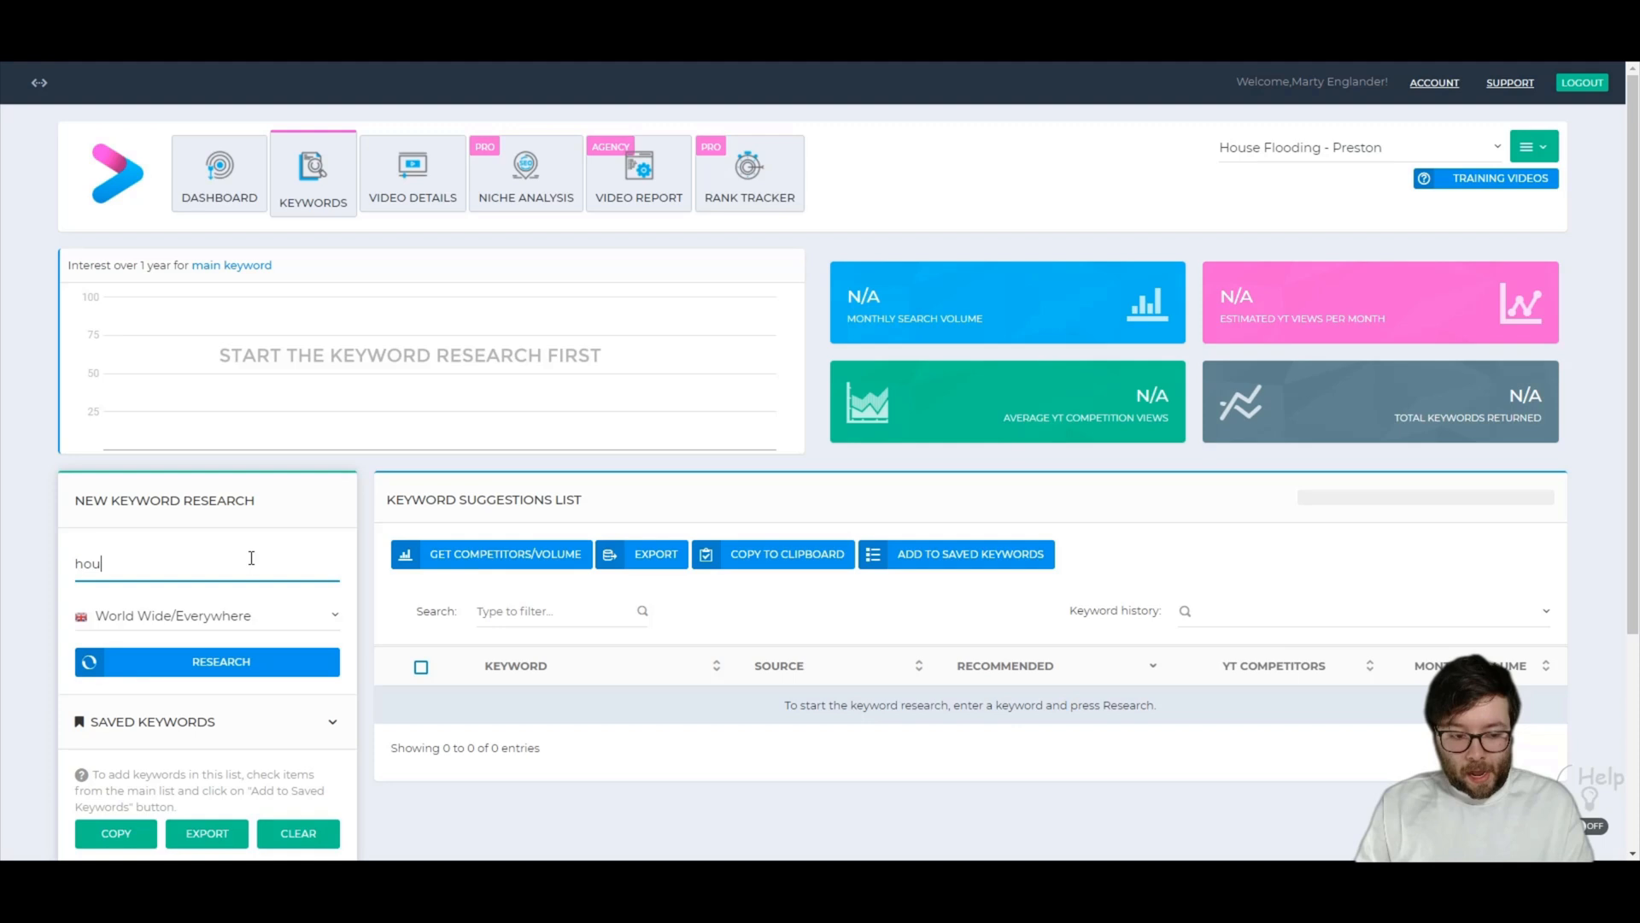
pyautogui.write('house flooding pre')
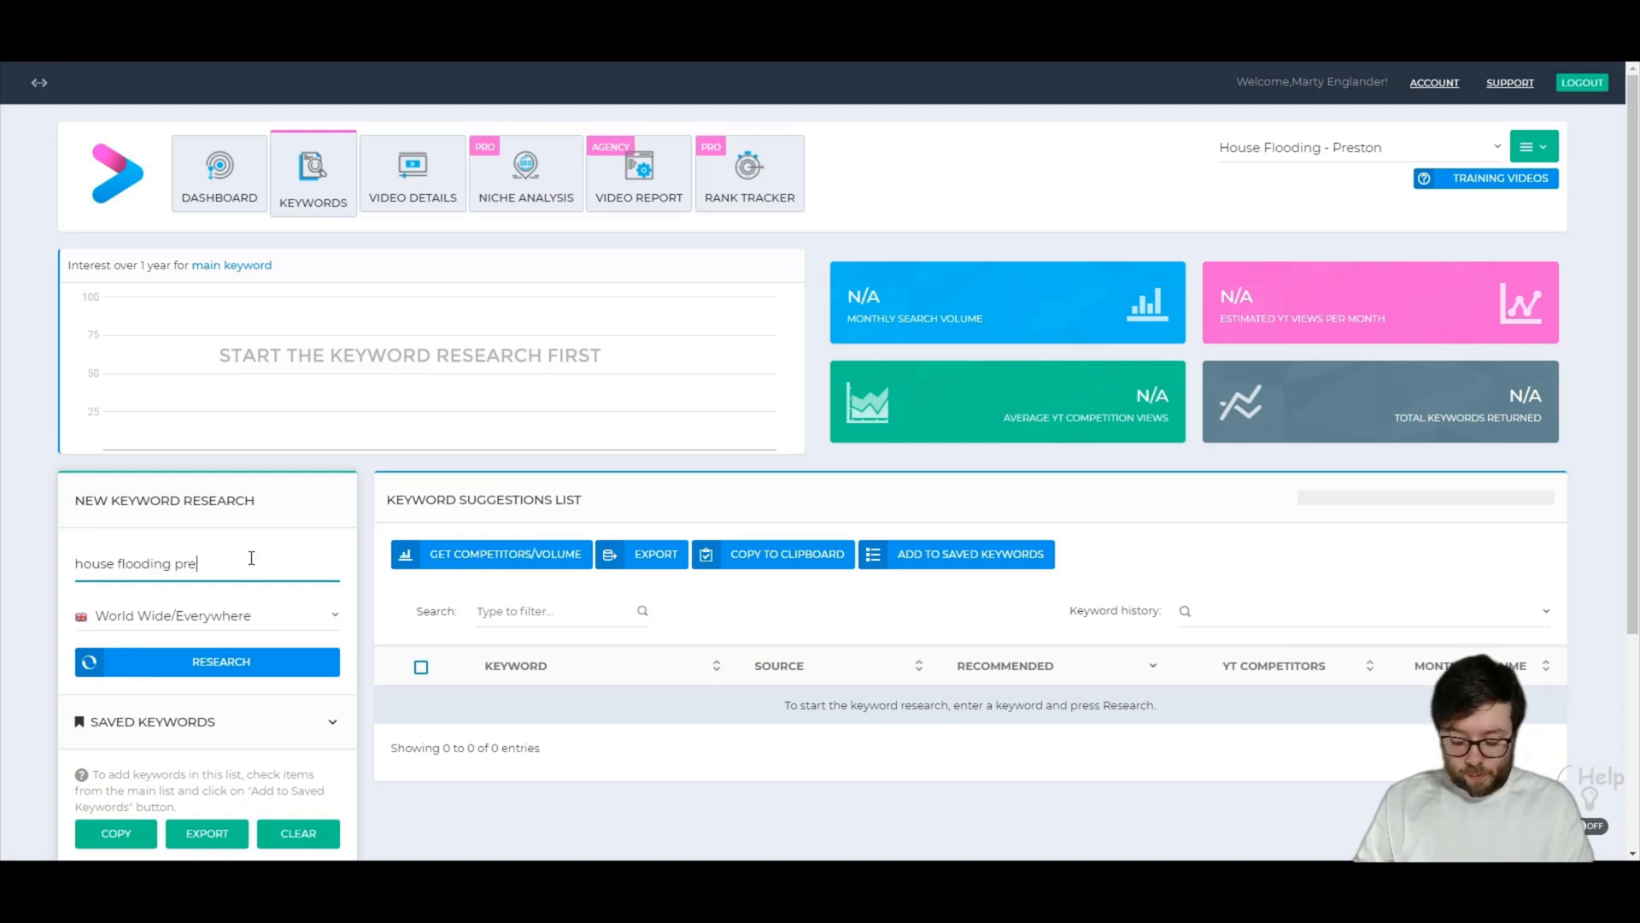
pyautogui.write('ston england')
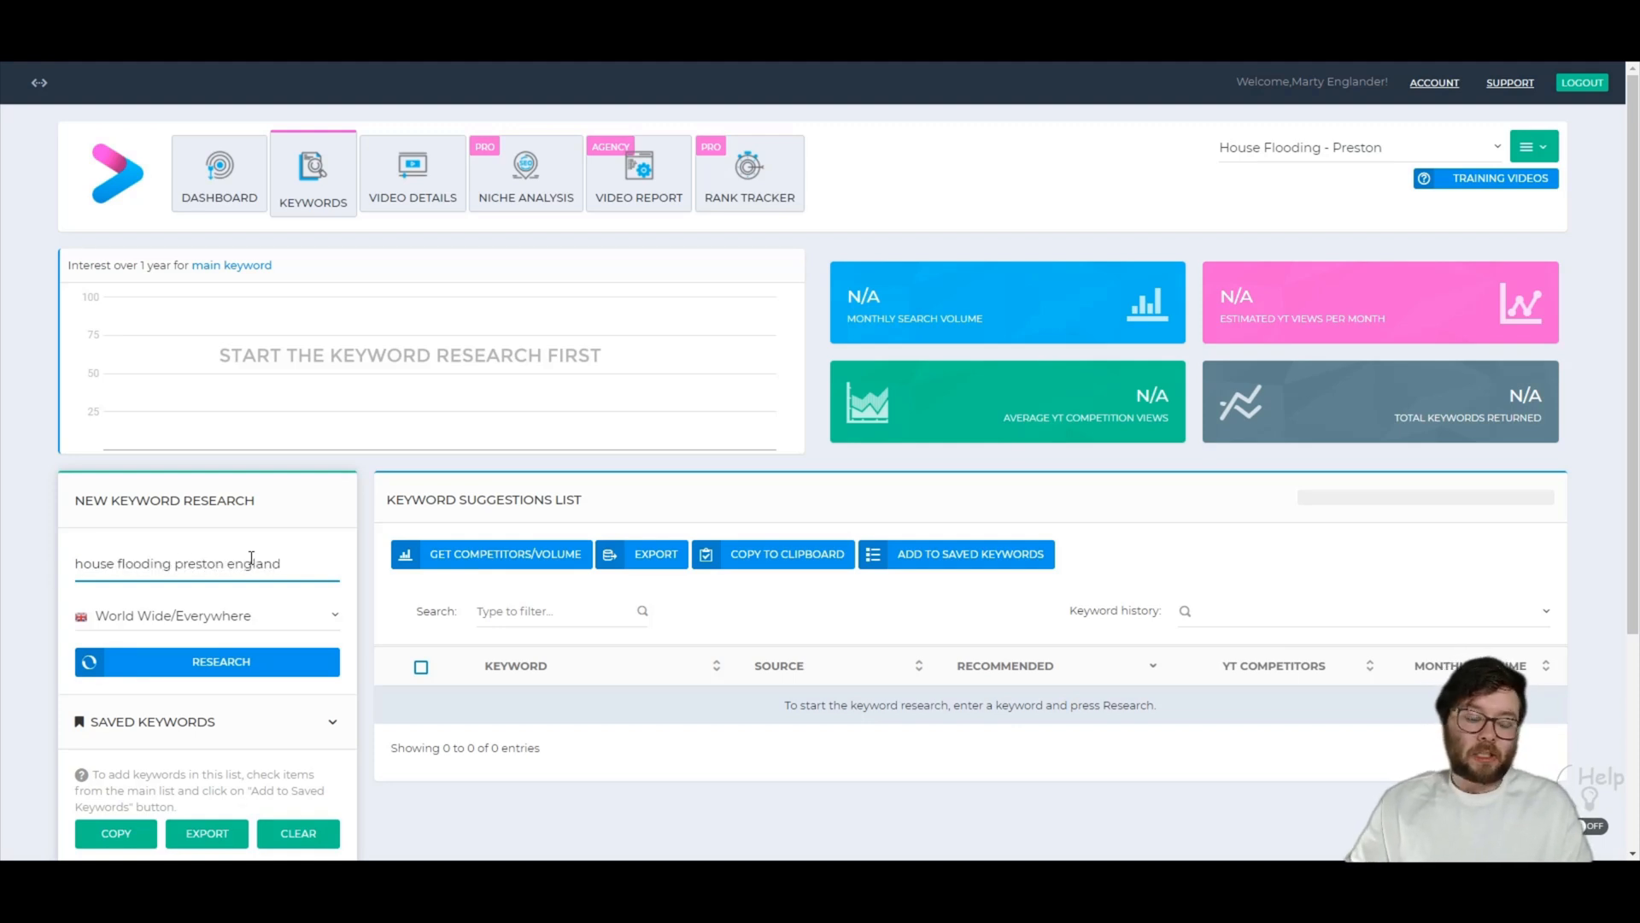
# Target English/United Kingdom and run the keyword research
pyautogui.click(207, 615)
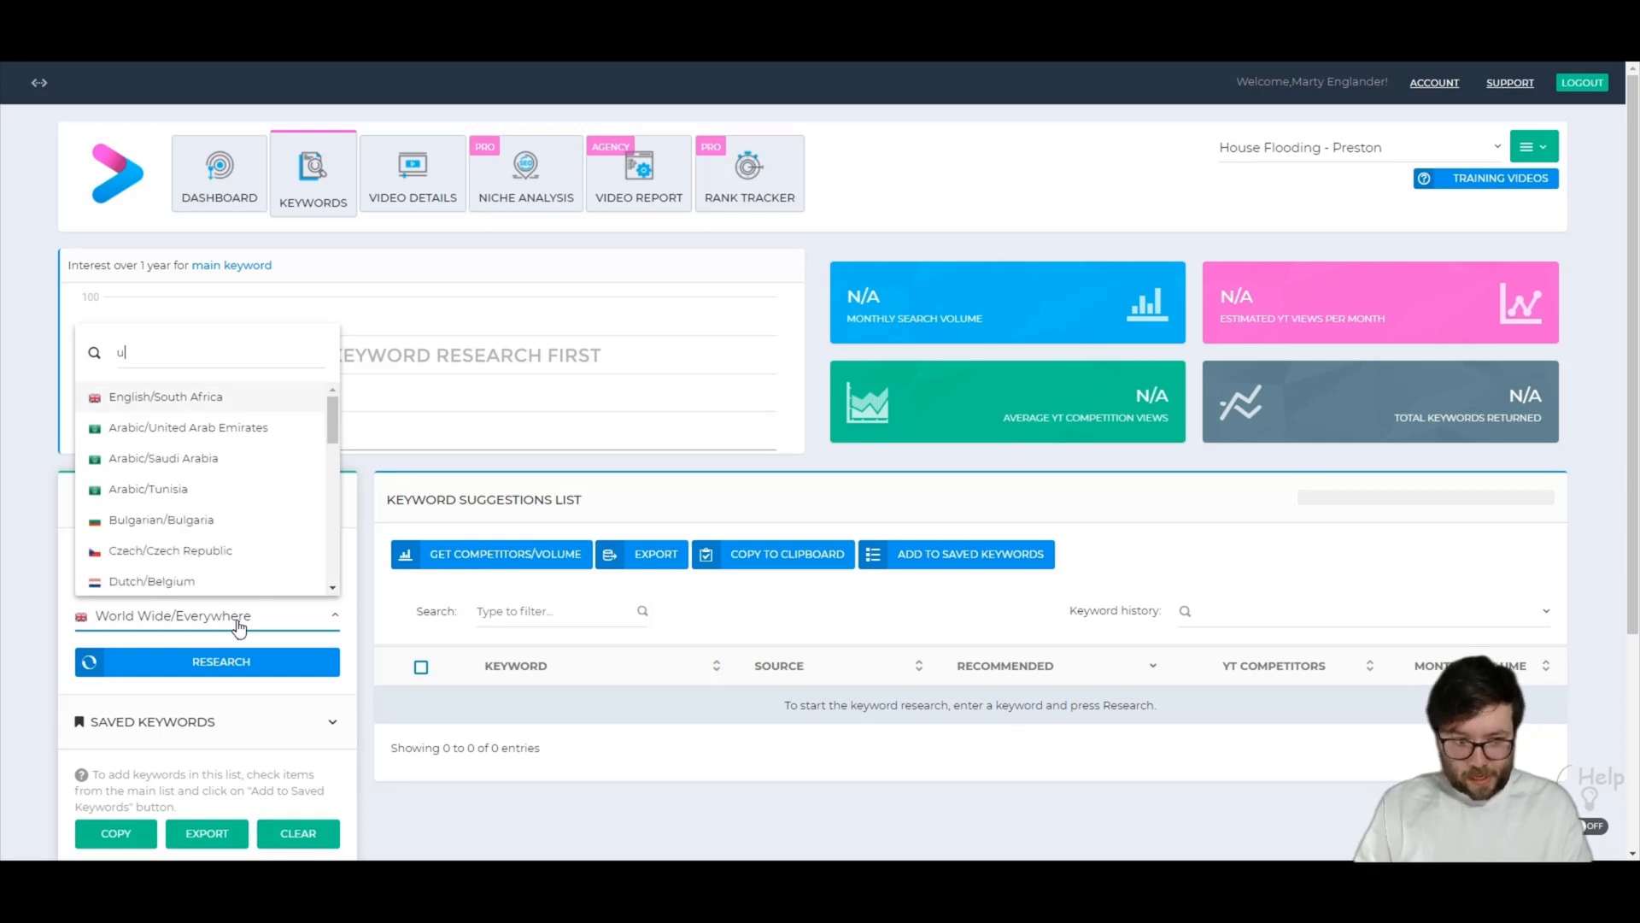
pyautogui.click(207, 615)
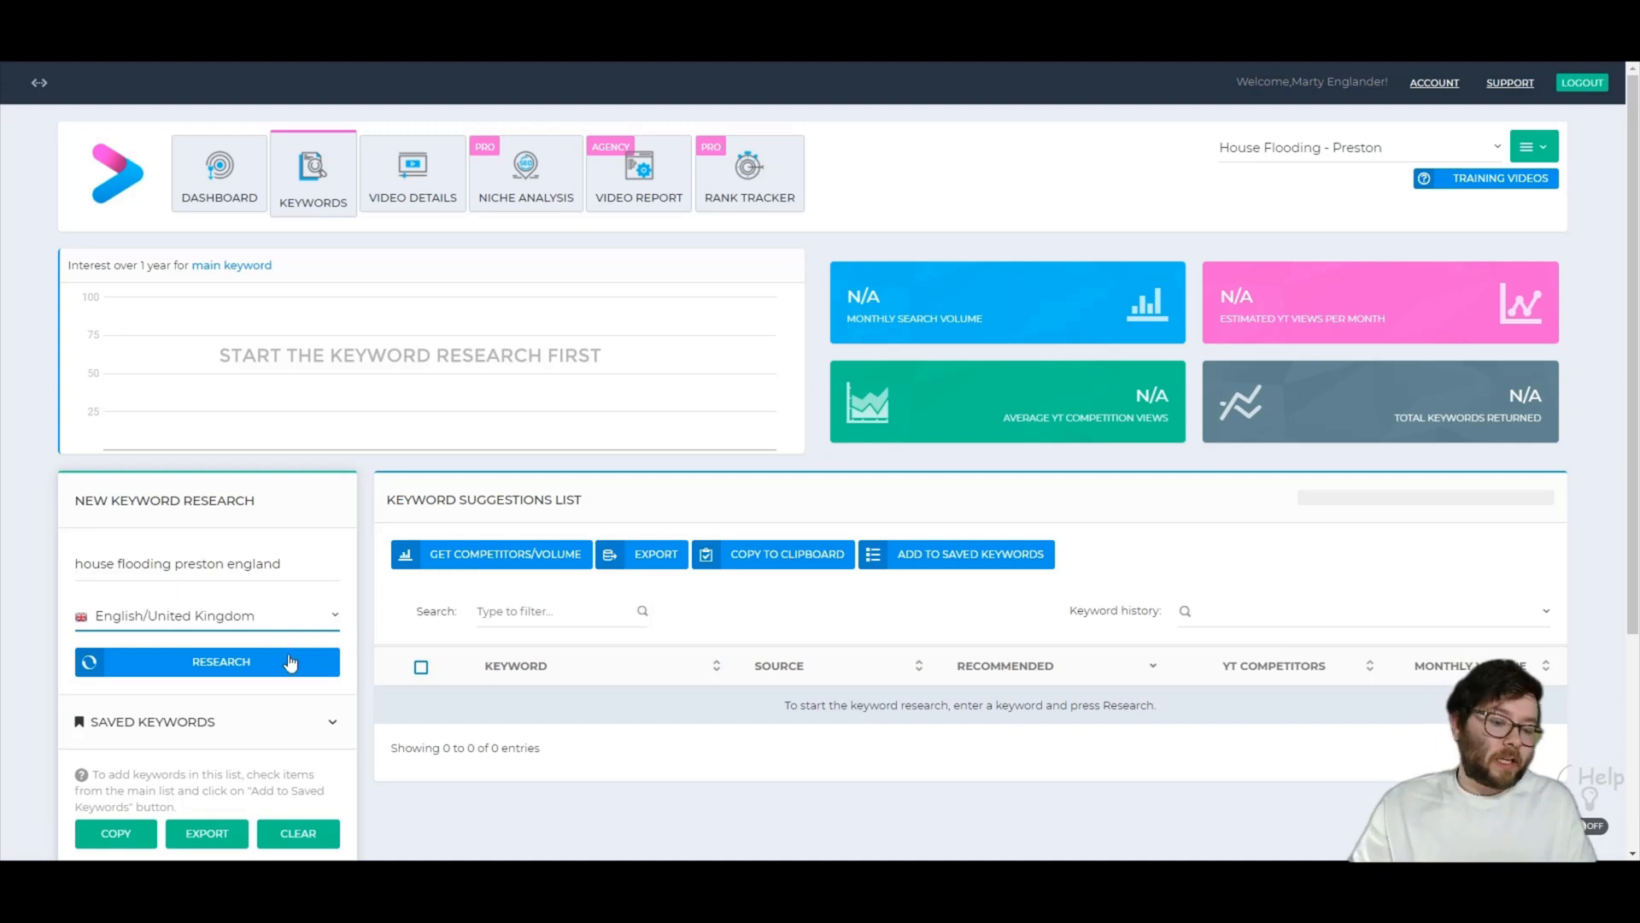
pyautogui.click(220, 661)
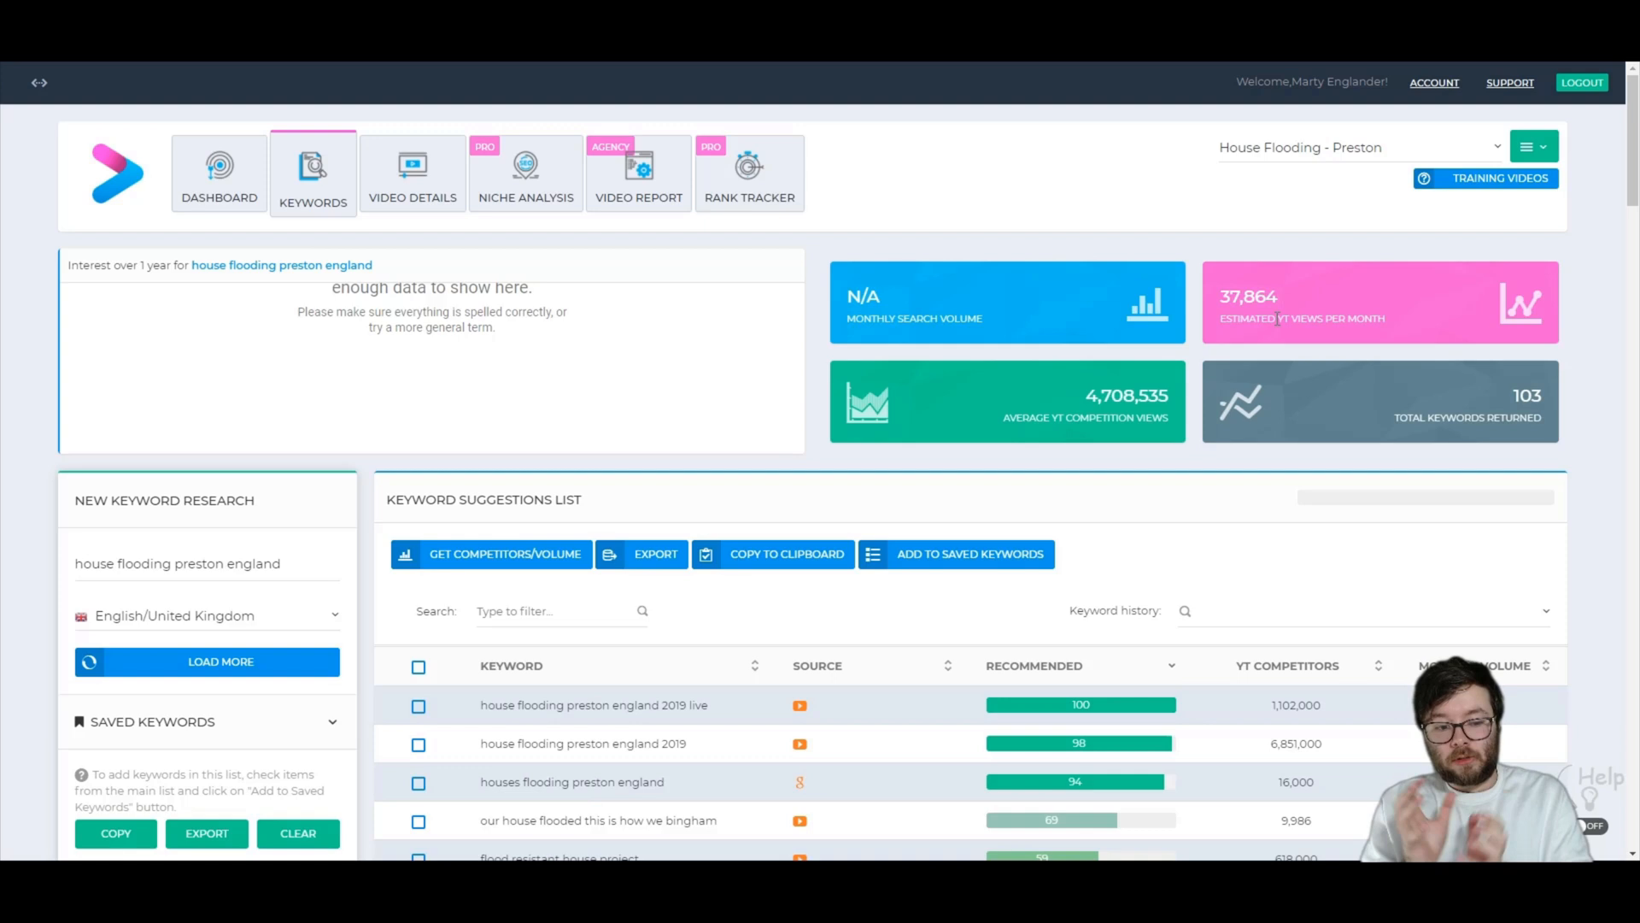
pyautogui.moveTo(1311, 320)
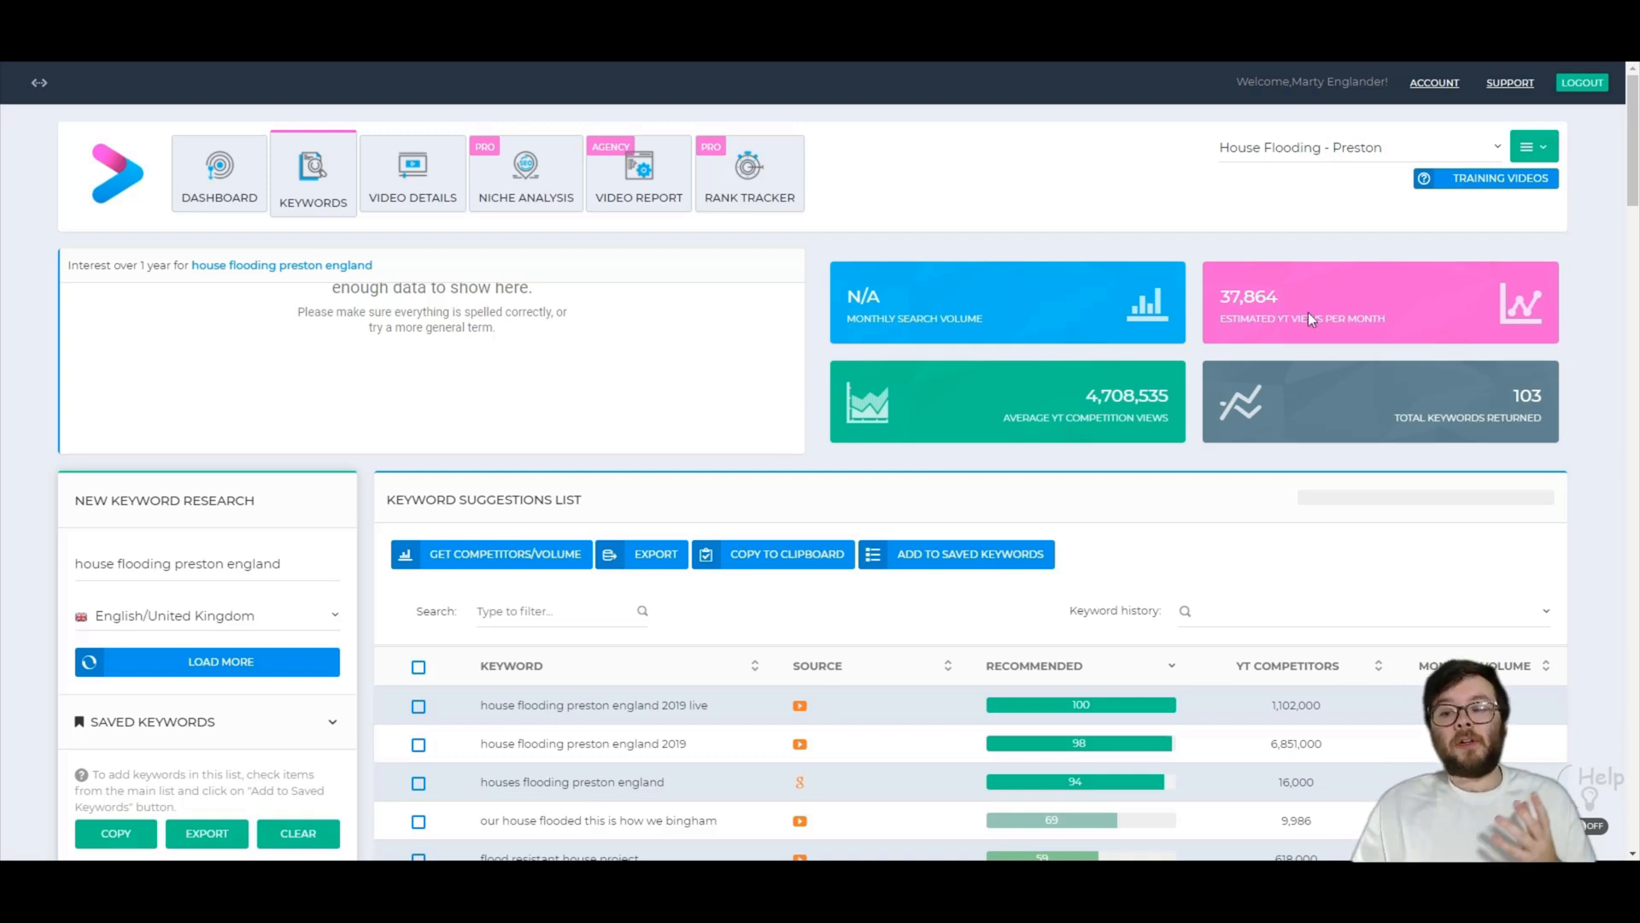
pyautogui.moveTo(1329, 313)
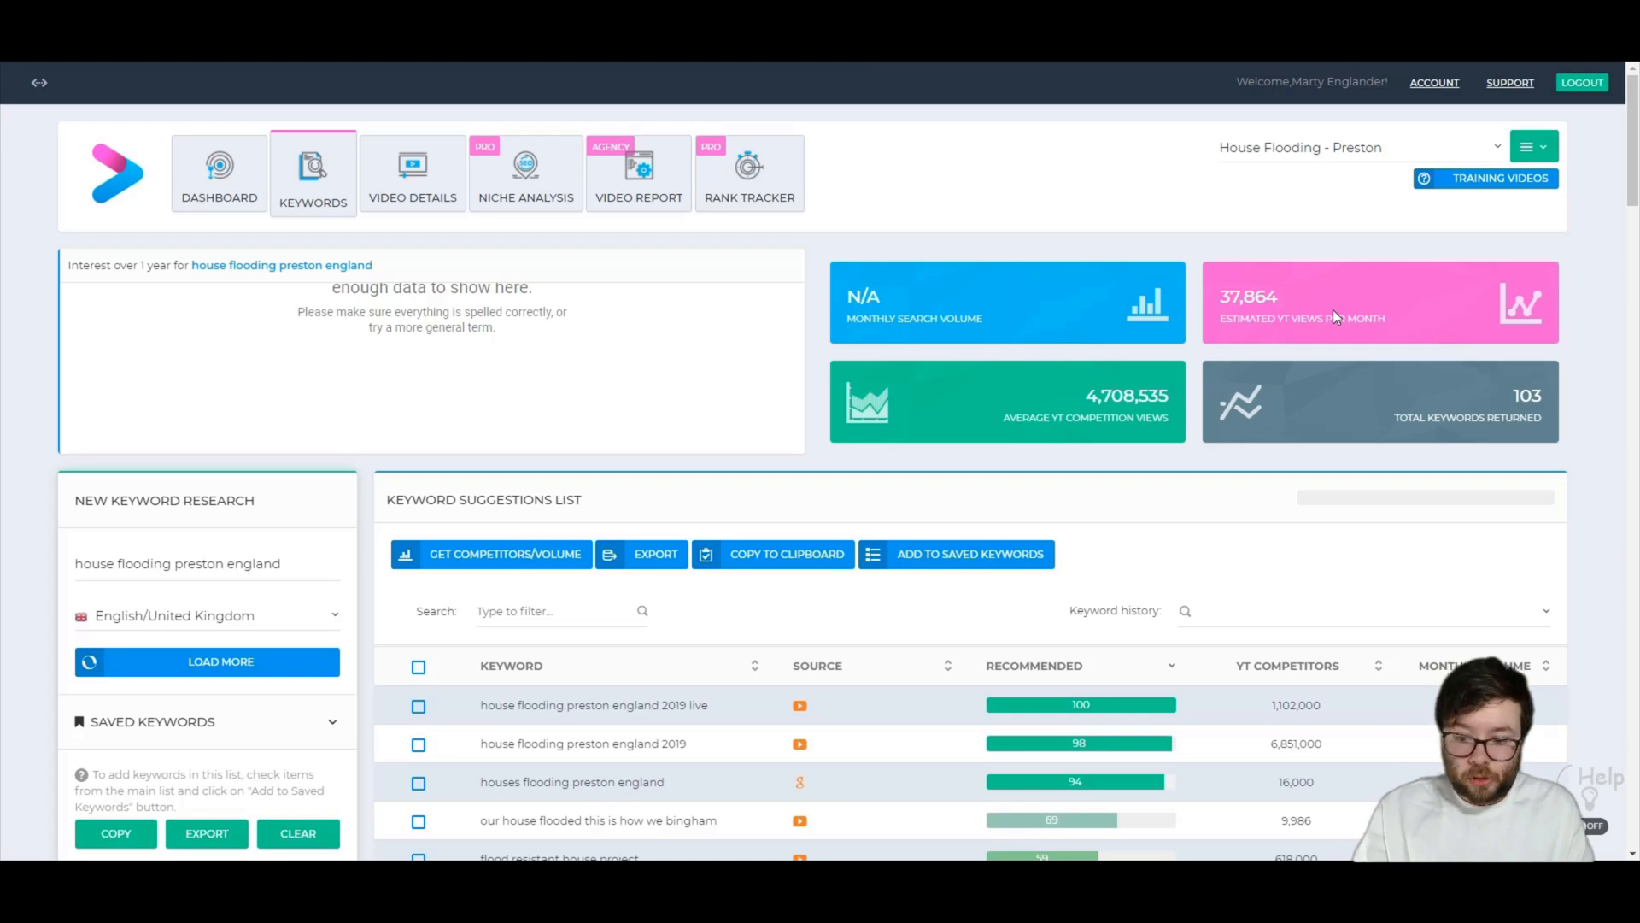
# Review the 103 keyword suggestions and their recommendation scores, topped by 'house flooding preston england 2019 live' at 100
pyautogui.scroll(-3)
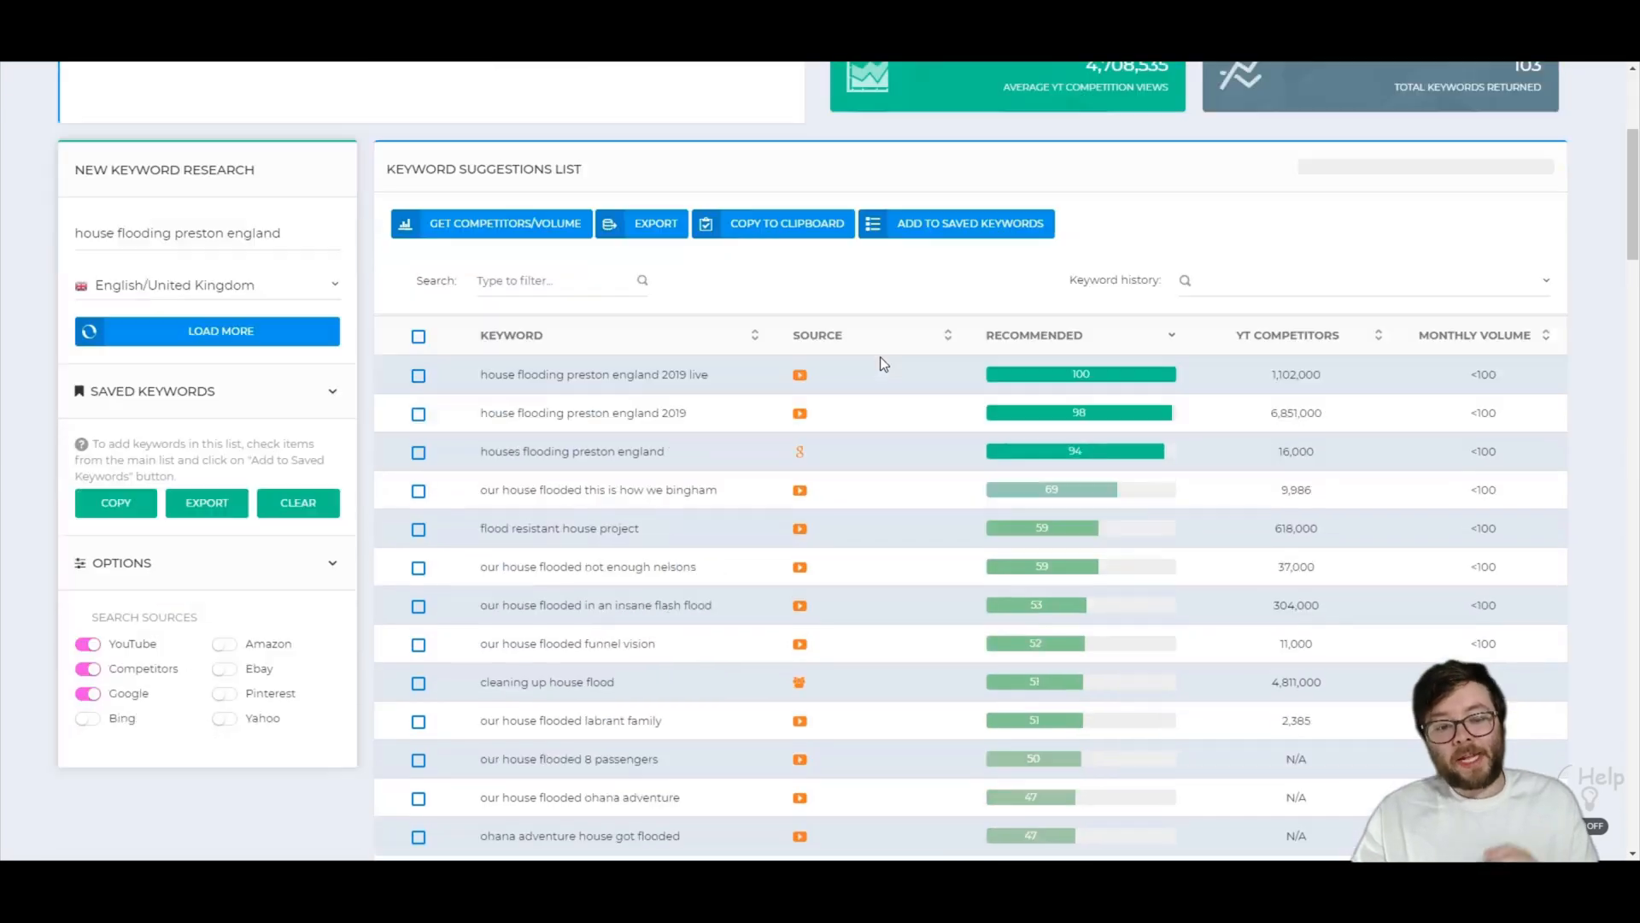
pyautogui.scroll(-3)
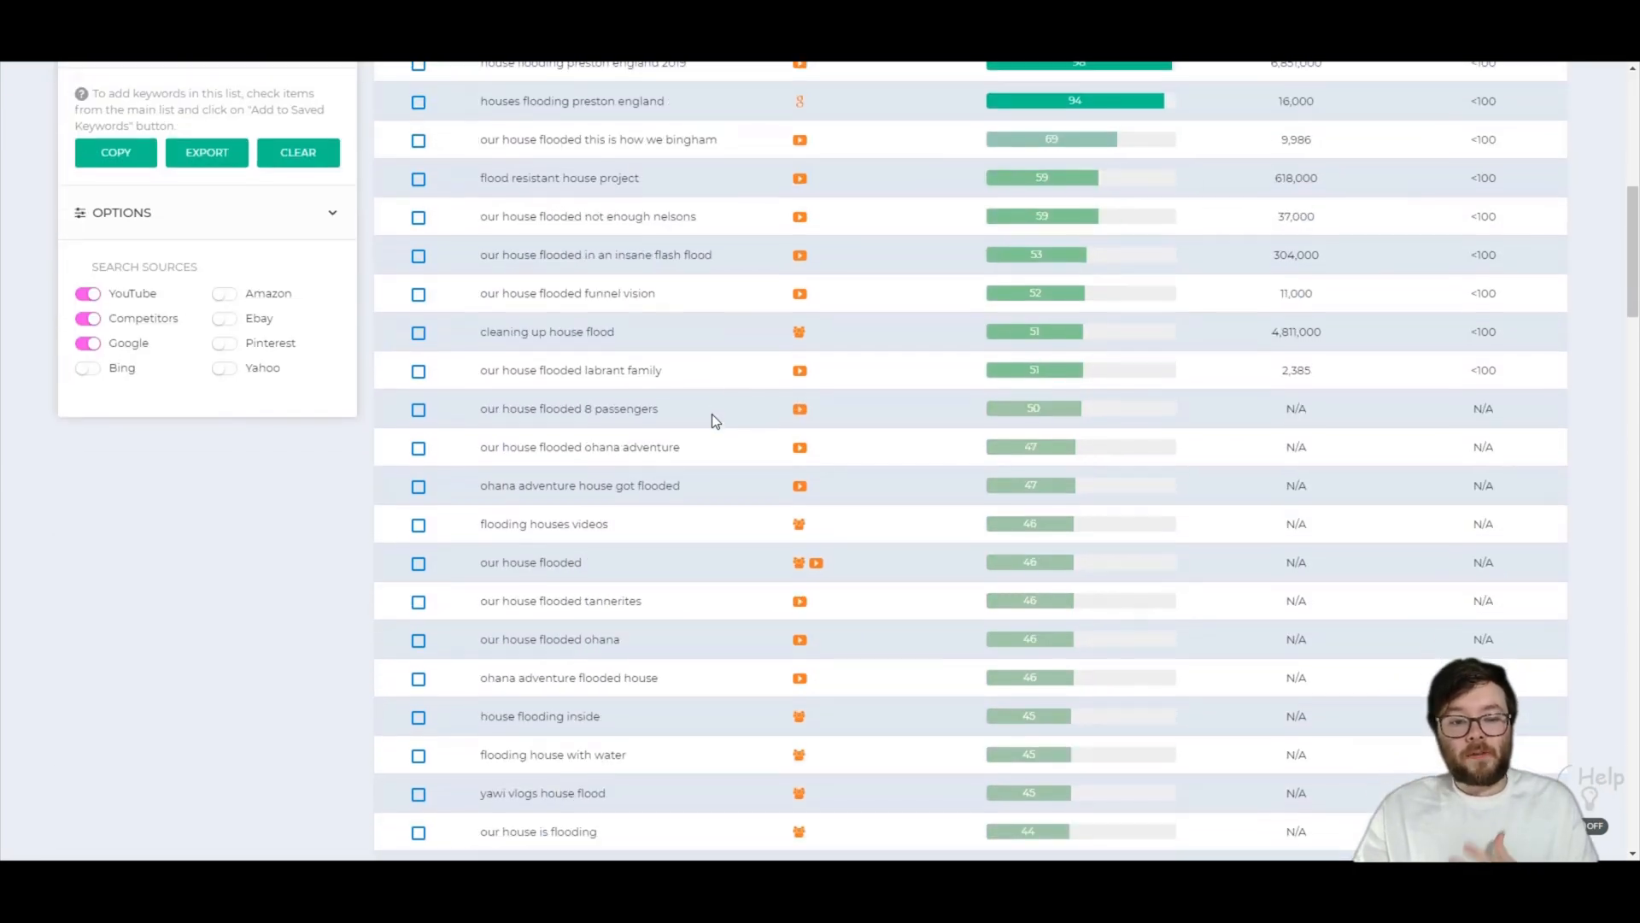
pyautogui.scroll(3)
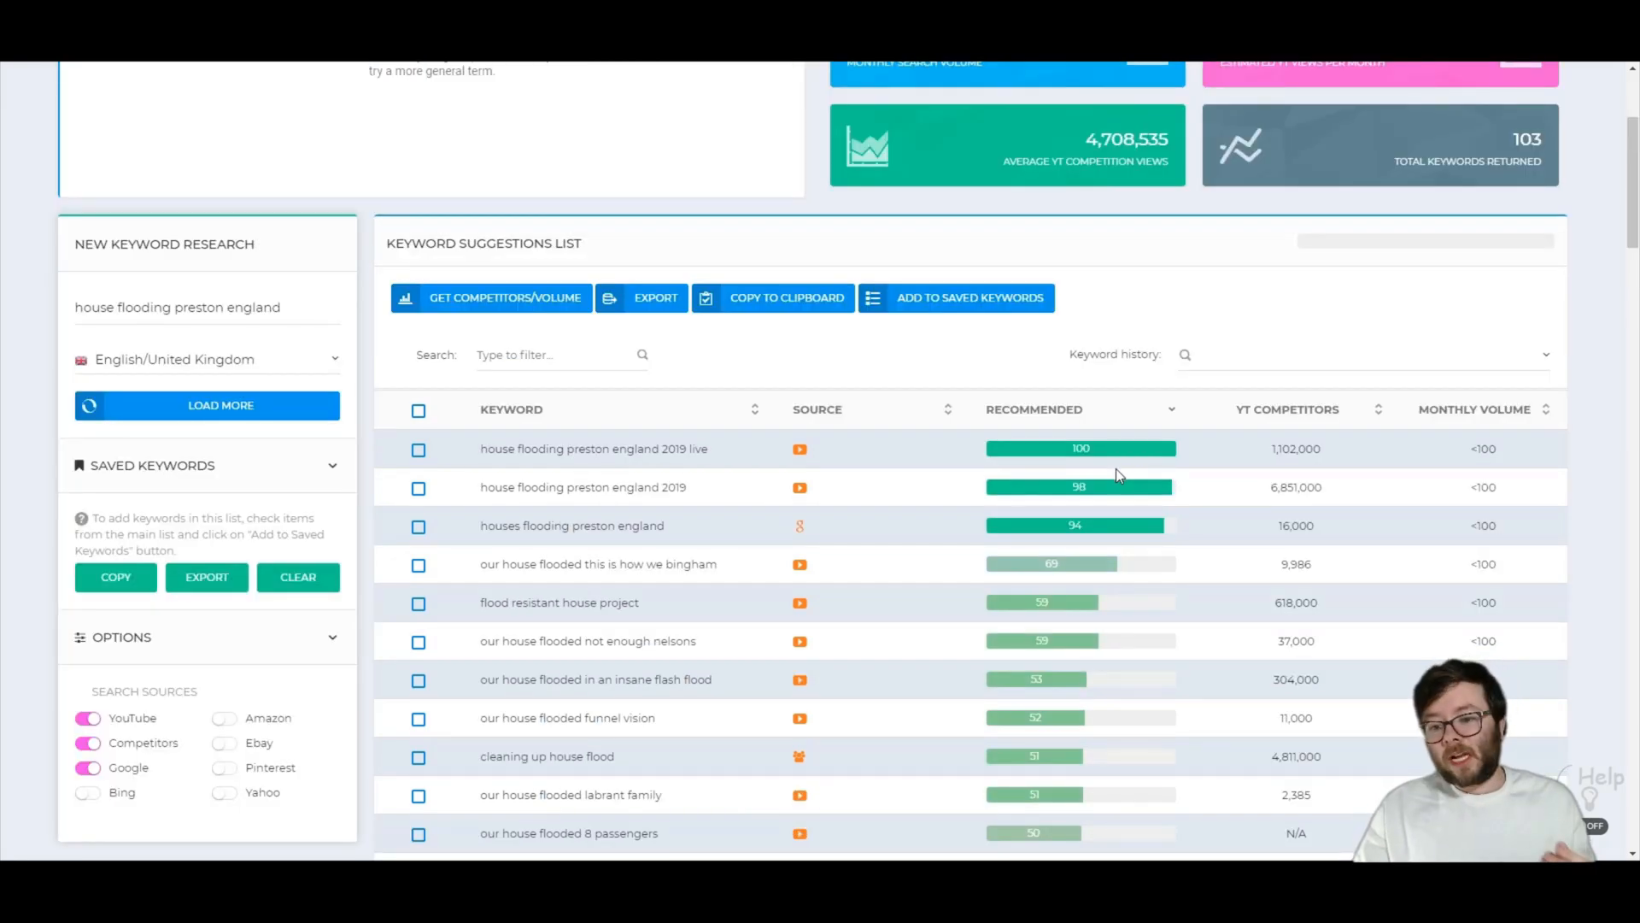
pyautogui.scroll(3)
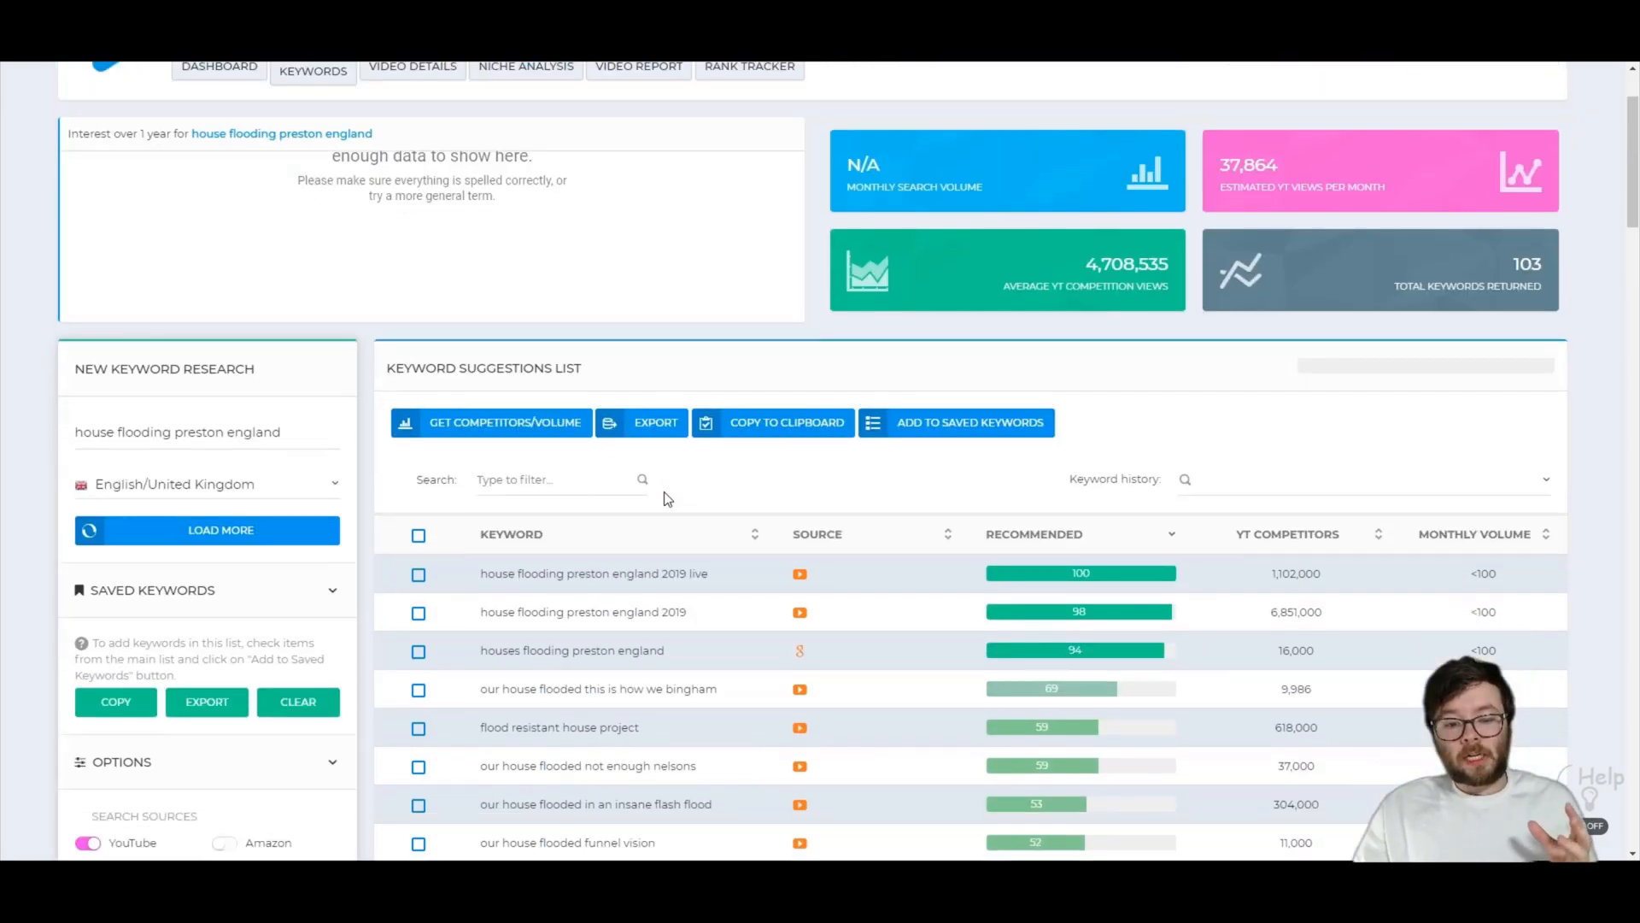
pyautogui.scroll(-3)
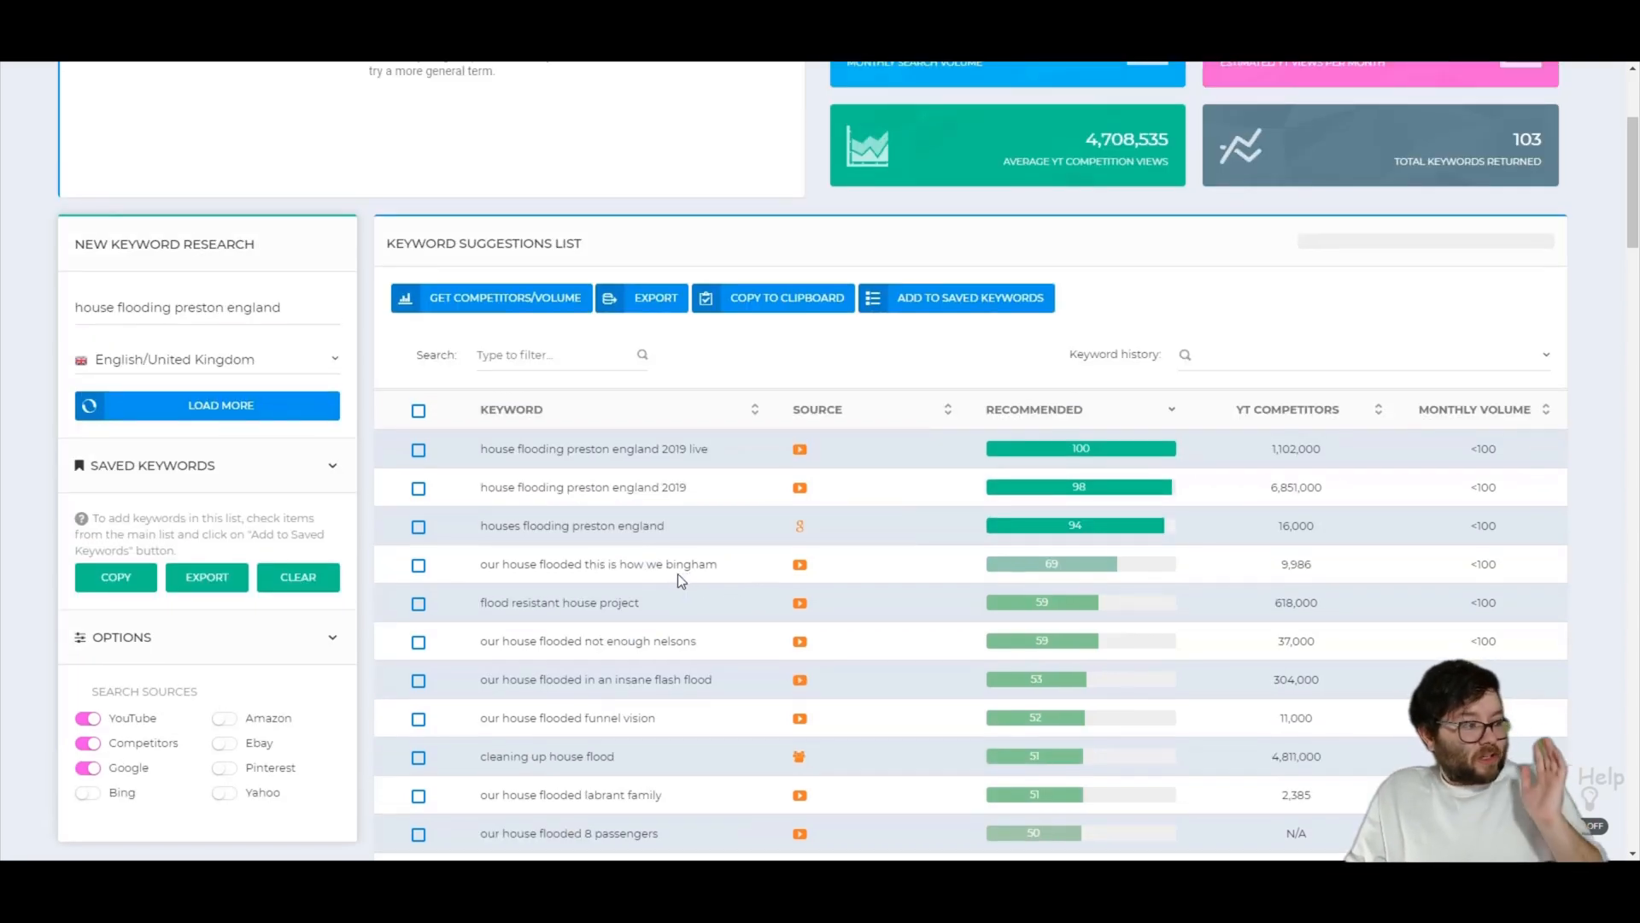
pyautogui.scroll(3)
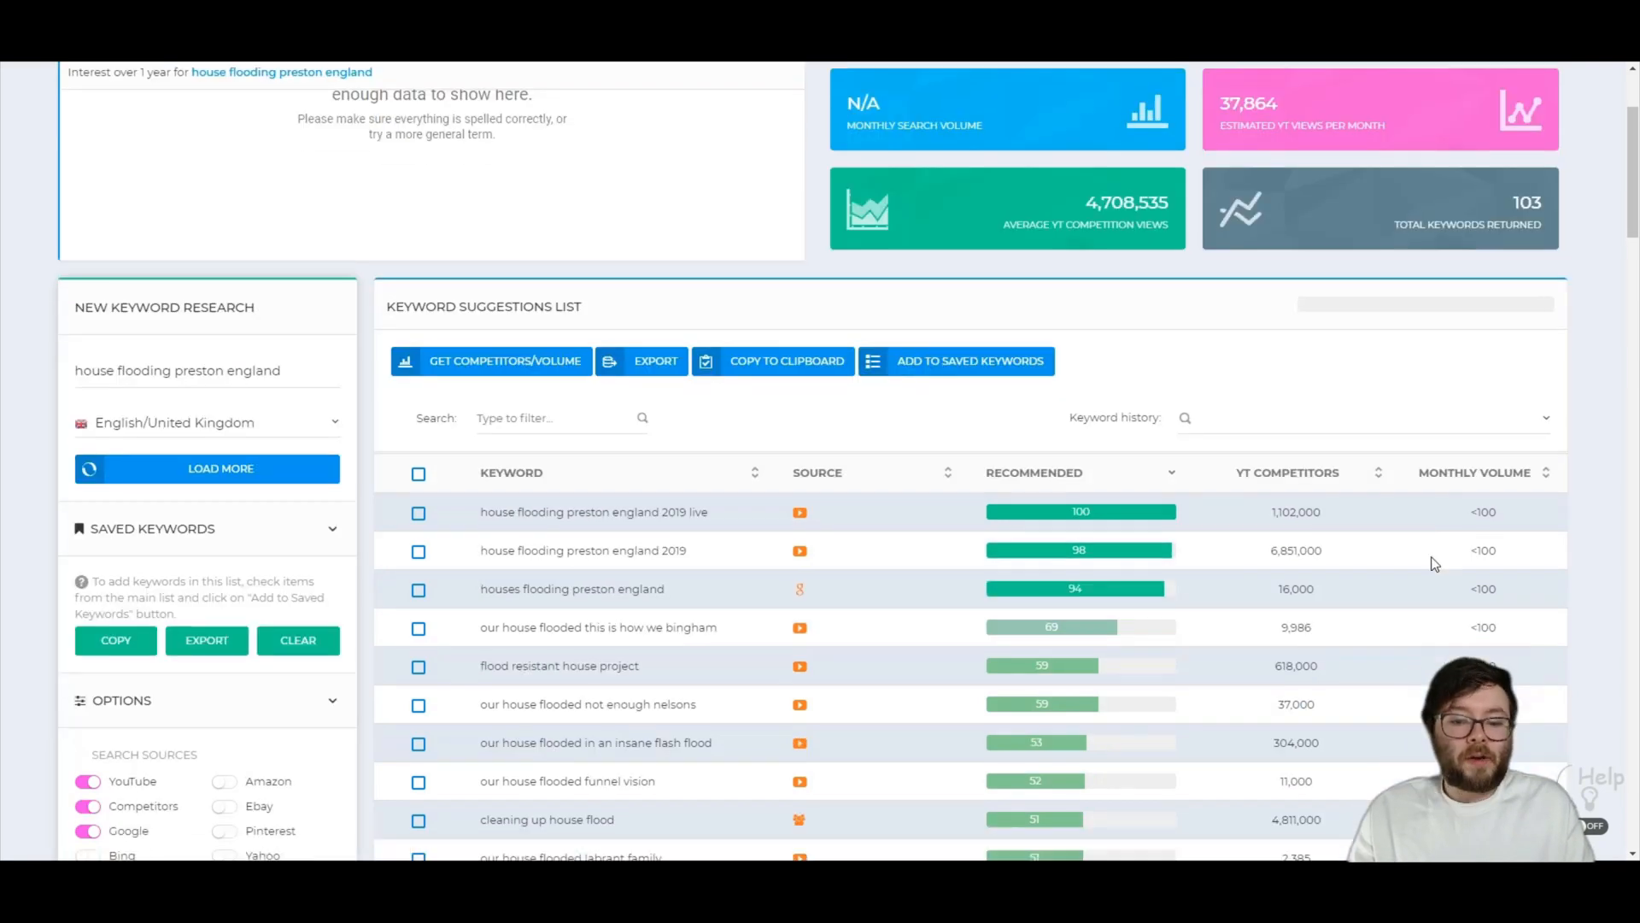
pyautogui.scroll(-3)
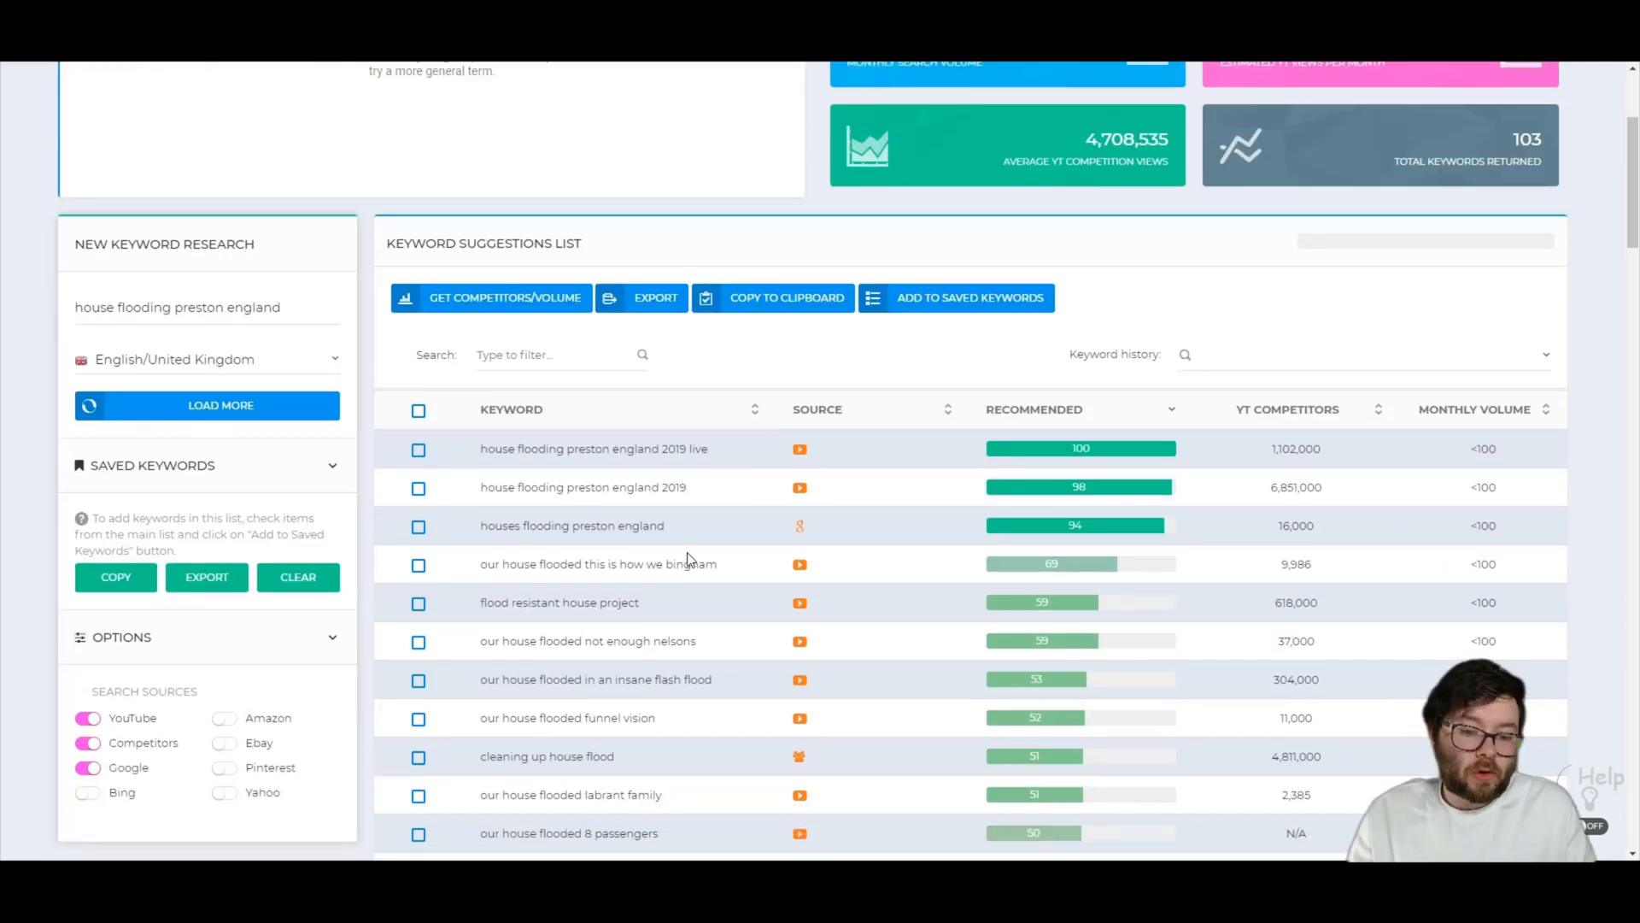
pyautogui.moveTo(711, 651)
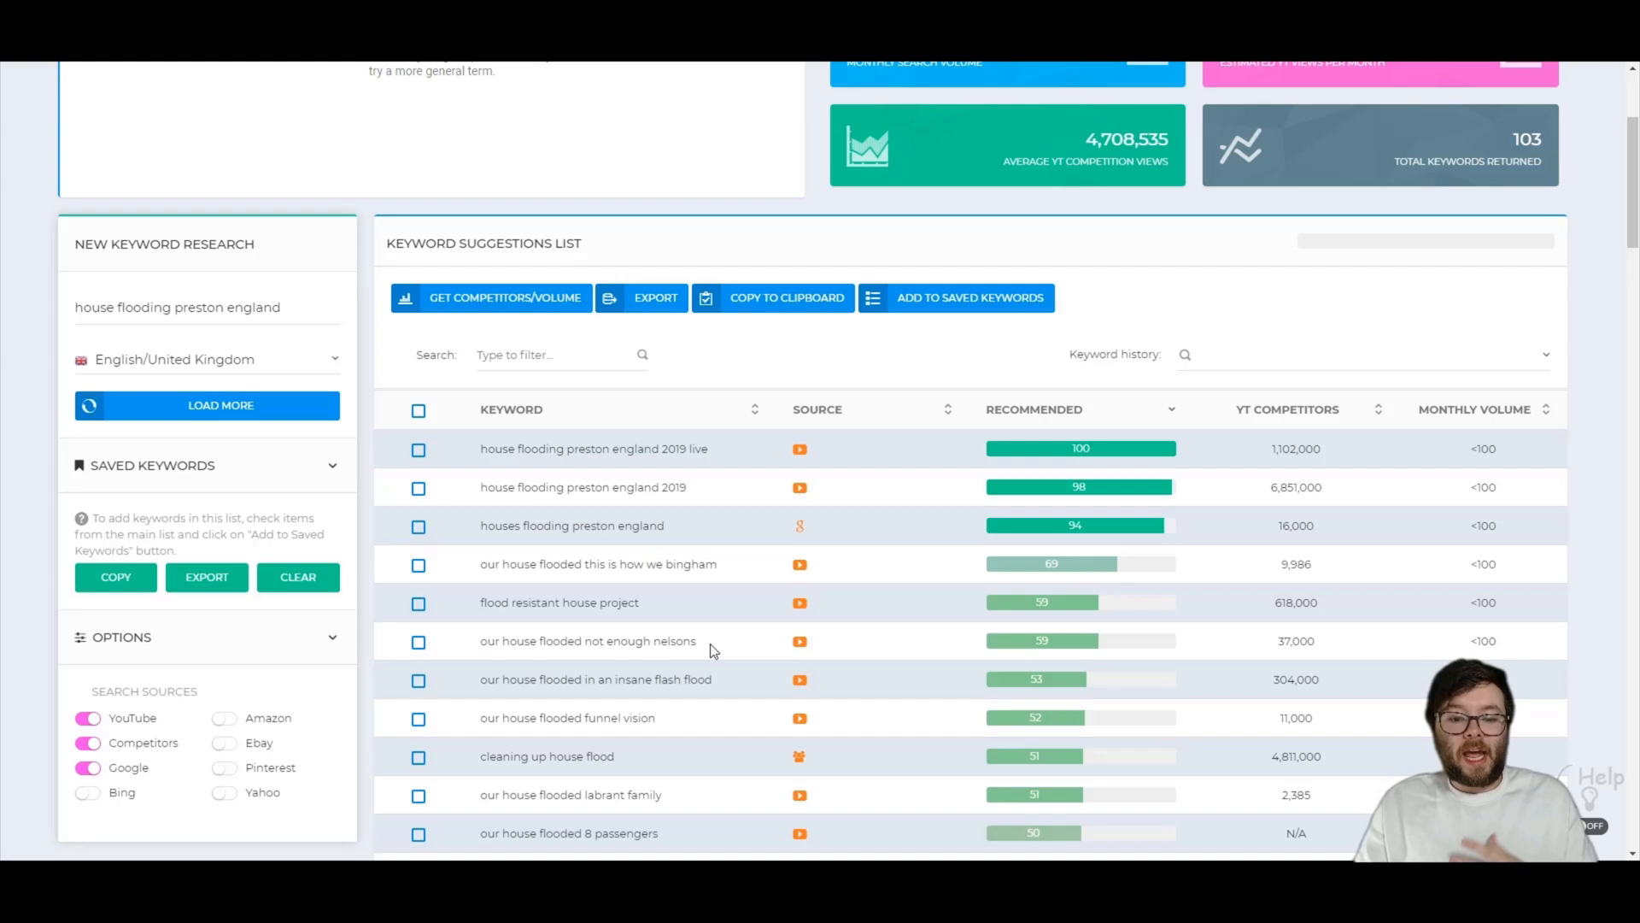
pyautogui.scroll(-3)
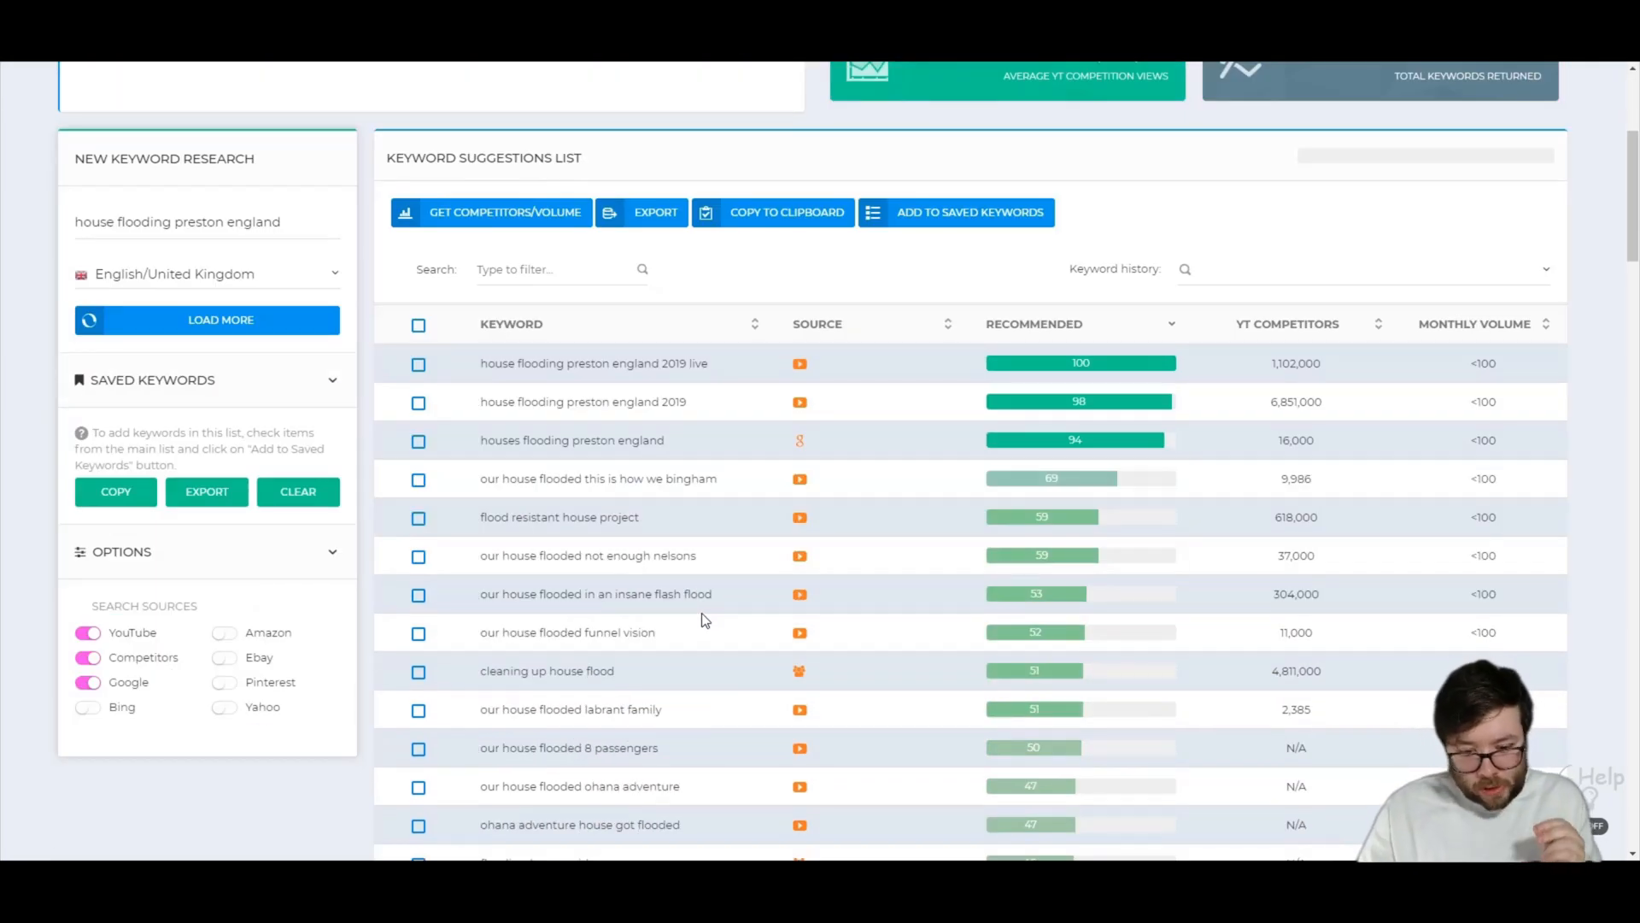
pyautogui.scroll(-3)
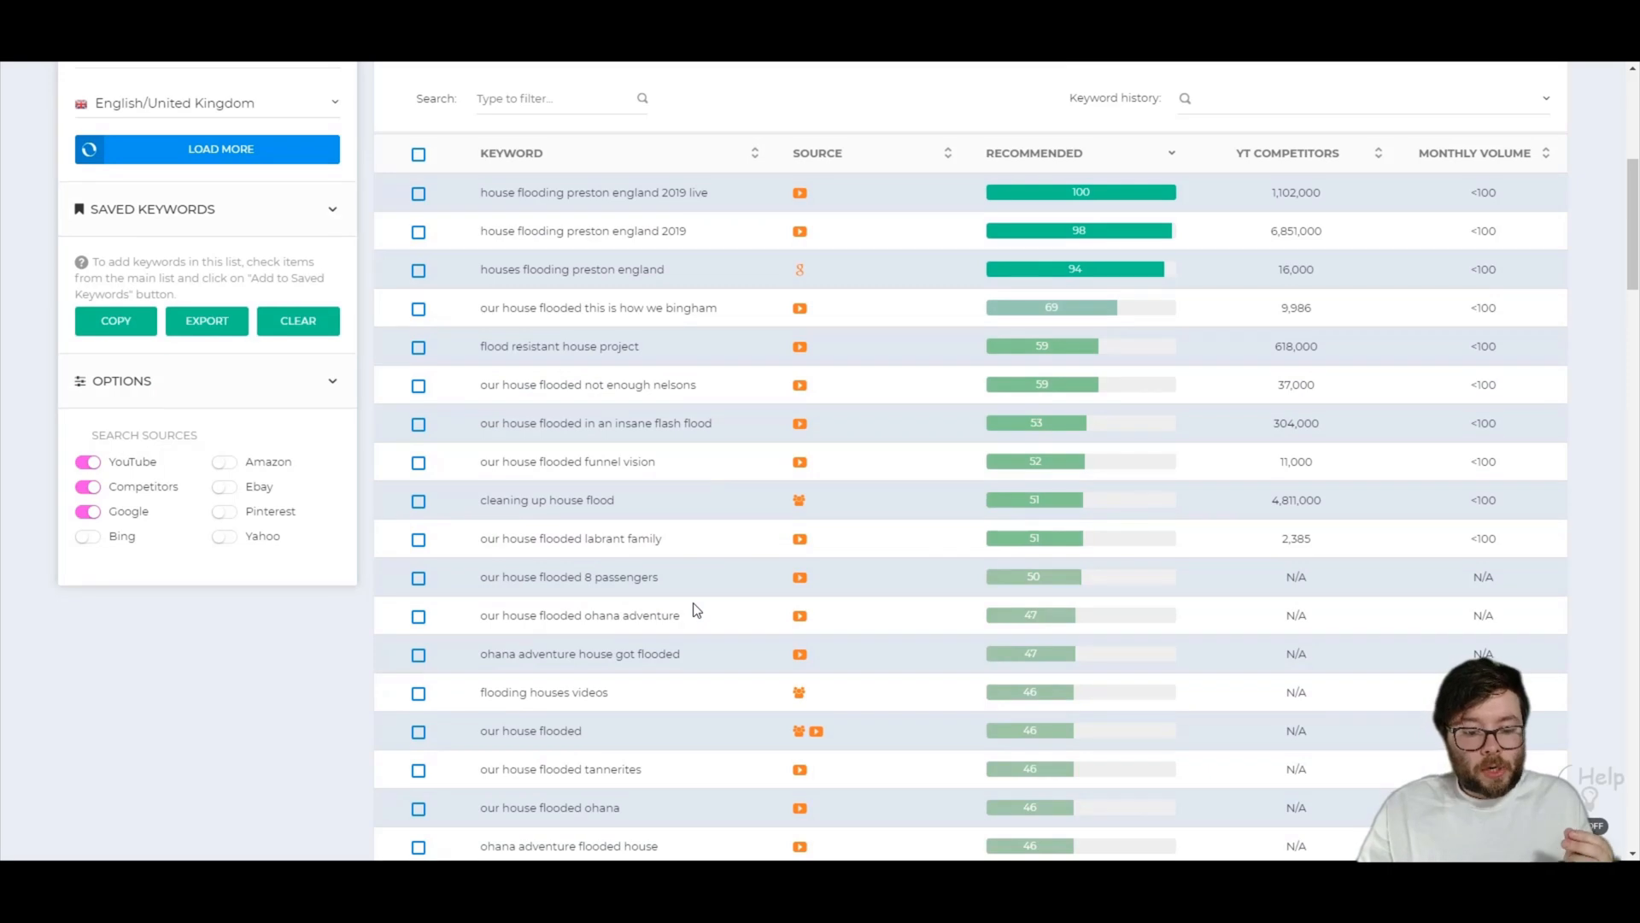
pyautogui.scroll(3)
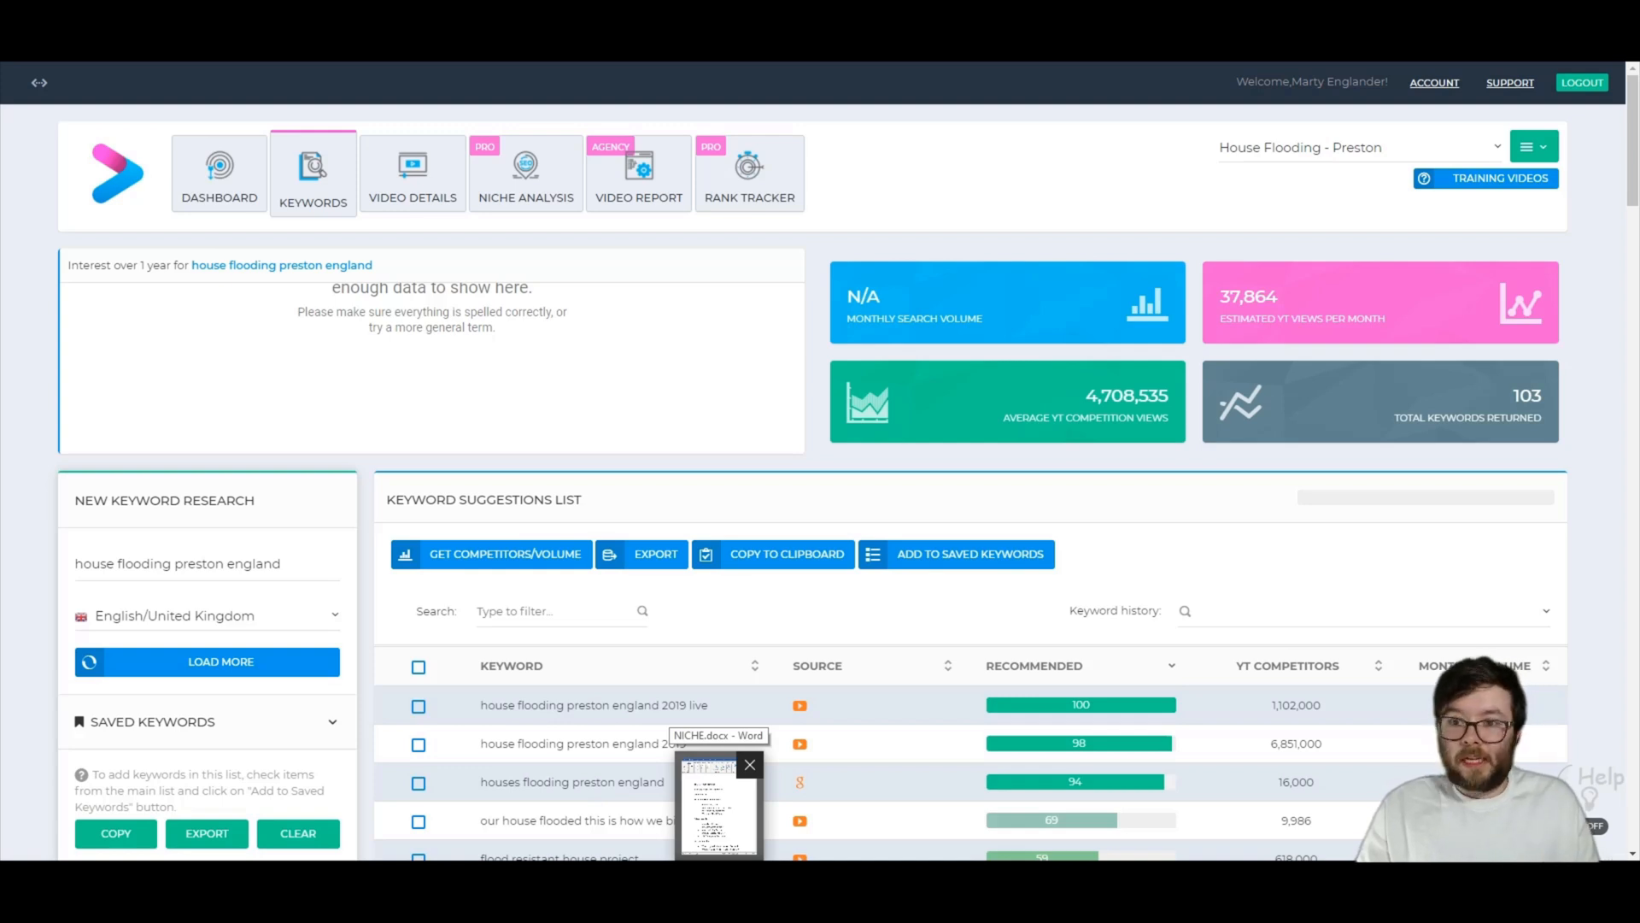
# Copy 'flooded bungalow' from NICHE.docx and research 'flooded bungalow preston england' in Vidly
pyautogui.click(718, 800)
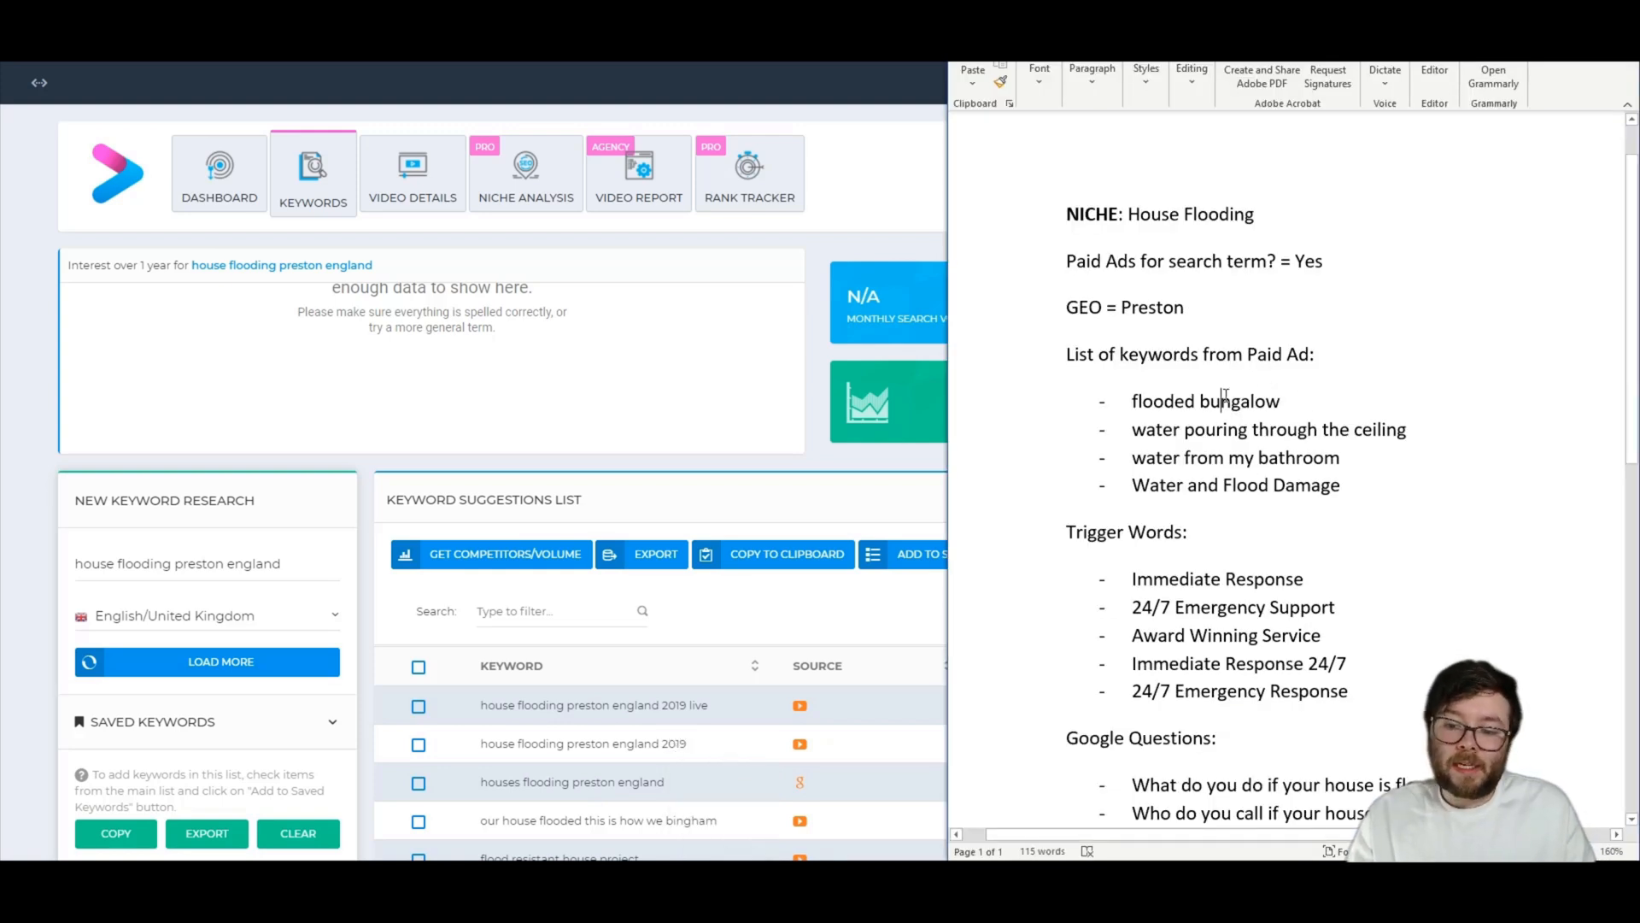
pyautogui.doubleClick(1205, 400)
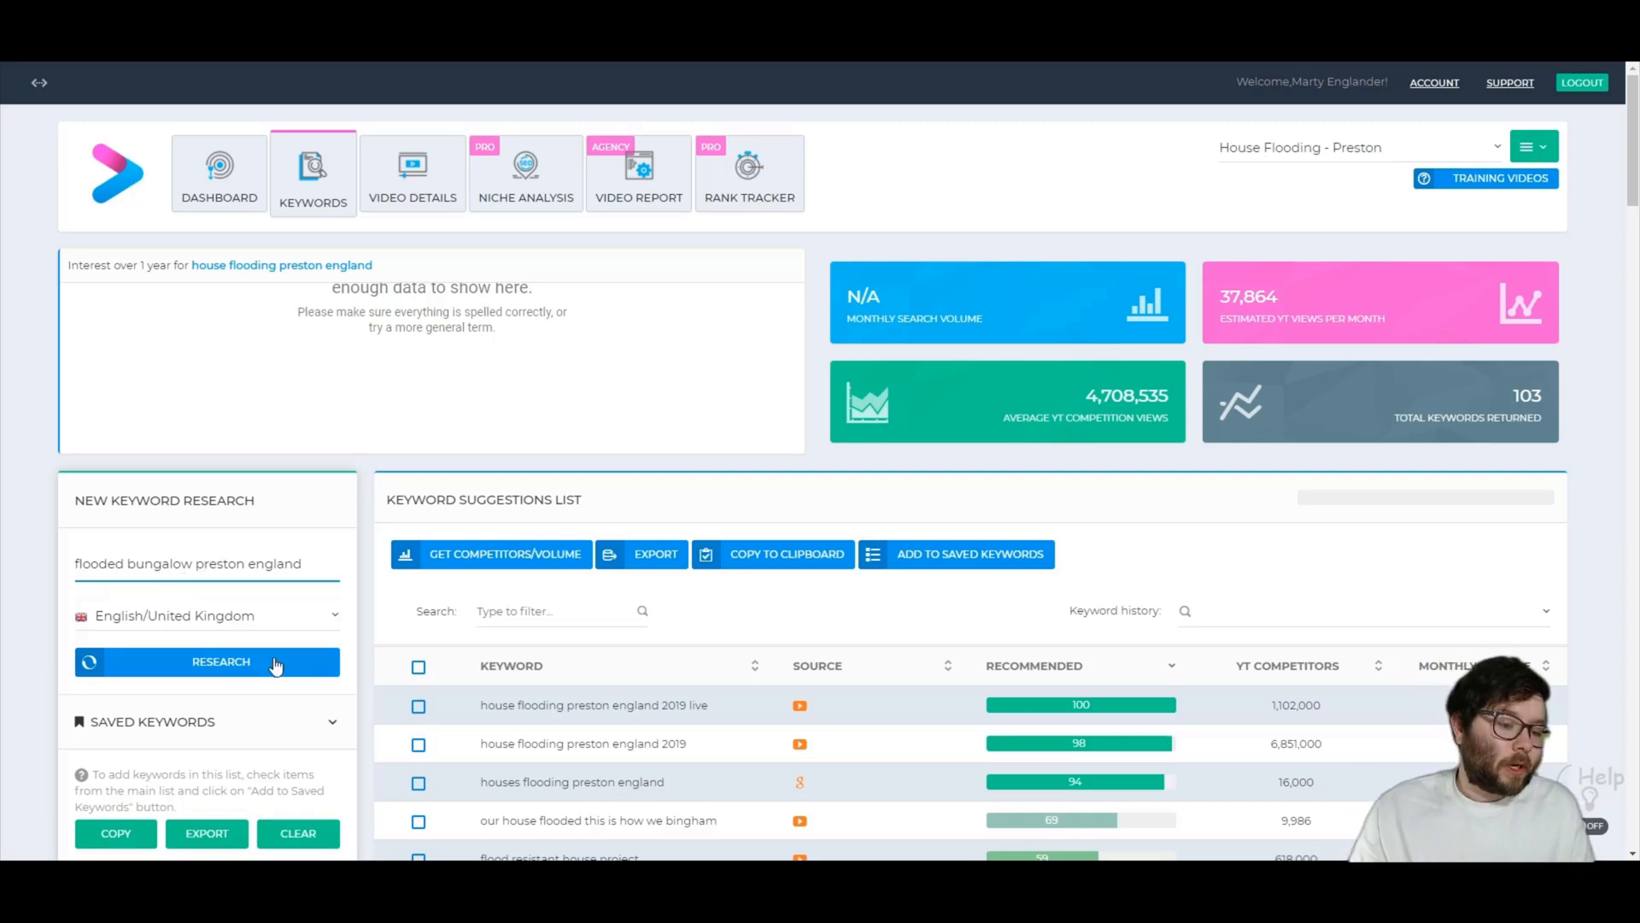
pyautogui.click(207, 661)
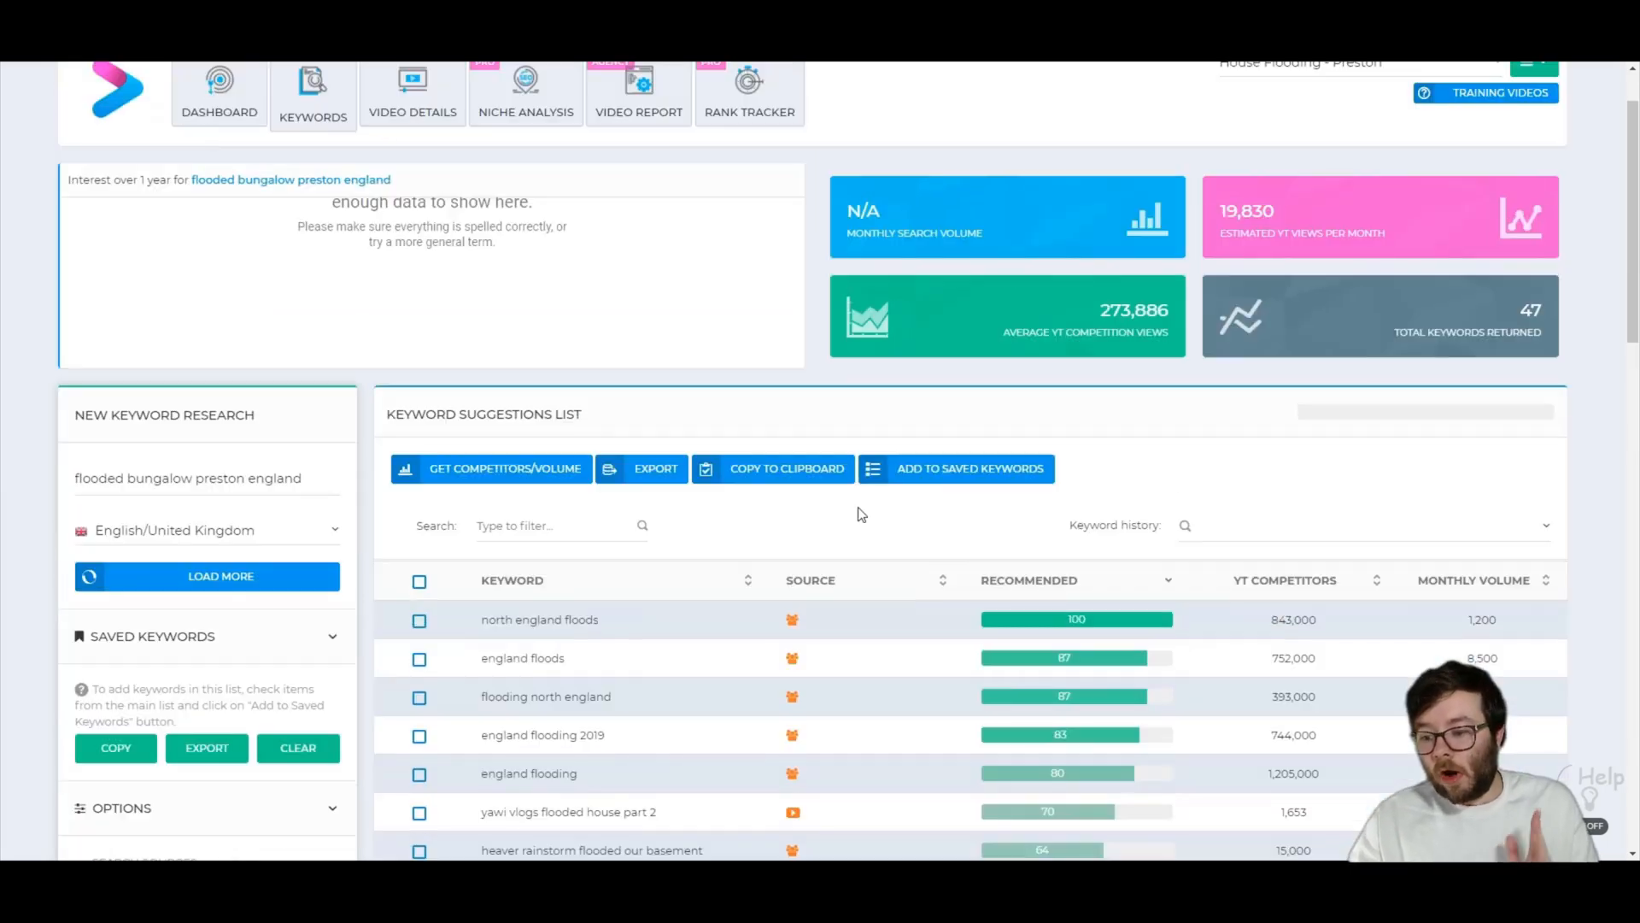
# Tick north england floods, england floods, flooding north england and heaver rainstorm flooded our basement
pyautogui.scroll(-3)
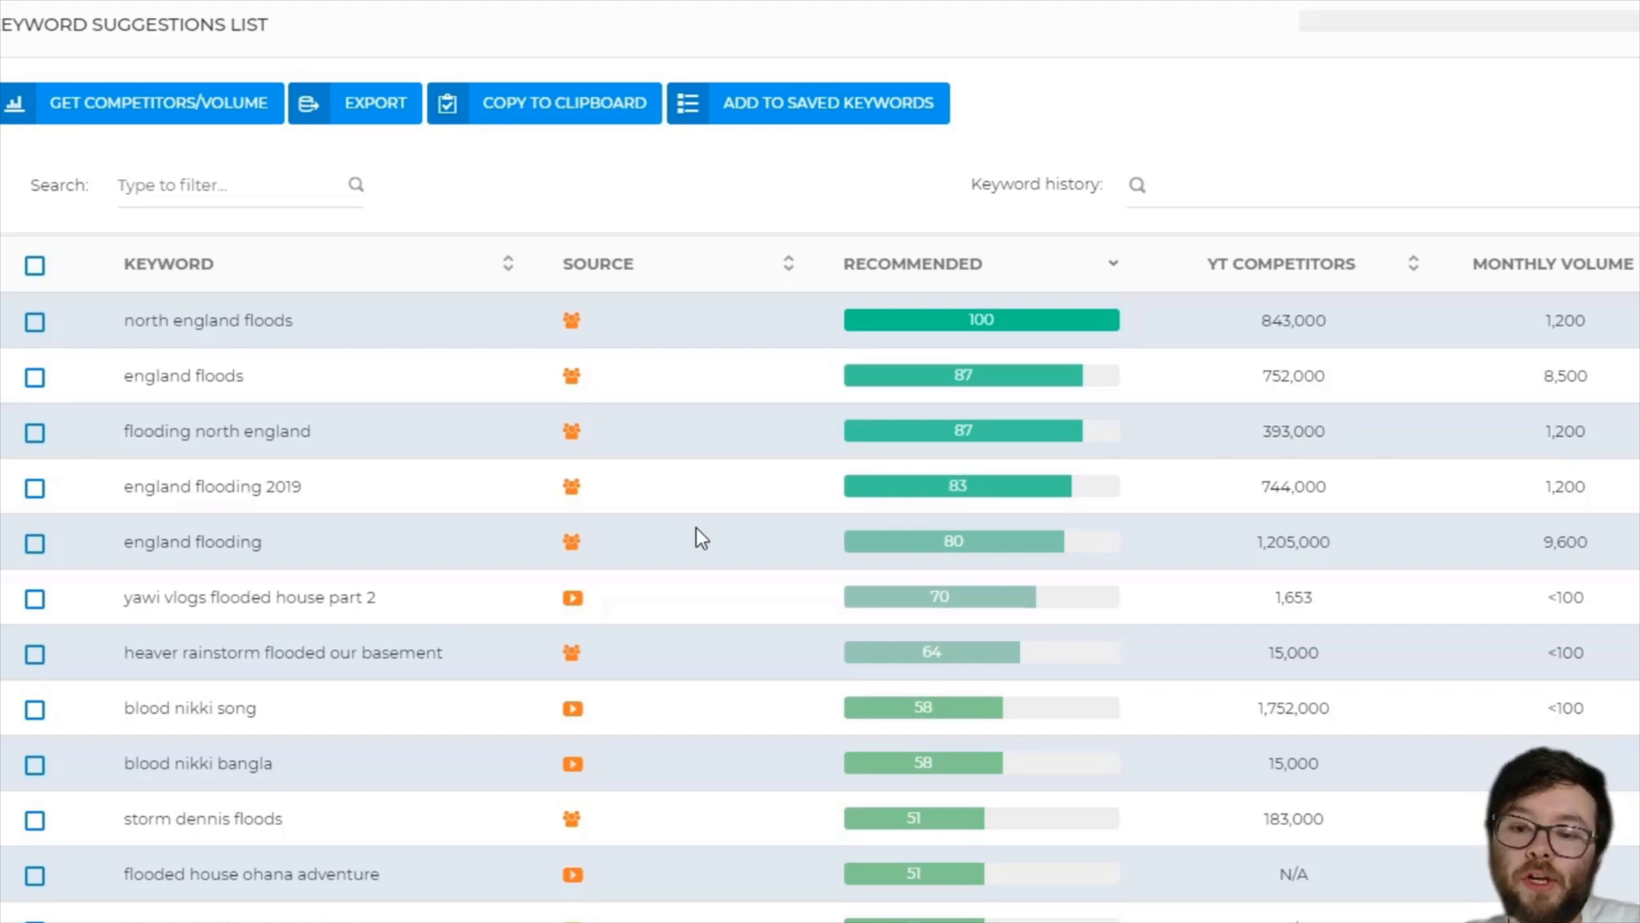
pyautogui.moveTo(814, 394)
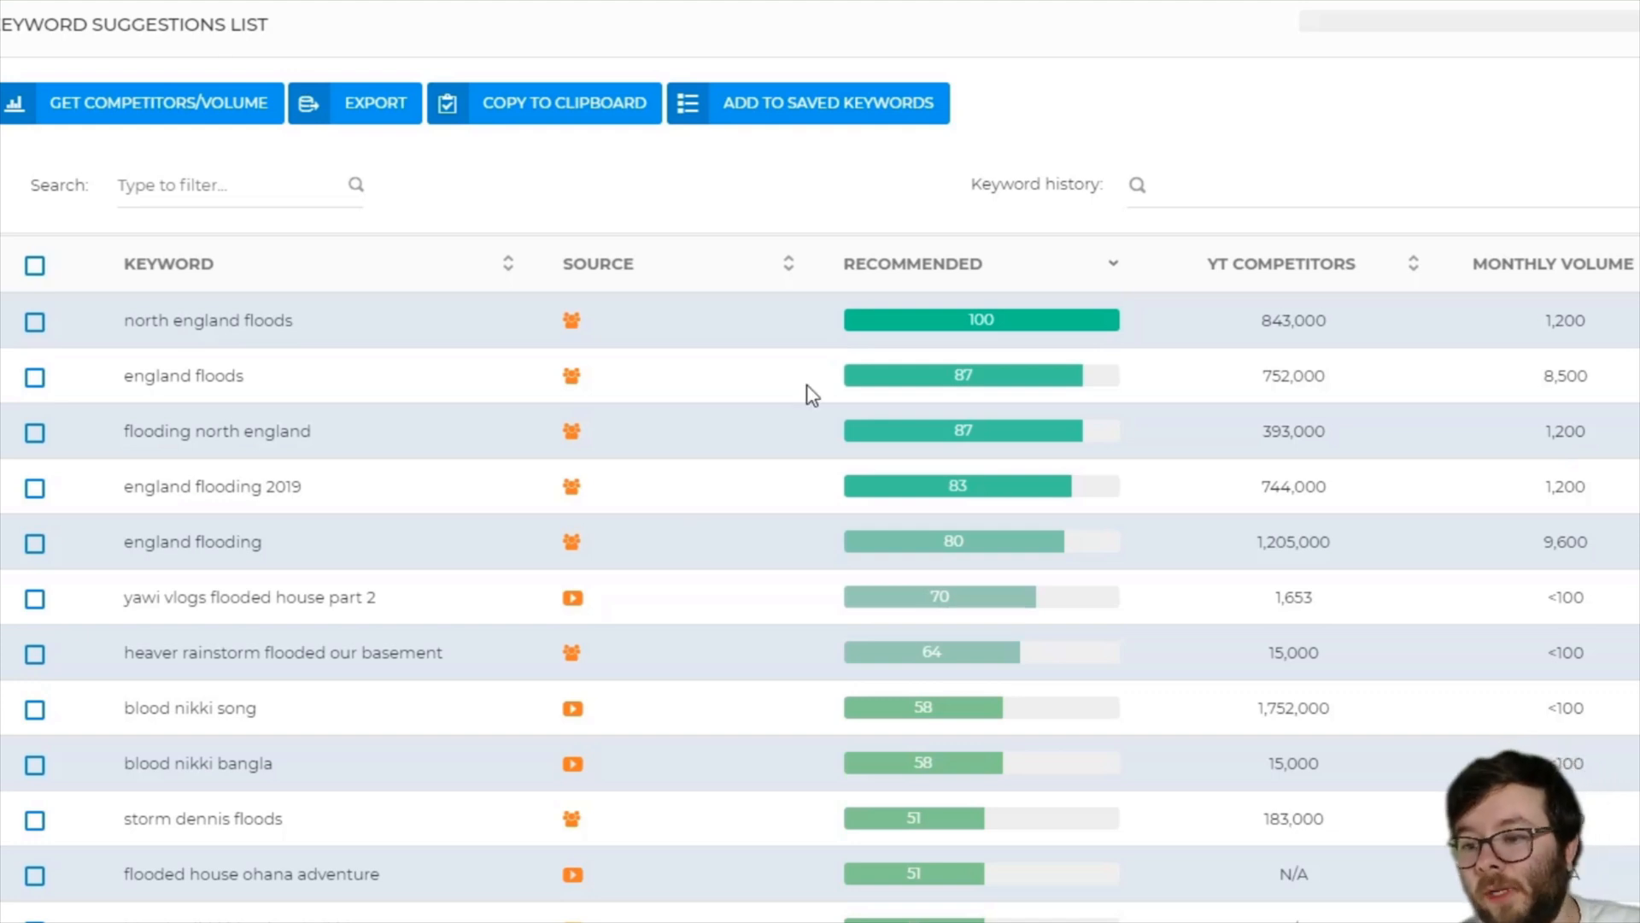
pyautogui.moveTo(328, 384)
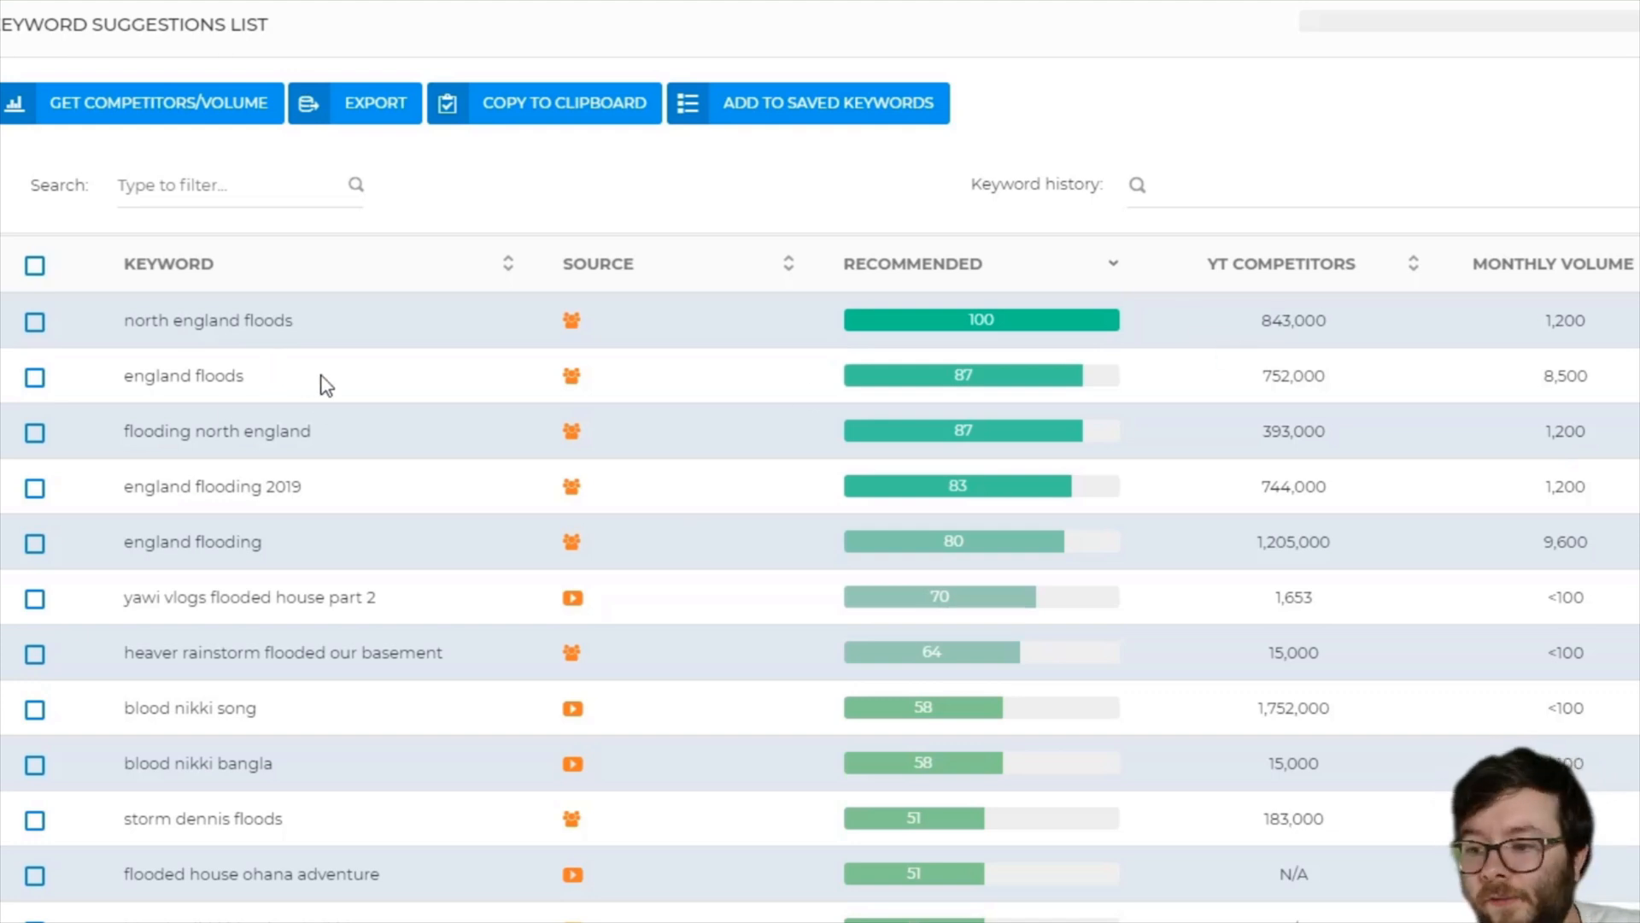
pyautogui.moveTo(1591, 345)
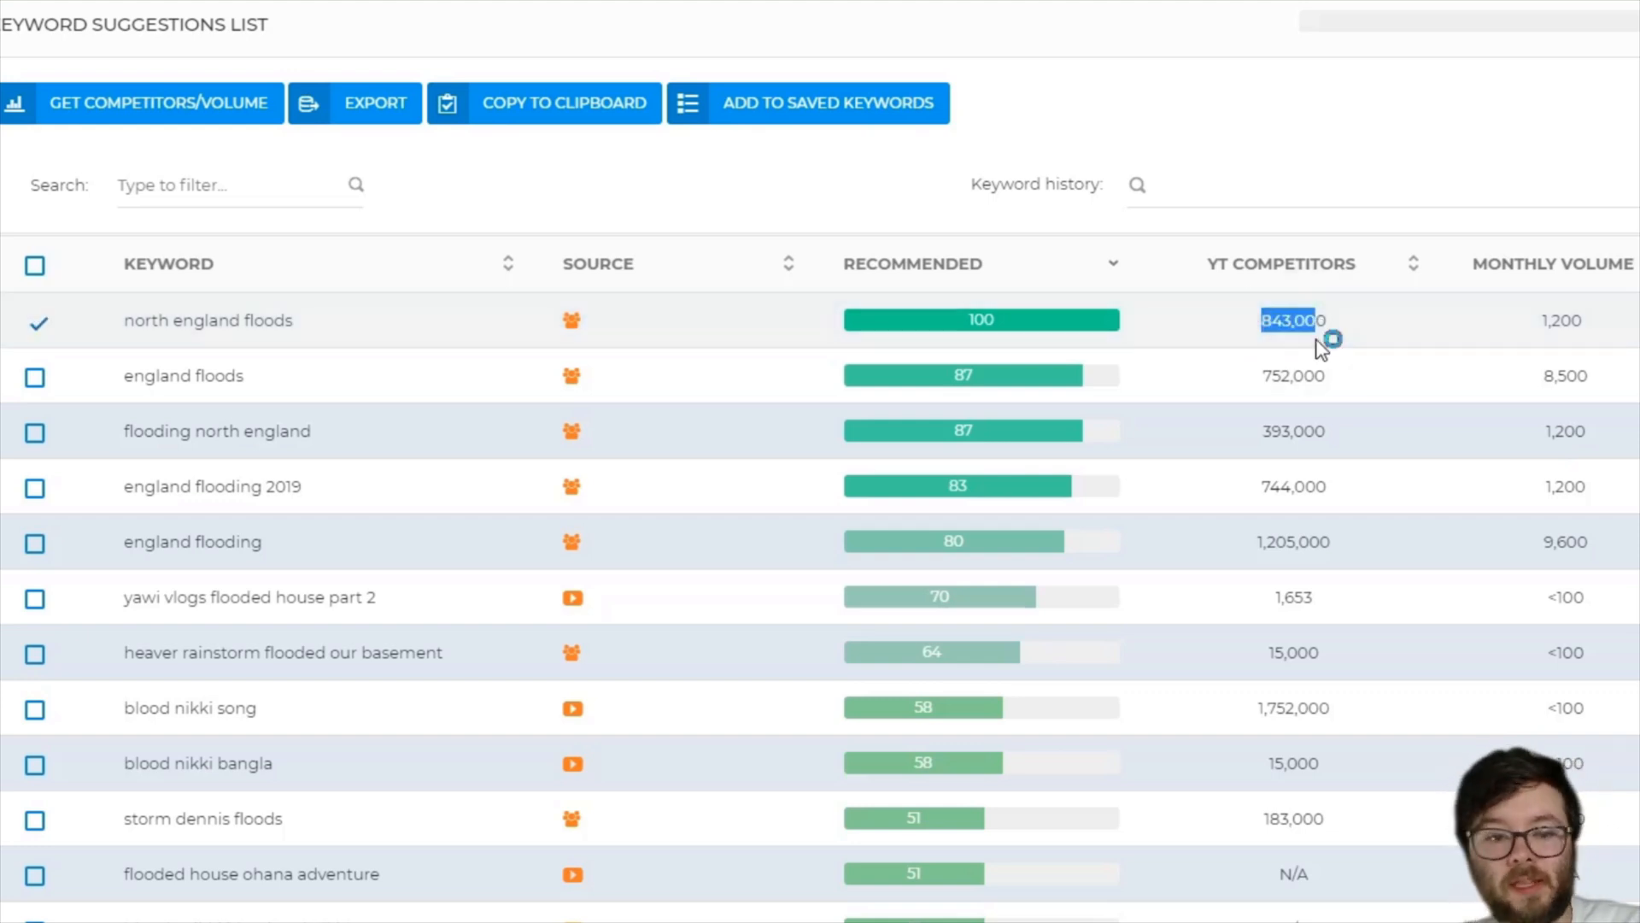
pyautogui.moveTo(553, 460)
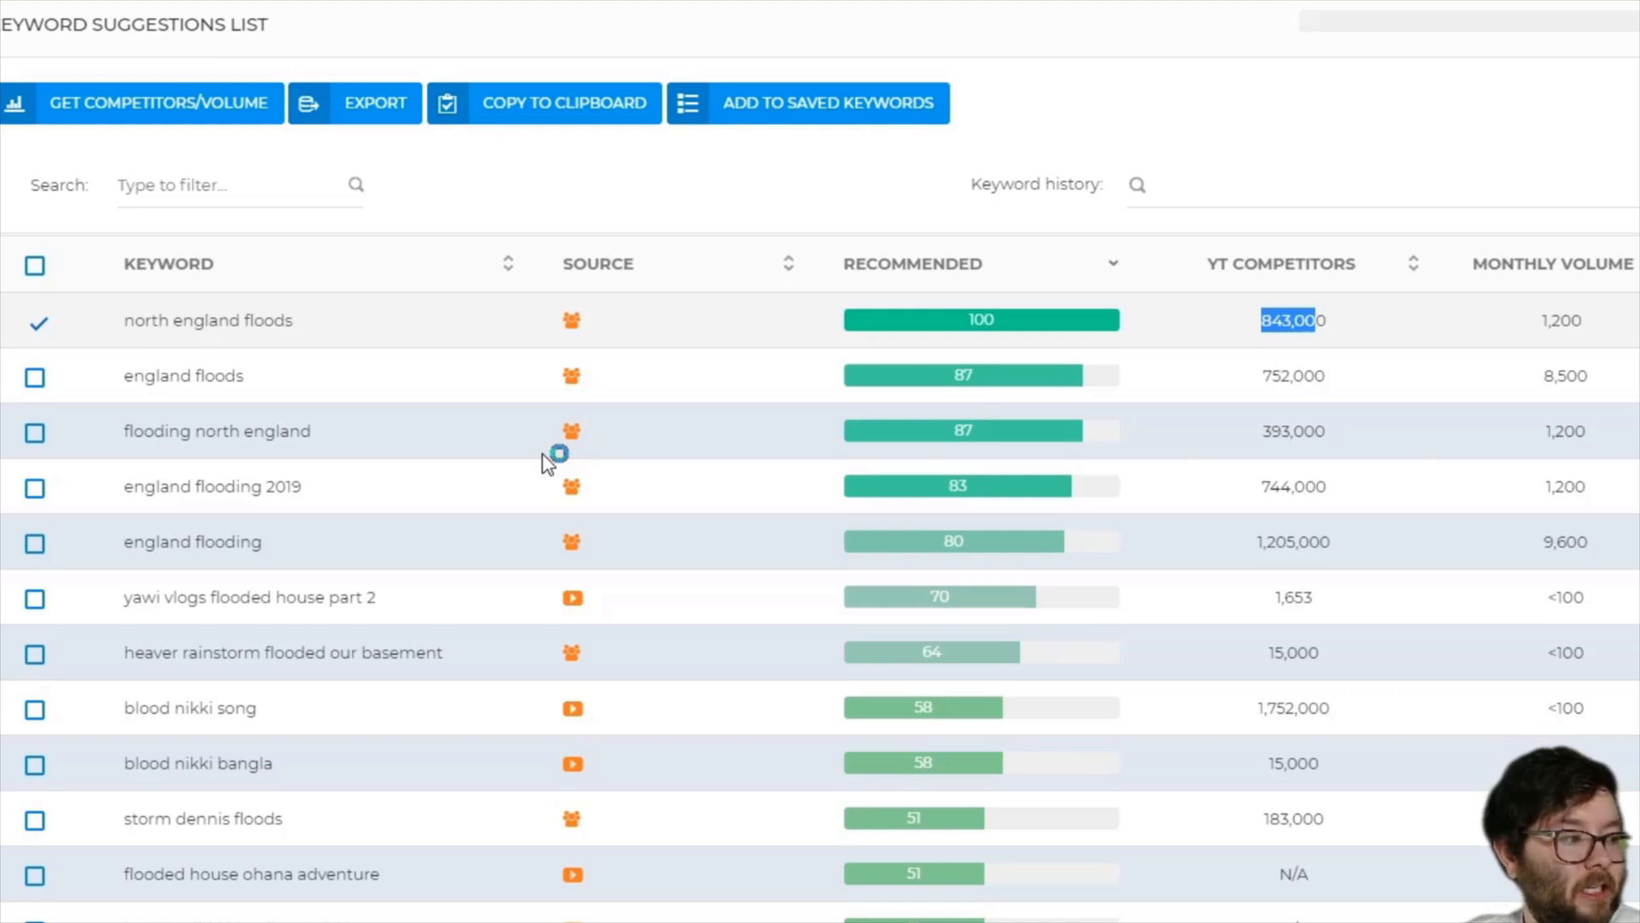
pyautogui.moveTo(232, 361)
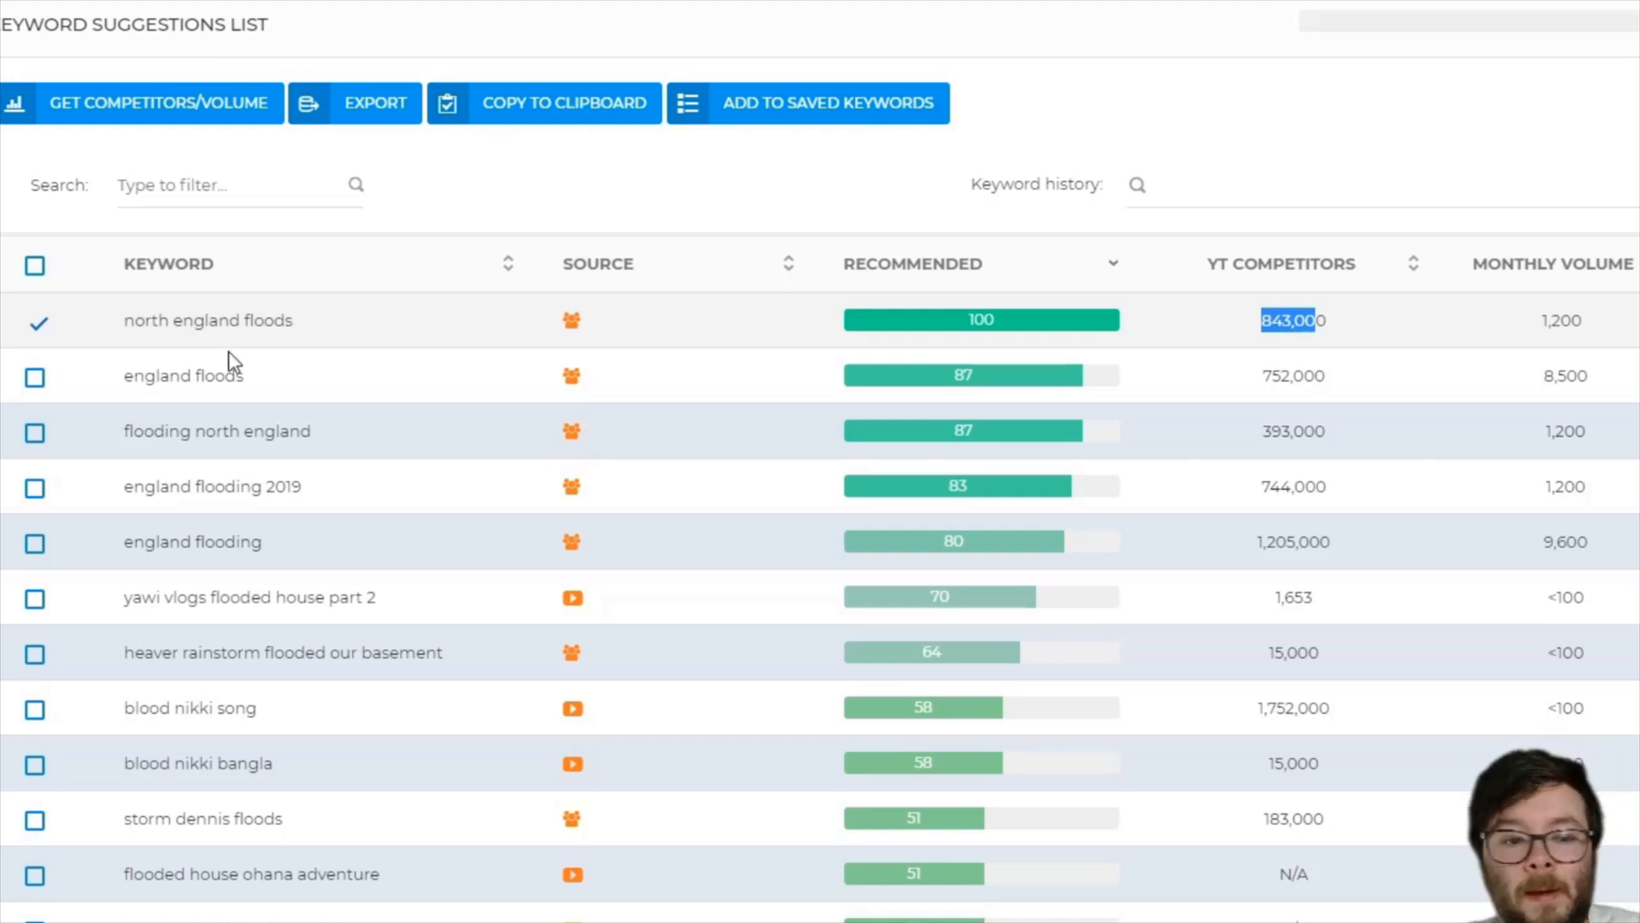
pyautogui.click(34, 376)
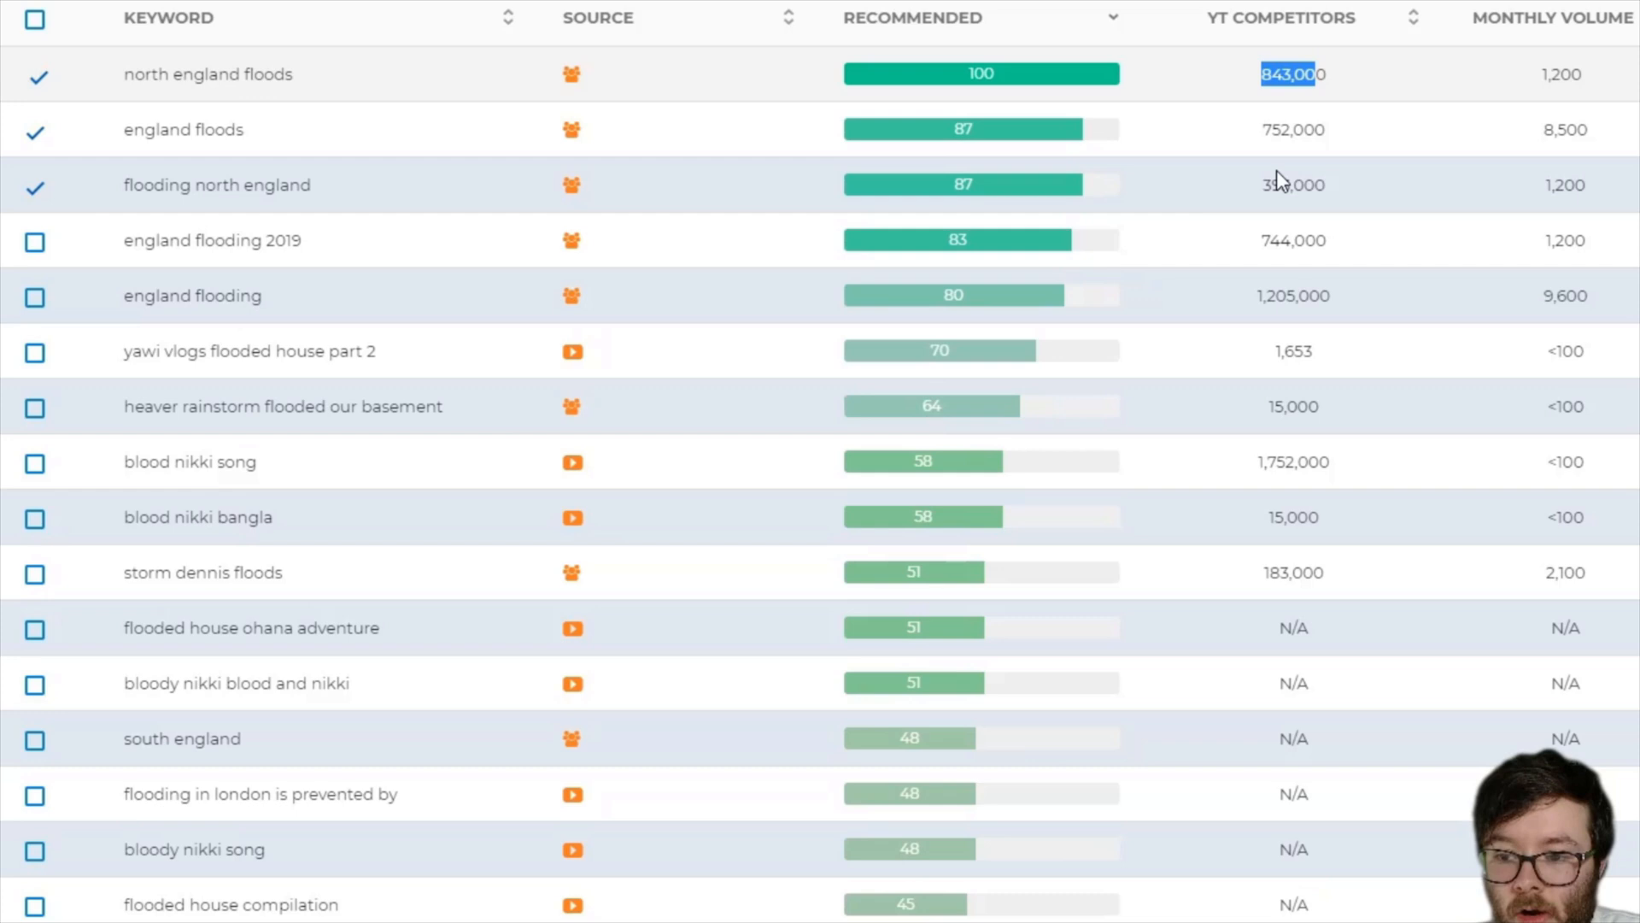
pyautogui.moveTo(270, 400)
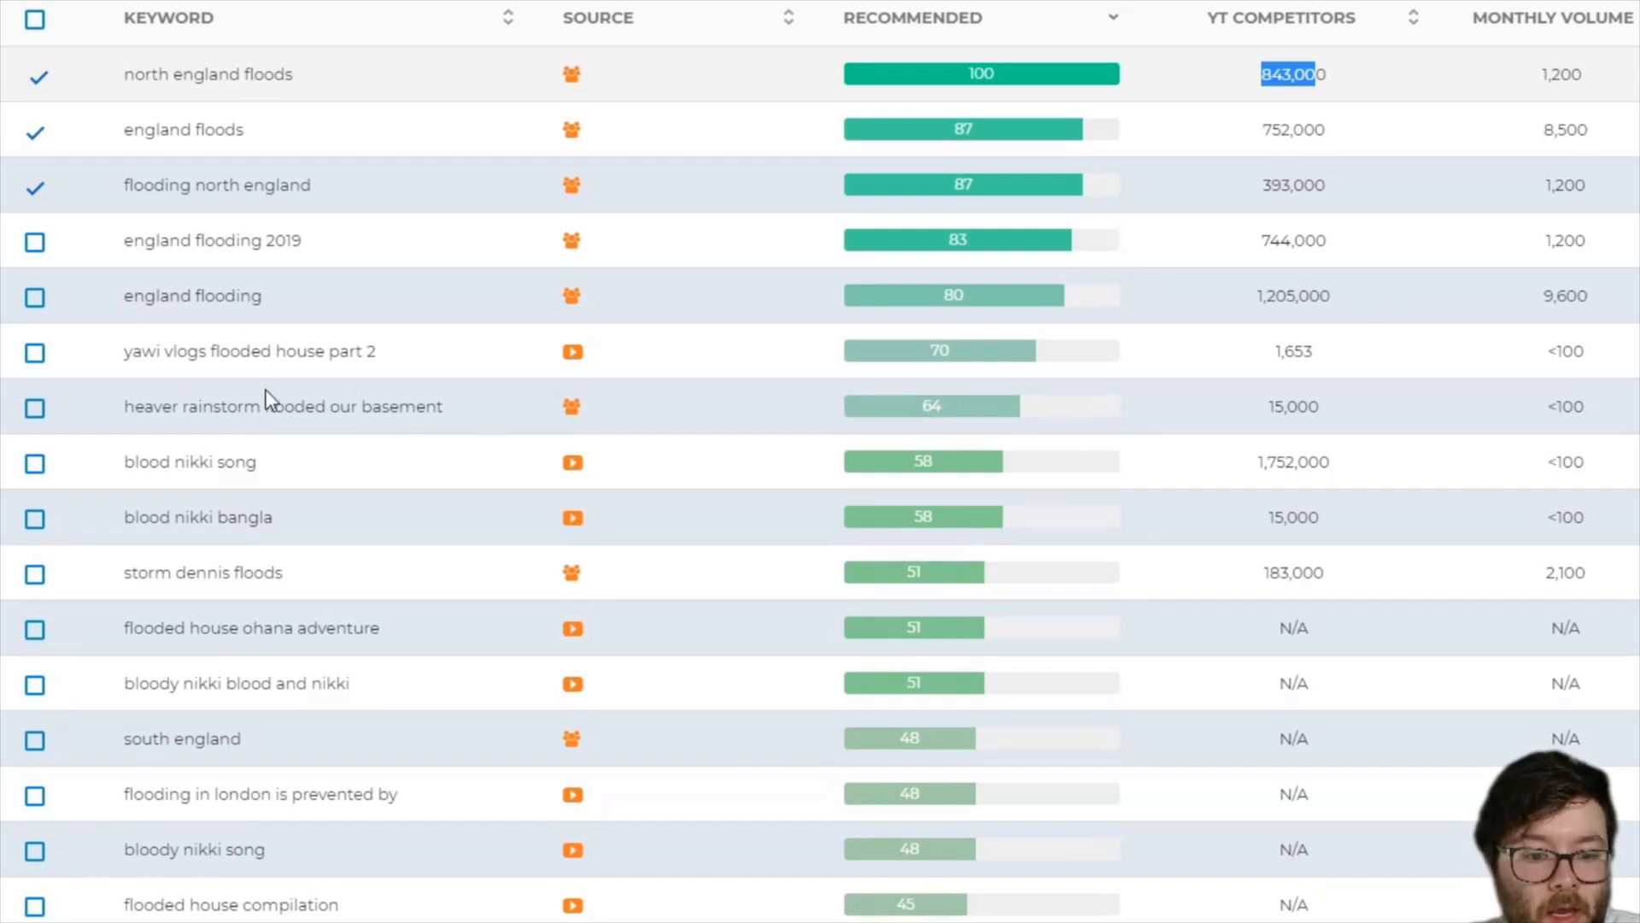
pyautogui.moveTo(217, 429)
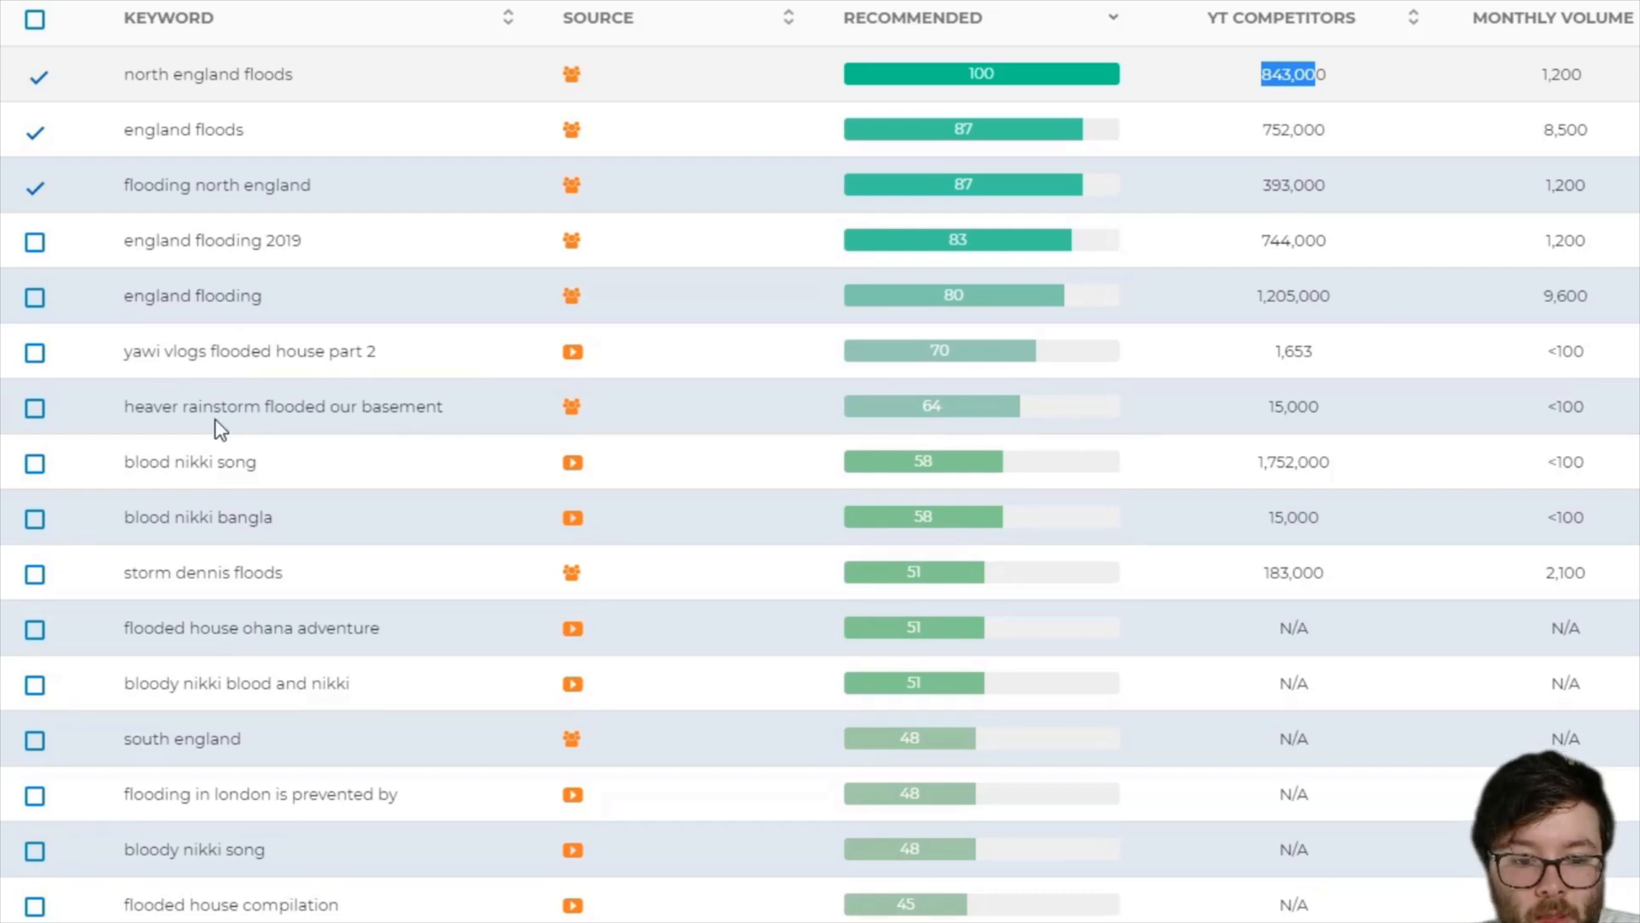
pyautogui.moveTo(394, 431)
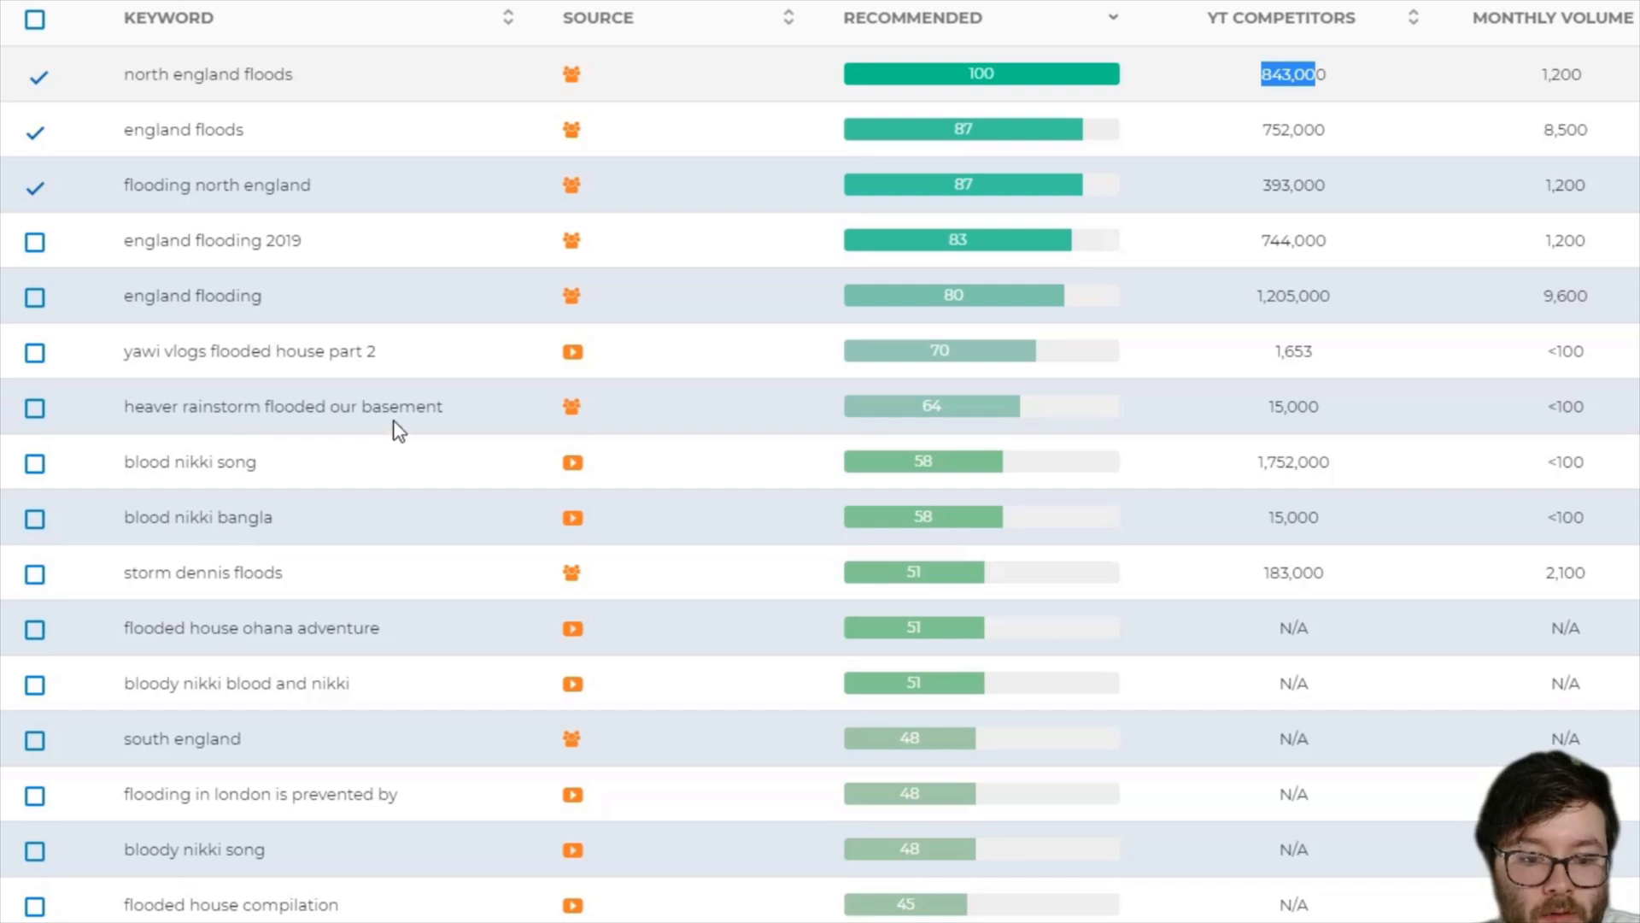
pyautogui.click(34, 408)
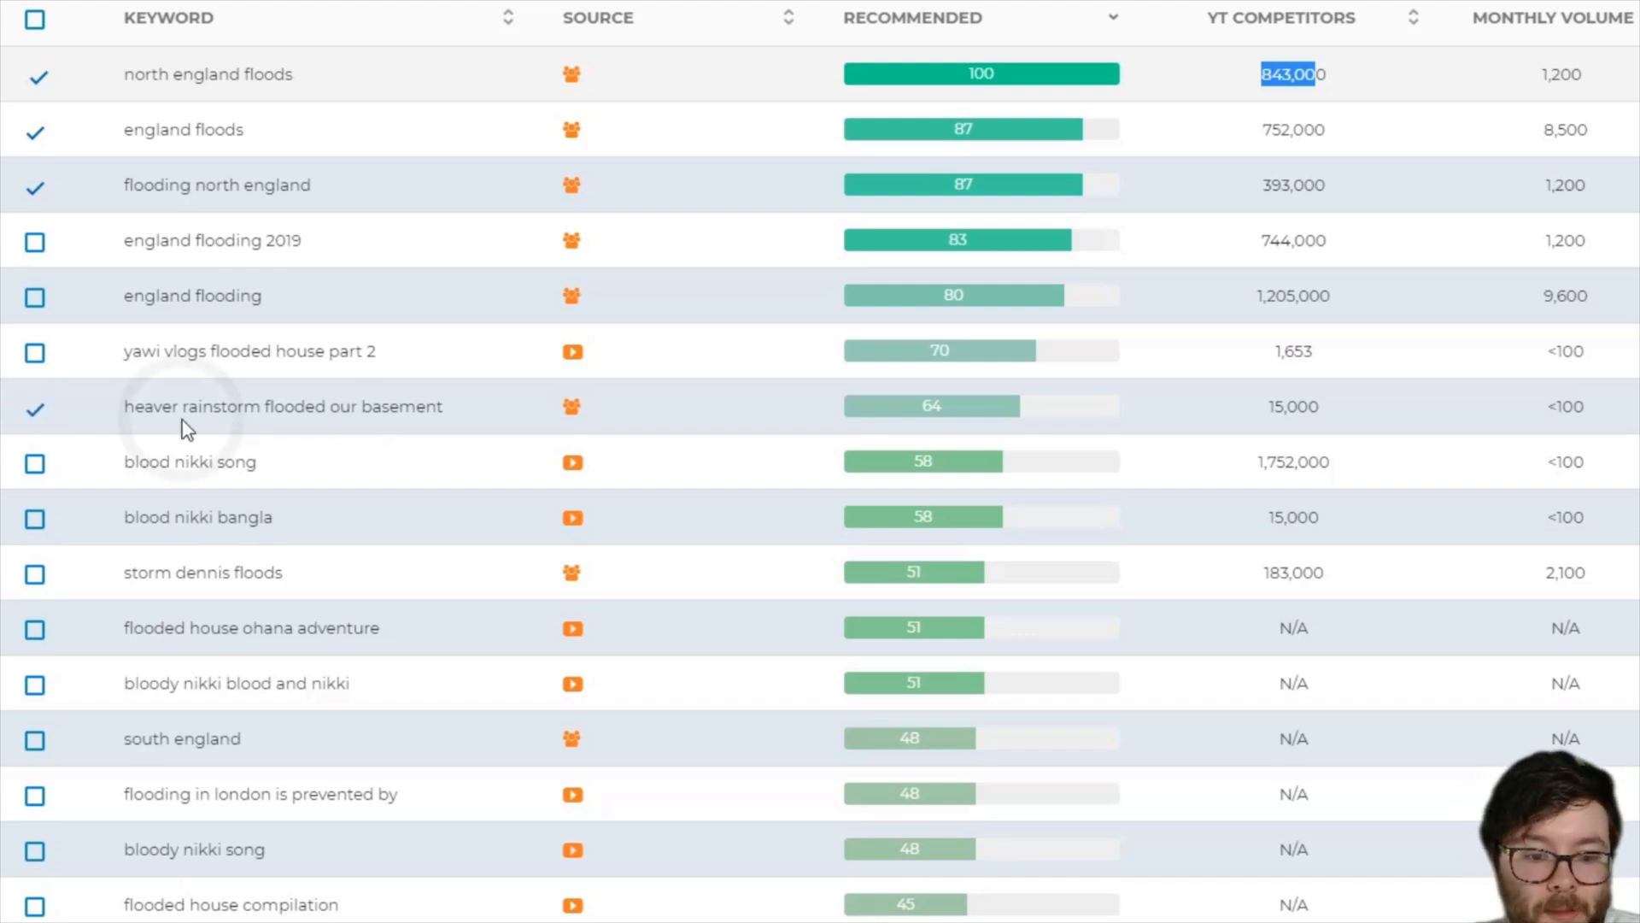
pyautogui.scroll(-3)
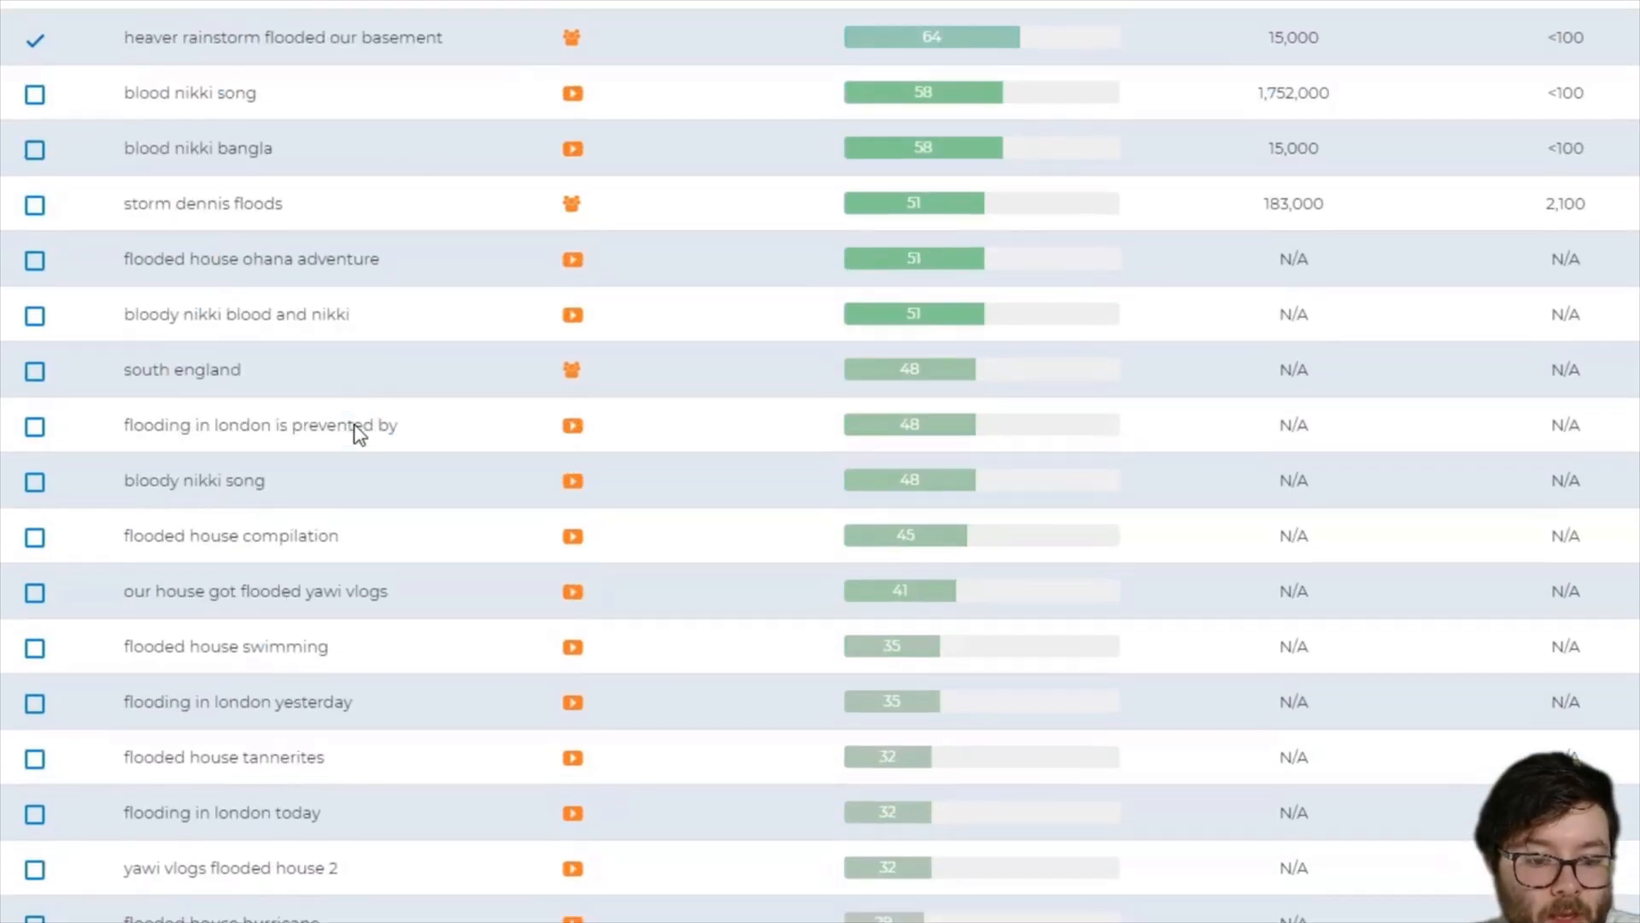
pyautogui.scroll(-3)
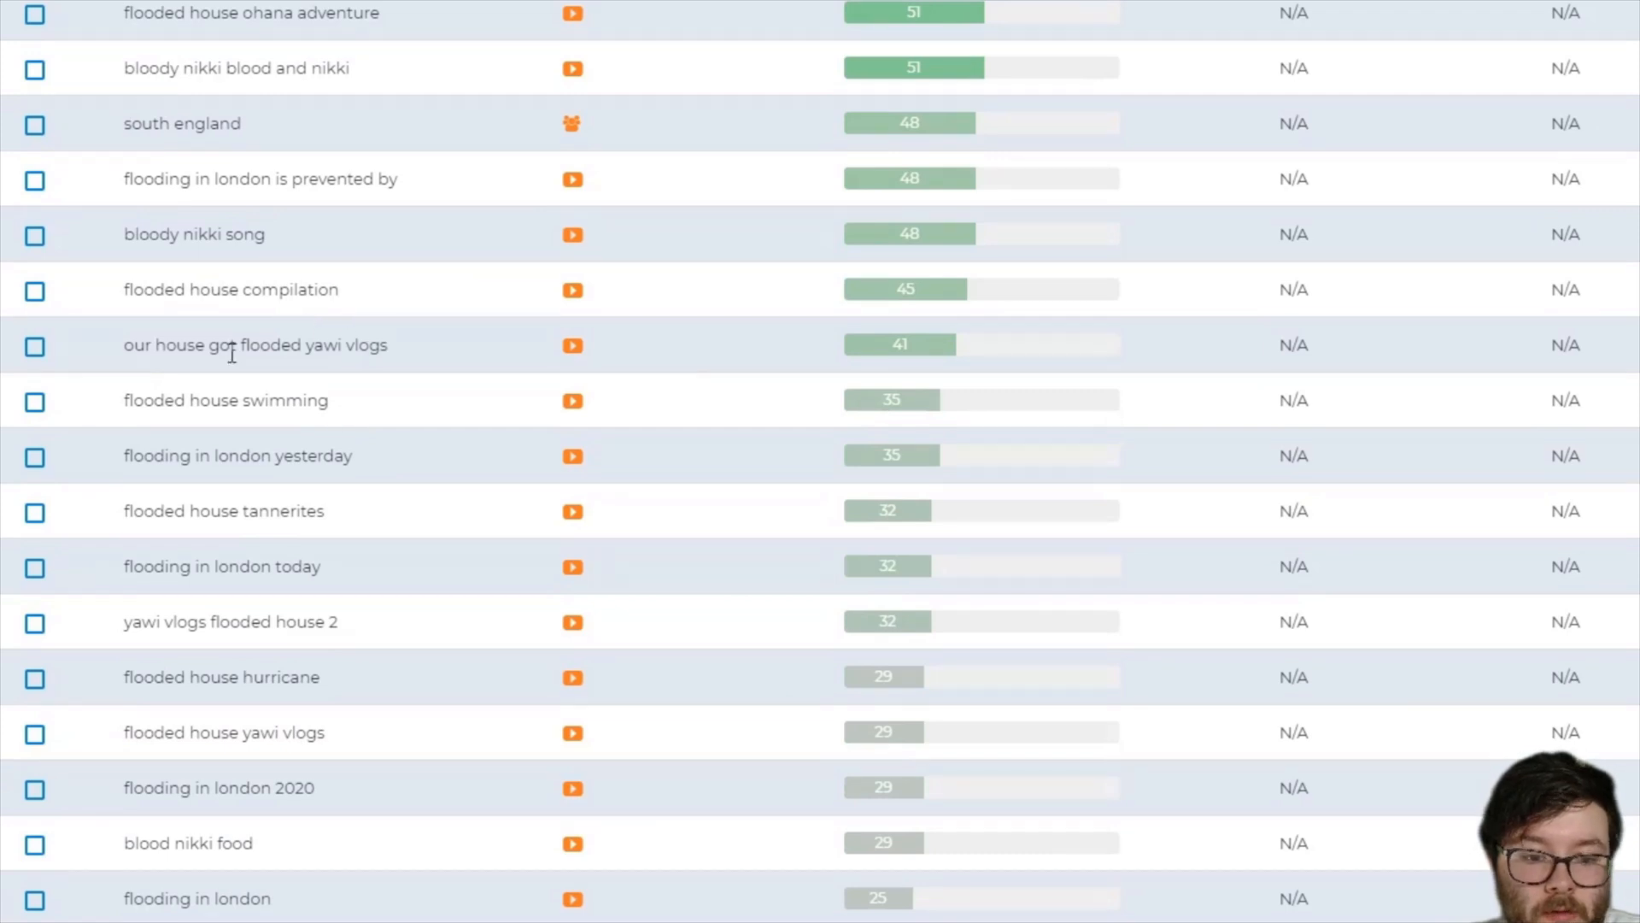
pyautogui.scroll(-3)
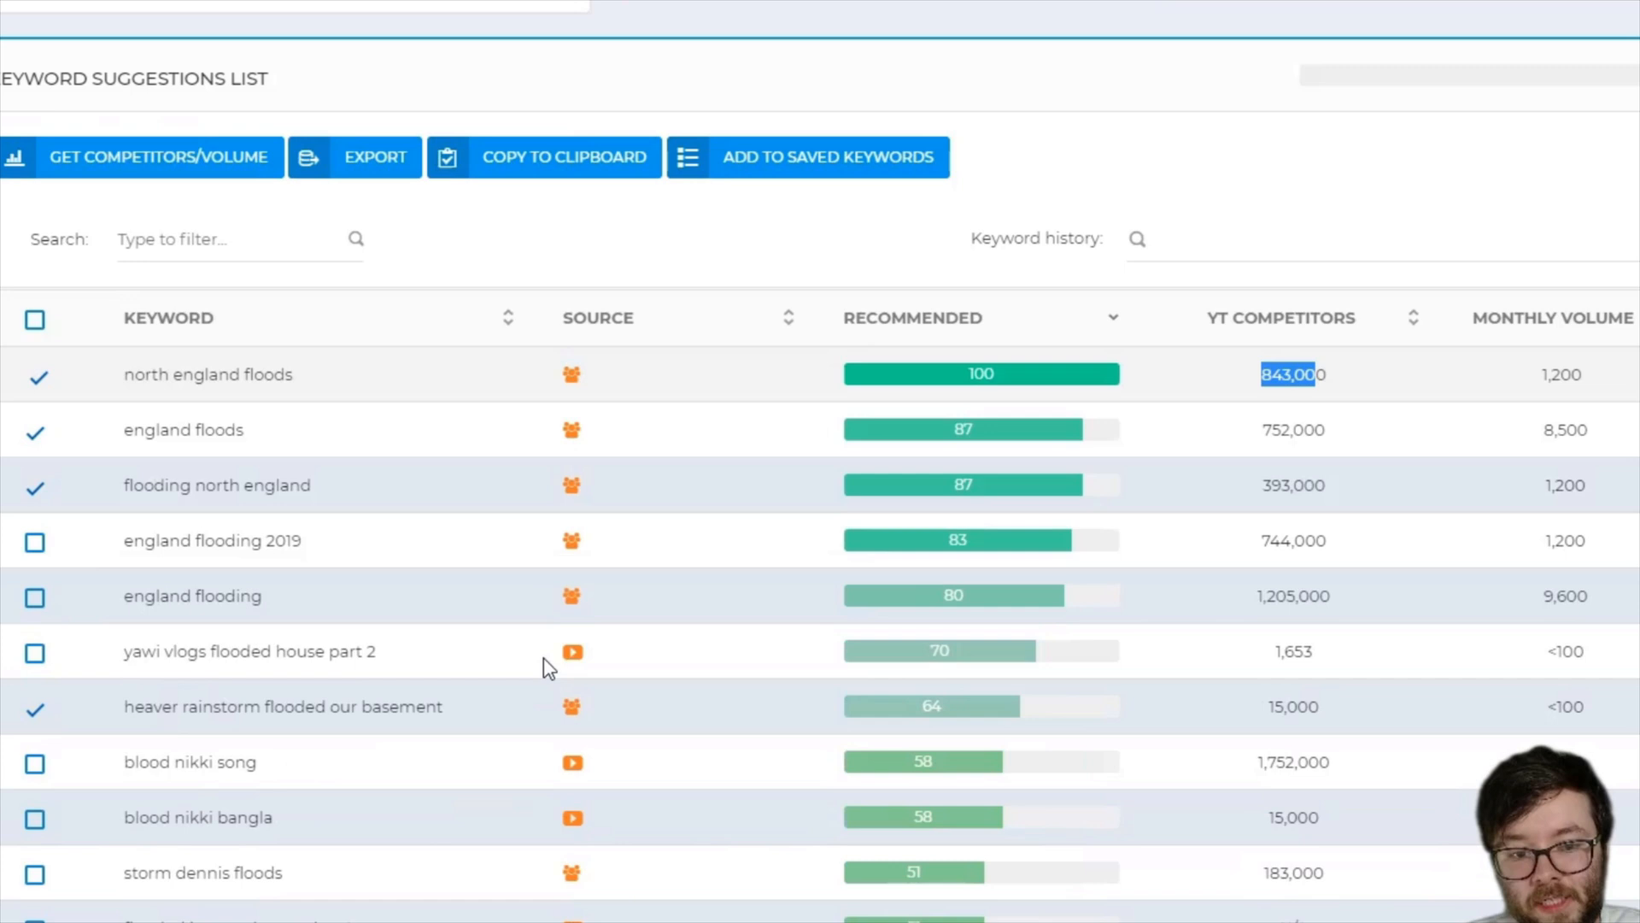
pyautogui.moveTo(114, 782)
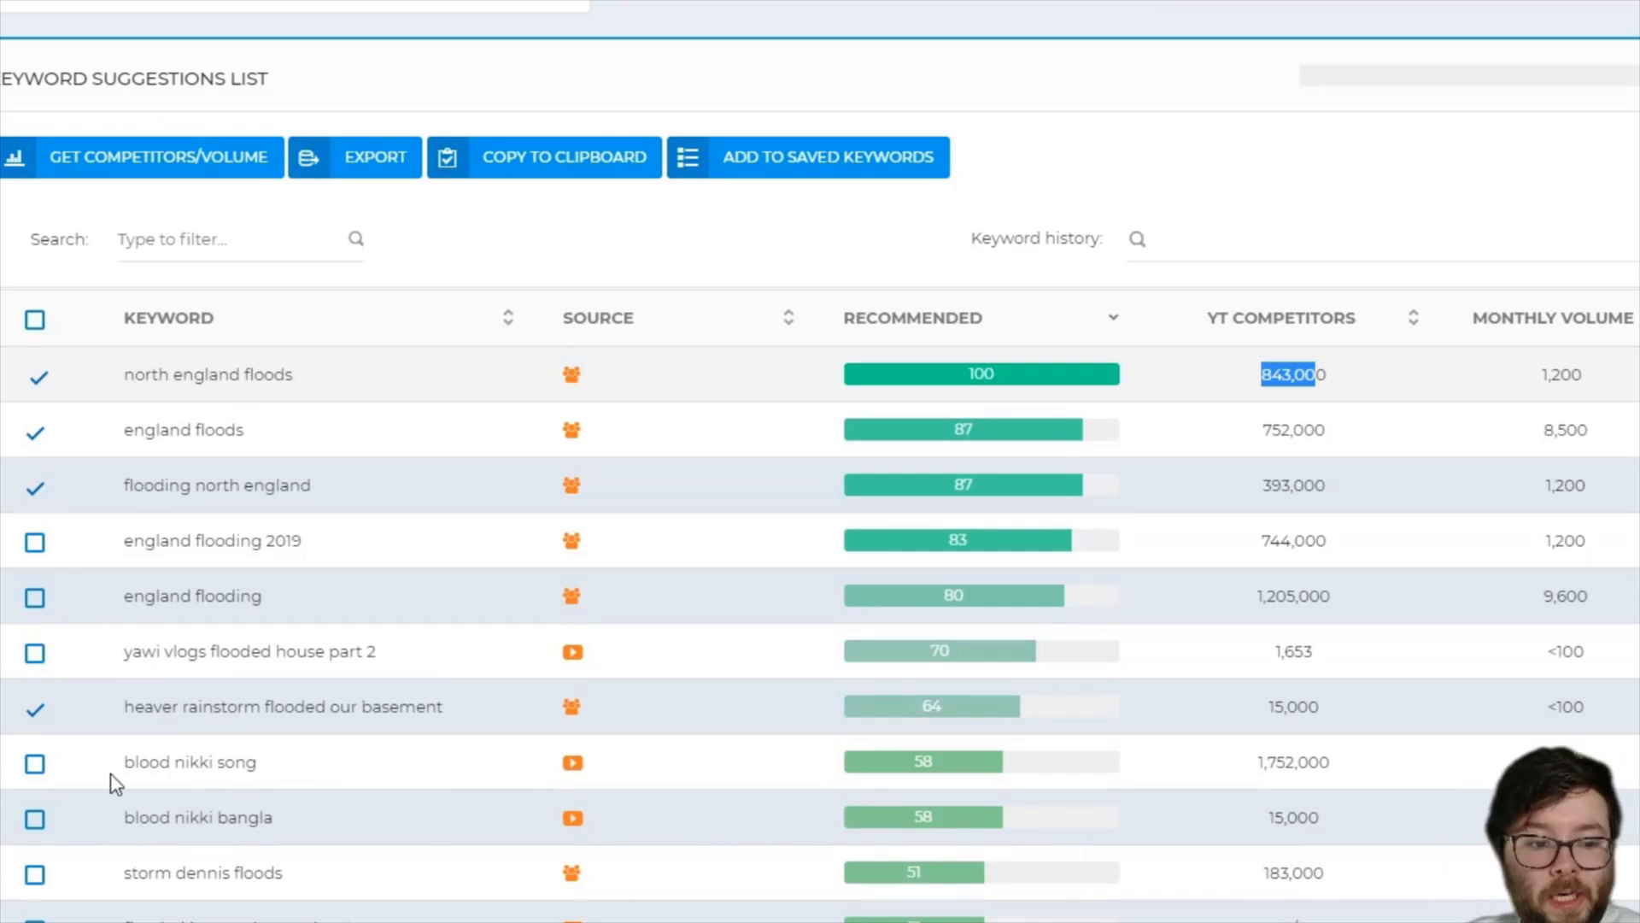
# Add the four ticked keywords to Saved Keywords with the Word notes snapped alongside
pyautogui.scroll(3)
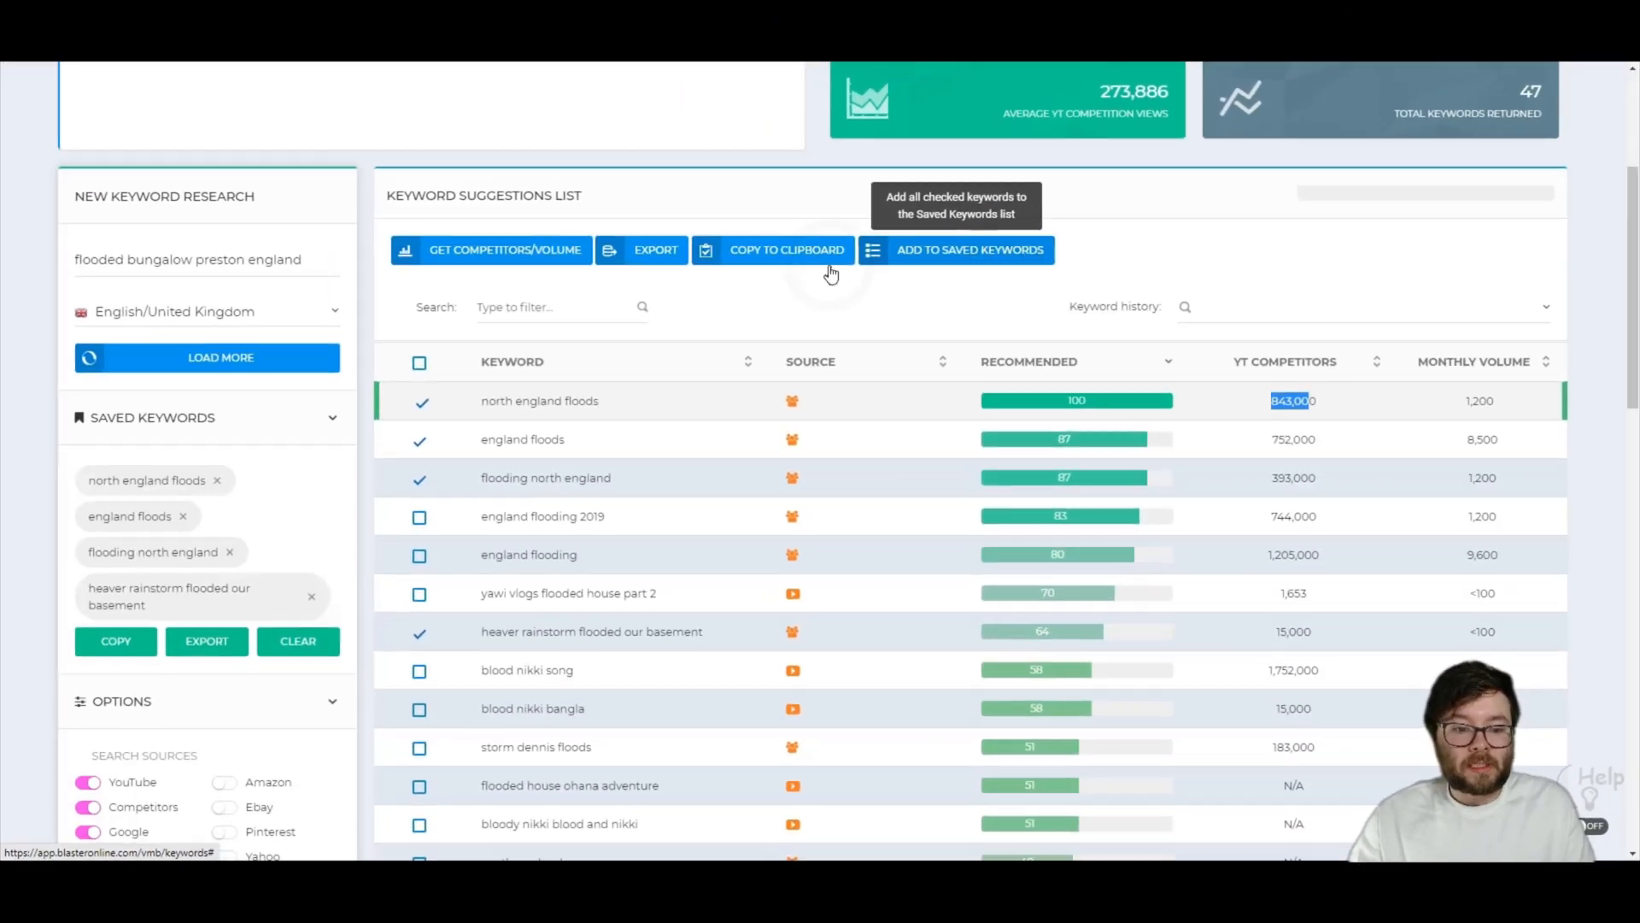
pyautogui.moveTo(256, 450)
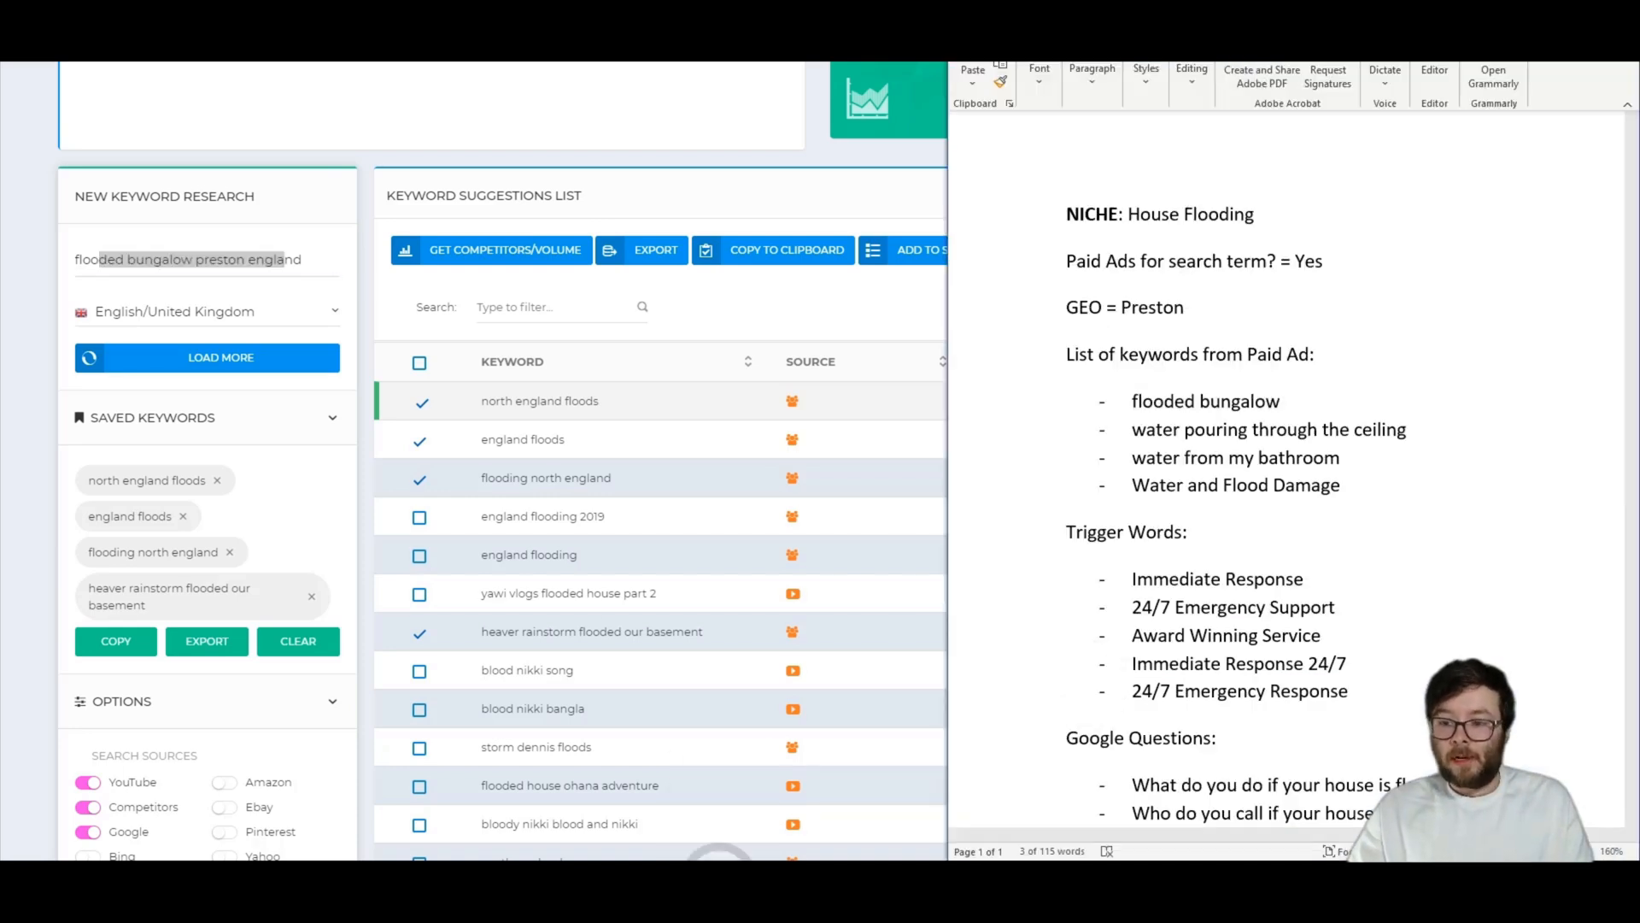
# Research 'water pouring through the ceiling preston england' using the phrase from the Word notes
pyautogui.doubleClick(1256, 429)
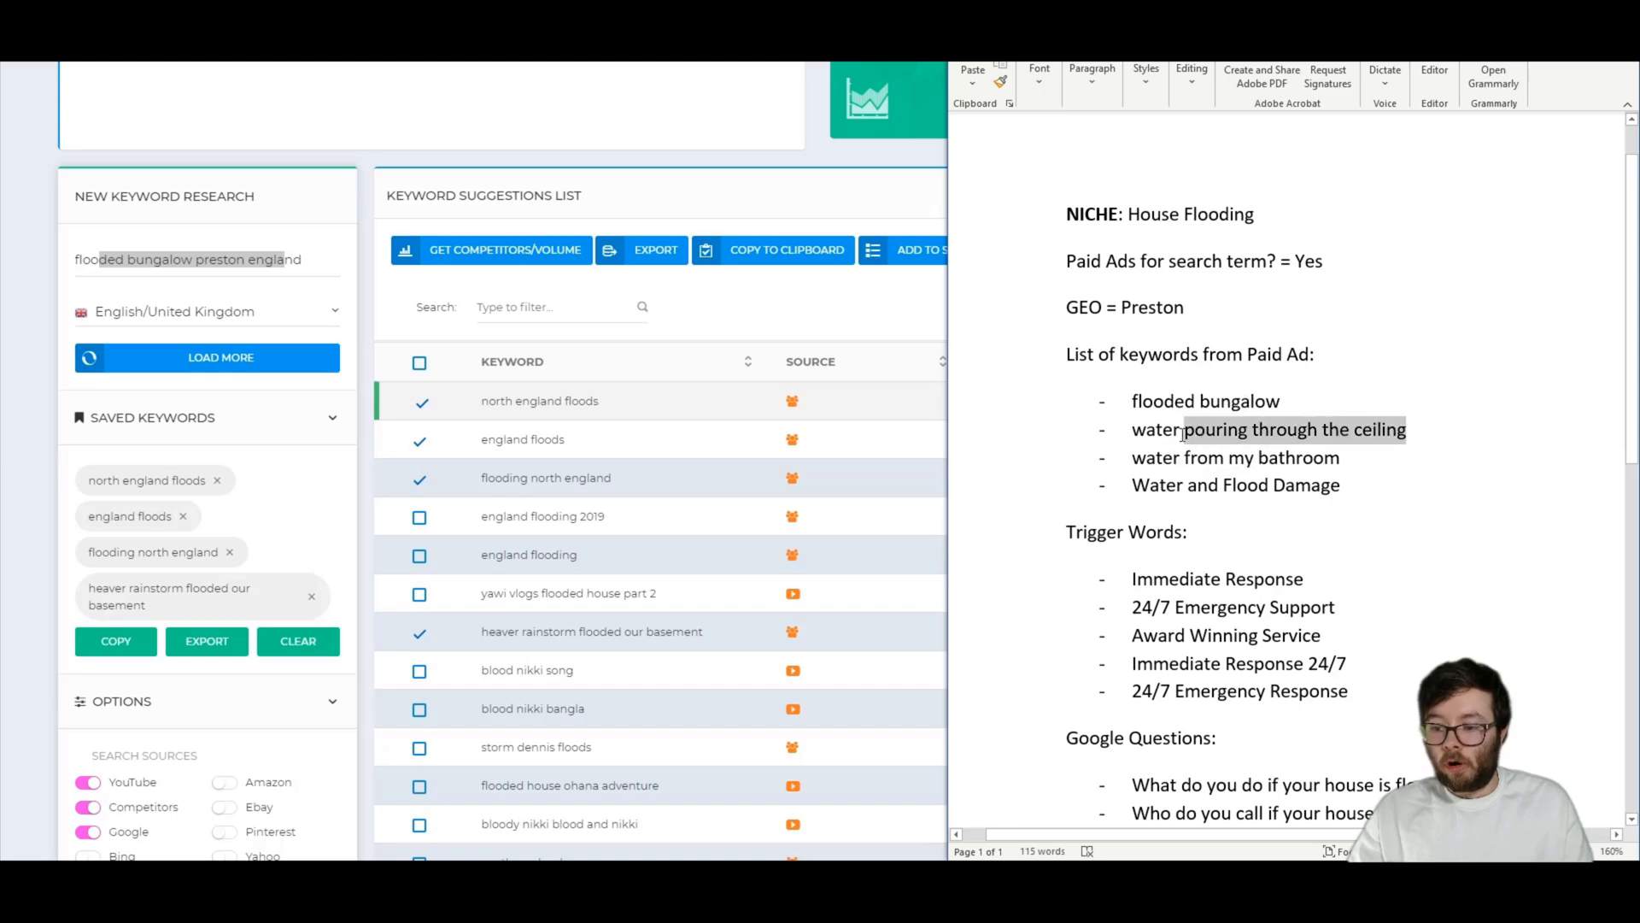
pyautogui.click(207, 357)
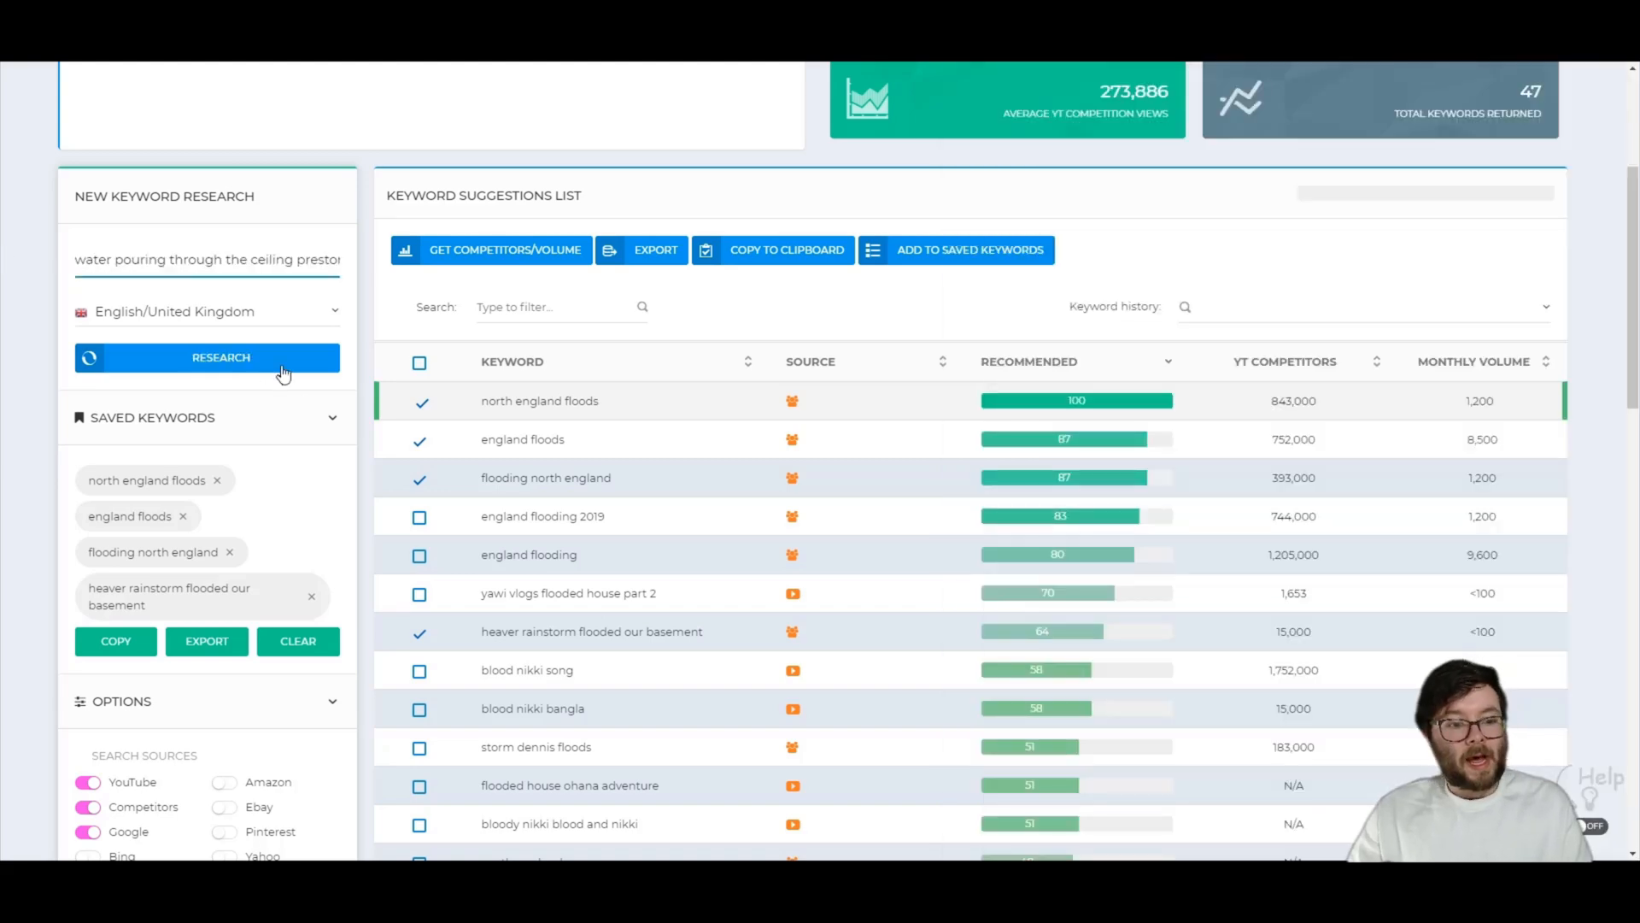
pyautogui.click(207, 357)
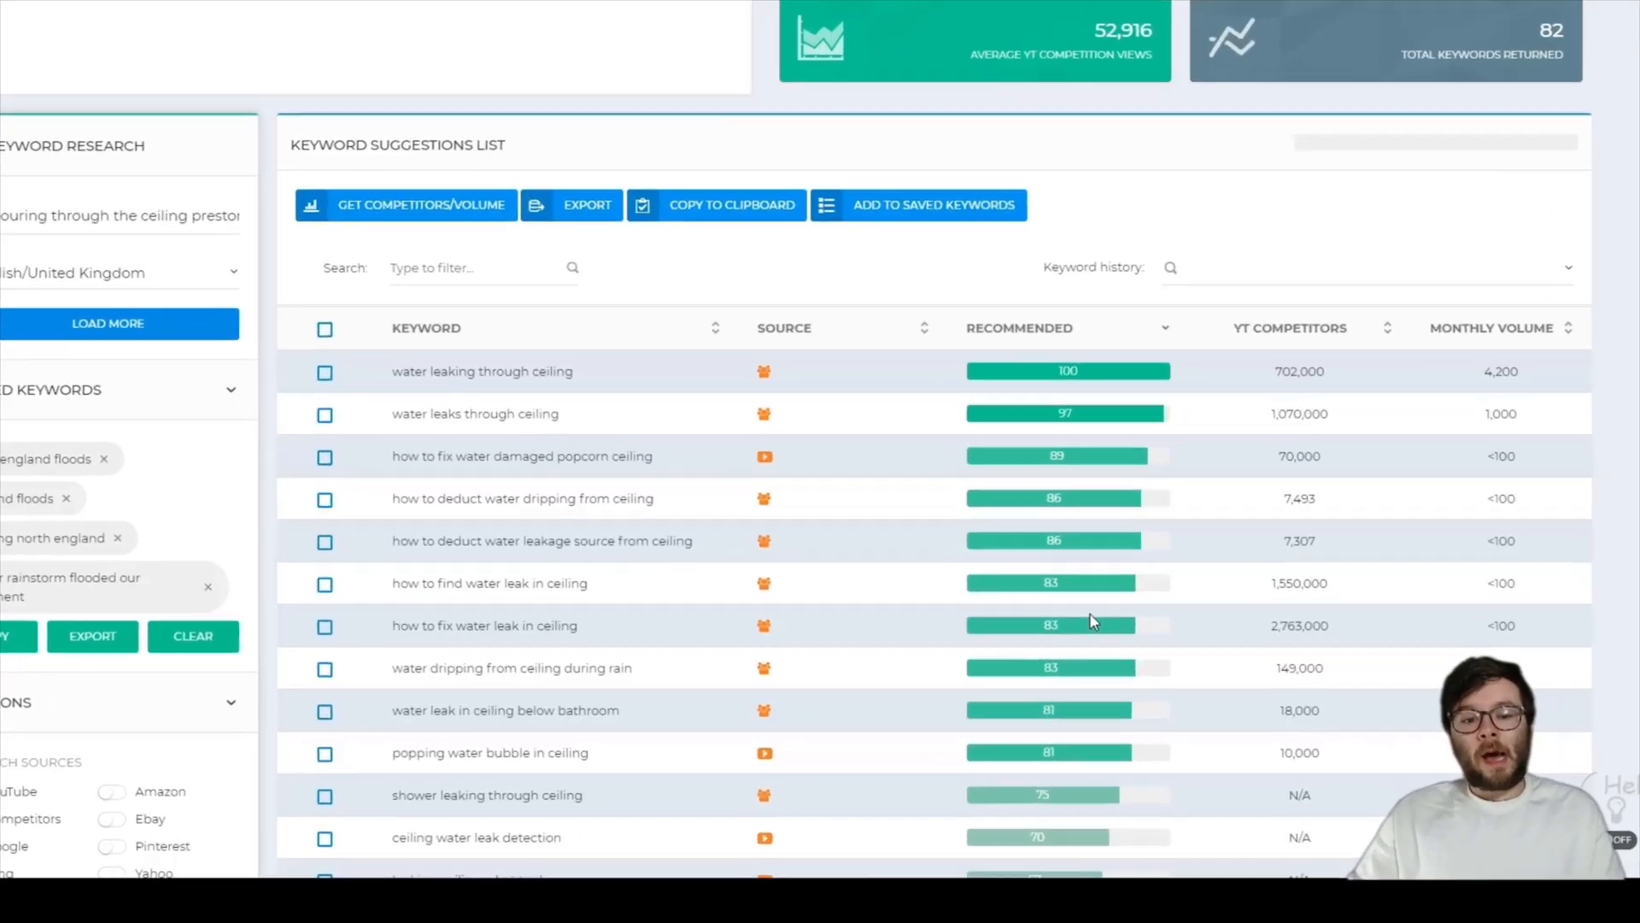
pyautogui.scroll(-3)
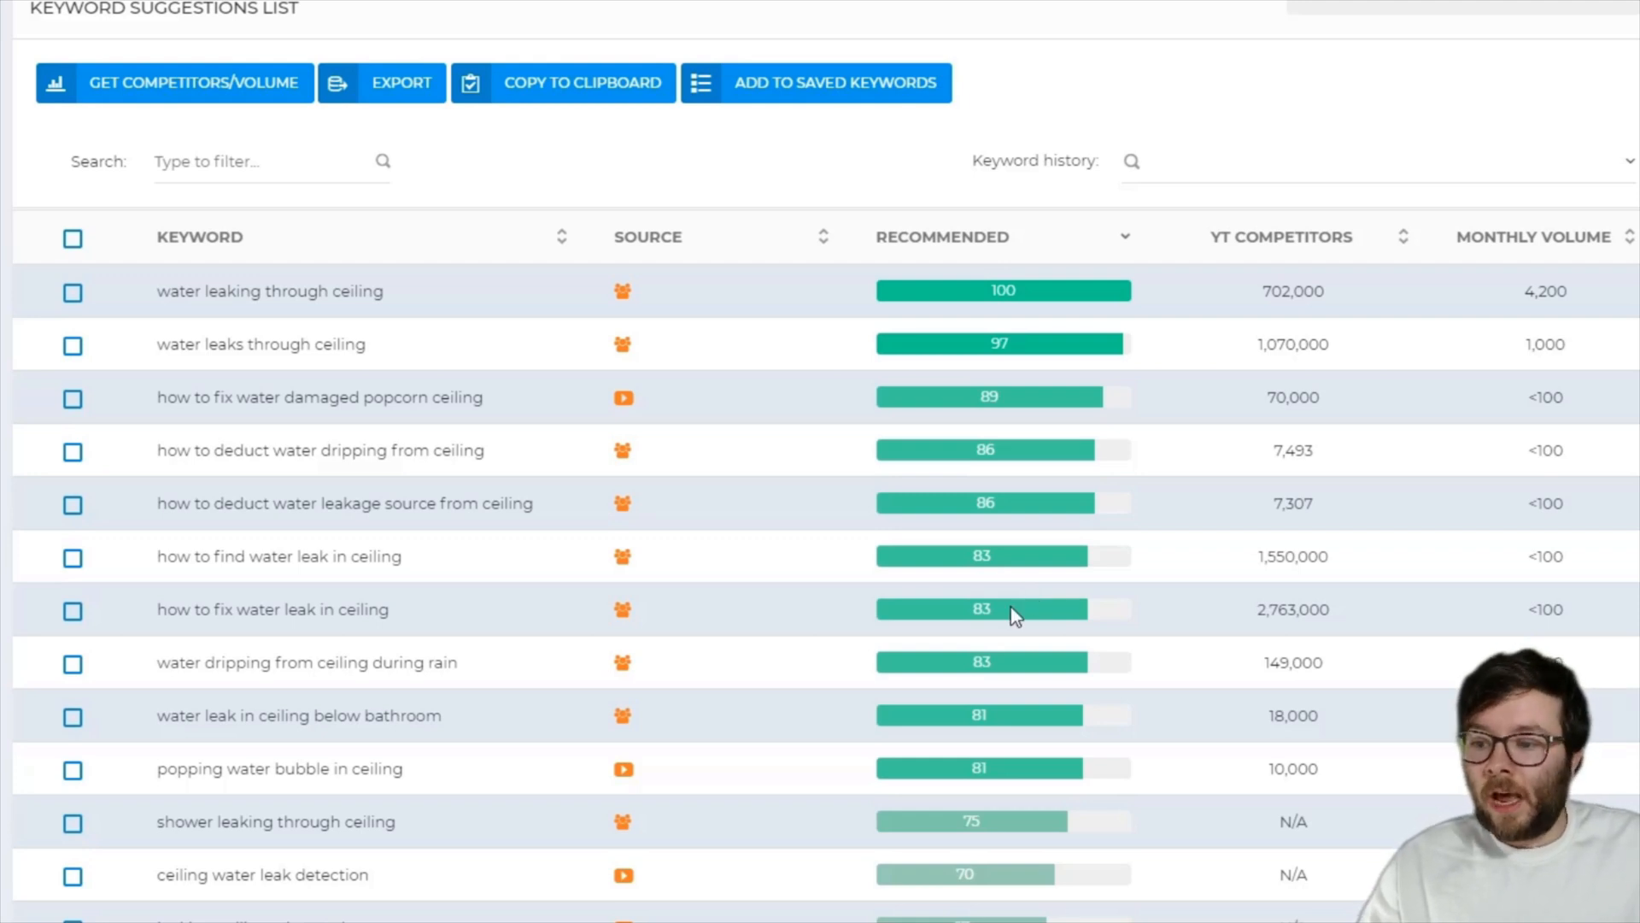
pyautogui.moveTo(1559, 314)
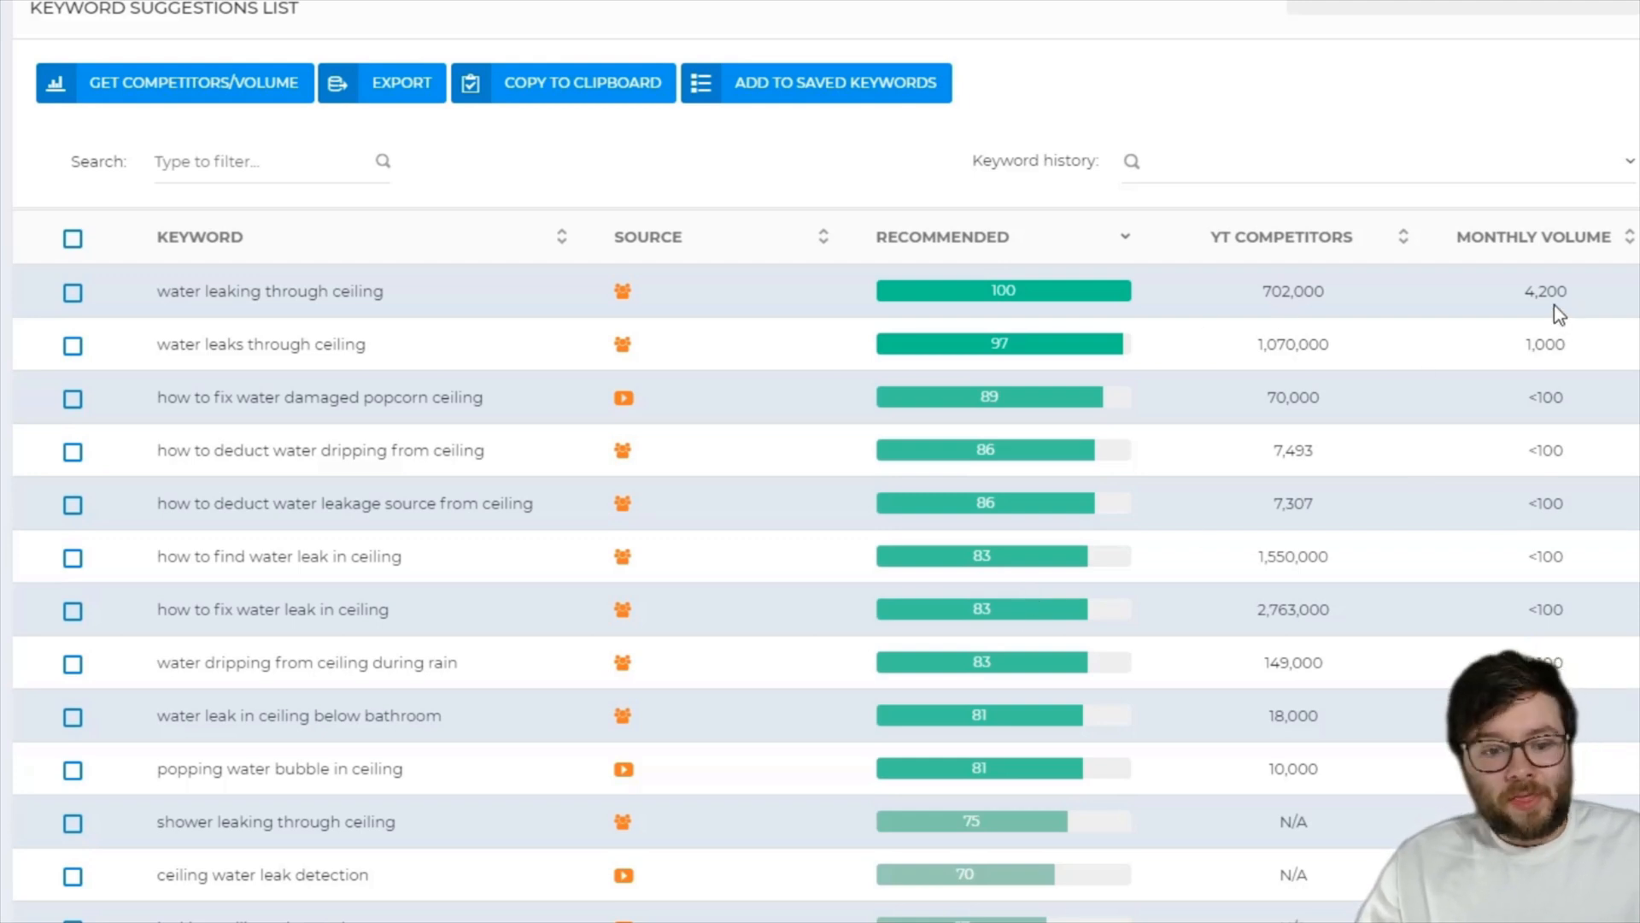
pyautogui.moveTo(866, 296)
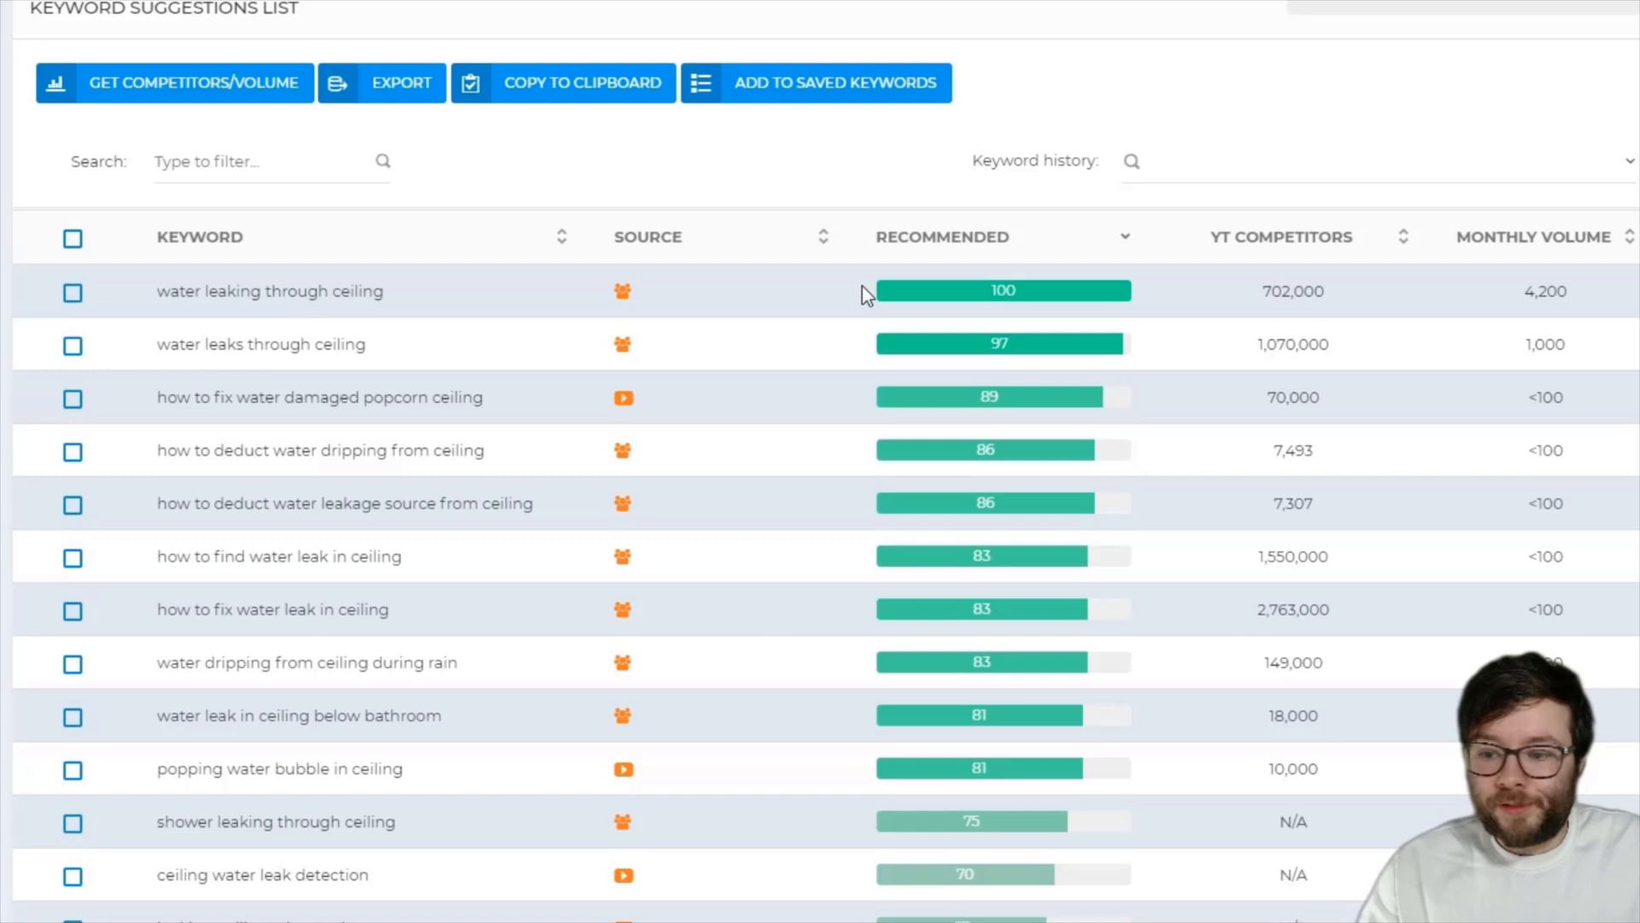
pyautogui.moveTo(622, 291)
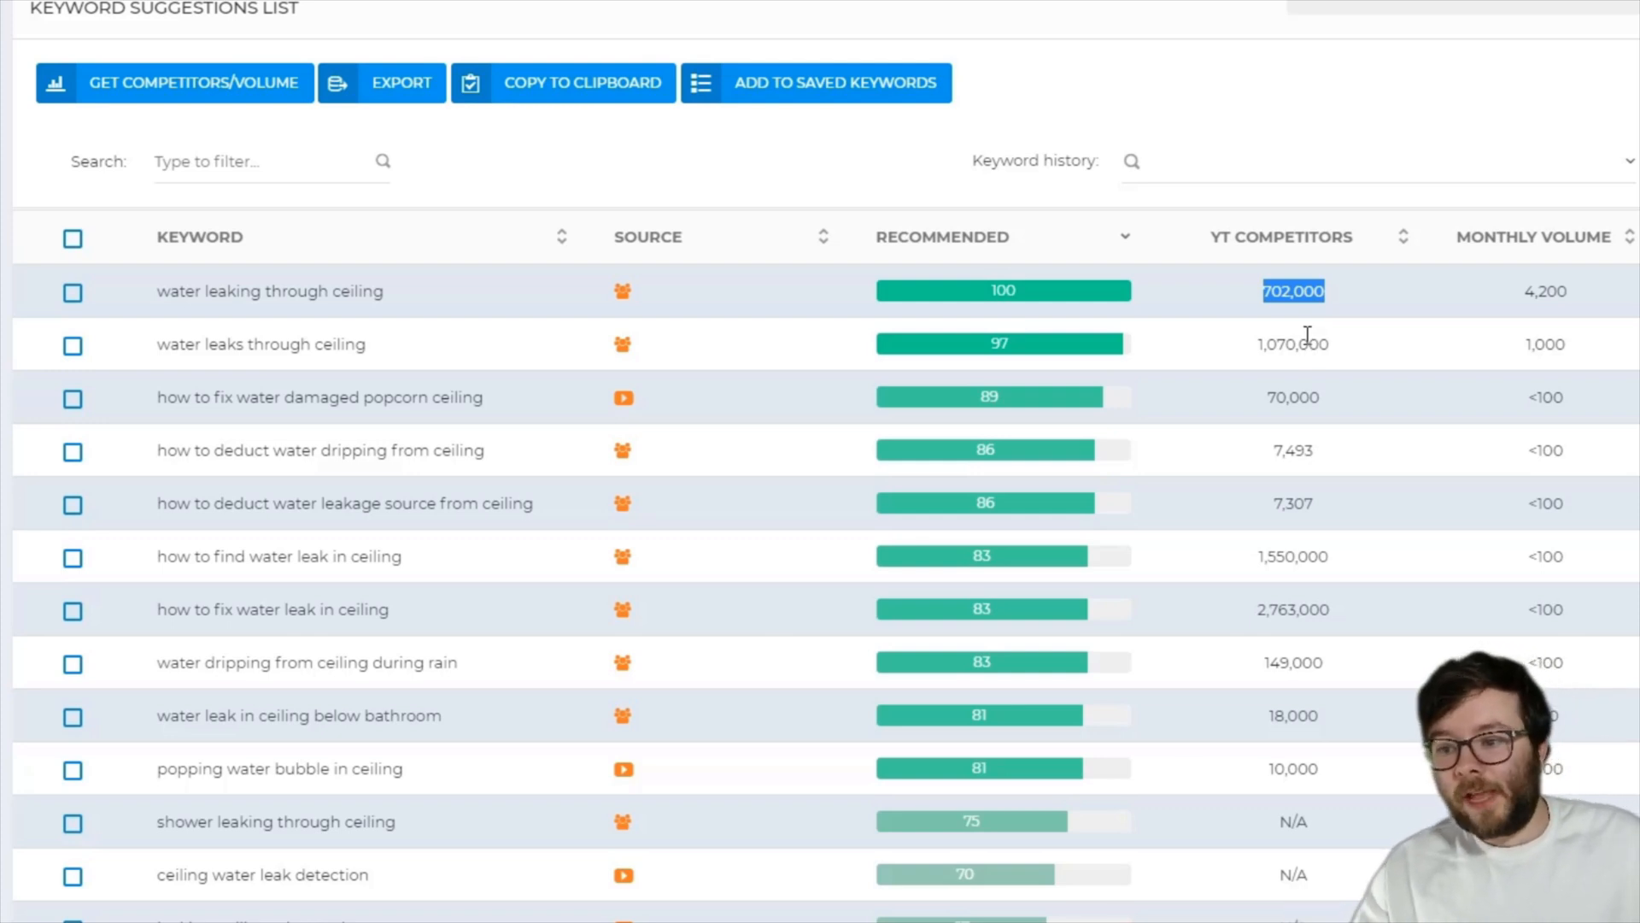
pyautogui.moveTo(179, 298)
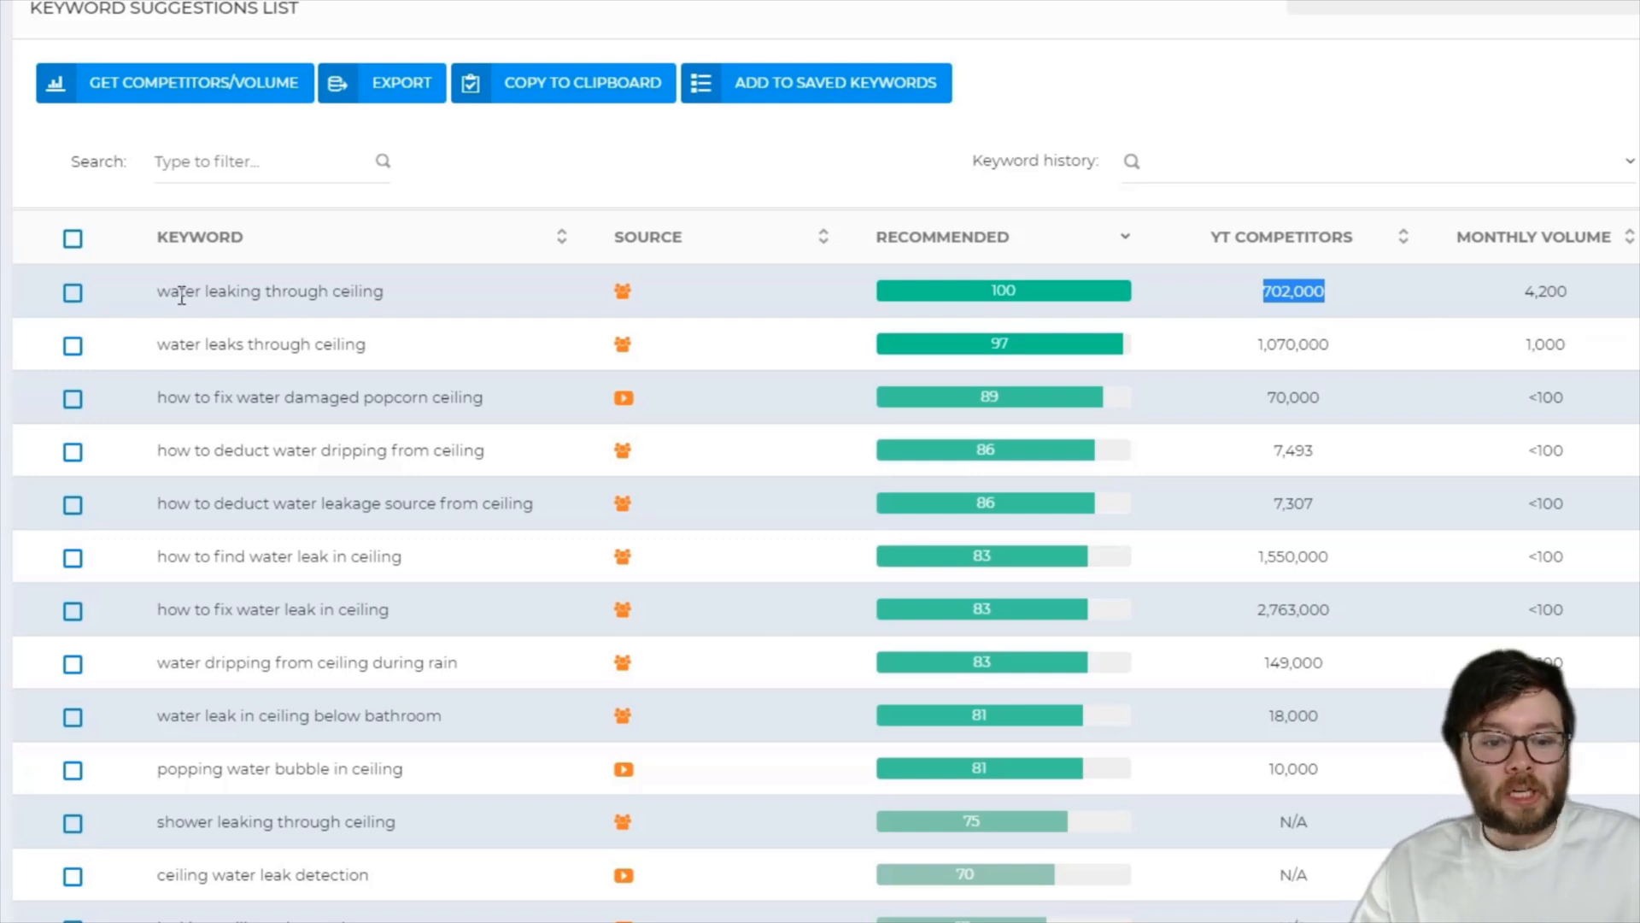
# Tick the top suggestion 'water leaking through ceiling' in the keyword suggestions list
pyautogui.doubleClick(269, 291)
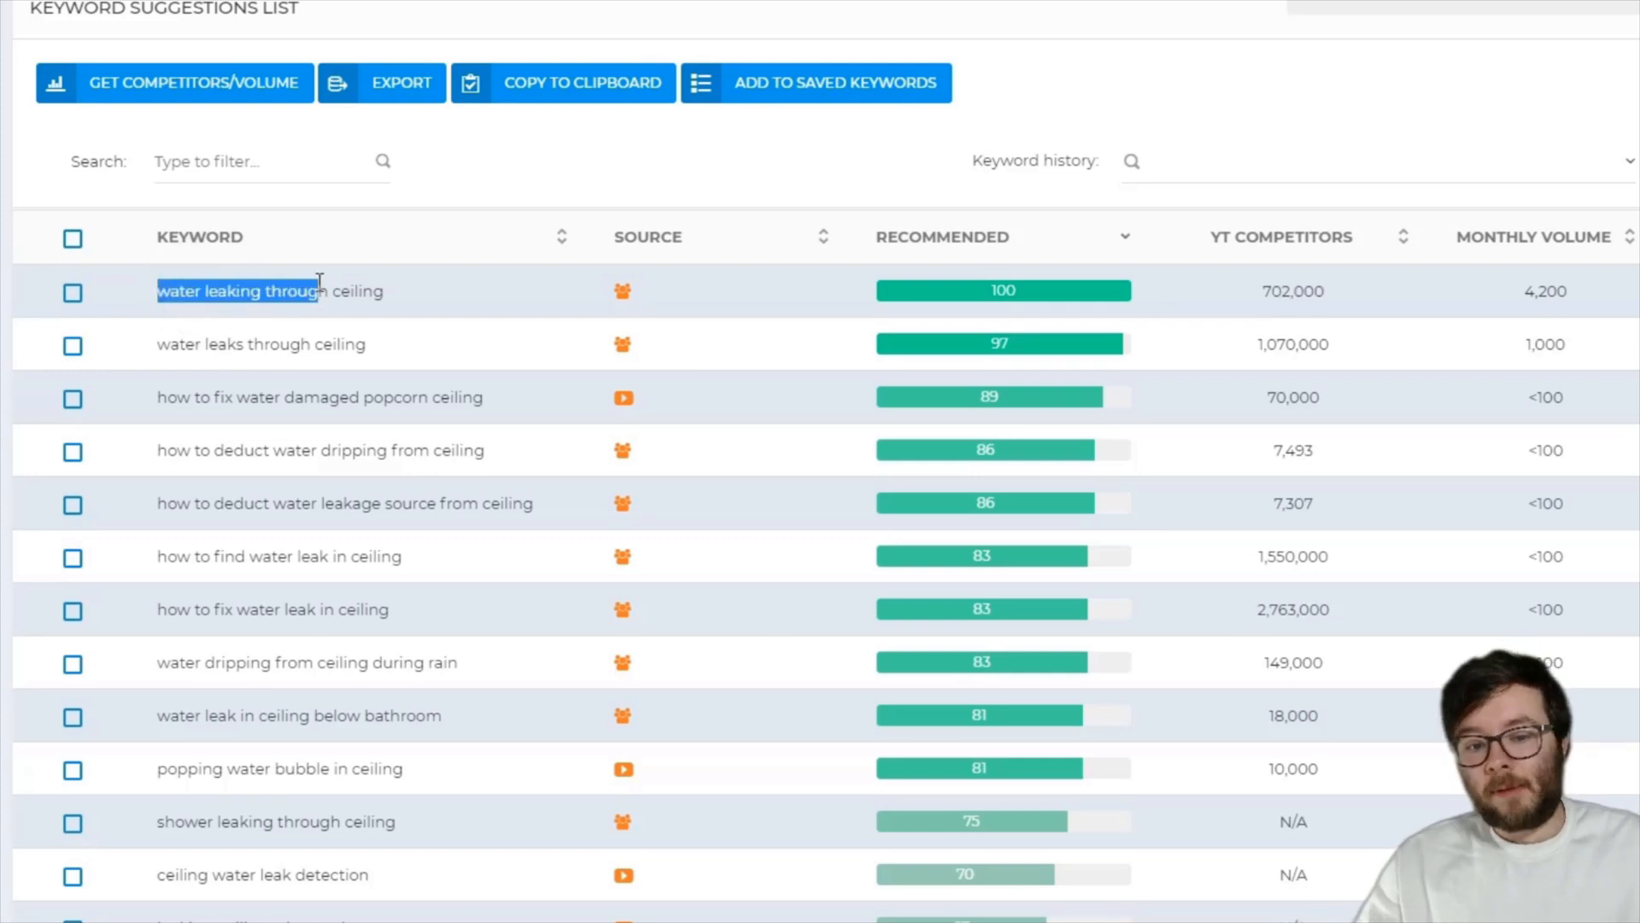
pyautogui.click(72, 290)
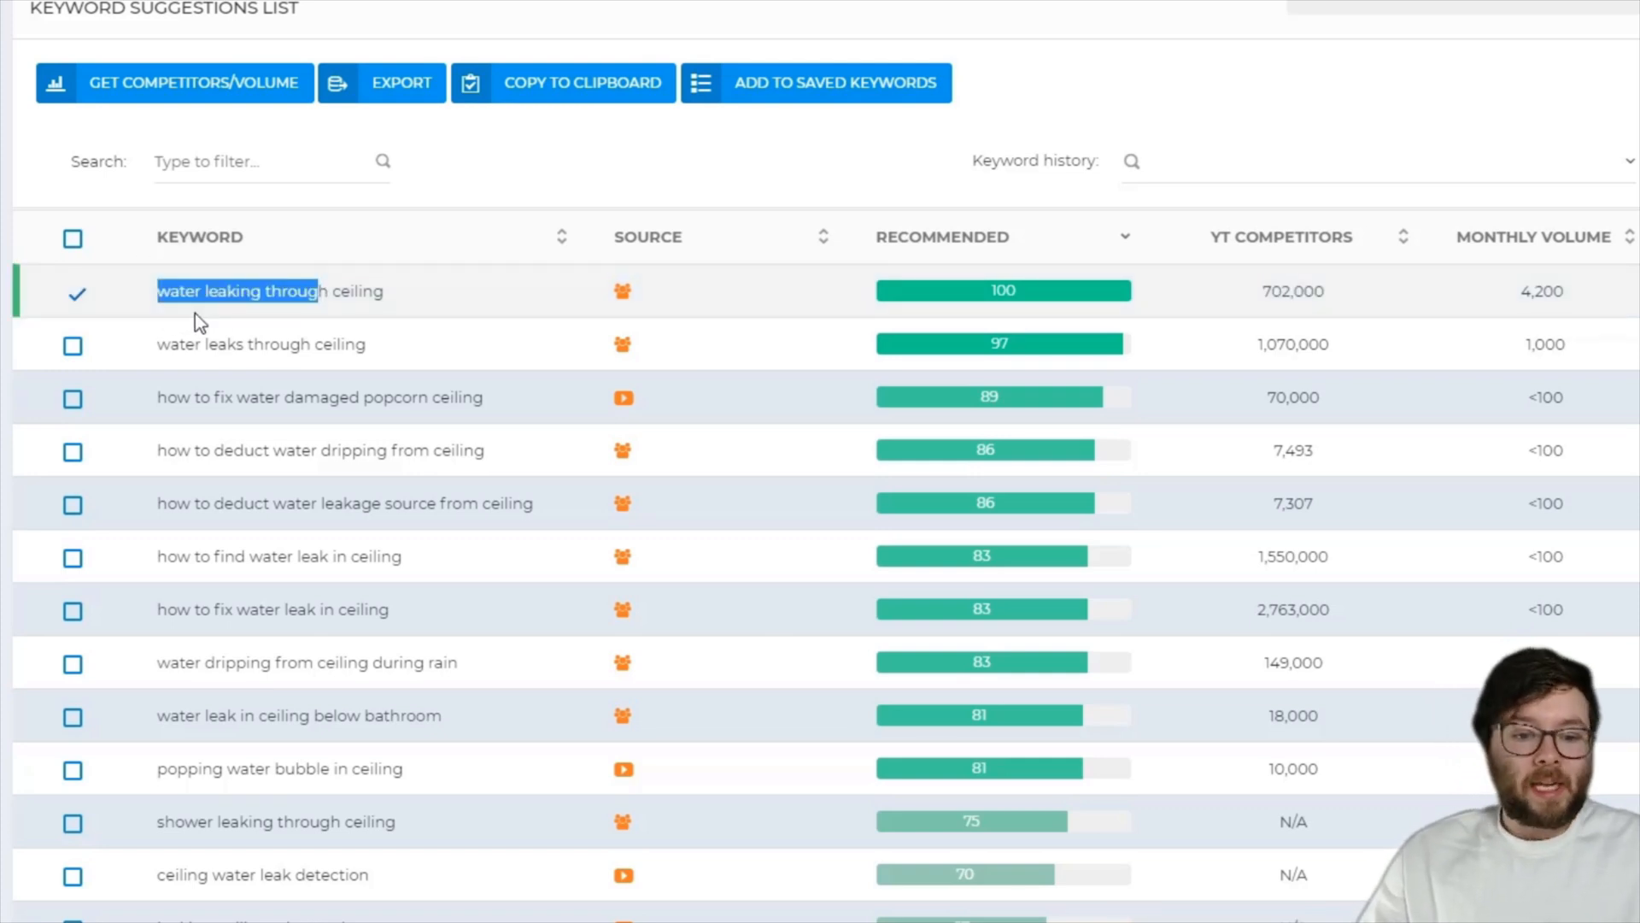
pyautogui.moveTo(787, 352)
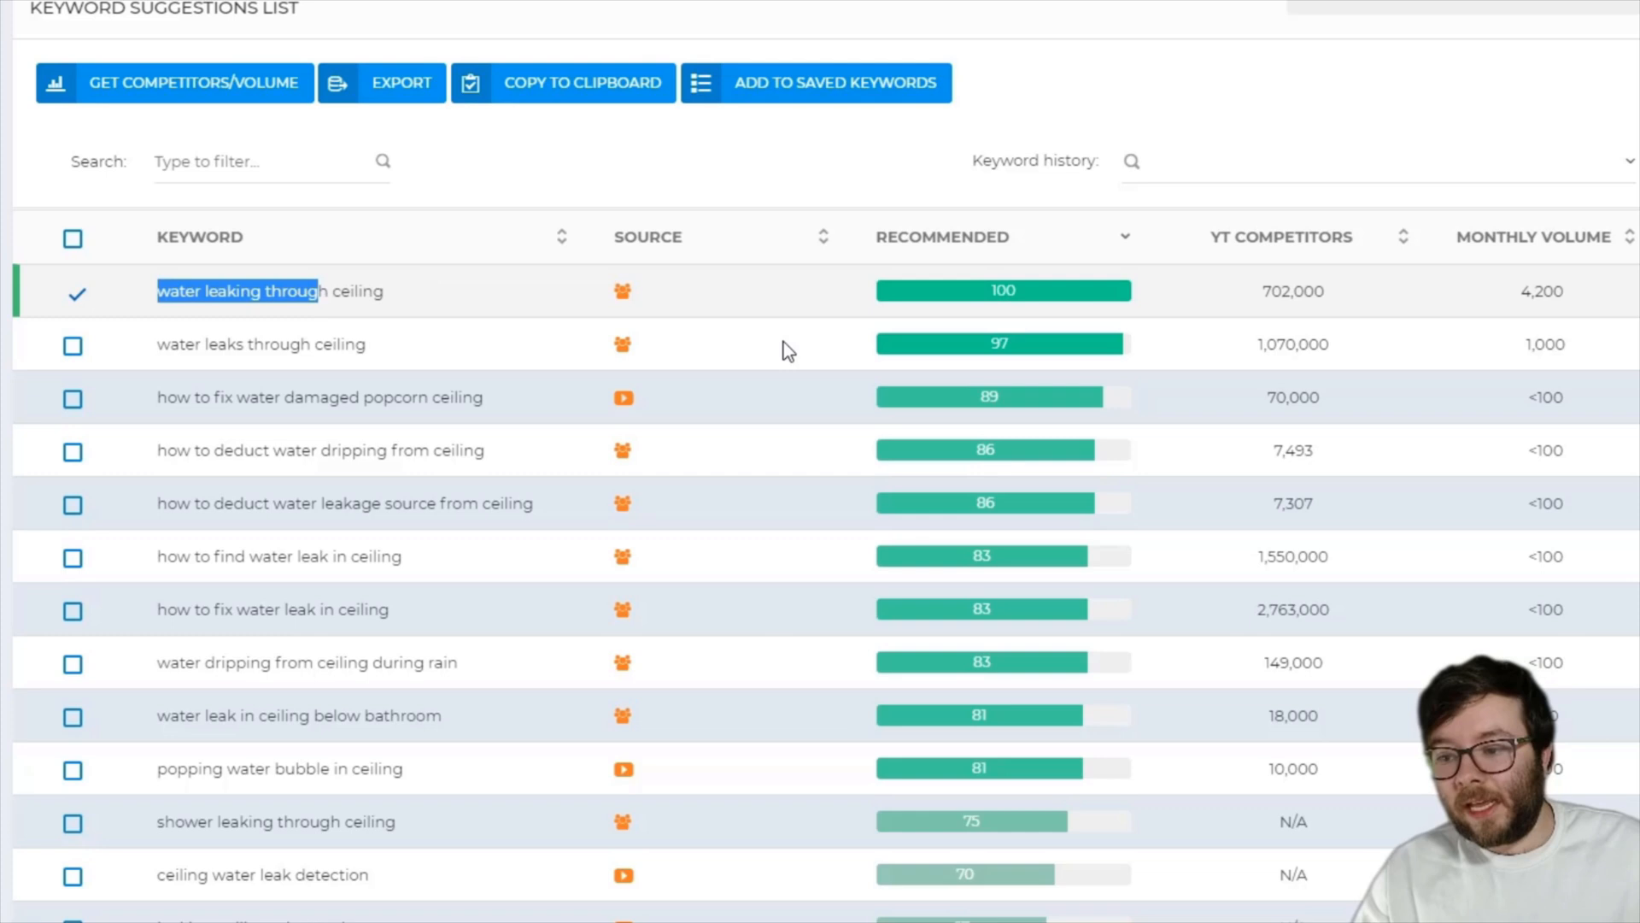
pyautogui.moveTo(1616, 354)
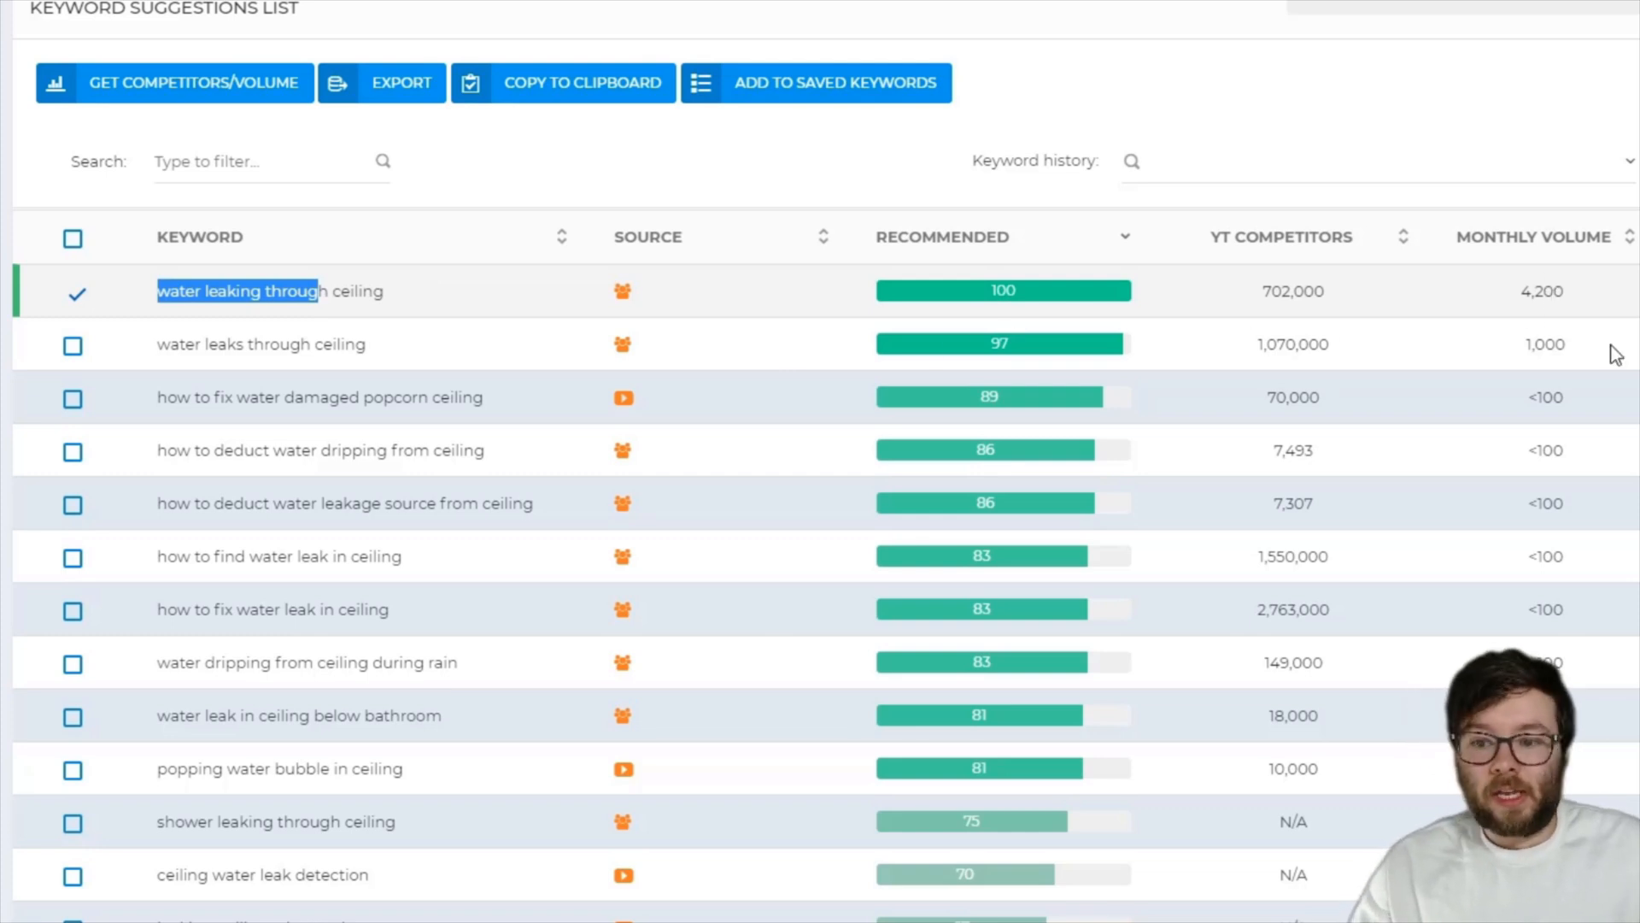
pyautogui.moveTo(1630, 333)
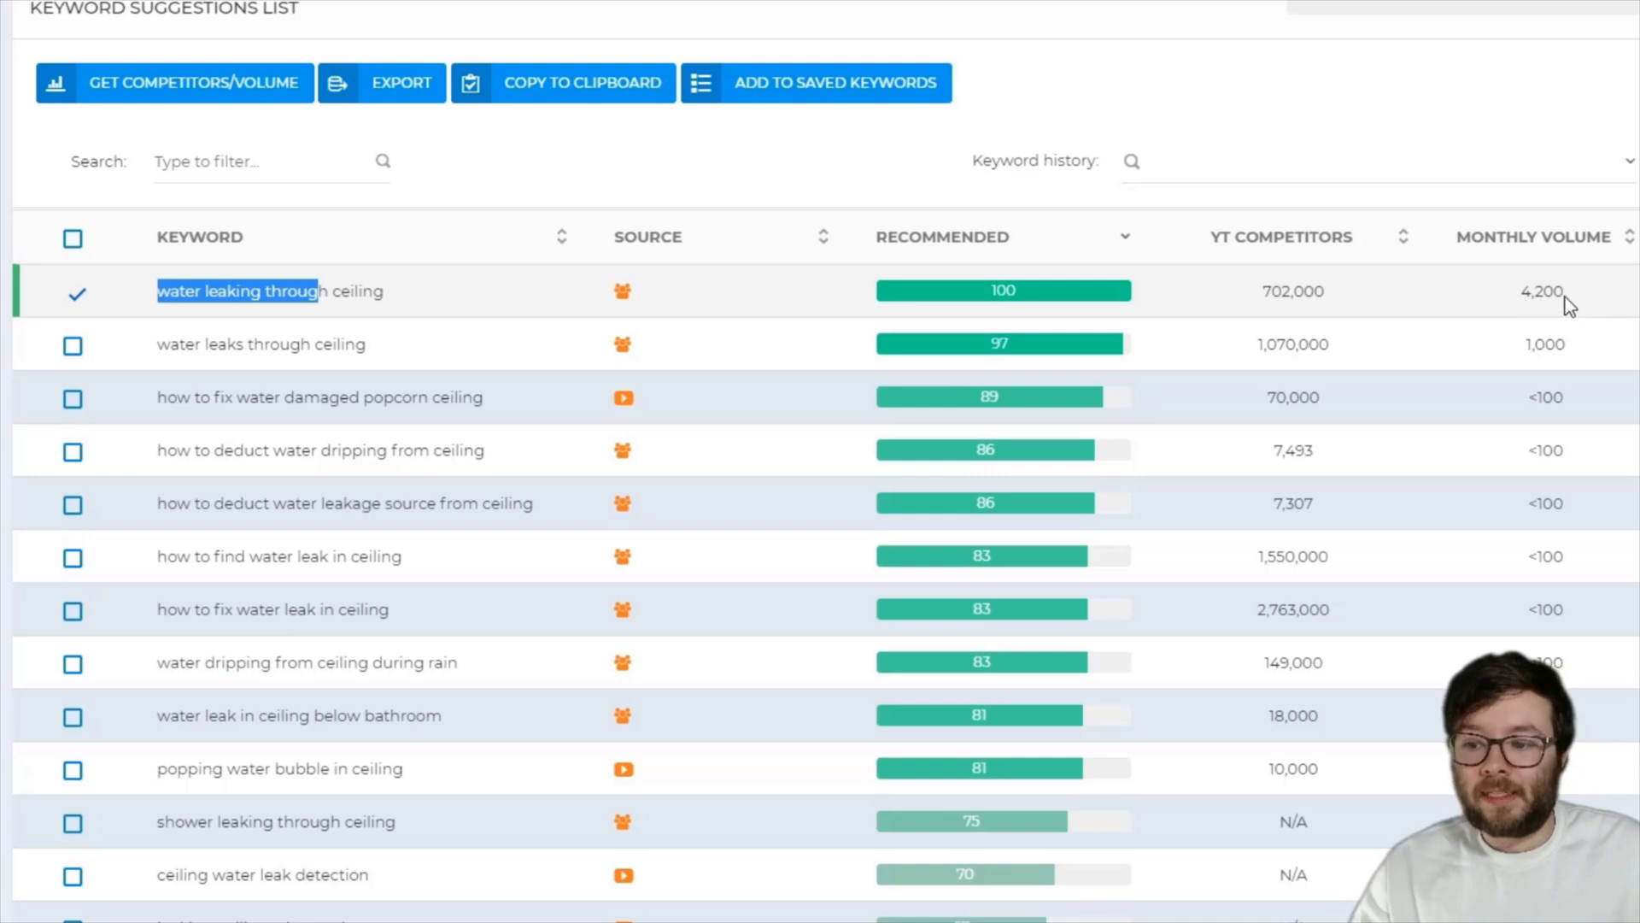
pyautogui.moveTo(1274, 290)
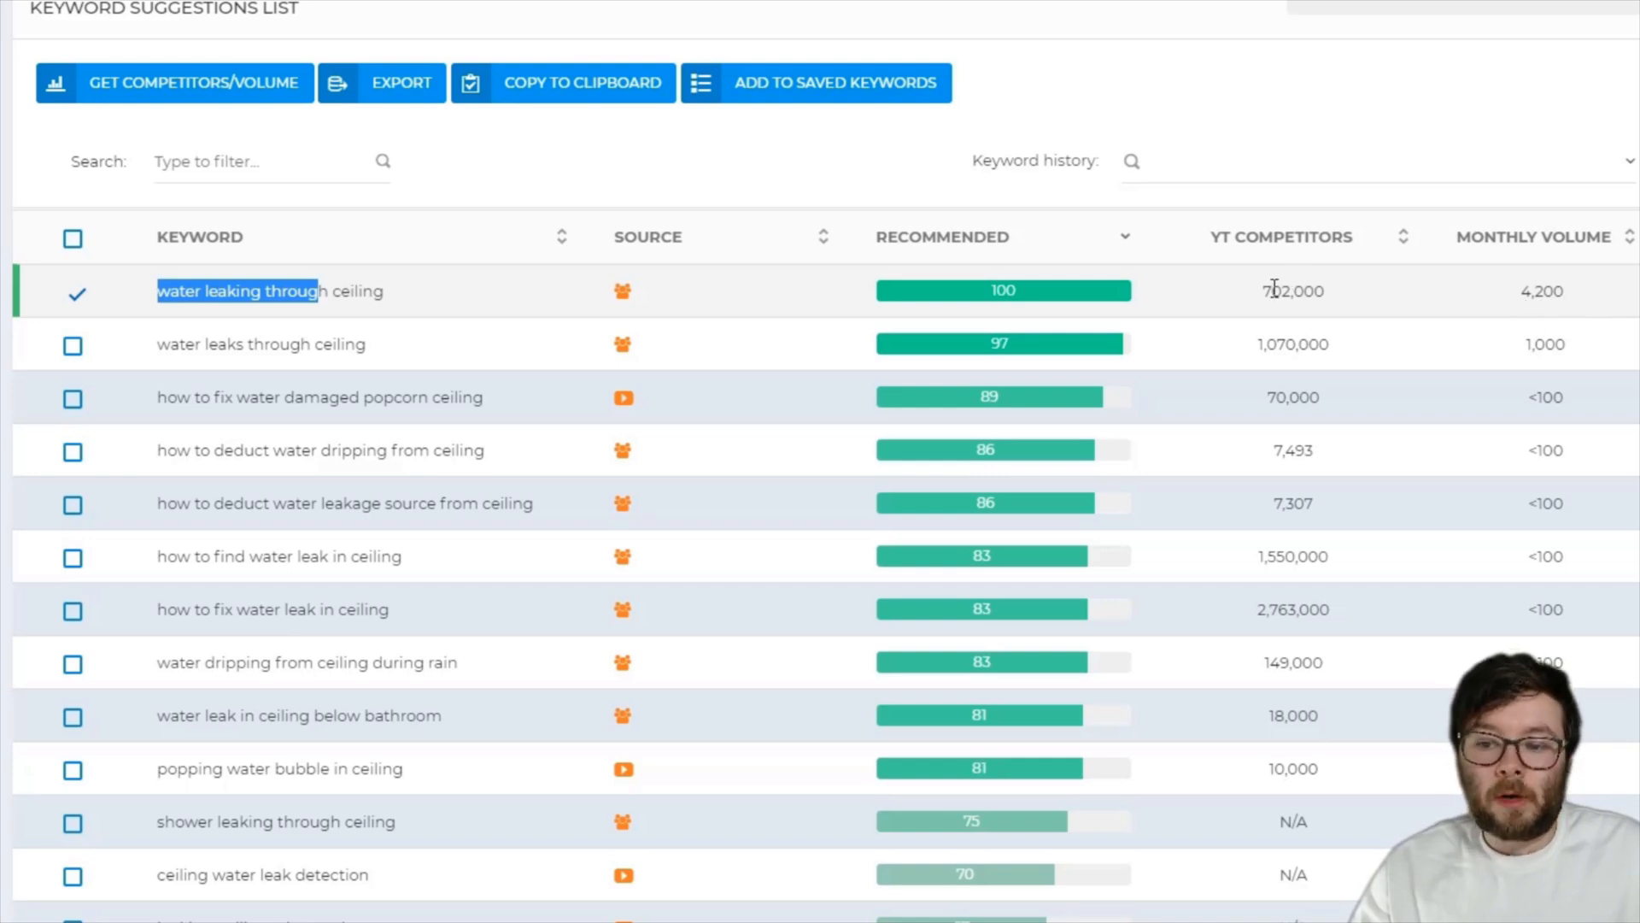
pyautogui.moveTo(496, 306)
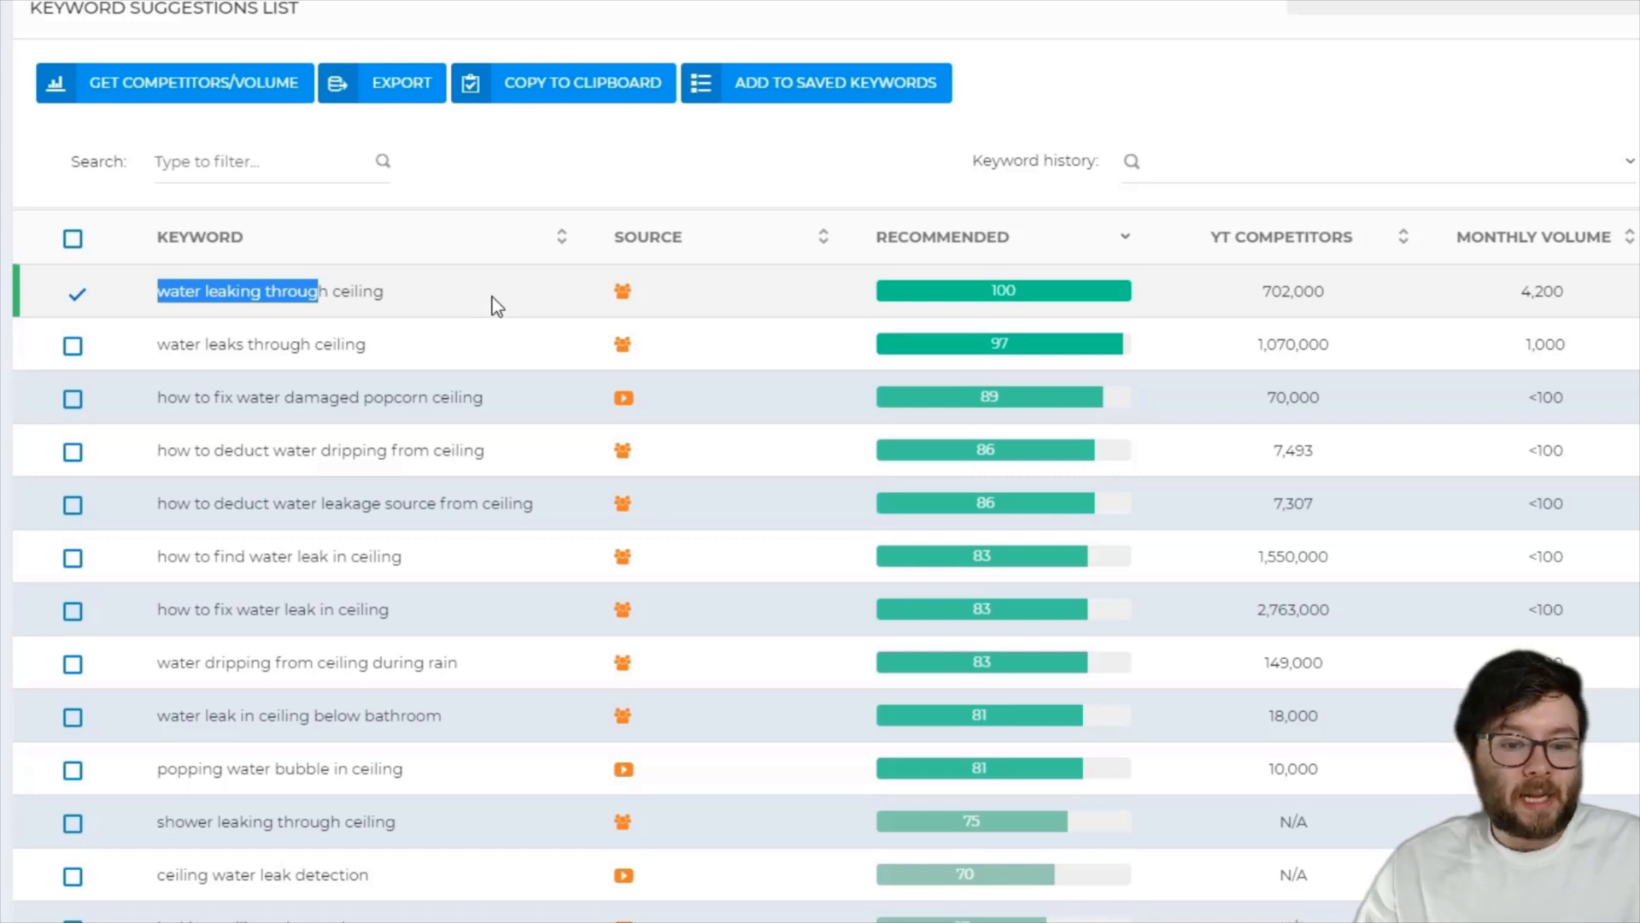
pyautogui.moveTo(47, 433)
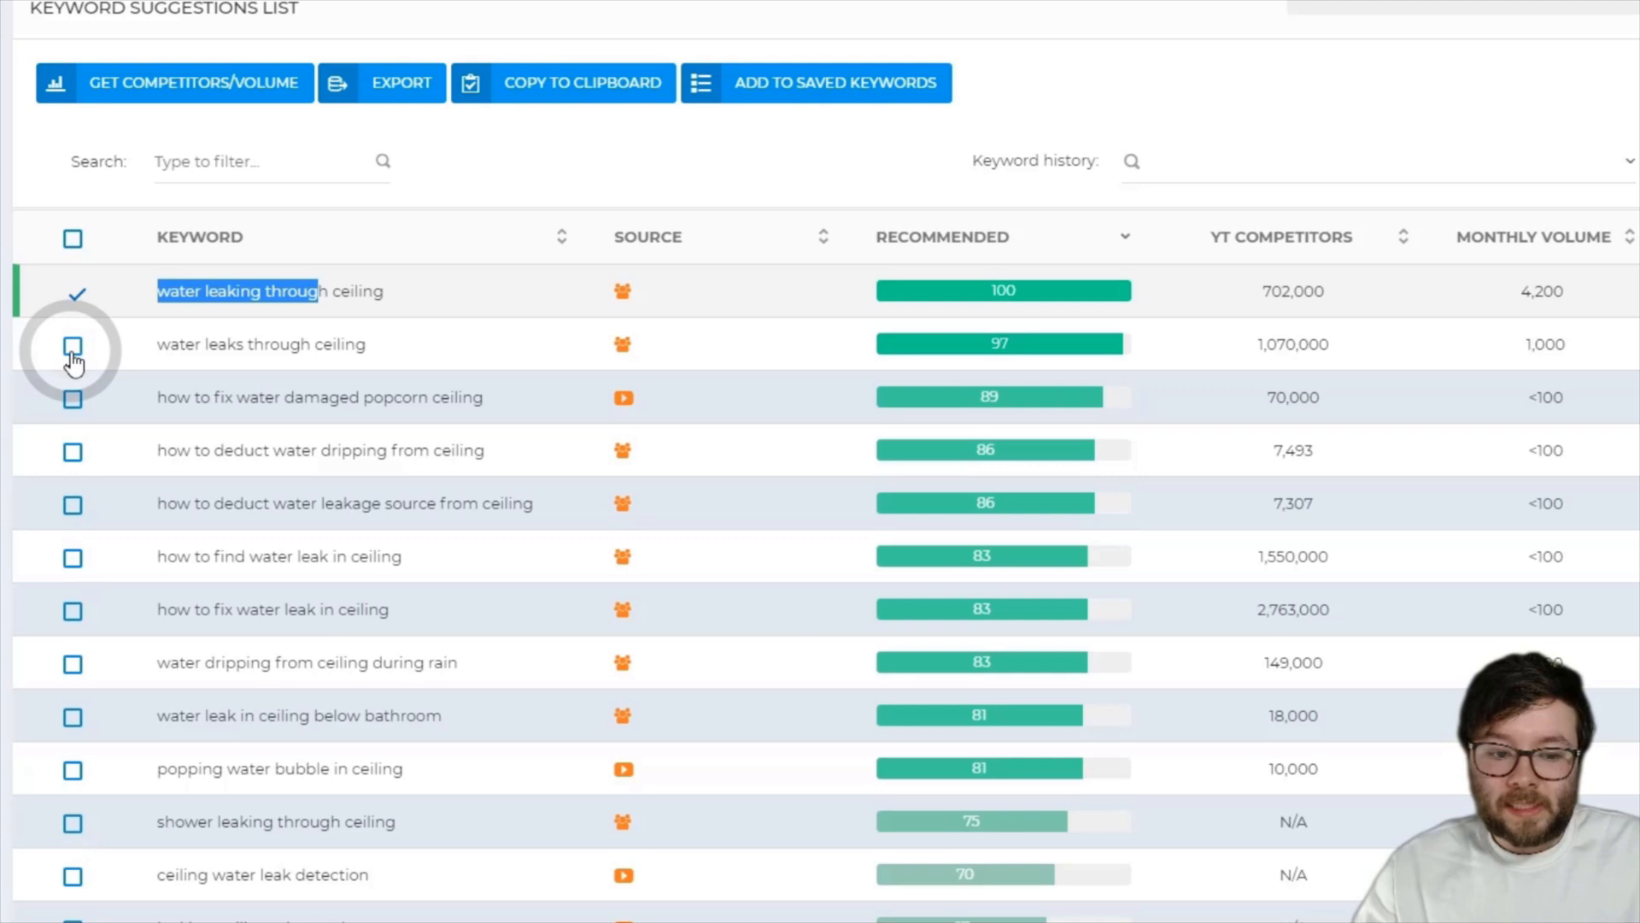
# Tick 'water leaks through ceiling', 'how to find water leak in ceiling' and 'water dripping from ceiling during rain'
pyautogui.click(72, 343)
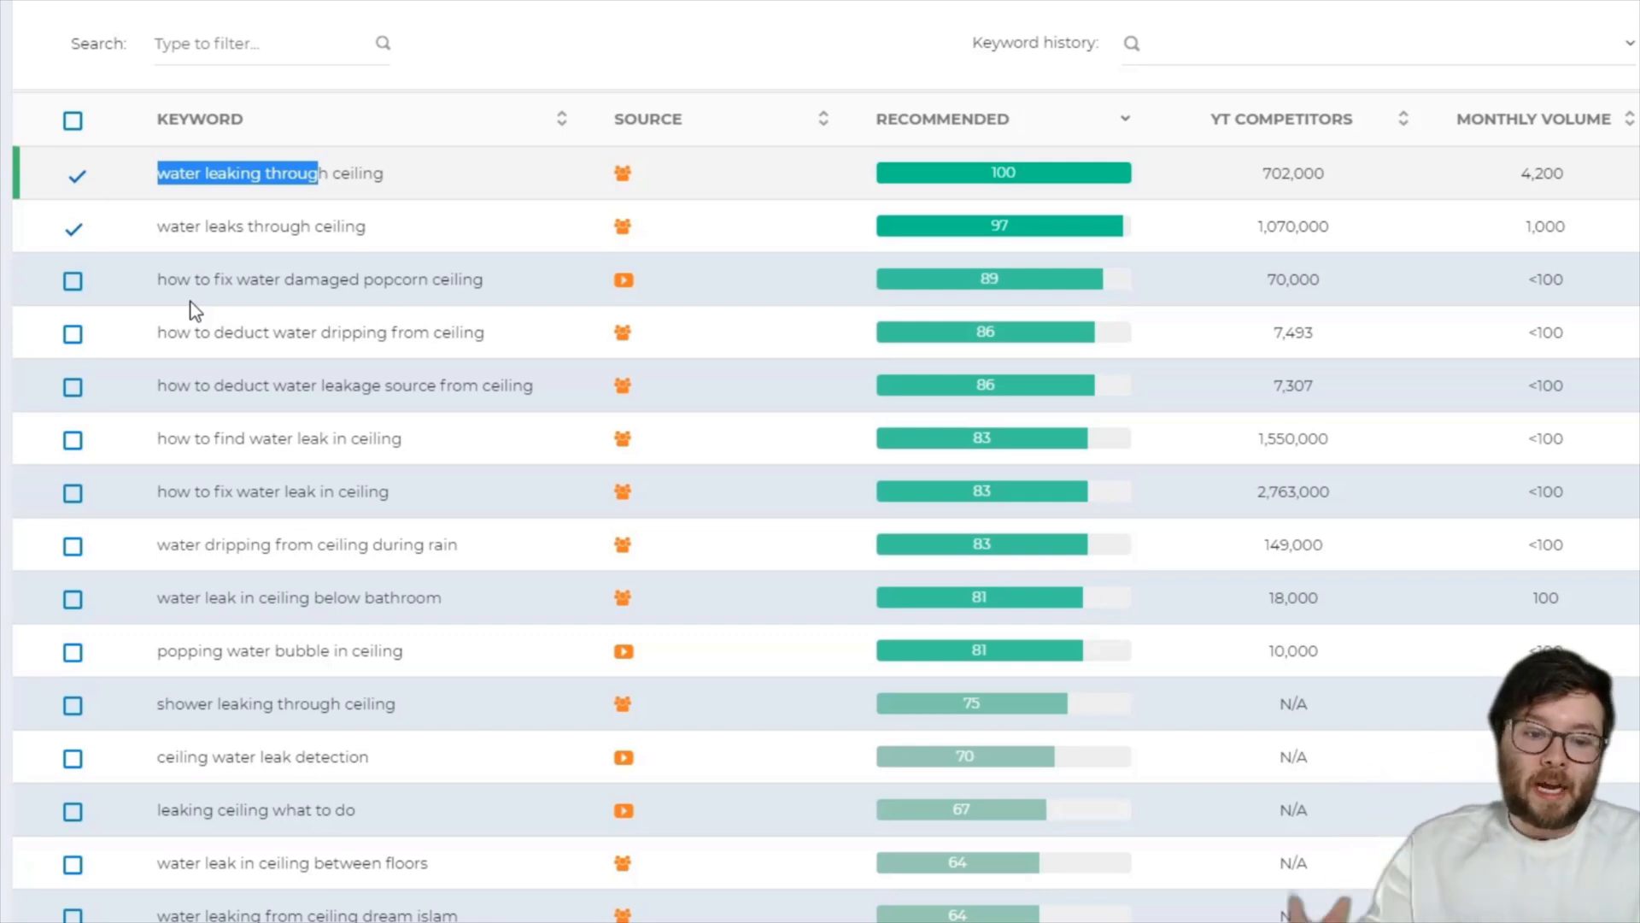
pyautogui.moveTo(418, 318)
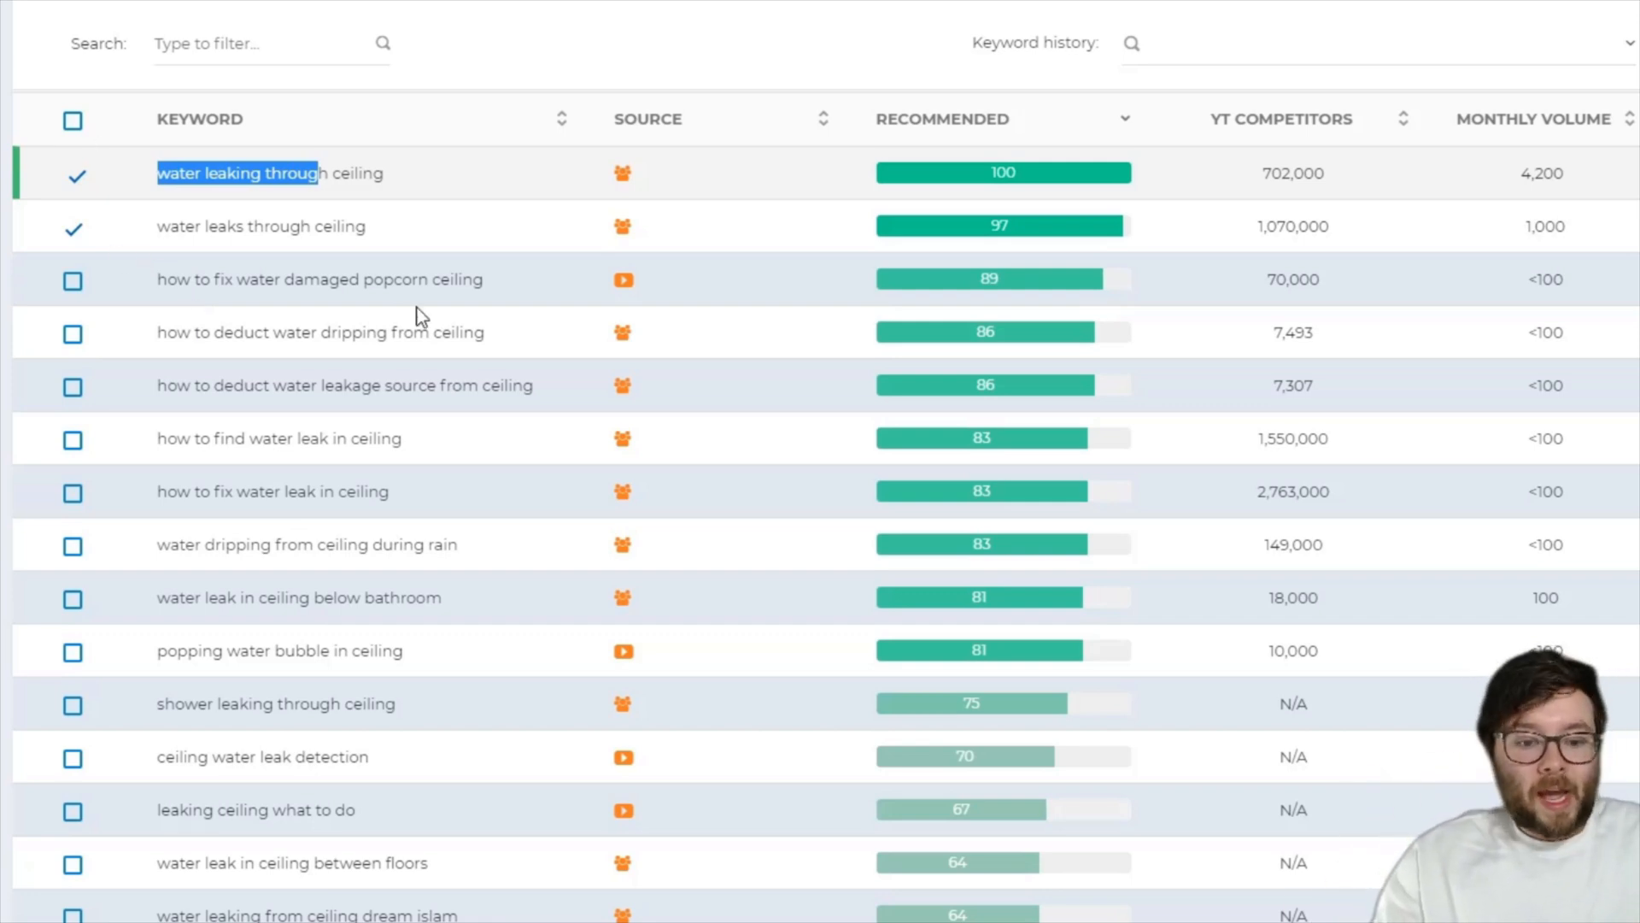
pyautogui.moveTo(123, 311)
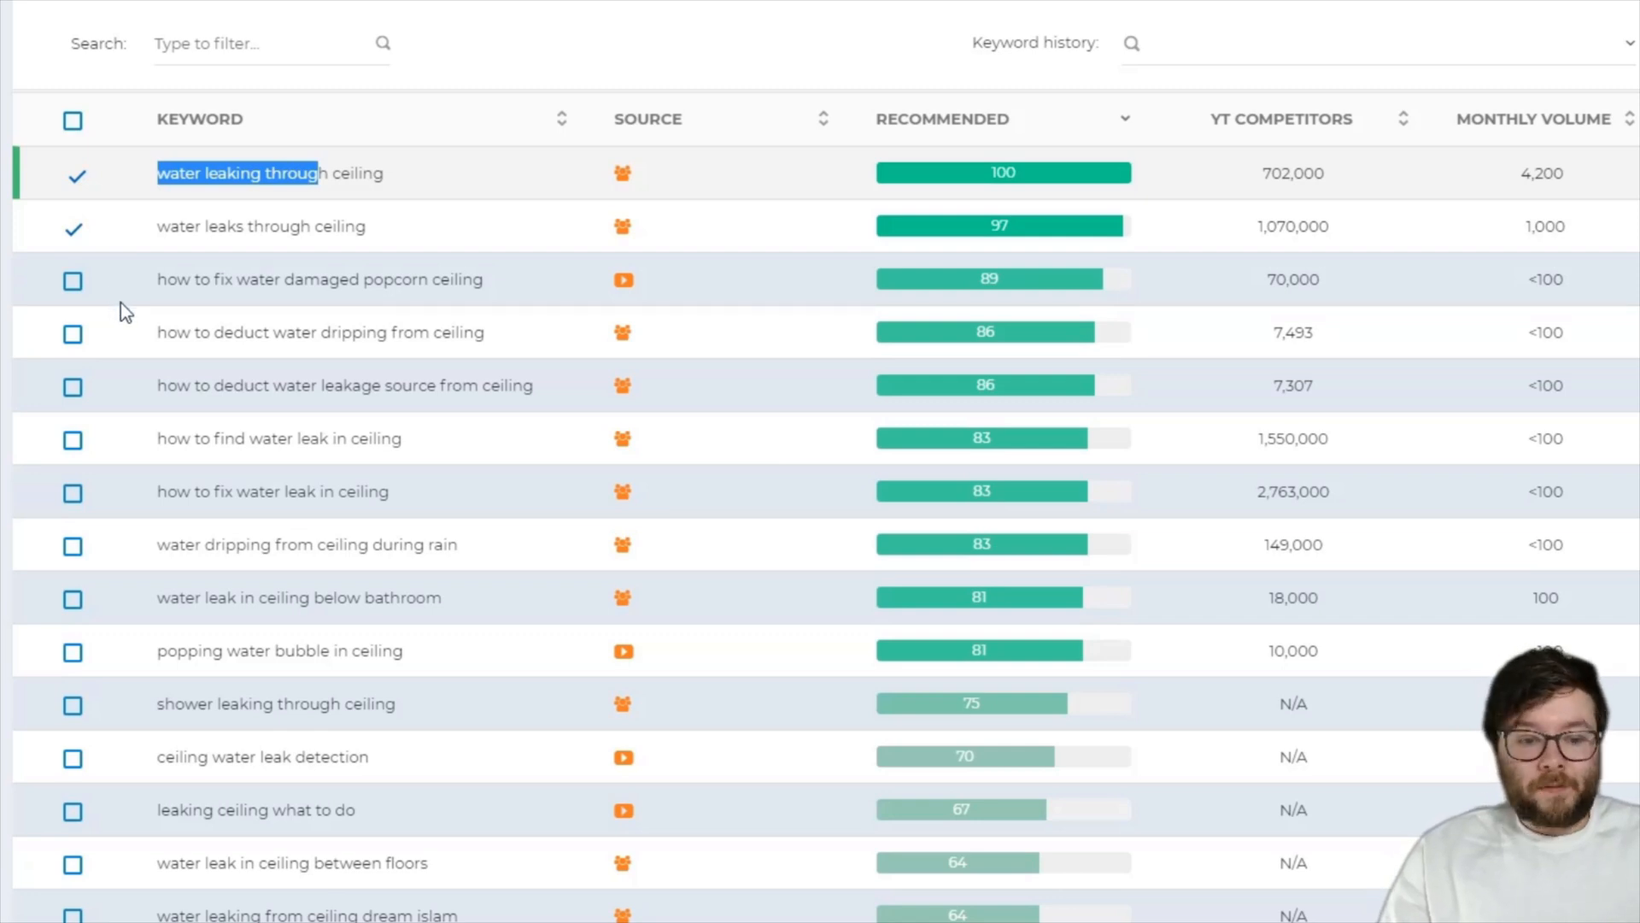
pyautogui.moveTo(84, 342)
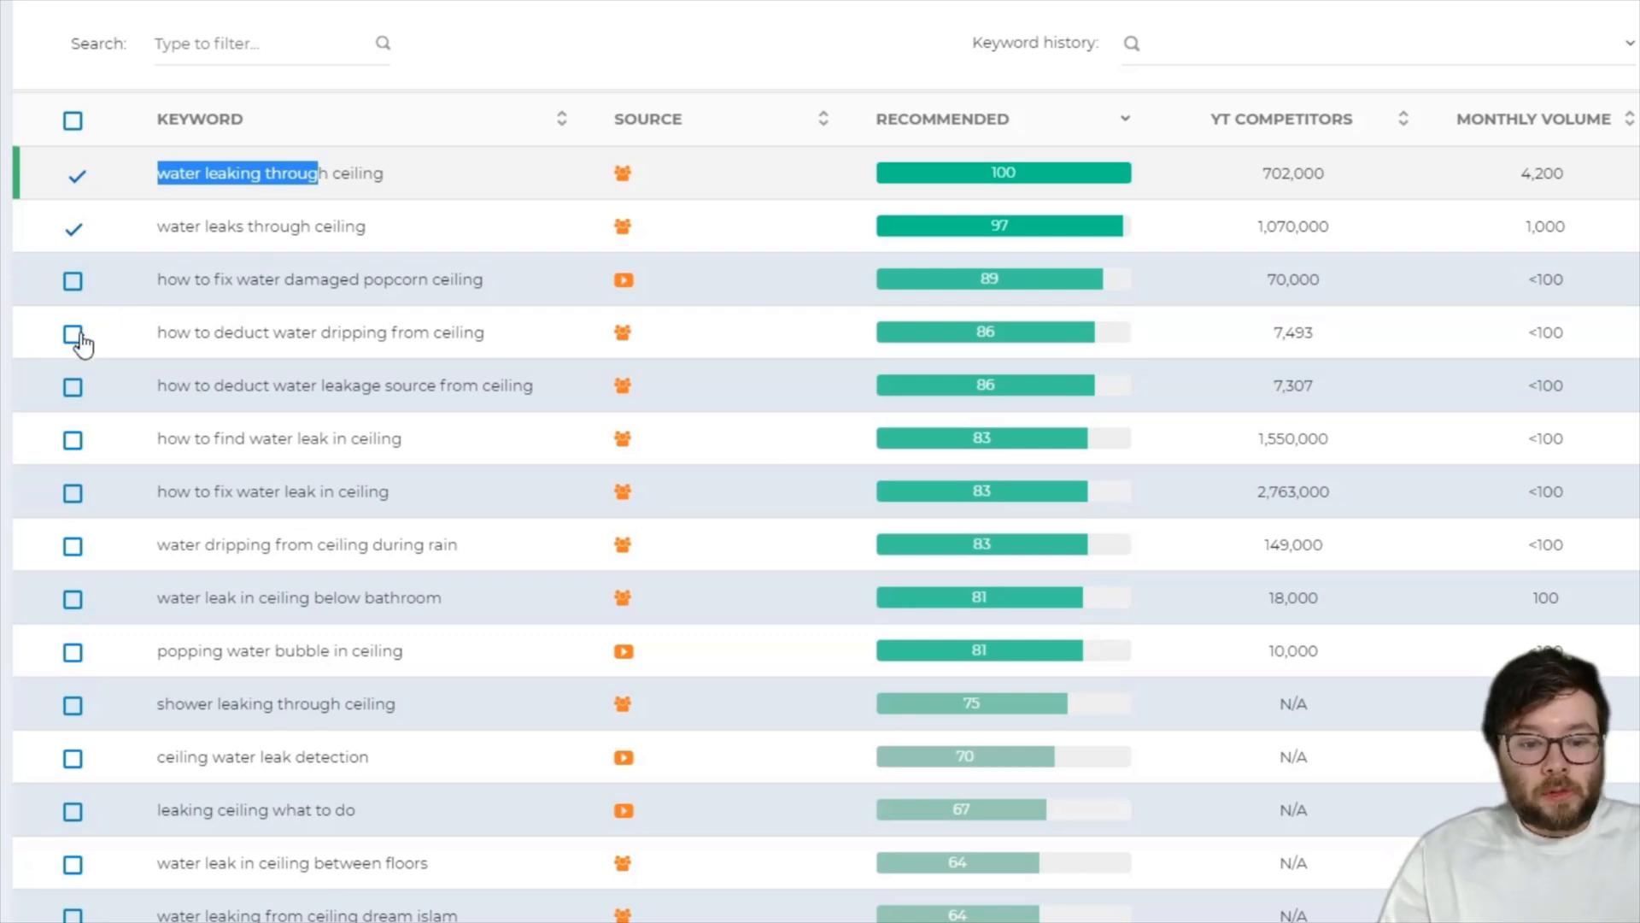
pyautogui.scroll(-3)
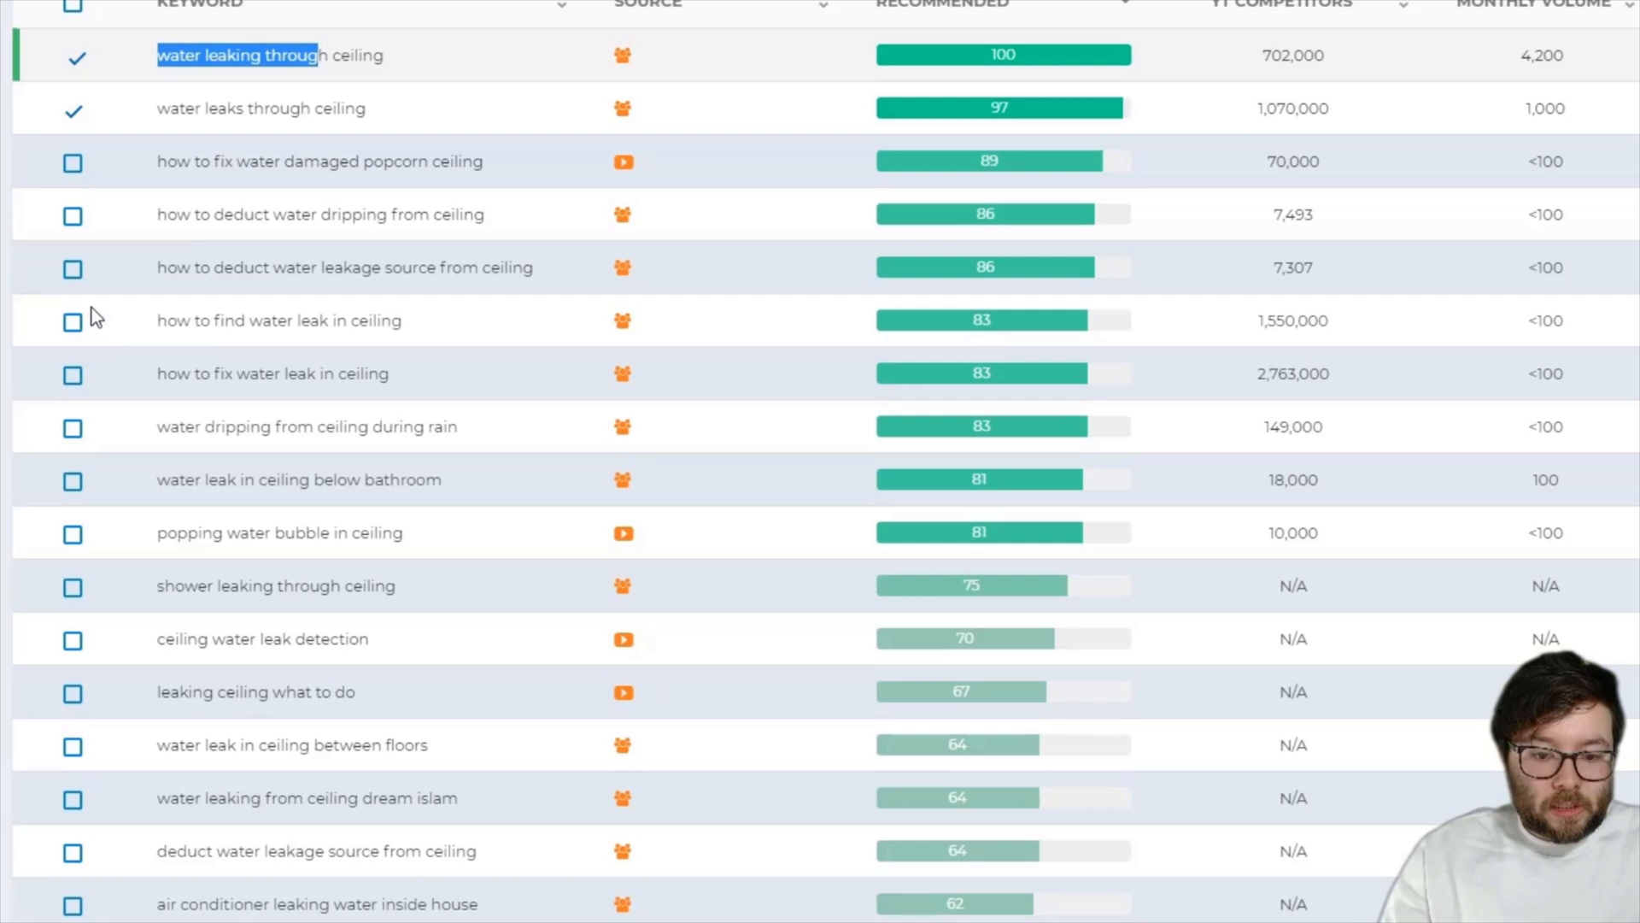
pyautogui.moveTo(74, 321)
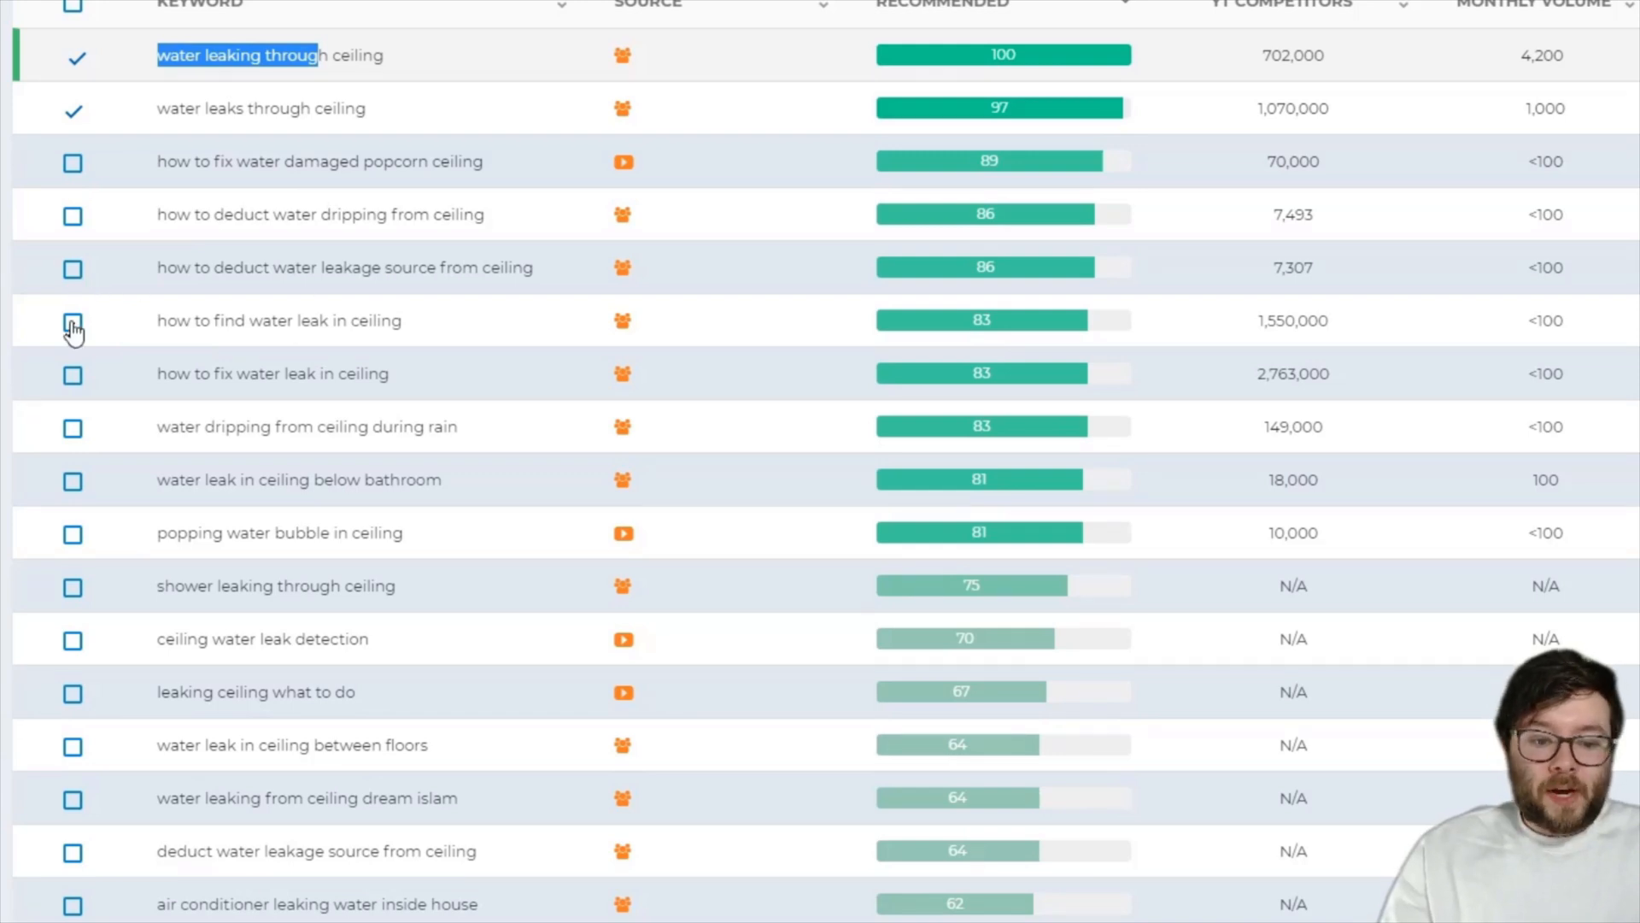
pyautogui.click(72, 319)
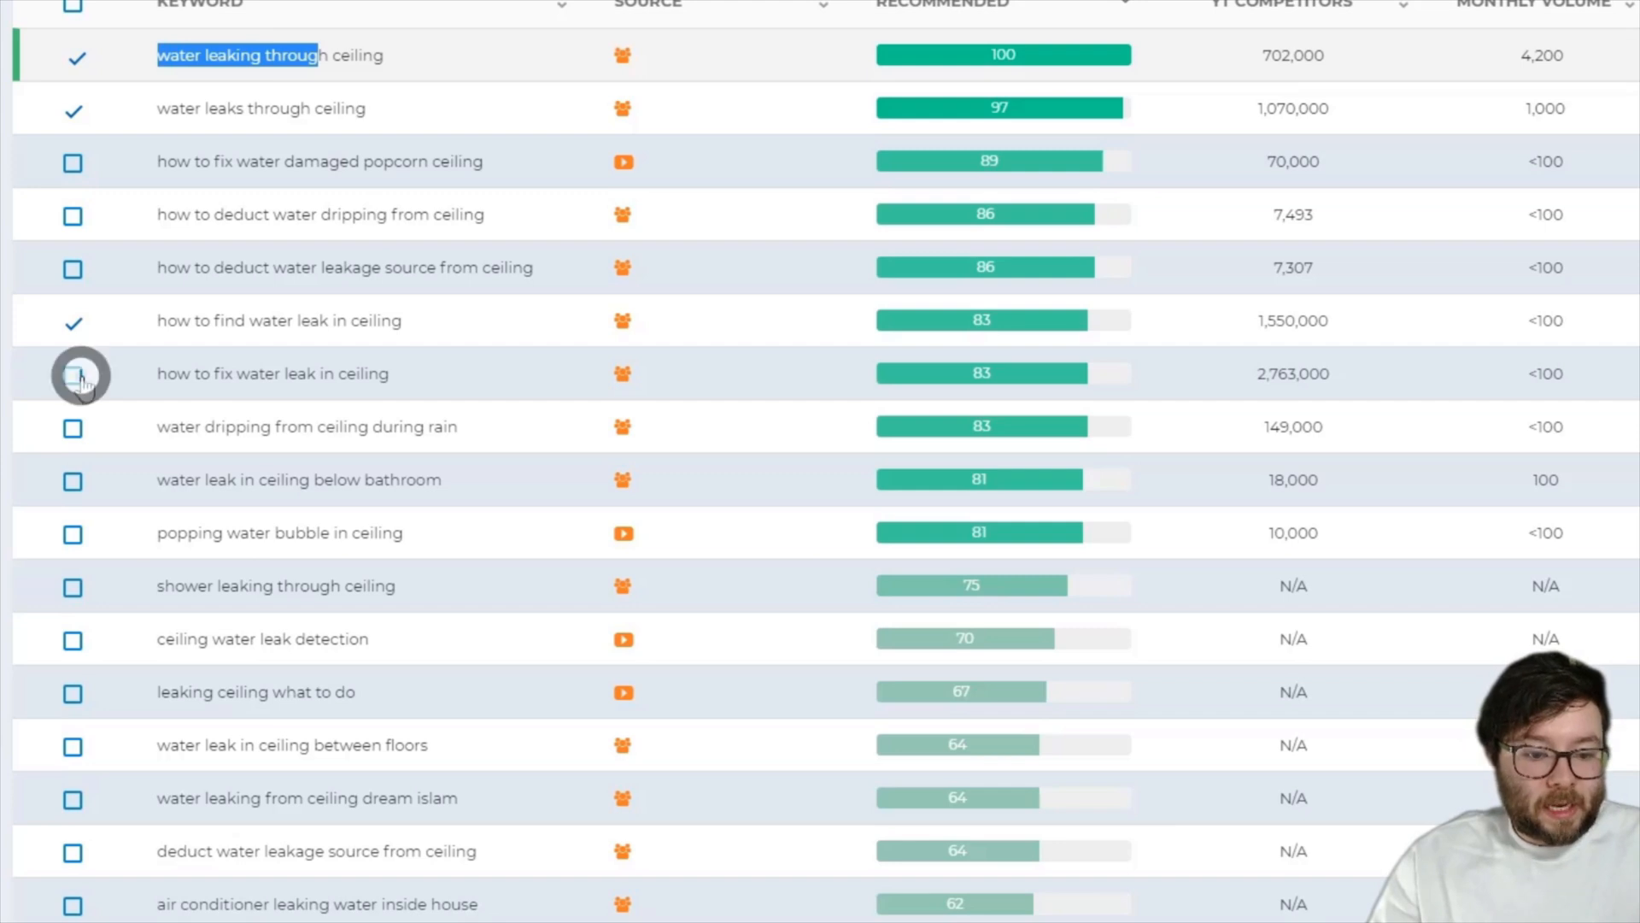
pyautogui.scroll(-3)
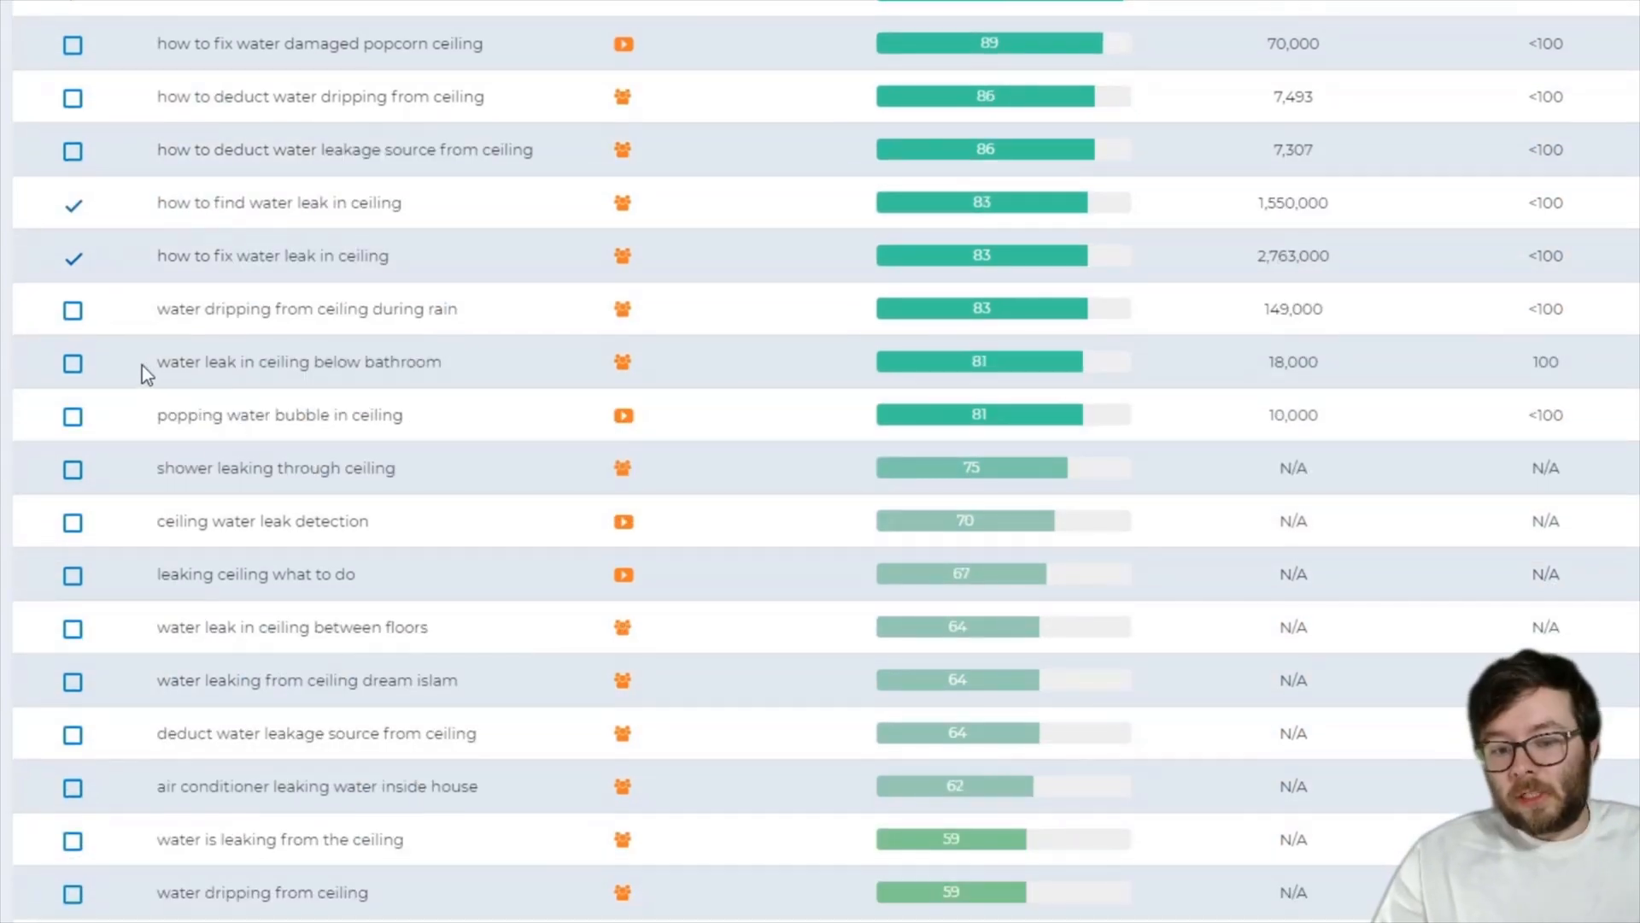
pyautogui.moveTo(72, 319)
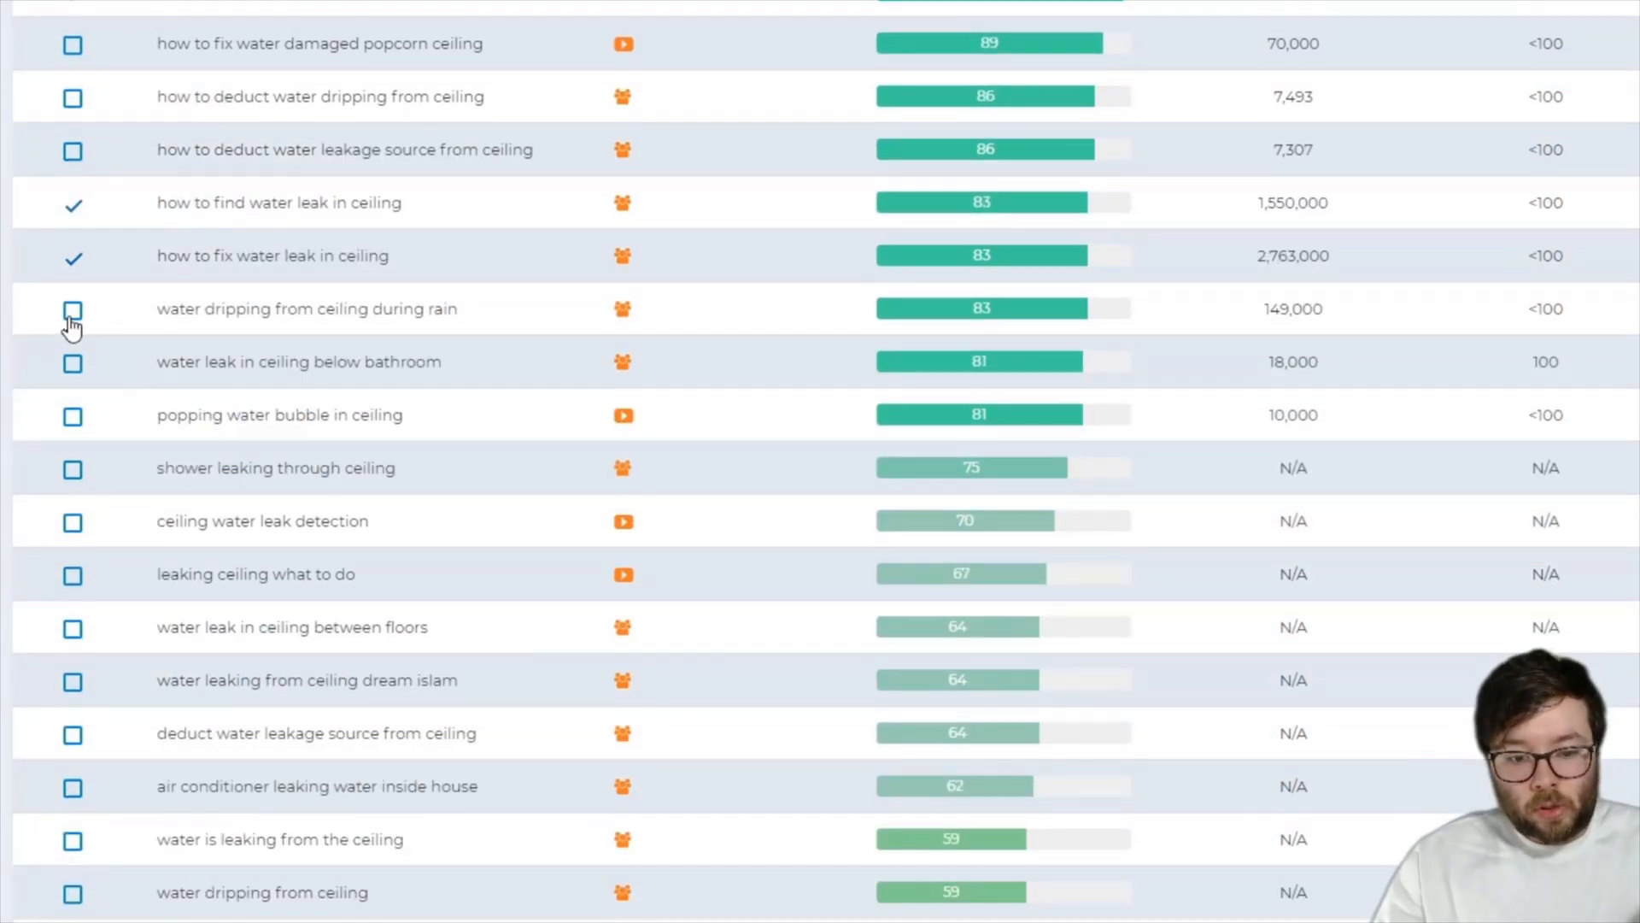
pyautogui.click(72, 310)
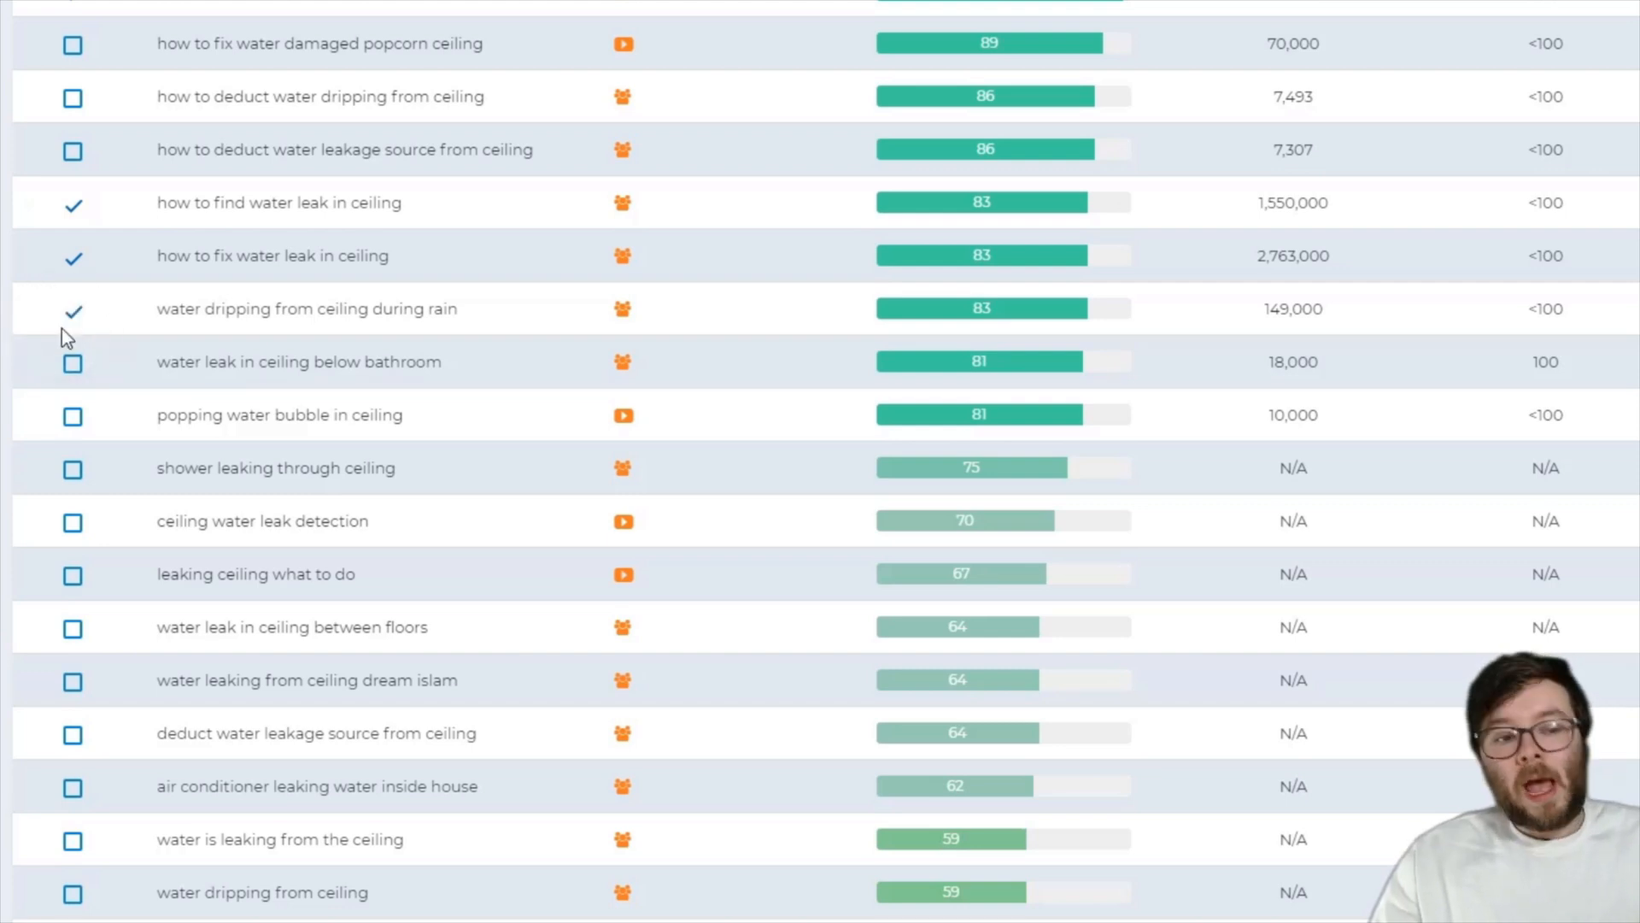
pyautogui.scroll(3)
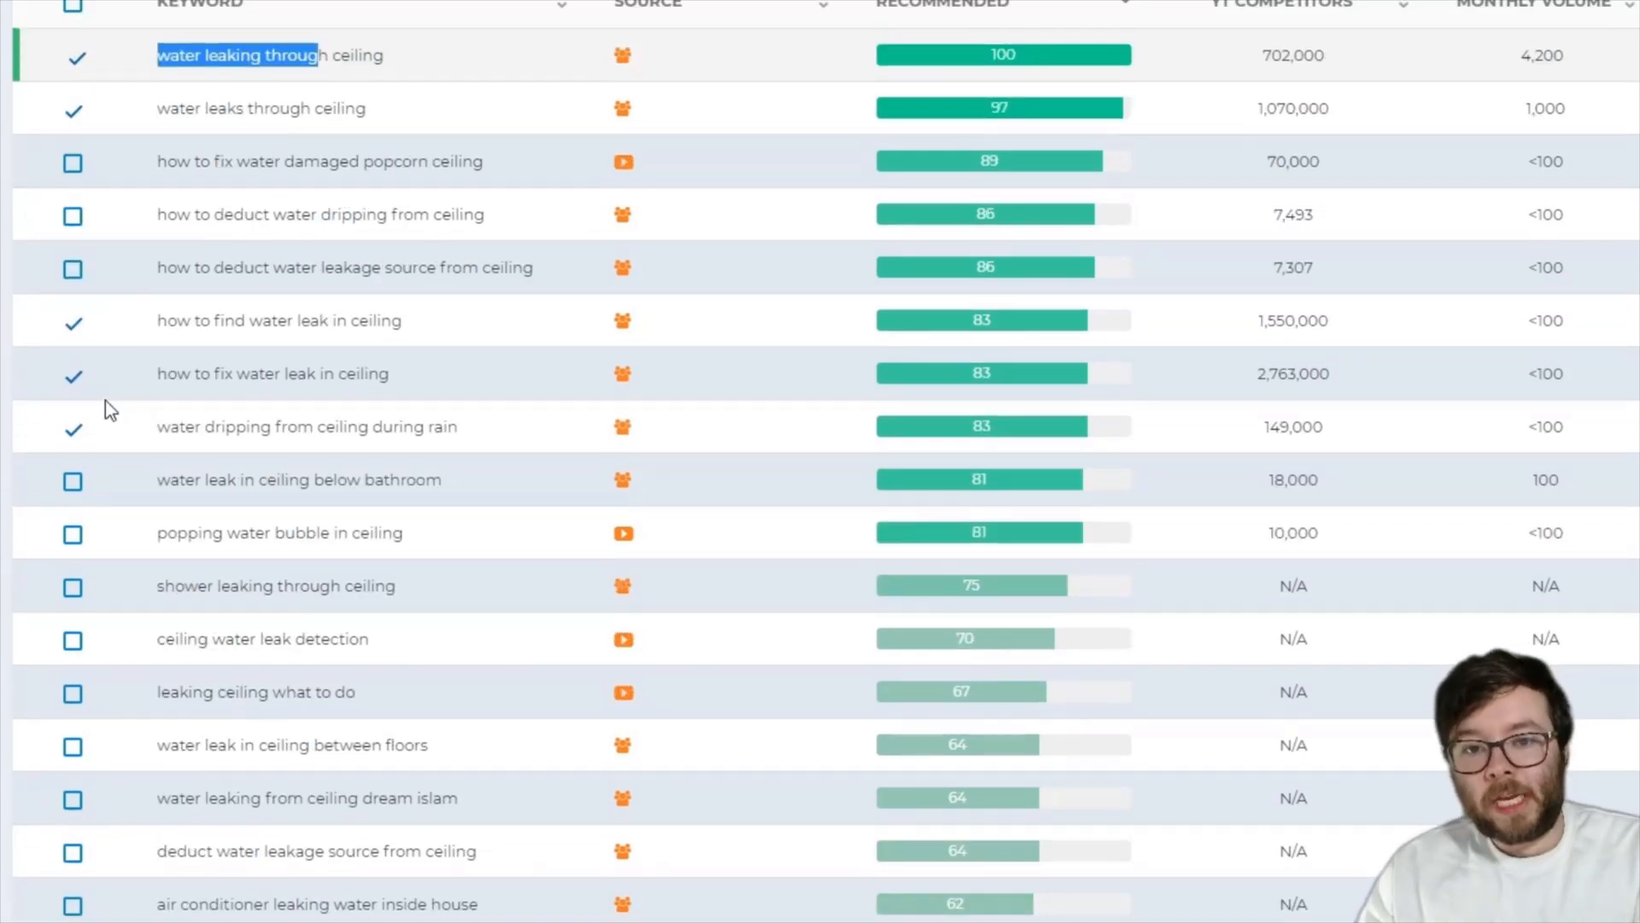
pyautogui.moveTo(584, 829)
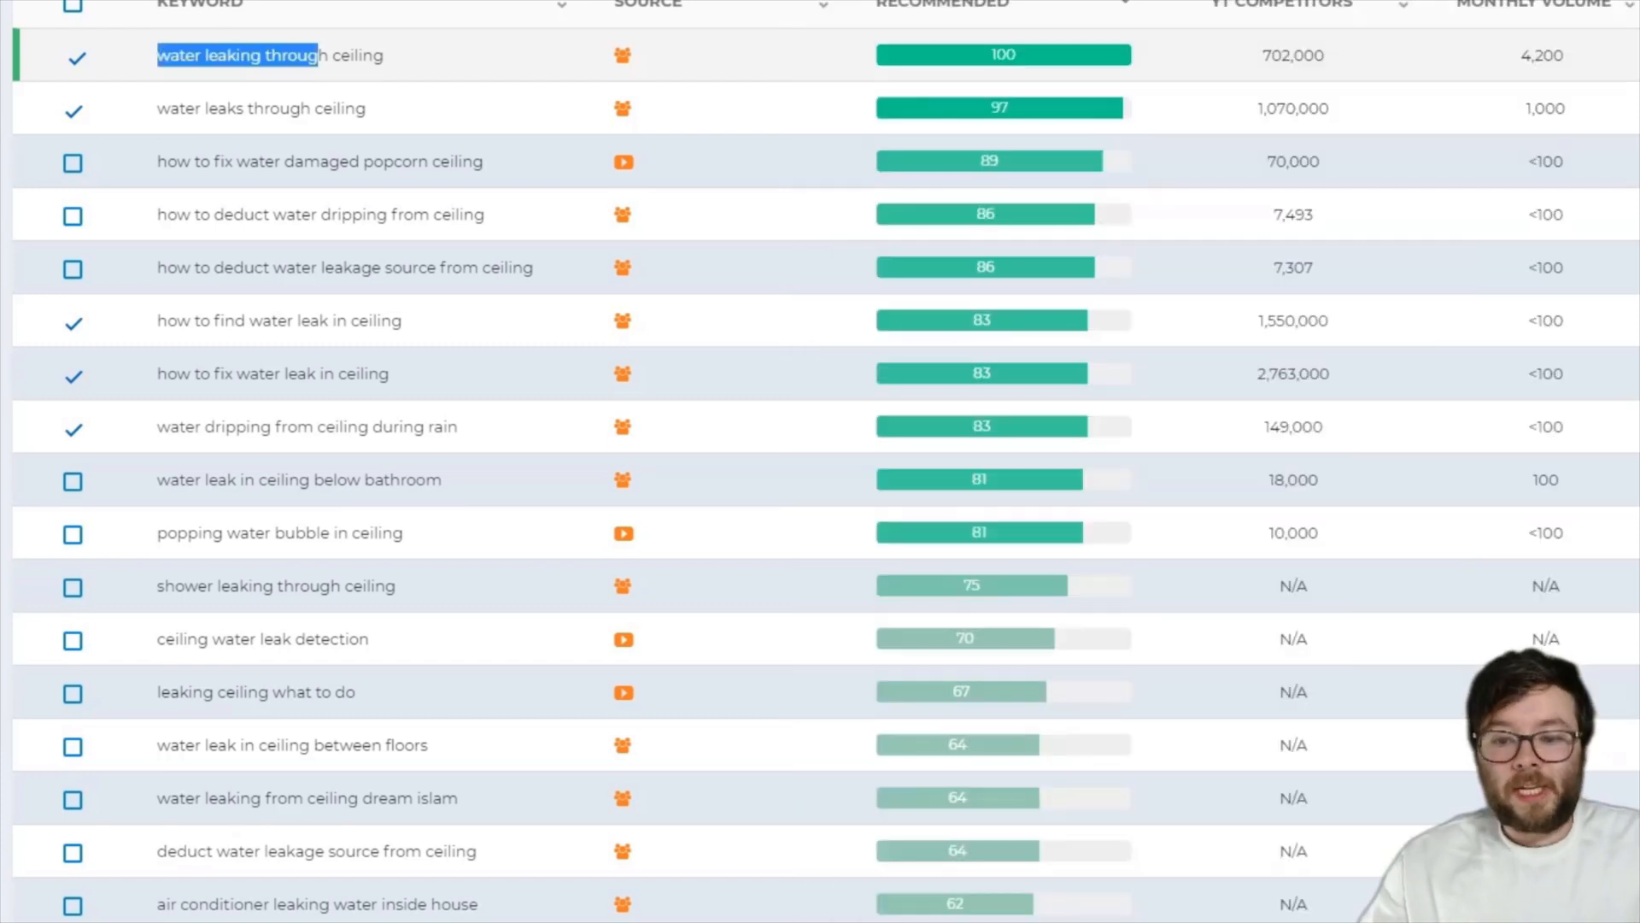
pyautogui.moveTo(675, 388)
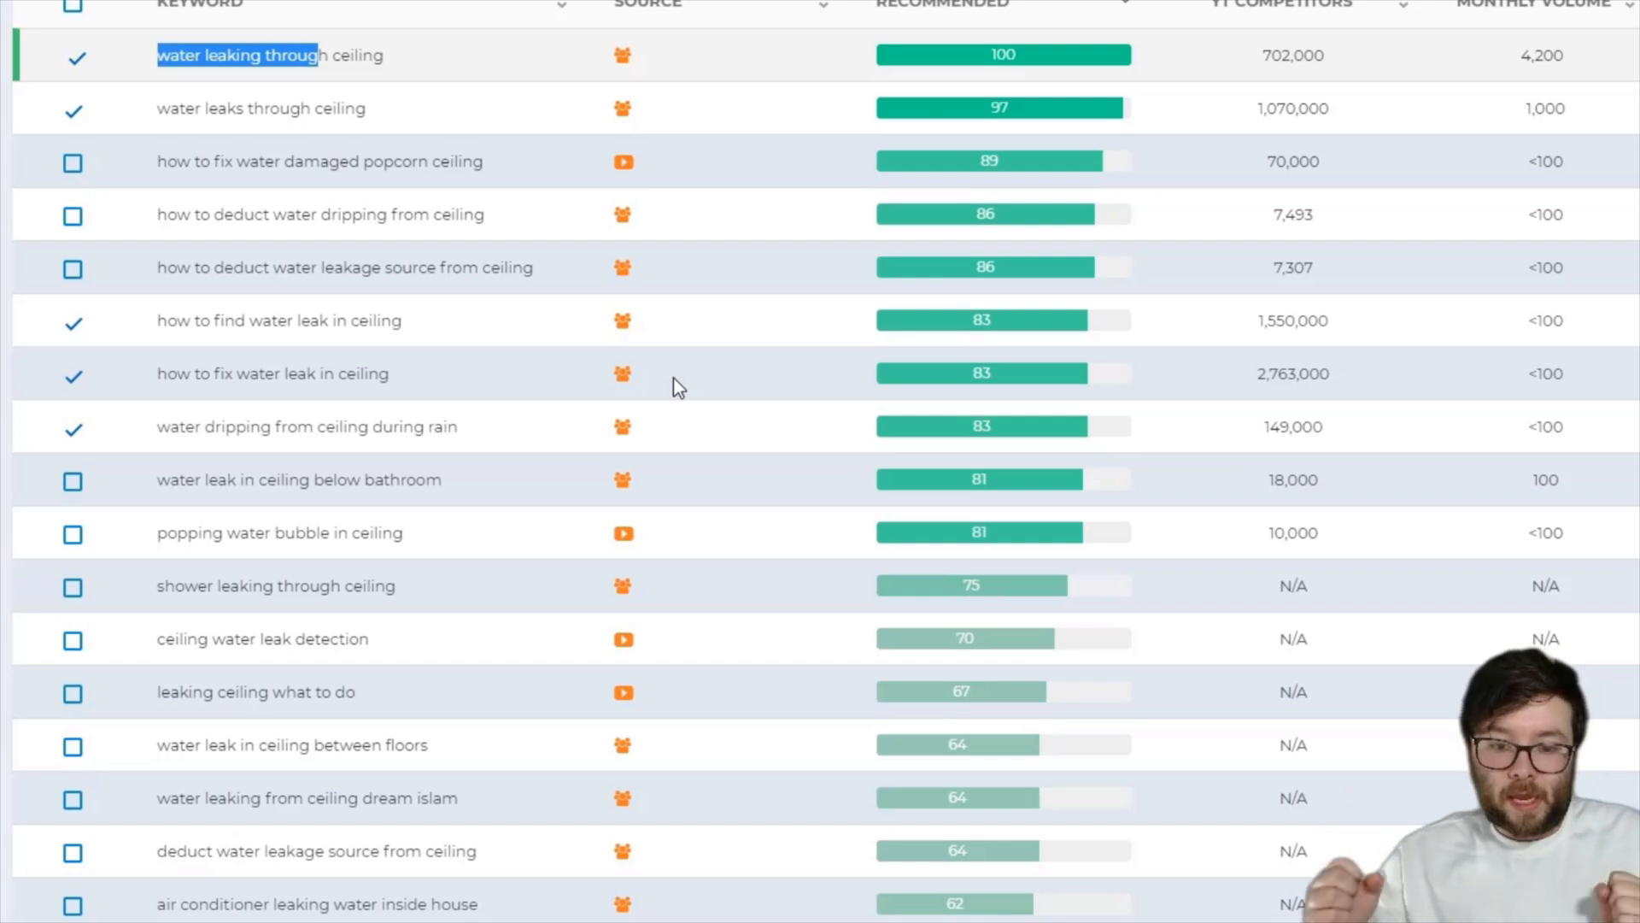
pyautogui.moveTo(207, 501)
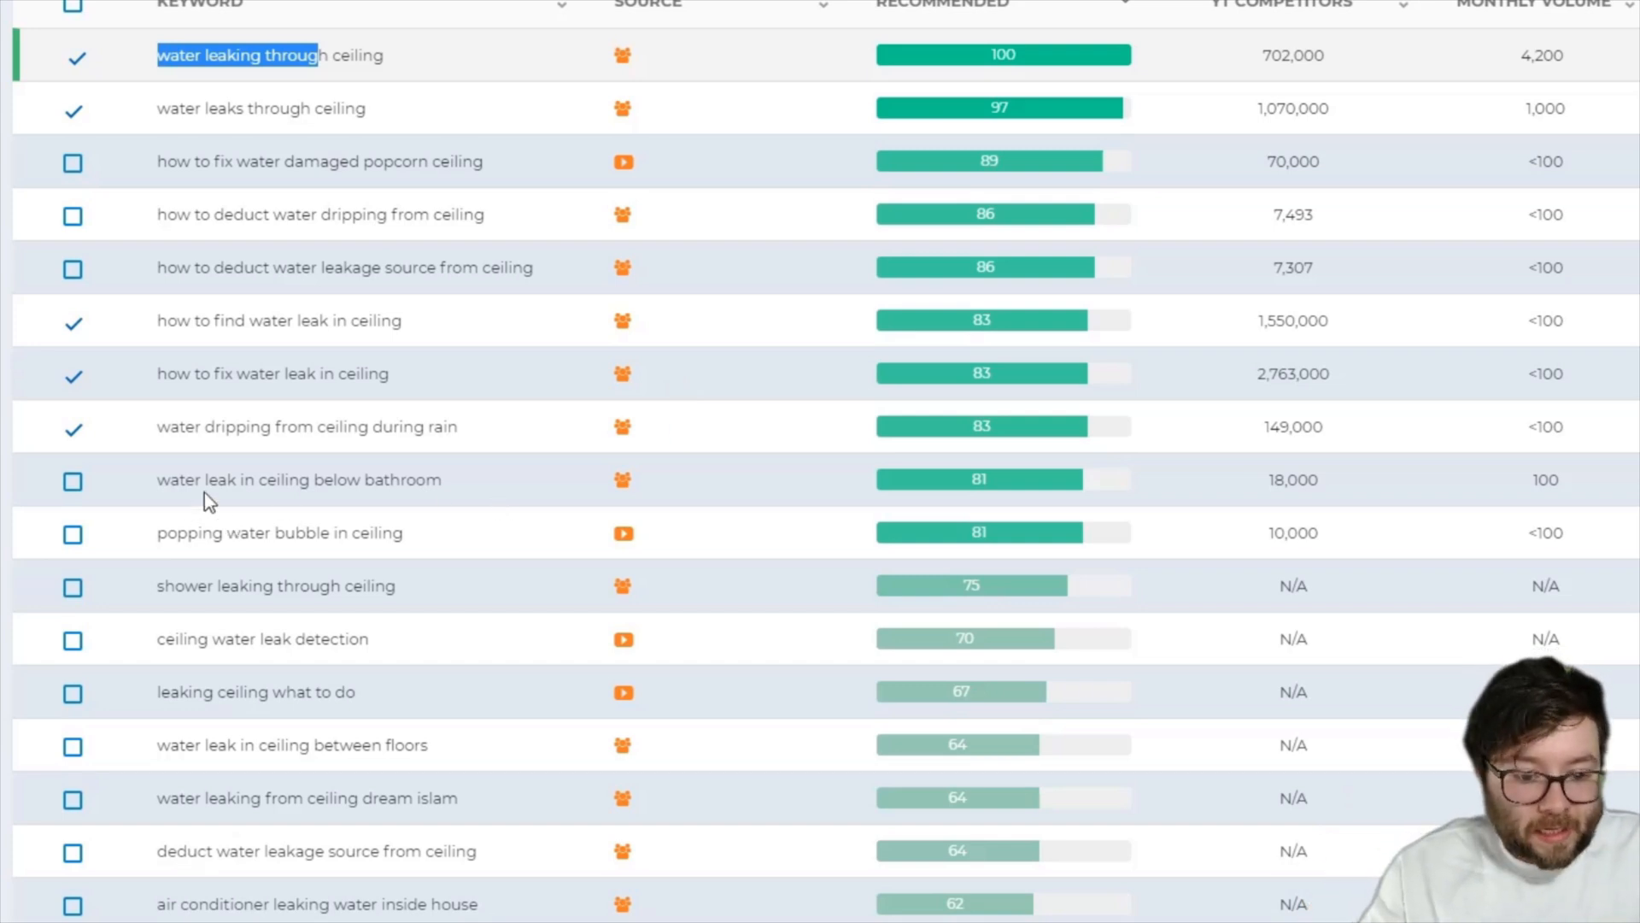
# Tick 'water leak in ceiling below bathroom', 'shower leaking through ceiling' and 'leaking ceiling what to do', then select 'water from my bathroom' in the notes
pyautogui.click(74, 480)
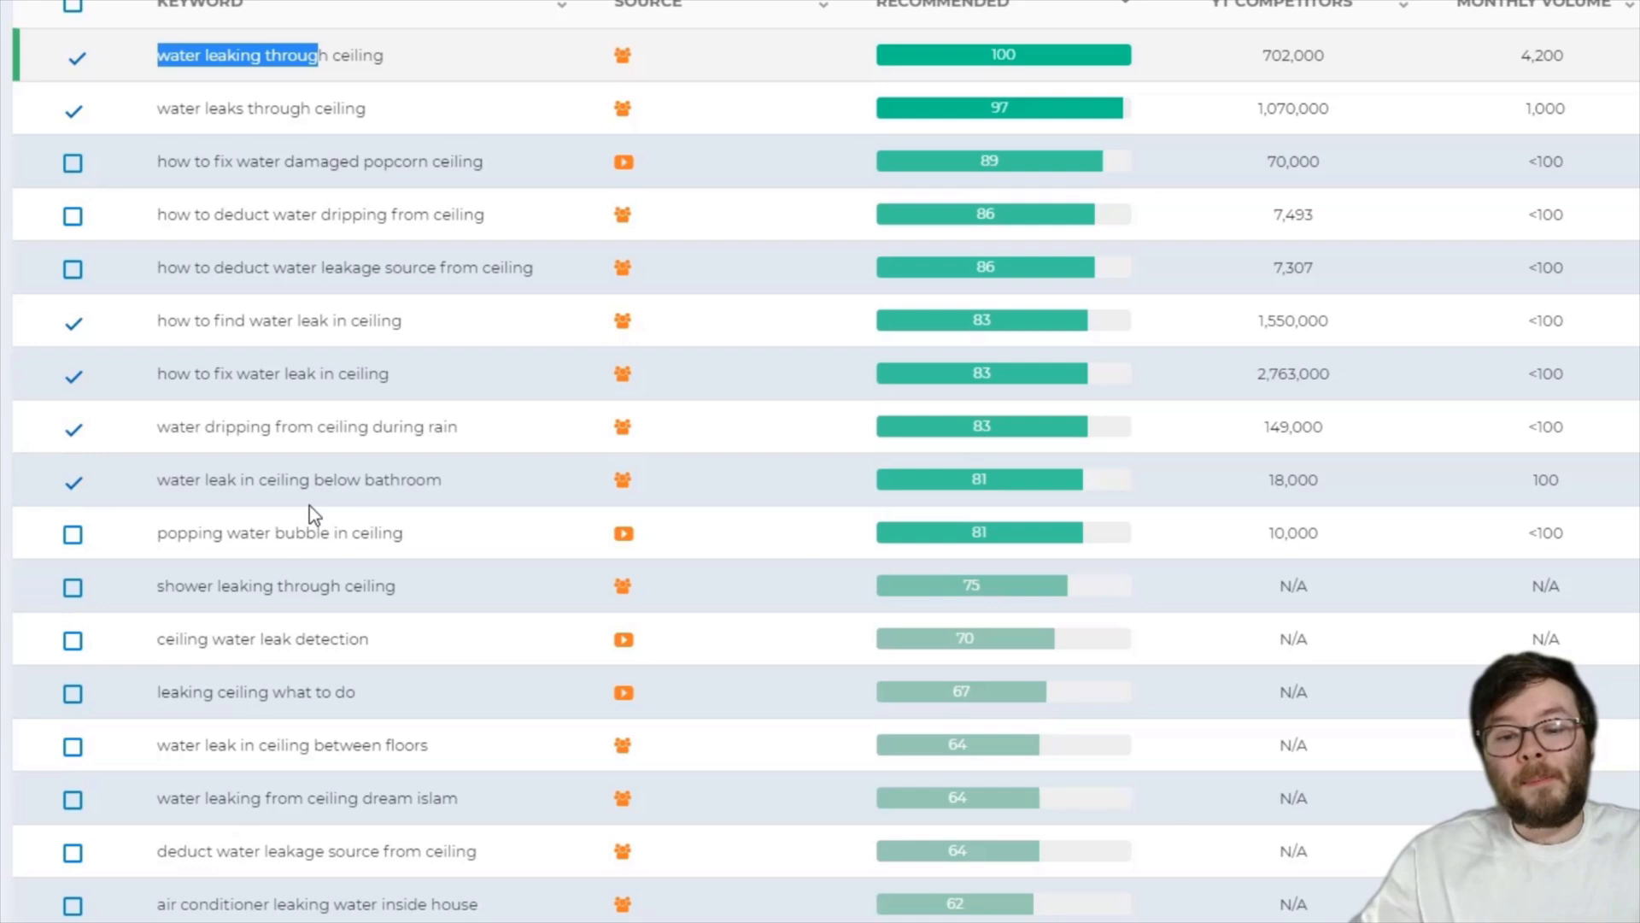
pyautogui.scroll(-3)
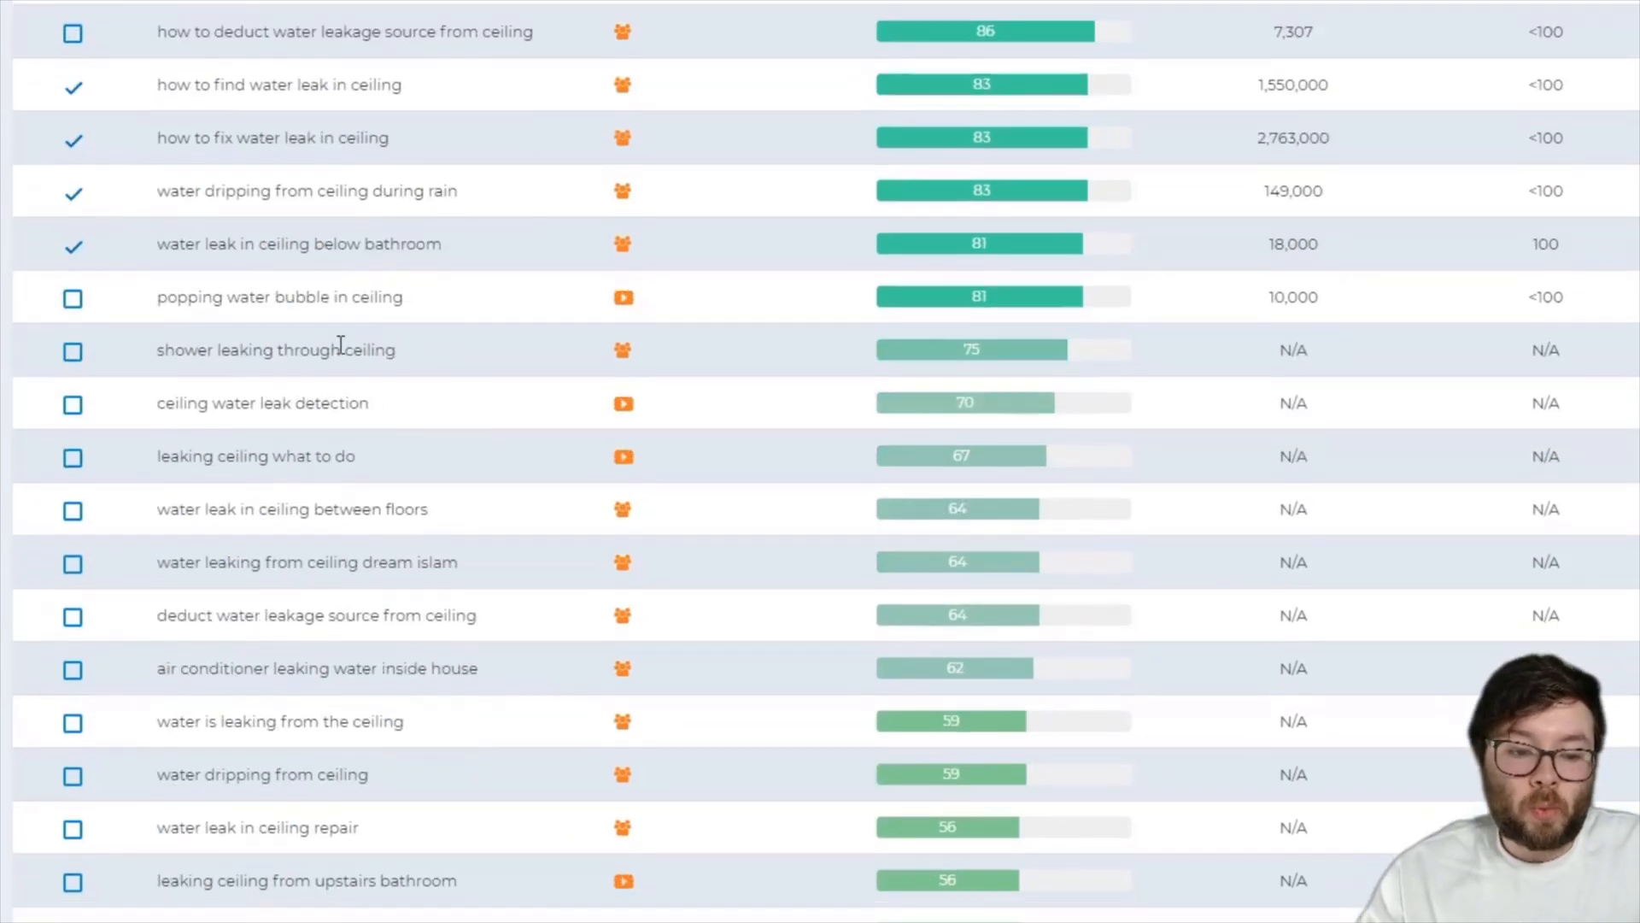
pyautogui.click(72, 352)
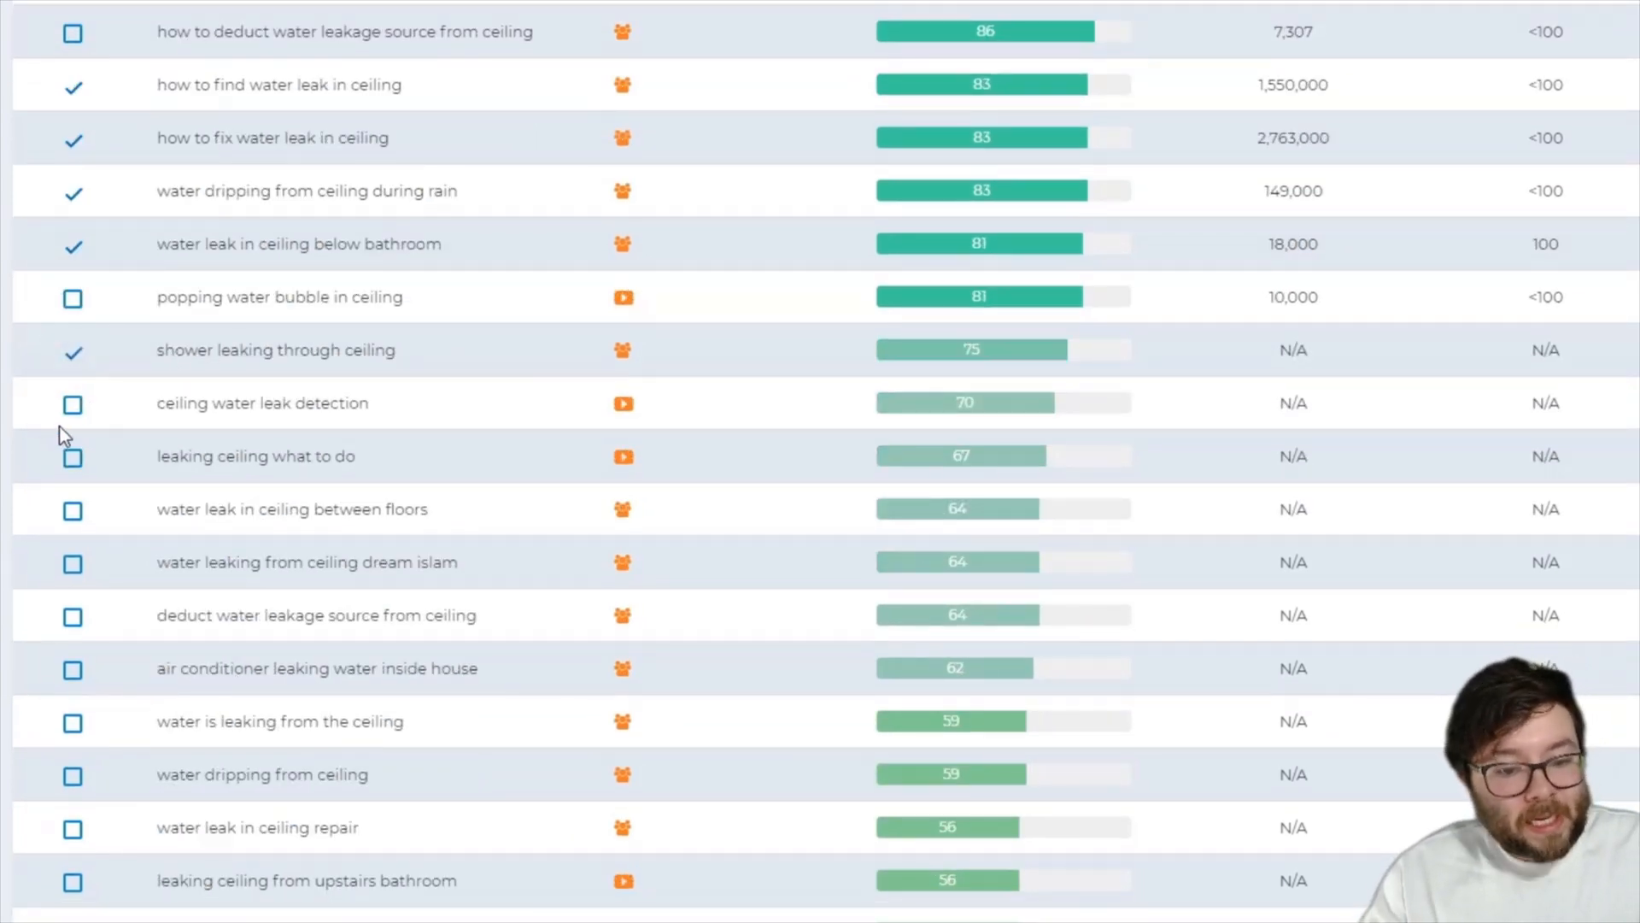
pyautogui.moveTo(104, 424)
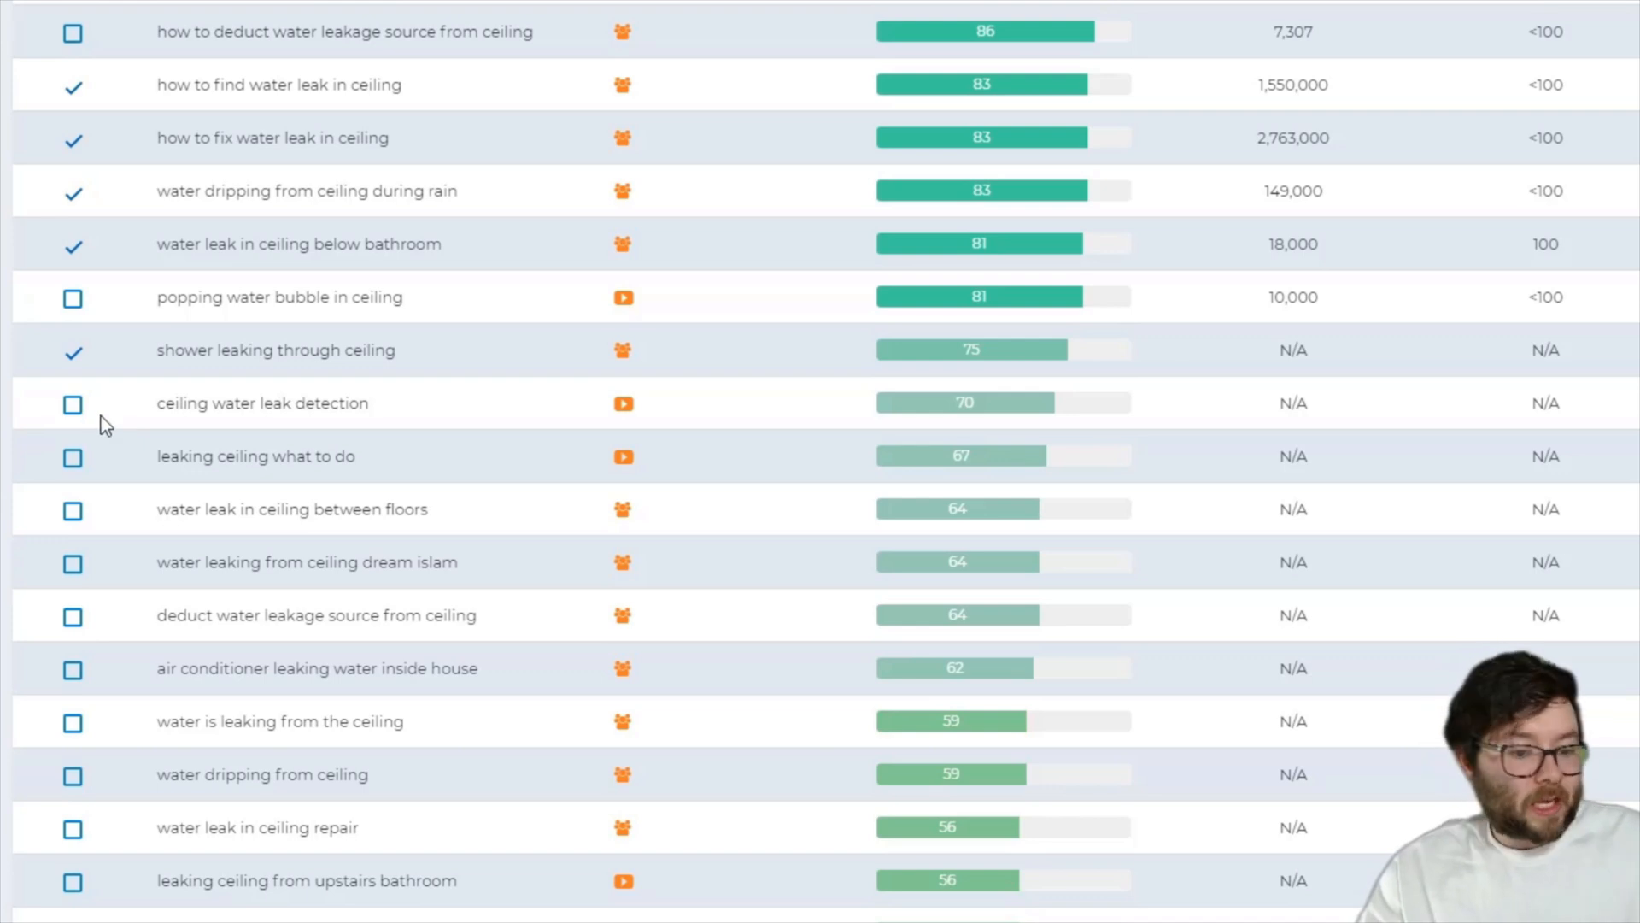
pyautogui.moveTo(72, 418)
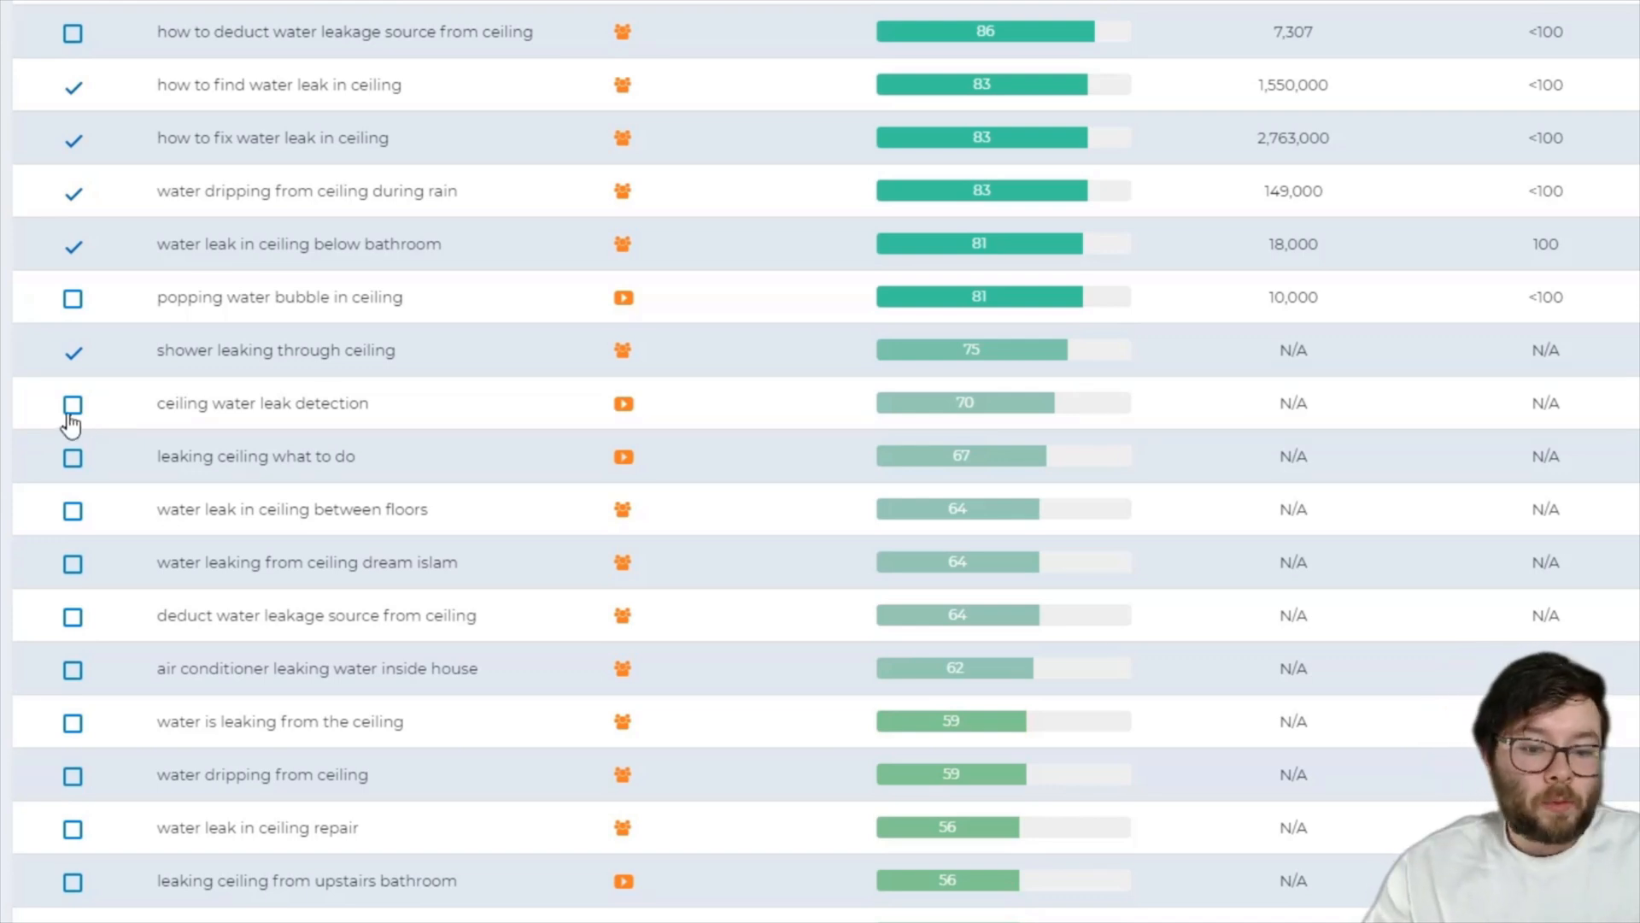
pyautogui.scroll(3)
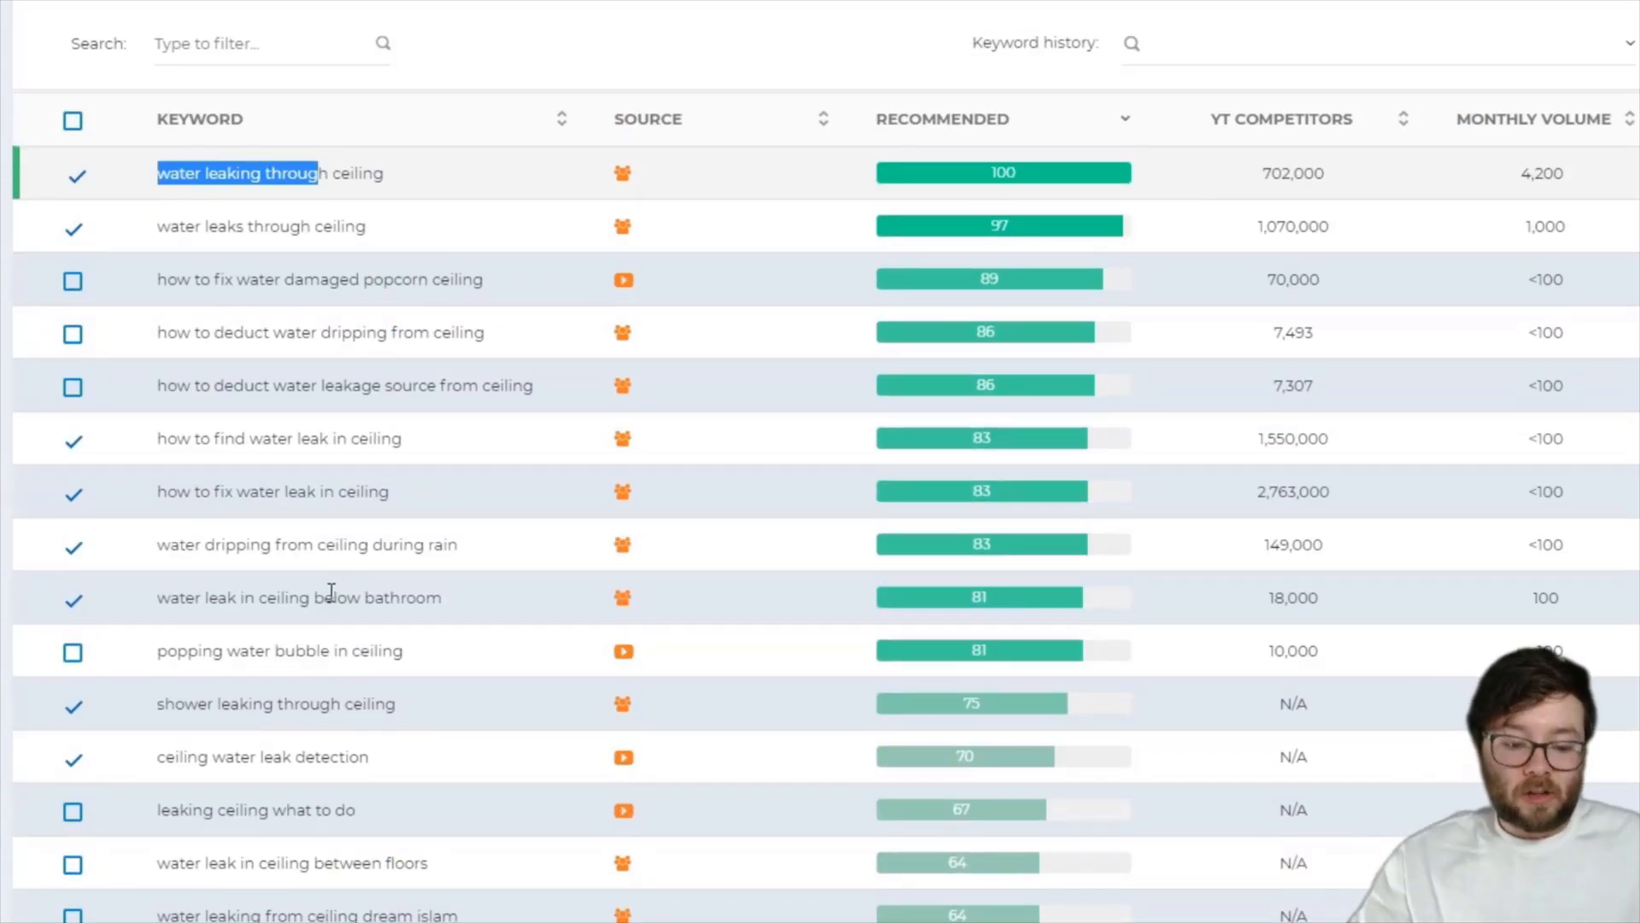
pyautogui.scroll(-3)
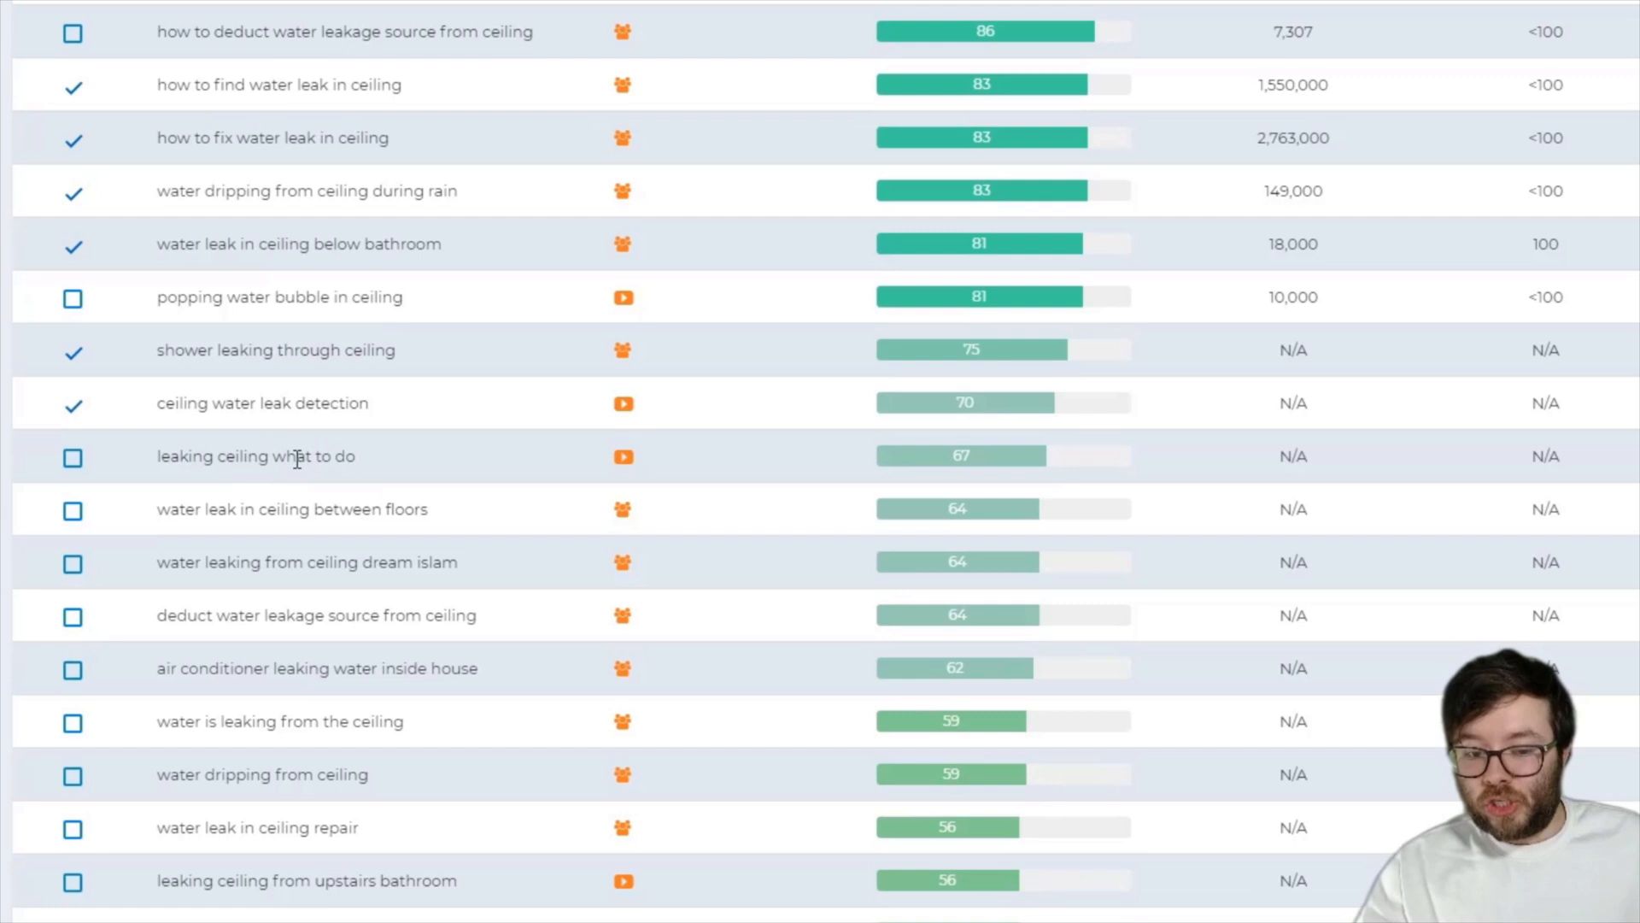
pyautogui.click(74, 458)
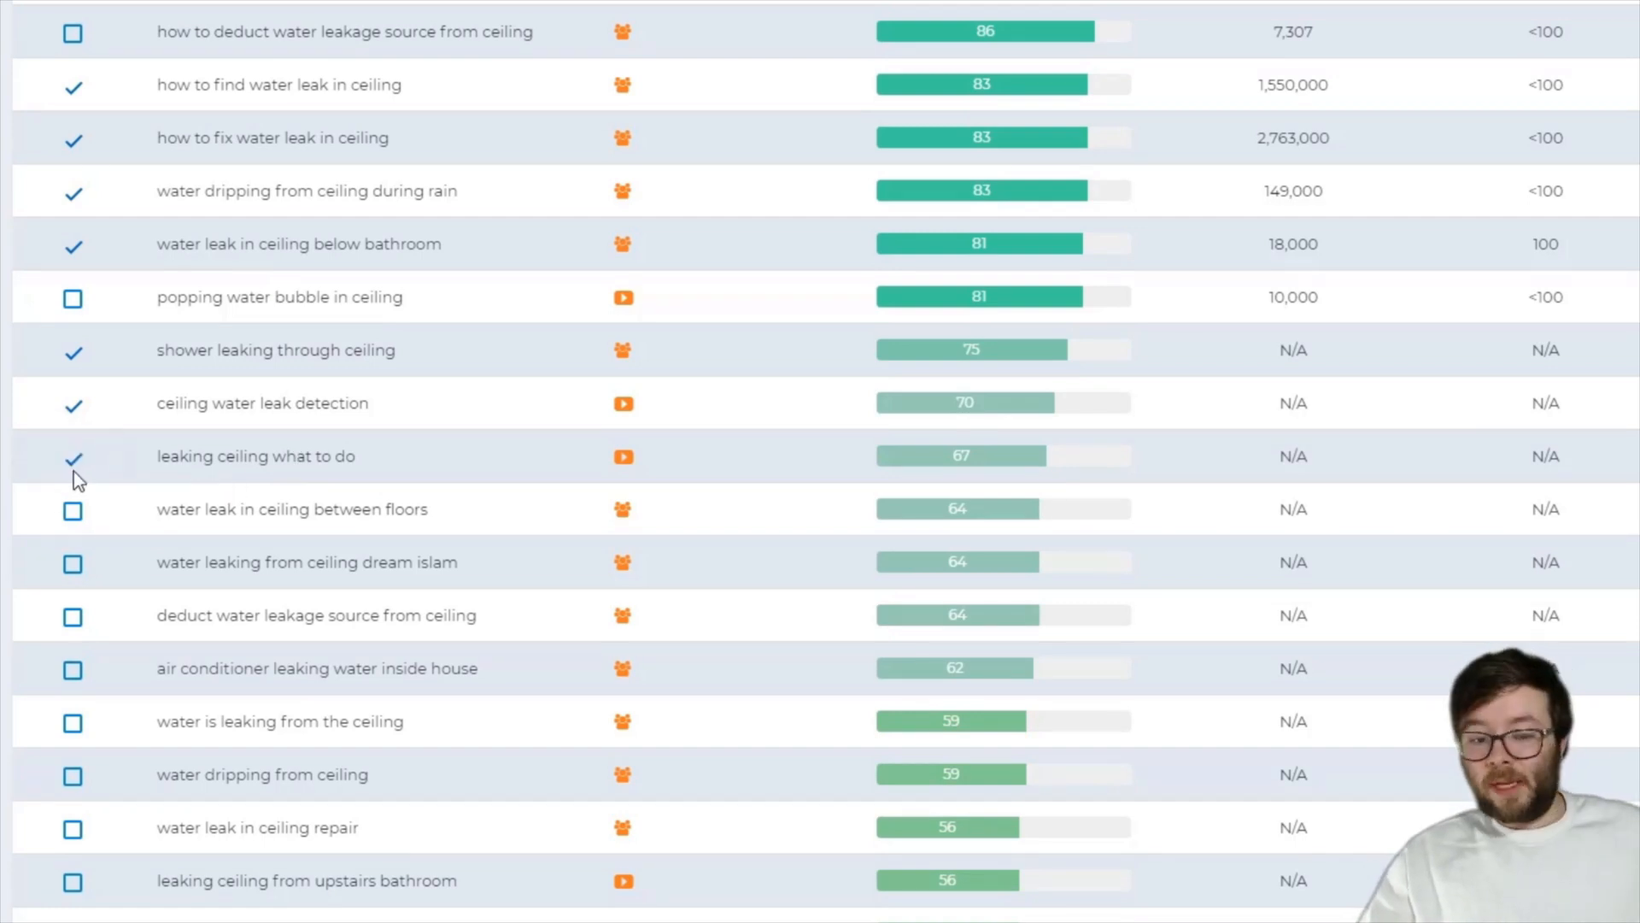
pyautogui.scroll(3)
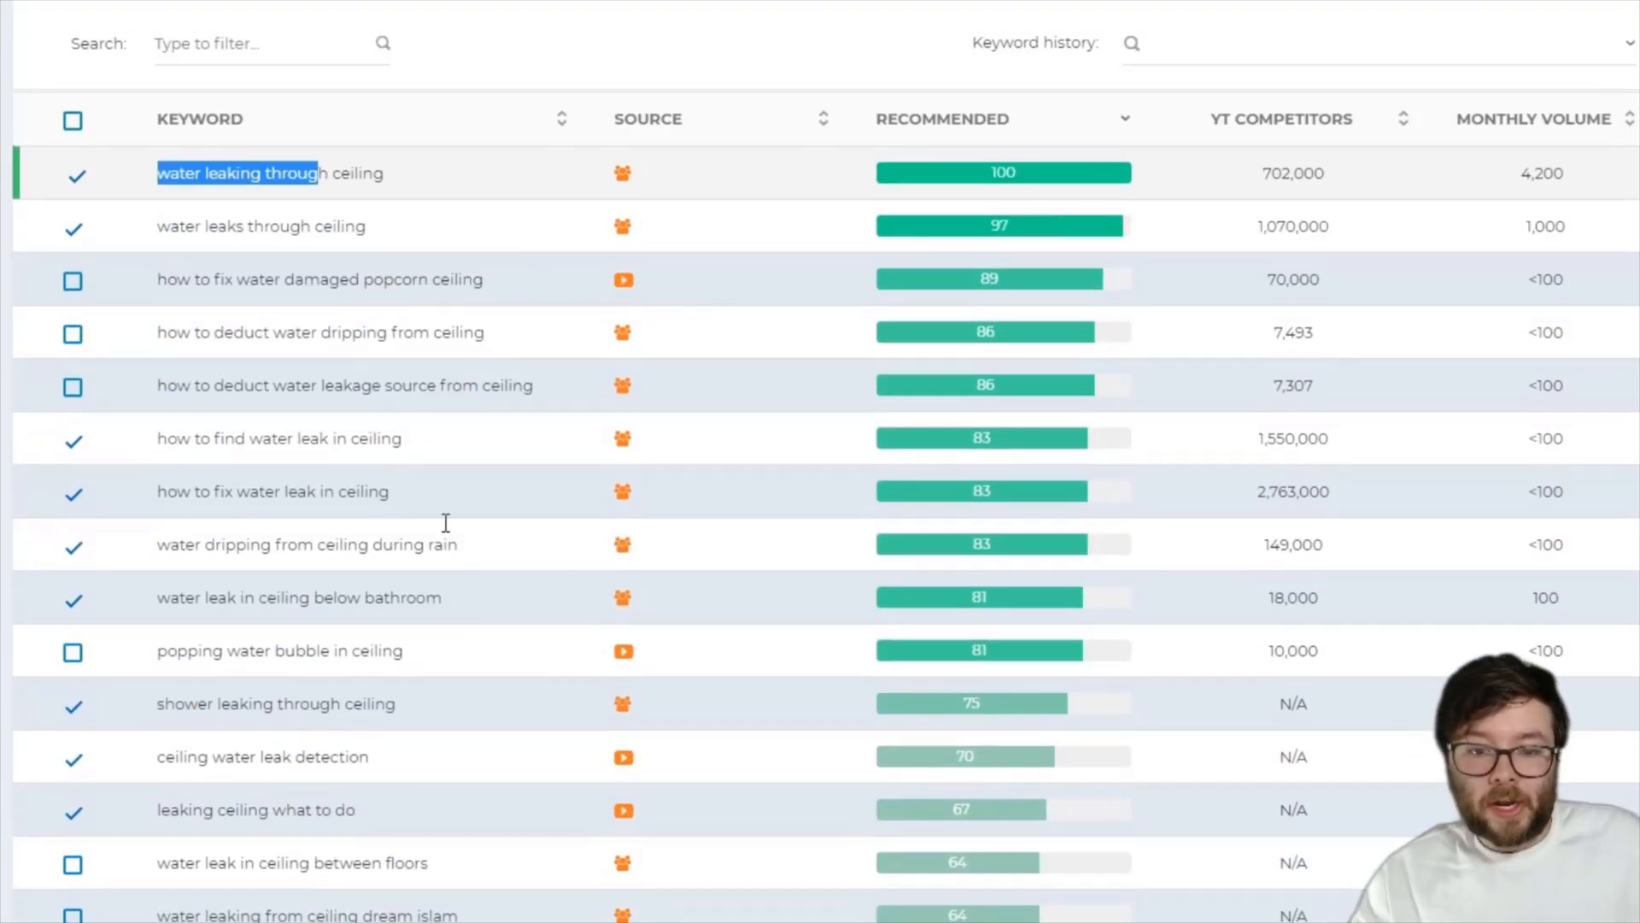
pyautogui.moveTo(795, 333)
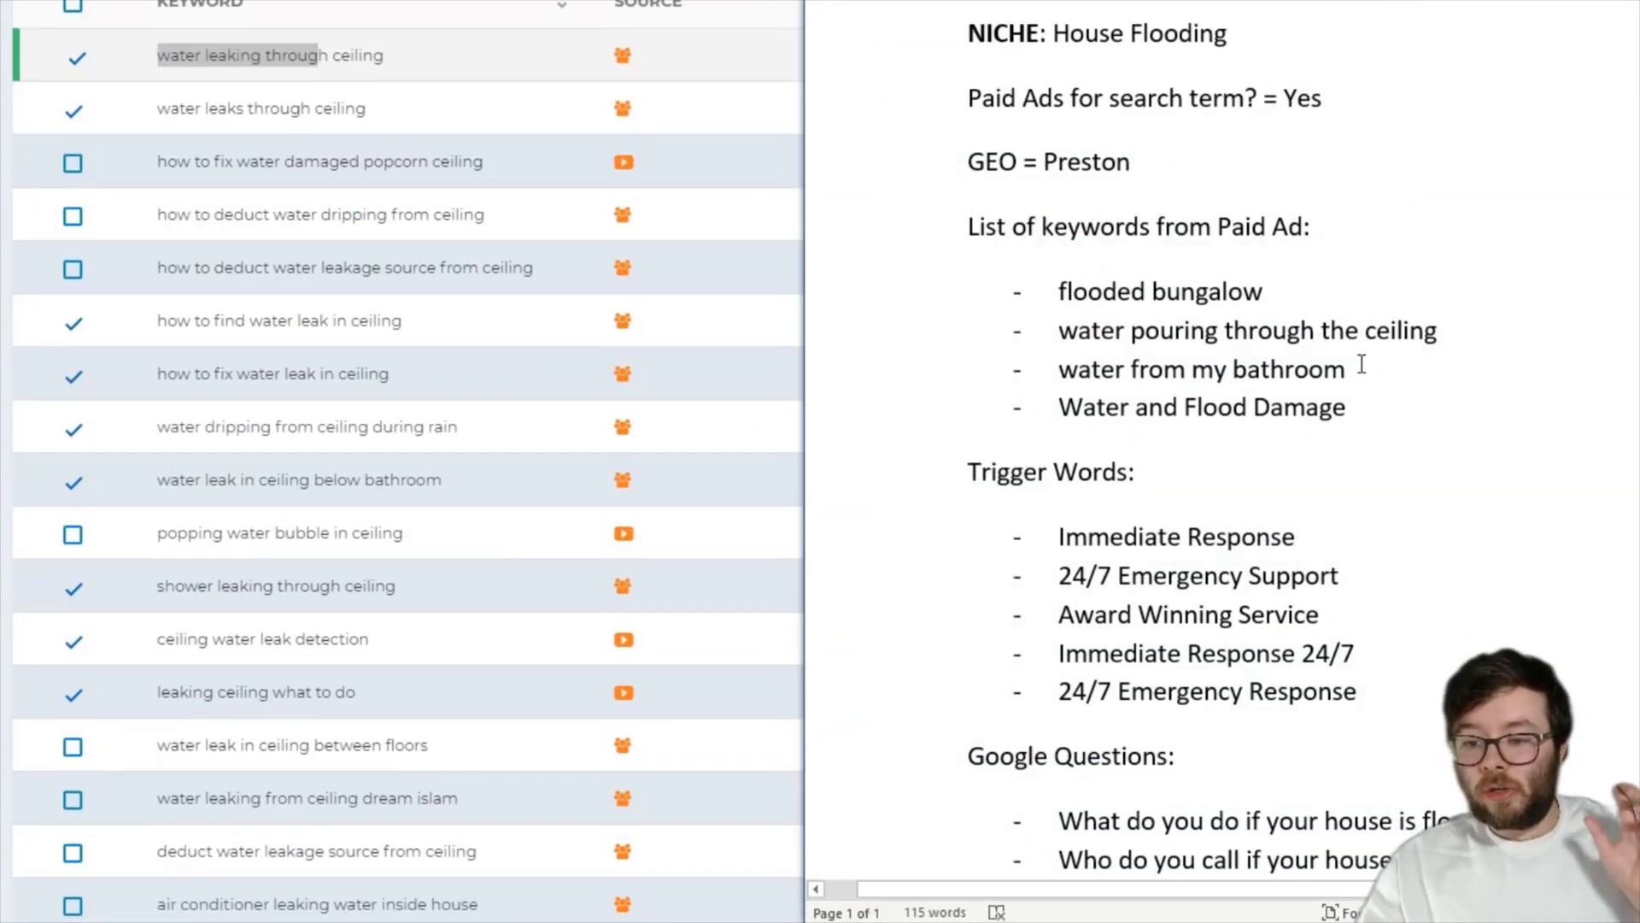
pyautogui.doubleClick(1201, 369)
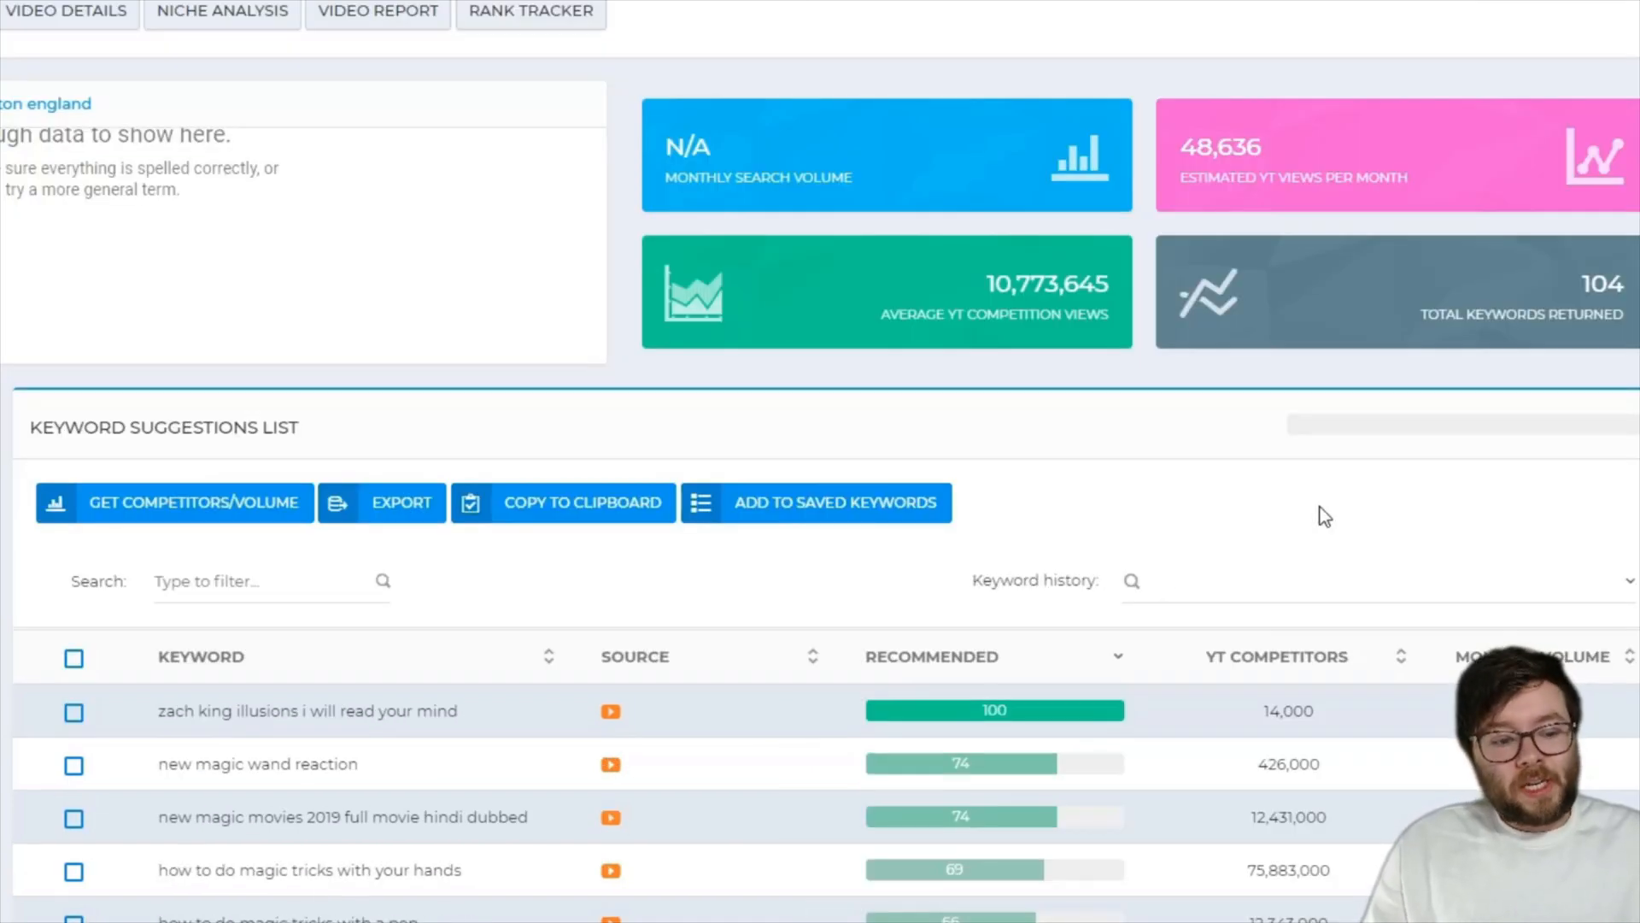
pyautogui.scroll(-3)
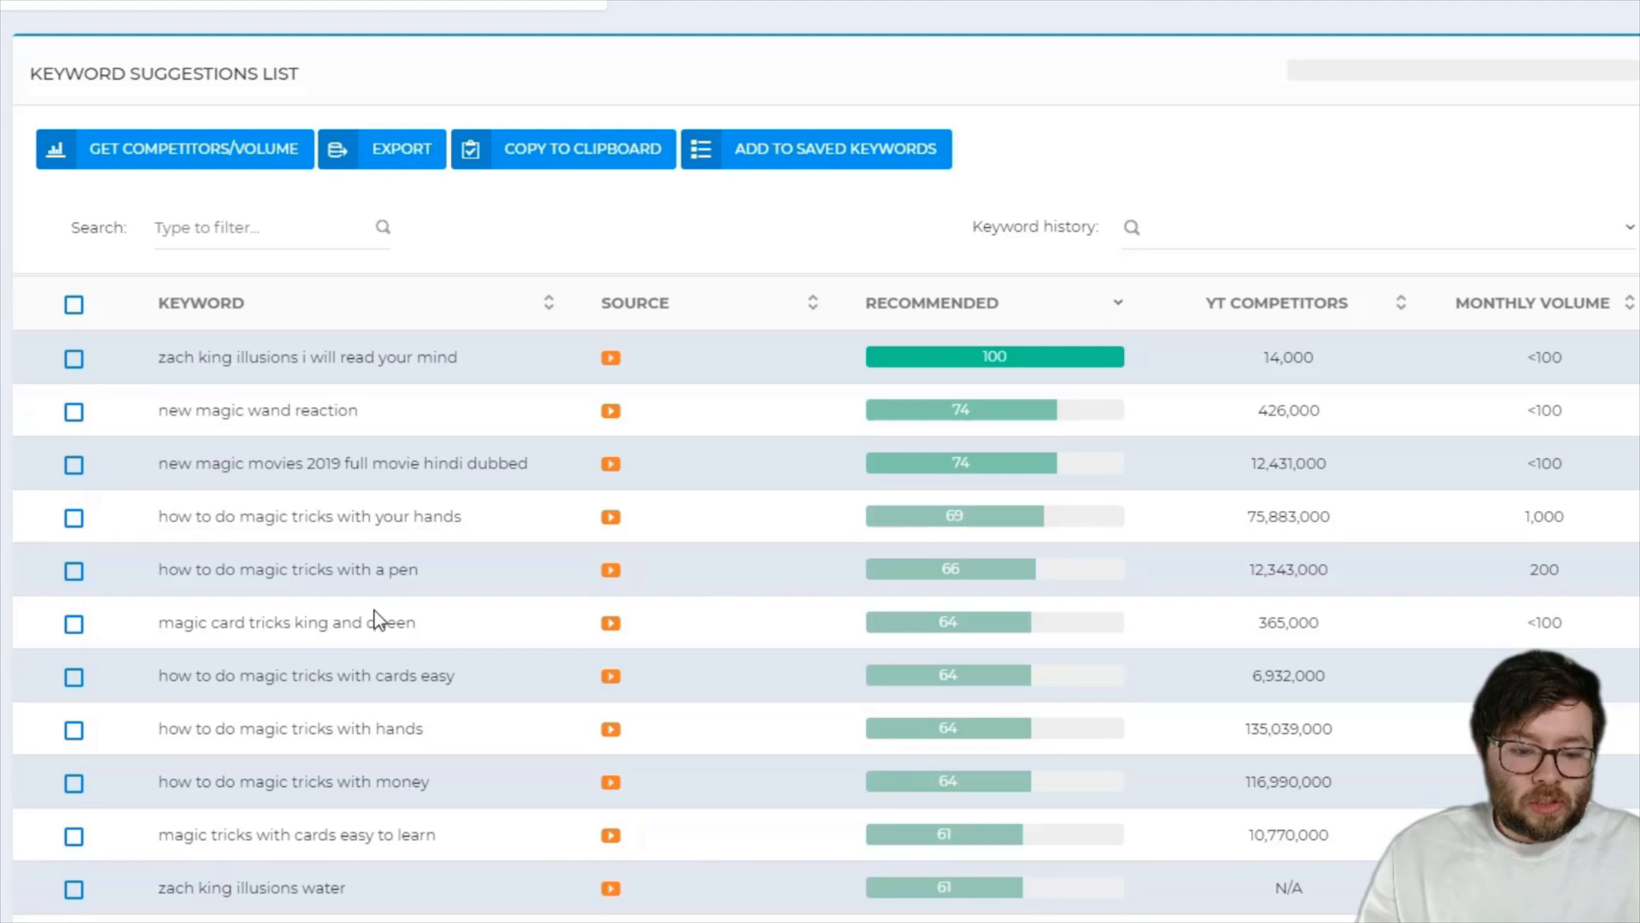
pyautogui.scroll(-3)
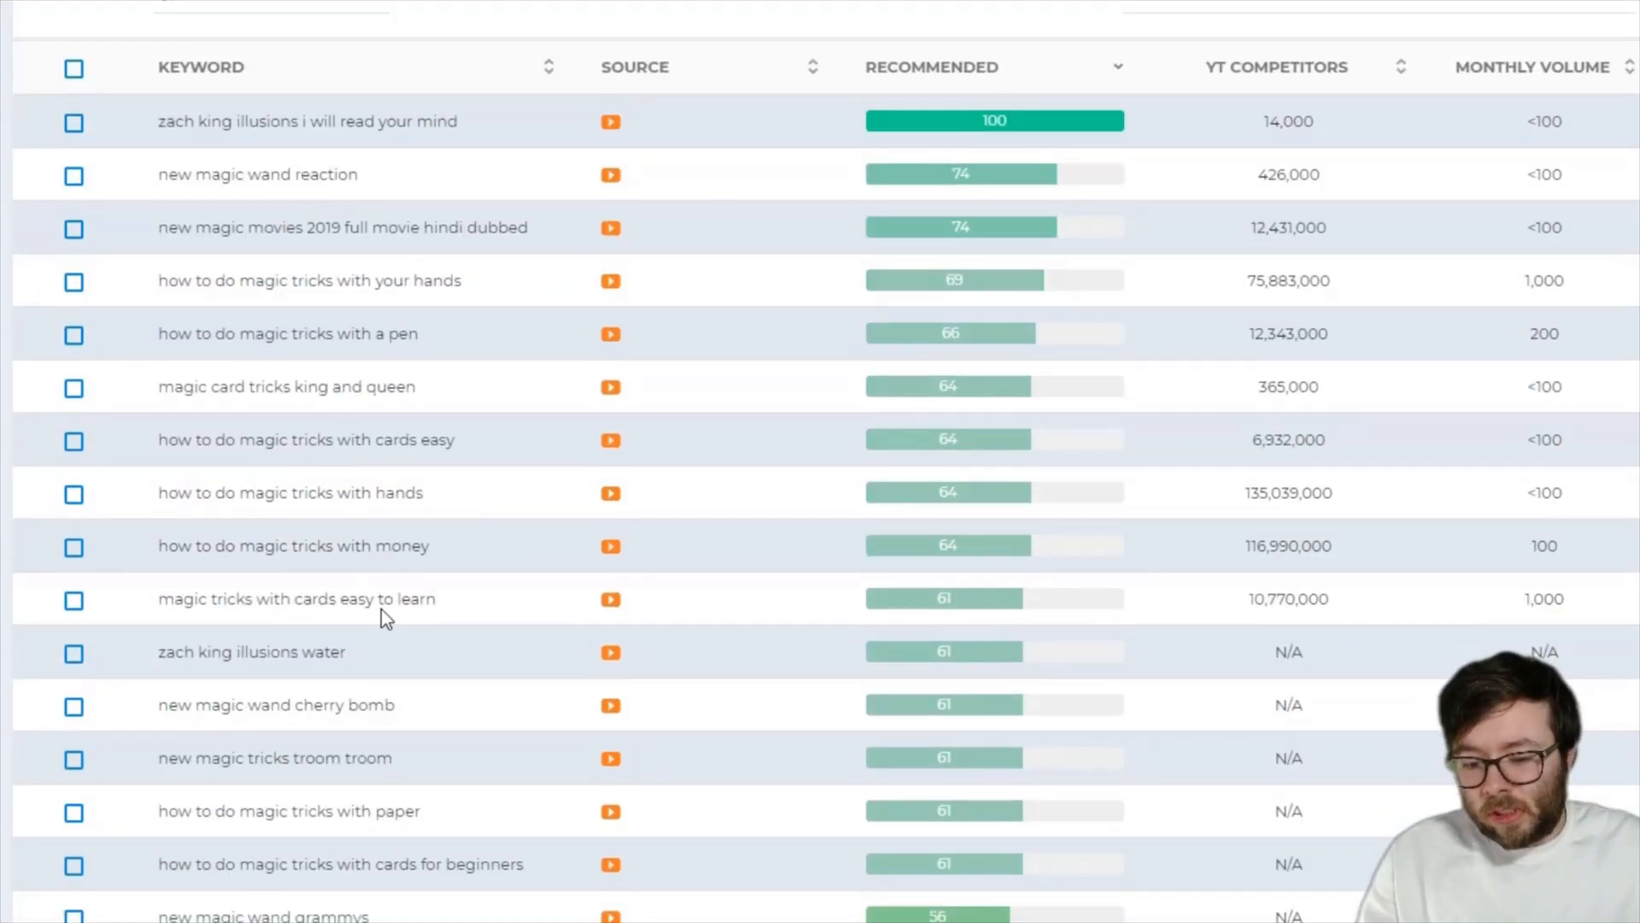
pyautogui.scroll(-3)
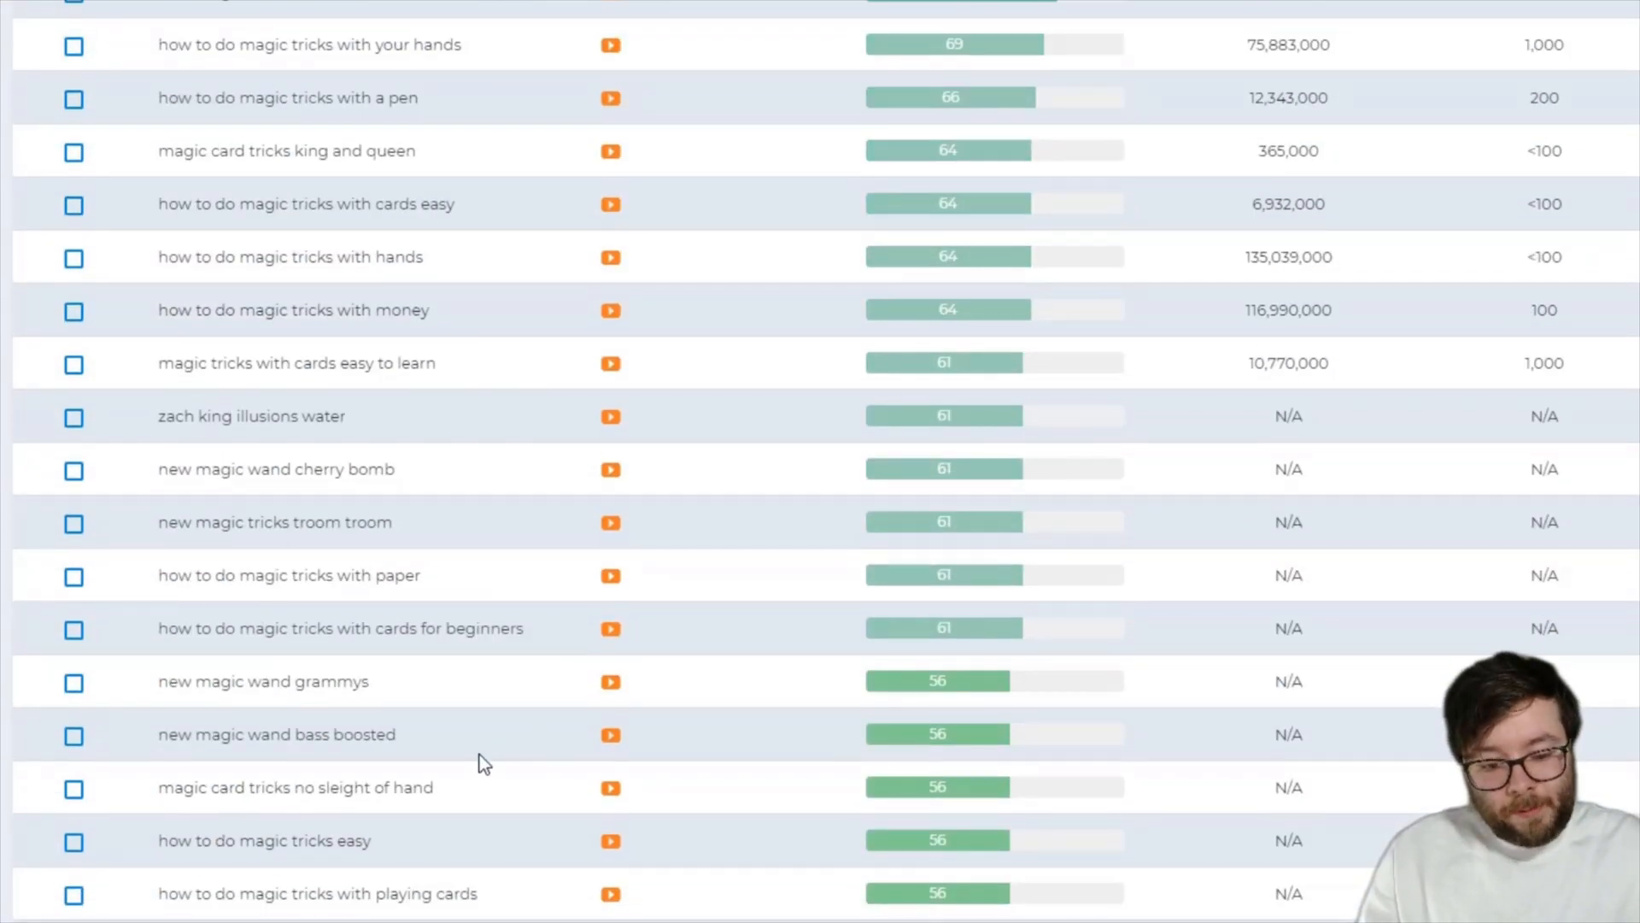
pyautogui.scroll(3)
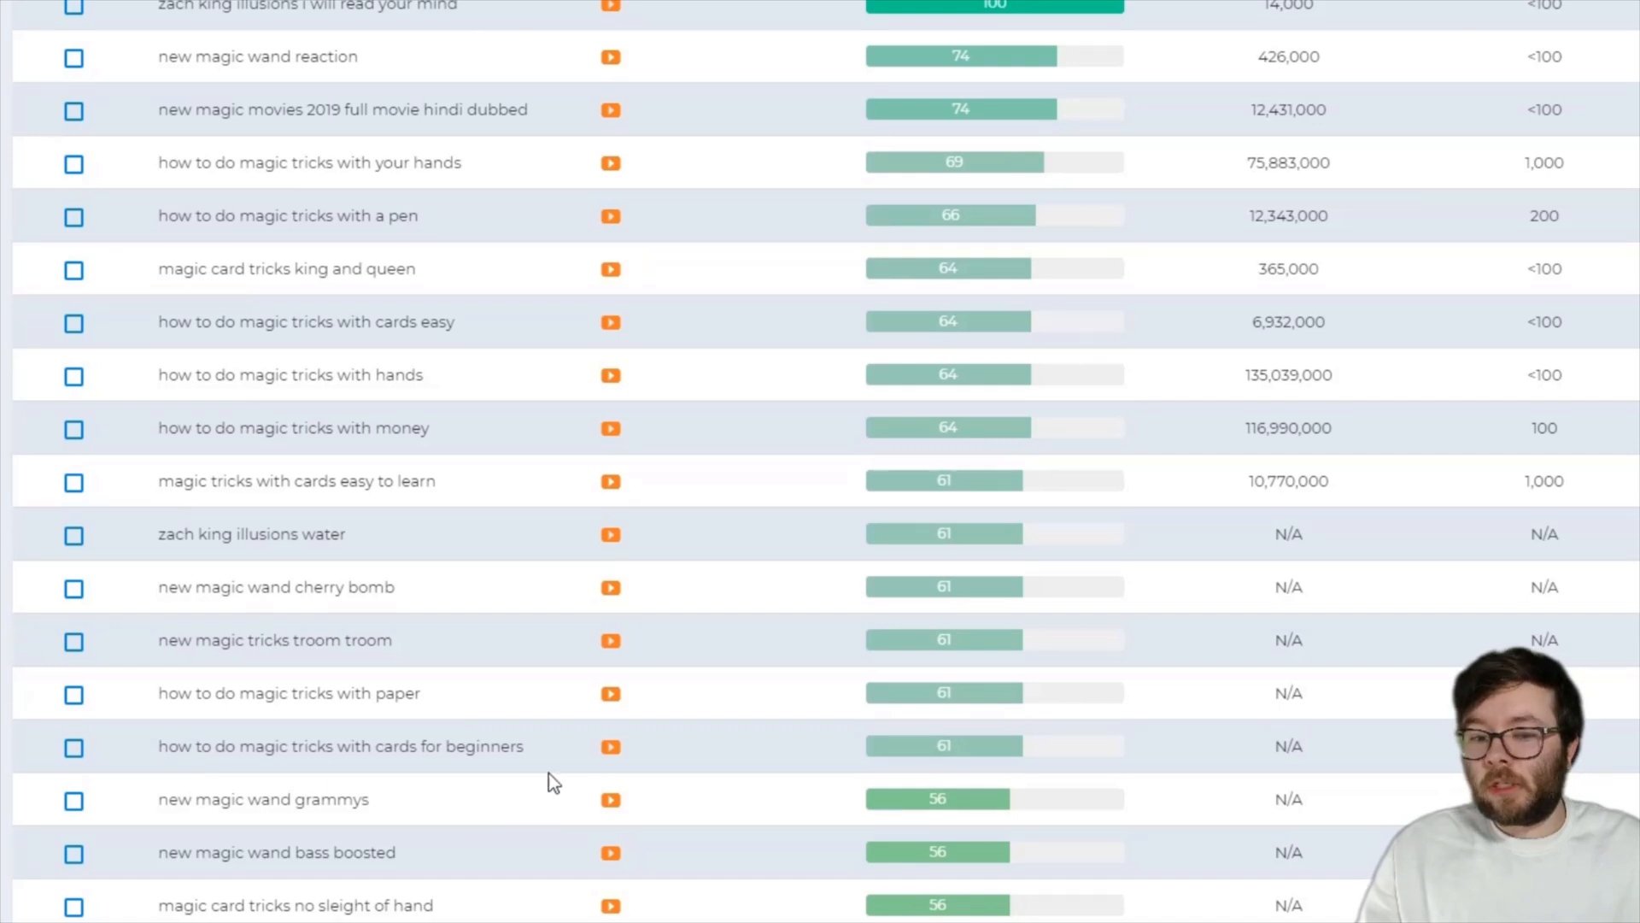
pyautogui.scroll(3)
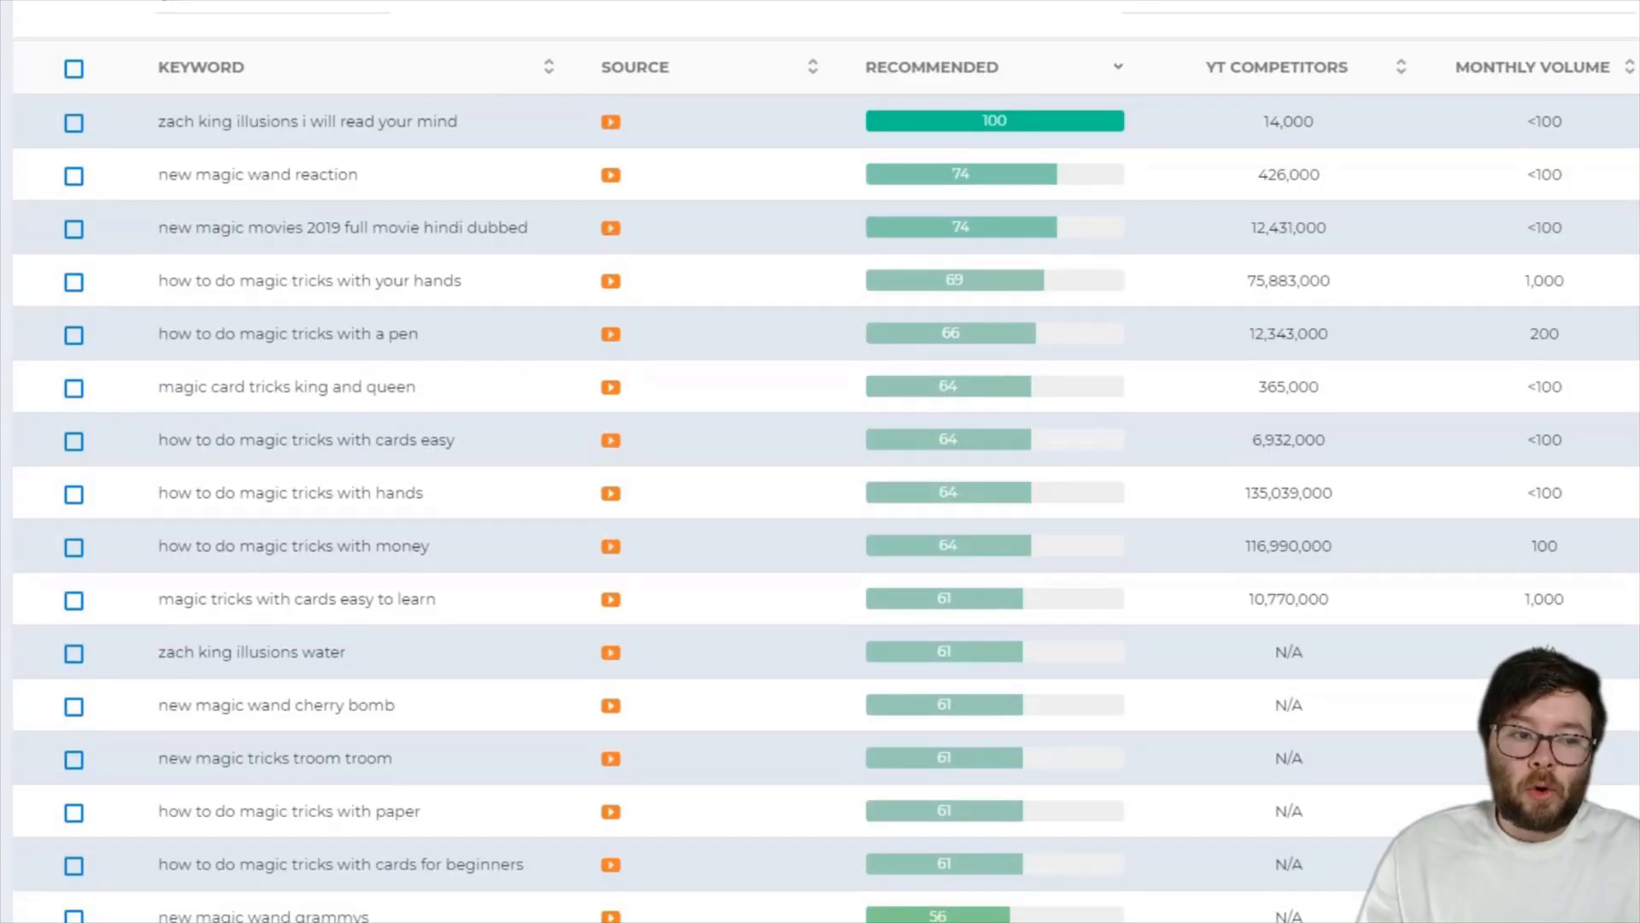
pyautogui.moveTo(707, 304)
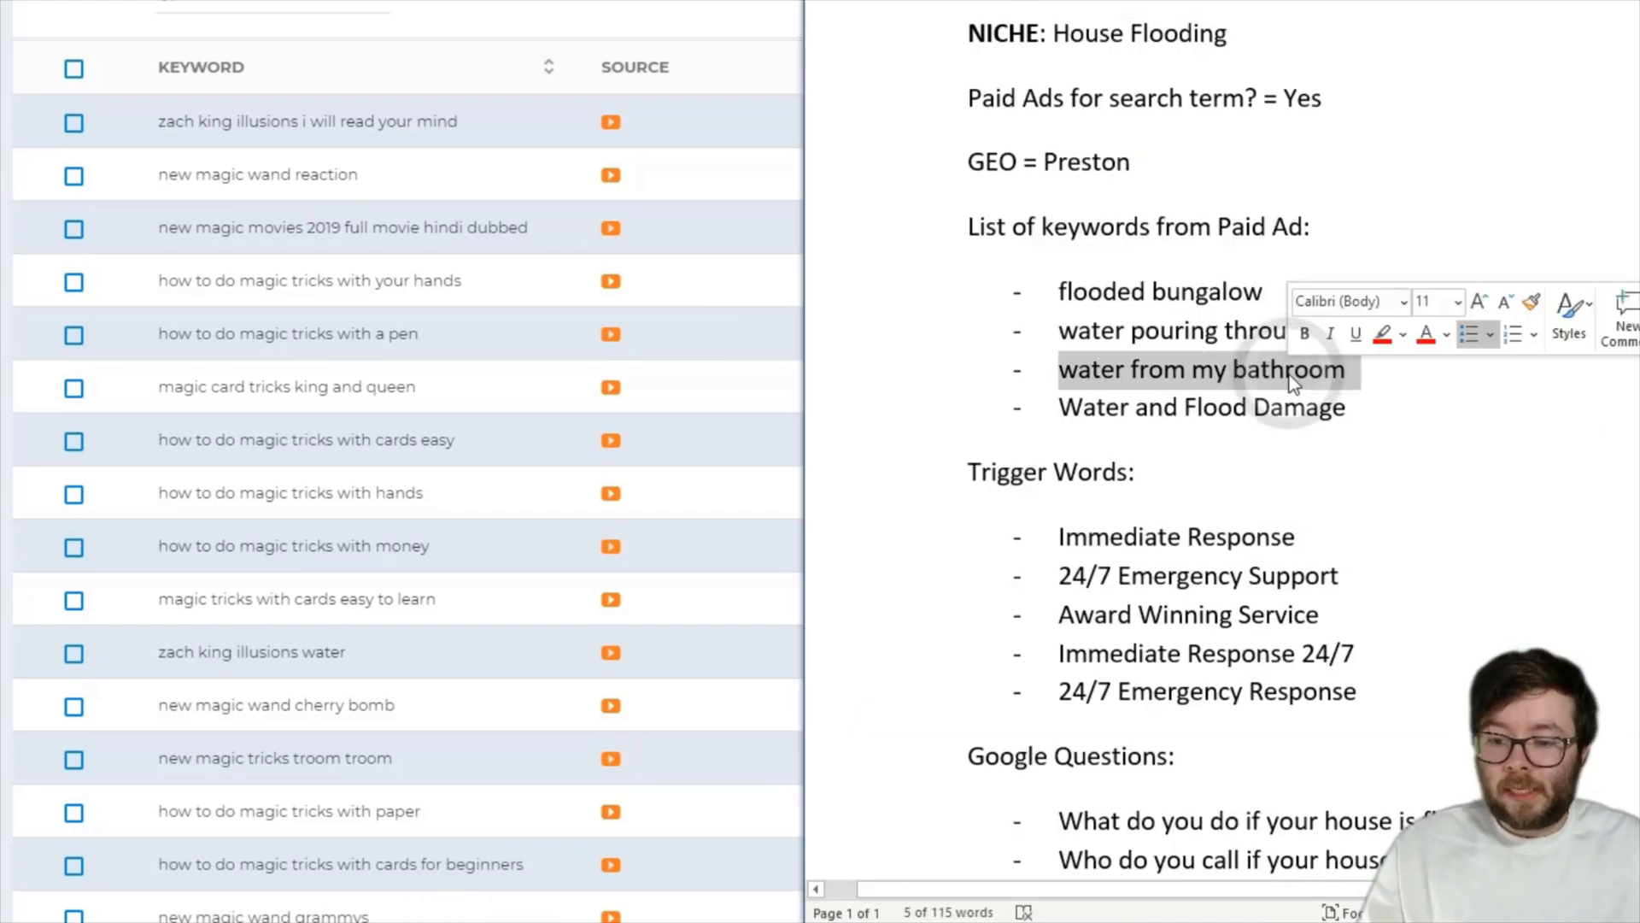
pyautogui.press('Delete')
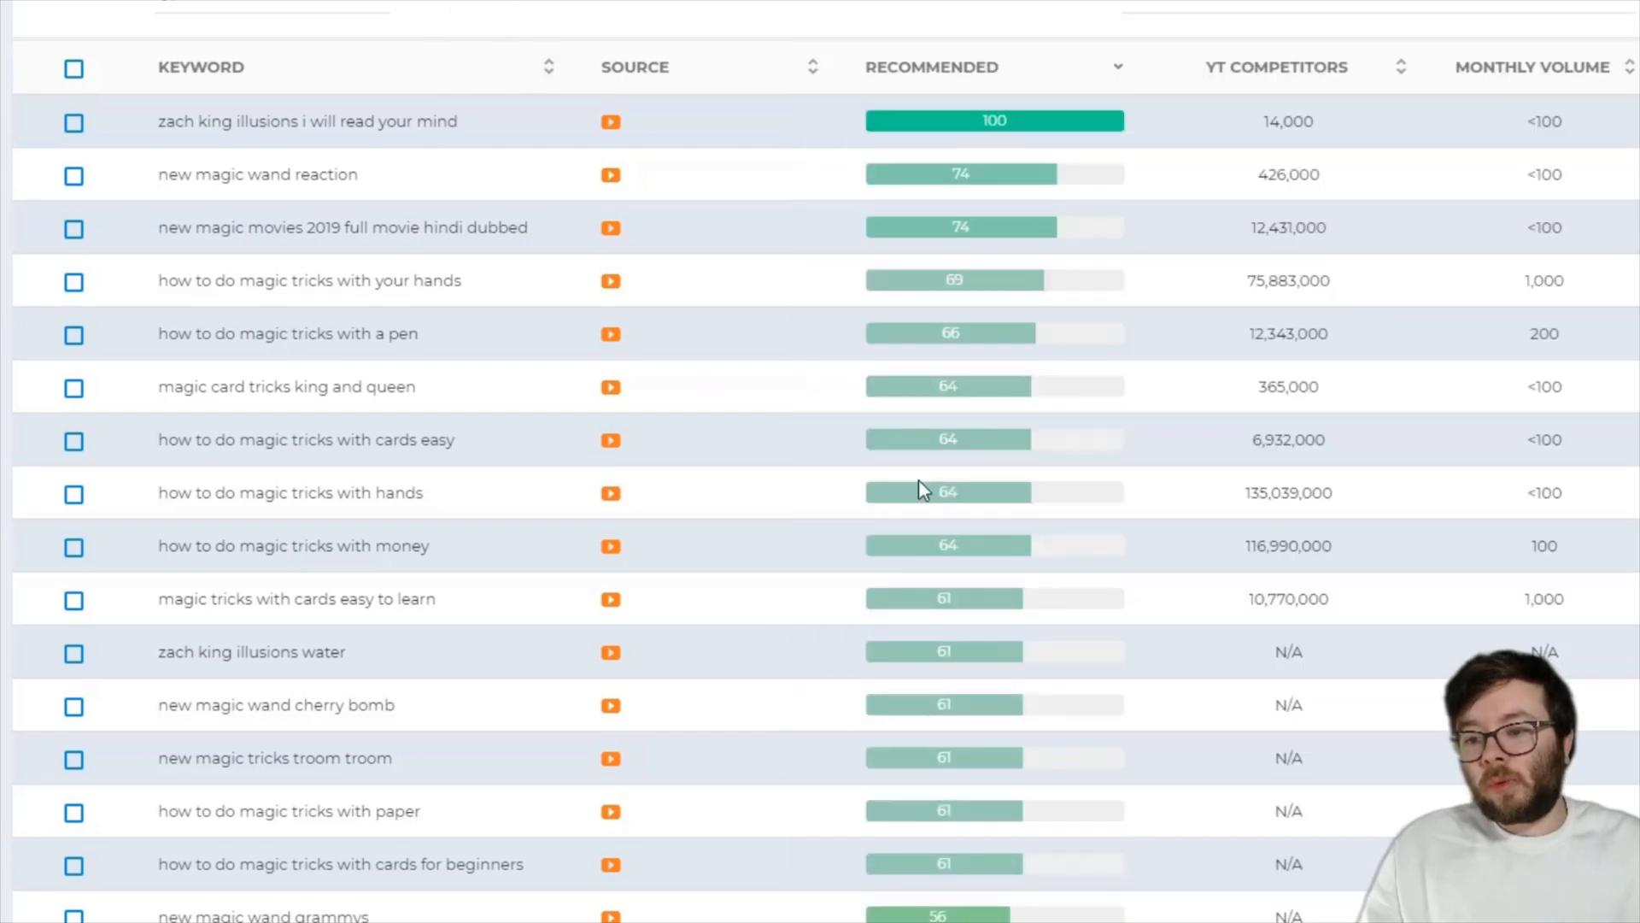
pyautogui.moveTo(798, 487)
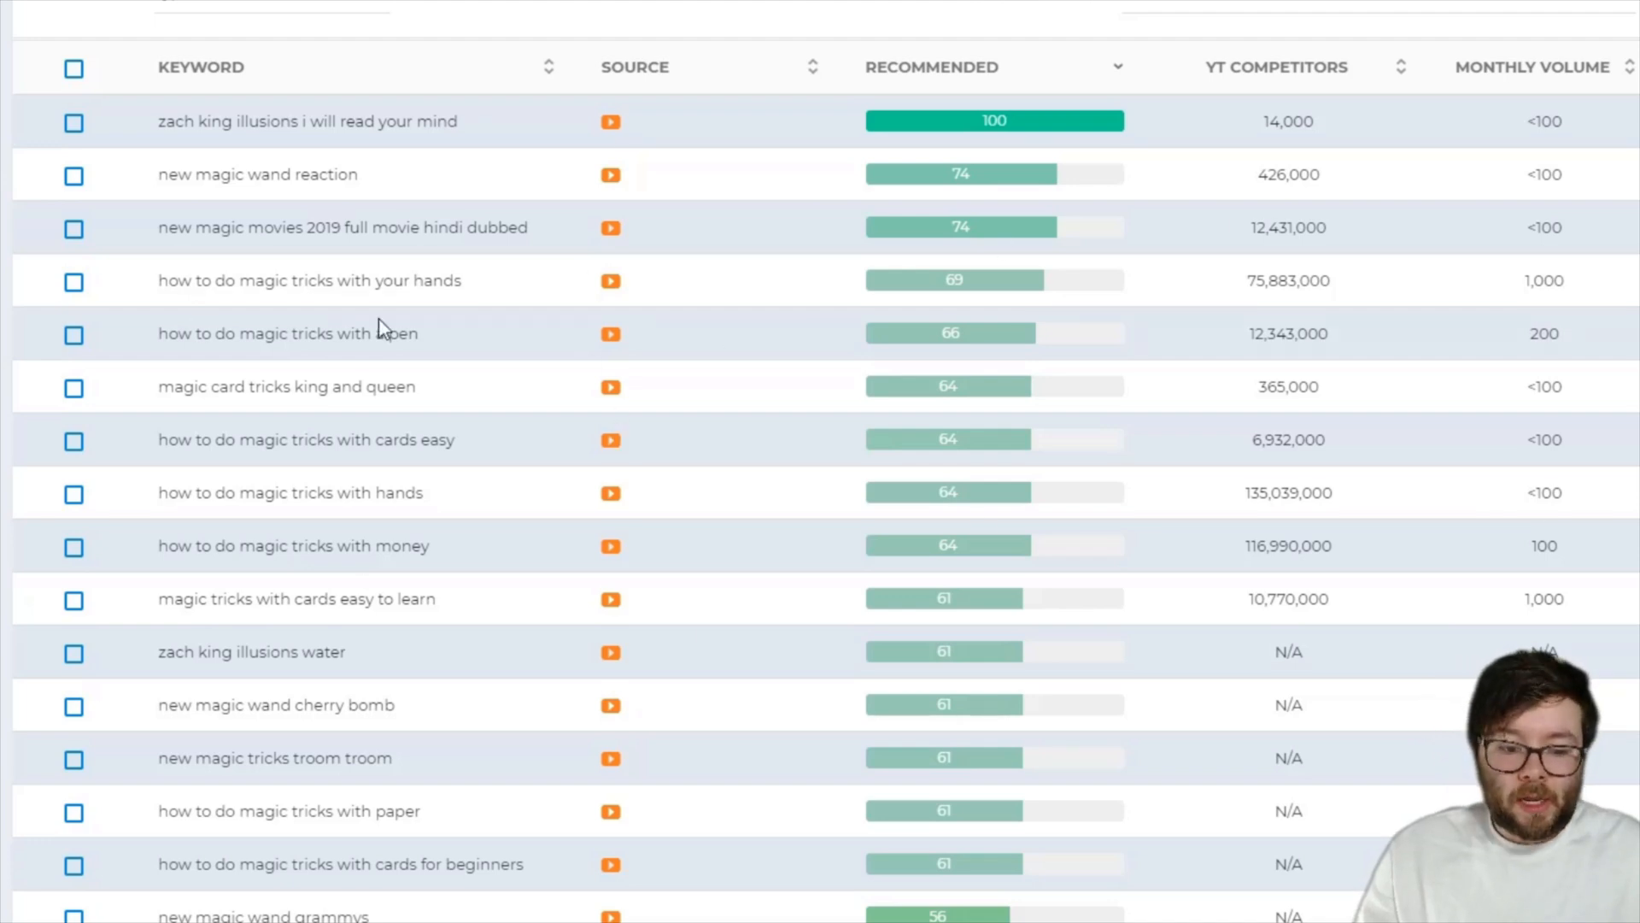
# Select 'Water and Flood Damage' in the Word notes and return to Vidly's keyword research page
pyautogui.scroll(-3)
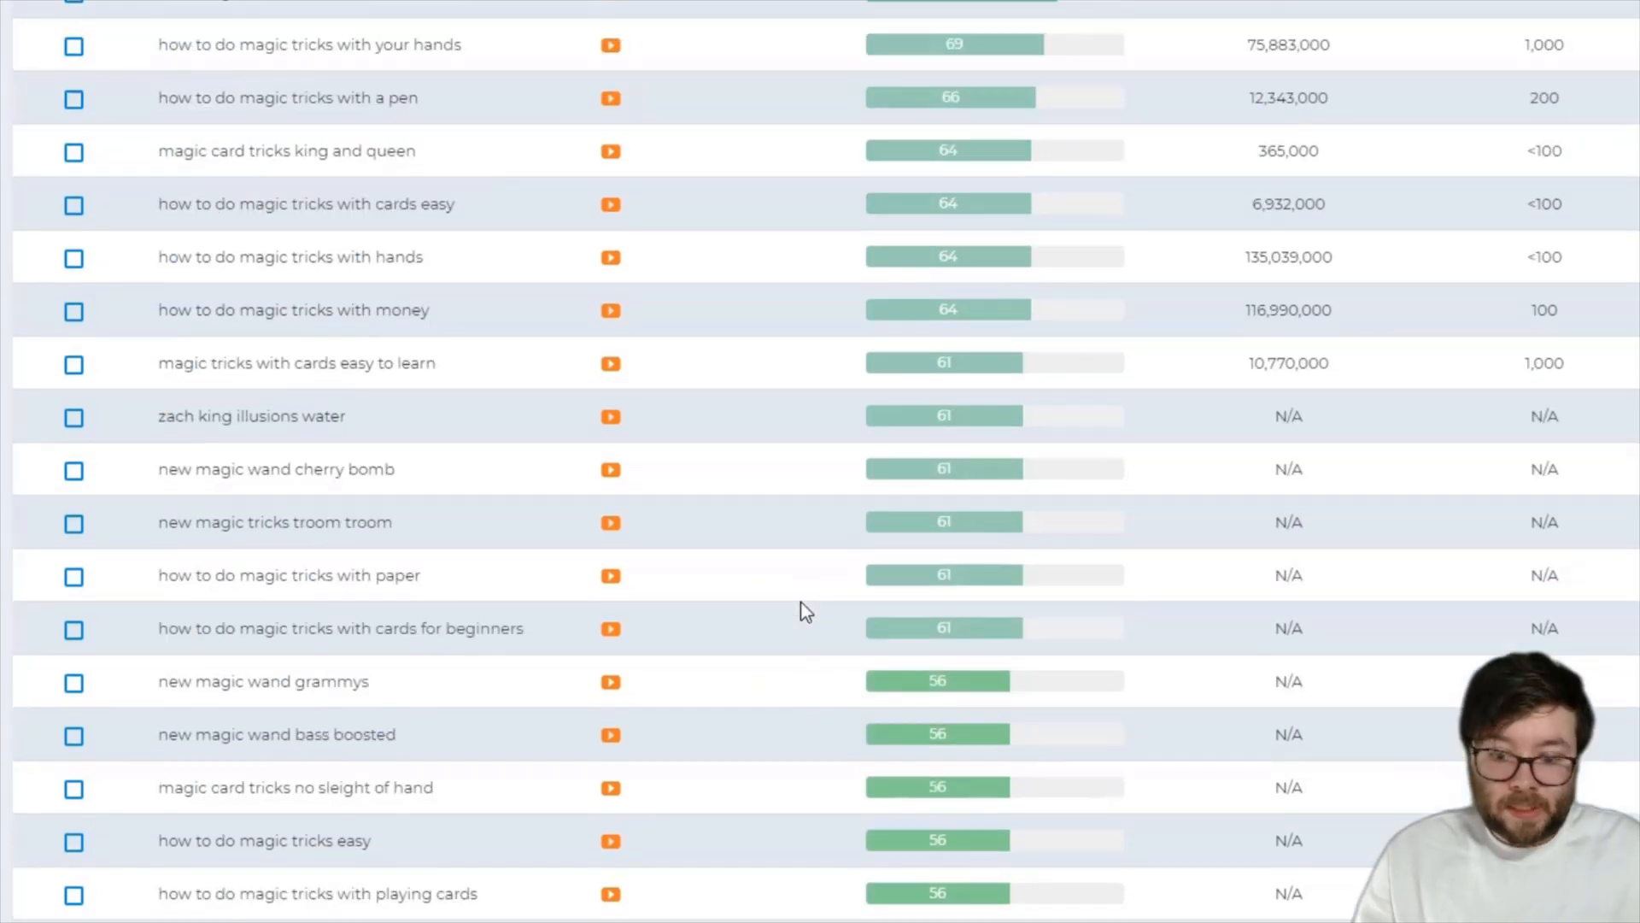
pyautogui.scroll(3)
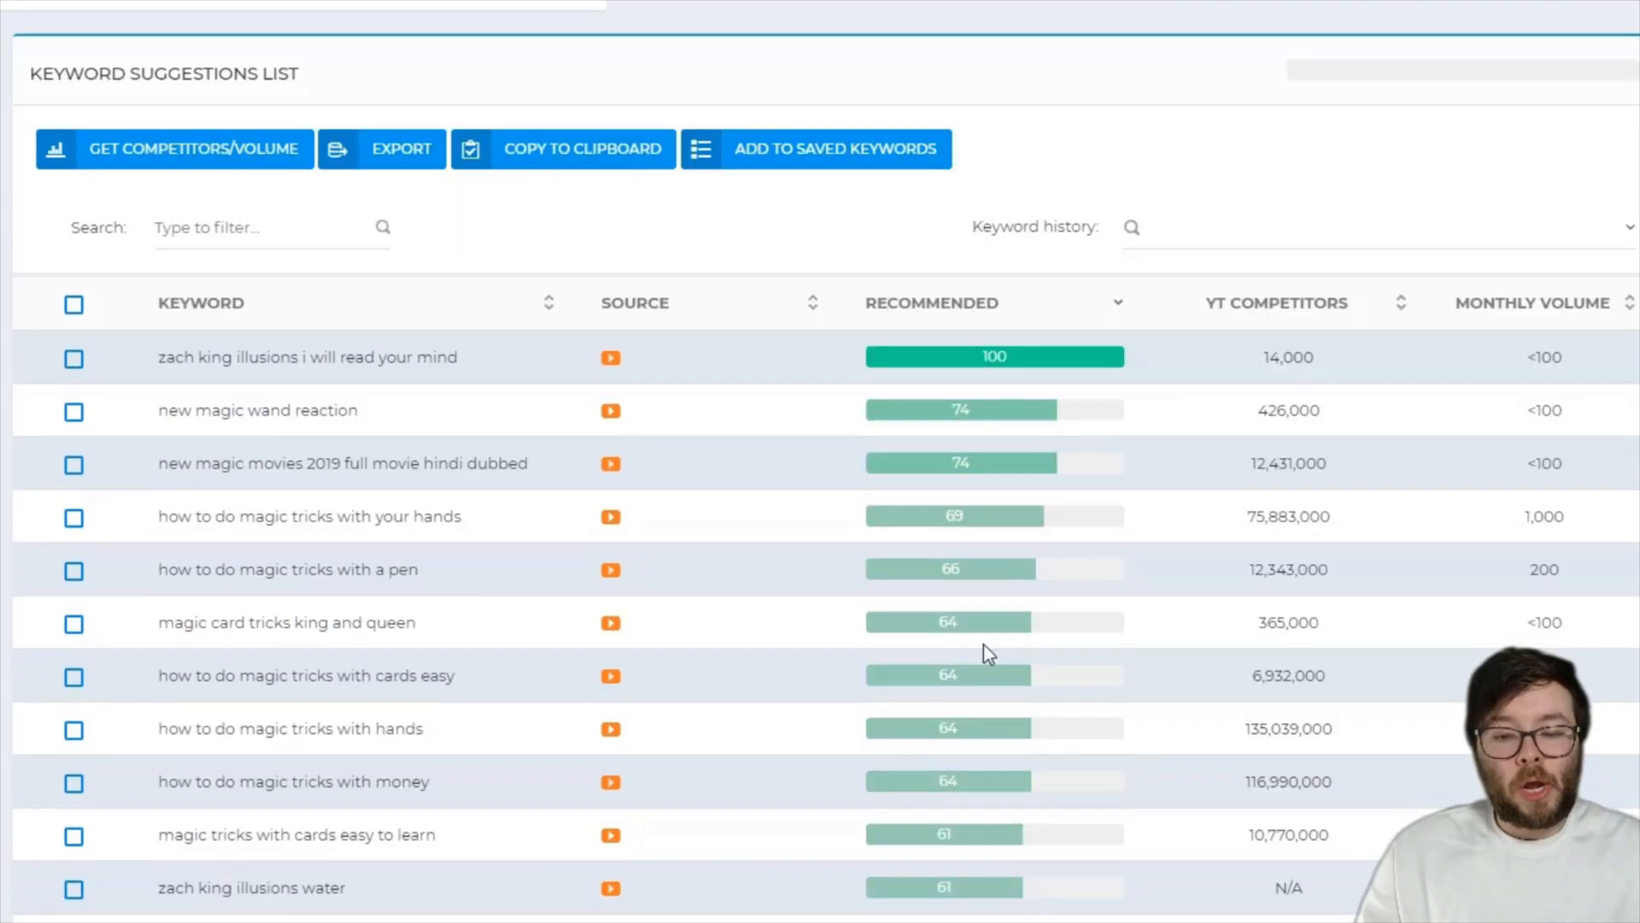
pyautogui.moveTo(984, 654)
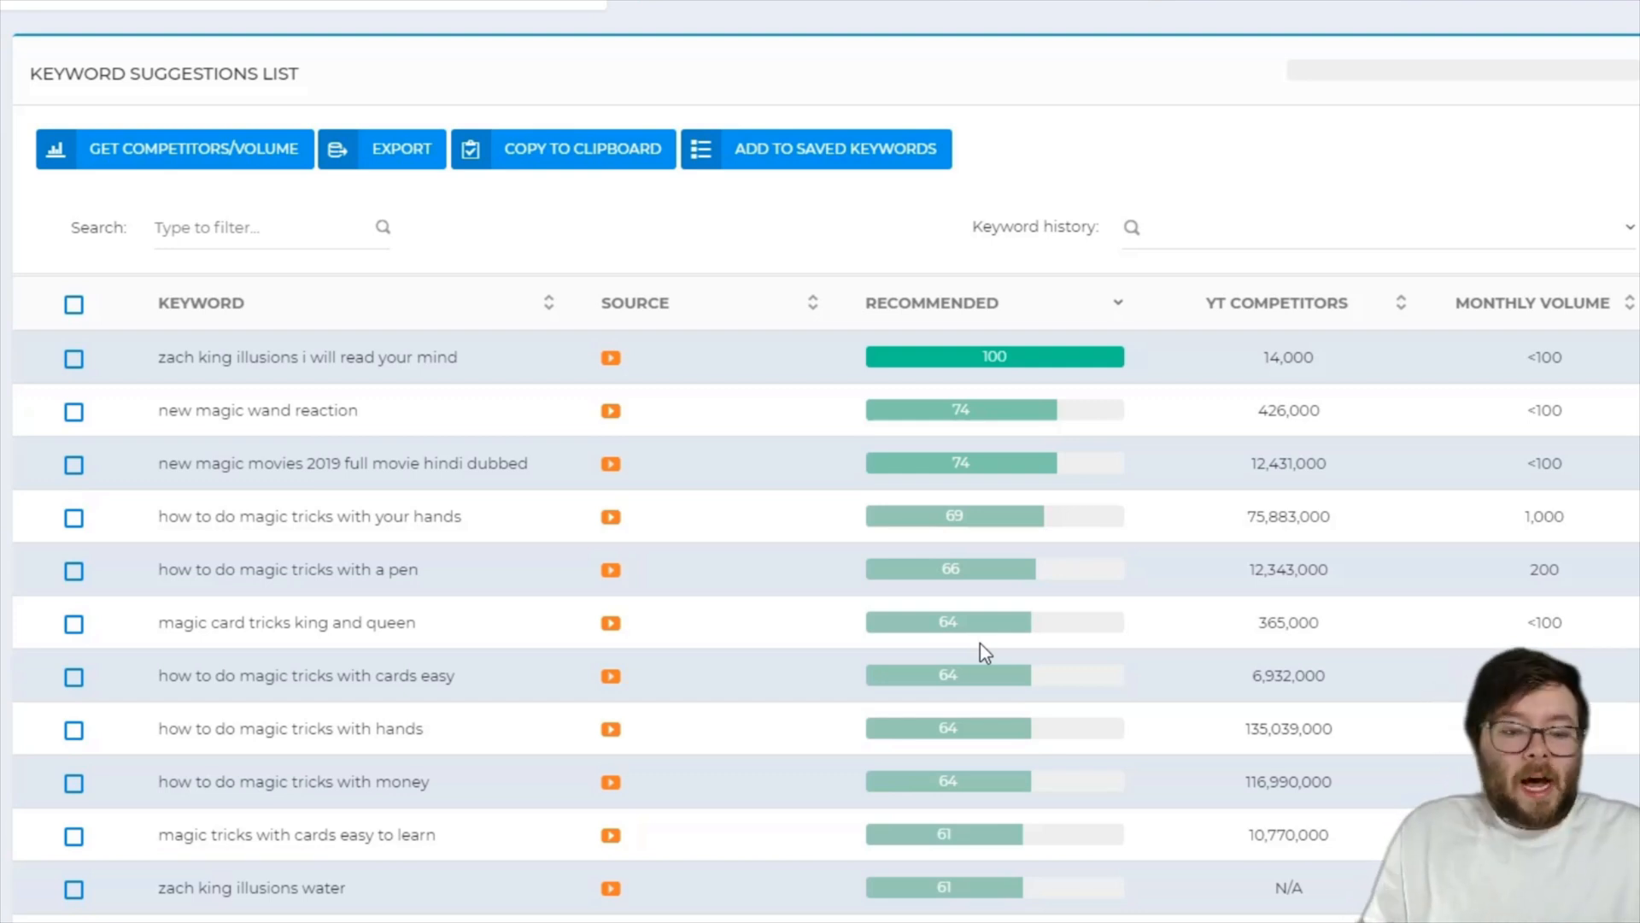
pyautogui.moveTo(523, 567)
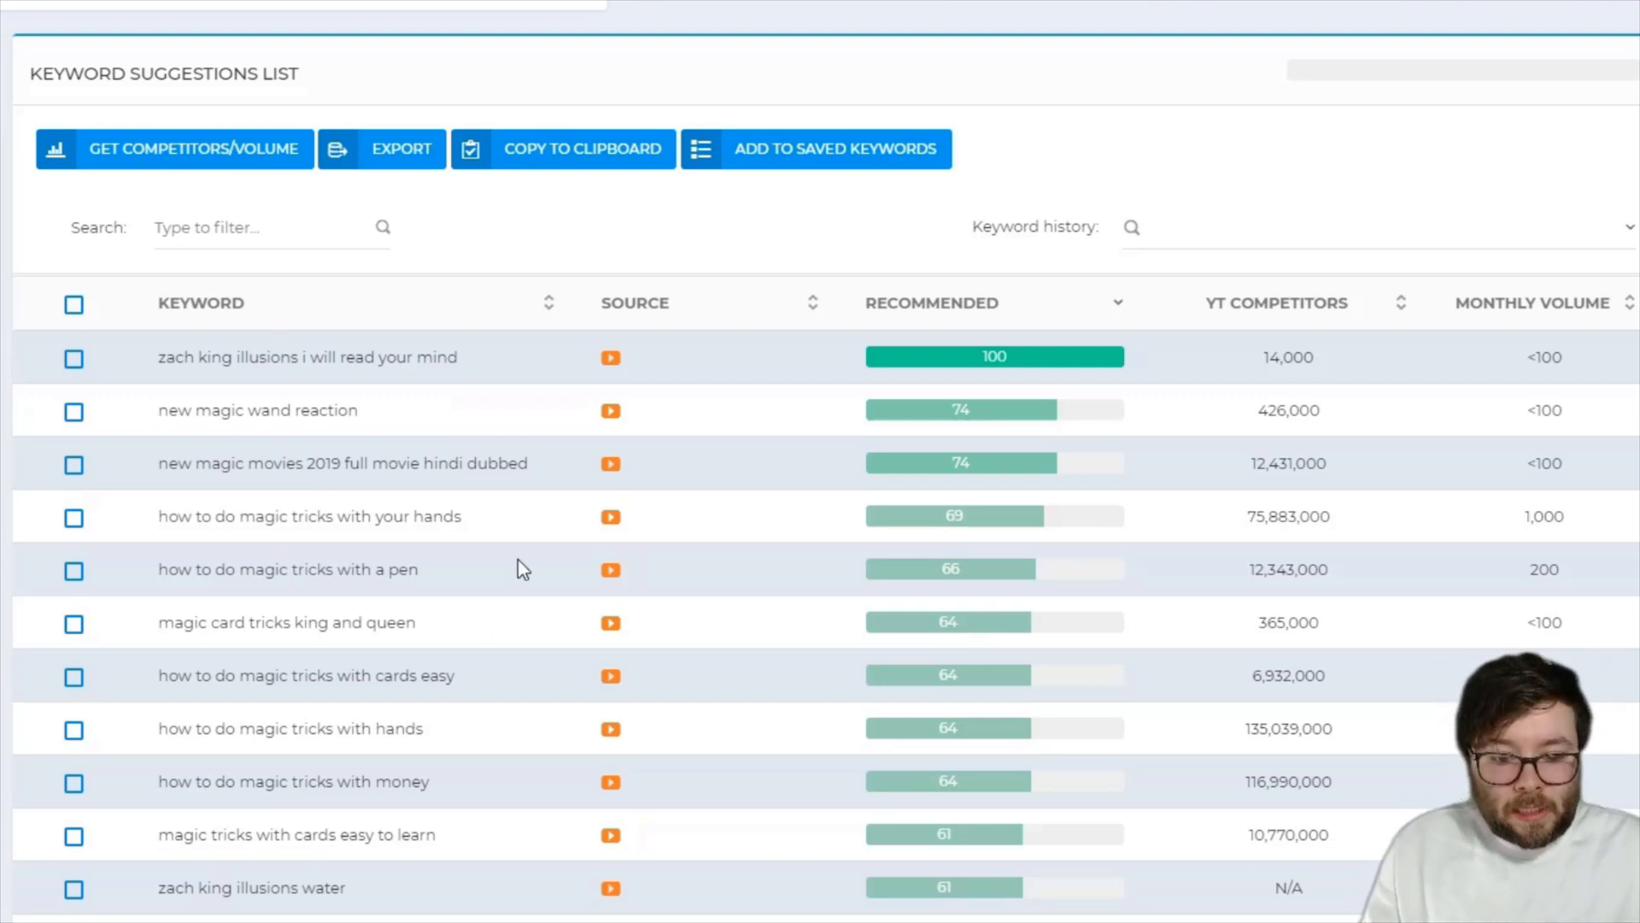
pyautogui.moveTo(354, 567)
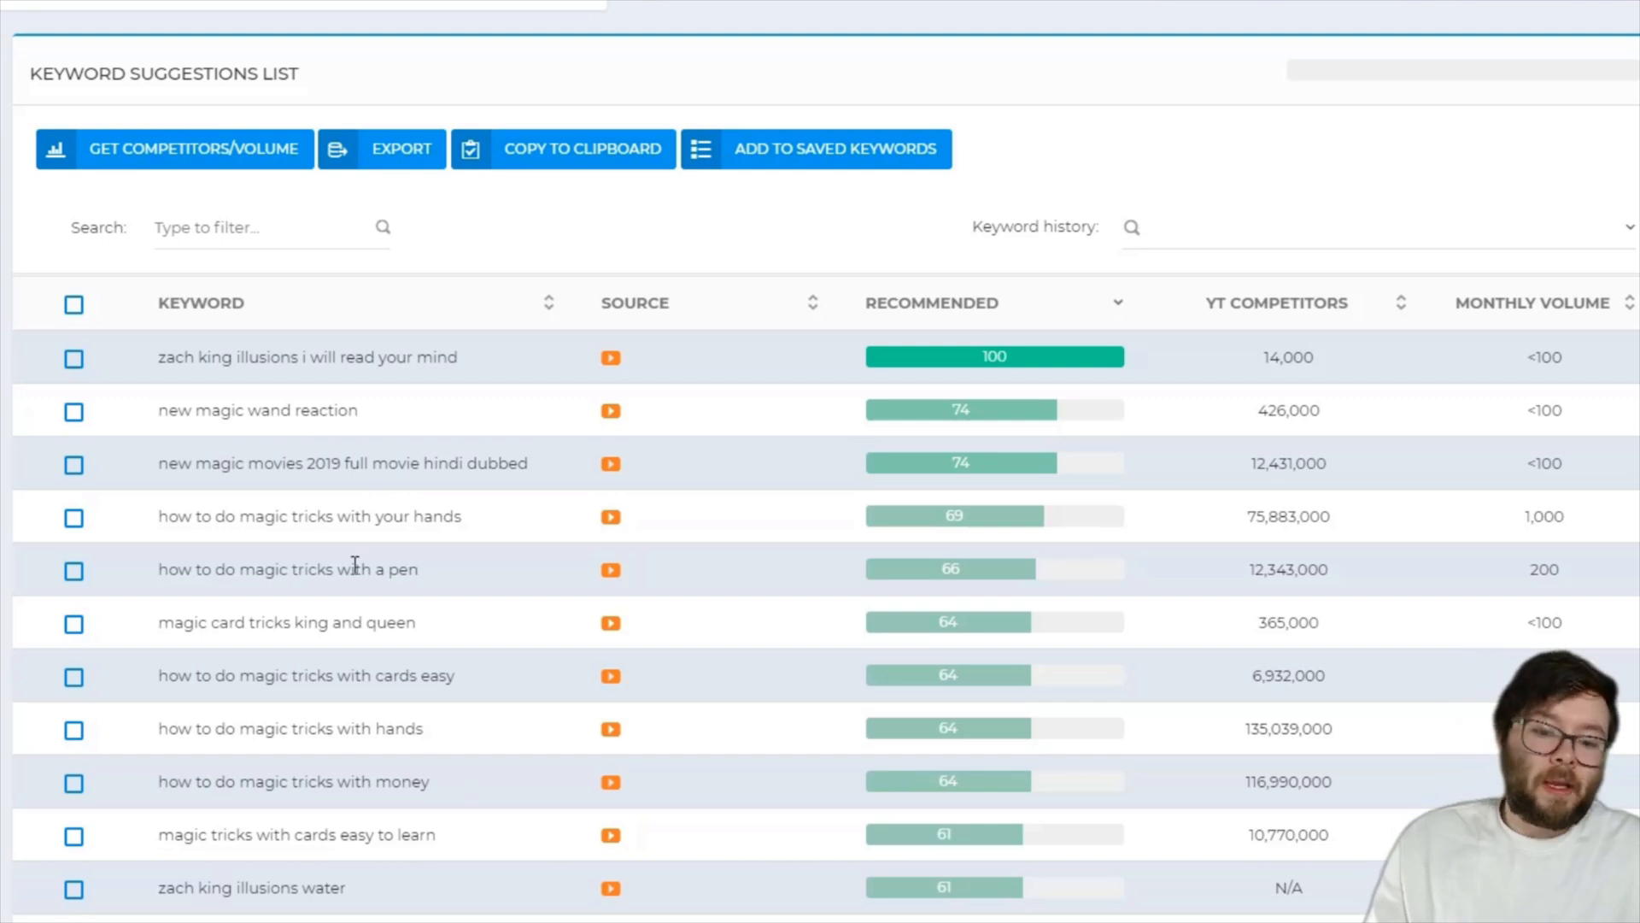
pyautogui.scroll(-3)
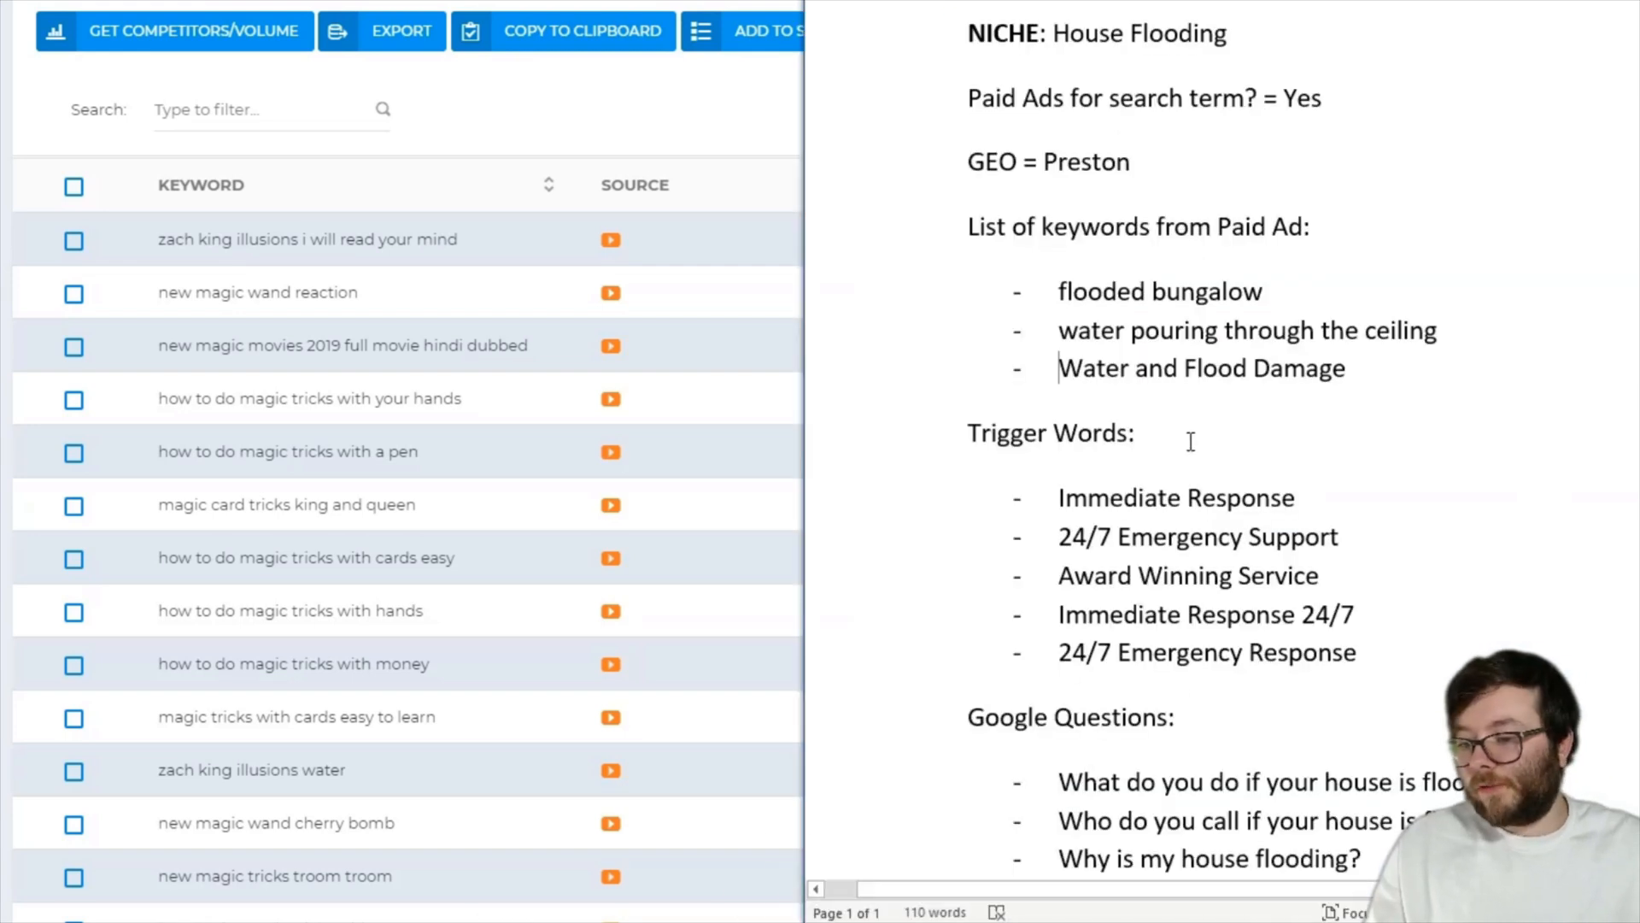
pyautogui.doubleClick(1202, 367)
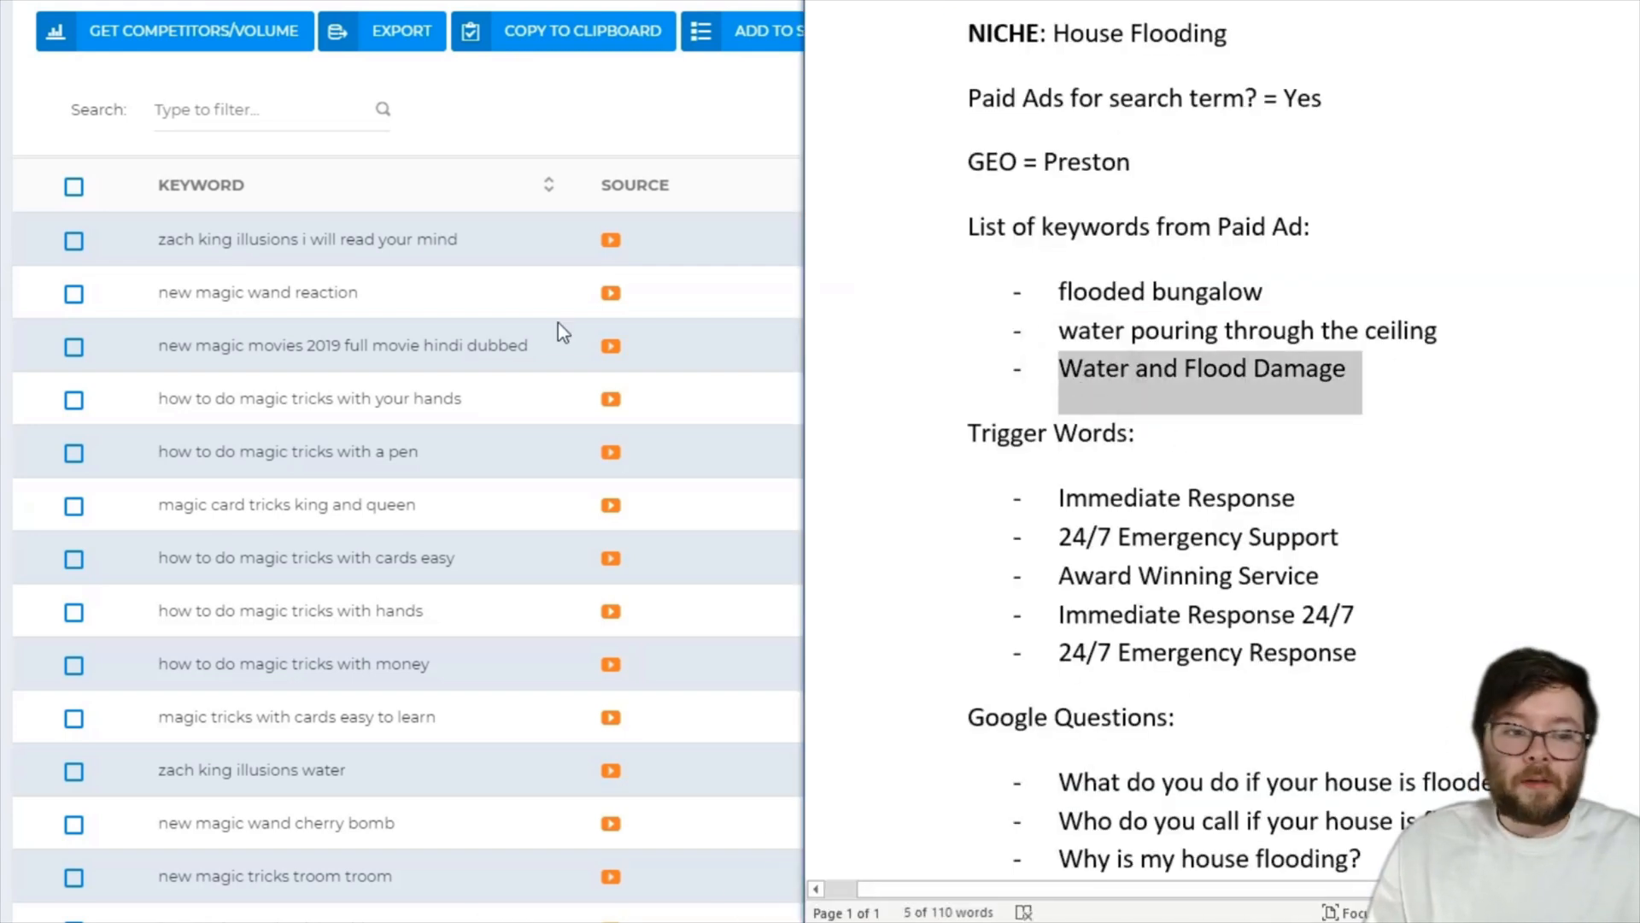
pyautogui.click(173, 30)
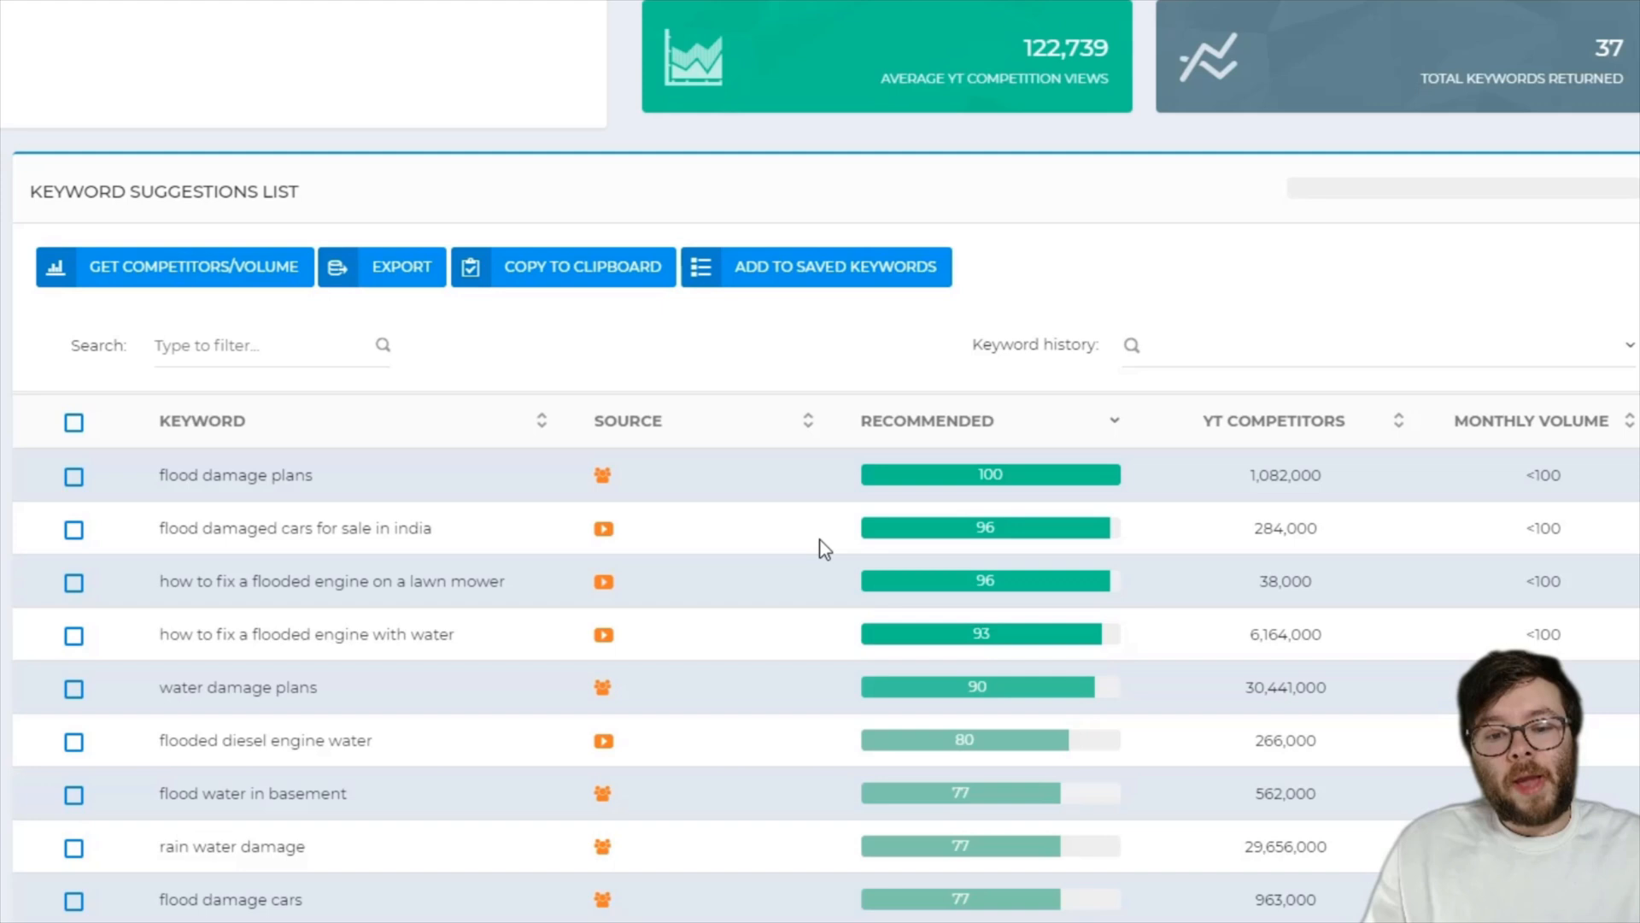
pyautogui.moveTo(607, 557)
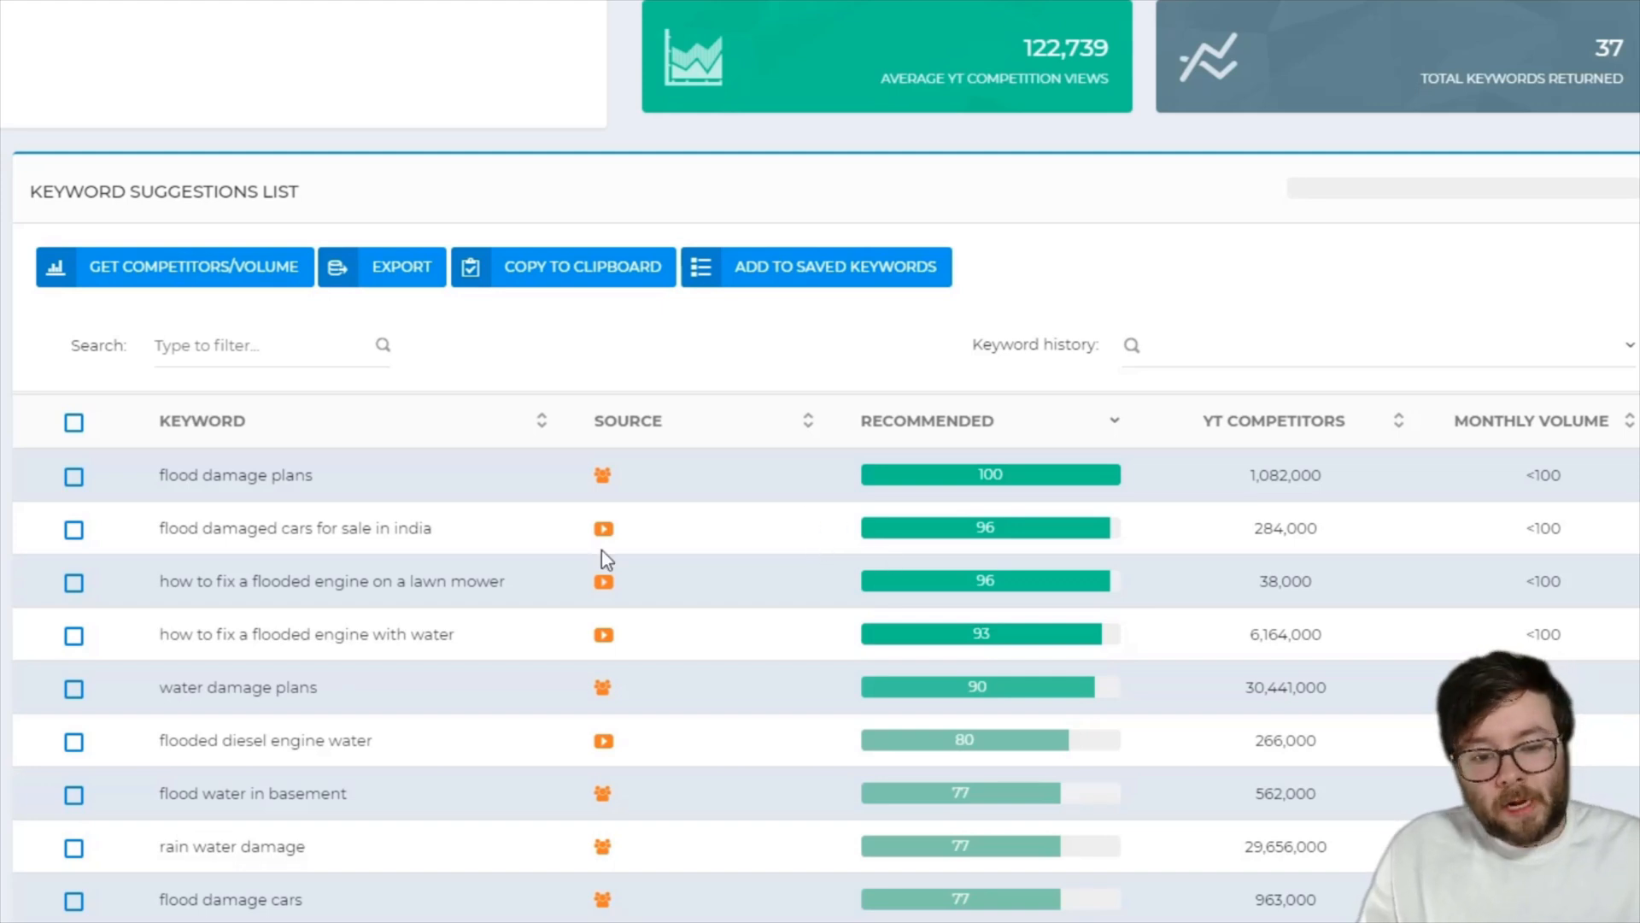
# Tick 'flood damage plans', 'flood water in basement', 'rain water damage' and 'water damage repairs' in the suggestions
pyautogui.scroll(-3)
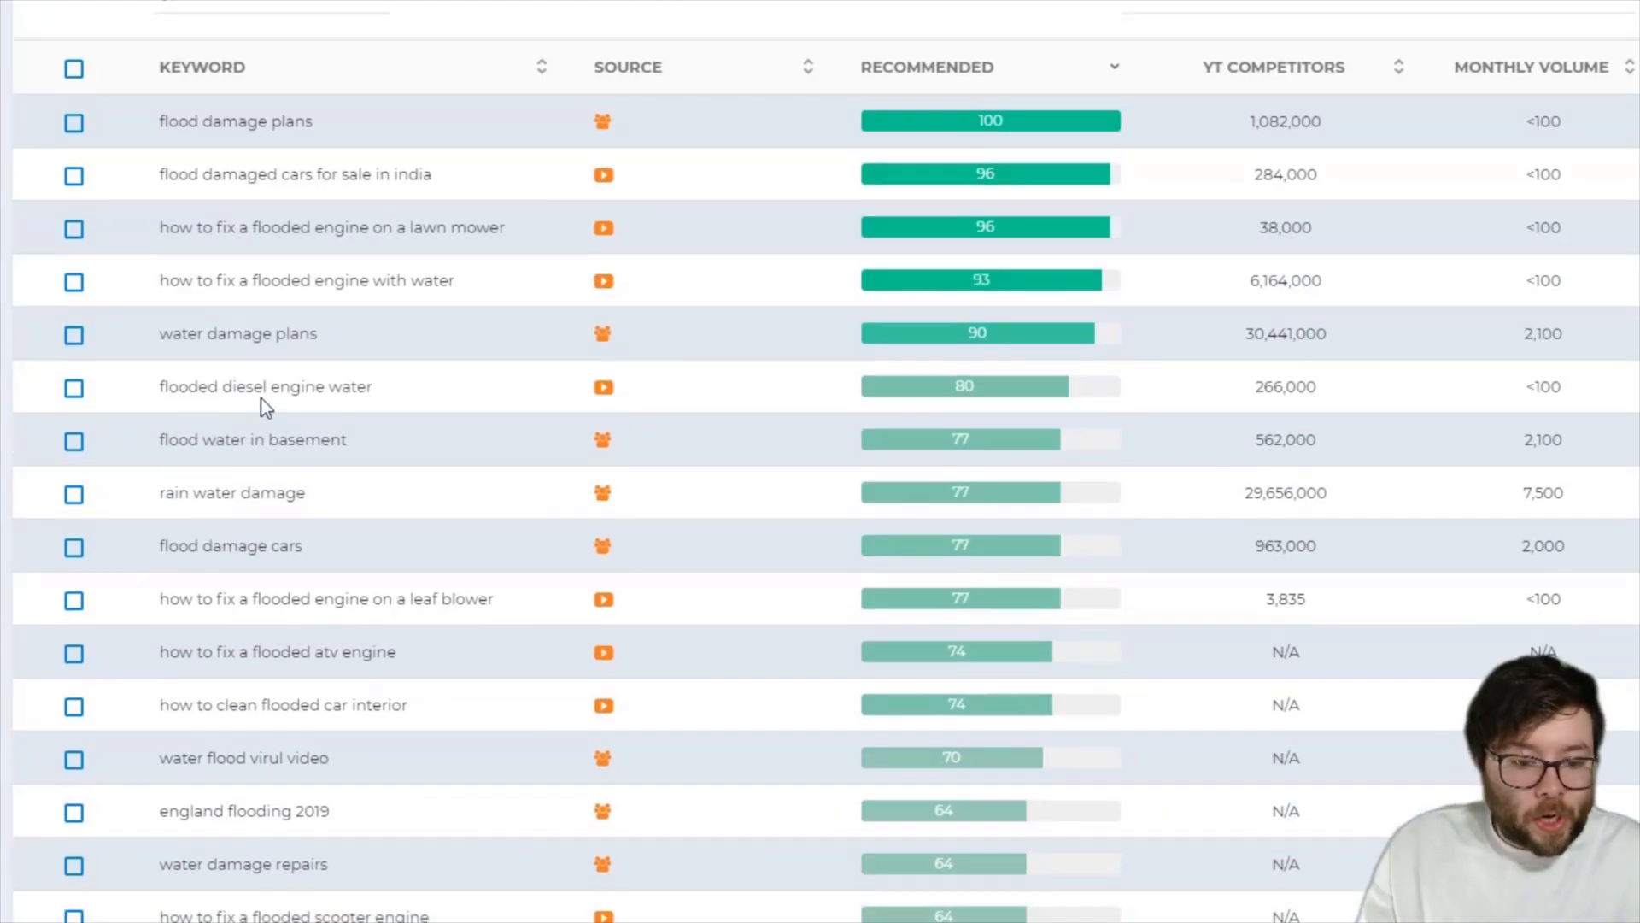
pyautogui.moveTo(262, 314)
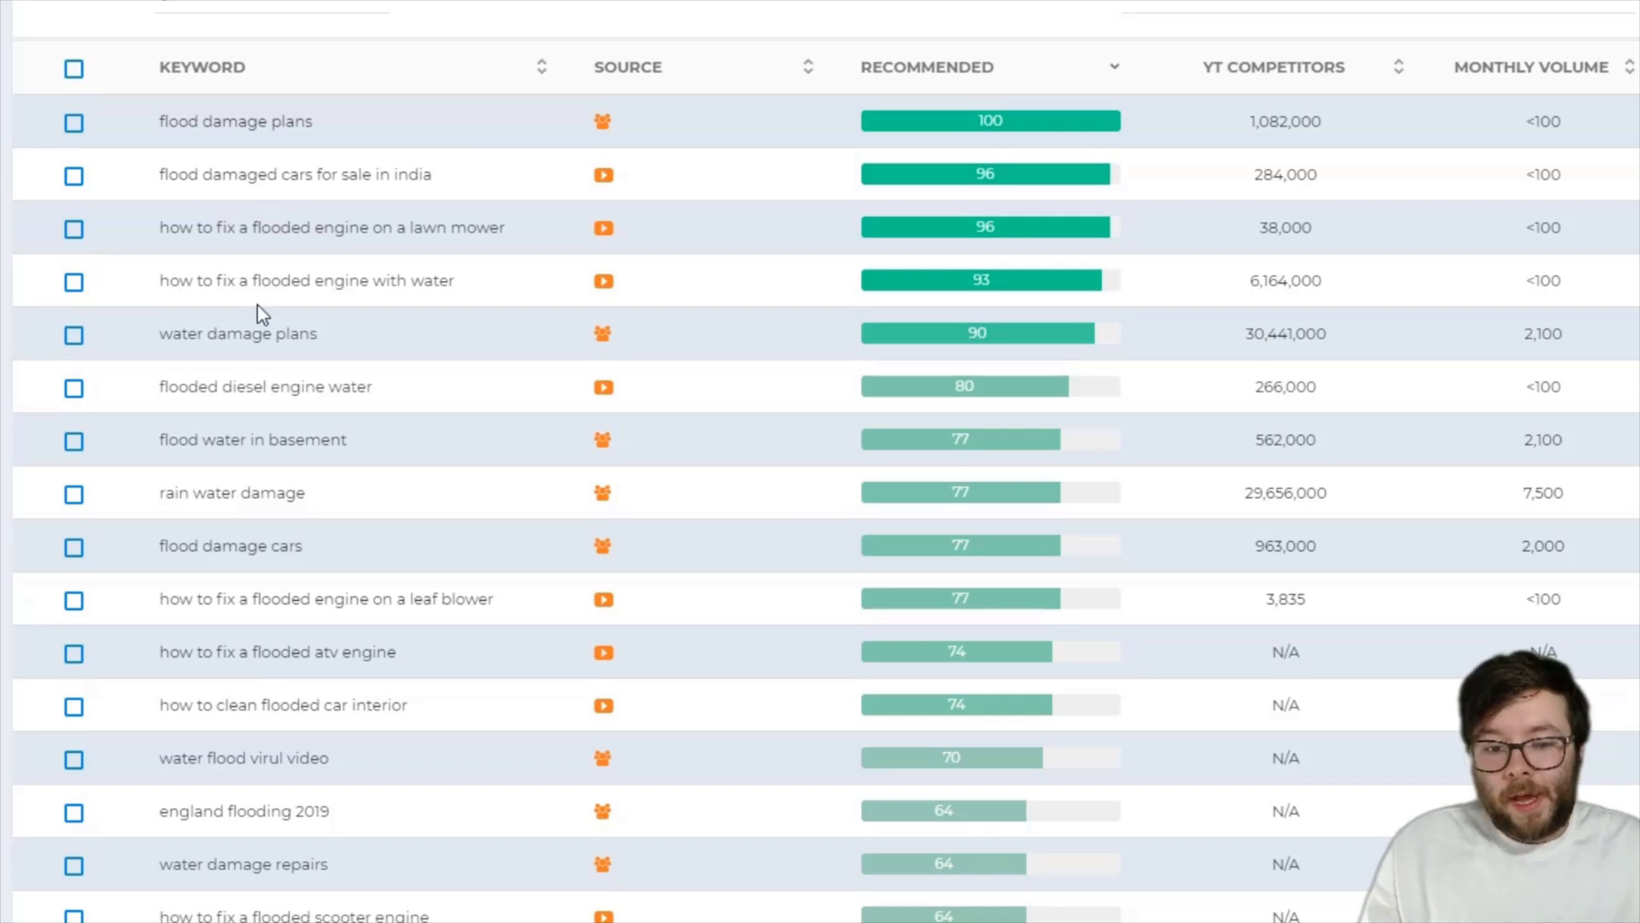
pyautogui.moveTo(554, 360)
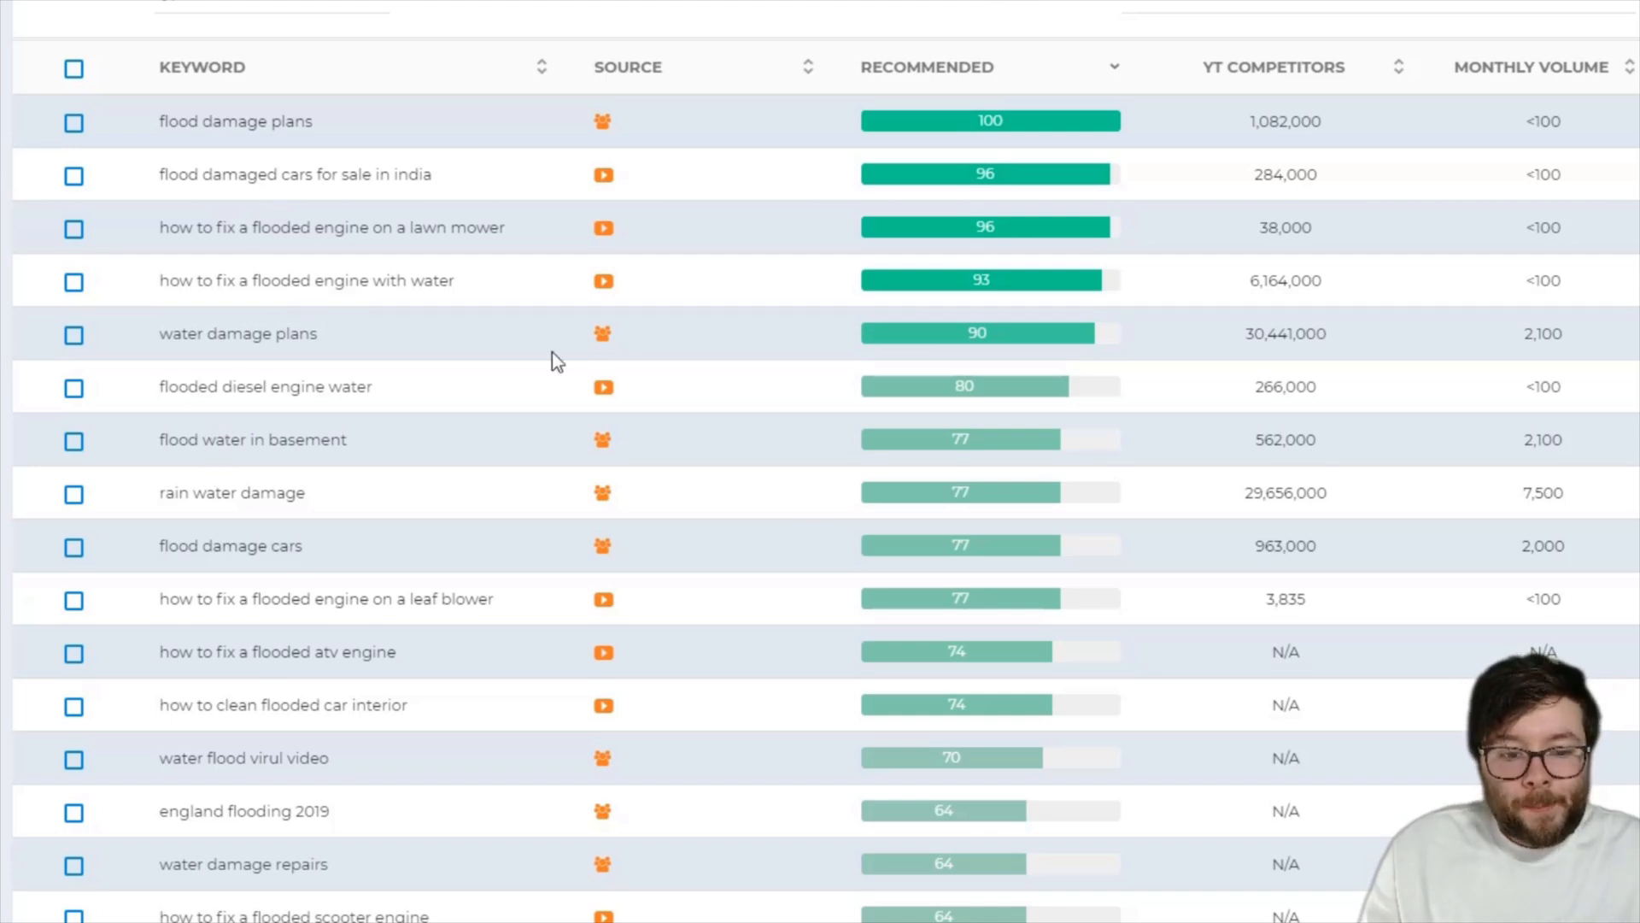
pyautogui.moveTo(1299, 617)
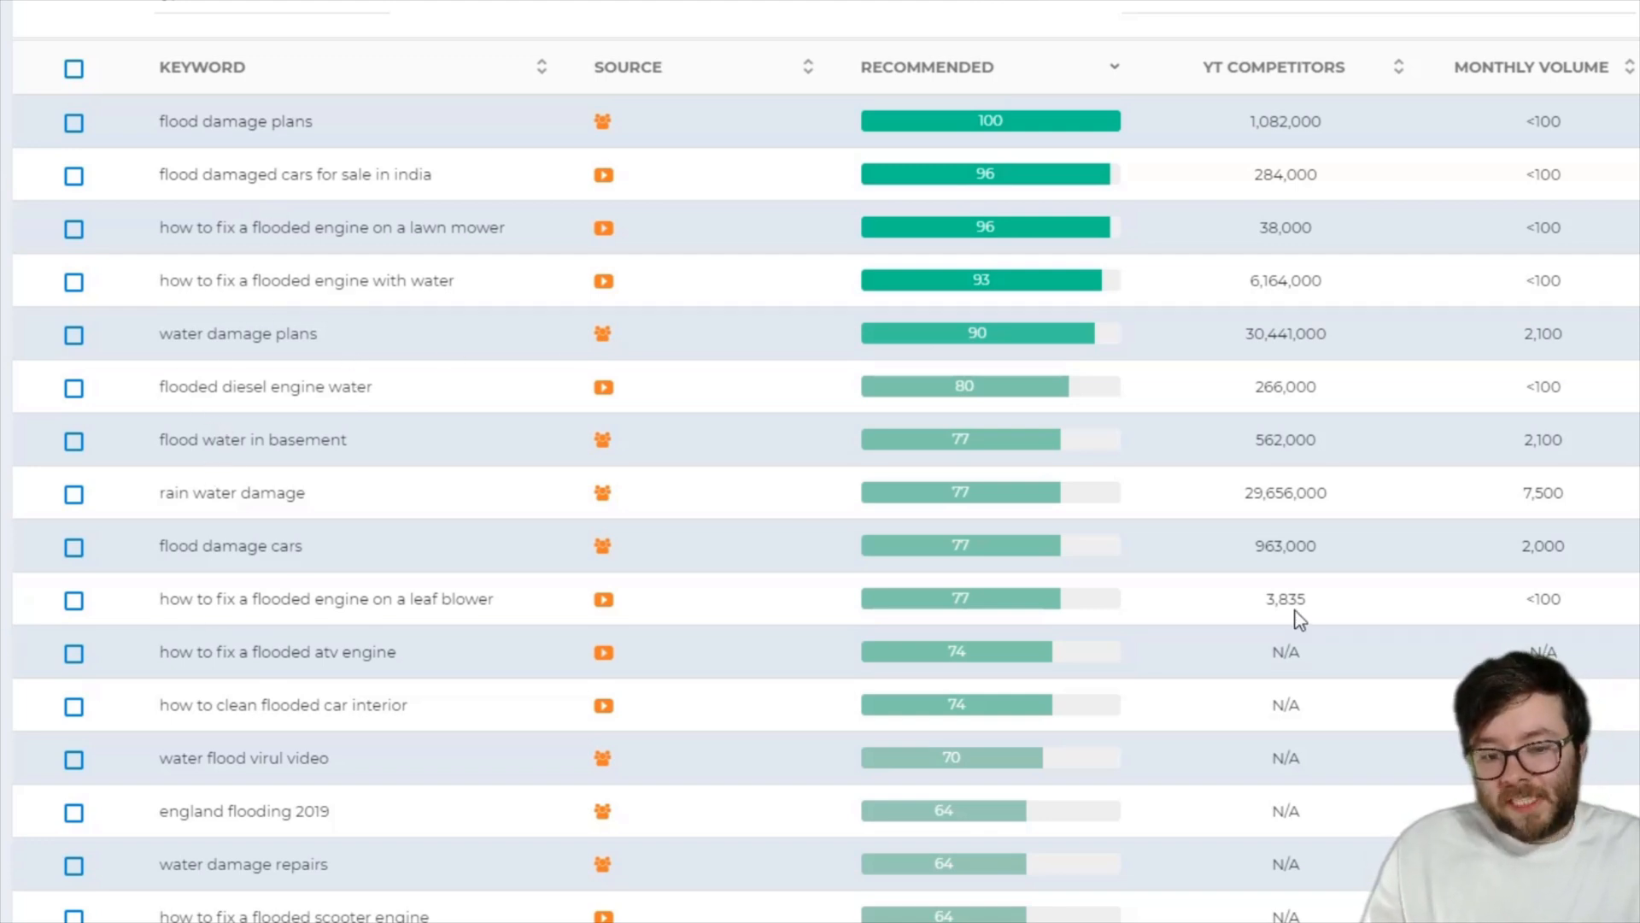
pyautogui.moveTo(512, 444)
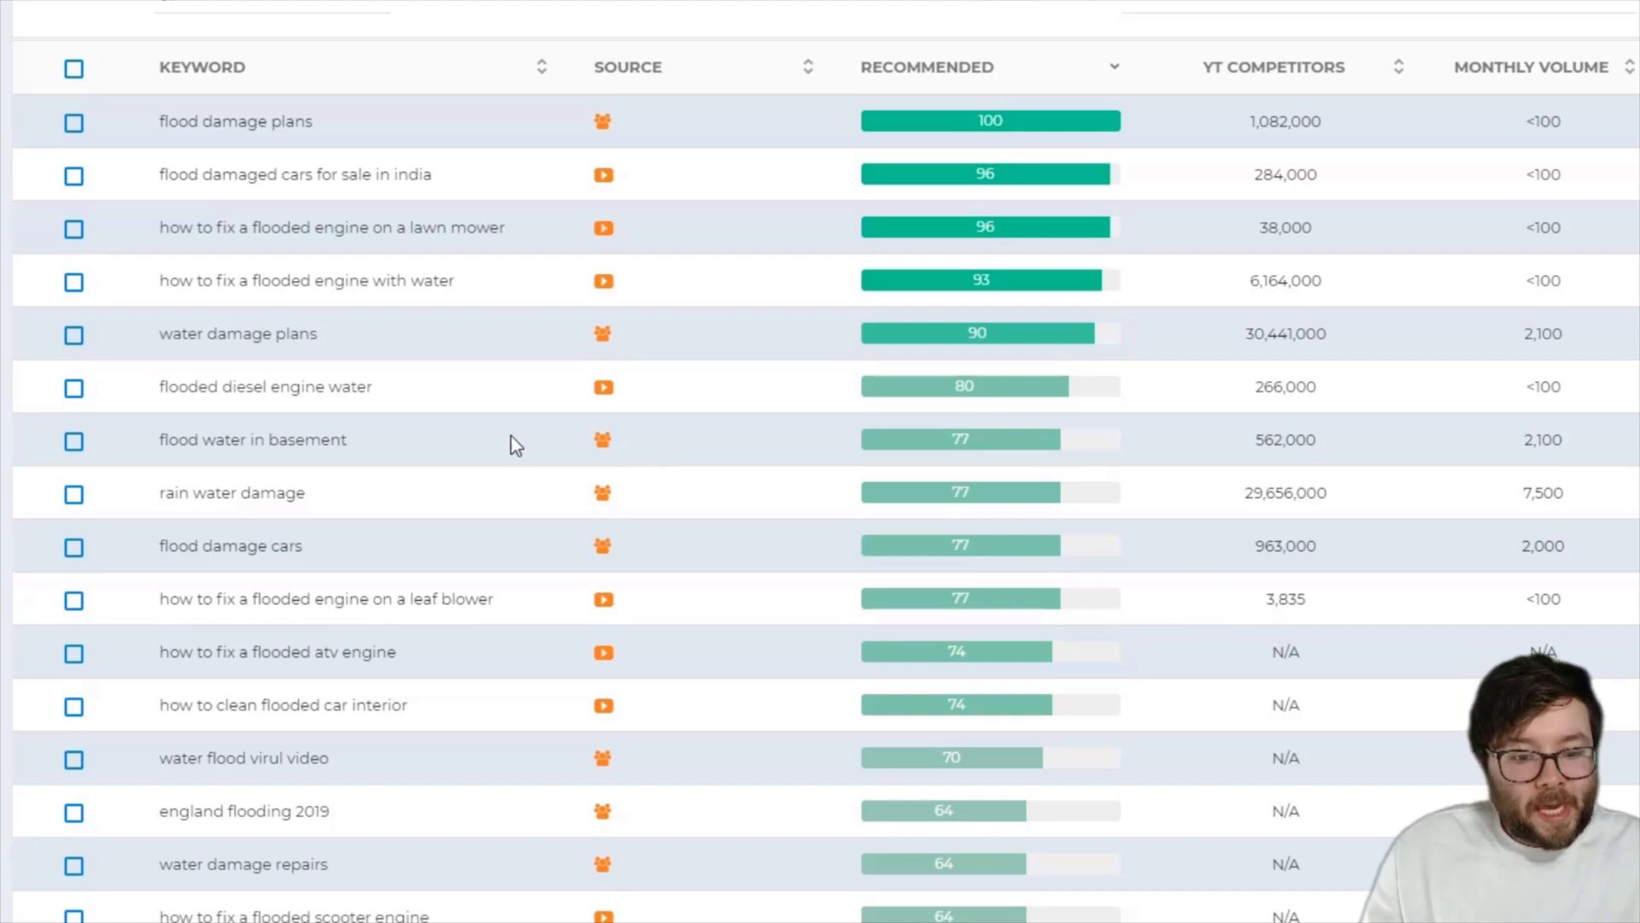
pyautogui.moveTo(318, 414)
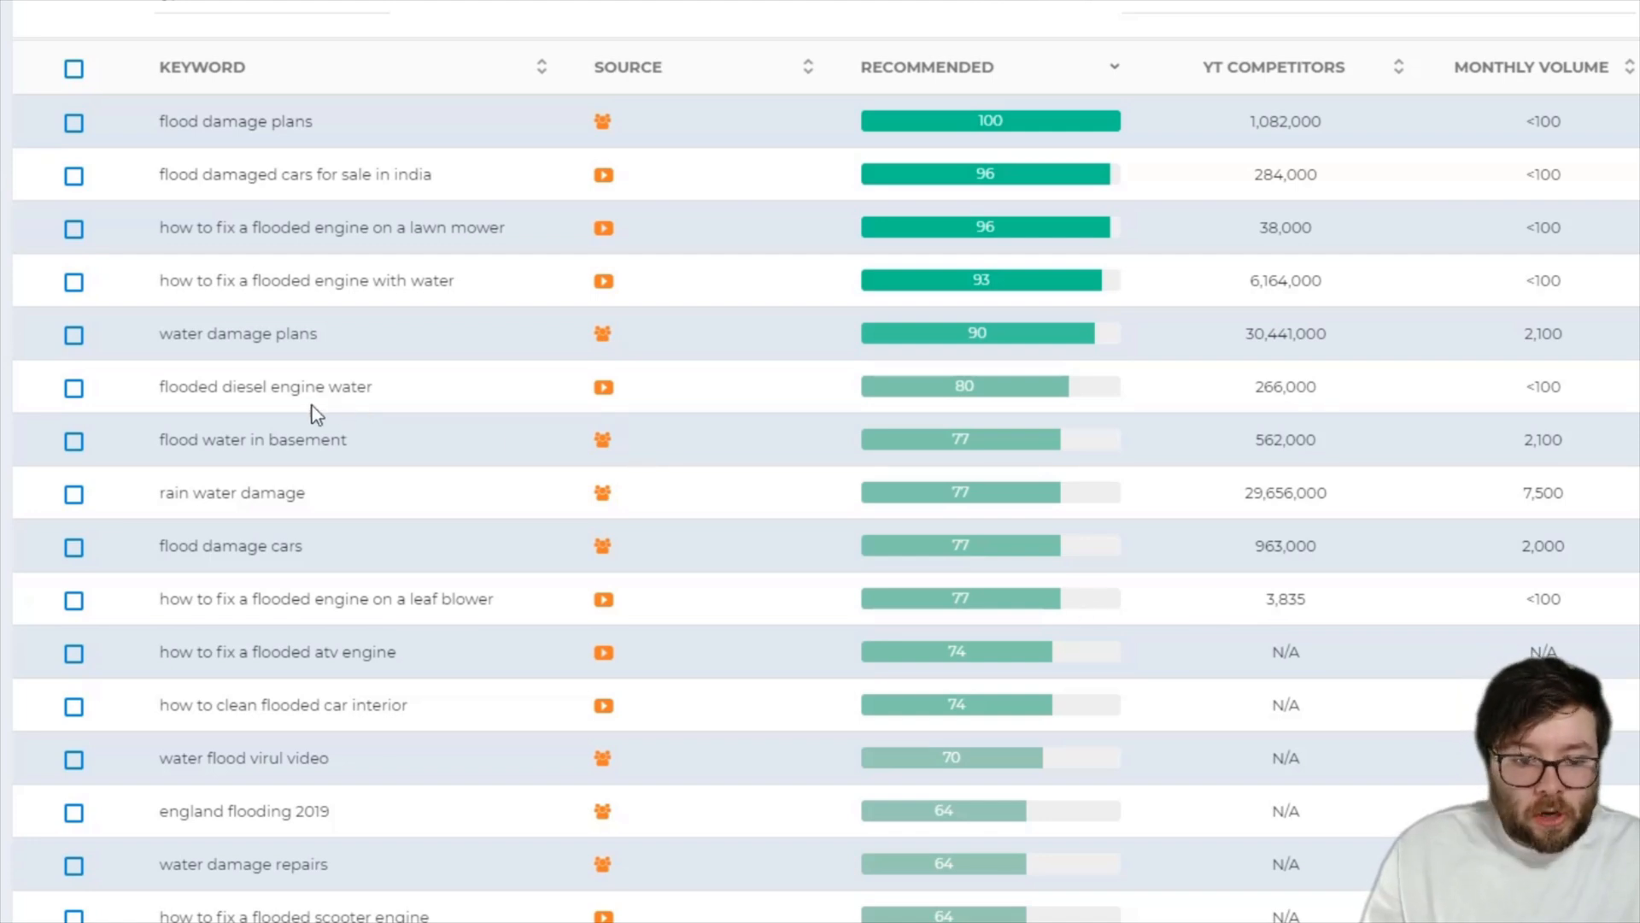
pyautogui.moveTo(217, 140)
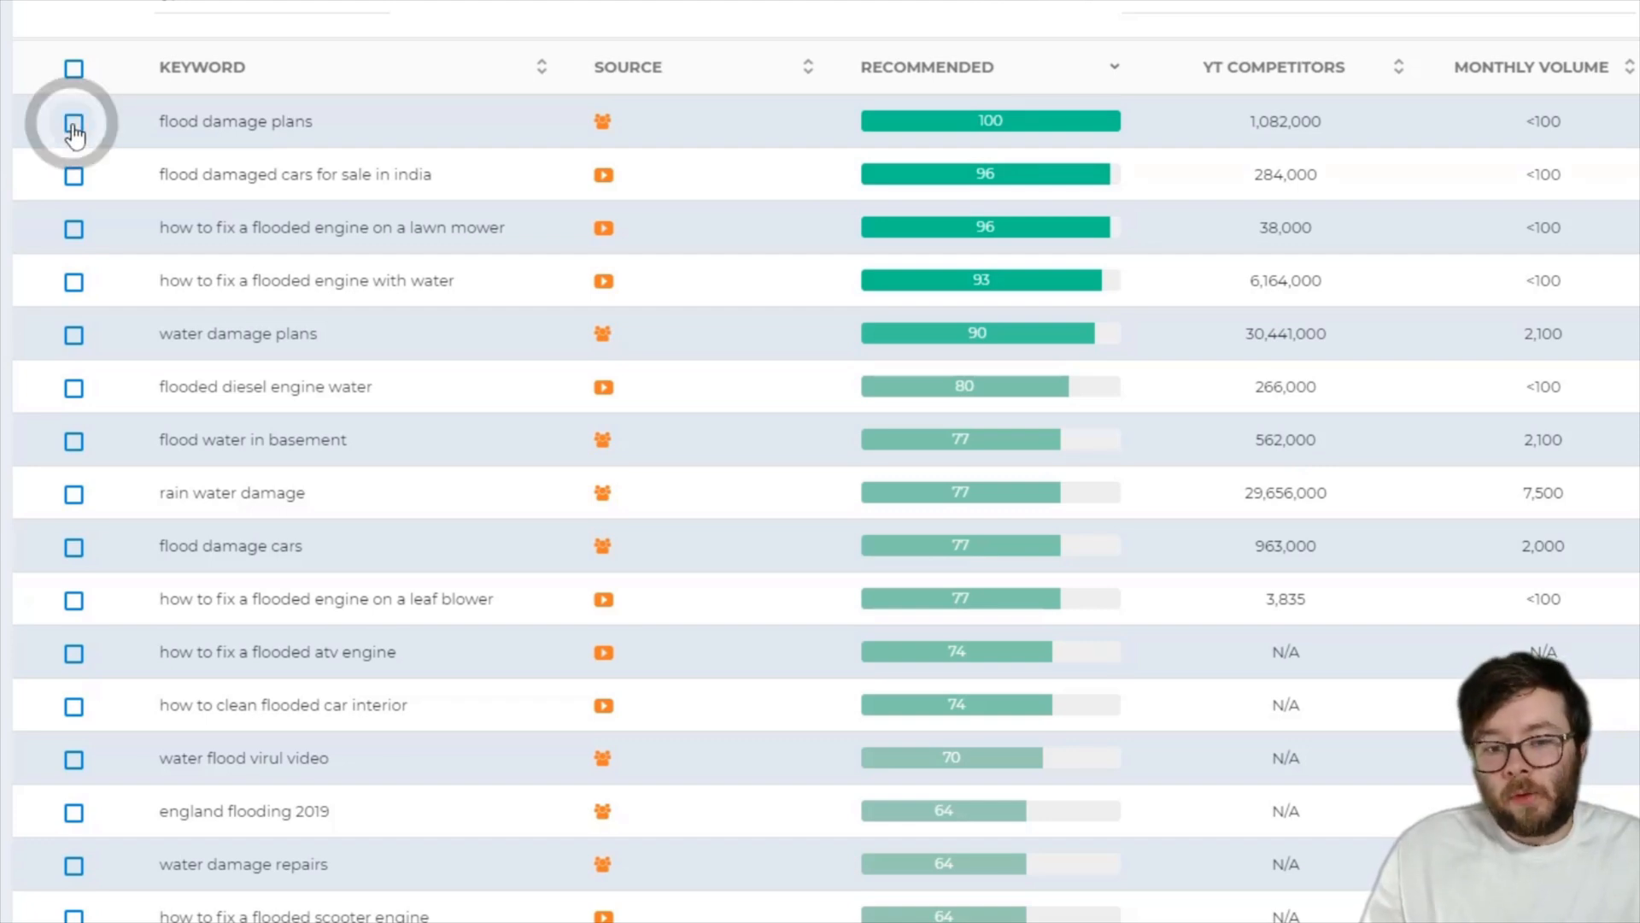
pyautogui.click(74, 121)
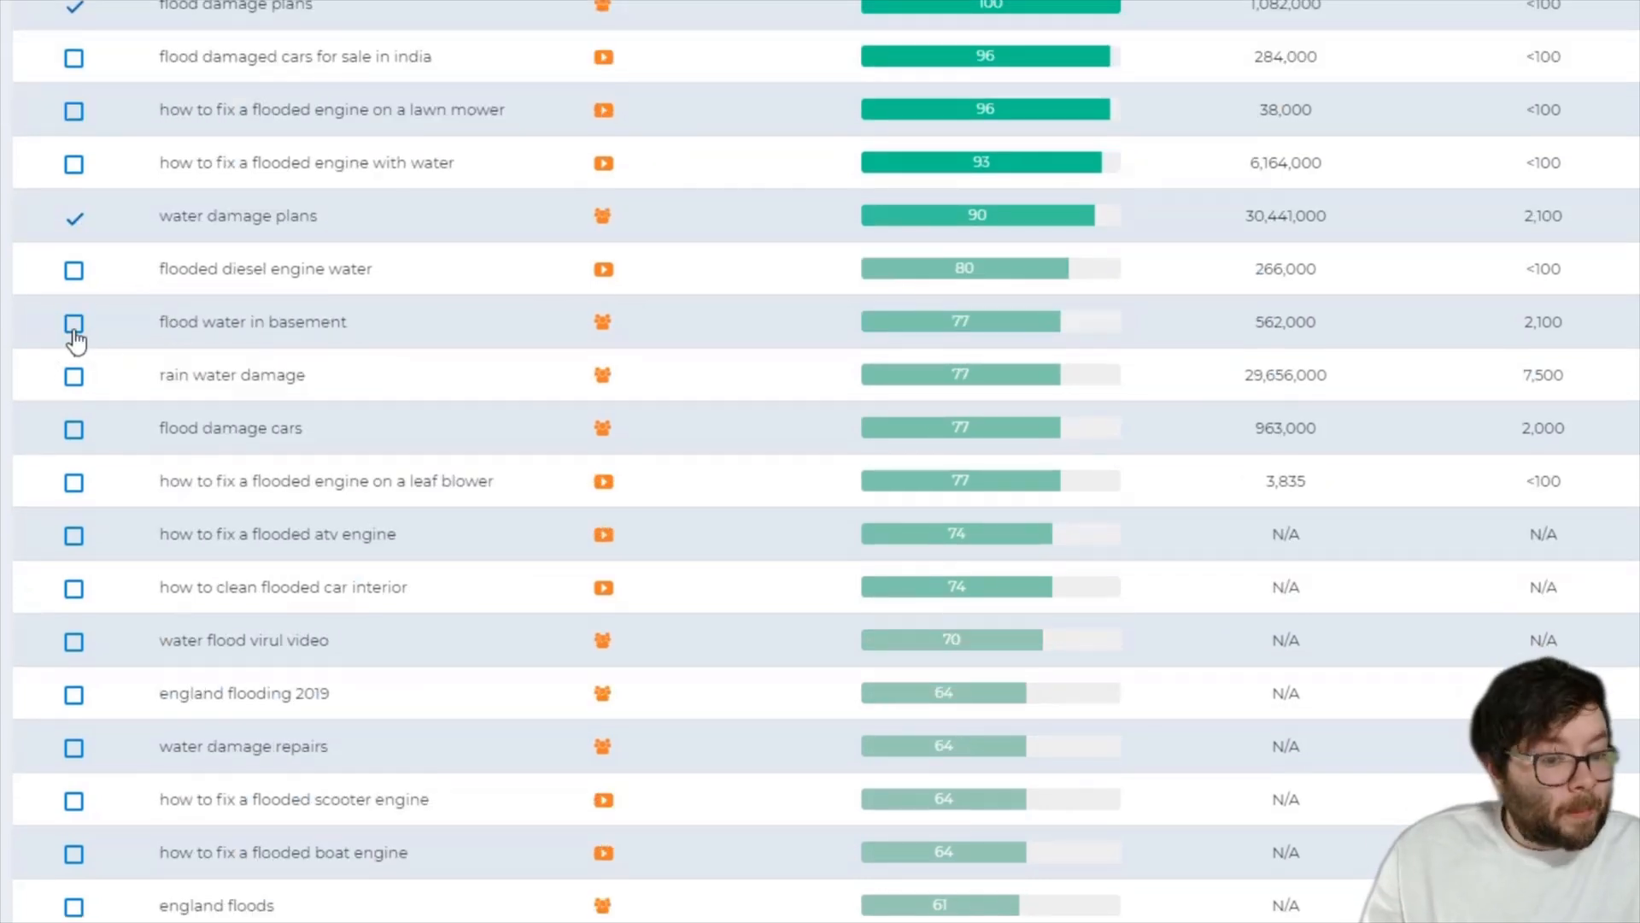
pyautogui.click(74, 323)
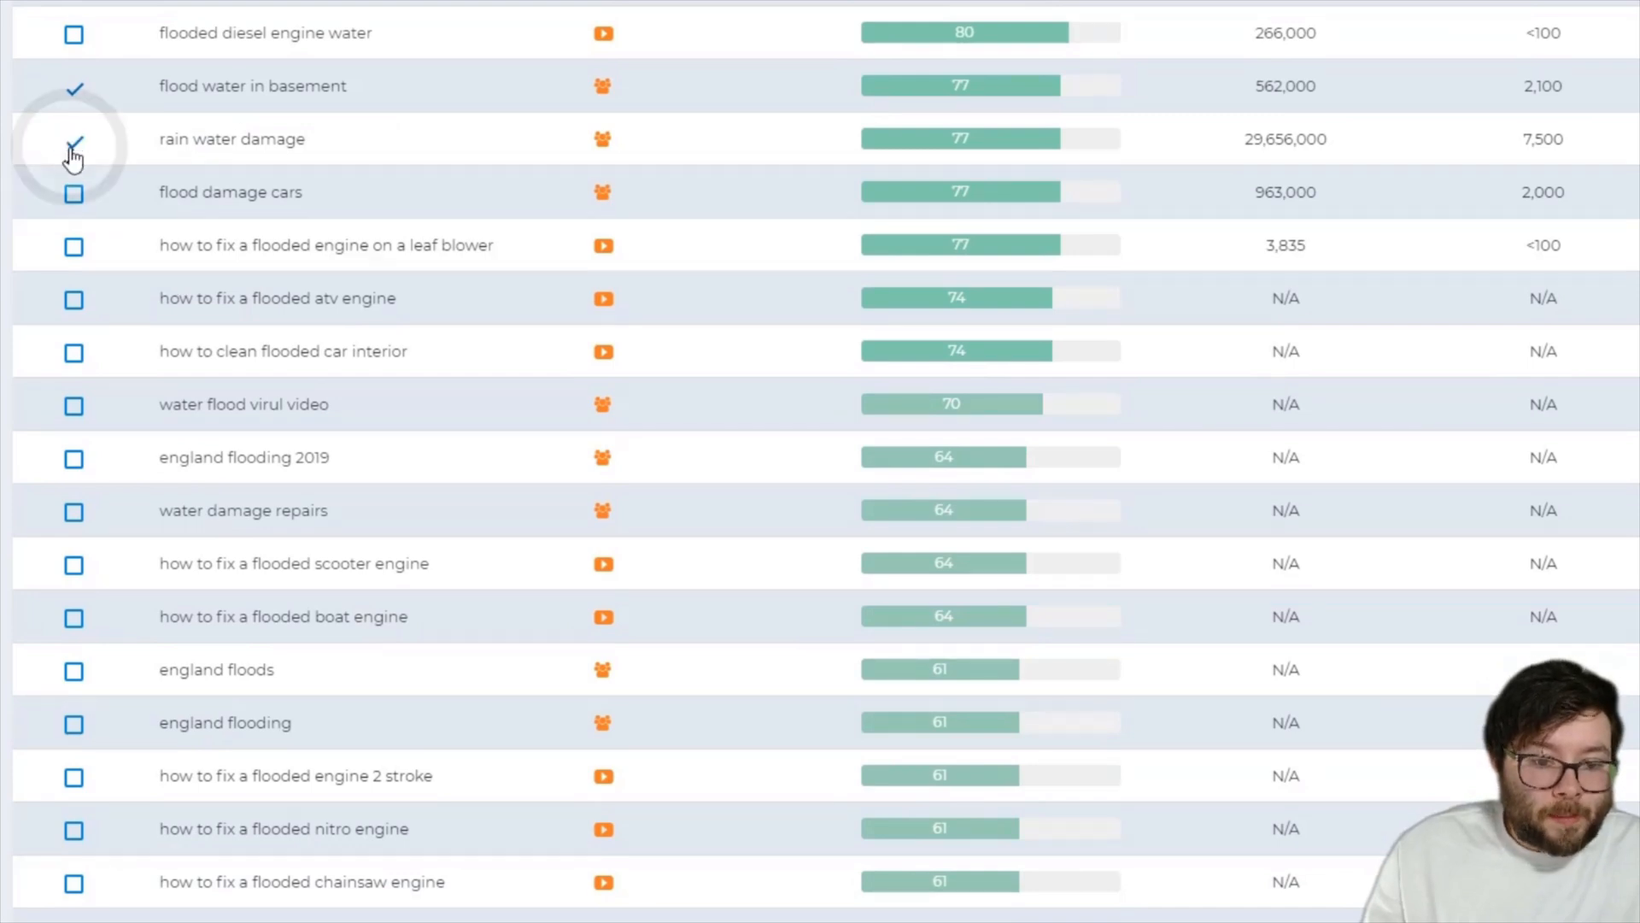
pyautogui.click(74, 139)
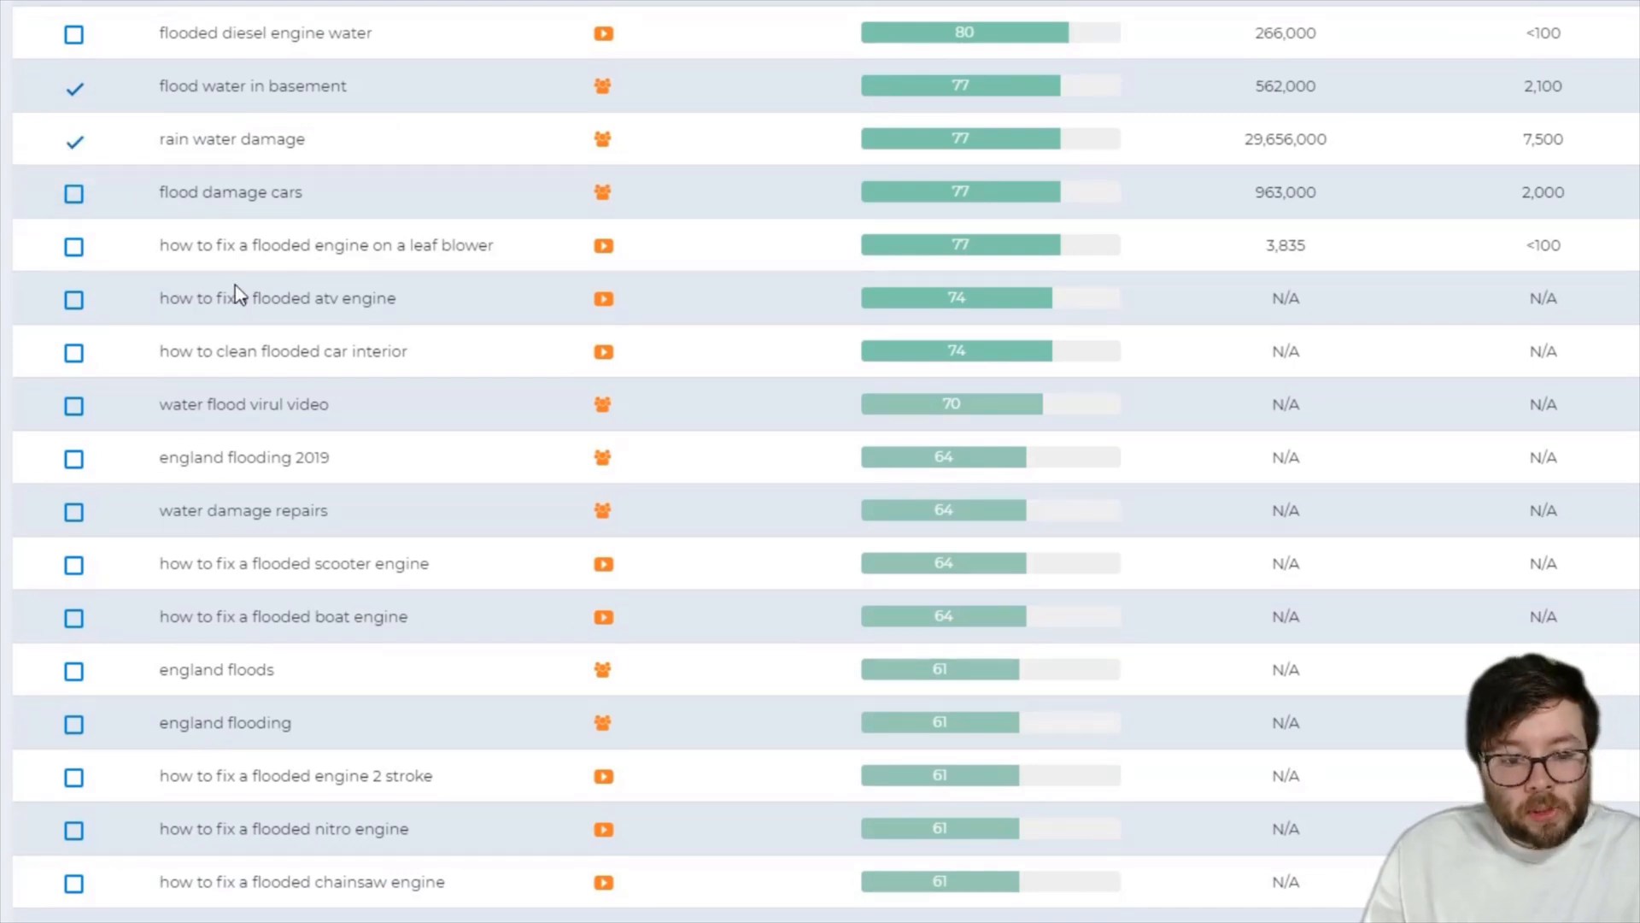
pyautogui.scroll(-3)
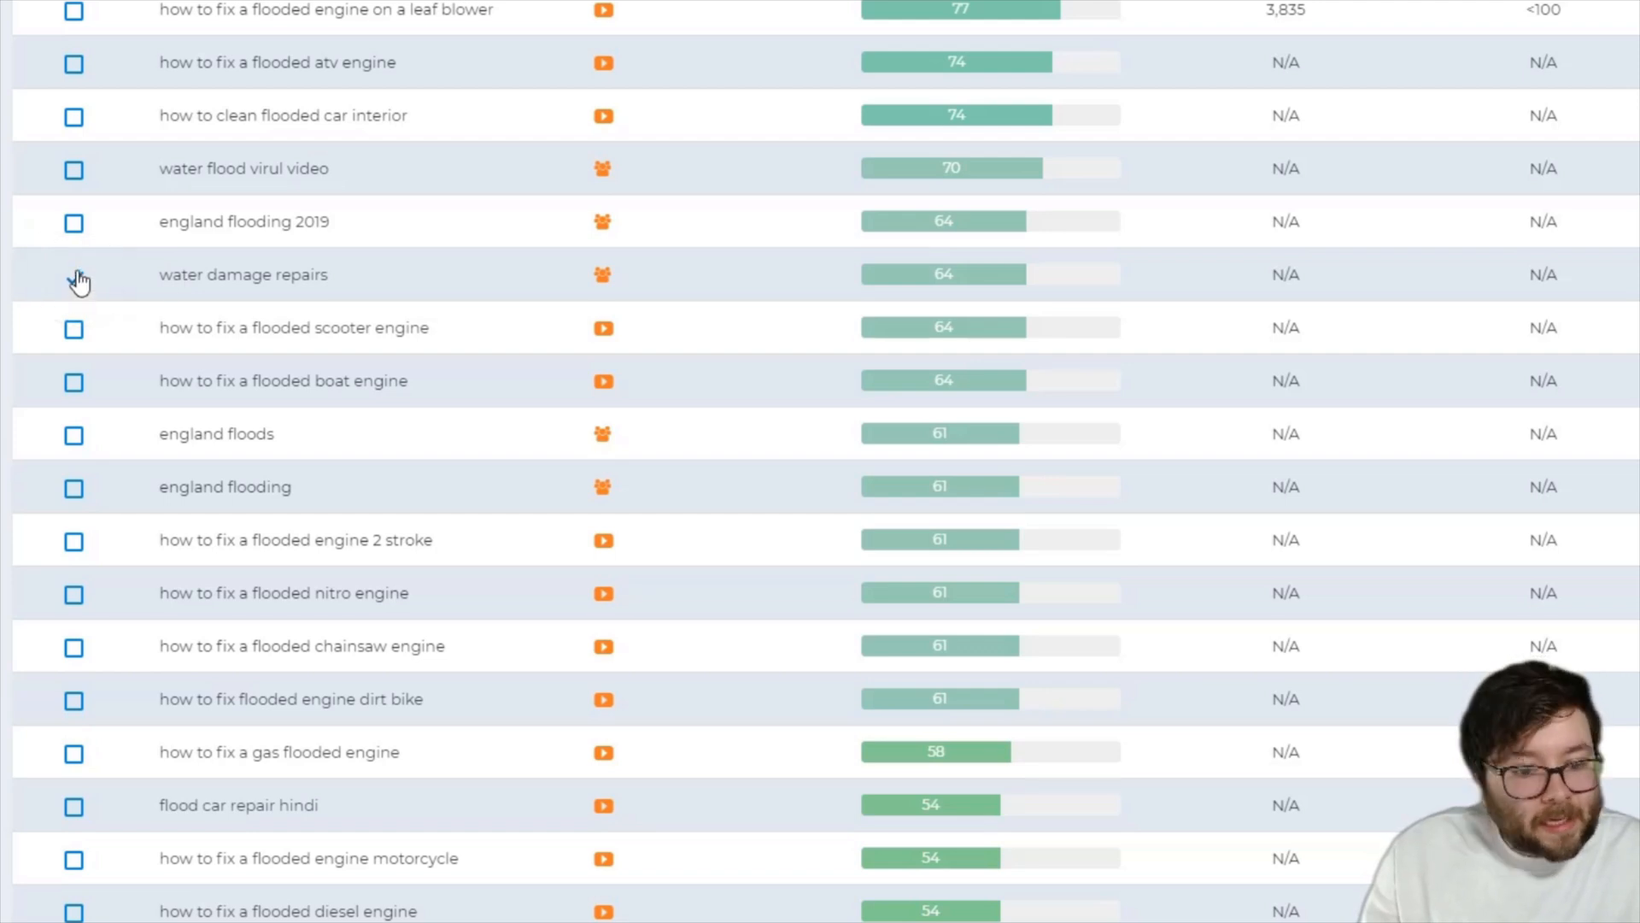
pyautogui.click(73, 274)
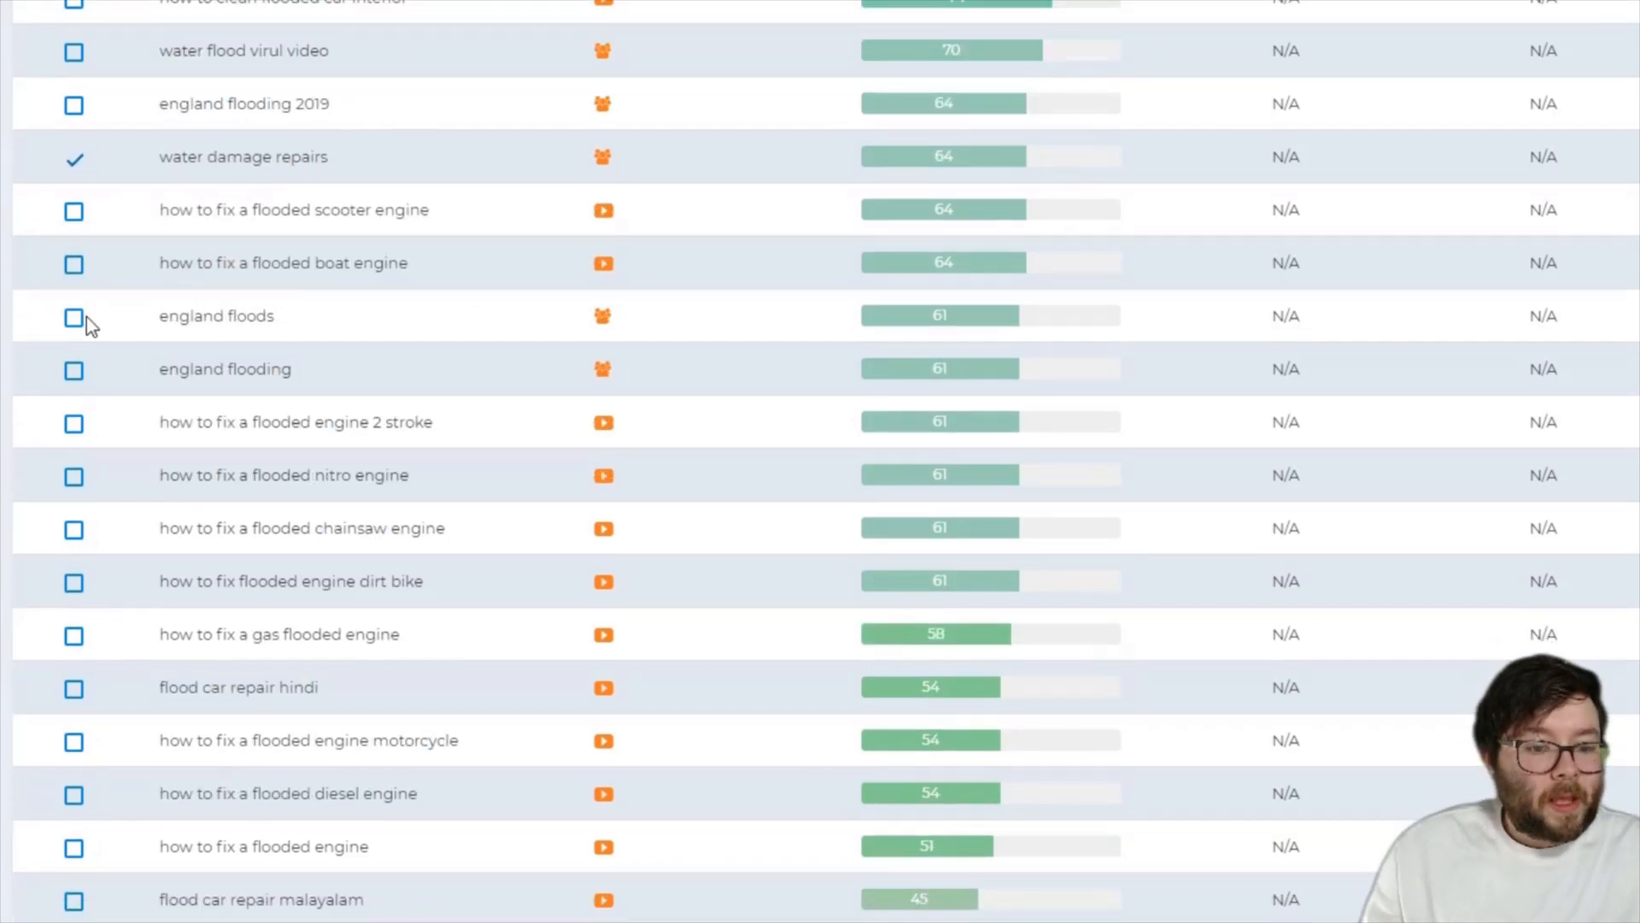
pyautogui.scroll(-3)
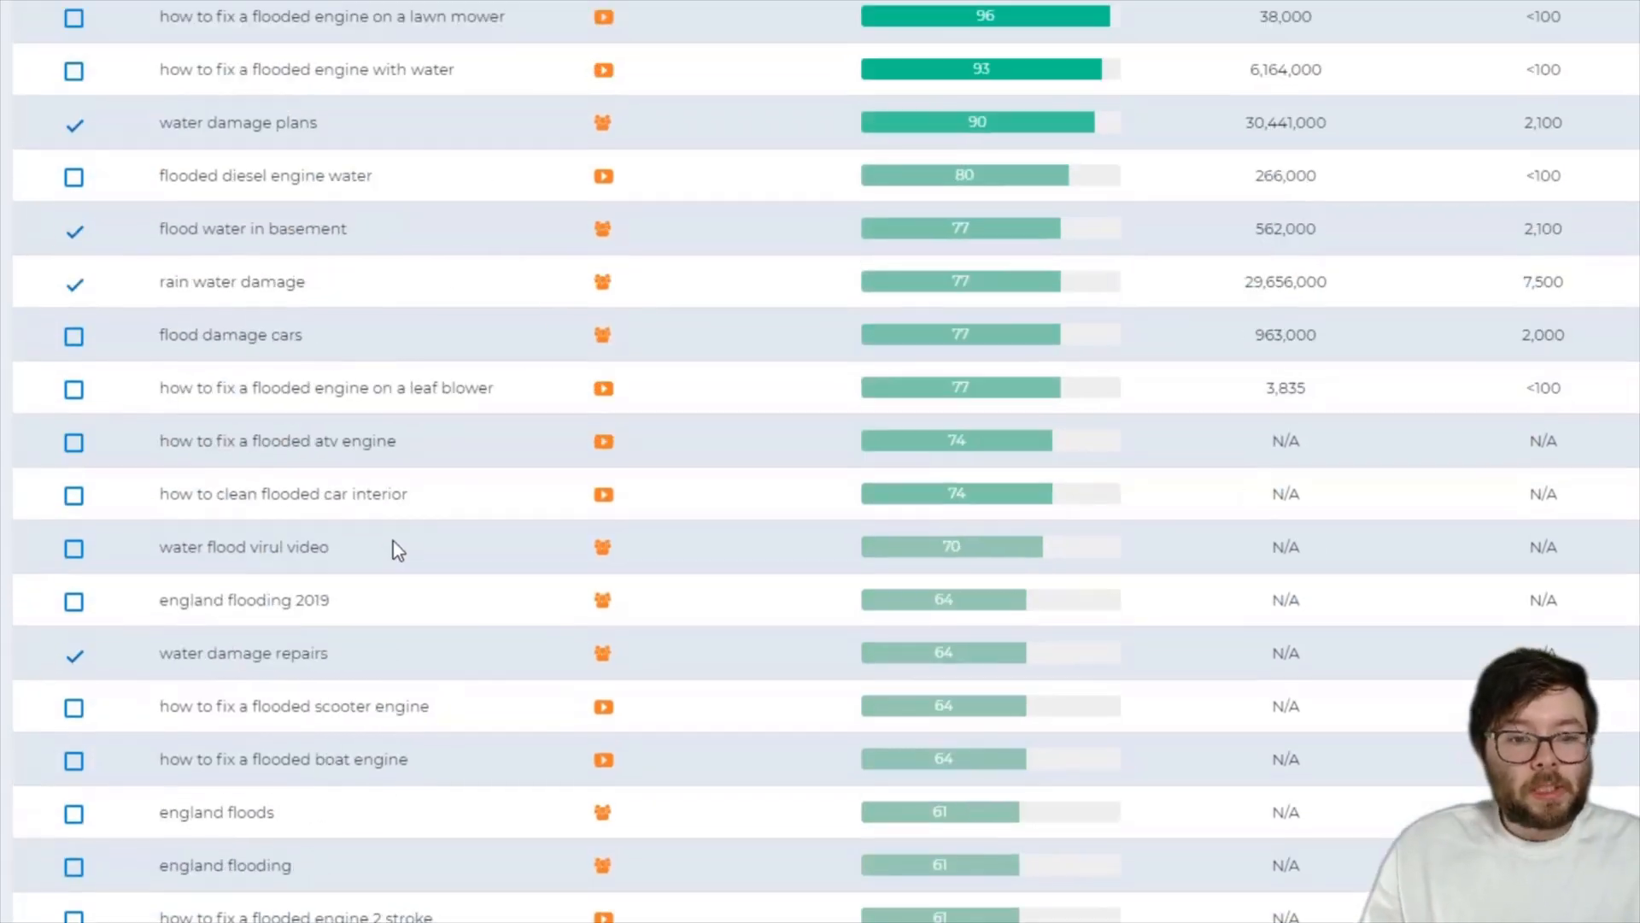
pyautogui.scroll(3)
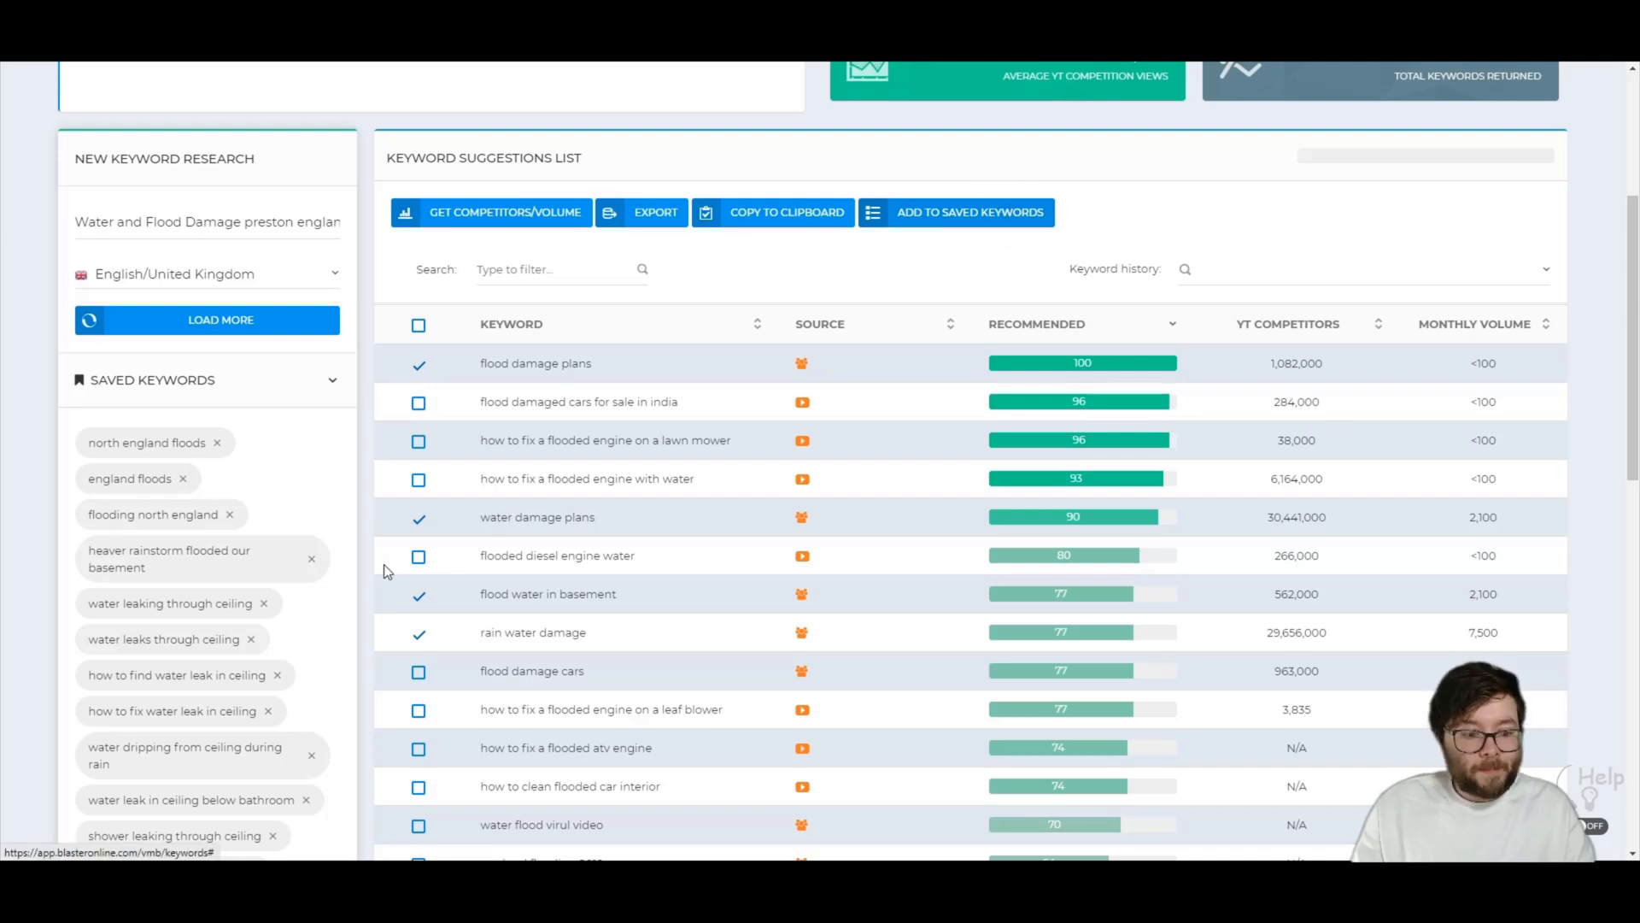
# Export the saved keywords and open the downloaded export_vmb.txt file
pyautogui.scroll(-3)
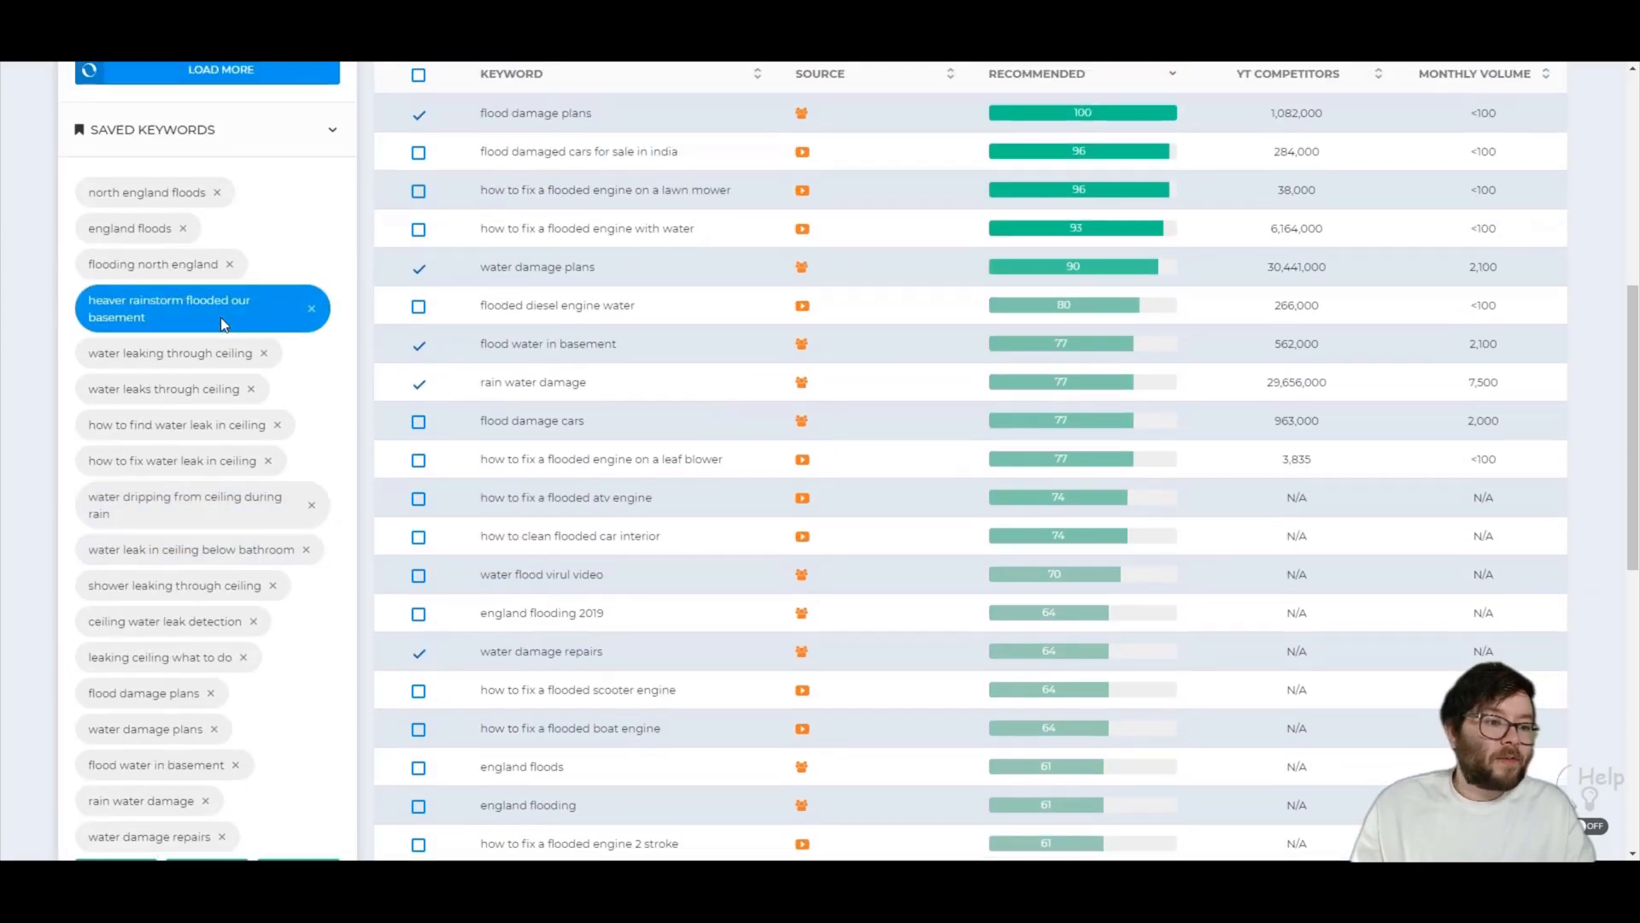
pyautogui.scroll(-3)
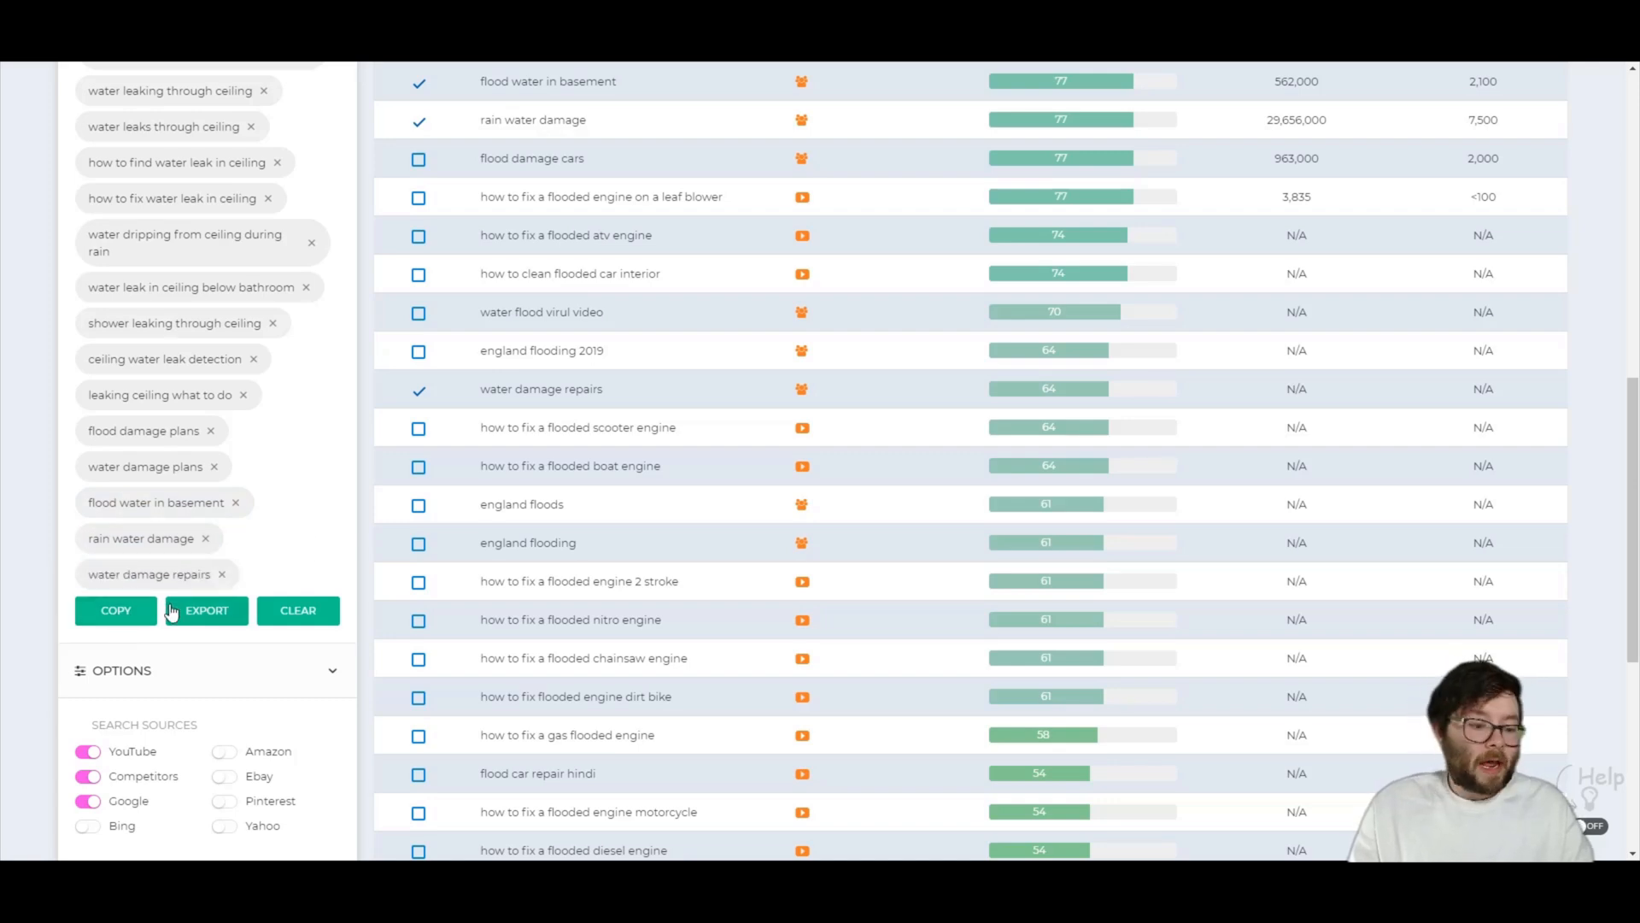
pyautogui.click(207, 610)
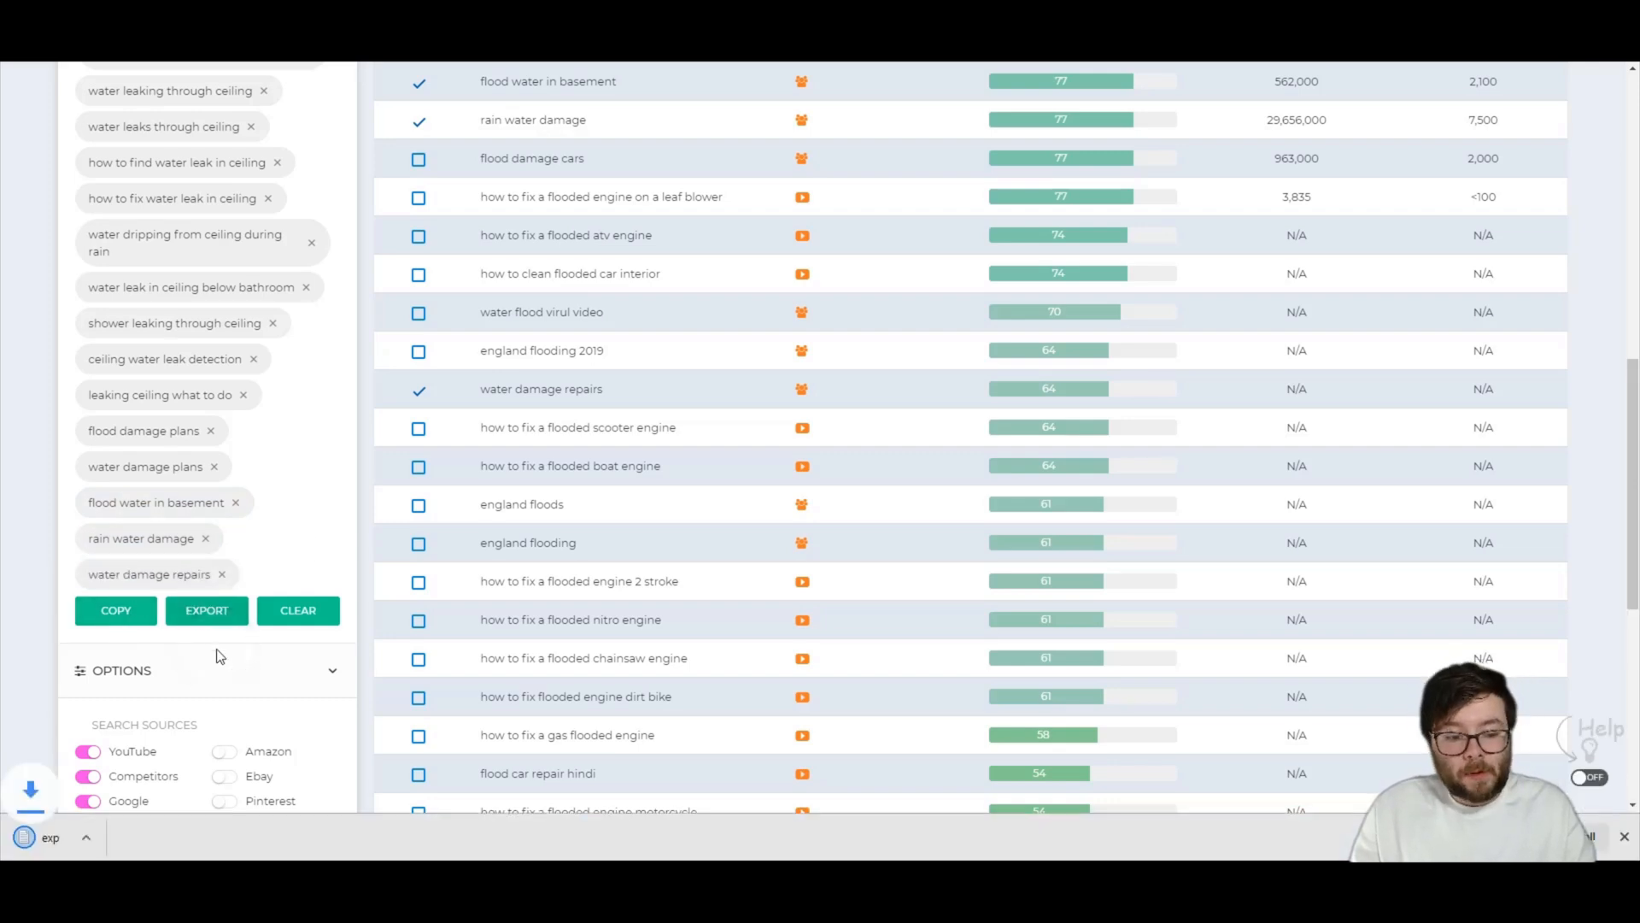
pyautogui.click(207, 610)
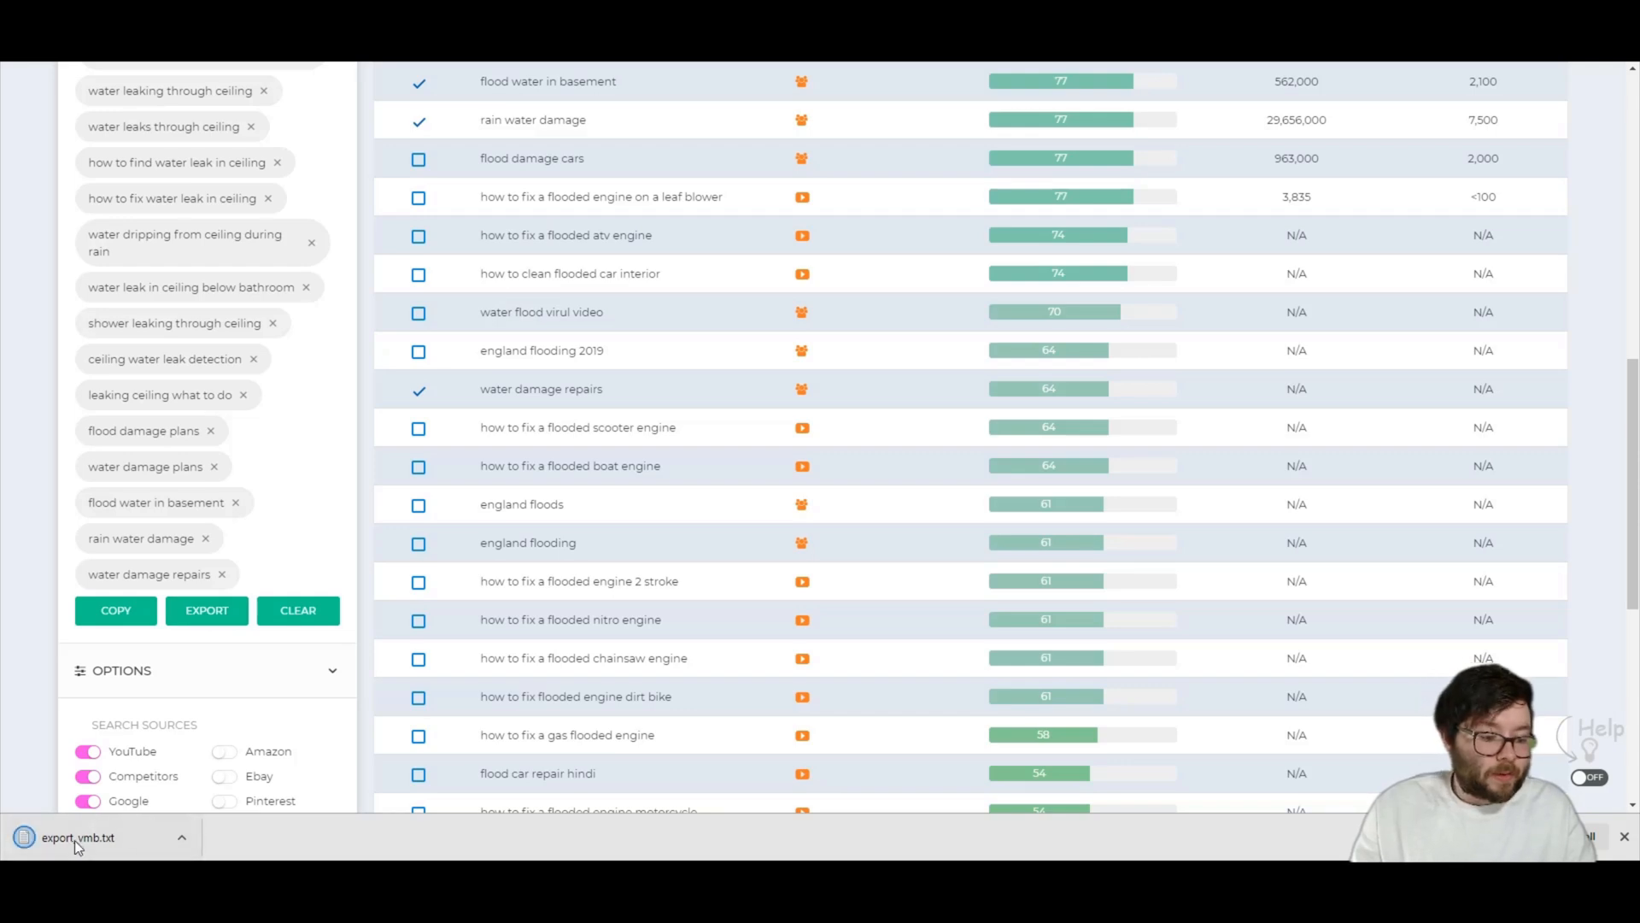
pyautogui.click(76, 837)
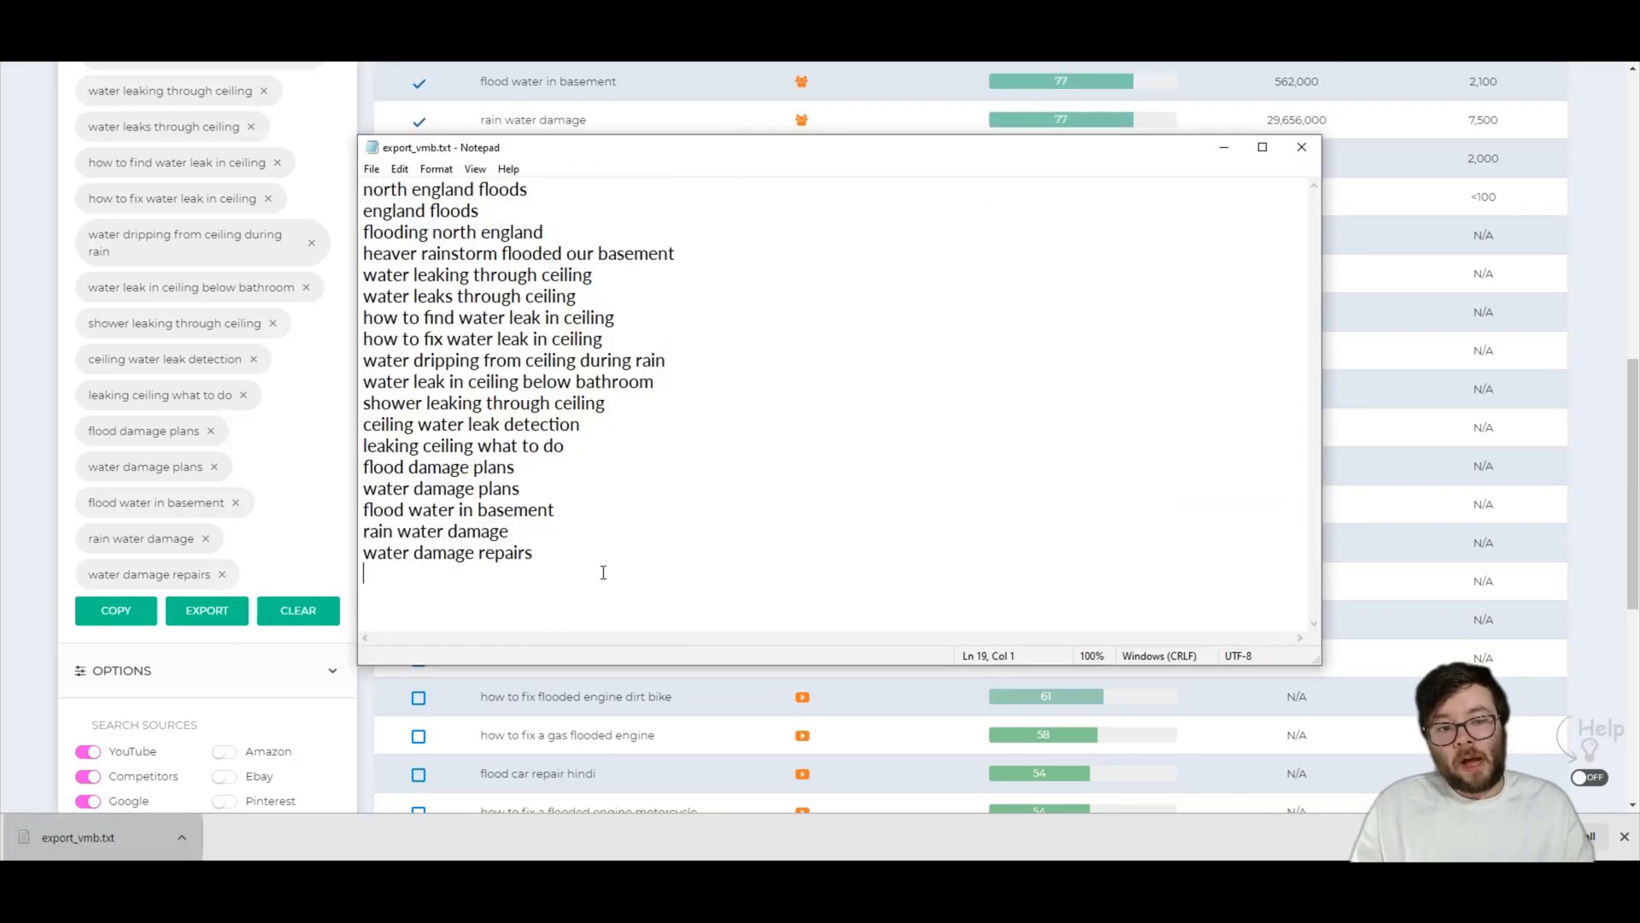
# Review the 18 exported keyword phrases in Notepad's export_vmb.txt
pyautogui.click(487, 446)
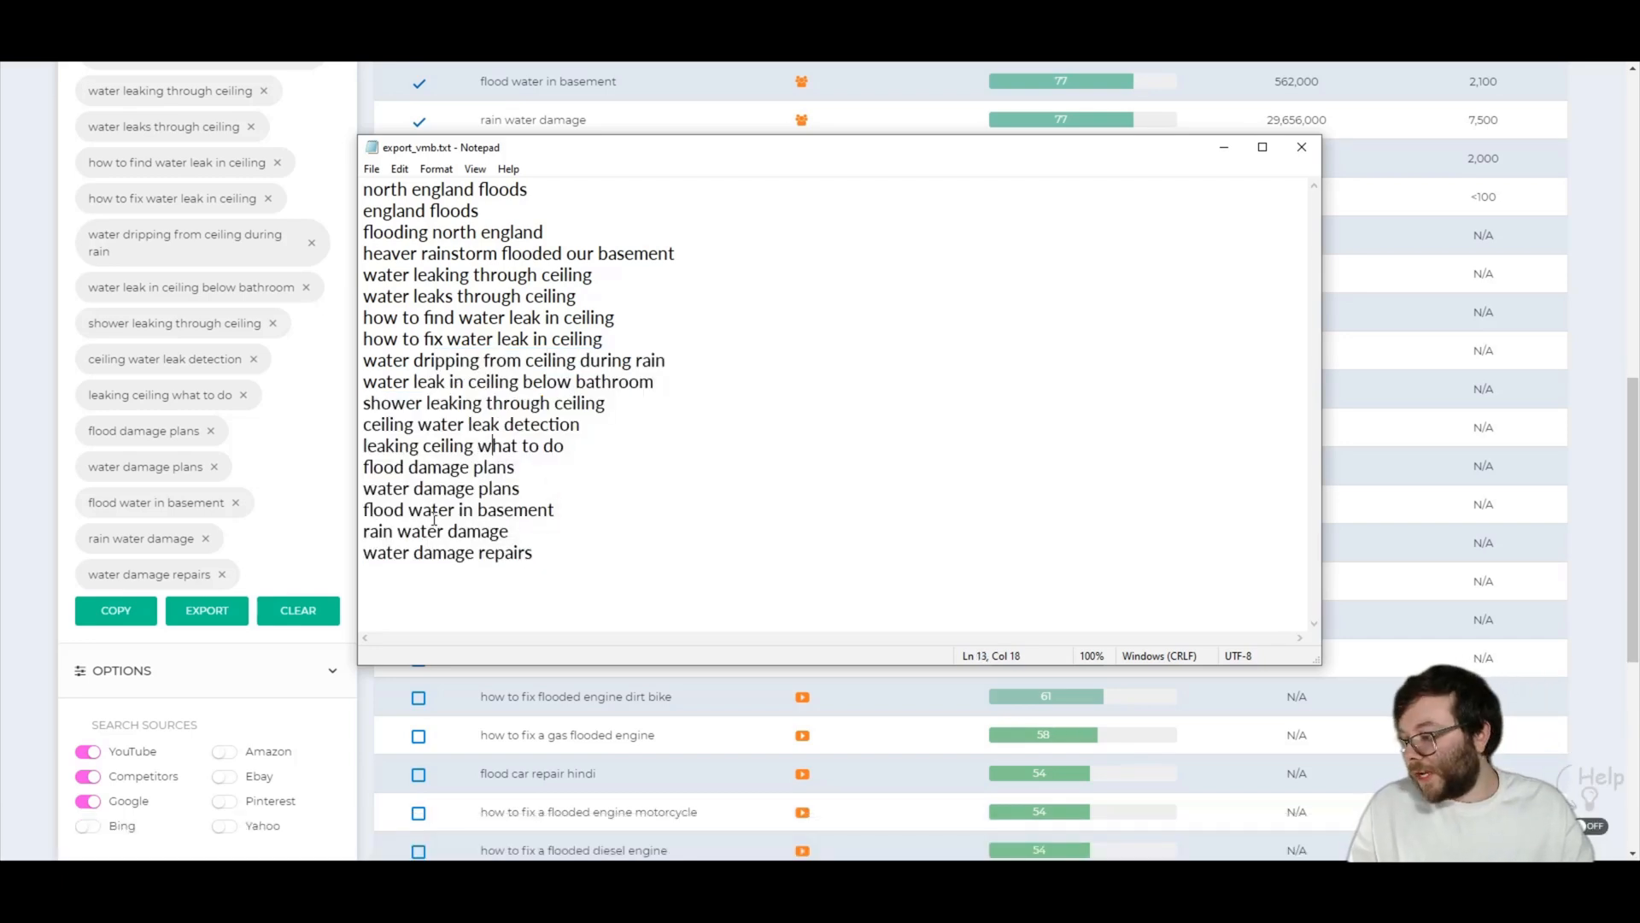
pyautogui.click(594, 523)
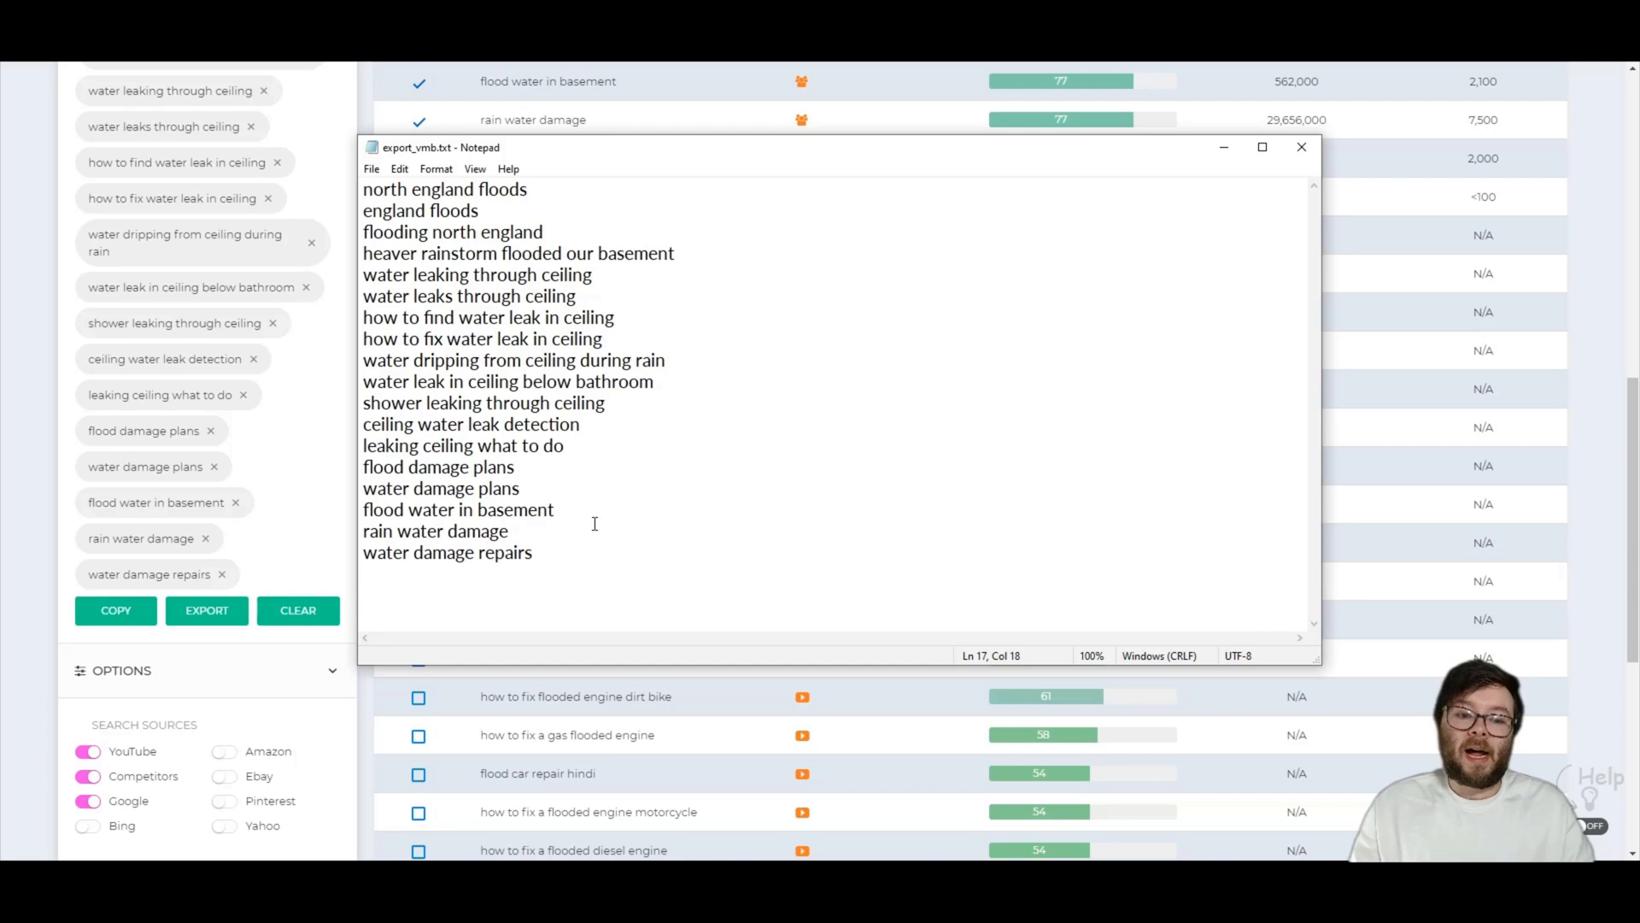
pyautogui.click(533, 551)
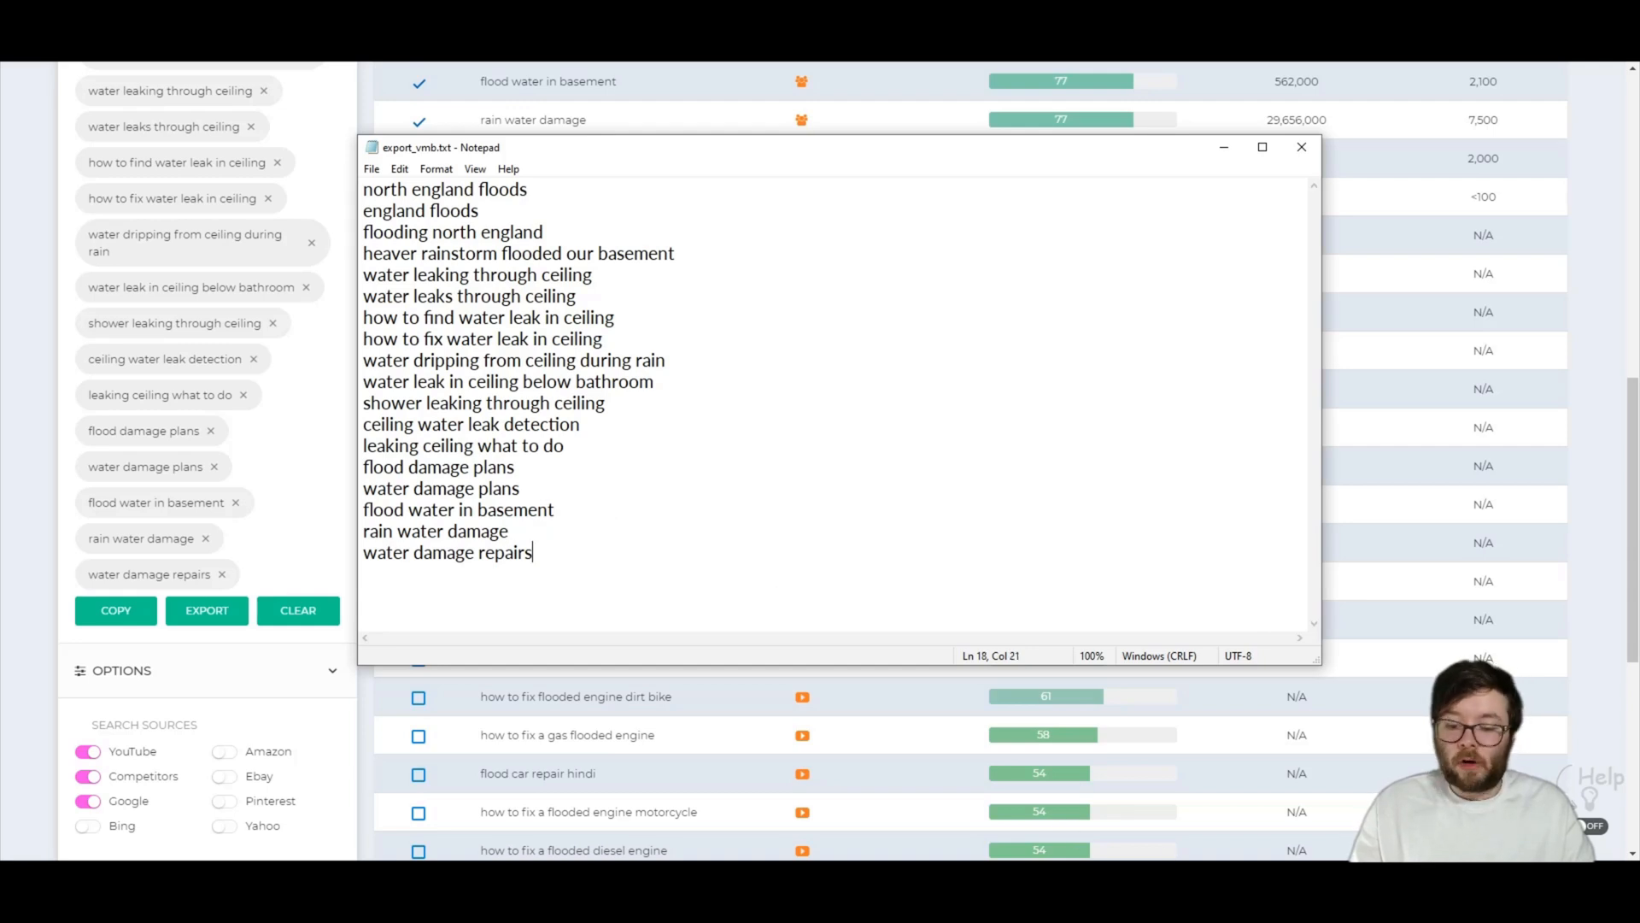
pyautogui.click(775, 487)
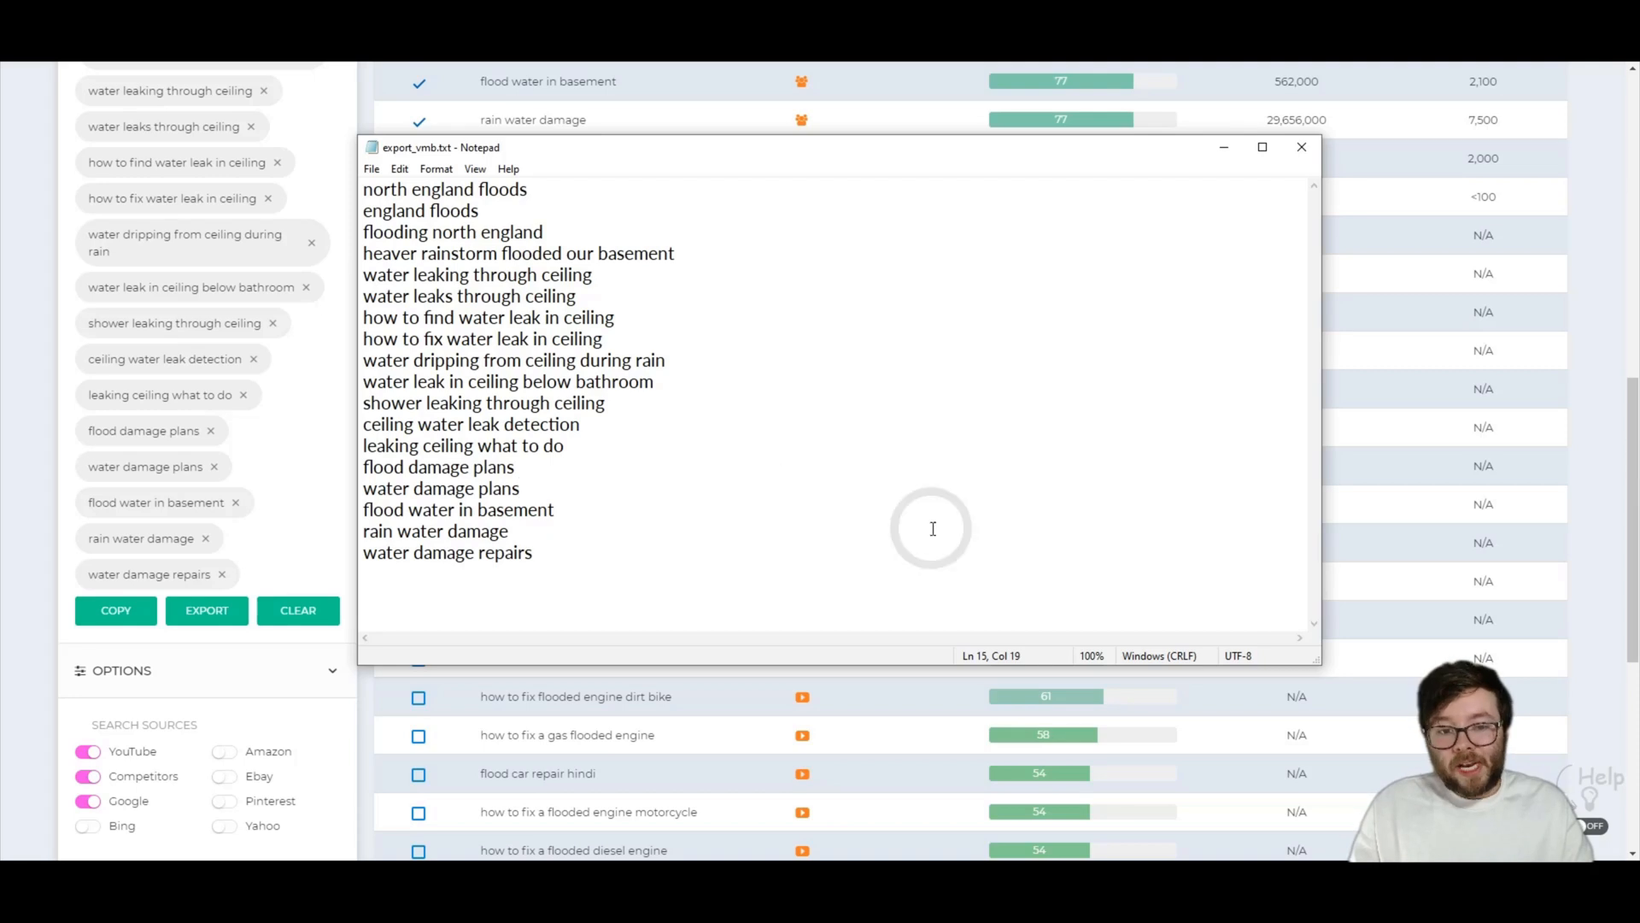
pyautogui.doubleClick(475, 529)
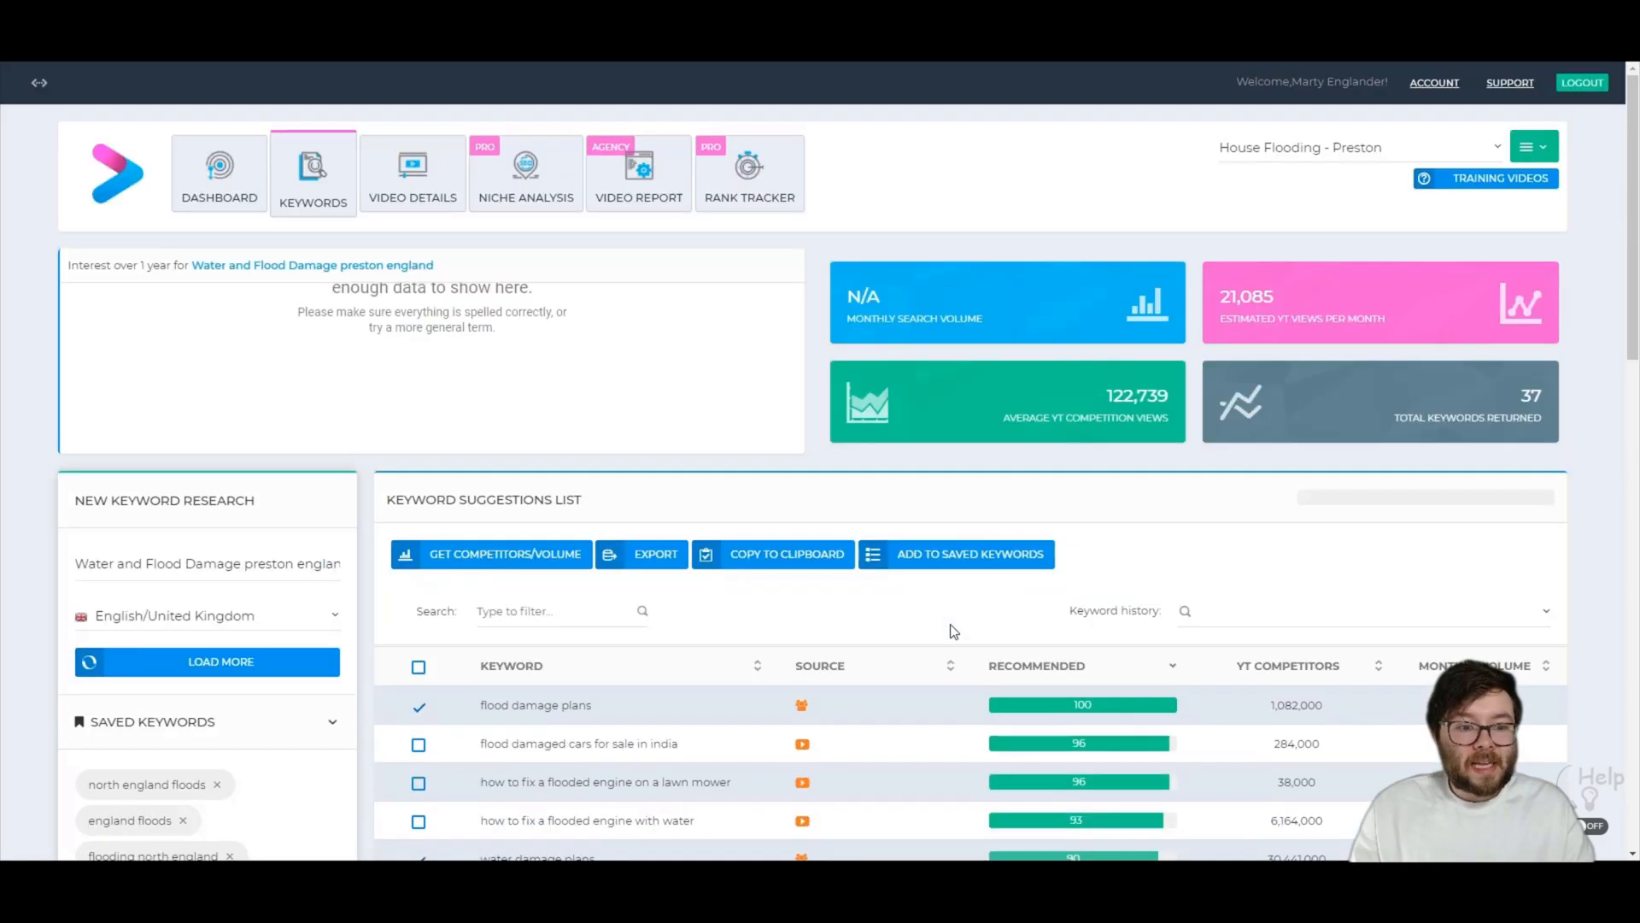
pyautogui.moveTo(519, 479)
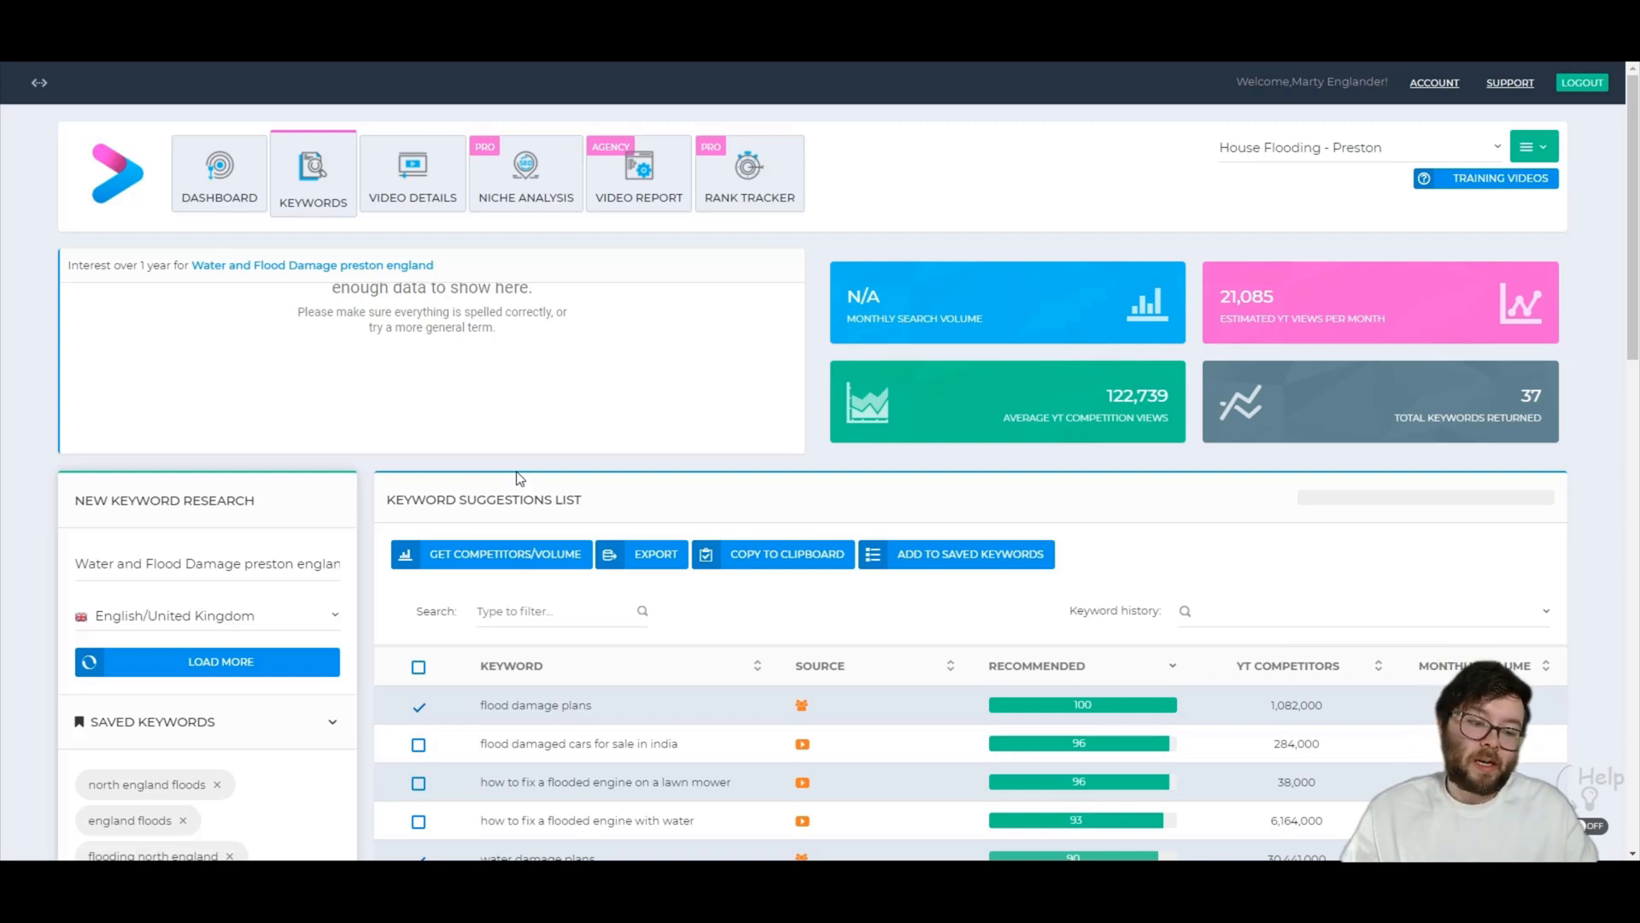
pyautogui.click(525, 172)
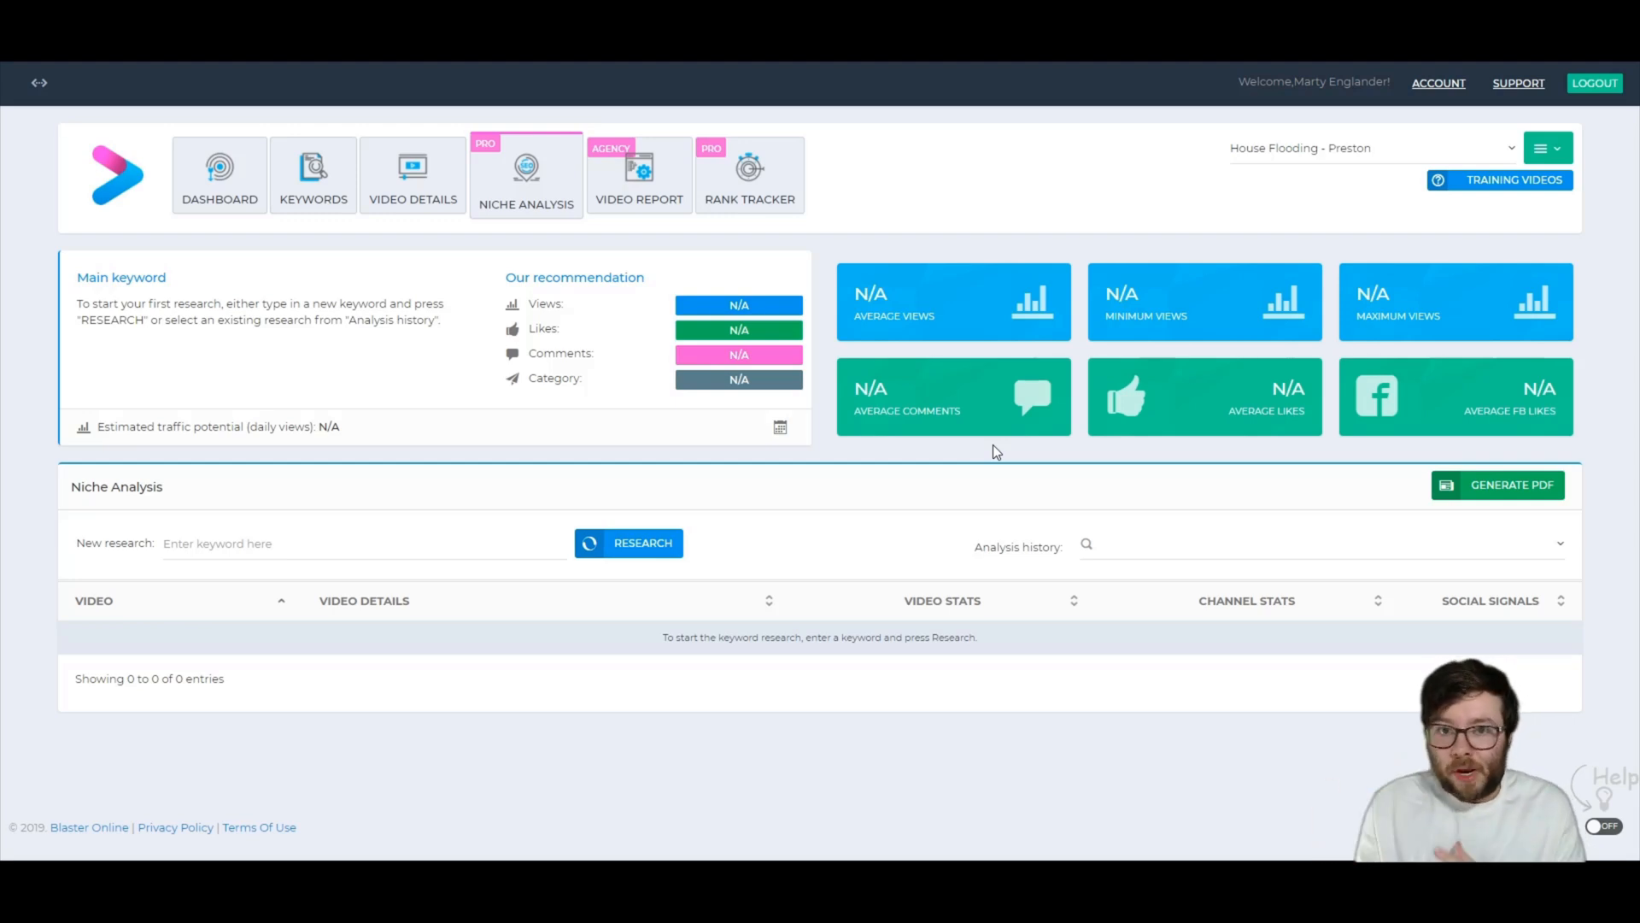
pyautogui.moveTo(482, 487)
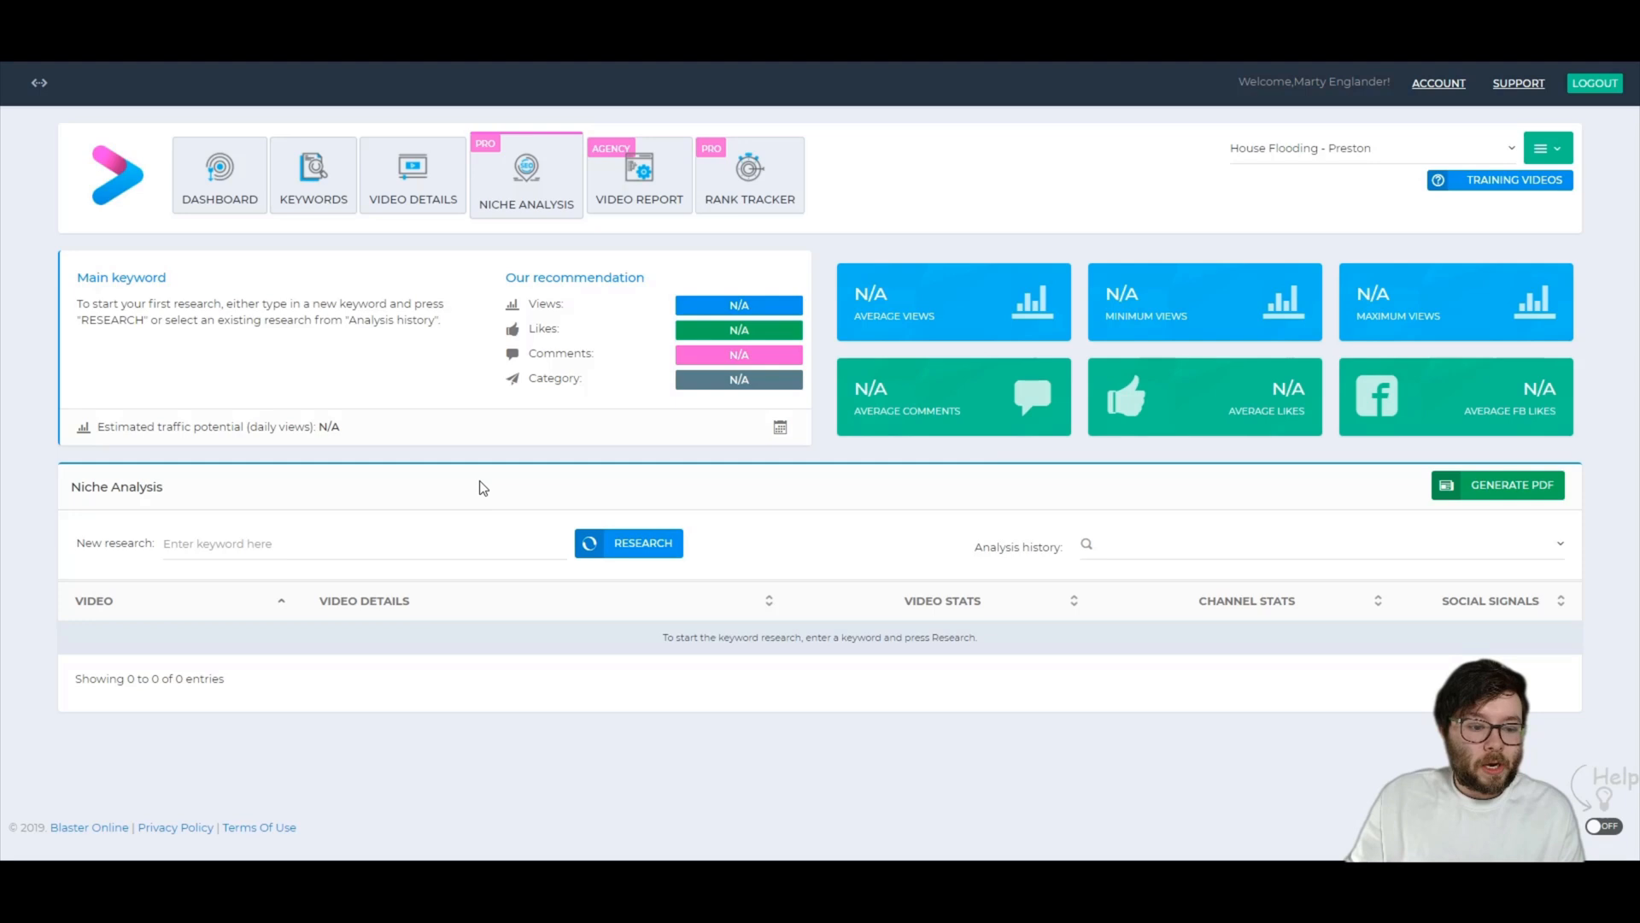
# Research 'house flooding preston england' in Niche Analysis to get its difficulty and recommended views
pyautogui.write('house flooding preston england')
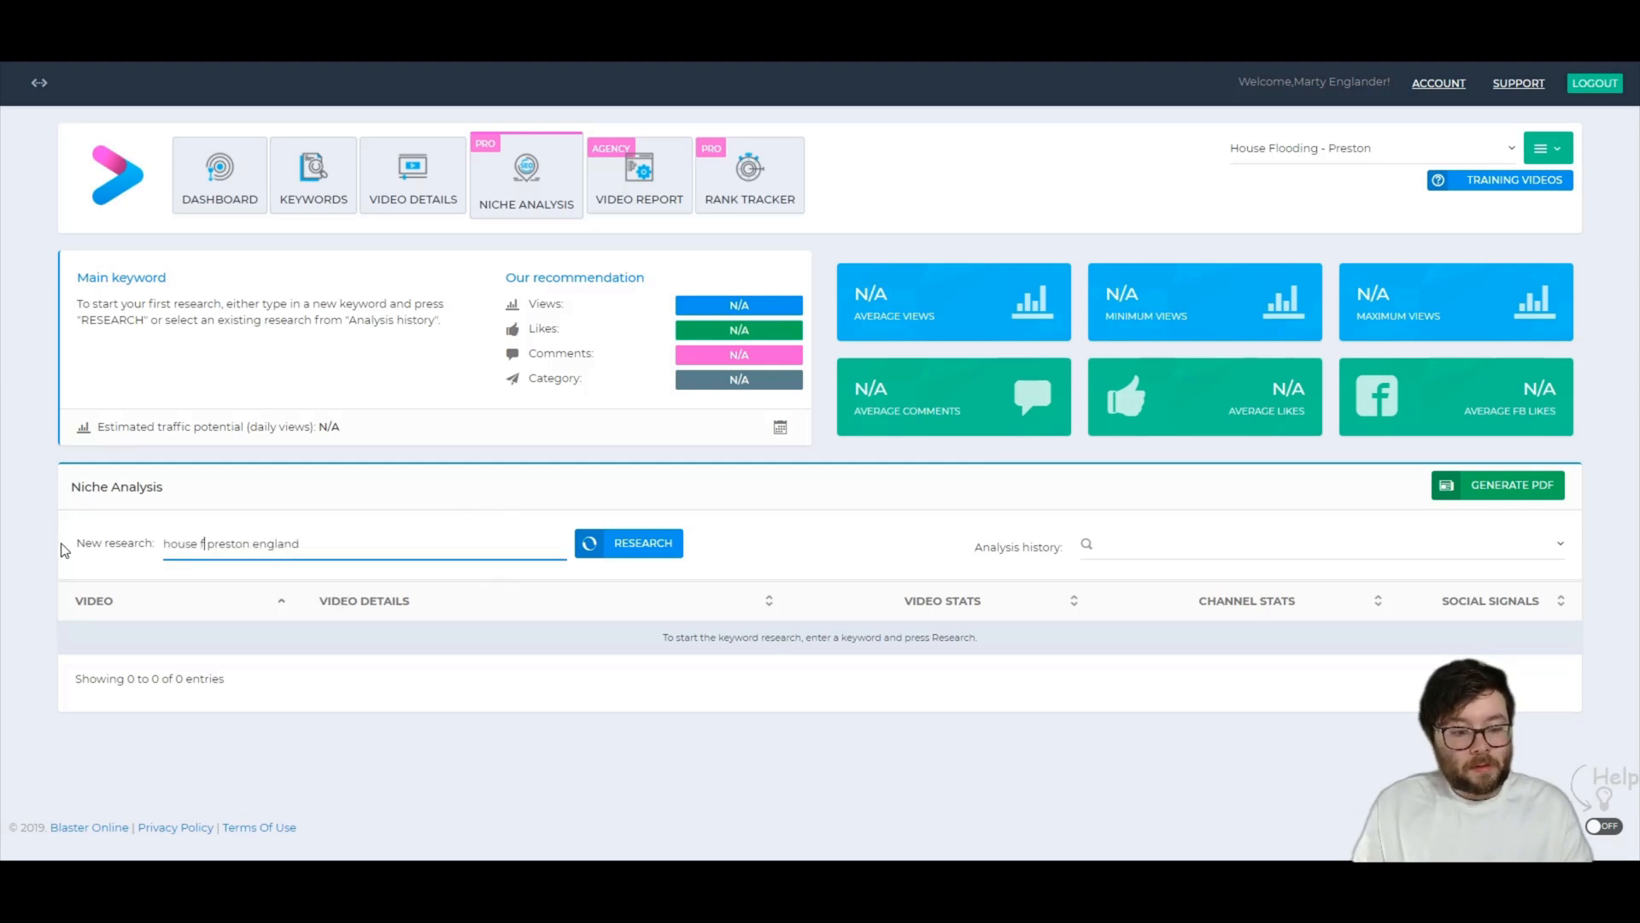
pyautogui.click(628, 542)
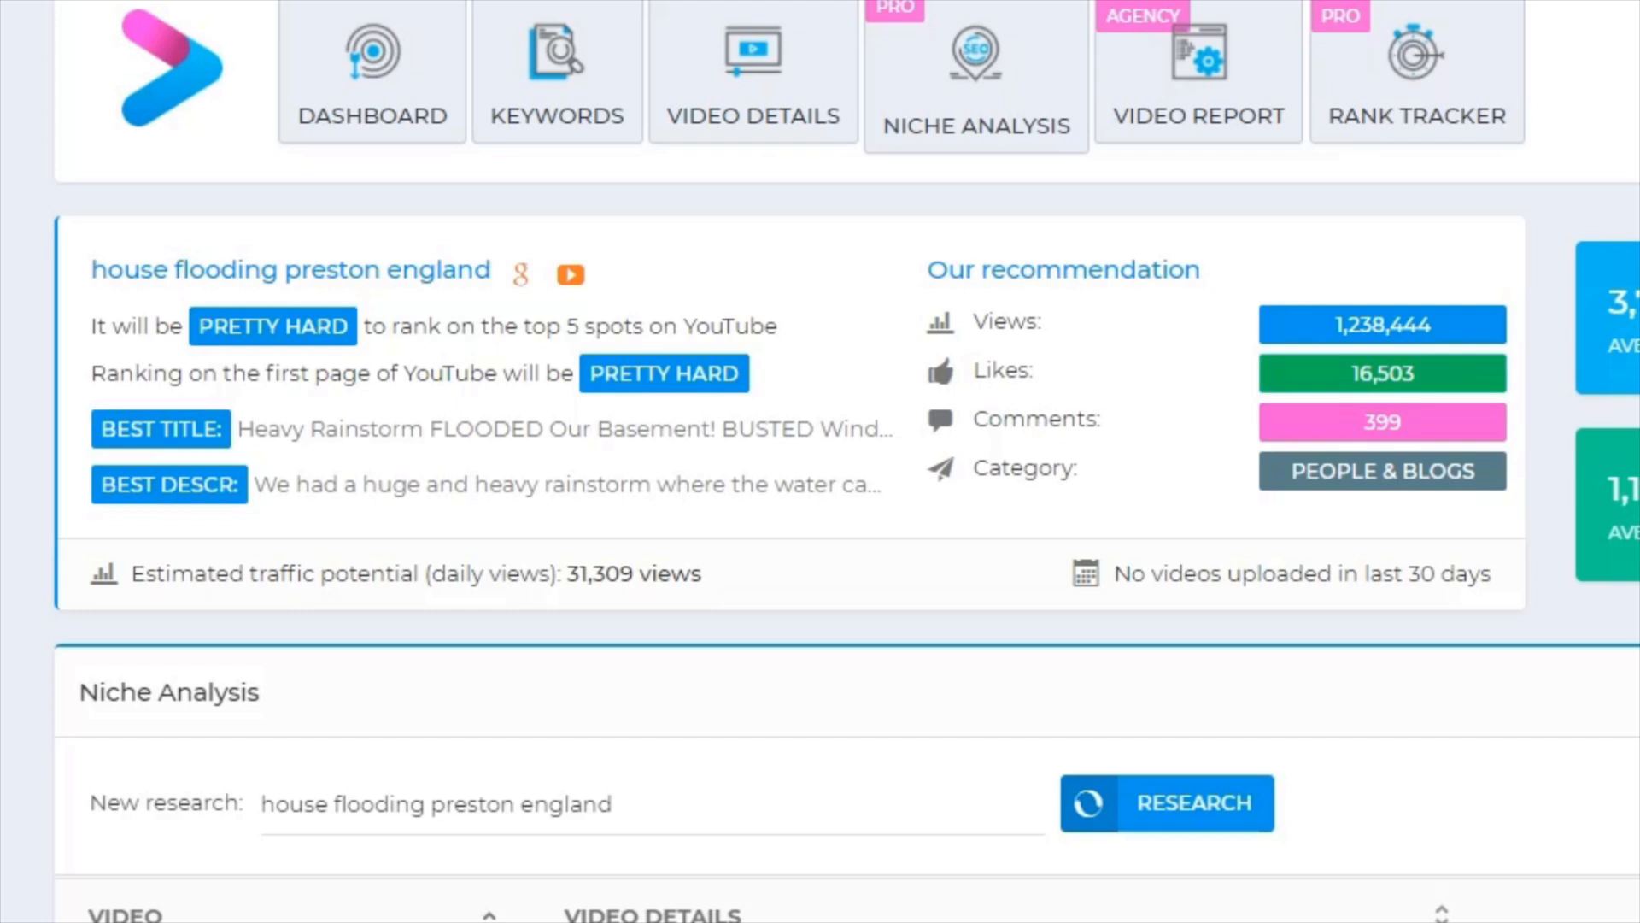
pyautogui.scroll(-3)
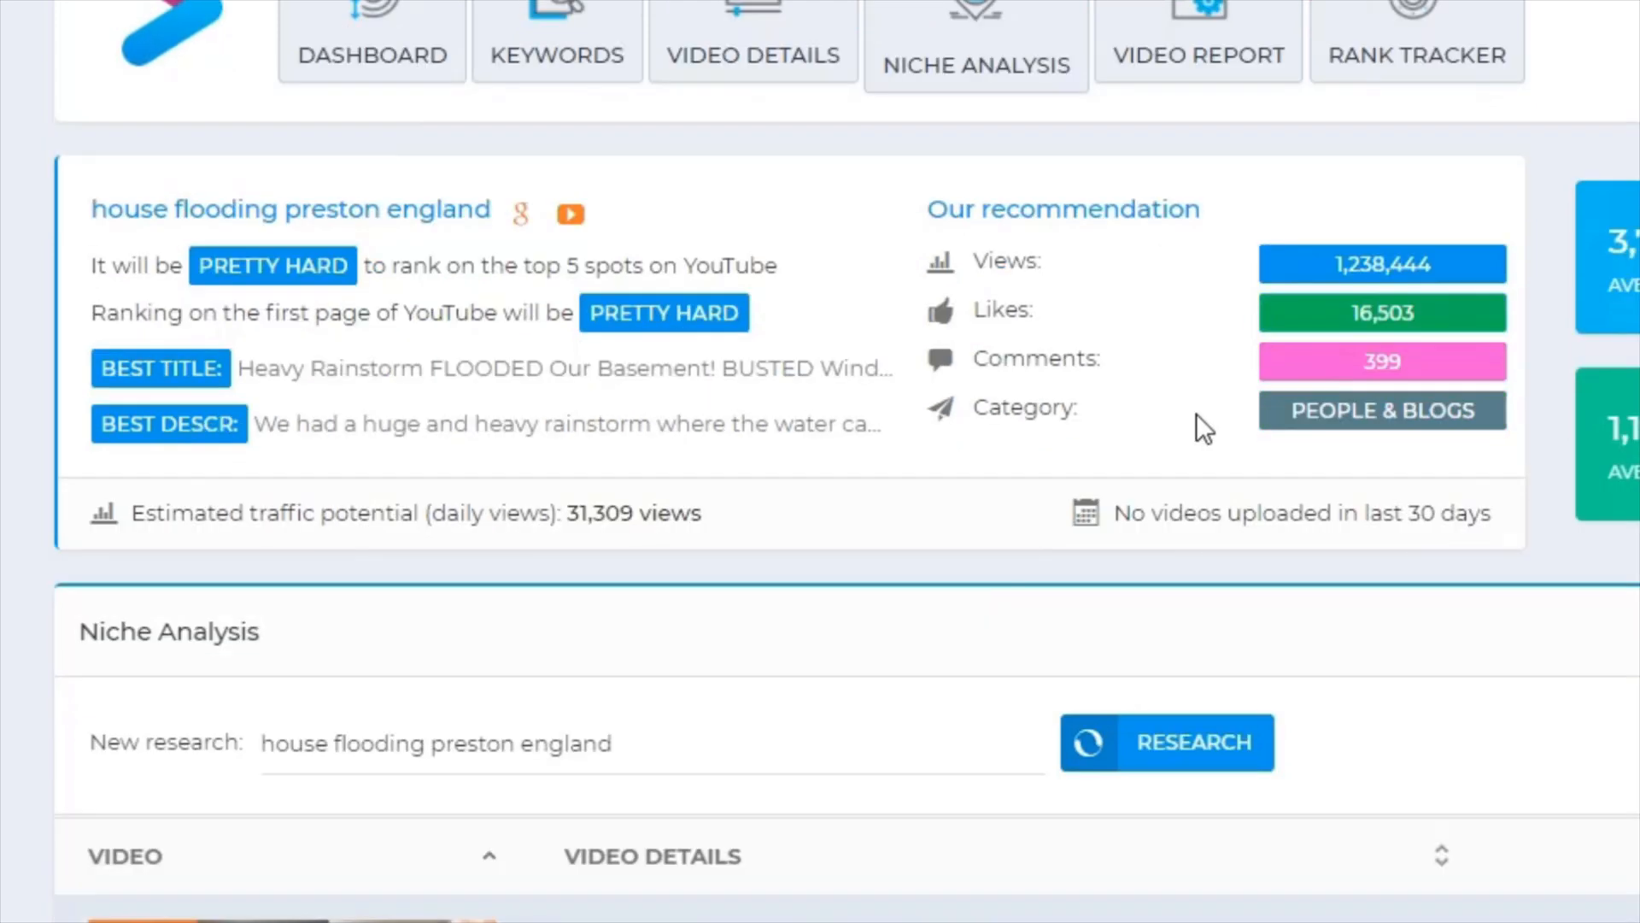
pyautogui.scroll(-3)
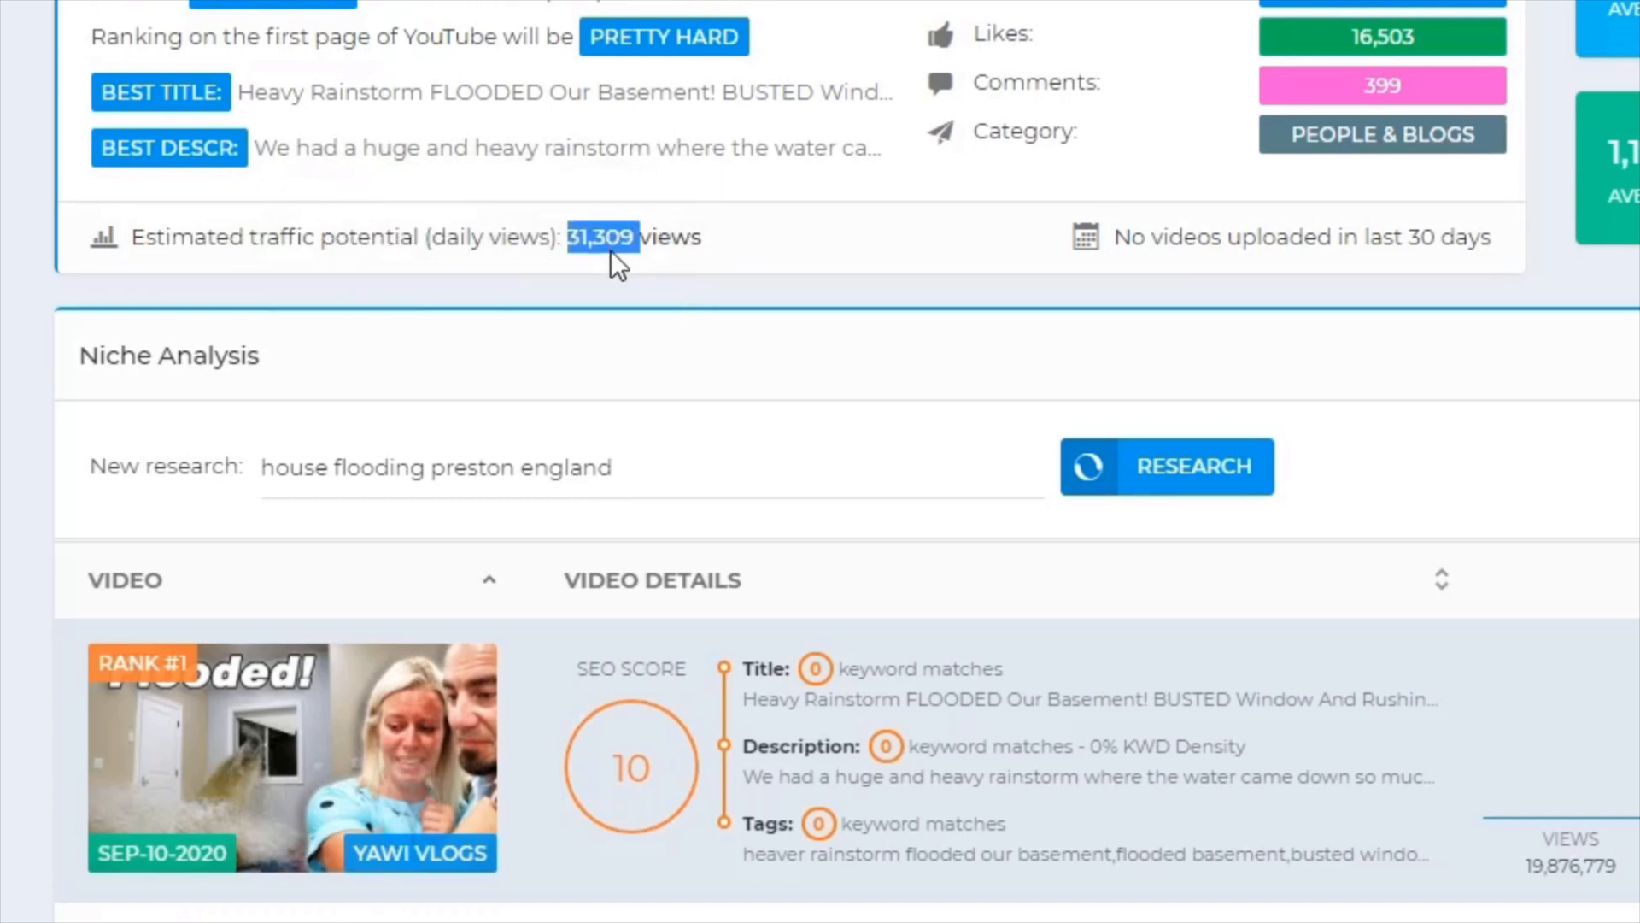
pyautogui.scroll(-3)
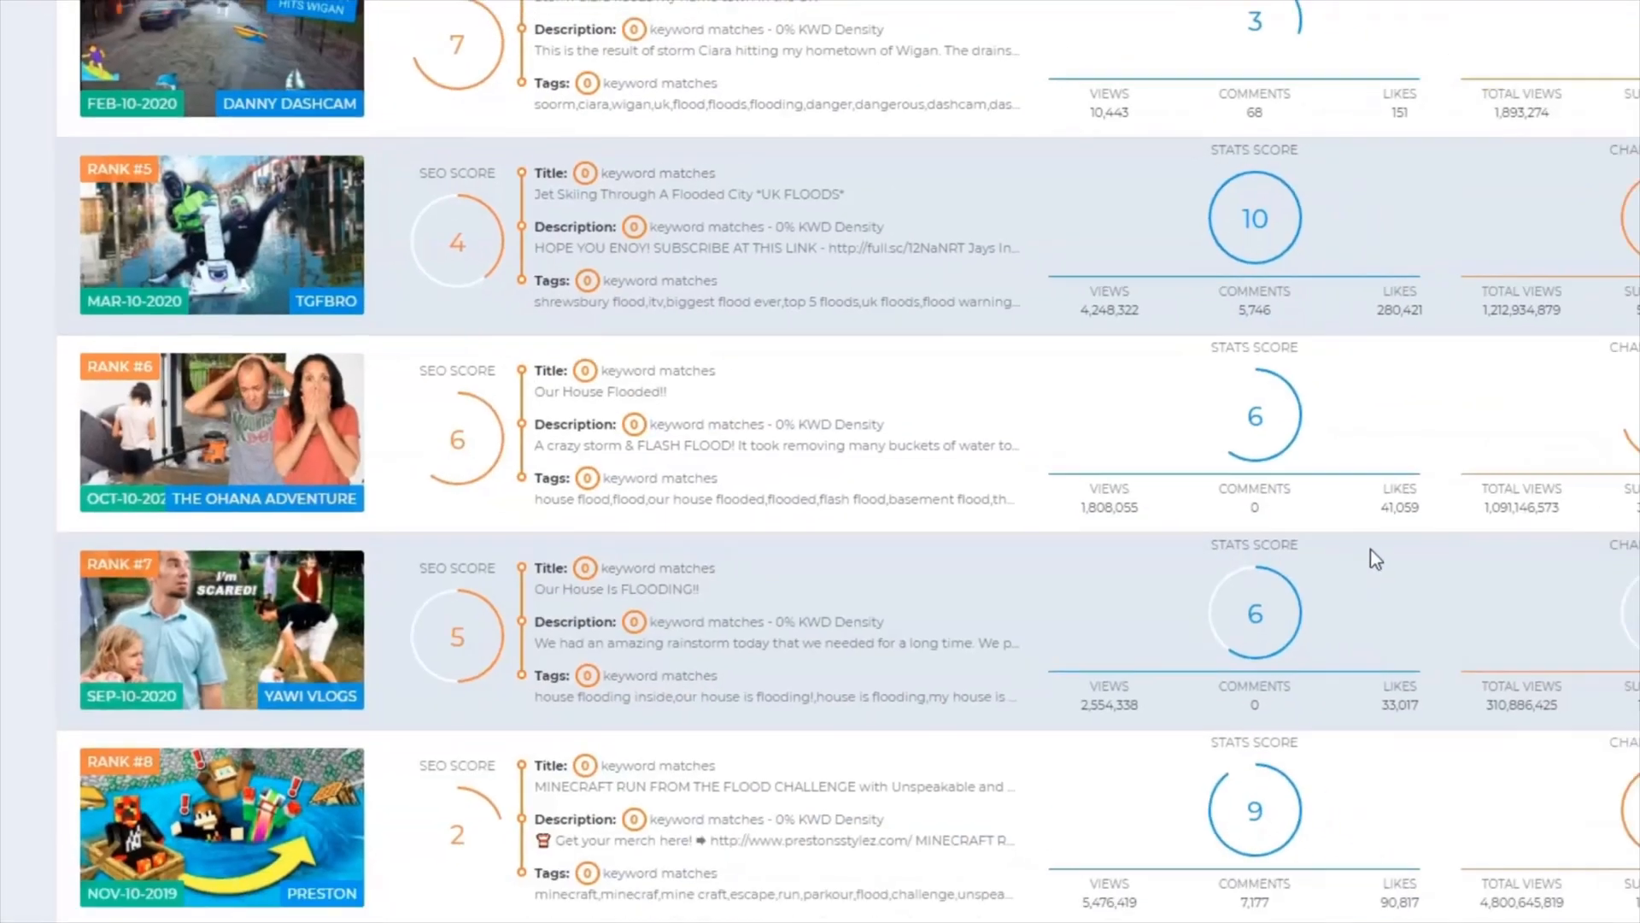
pyautogui.scroll(-3)
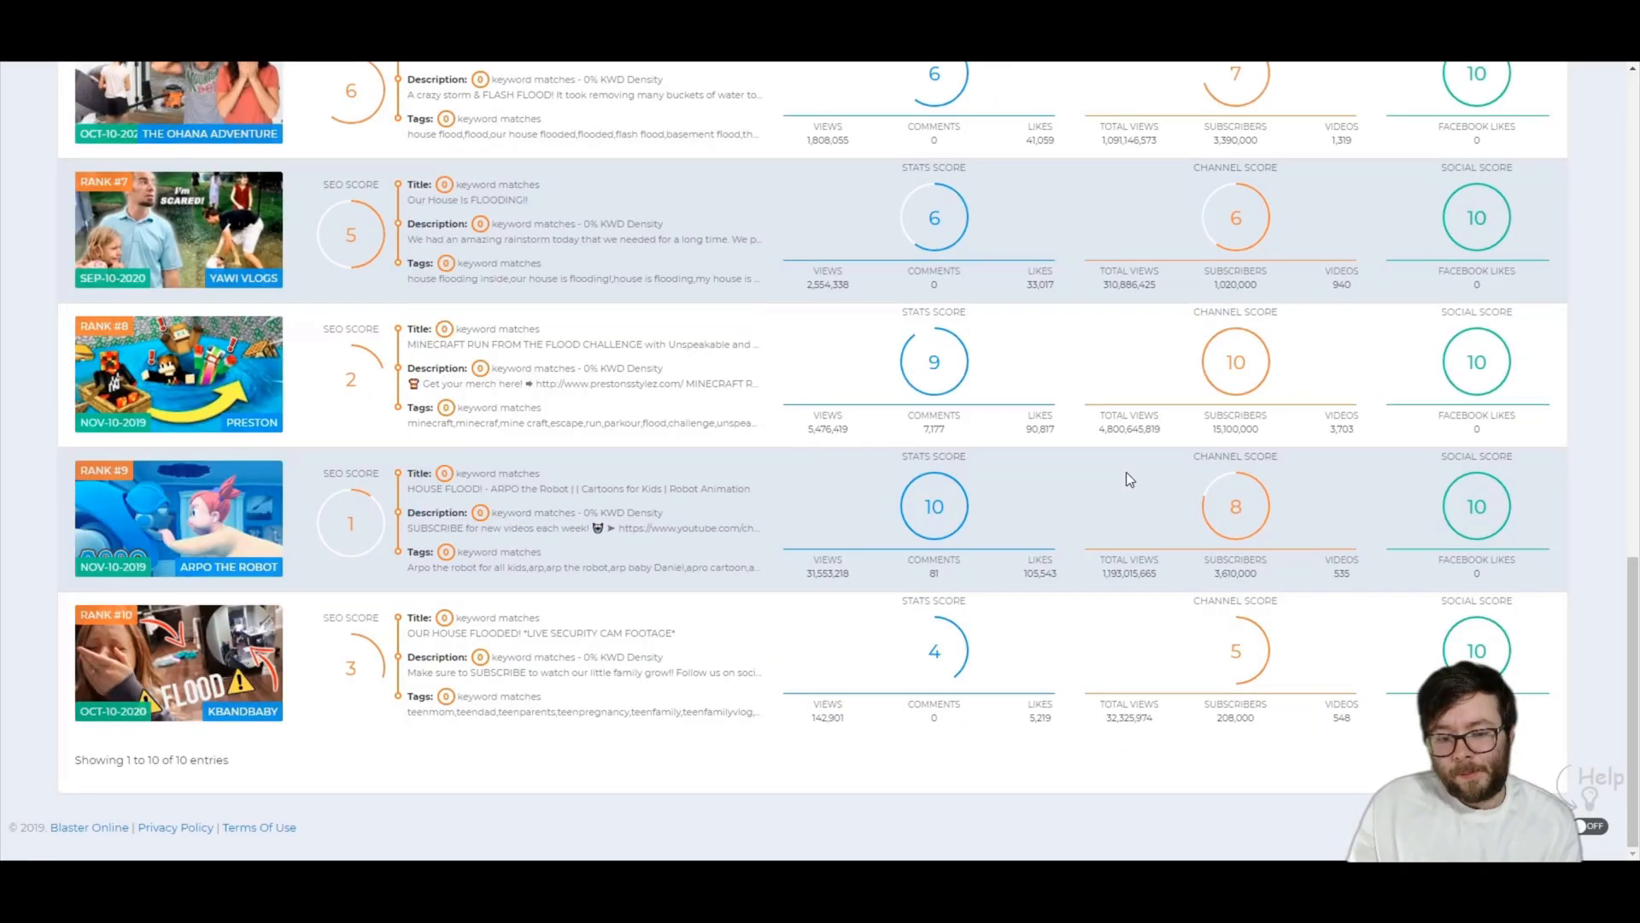
pyautogui.scroll(3)
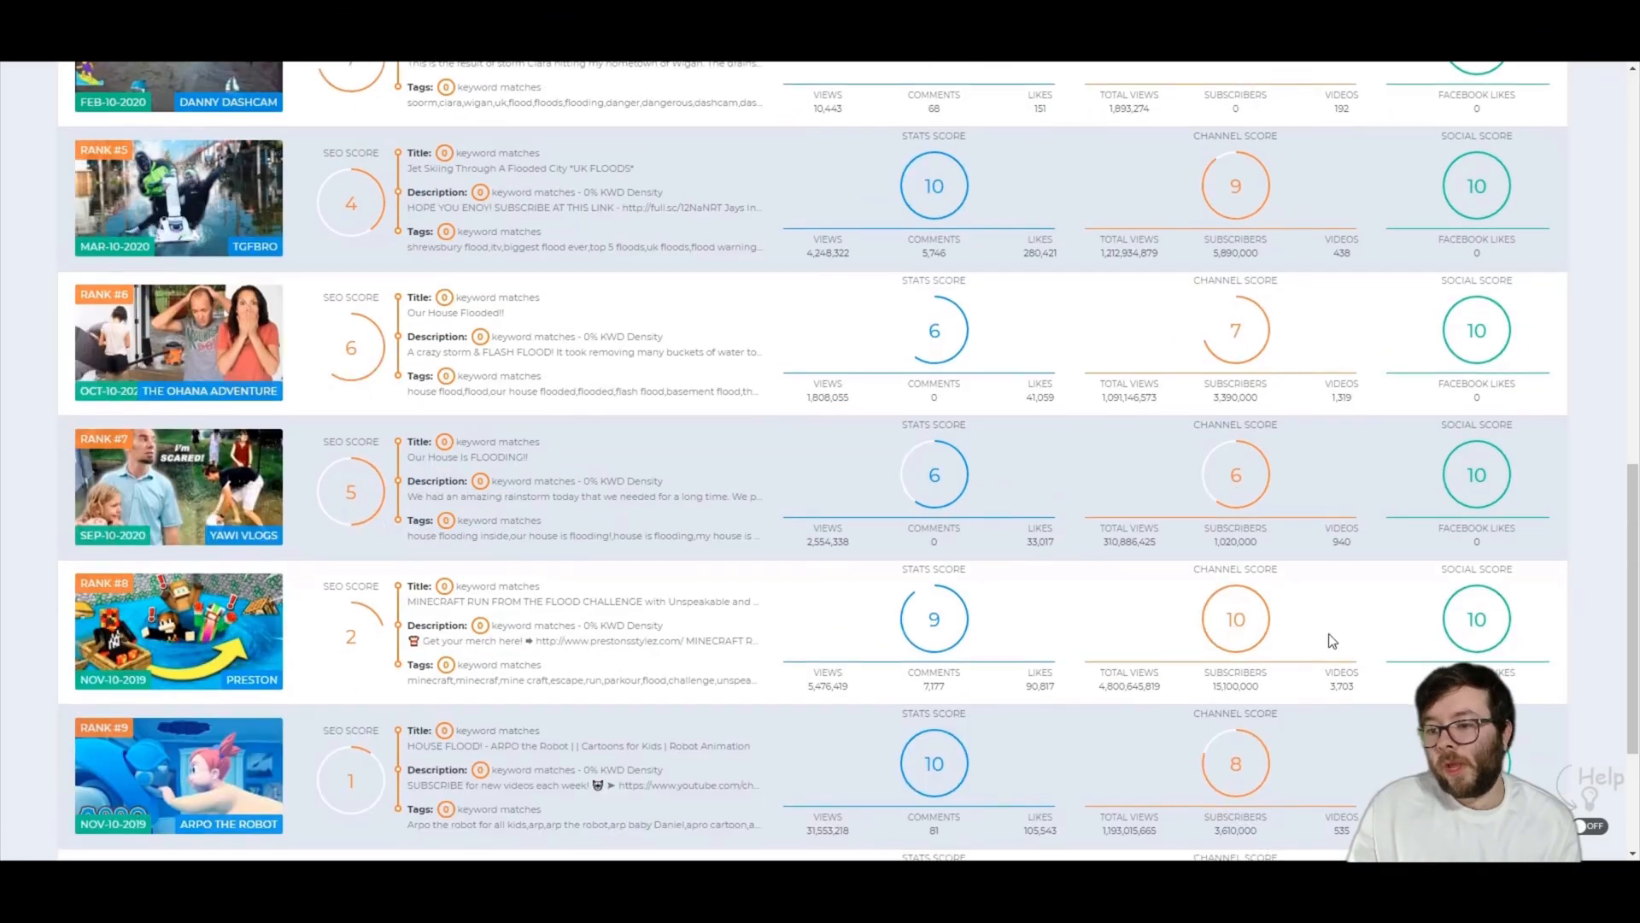
pyautogui.scroll(3)
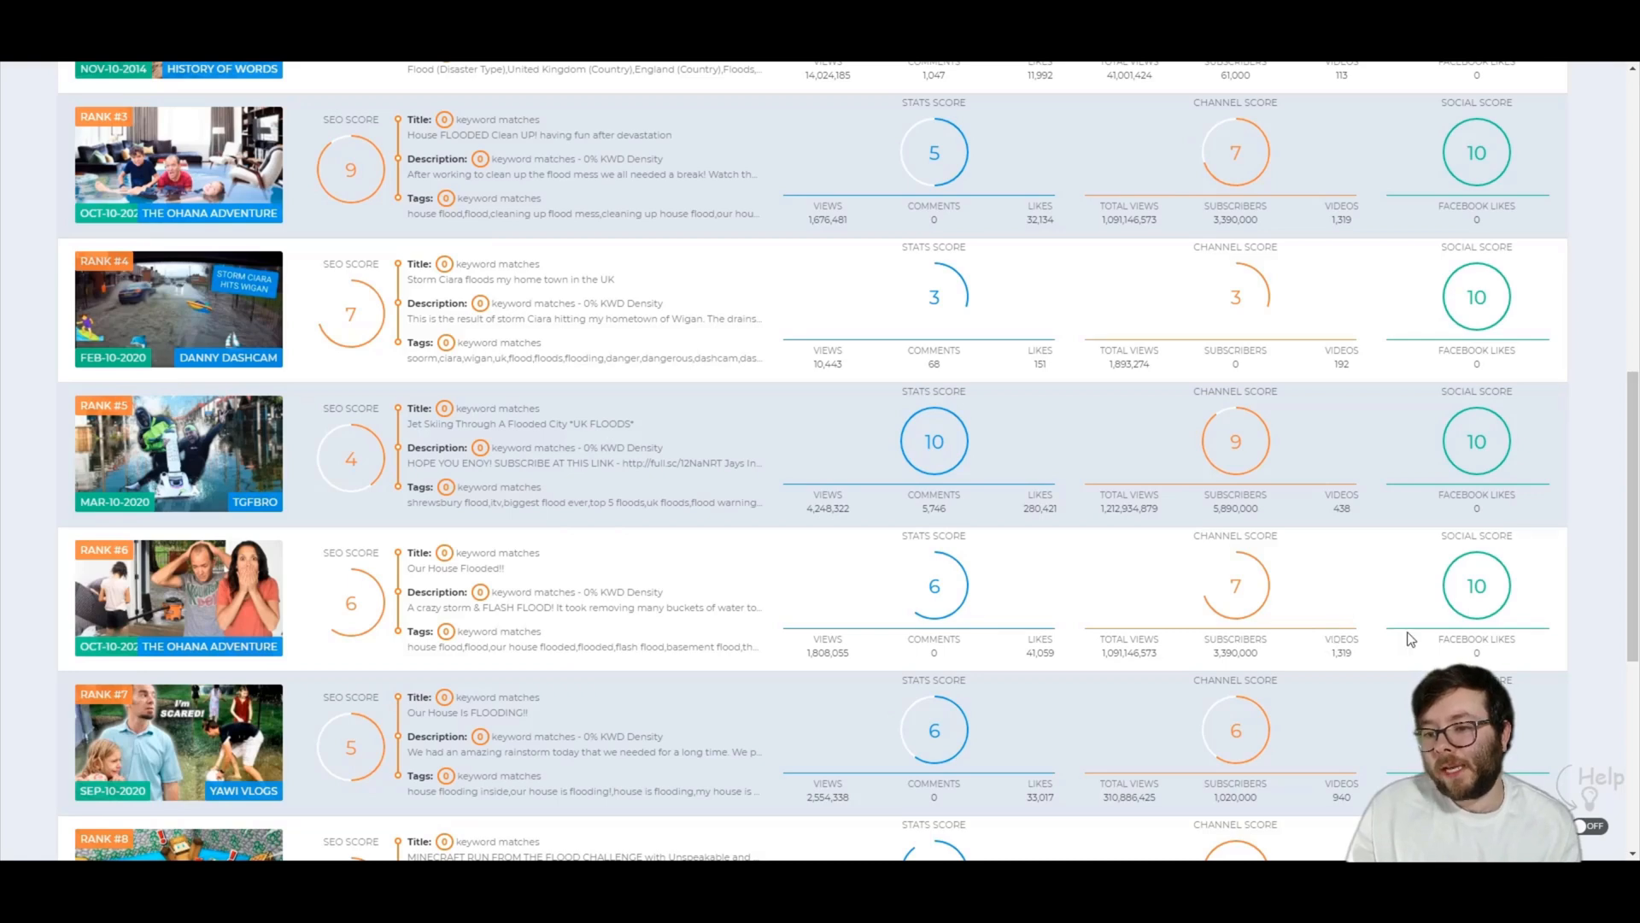
pyautogui.scroll(3)
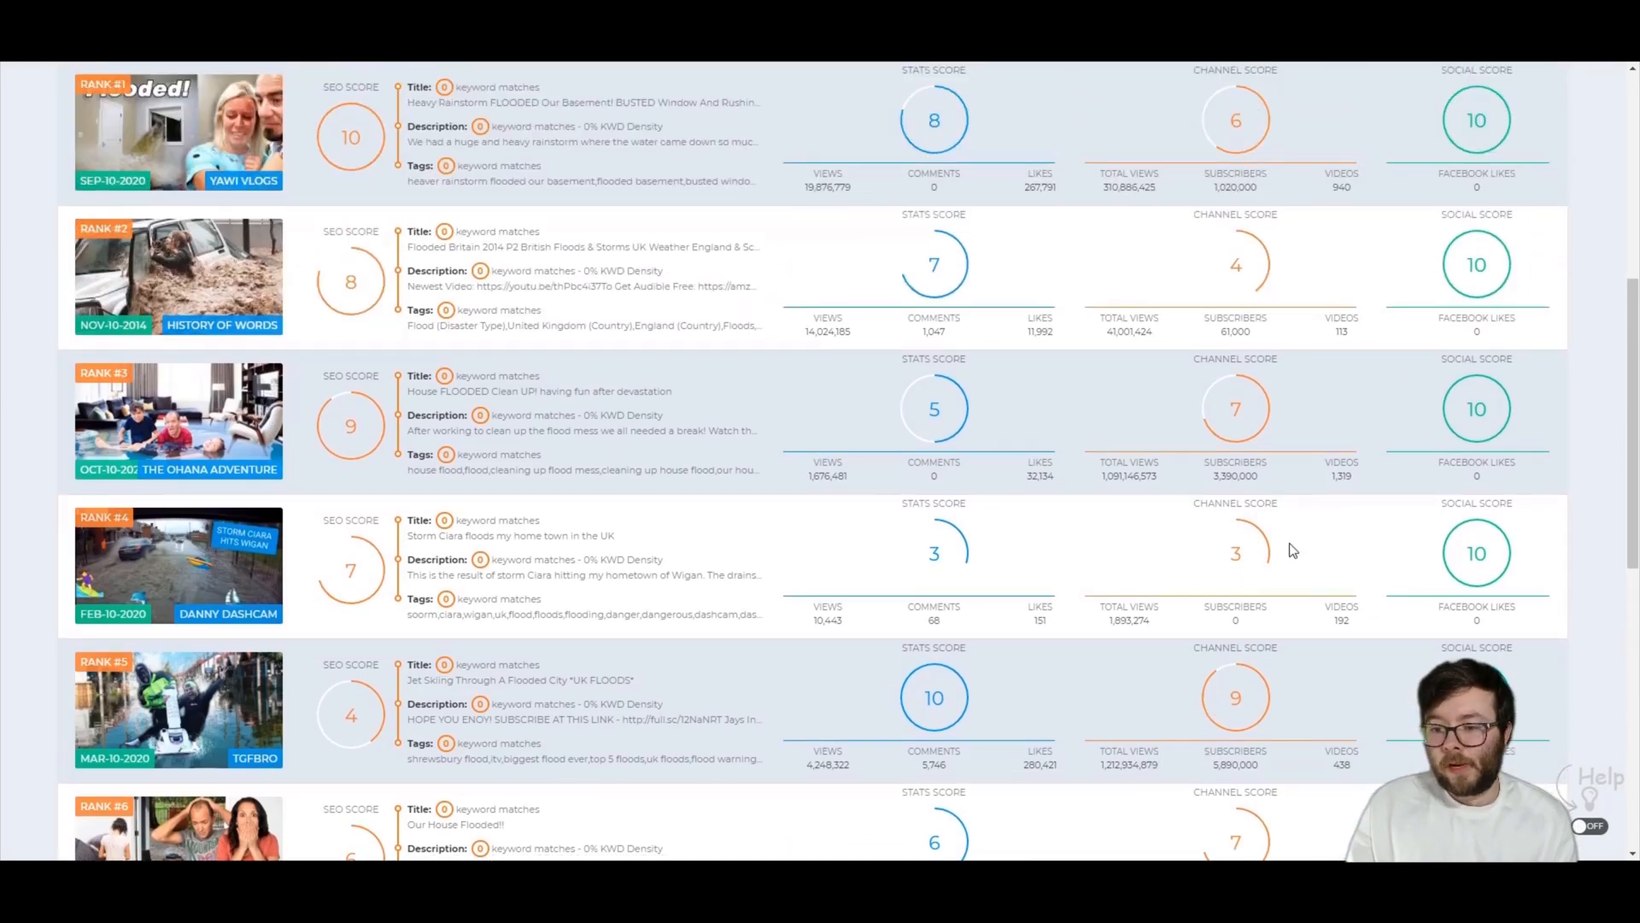
pyautogui.scroll(3)
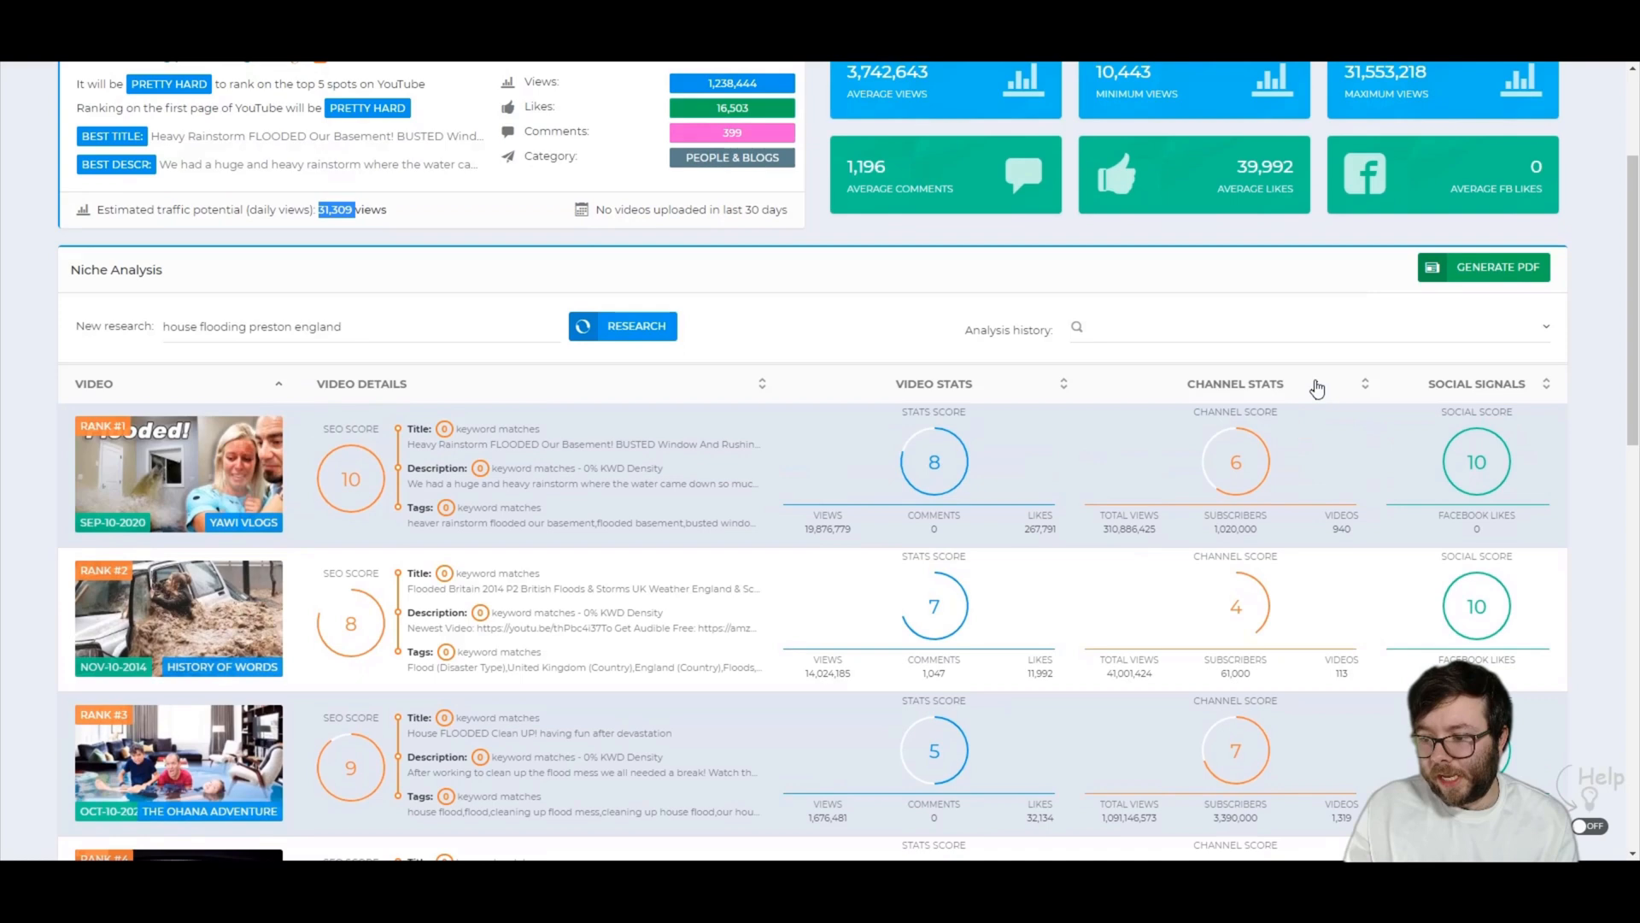
pyautogui.scroll(3)
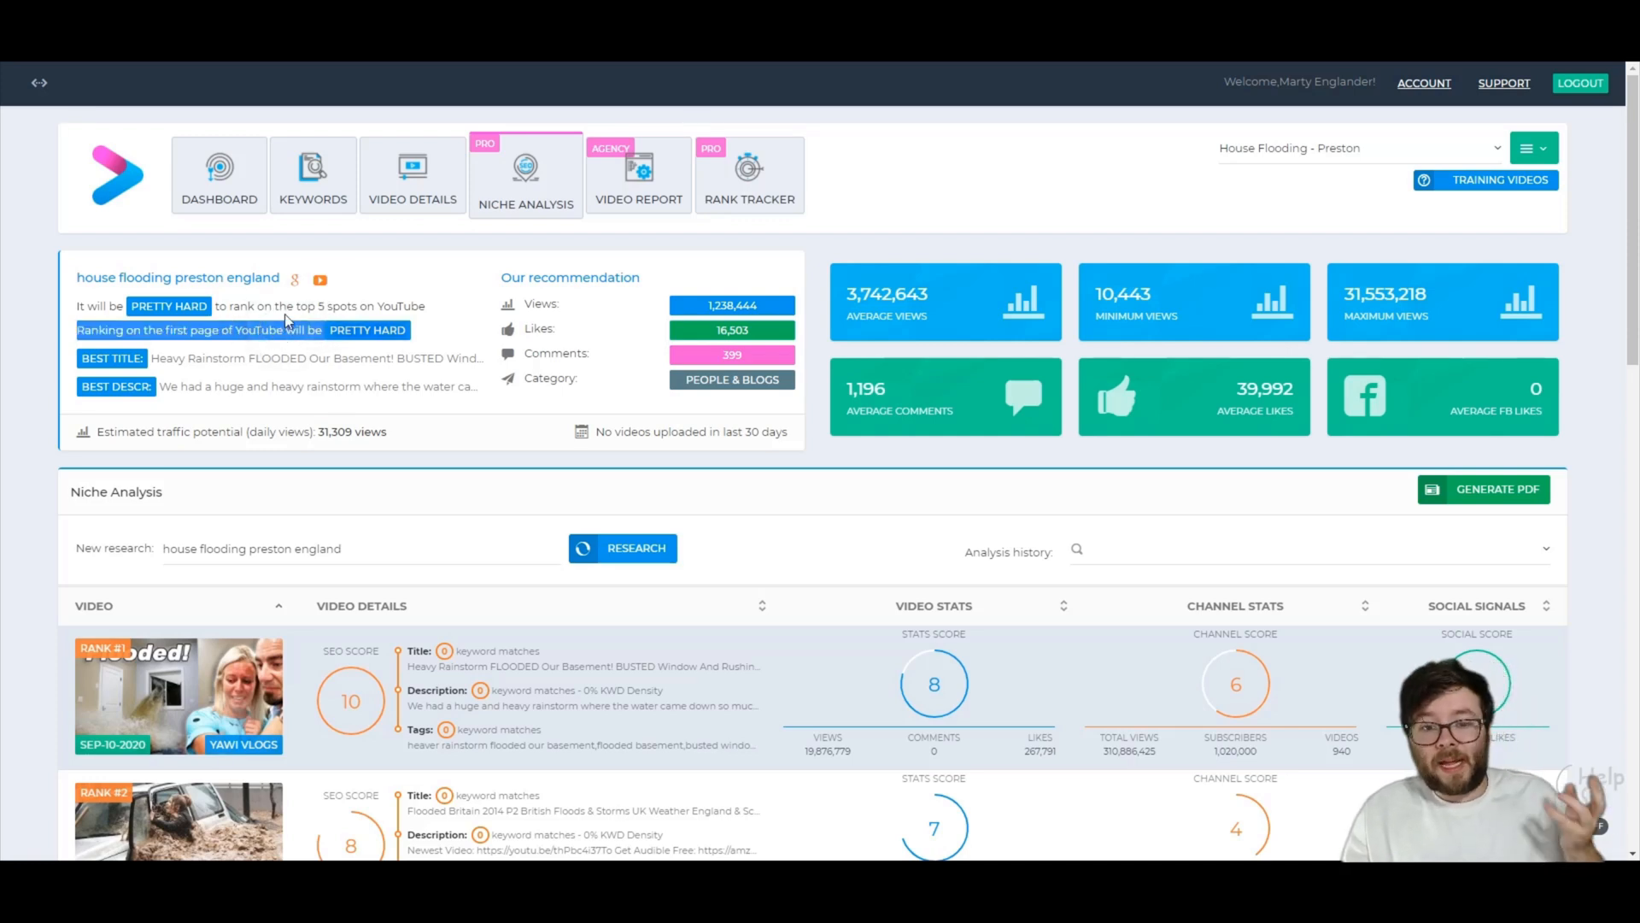
pyautogui.moveTo(304, 350)
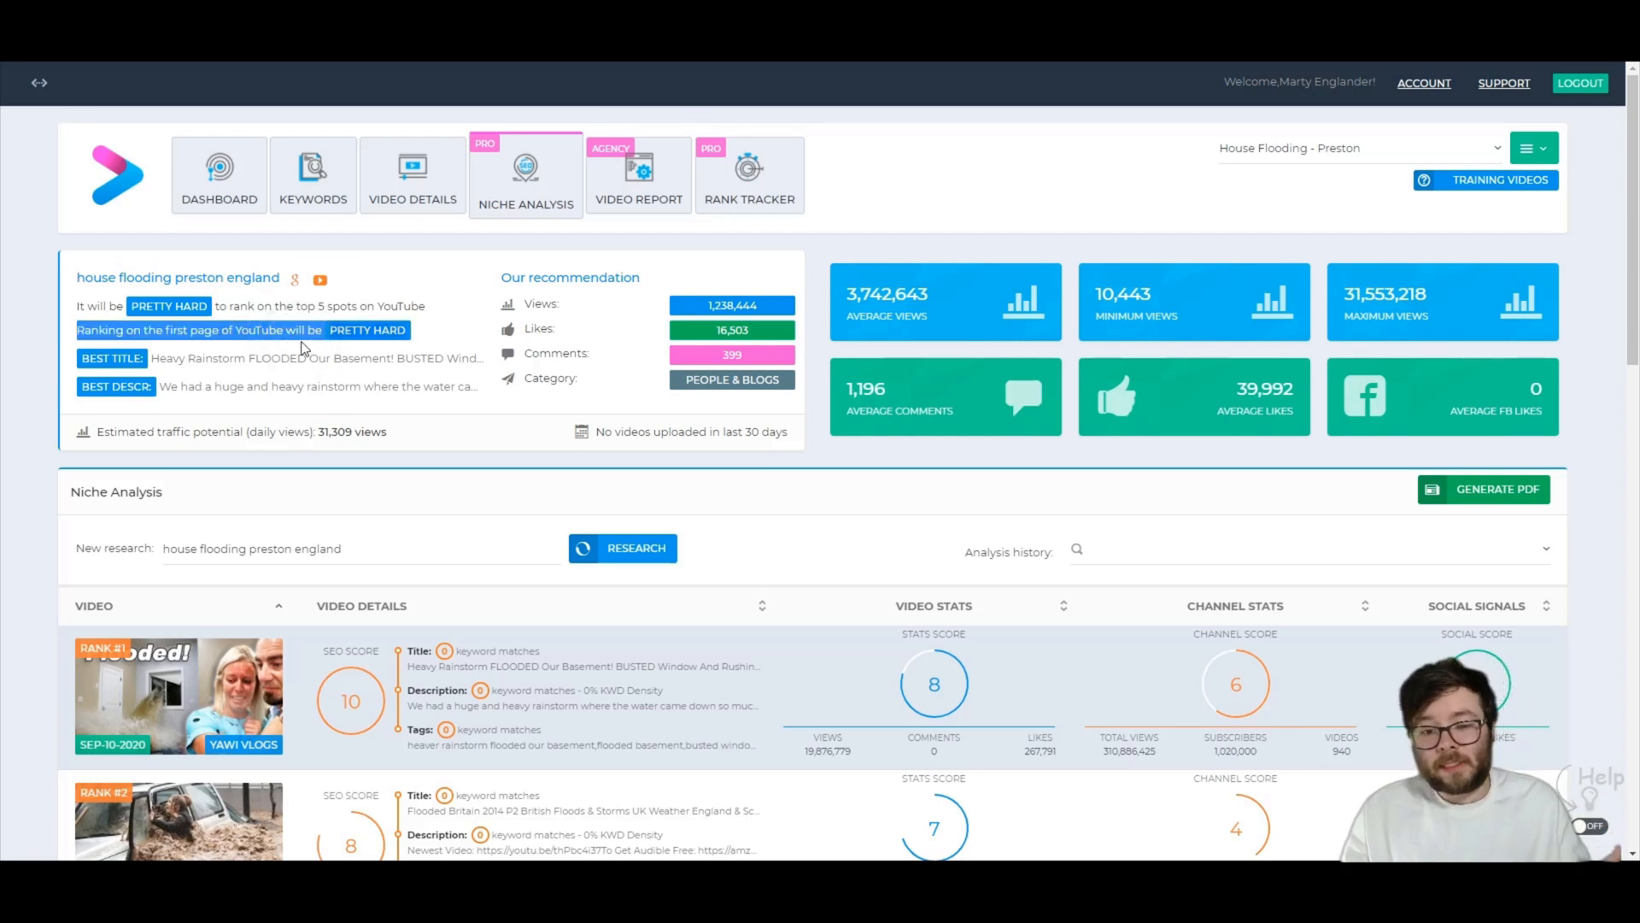
pyautogui.moveTo(598, 439)
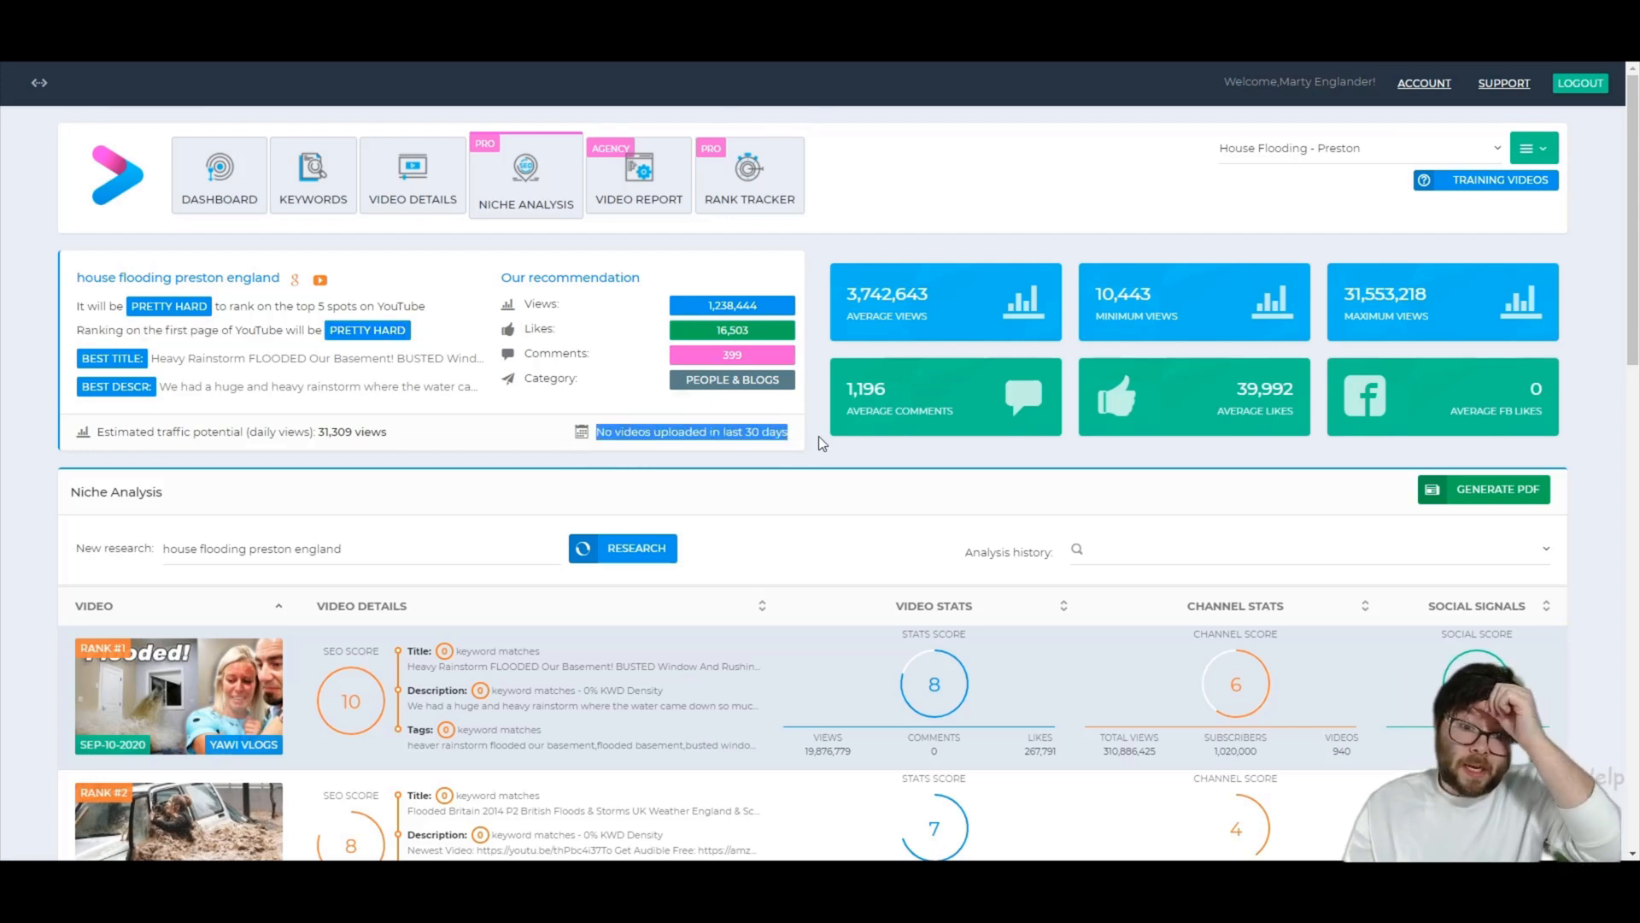
pyautogui.moveTo(822, 443)
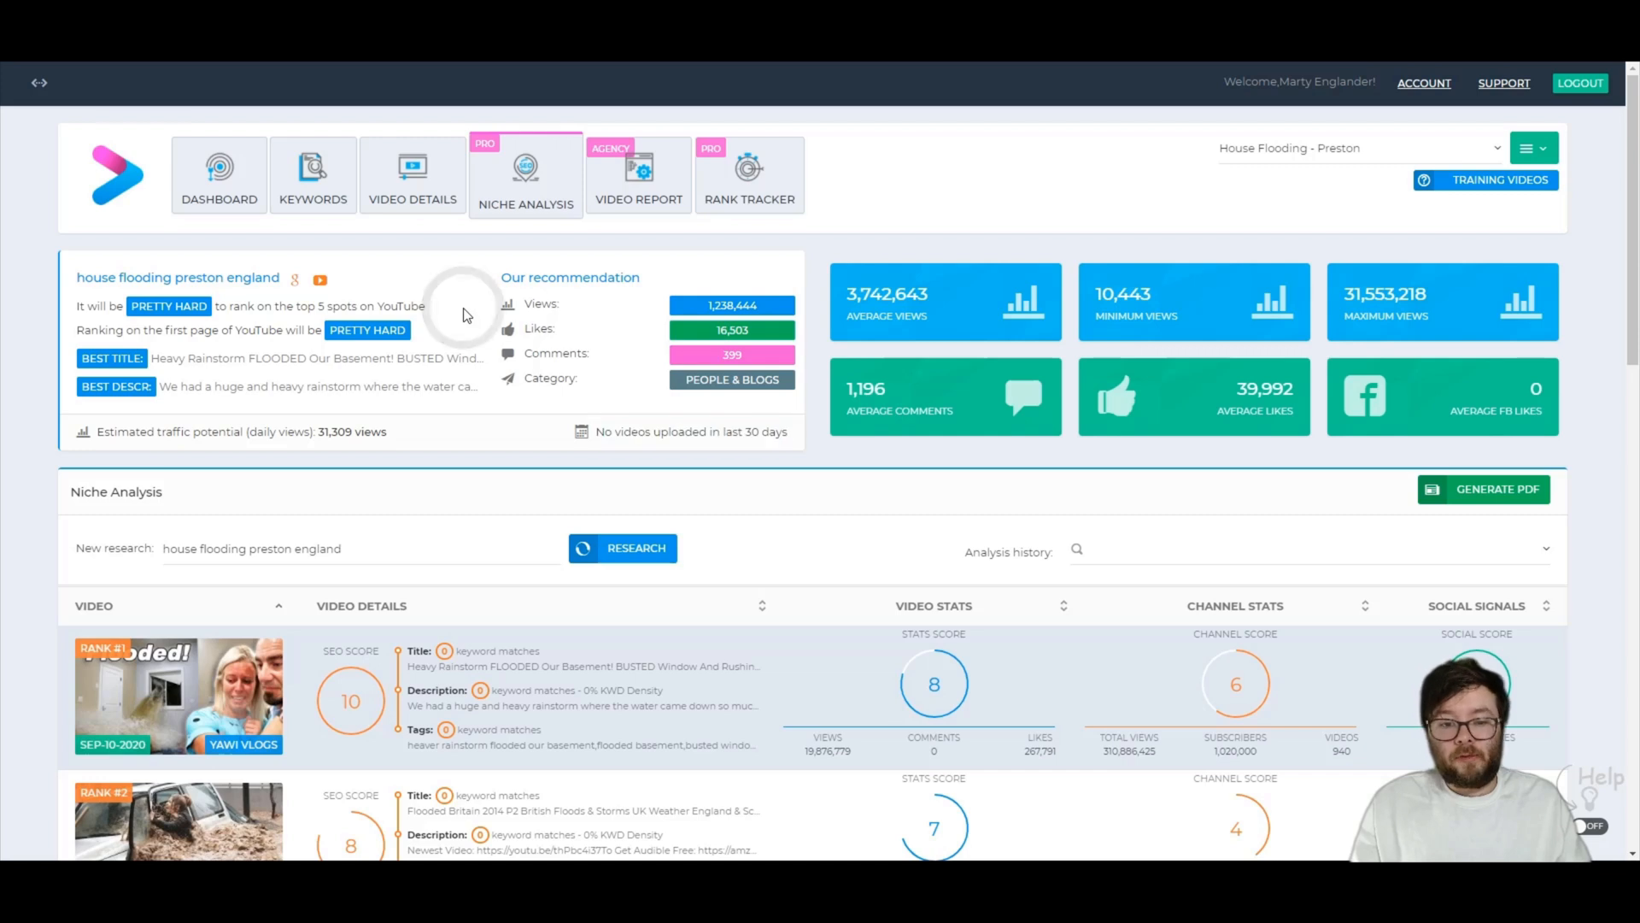
pyautogui.moveTo(516, 304)
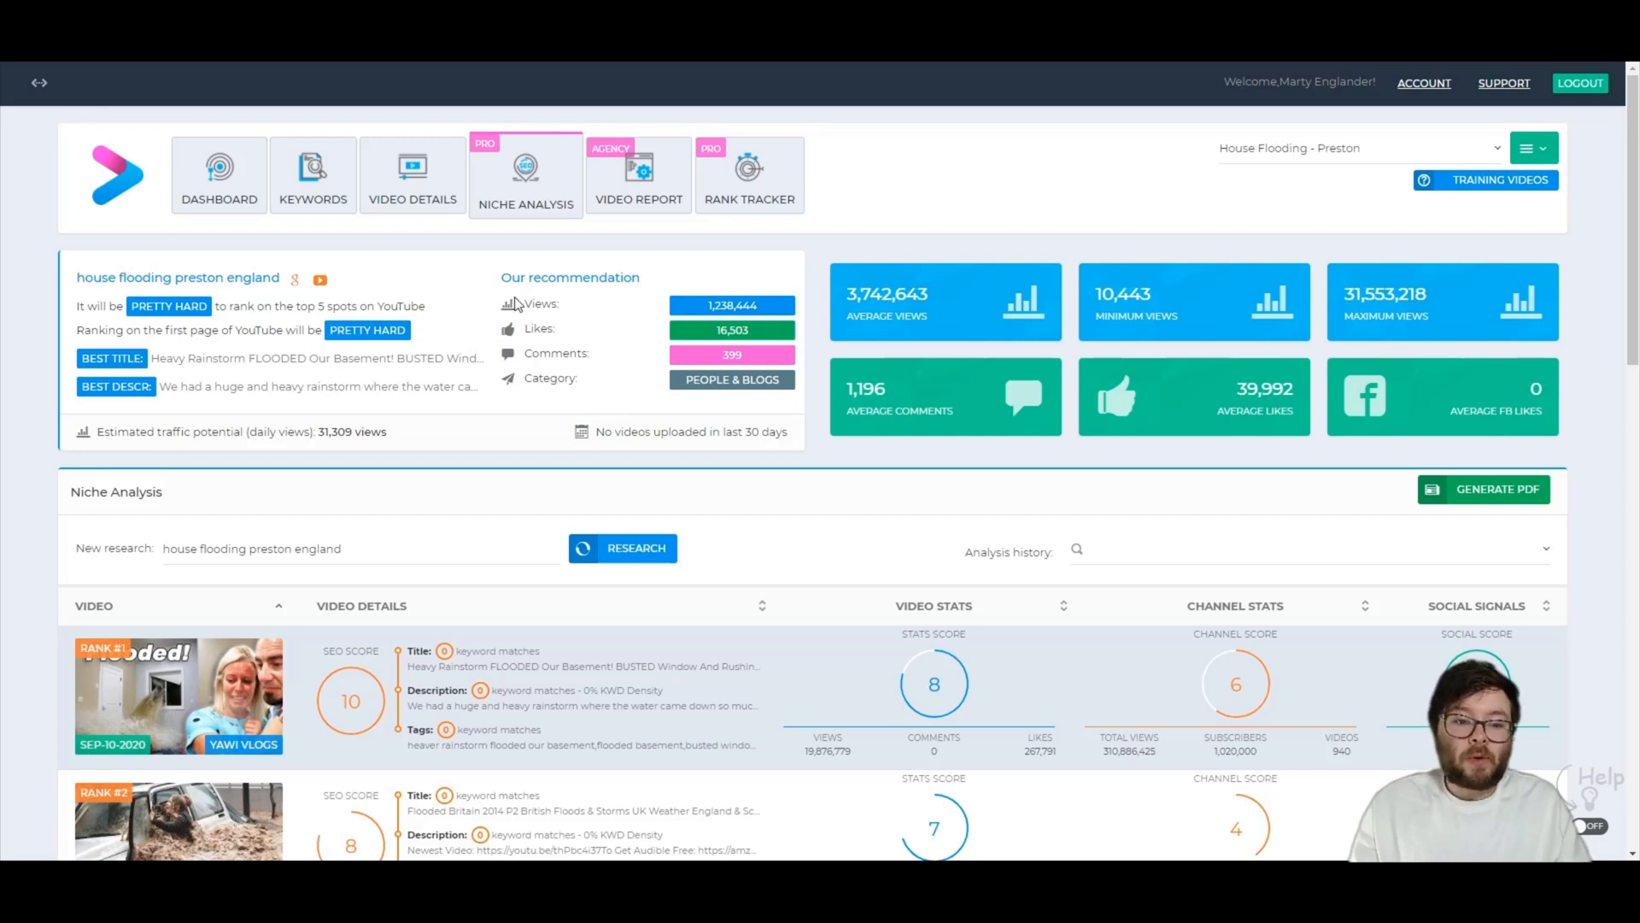
pyautogui.moveTo(636, 332)
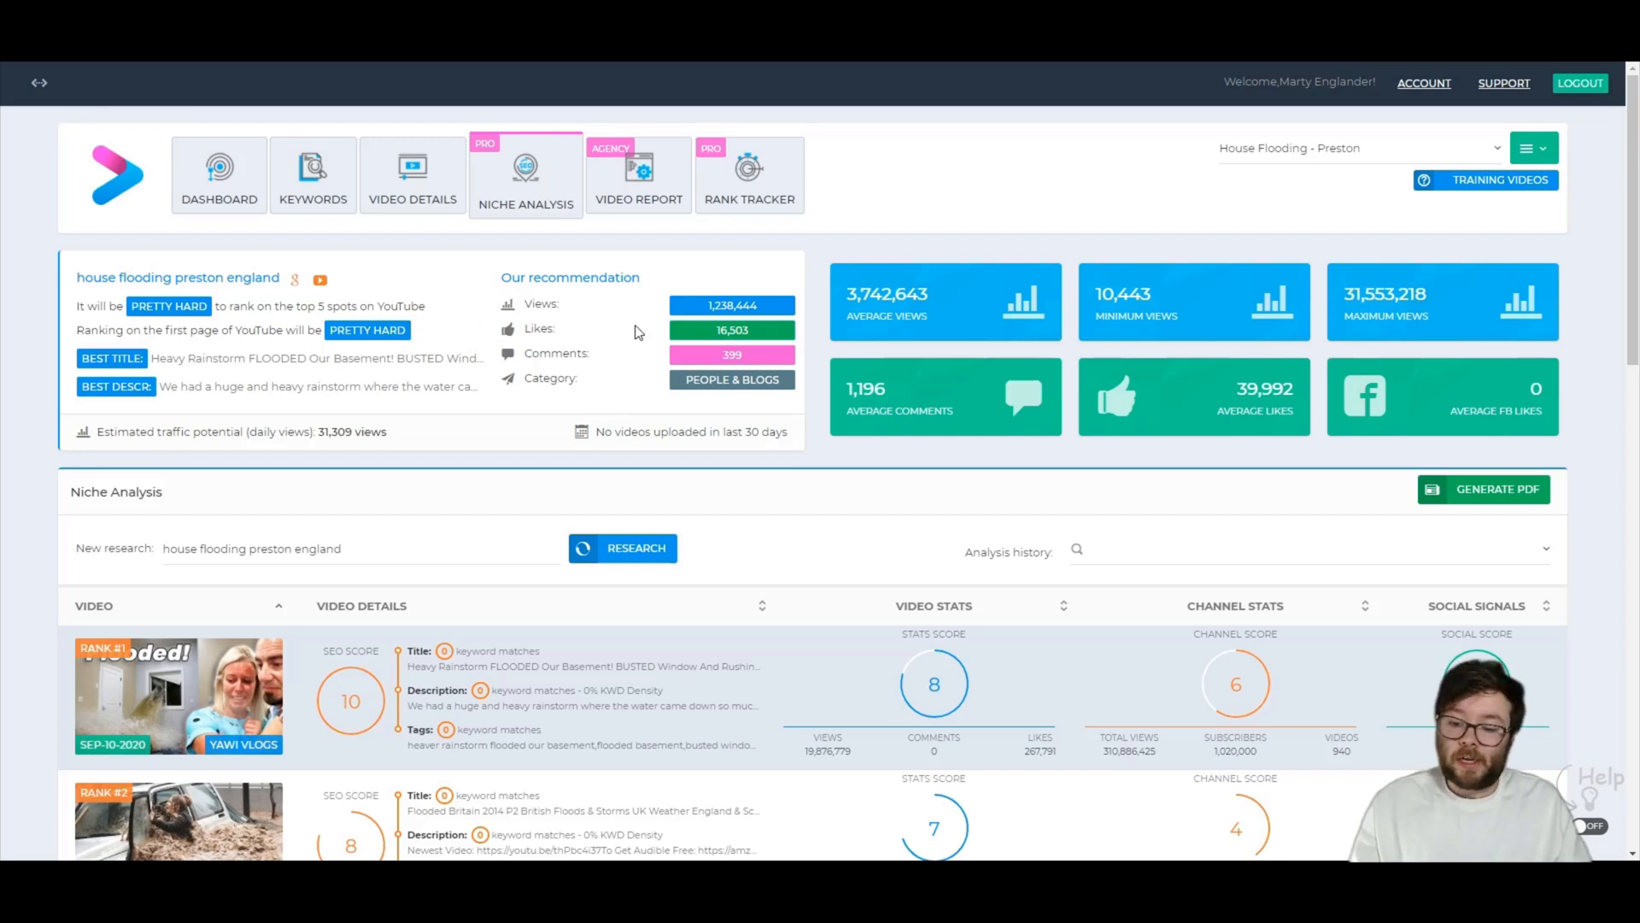
pyautogui.moveTo(531, 267)
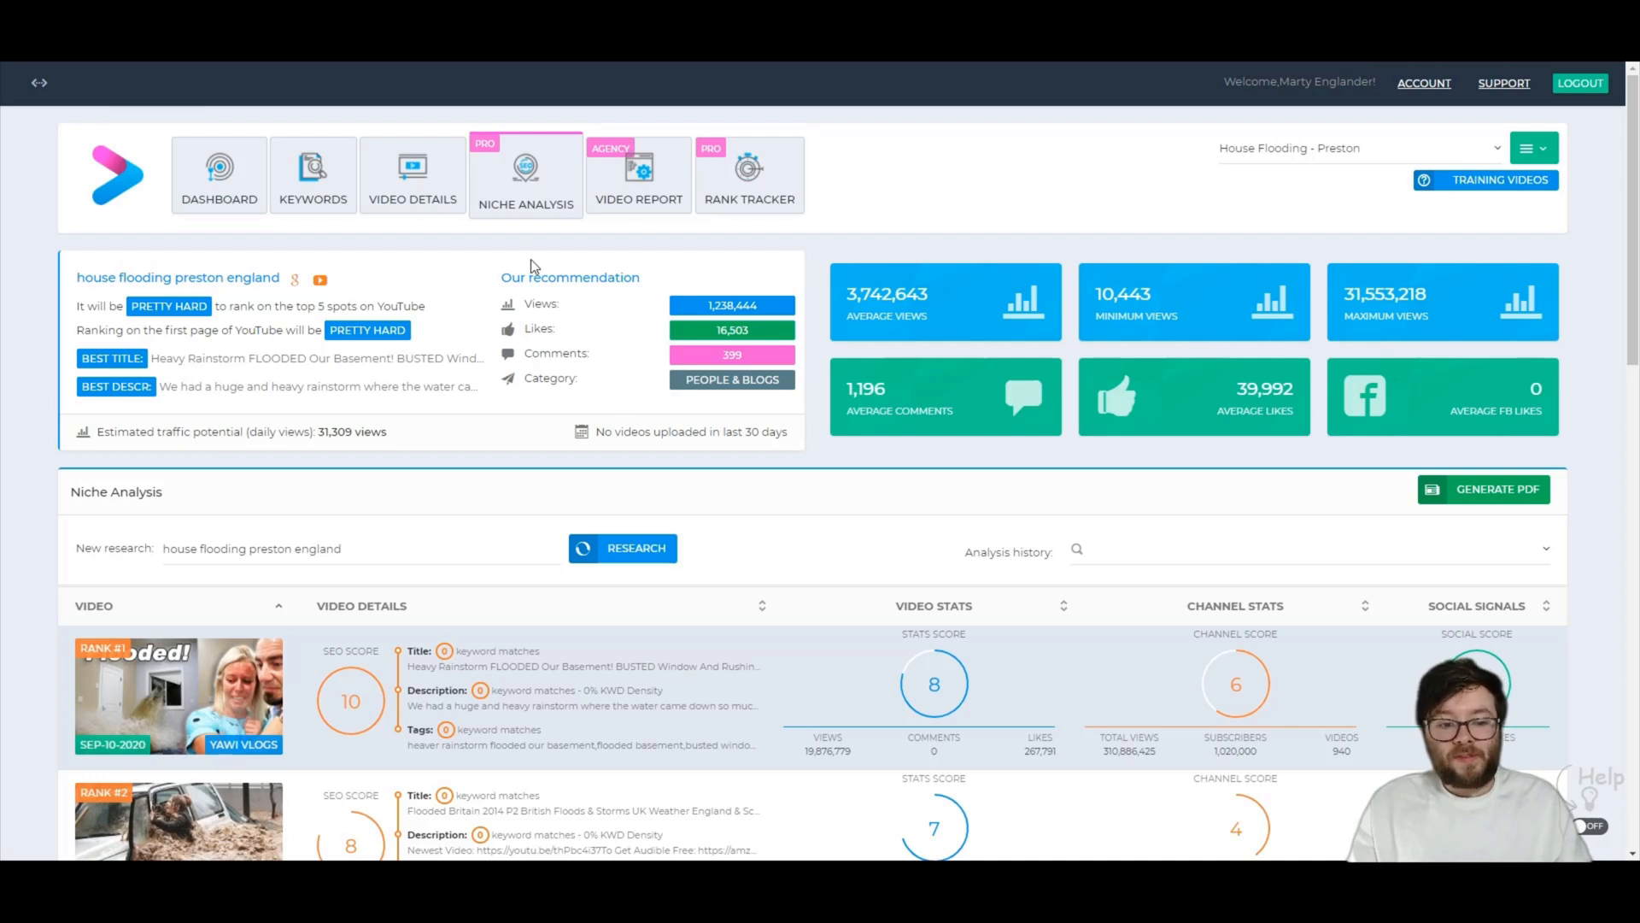
pyautogui.moveTo(749, 173)
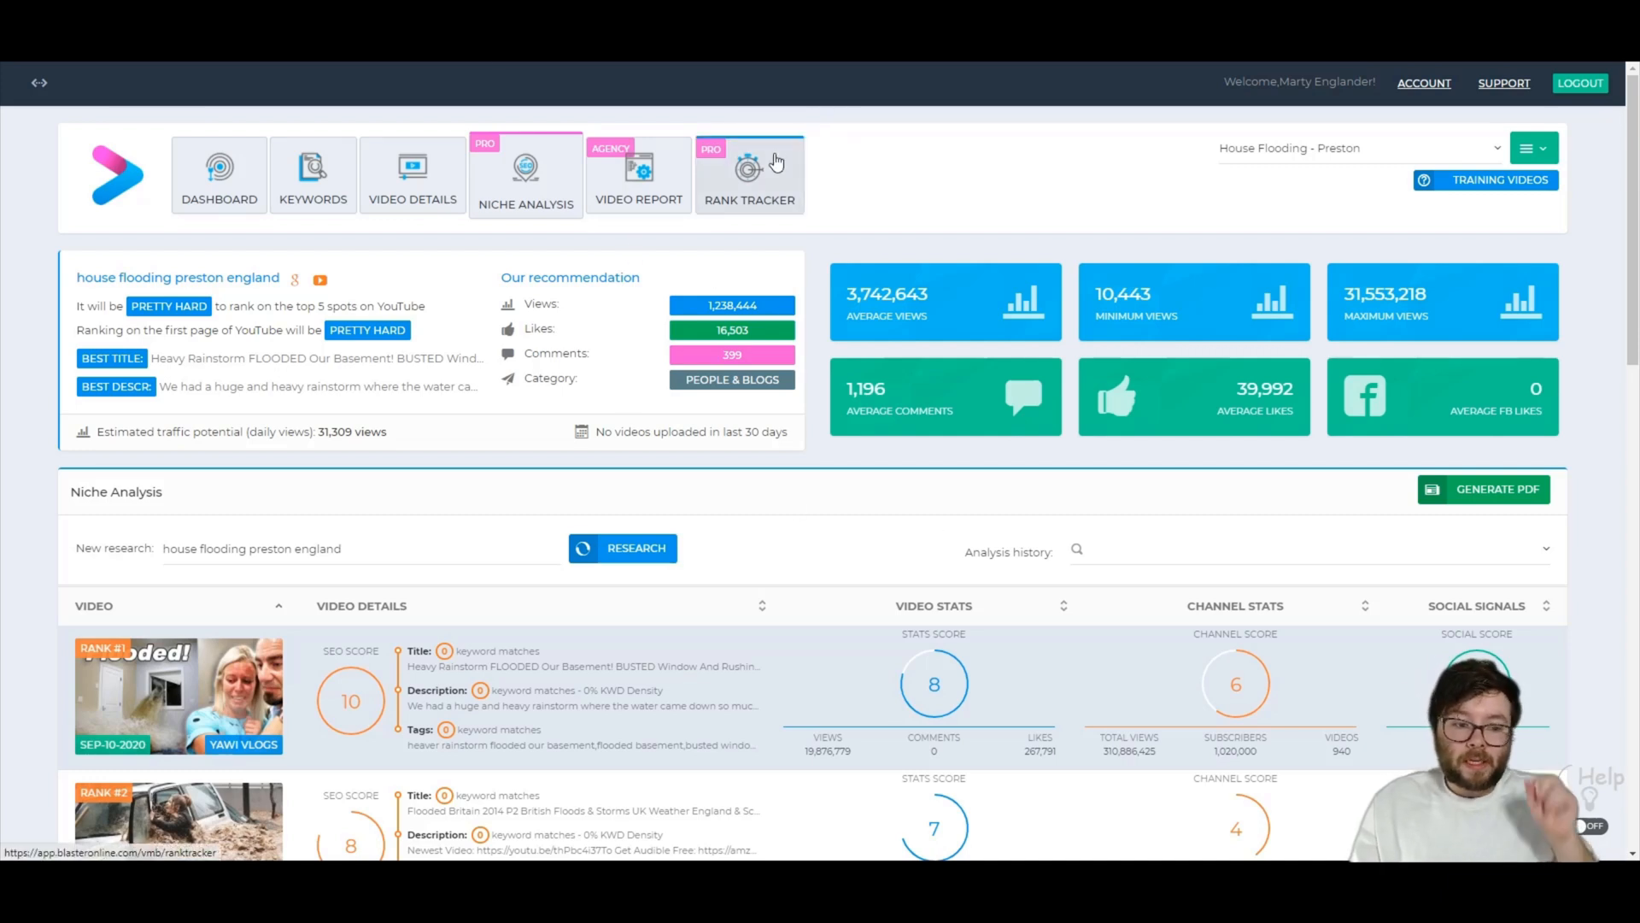
pyautogui.moveTo(752, 350)
pyautogui.write('ed bungalow')
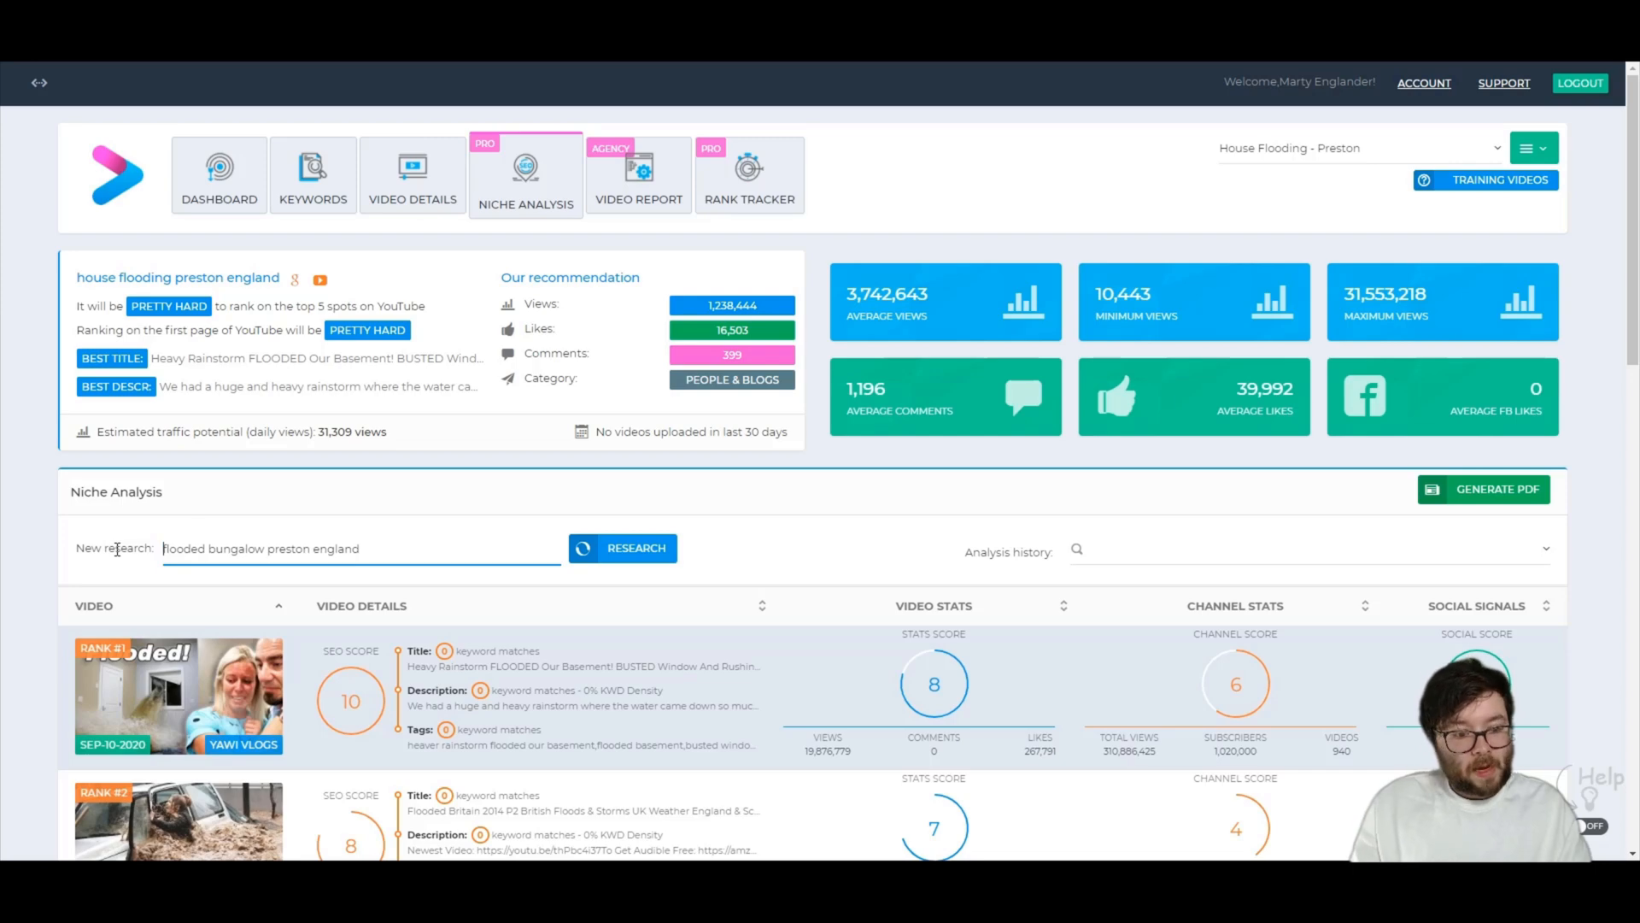
# Research 'flooded bungalow preston england', review its EASY ranking summary and scroll to the ranked videos
pyautogui.click(622, 547)
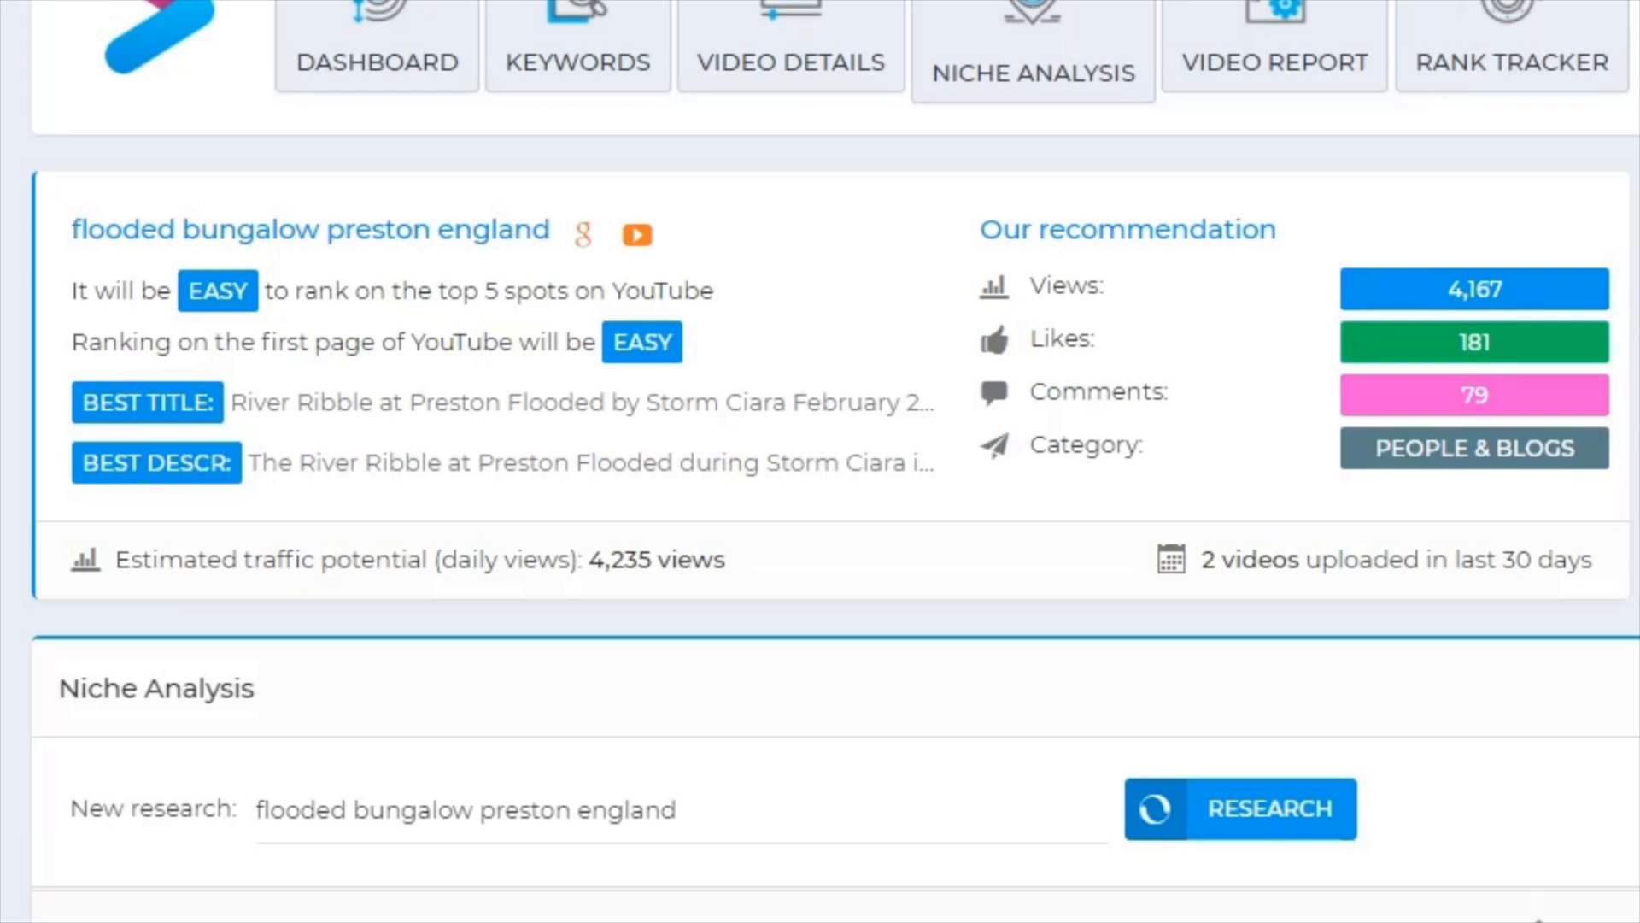
pyautogui.moveTo(215, 154)
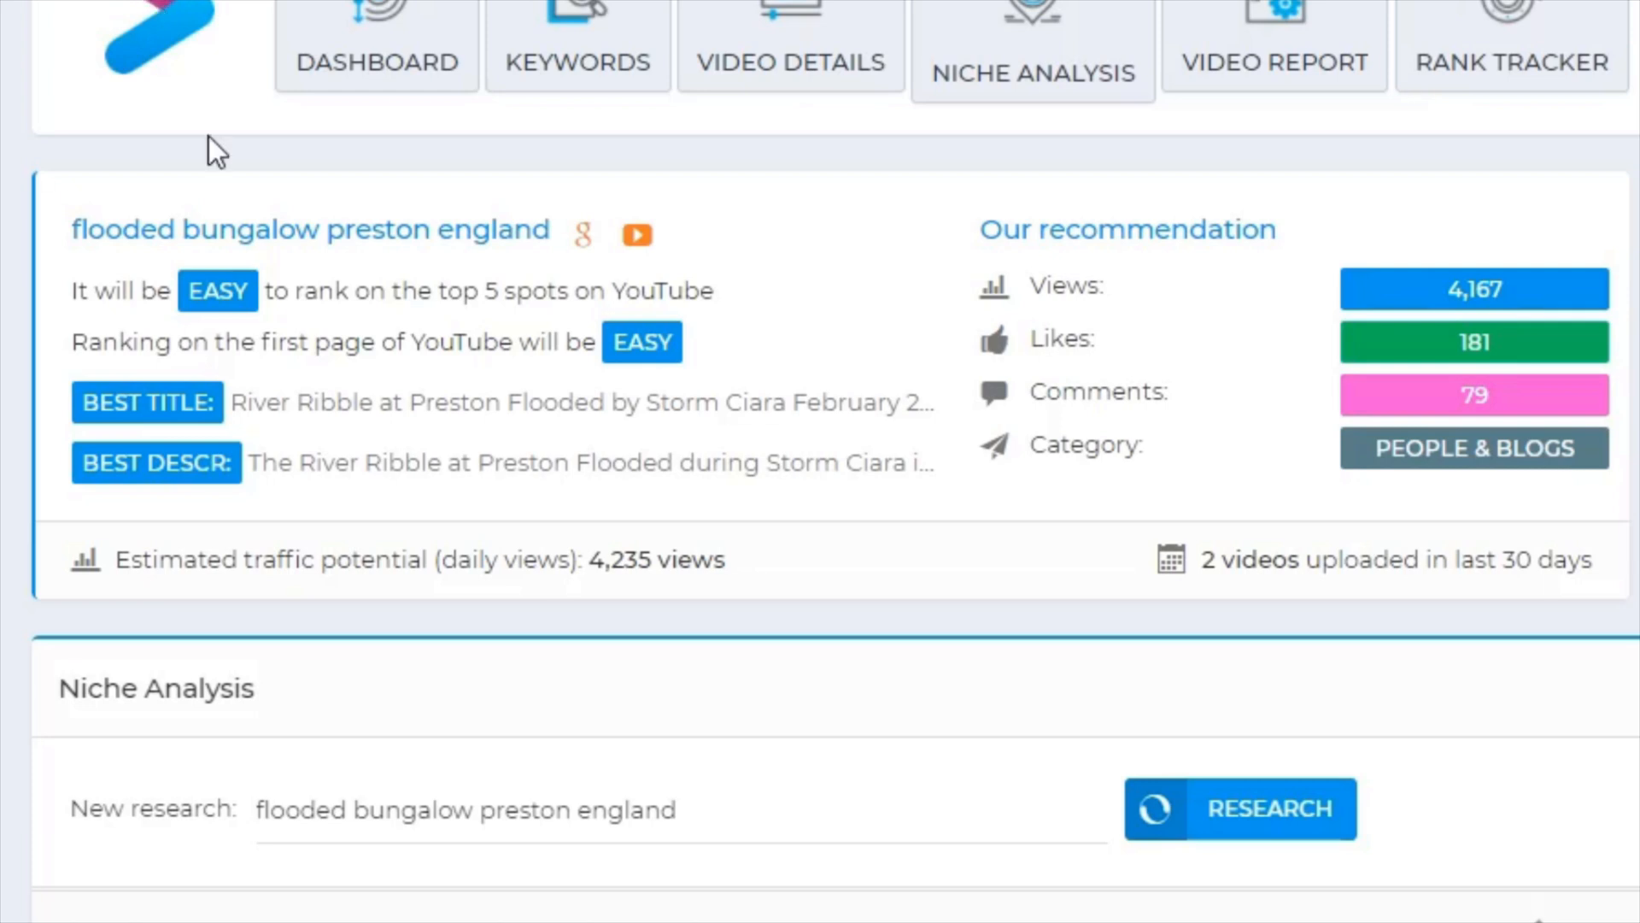
pyautogui.moveTo(123, 297)
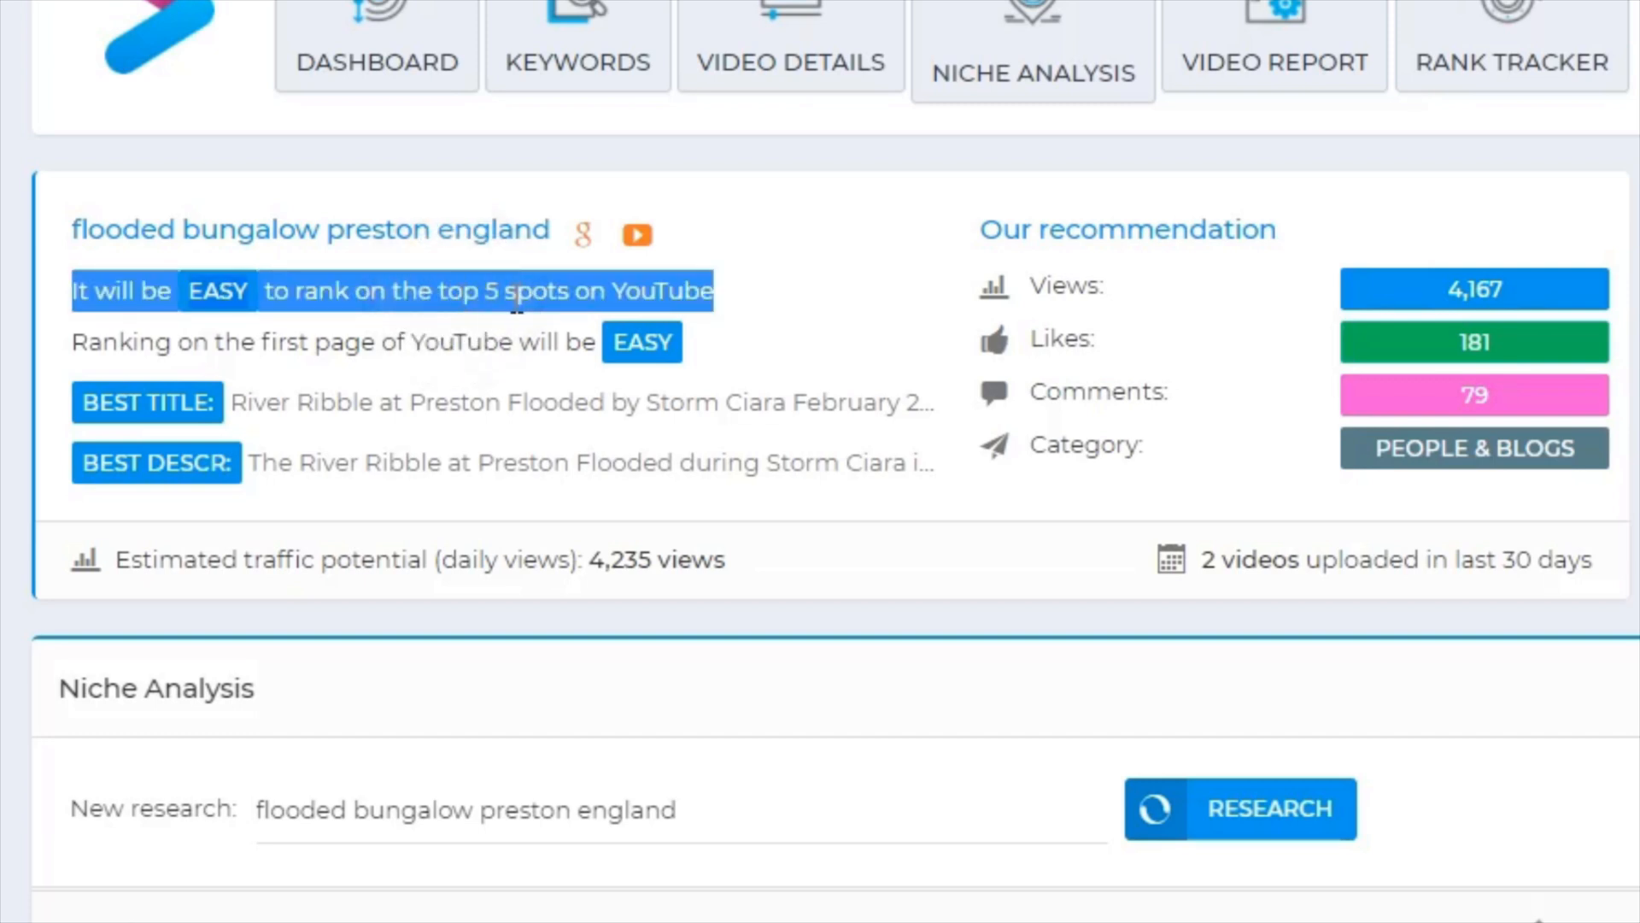
pyautogui.click(458, 335)
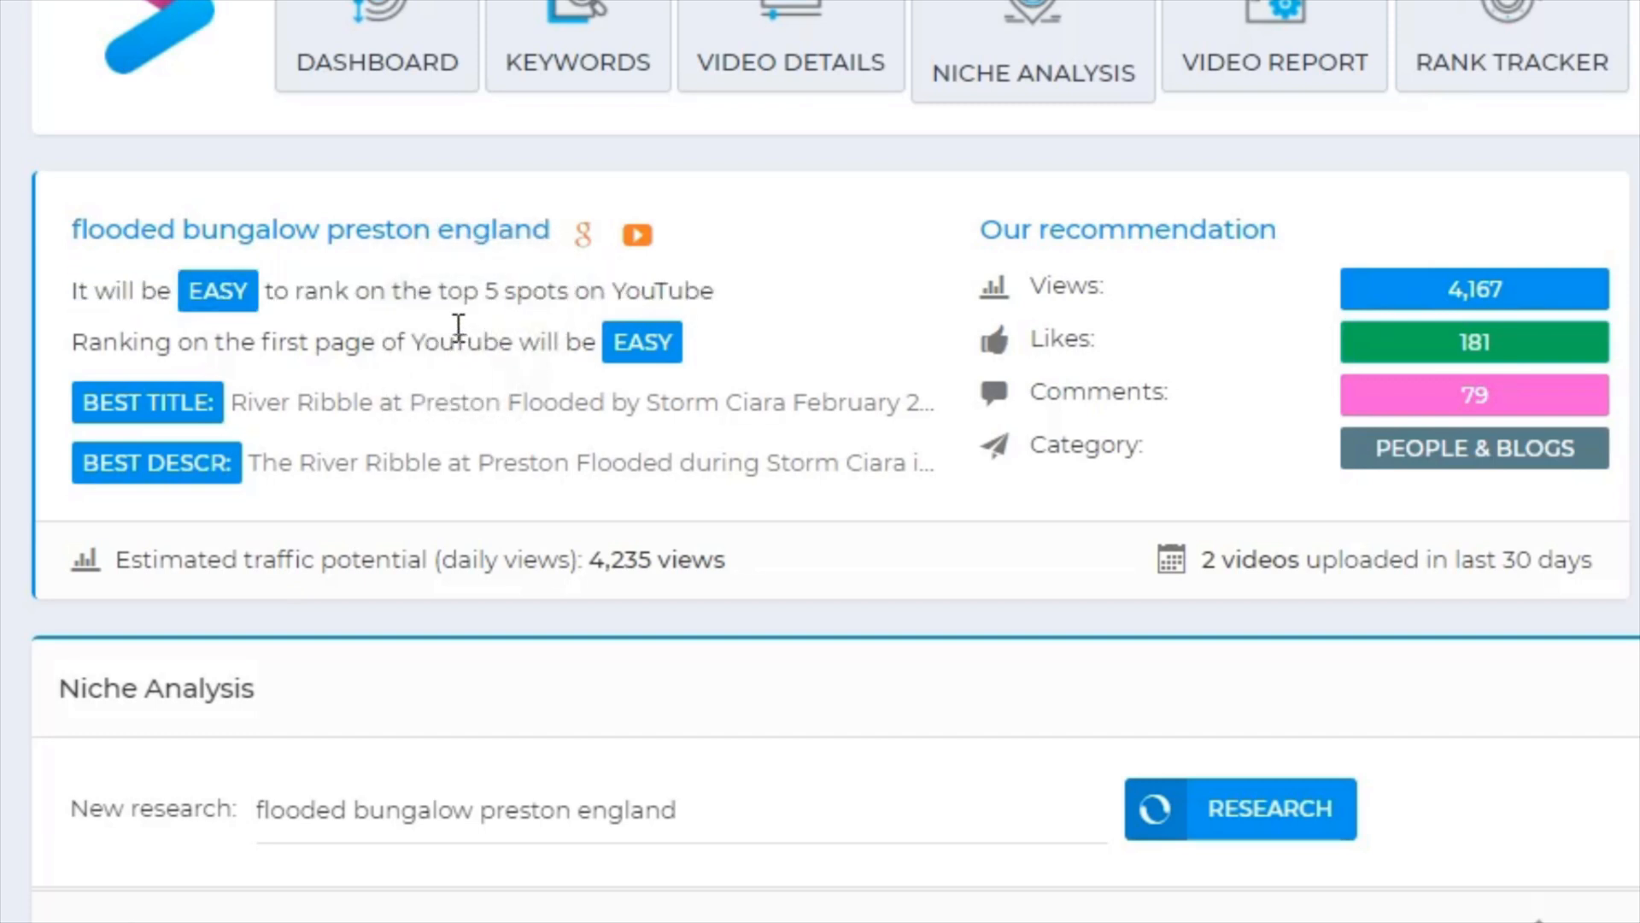
pyautogui.doubleClick(463, 341)
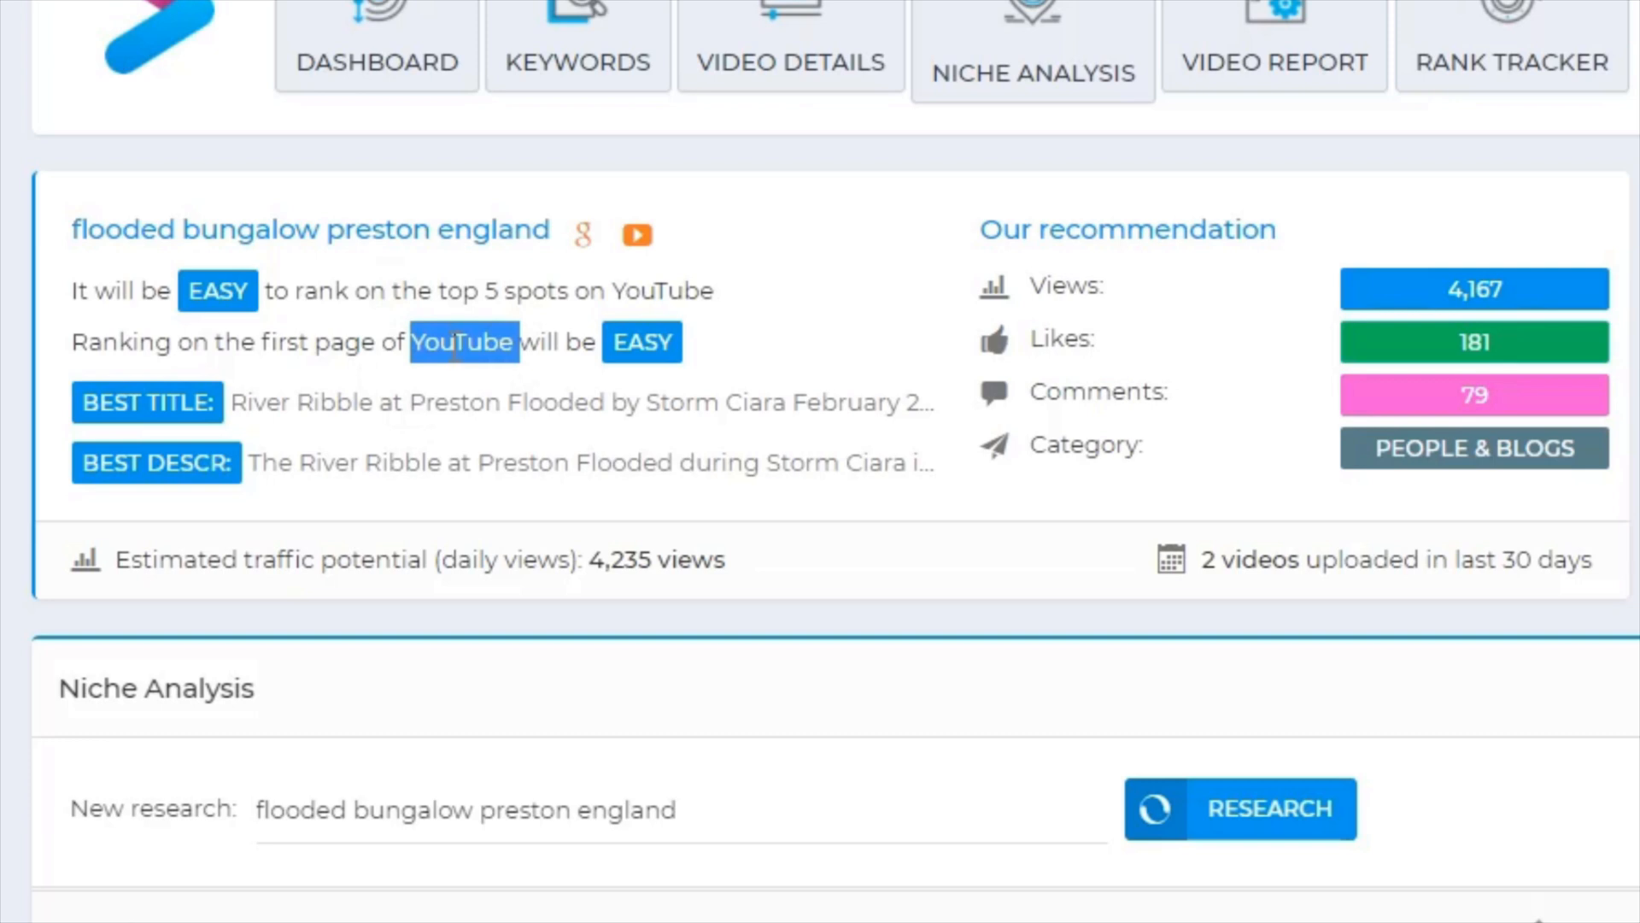
pyautogui.moveTo(455, 335)
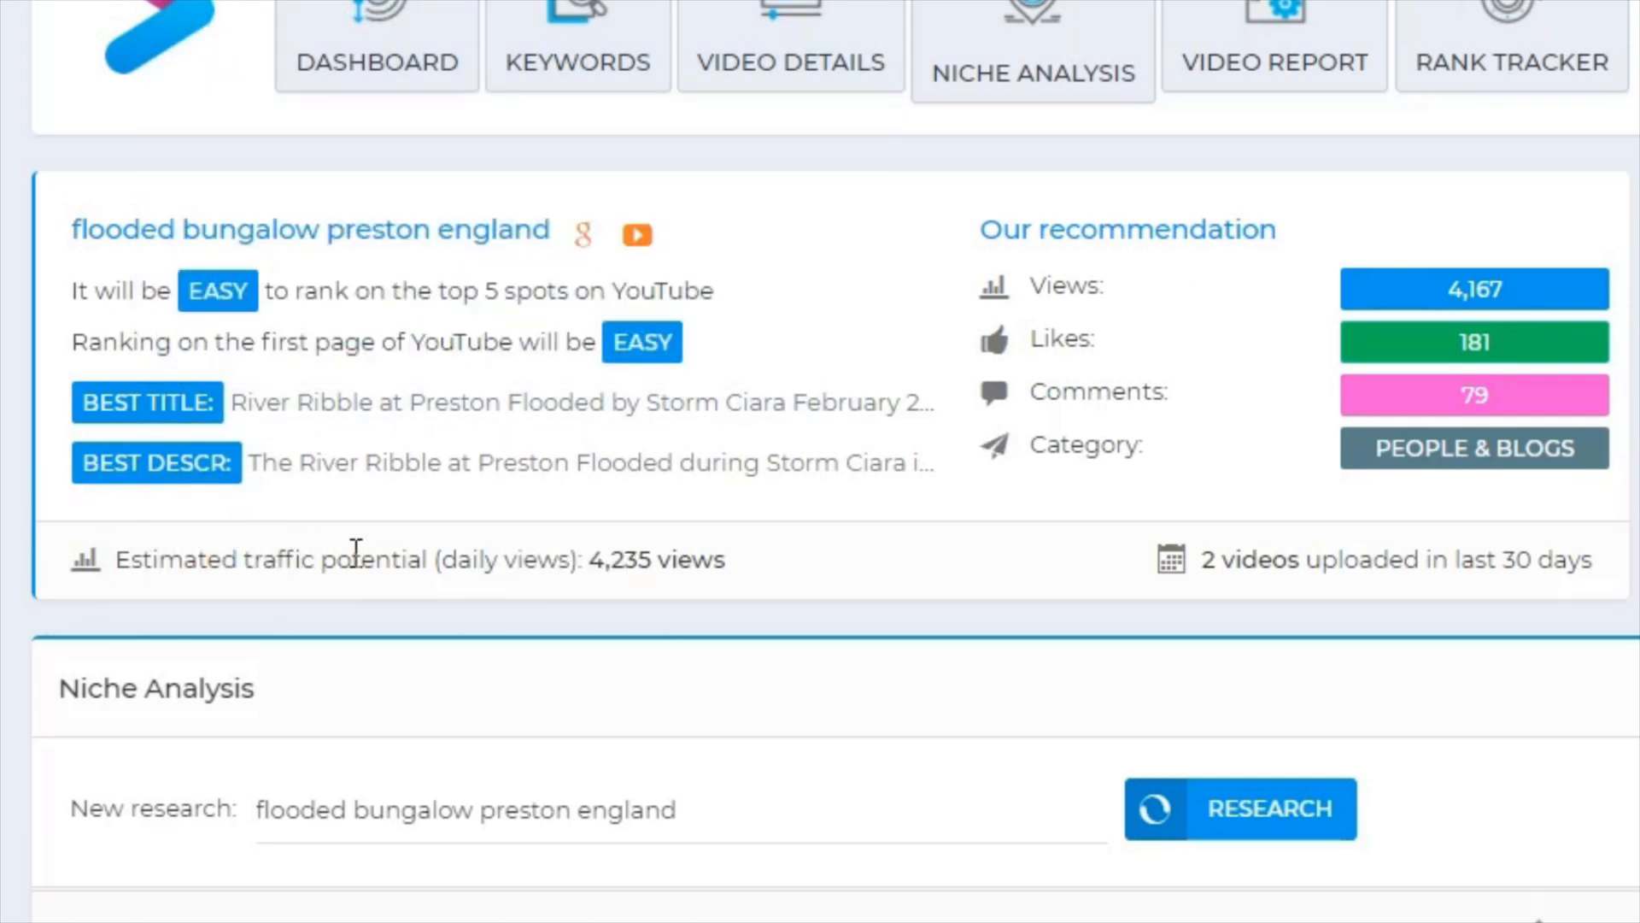
pyautogui.moveTo(601, 570)
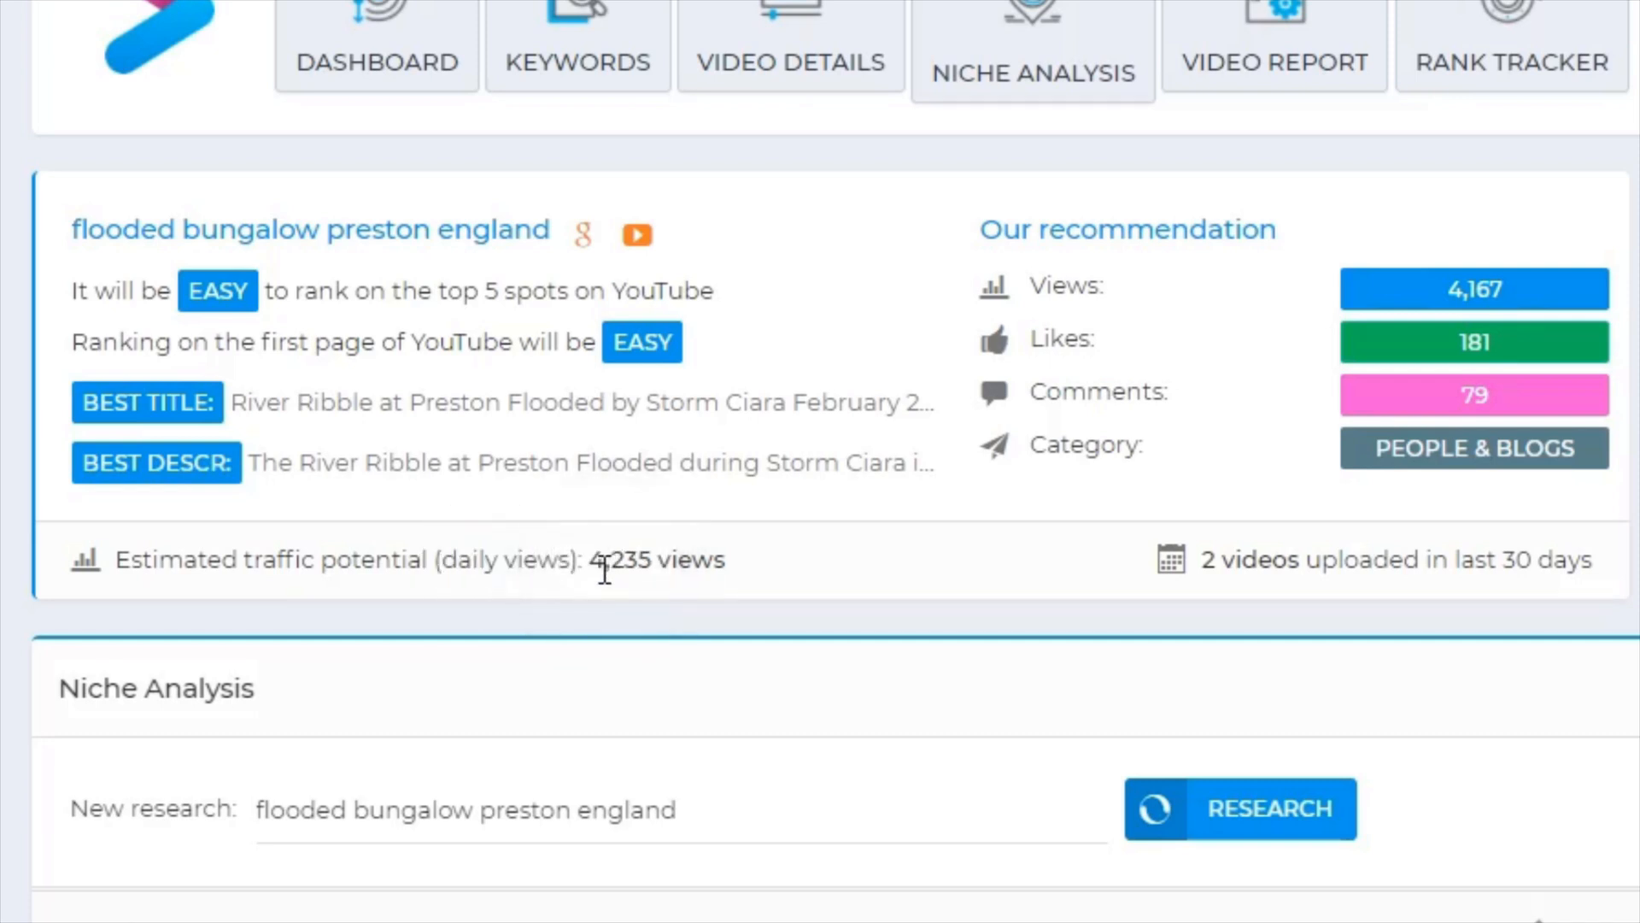
pyautogui.doubleClick(618, 560)
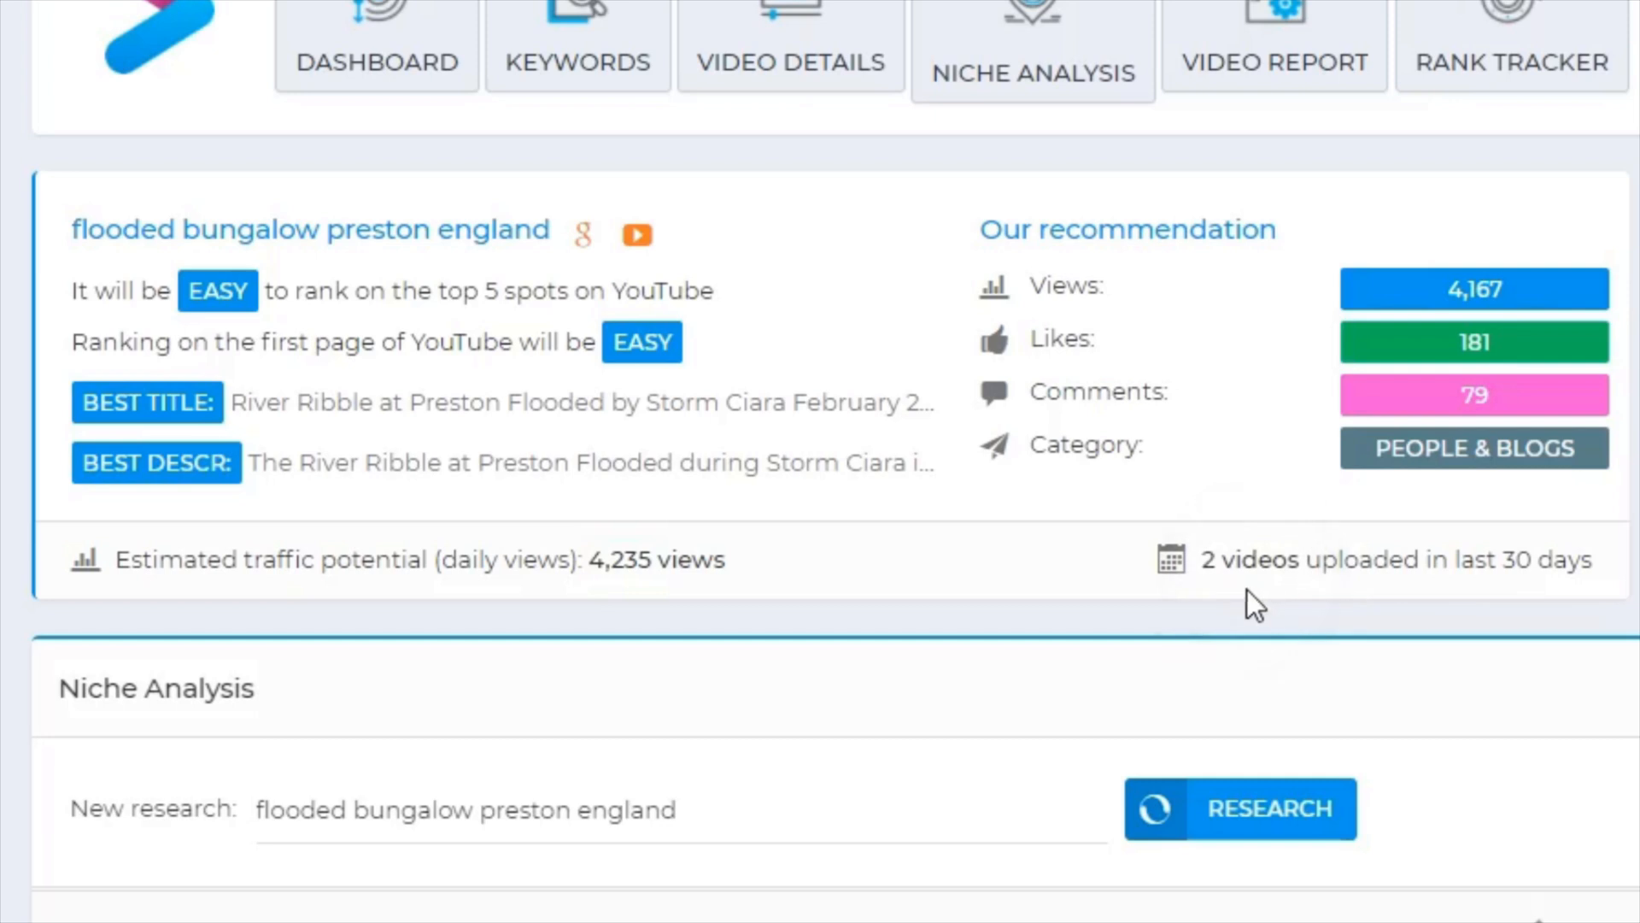
pyautogui.scroll(-3)
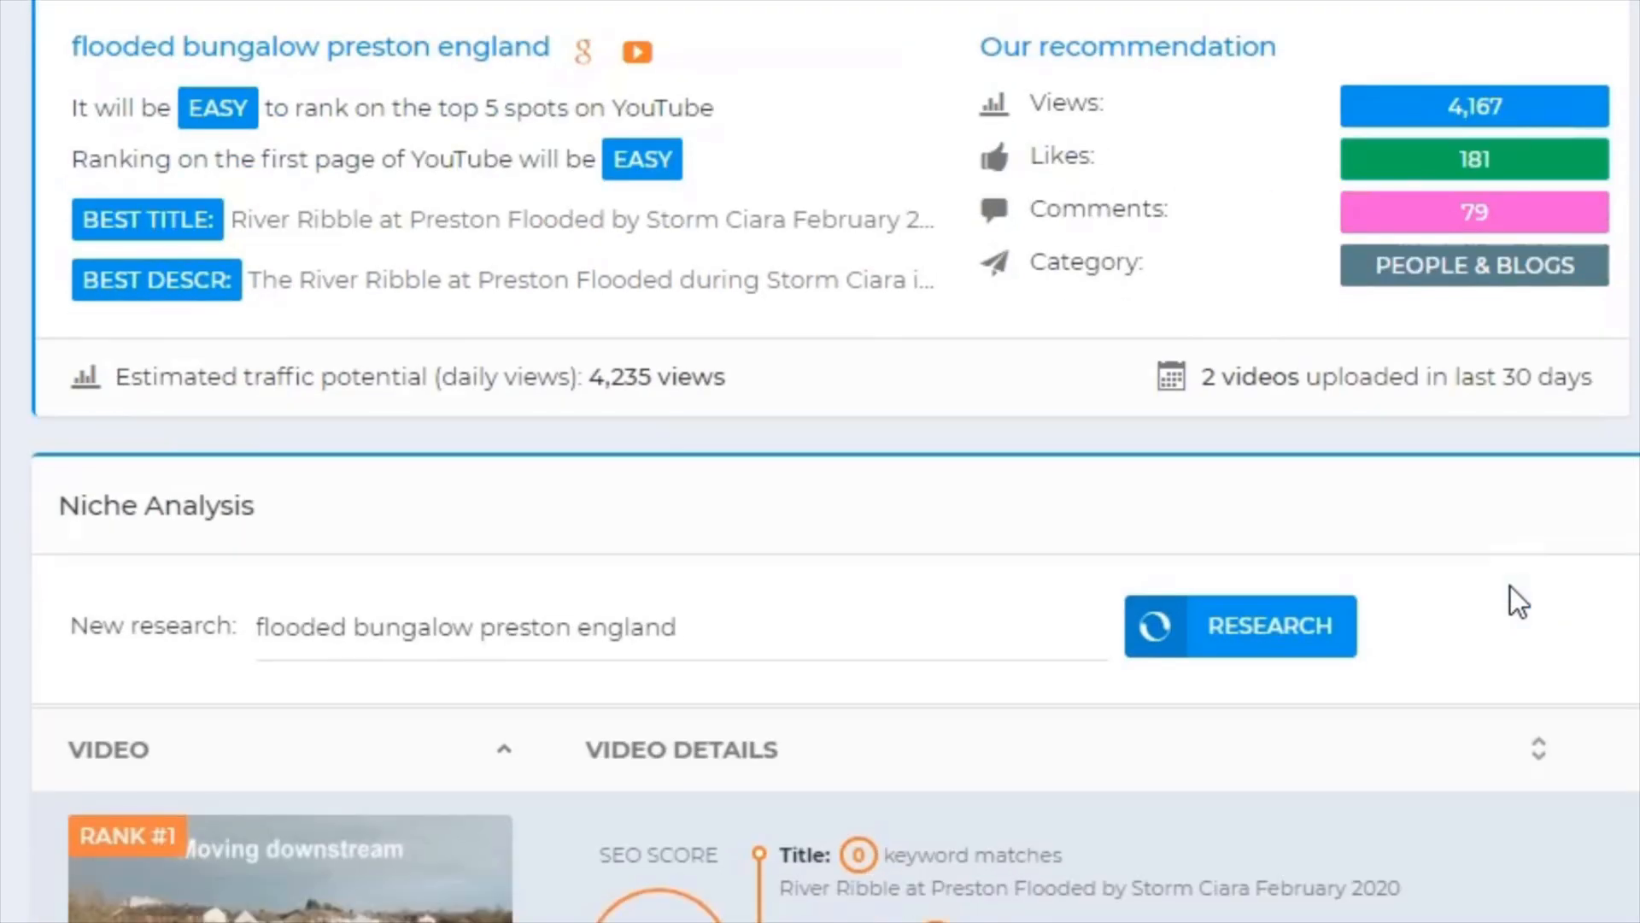
pyautogui.scroll(-3)
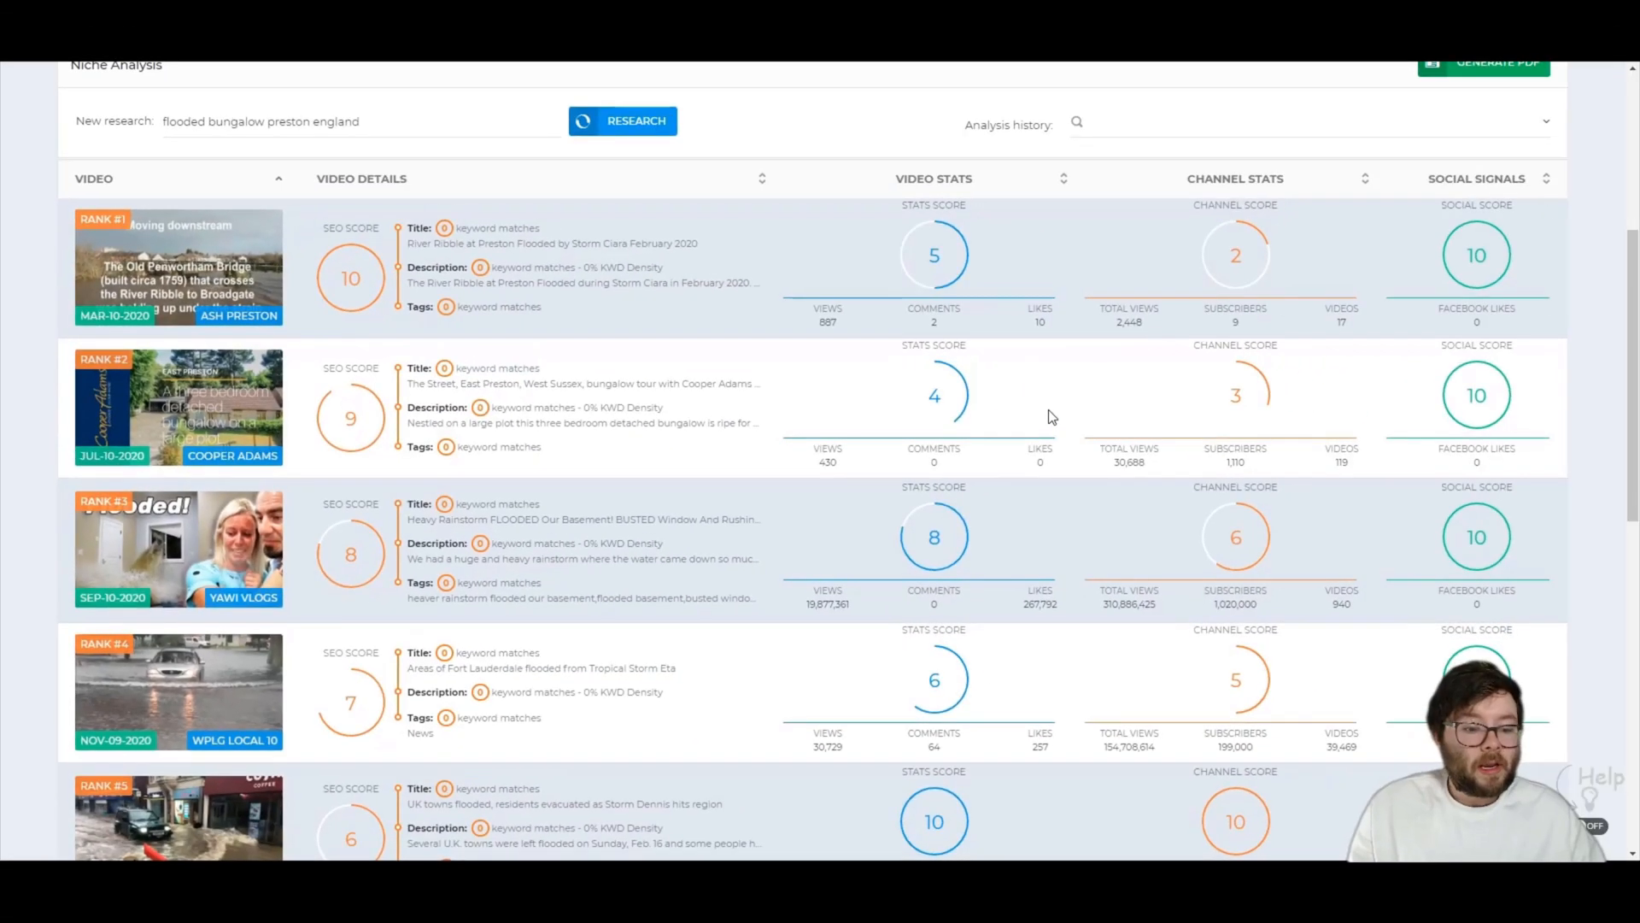
pyautogui.scroll(-3)
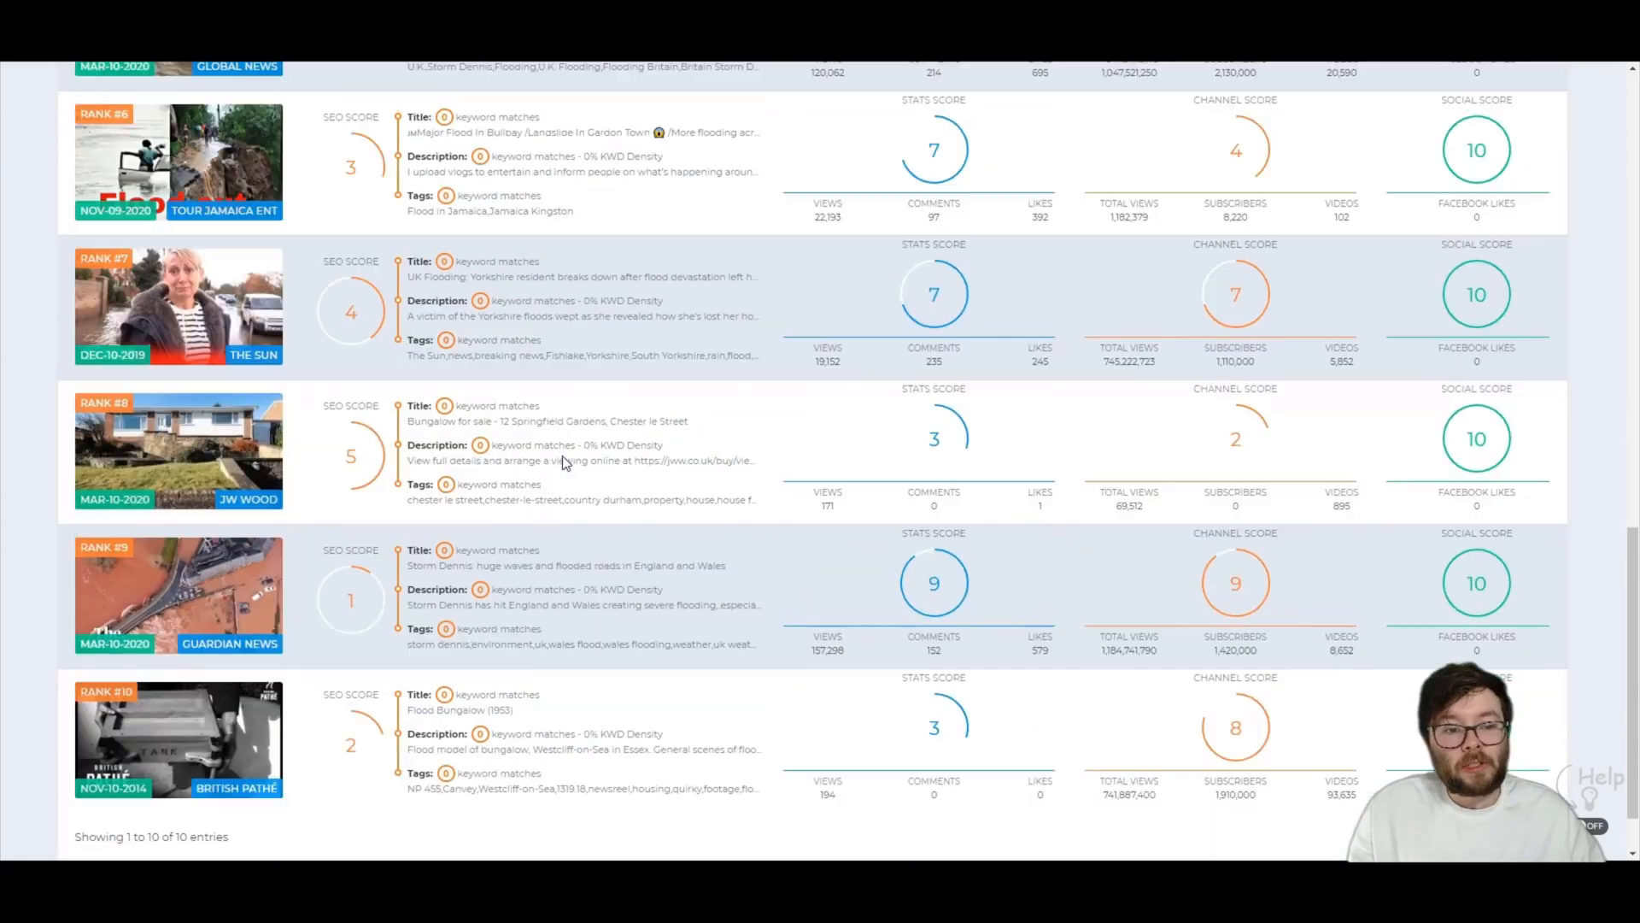
pyautogui.scroll(3)
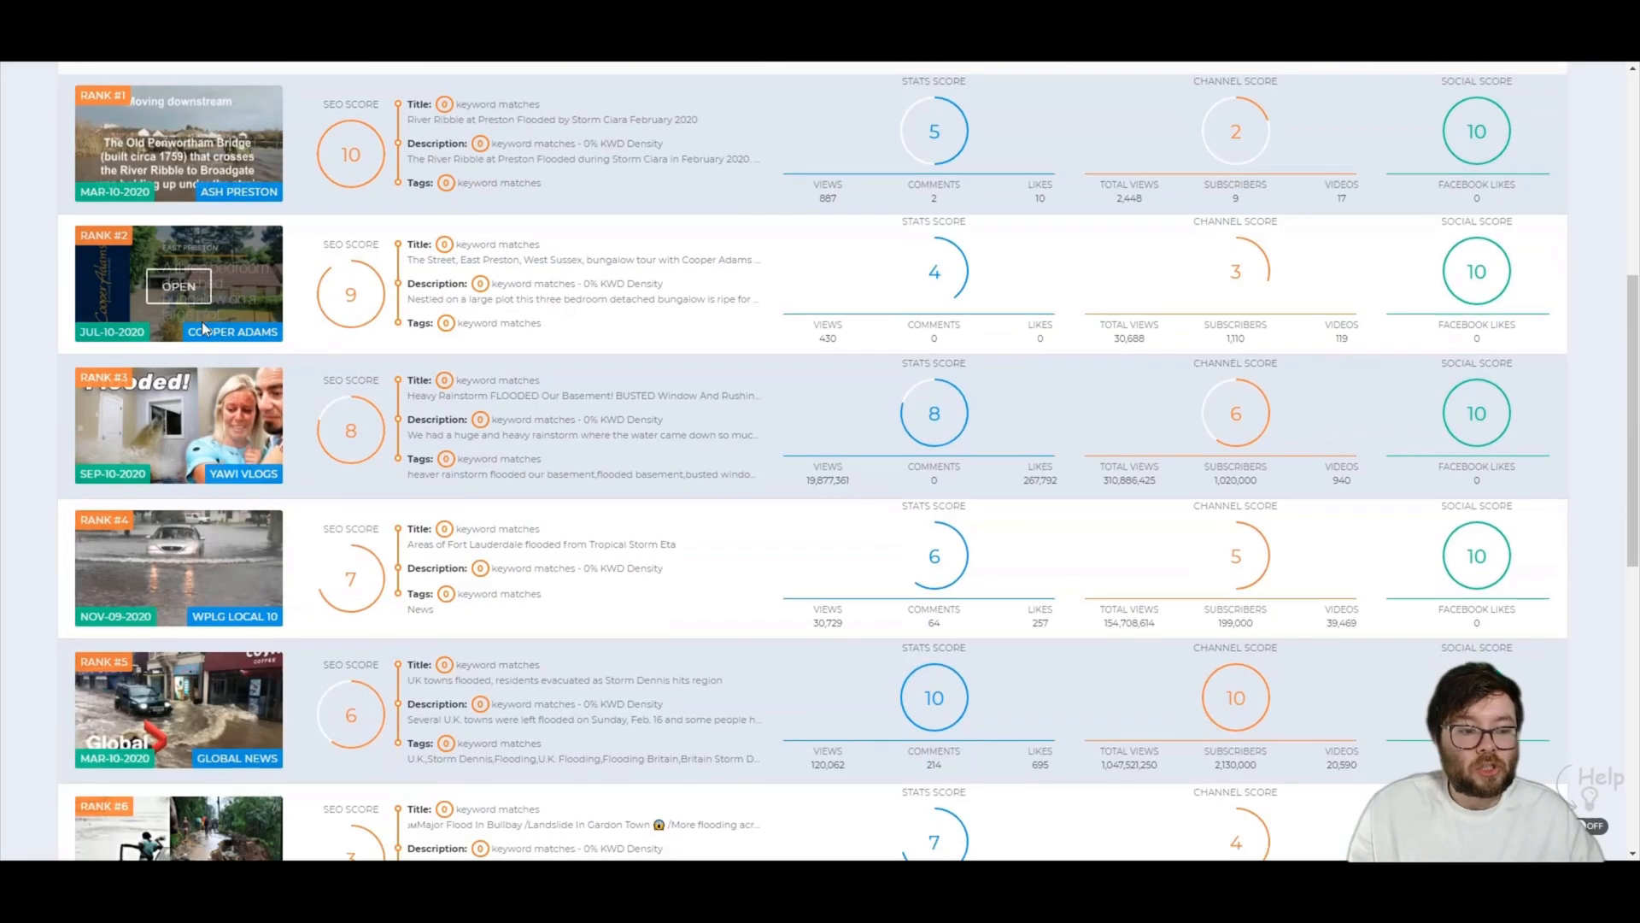
pyautogui.moveTo(178, 567)
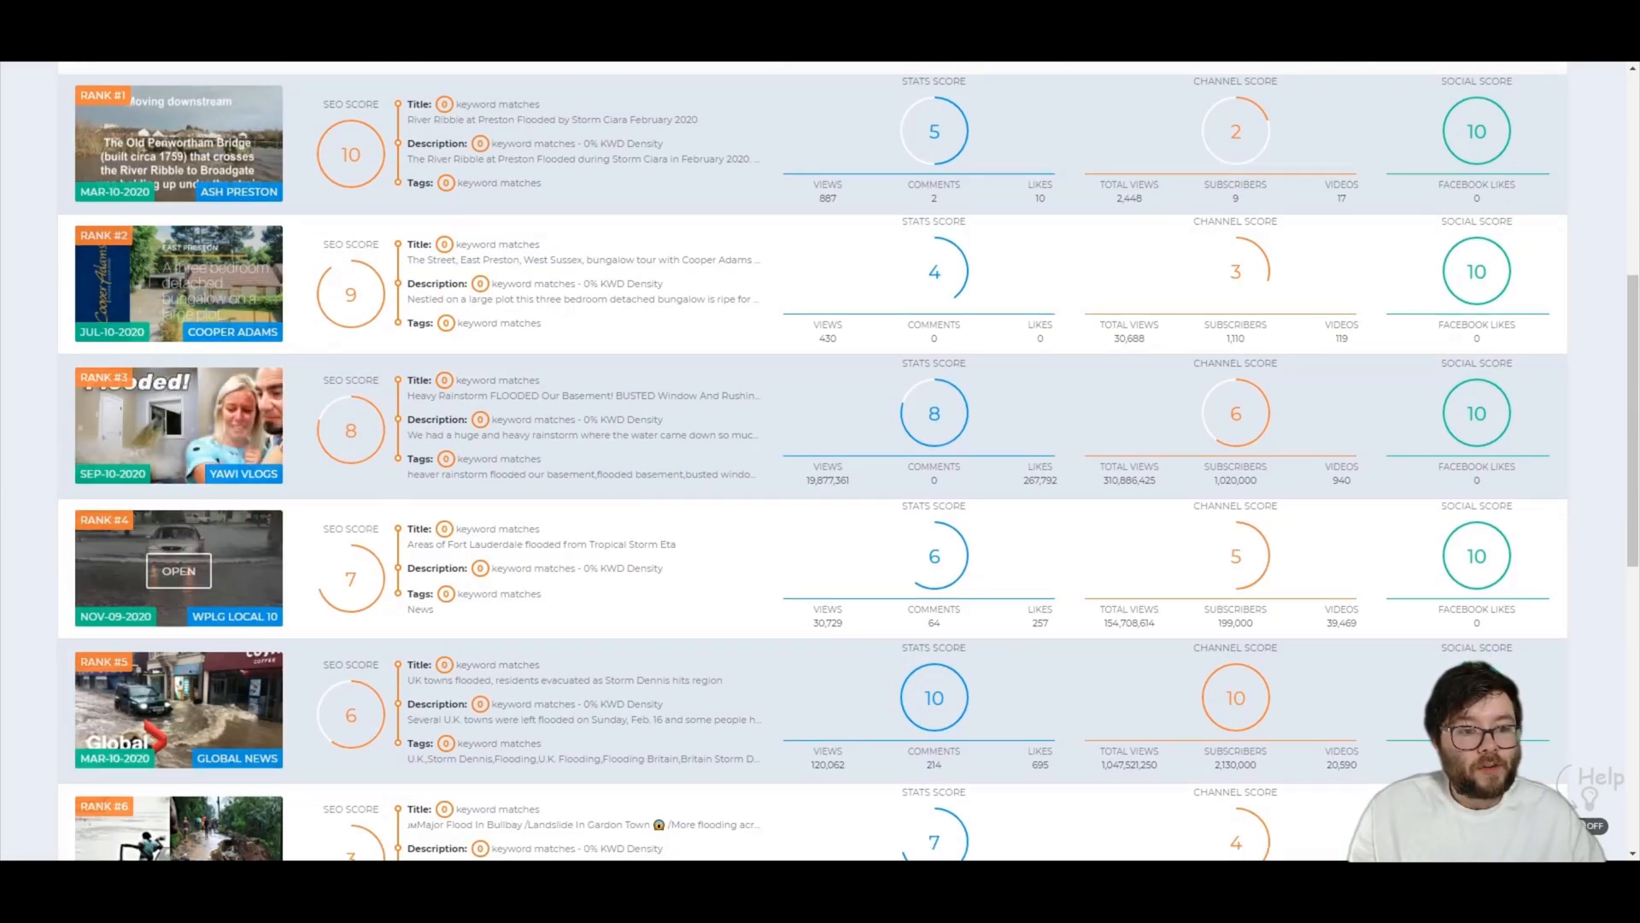
pyautogui.moveTo(1350, 232)
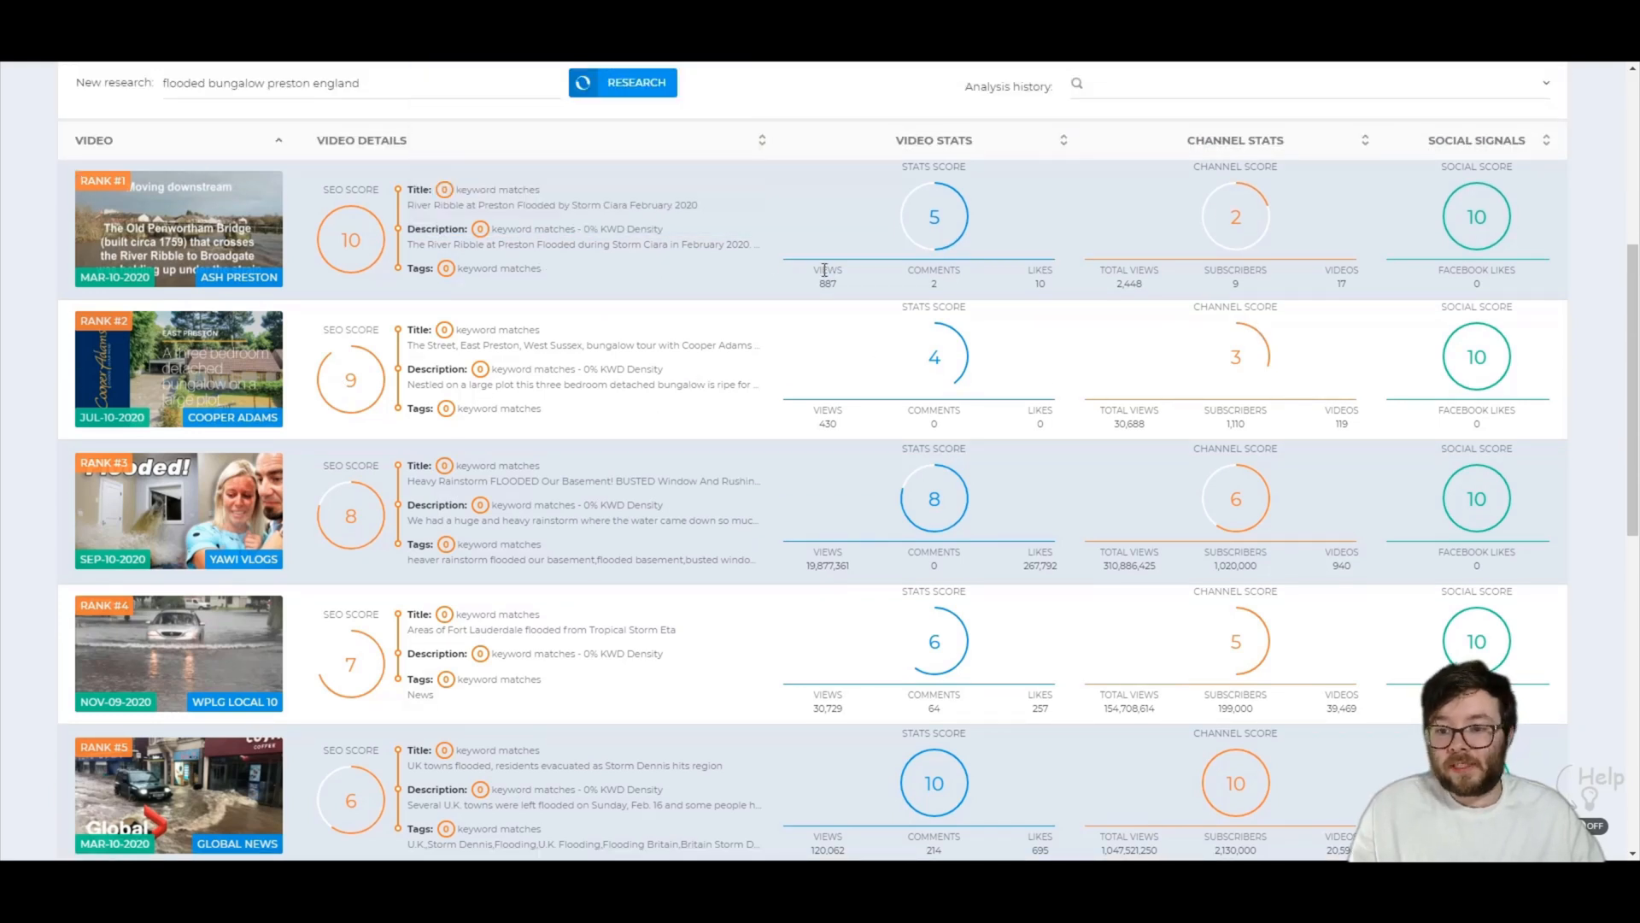
pyautogui.moveTo(1237, 295)
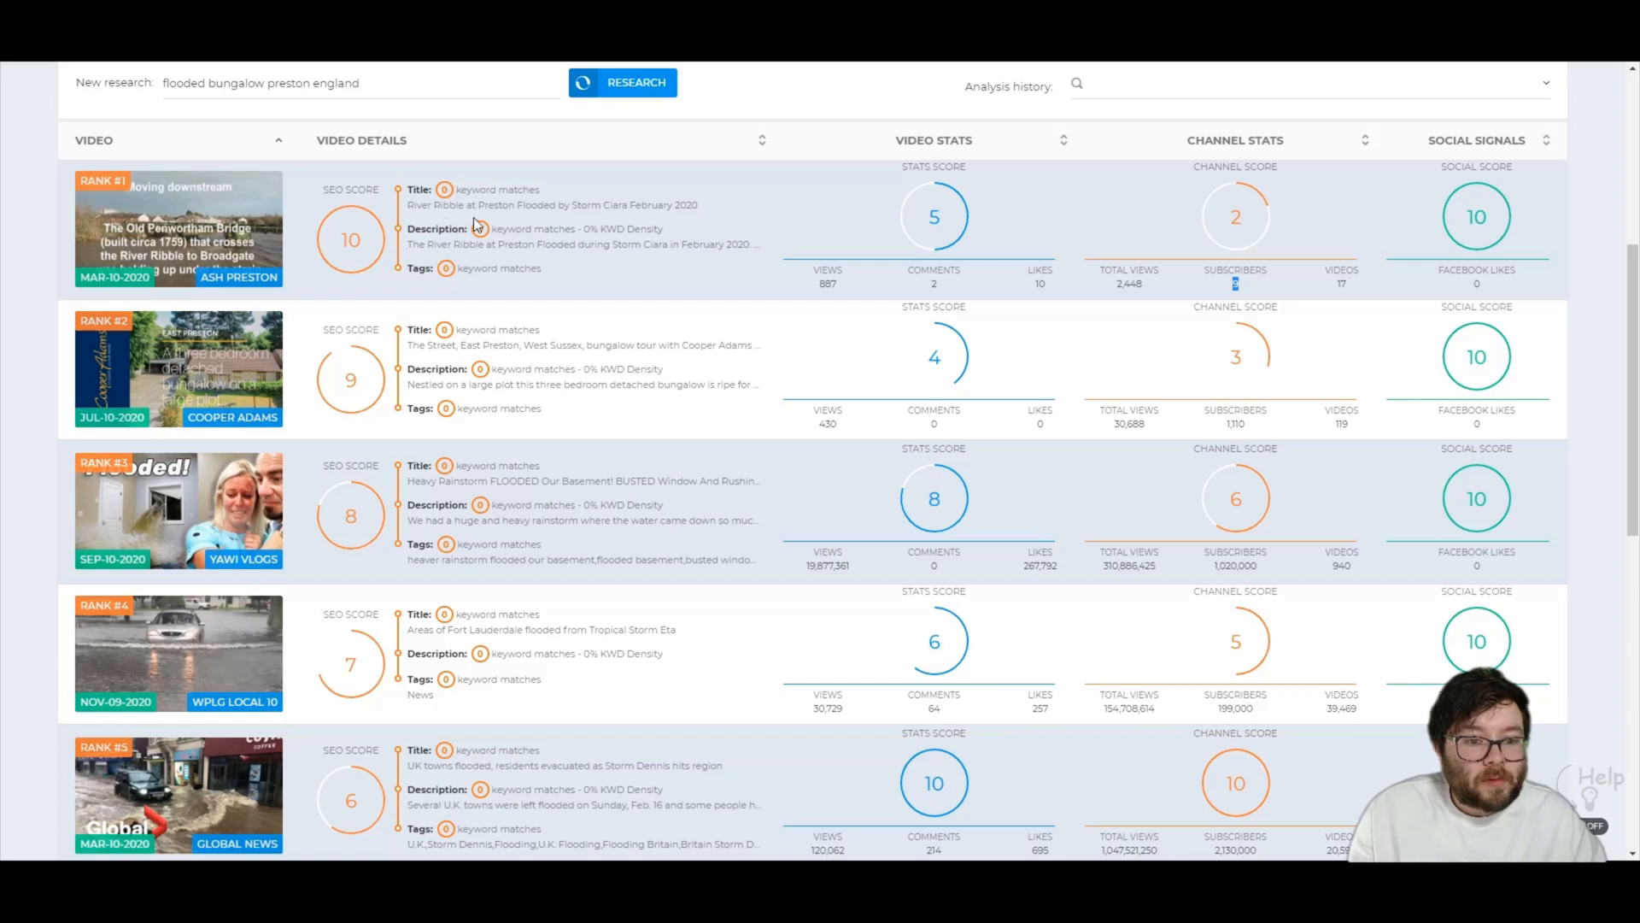
pyautogui.moveTo(477, 190)
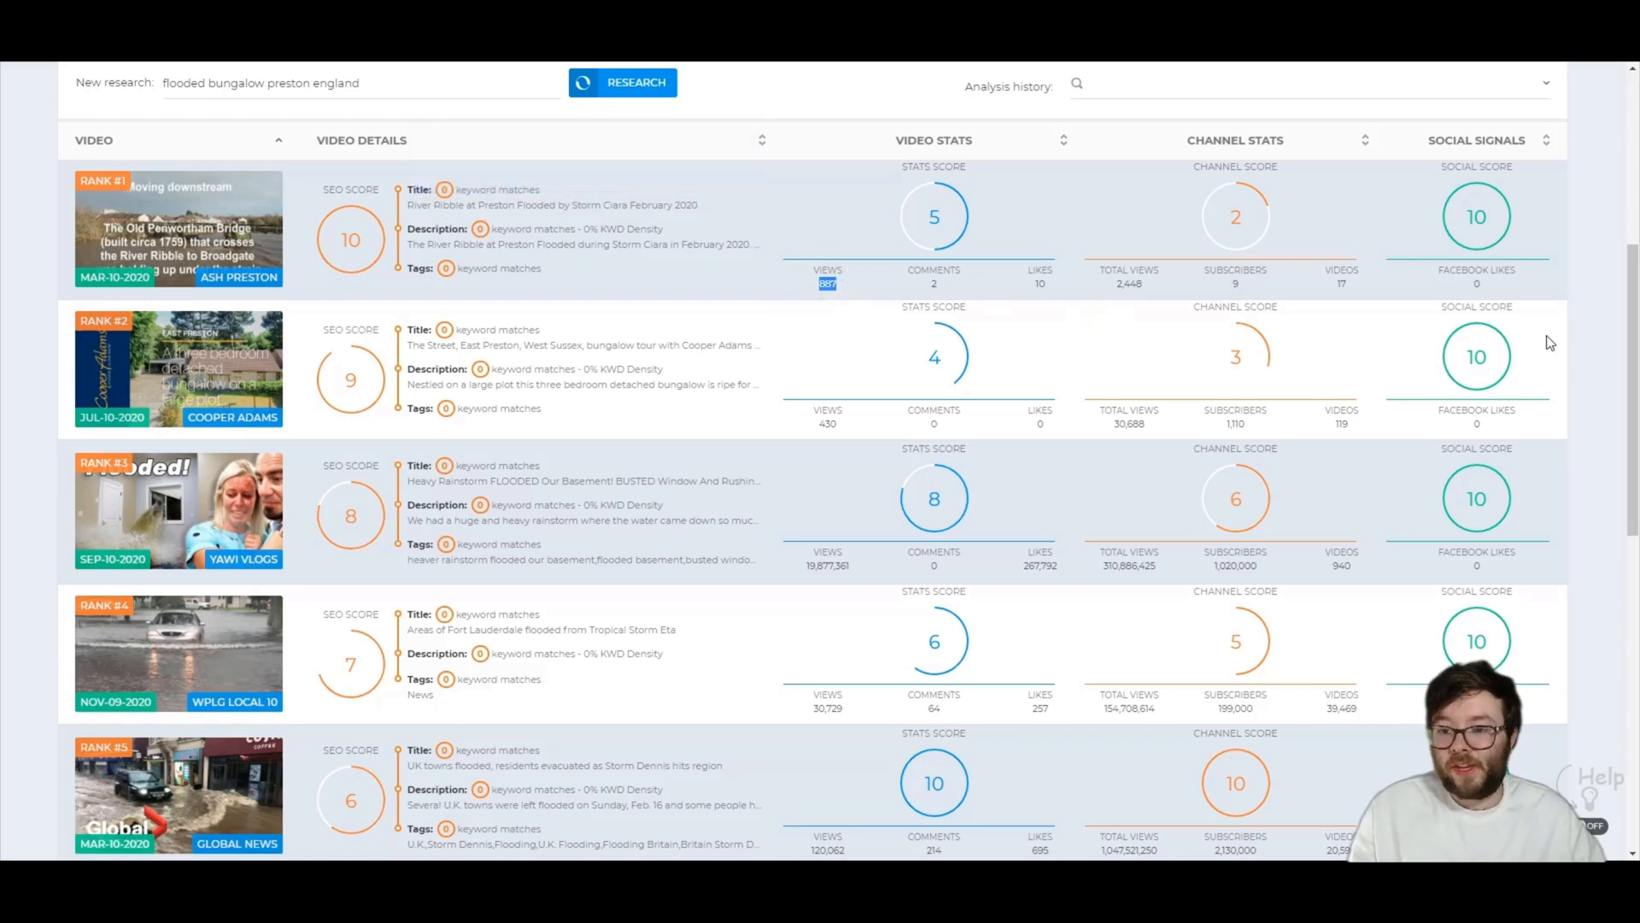
pyautogui.moveTo(1129, 333)
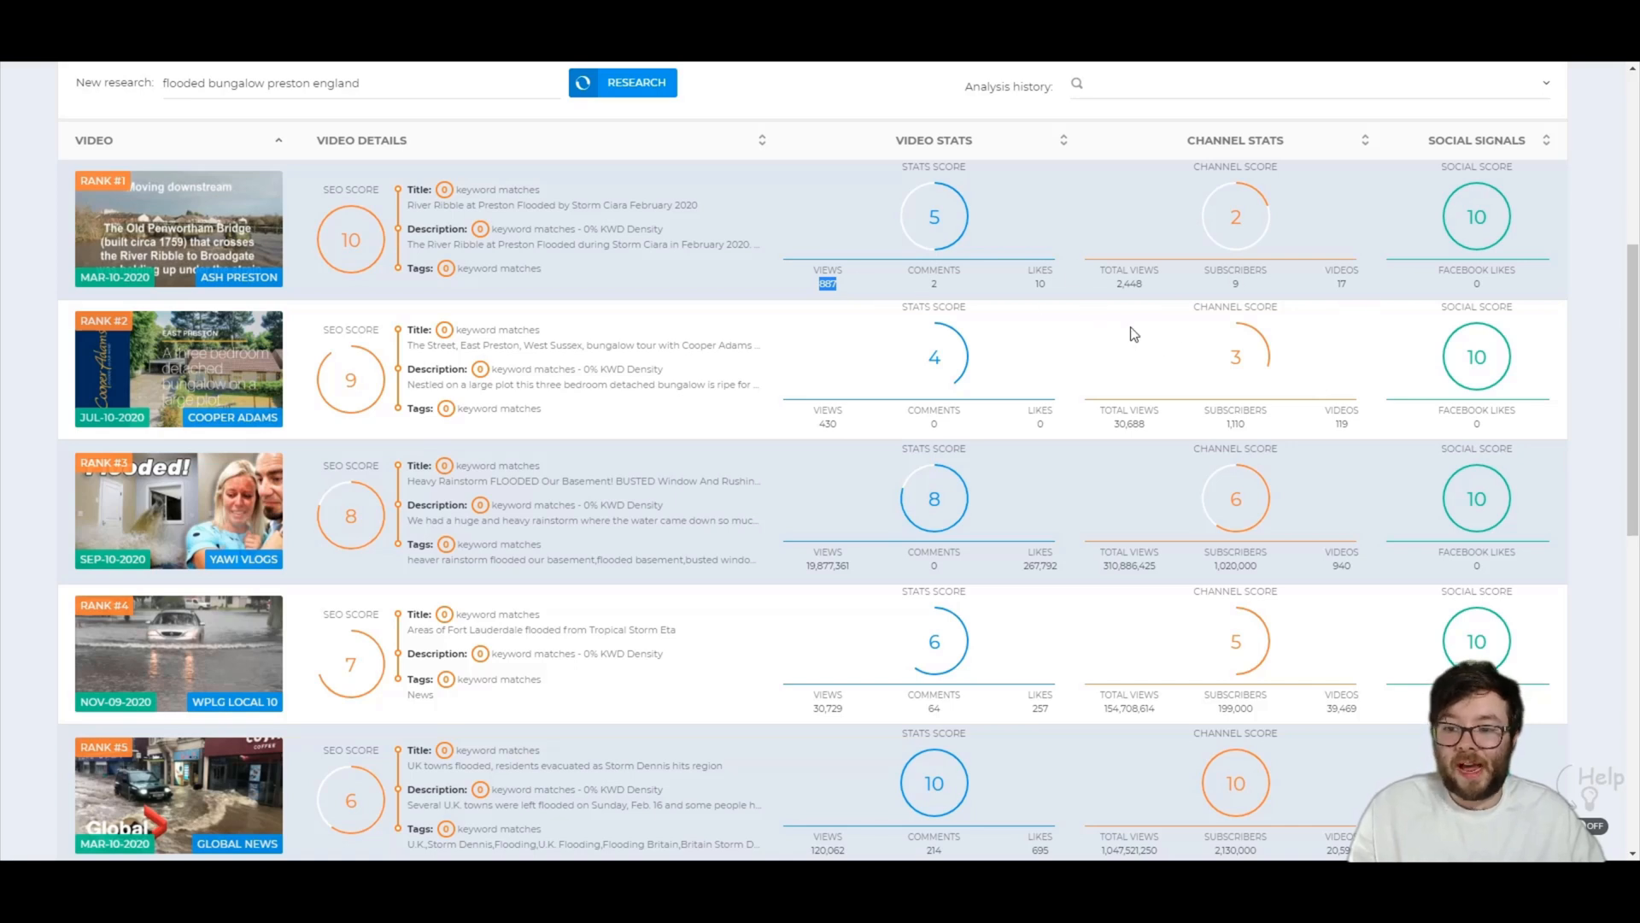
pyautogui.scroll(3)
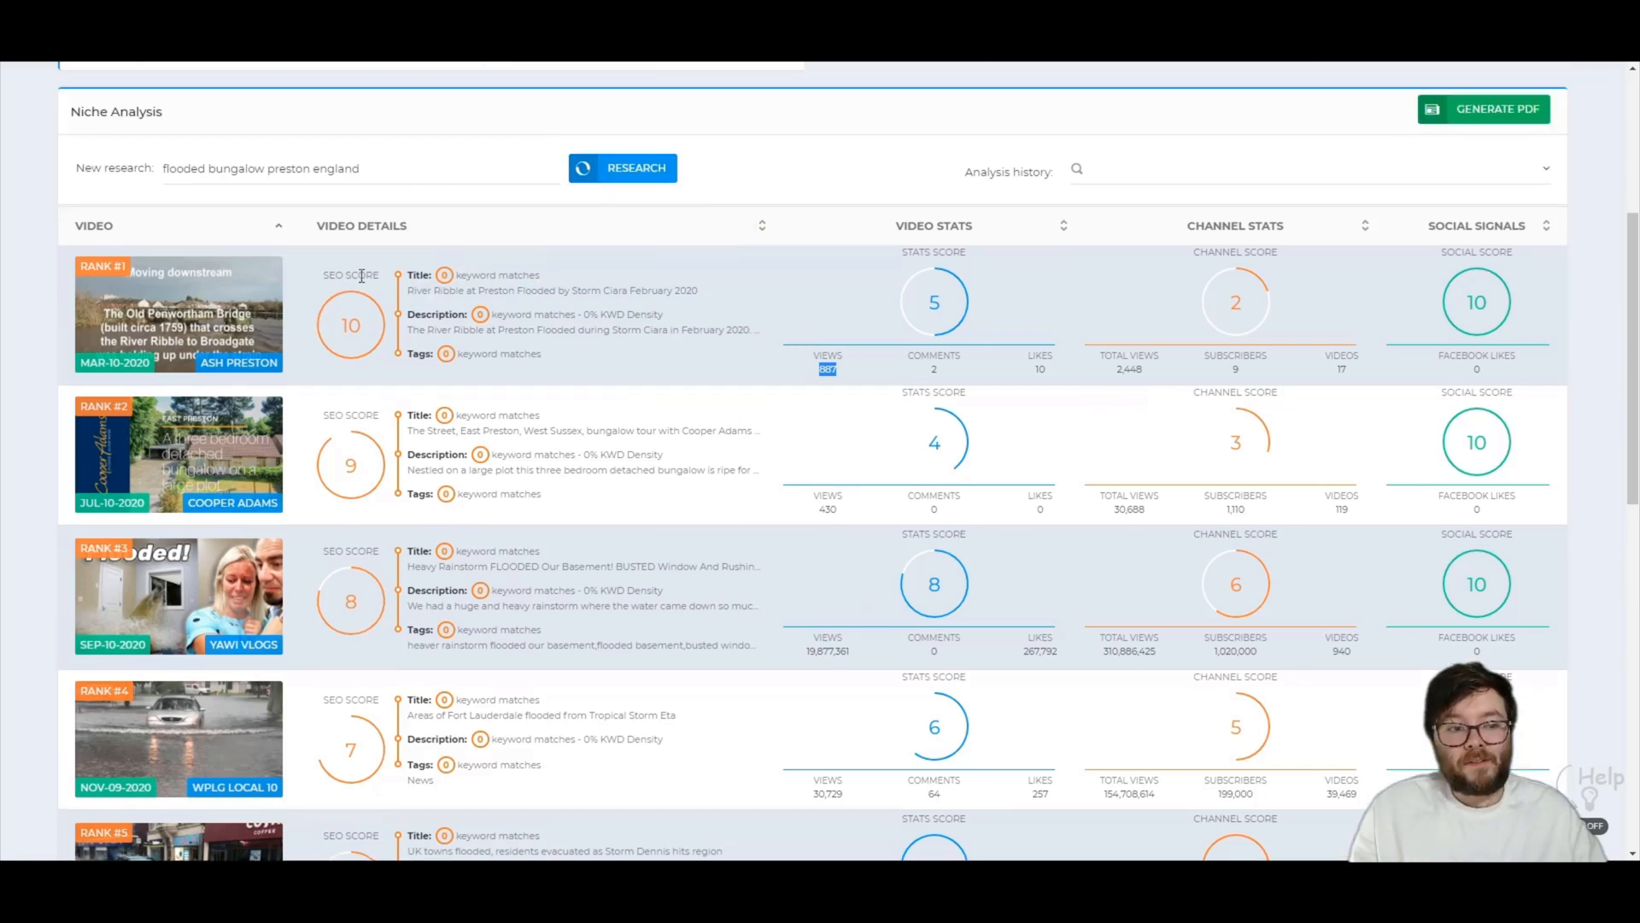
pyautogui.scroll(-3)
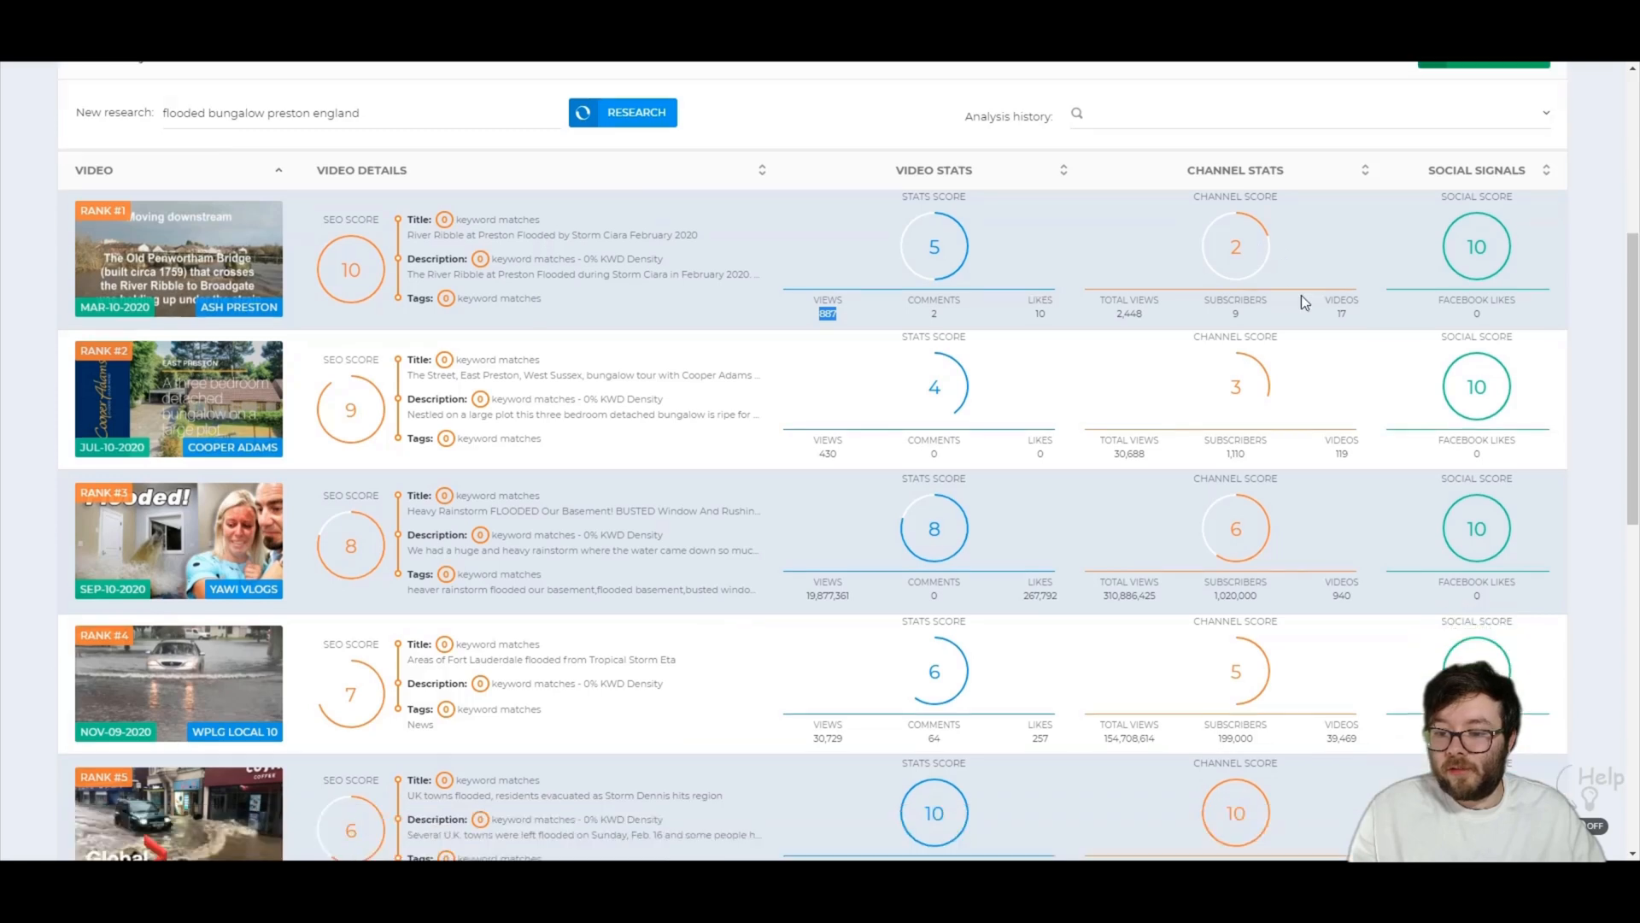
pyautogui.scroll(-3)
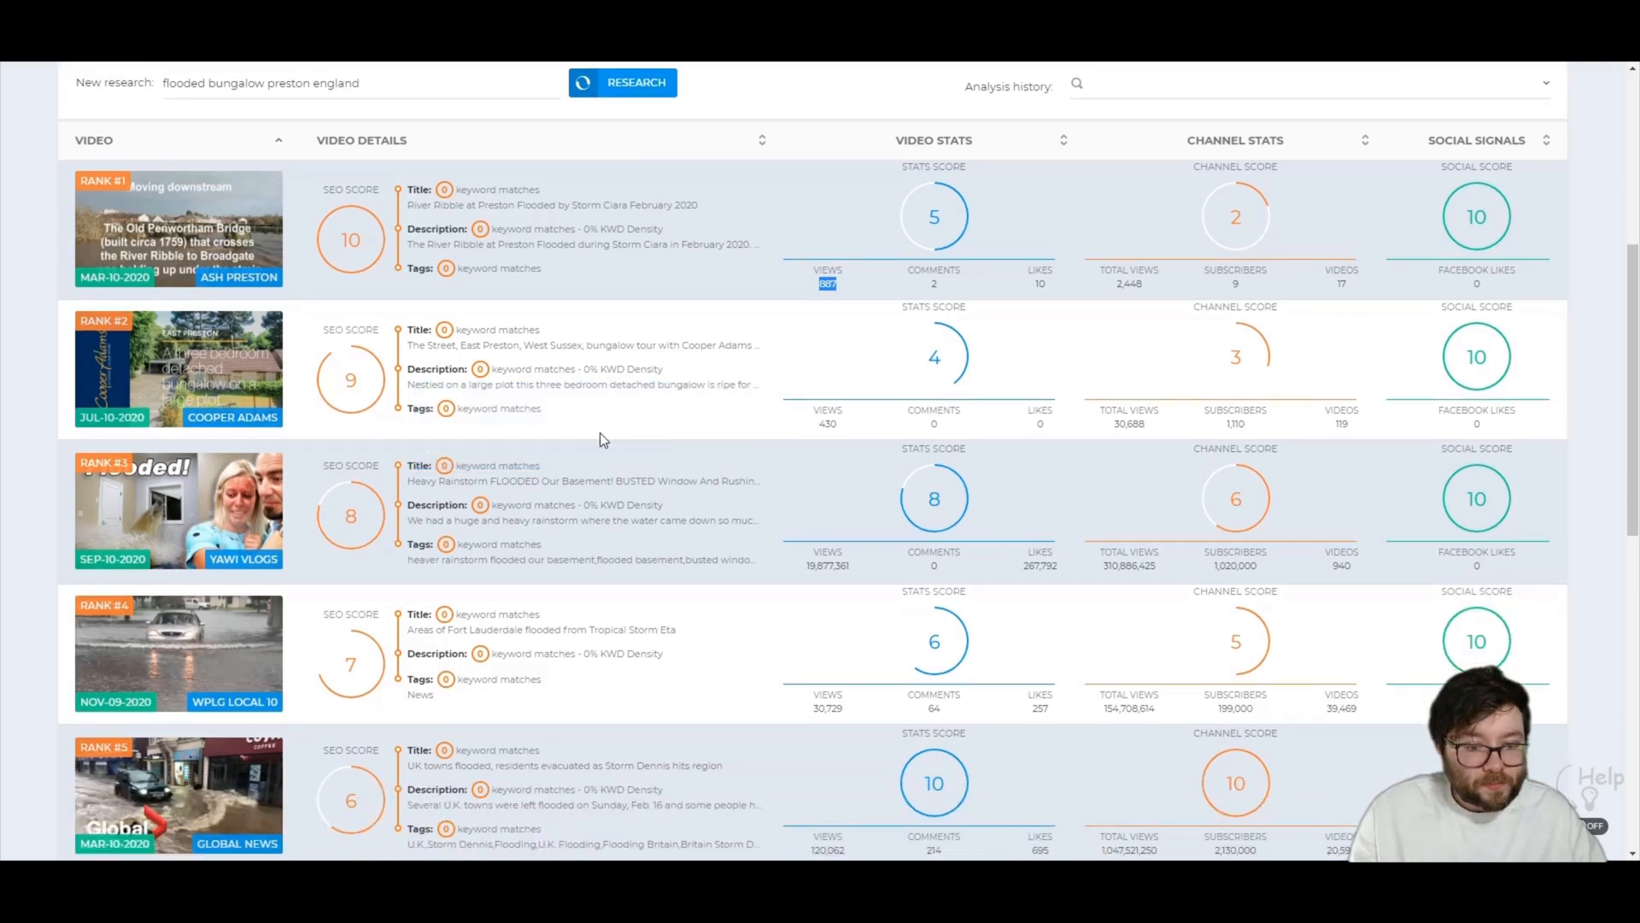
pyautogui.moveTo(691, 407)
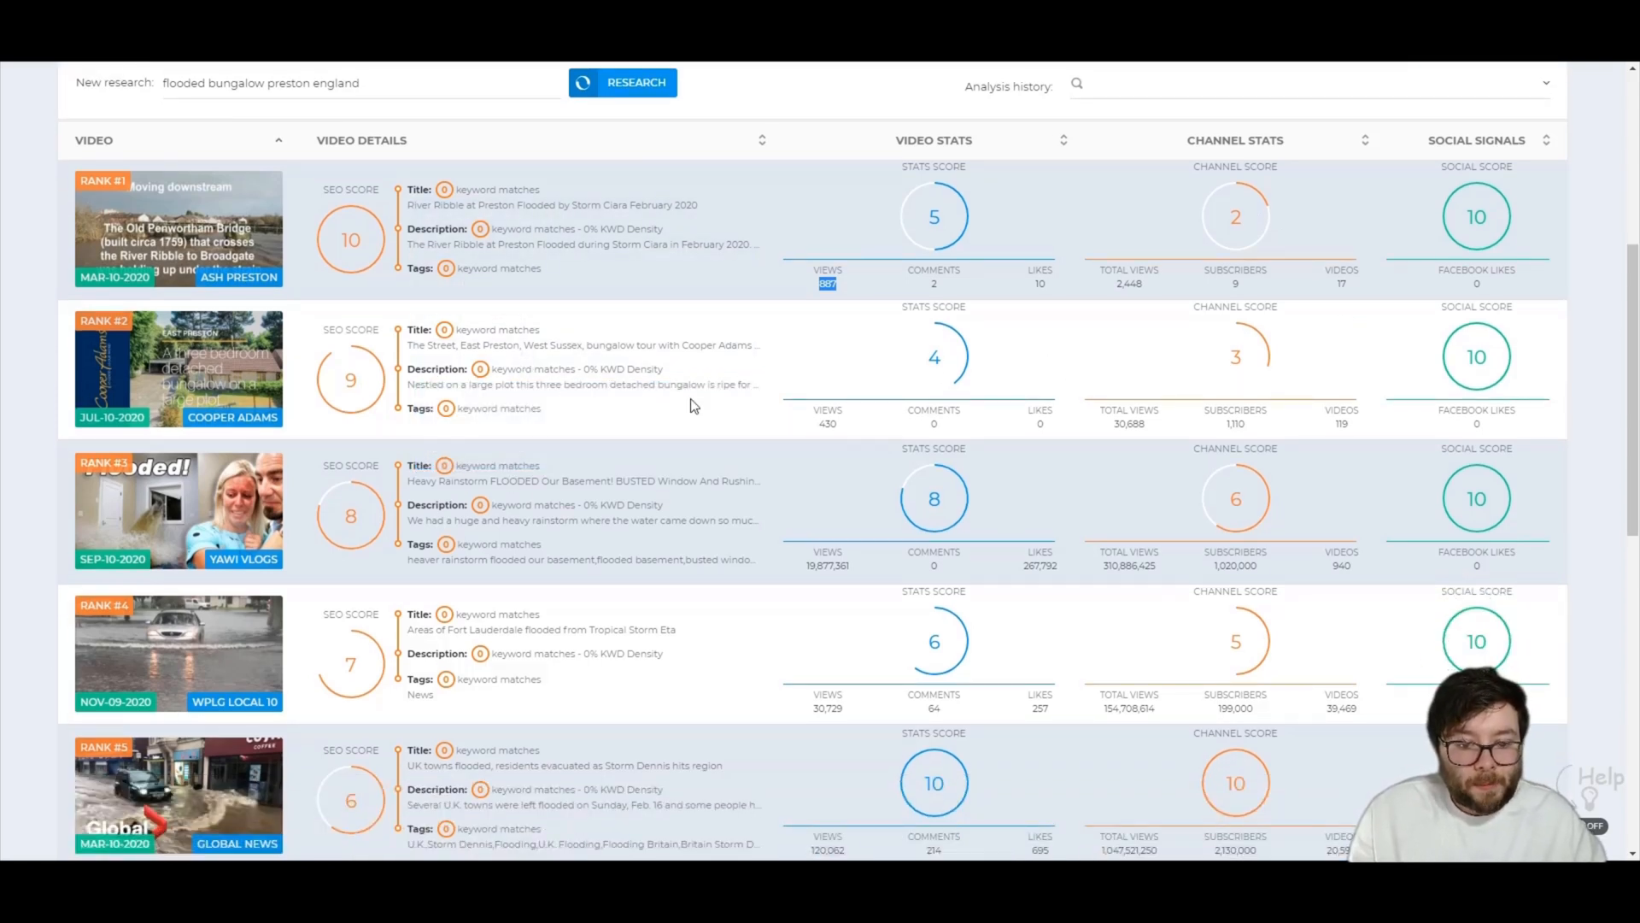
pyautogui.moveTo(1234, 424)
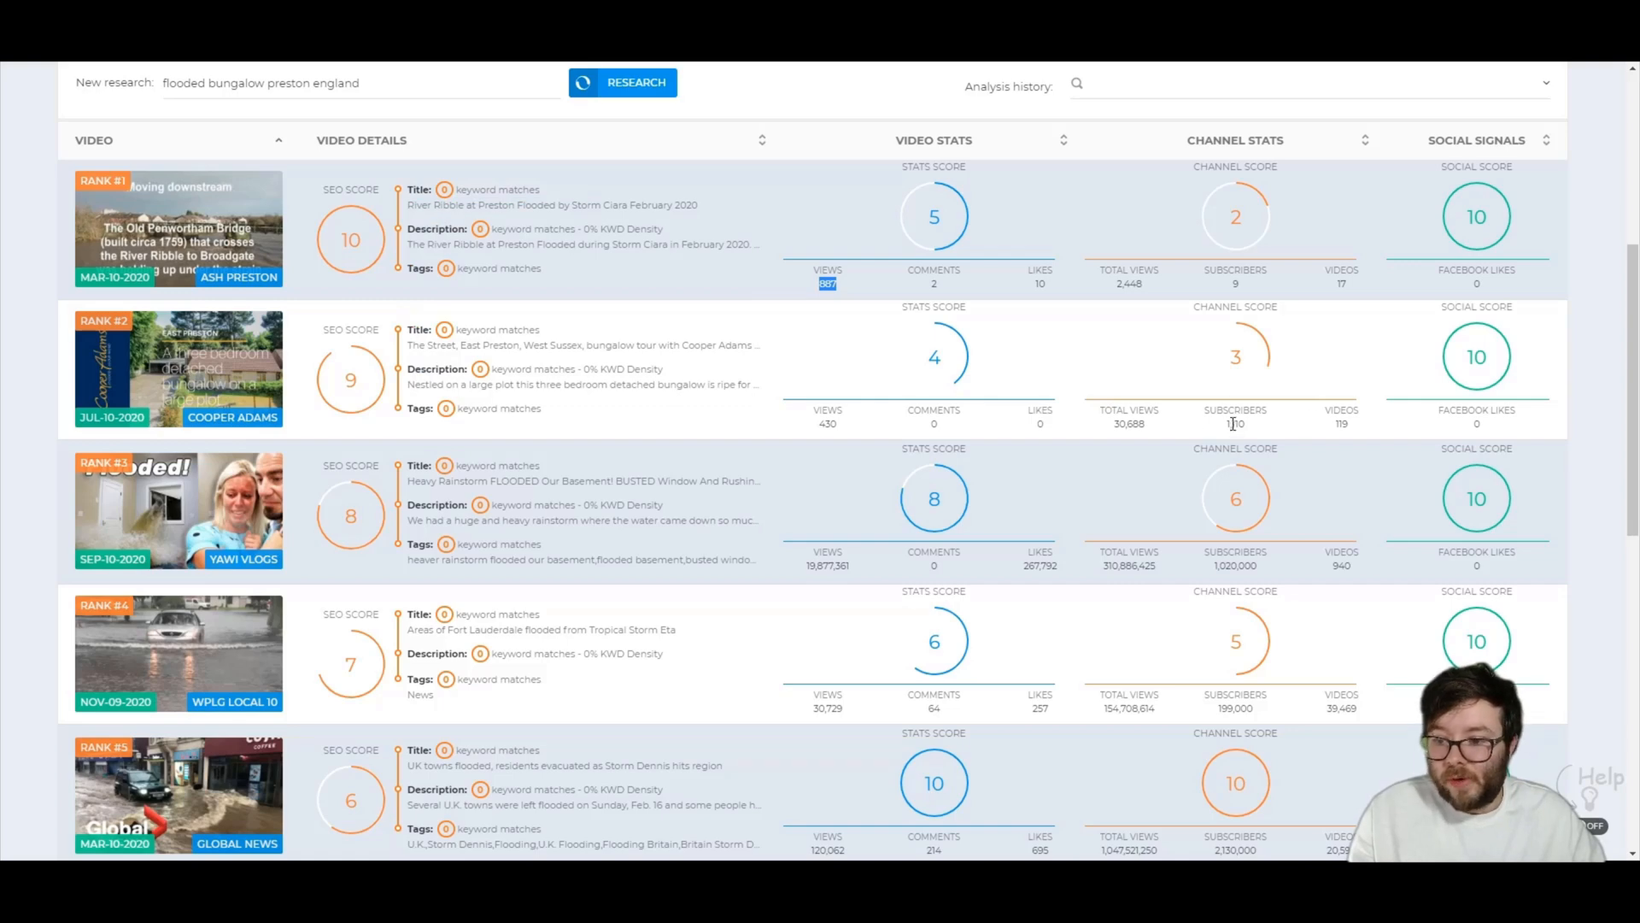
pyautogui.scroll(-3)
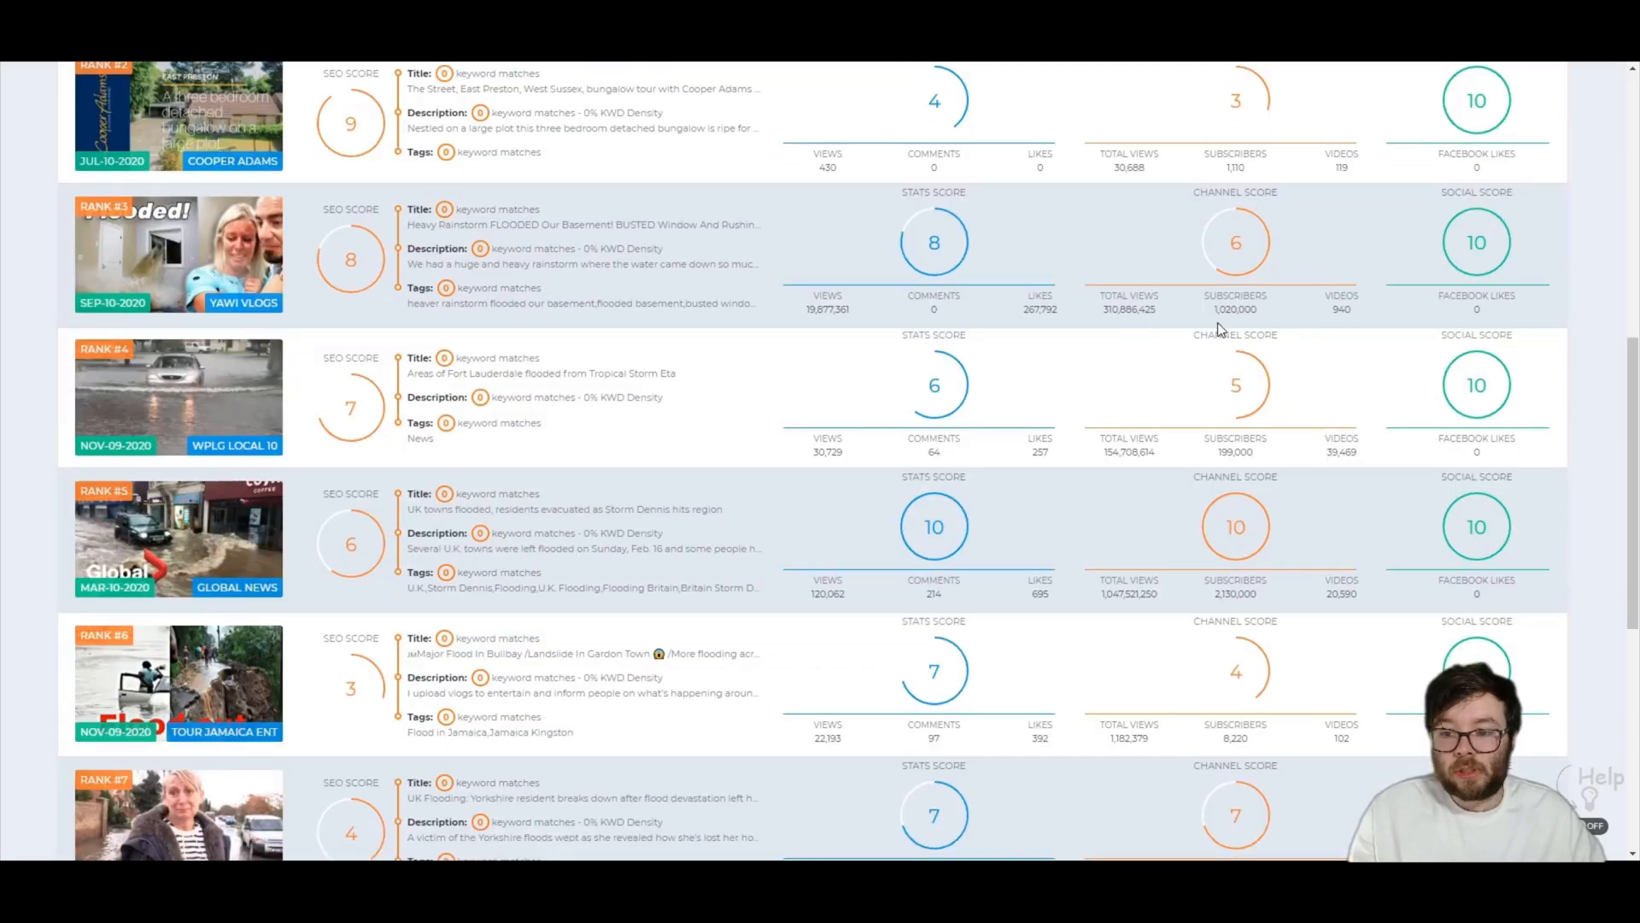
pyautogui.scroll(-3)
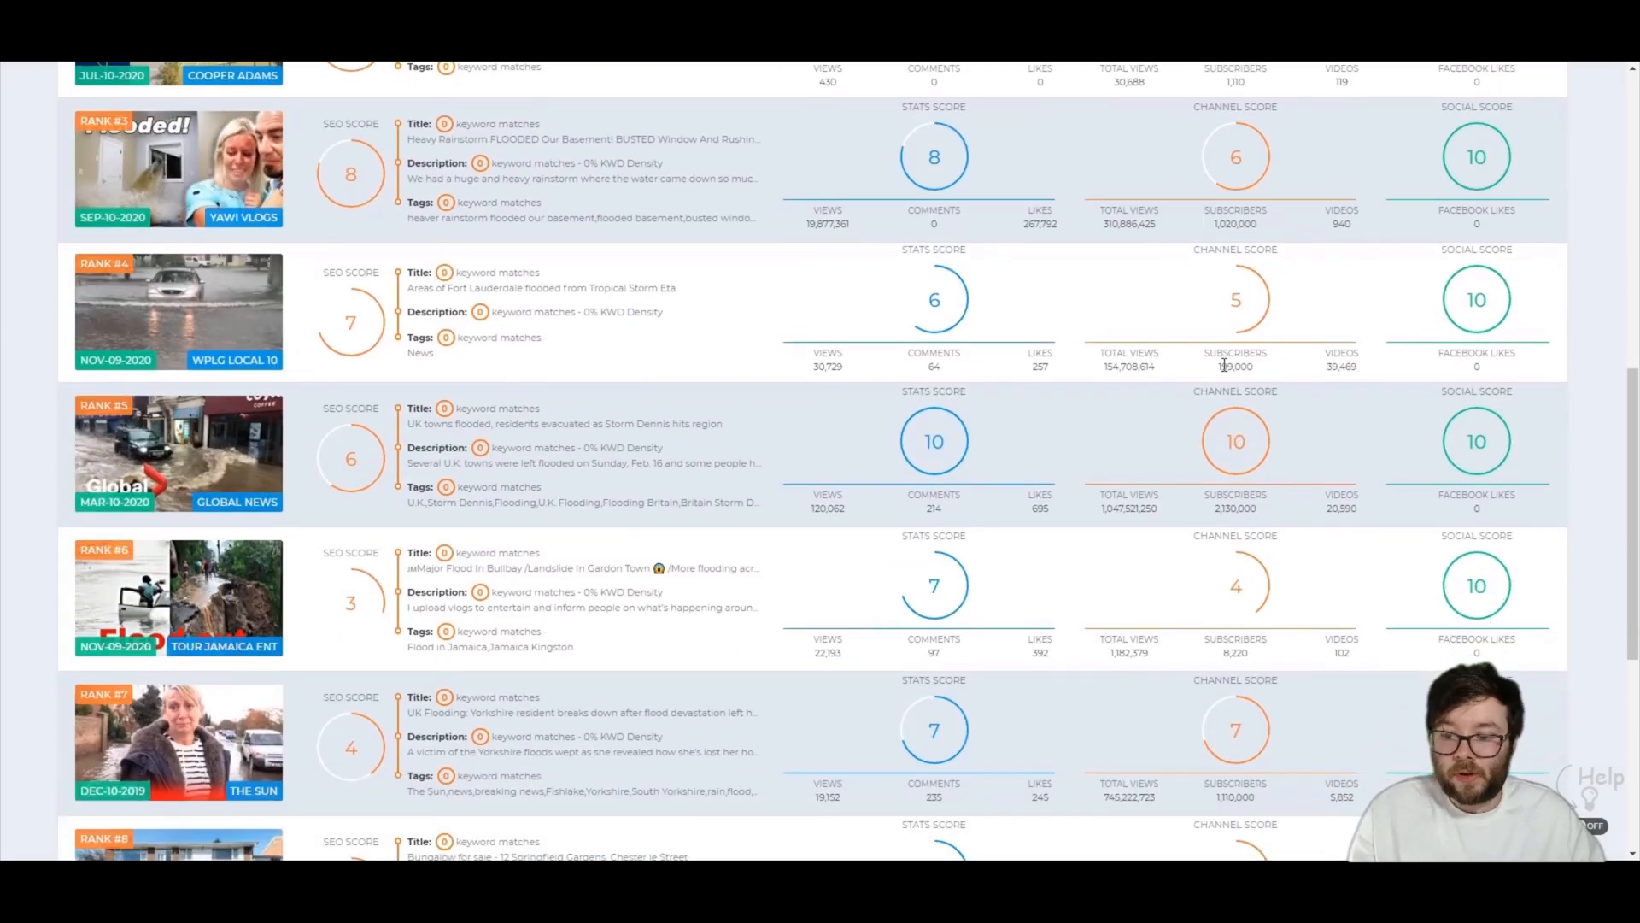
pyautogui.scroll(-3)
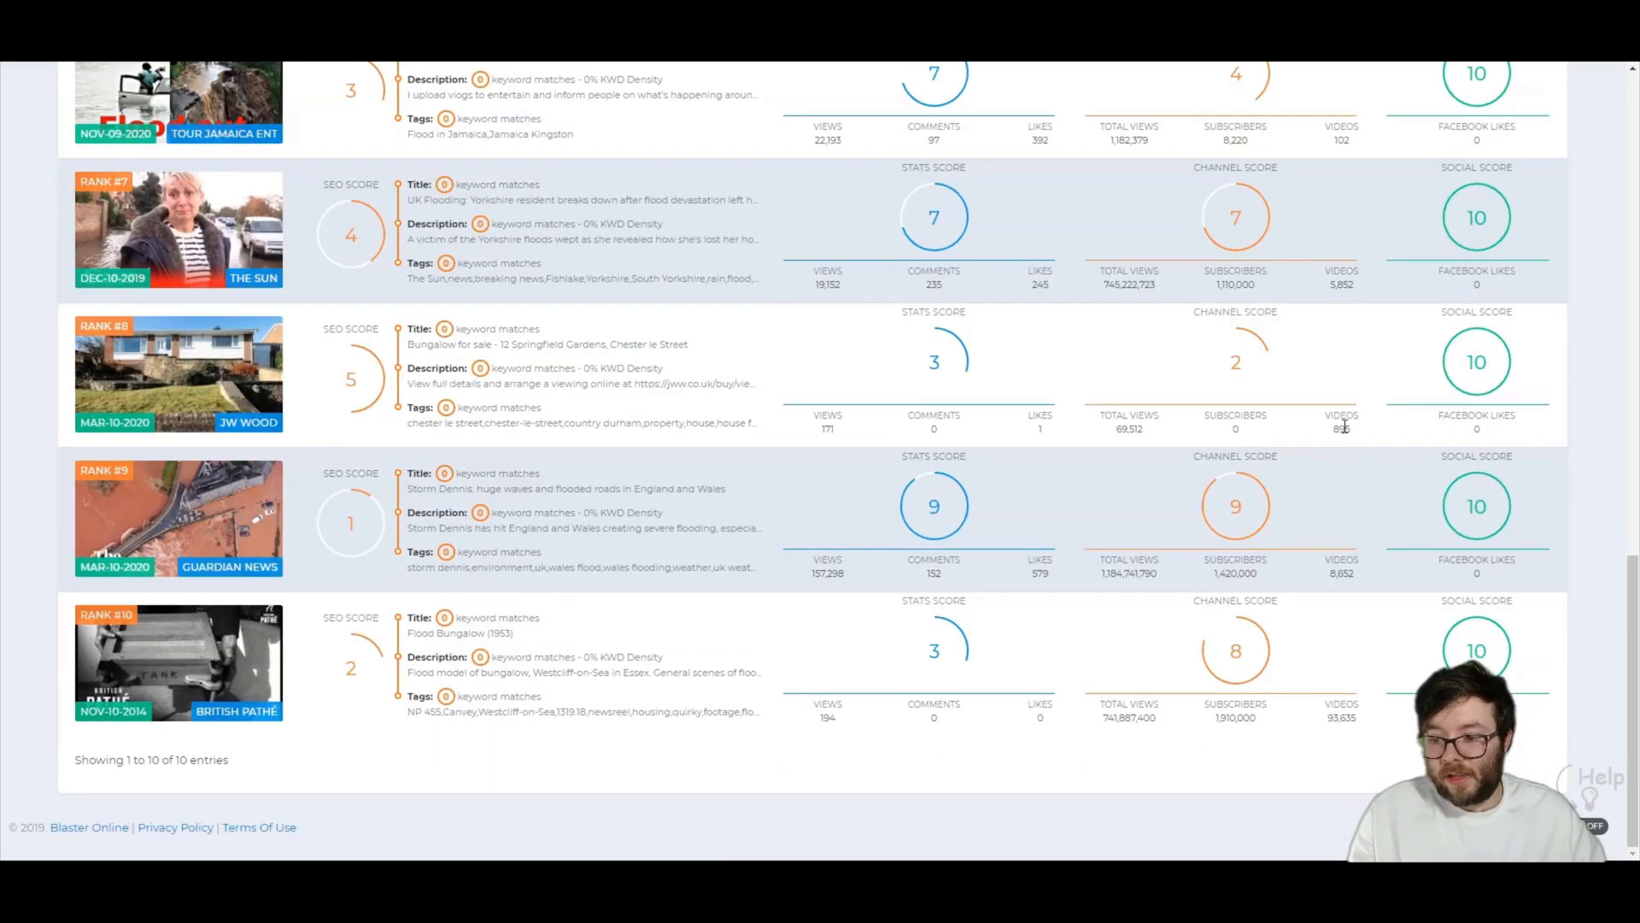
pyautogui.moveTo(887, 352)
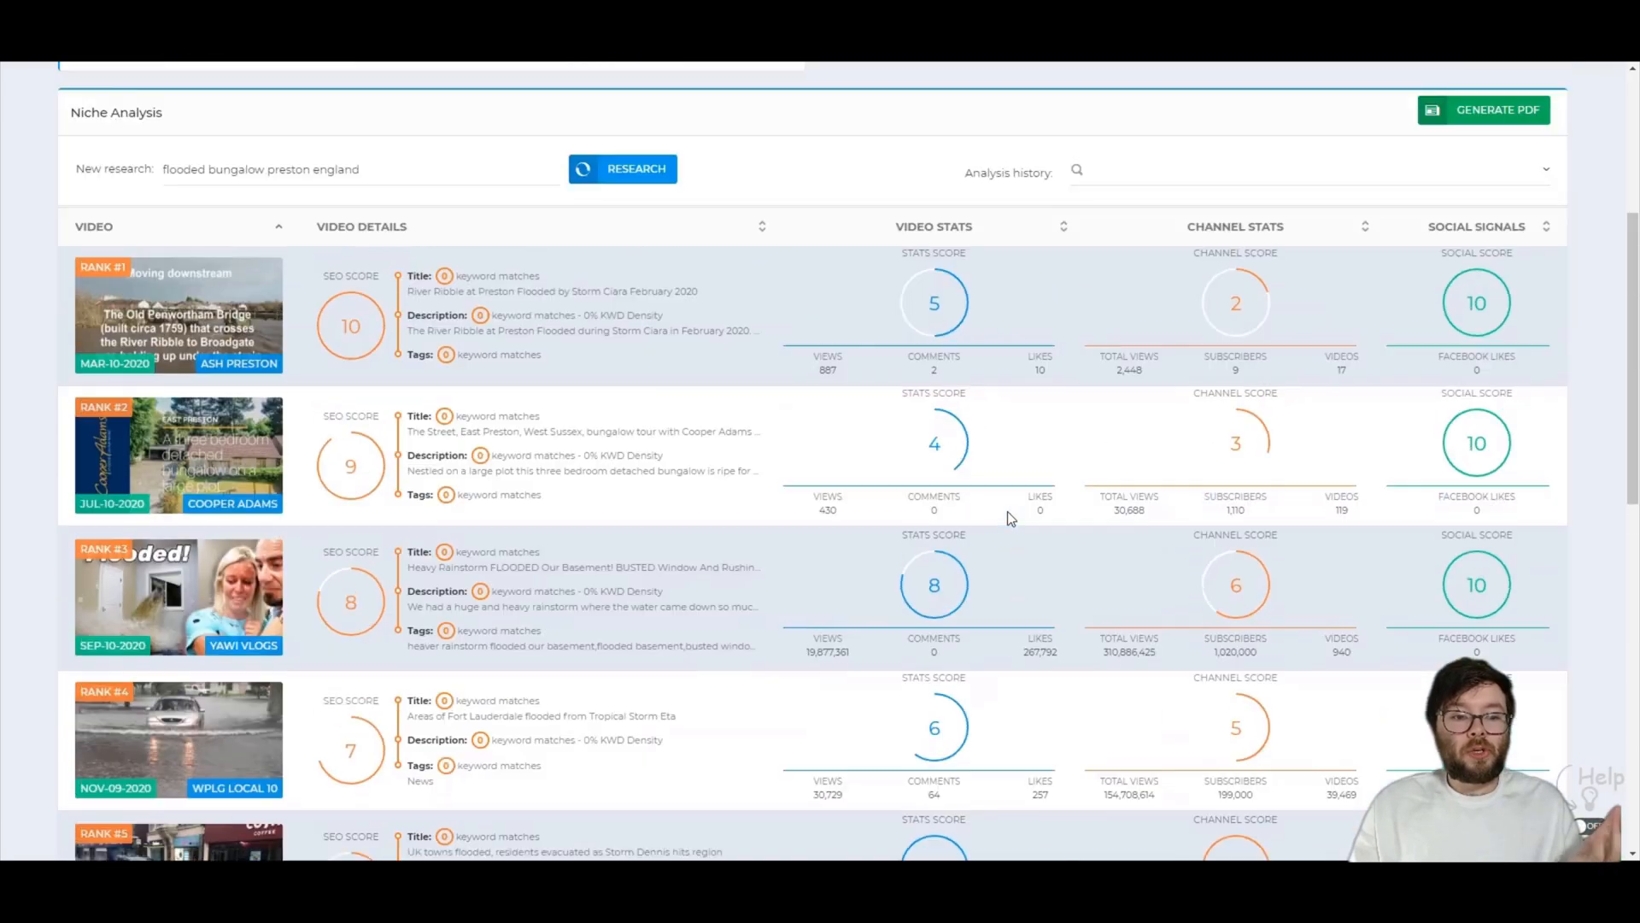
pyautogui.scroll(3)
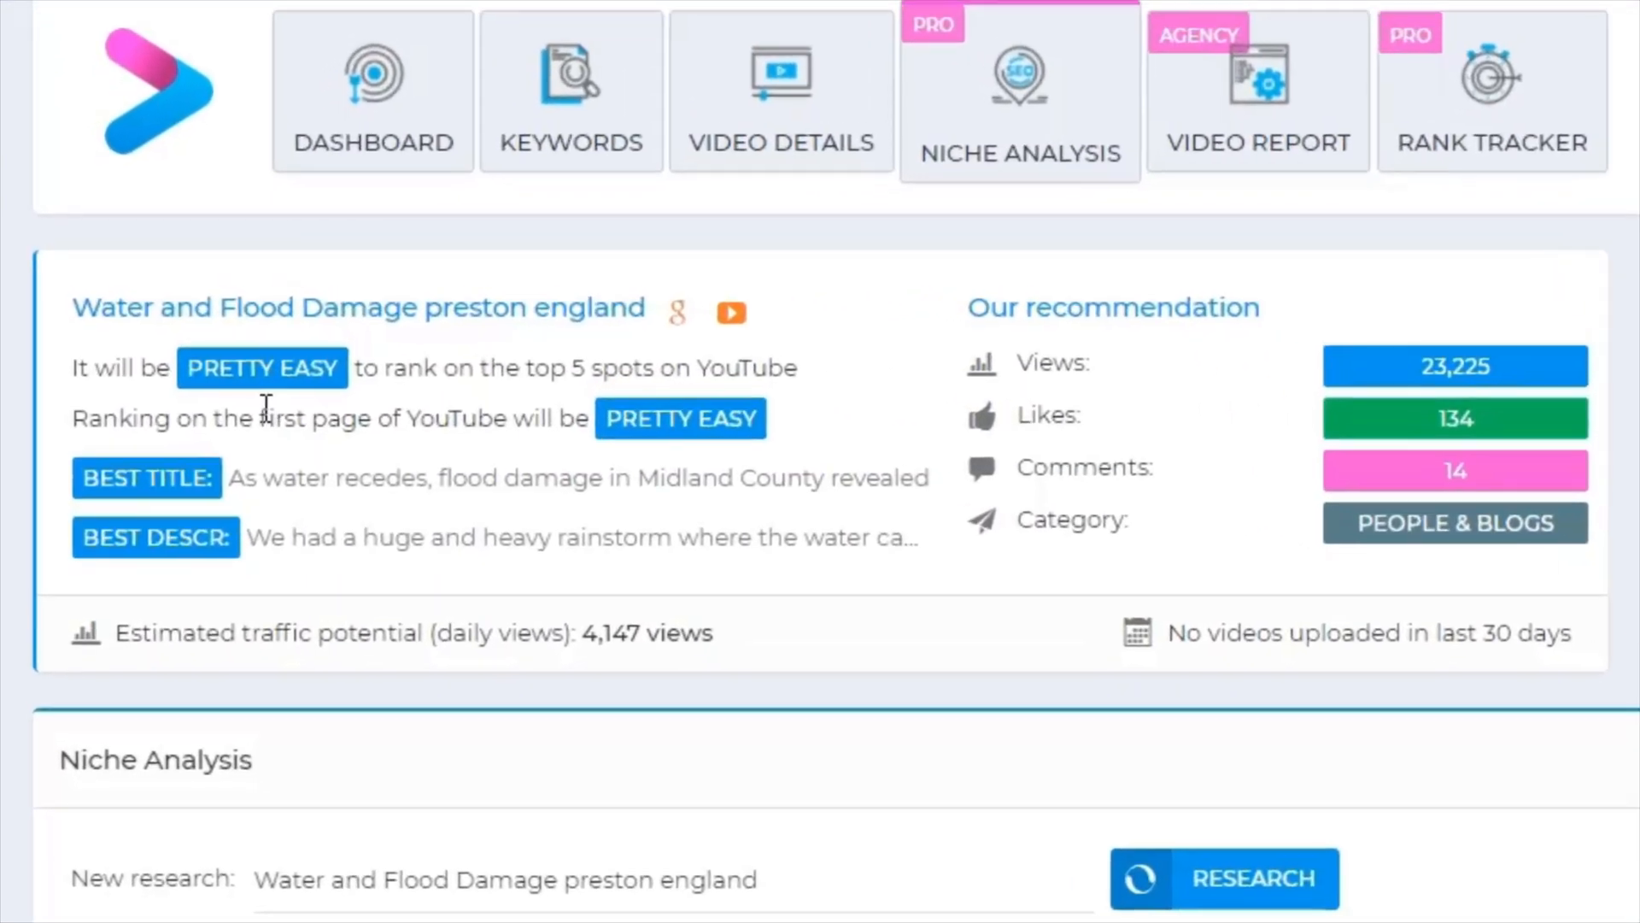
pyautogui.moveTo(316, 803)
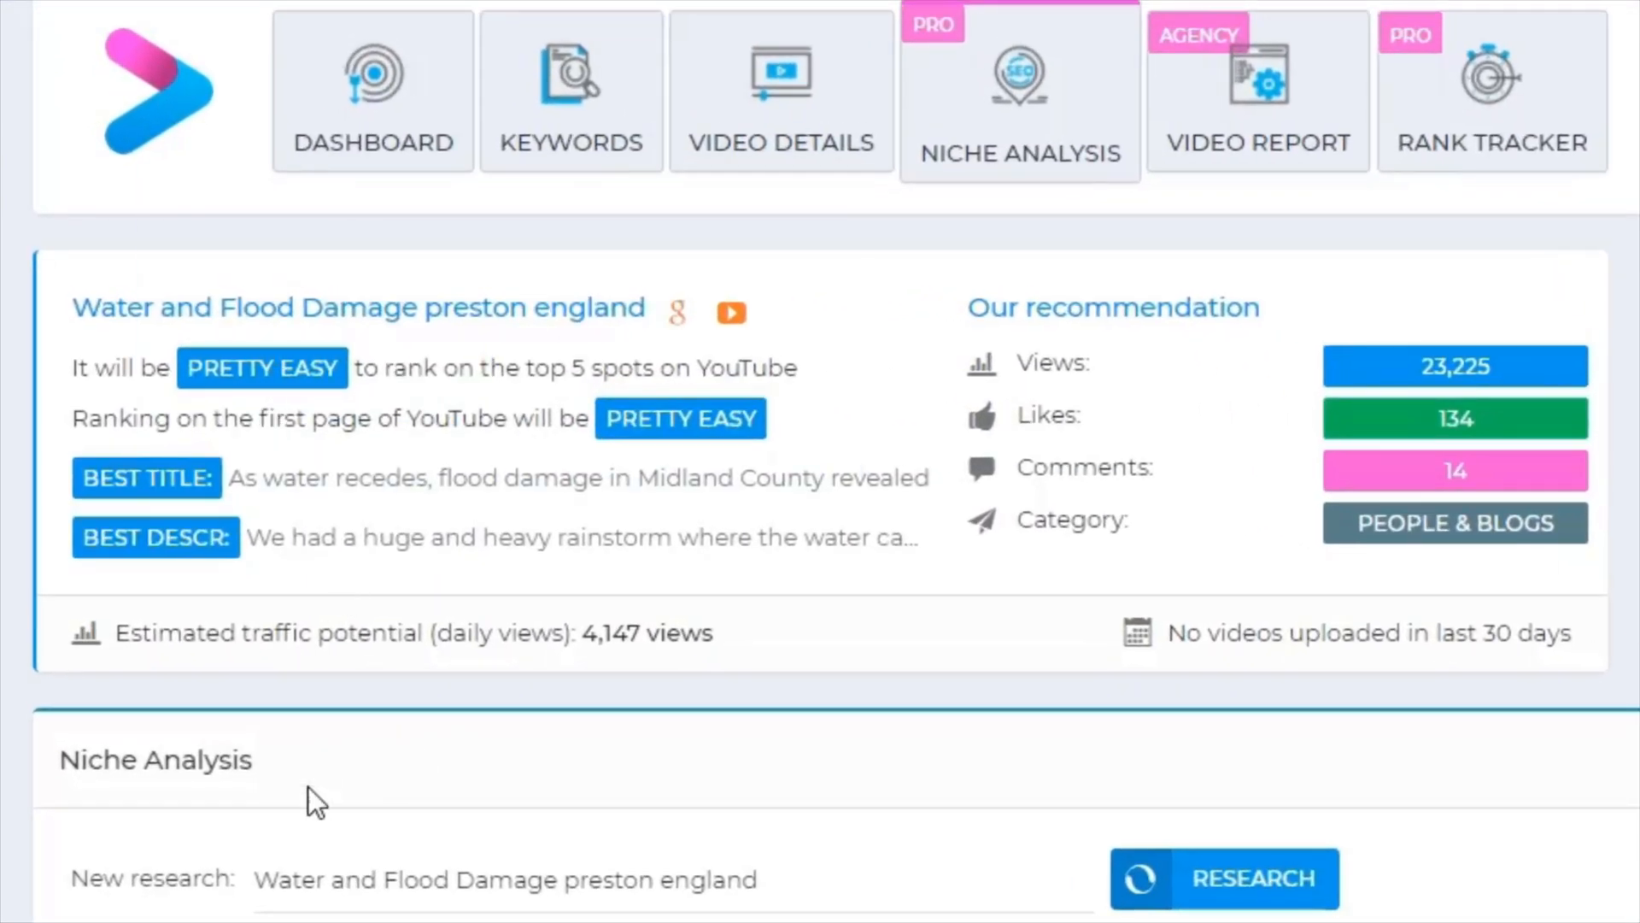
pyautogui.moveTo(507, 617)
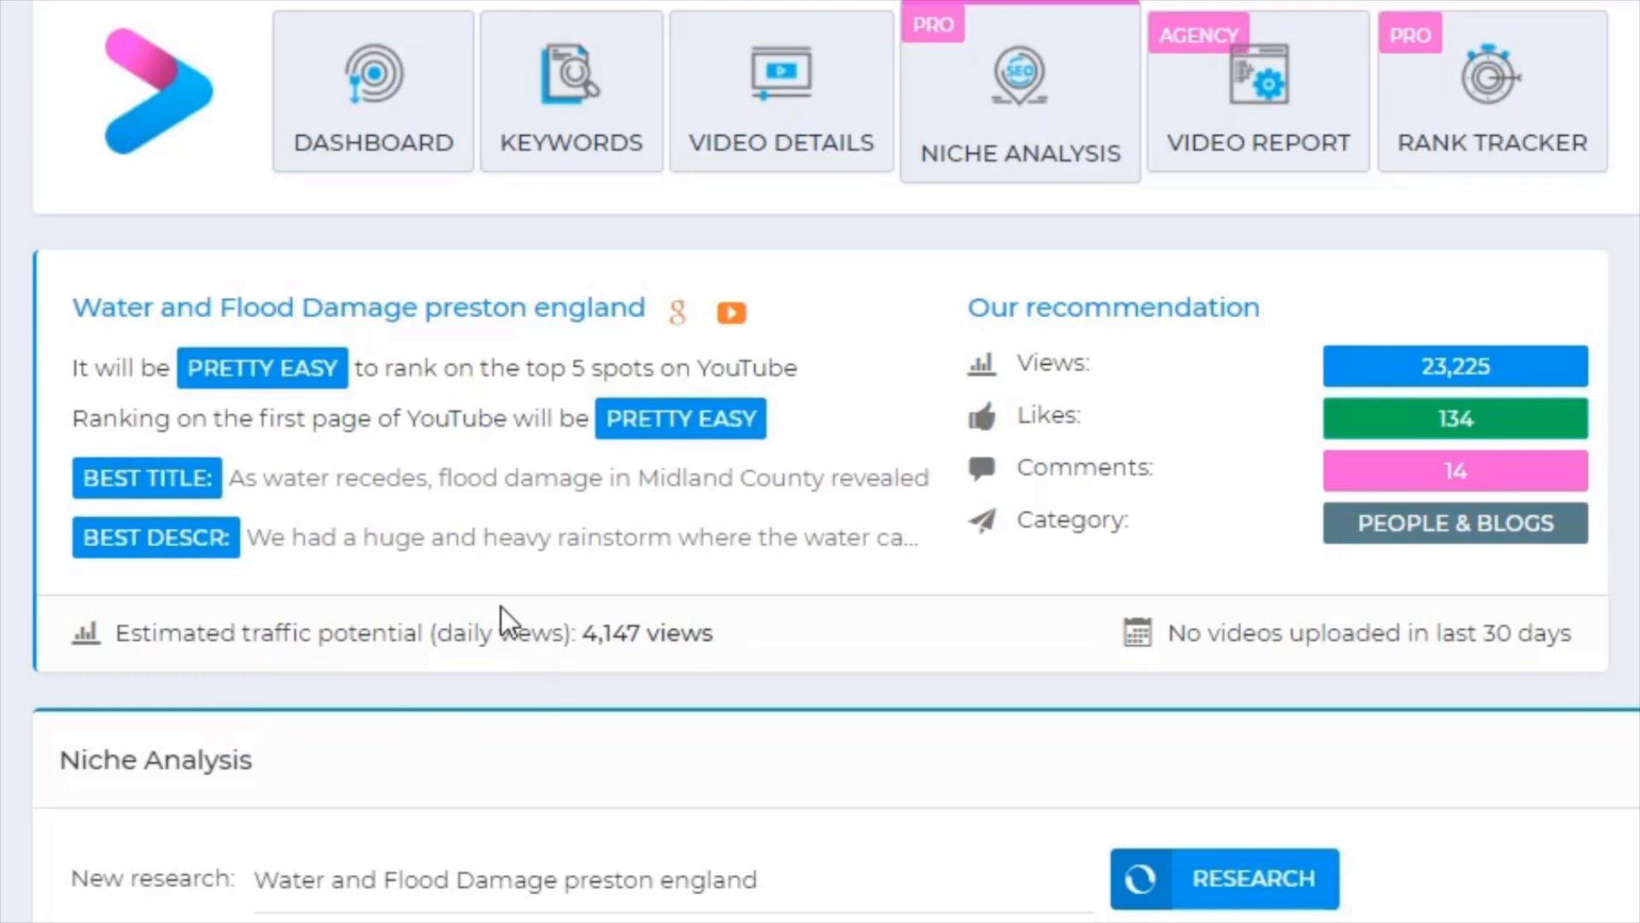
pyautogui.moveTo(570, 615)
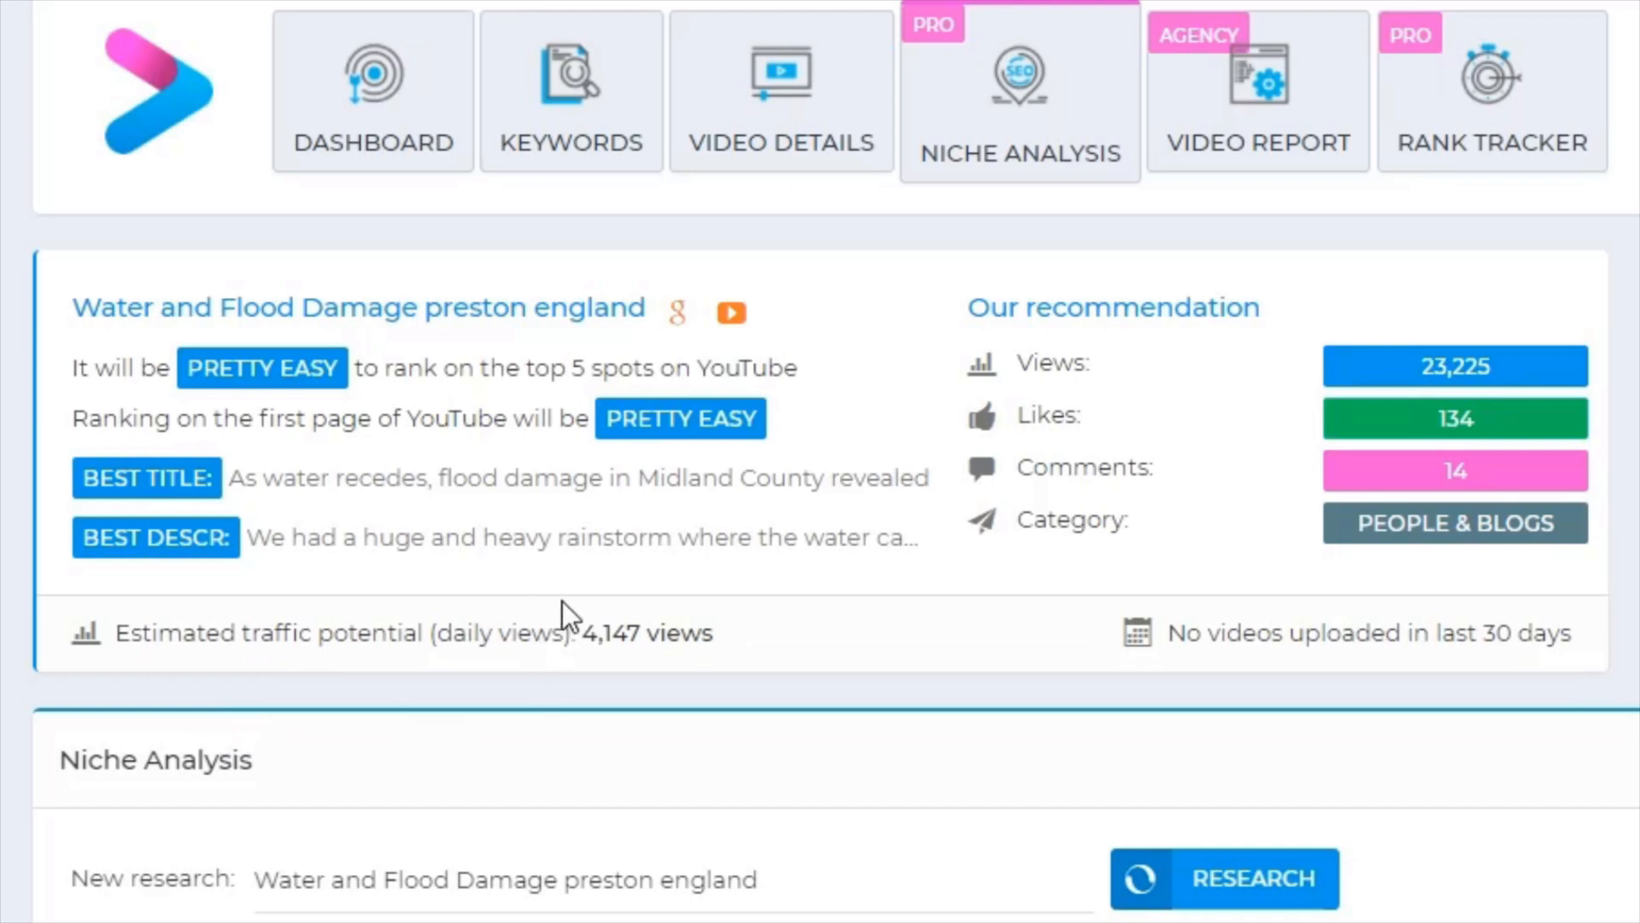
pyautogui.moveTo(1527, 695)
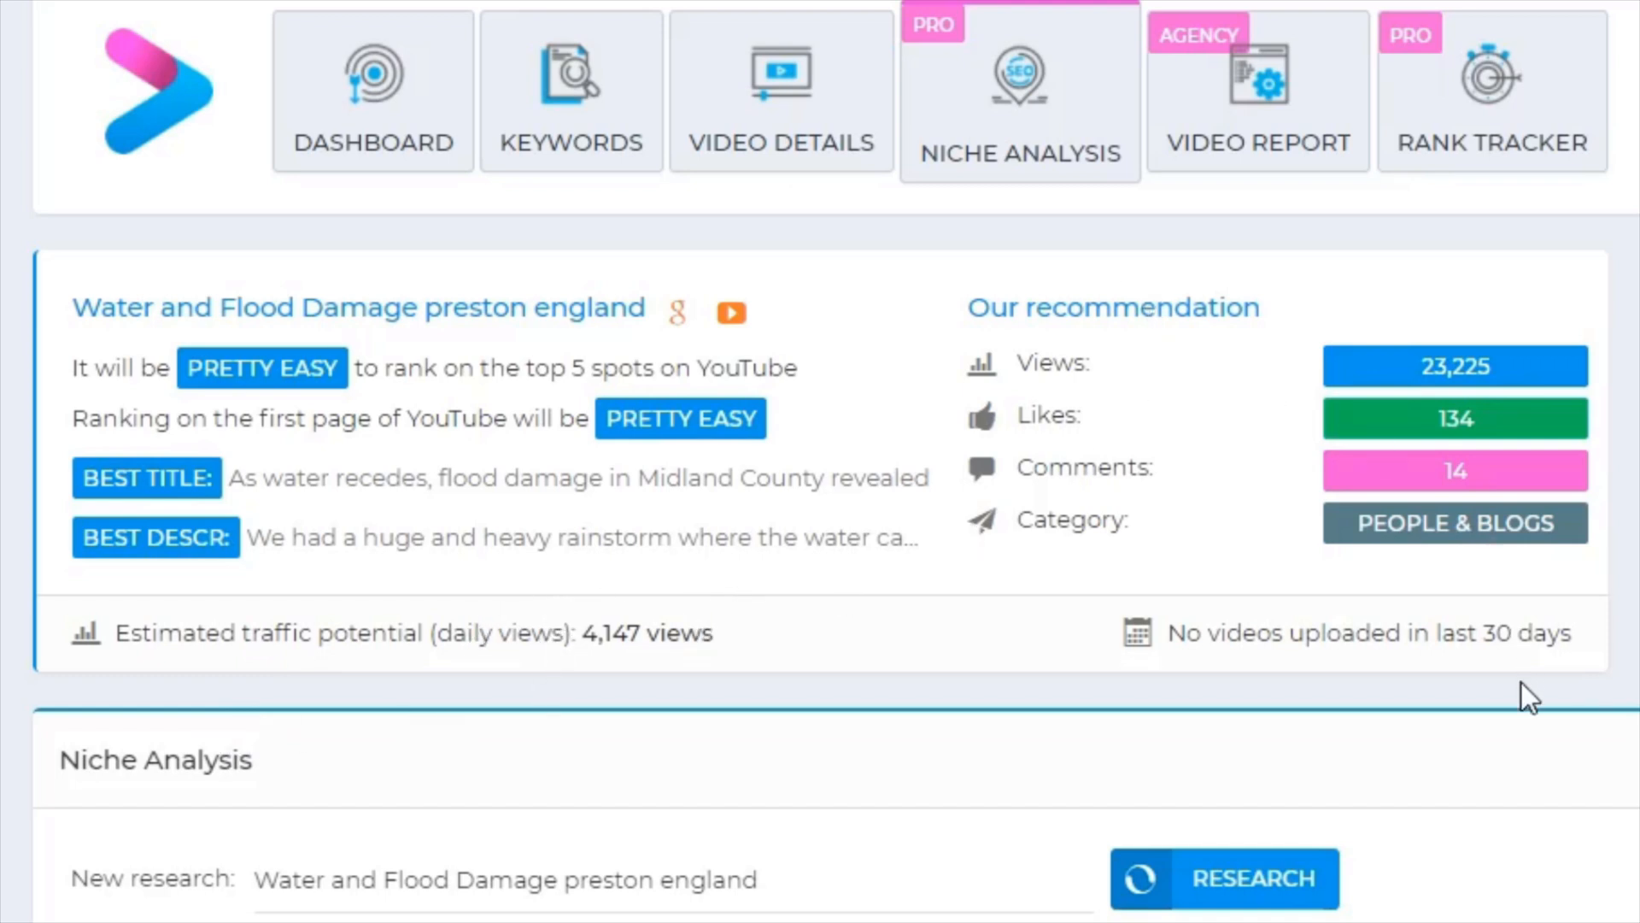
# Scroll down to the ranked videos for 'Water and Flood Damage preston england'
pyautogui.scroll(-3)
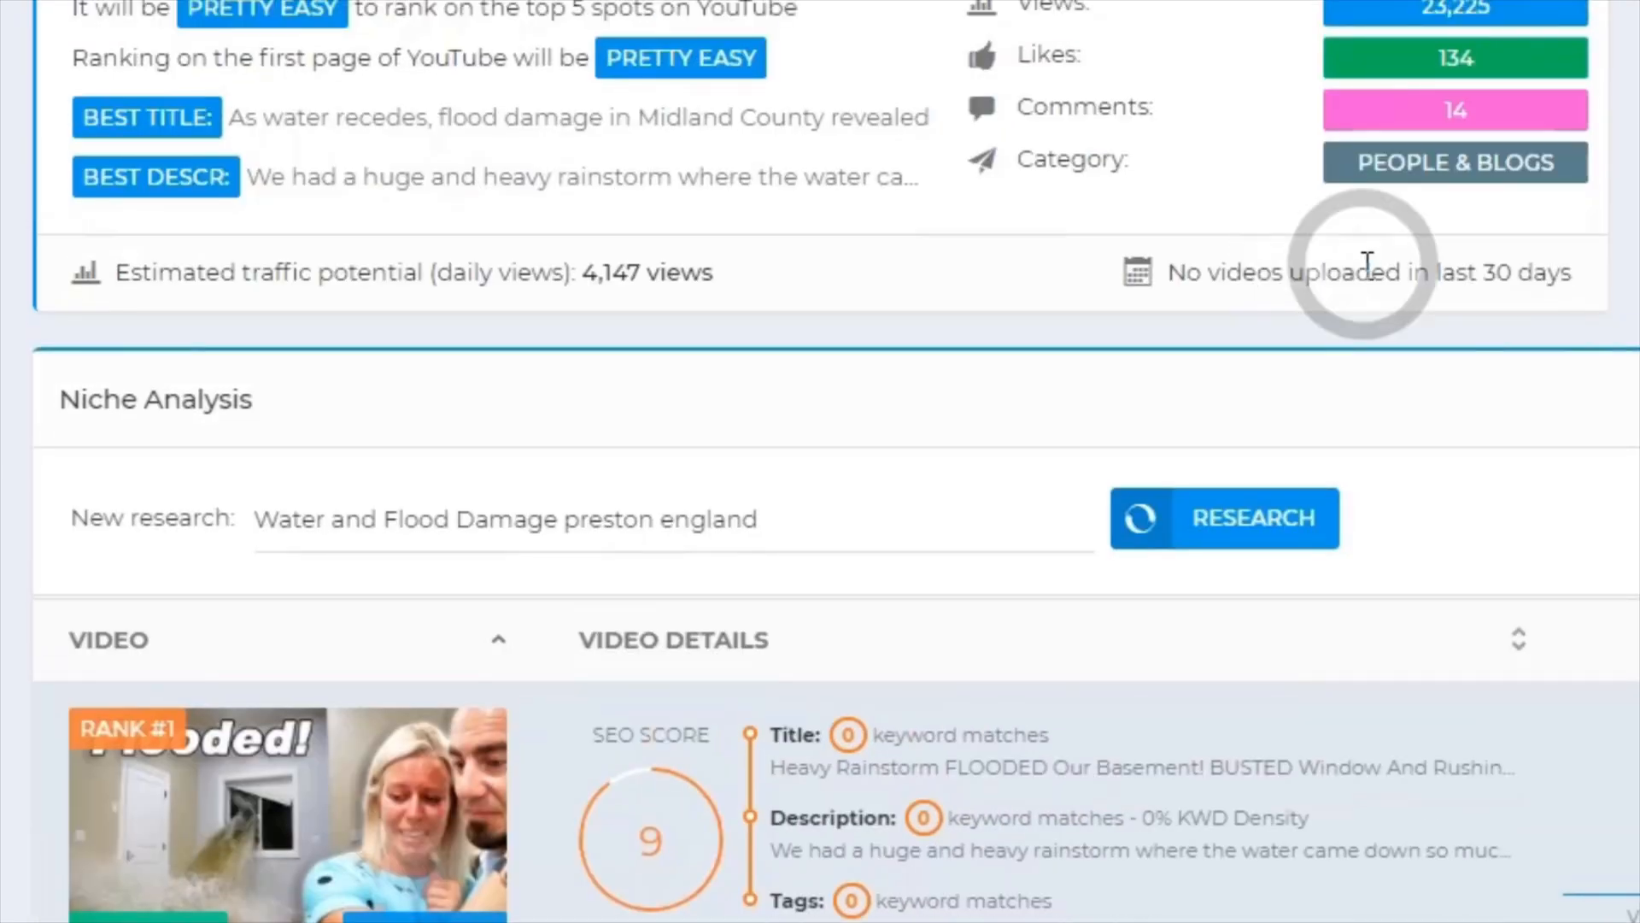
pyautogui.scroll(-3)
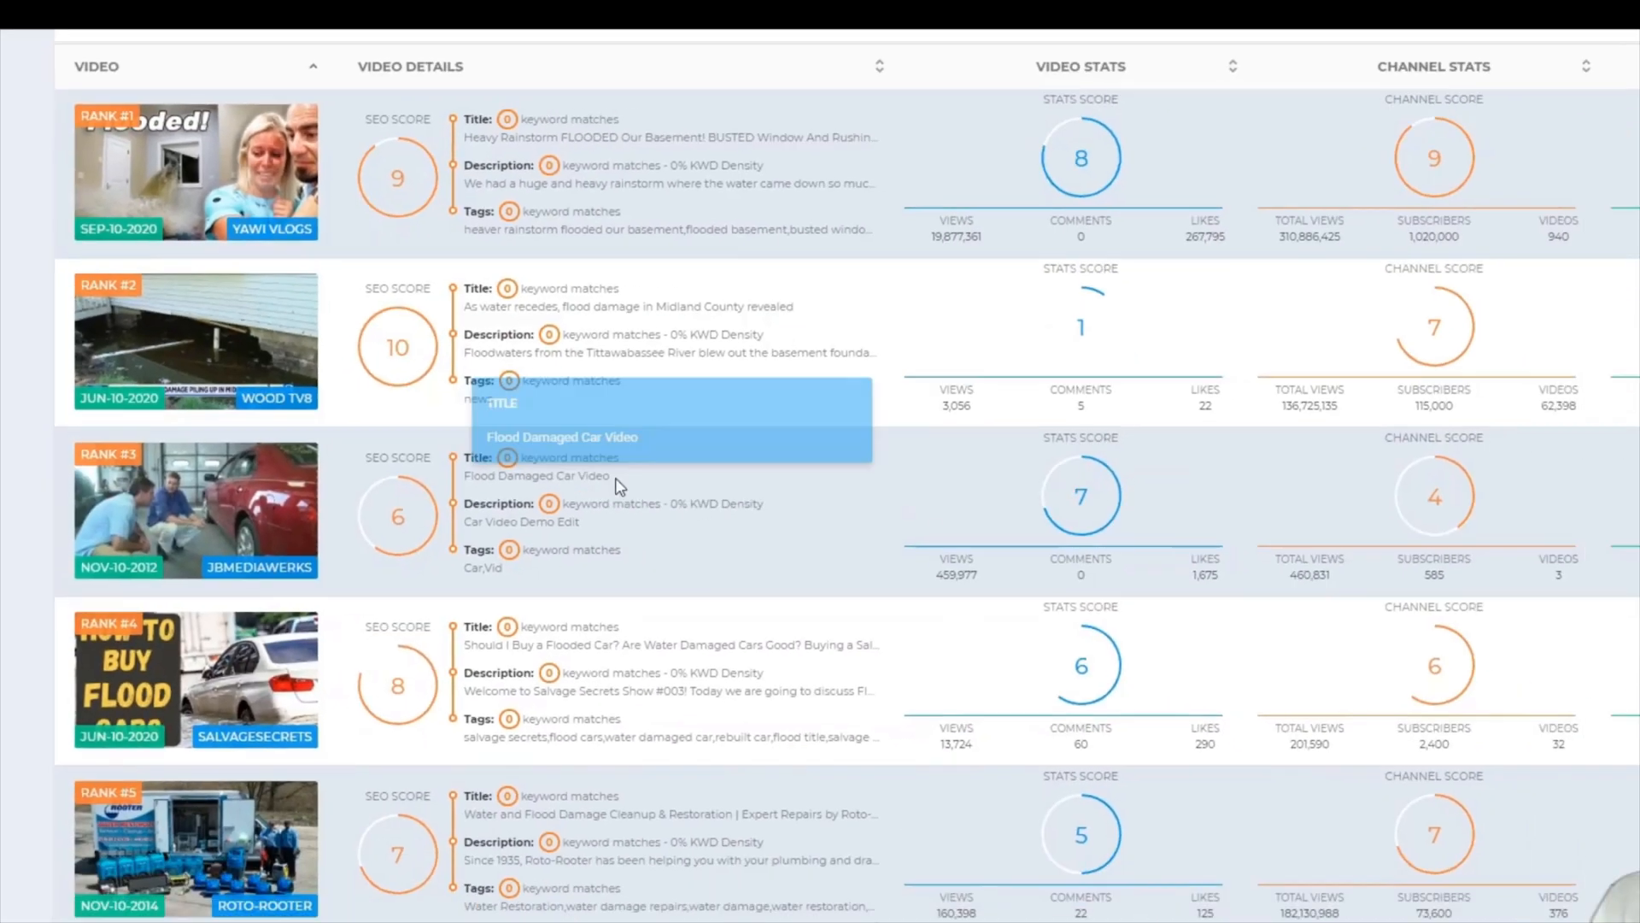
pyautogui.scroll(-3)
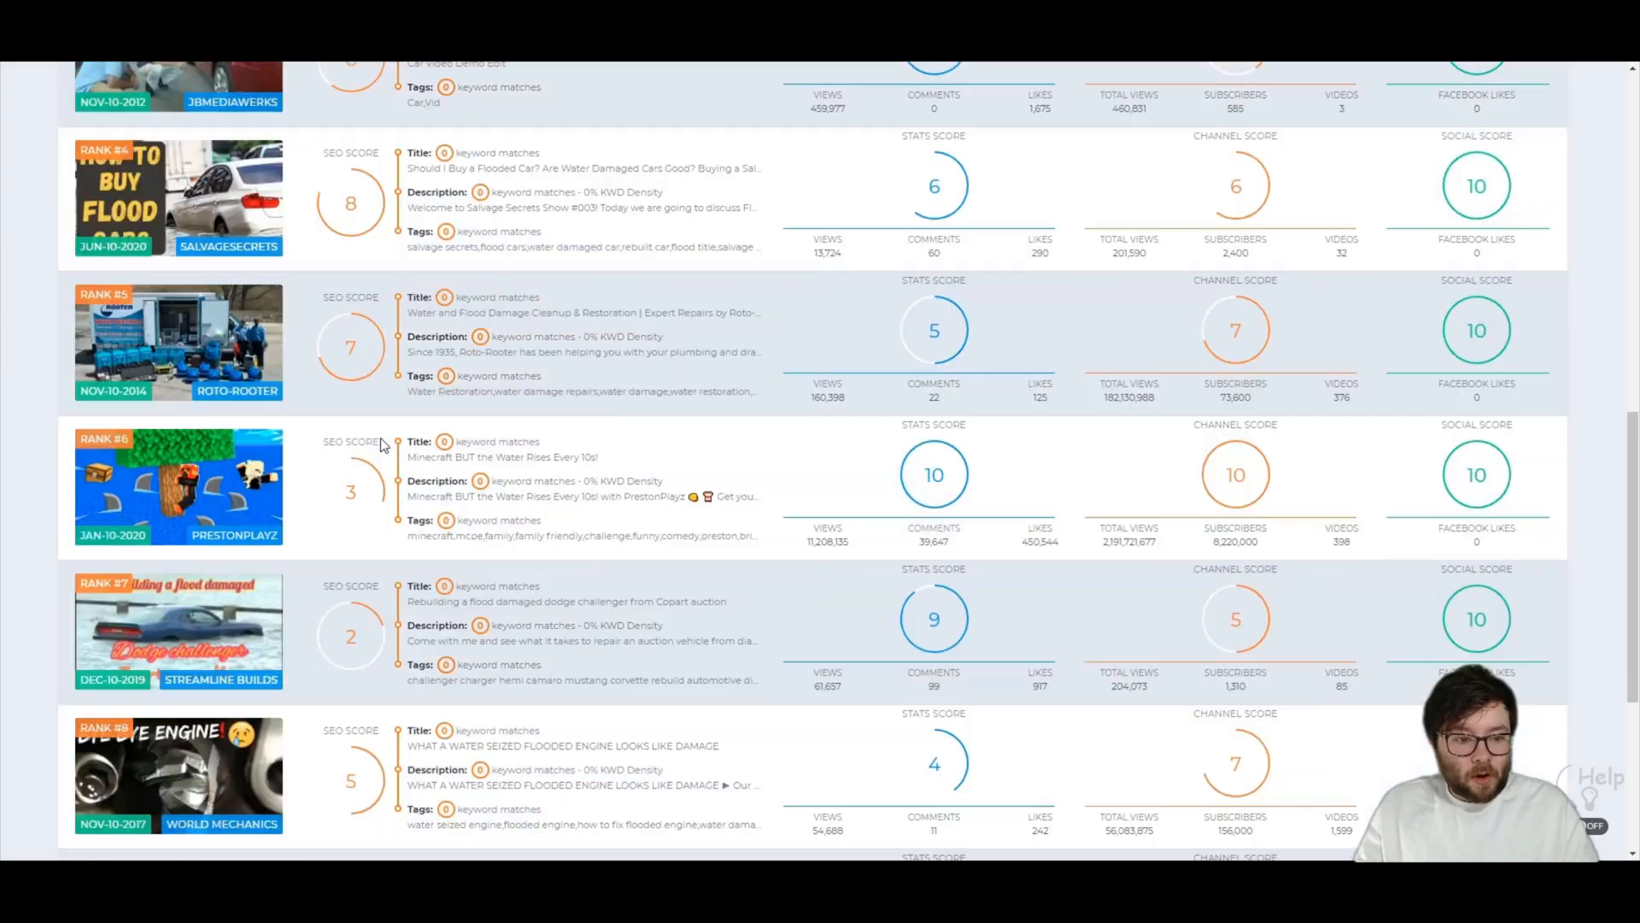
pyautogui.scroll(3)
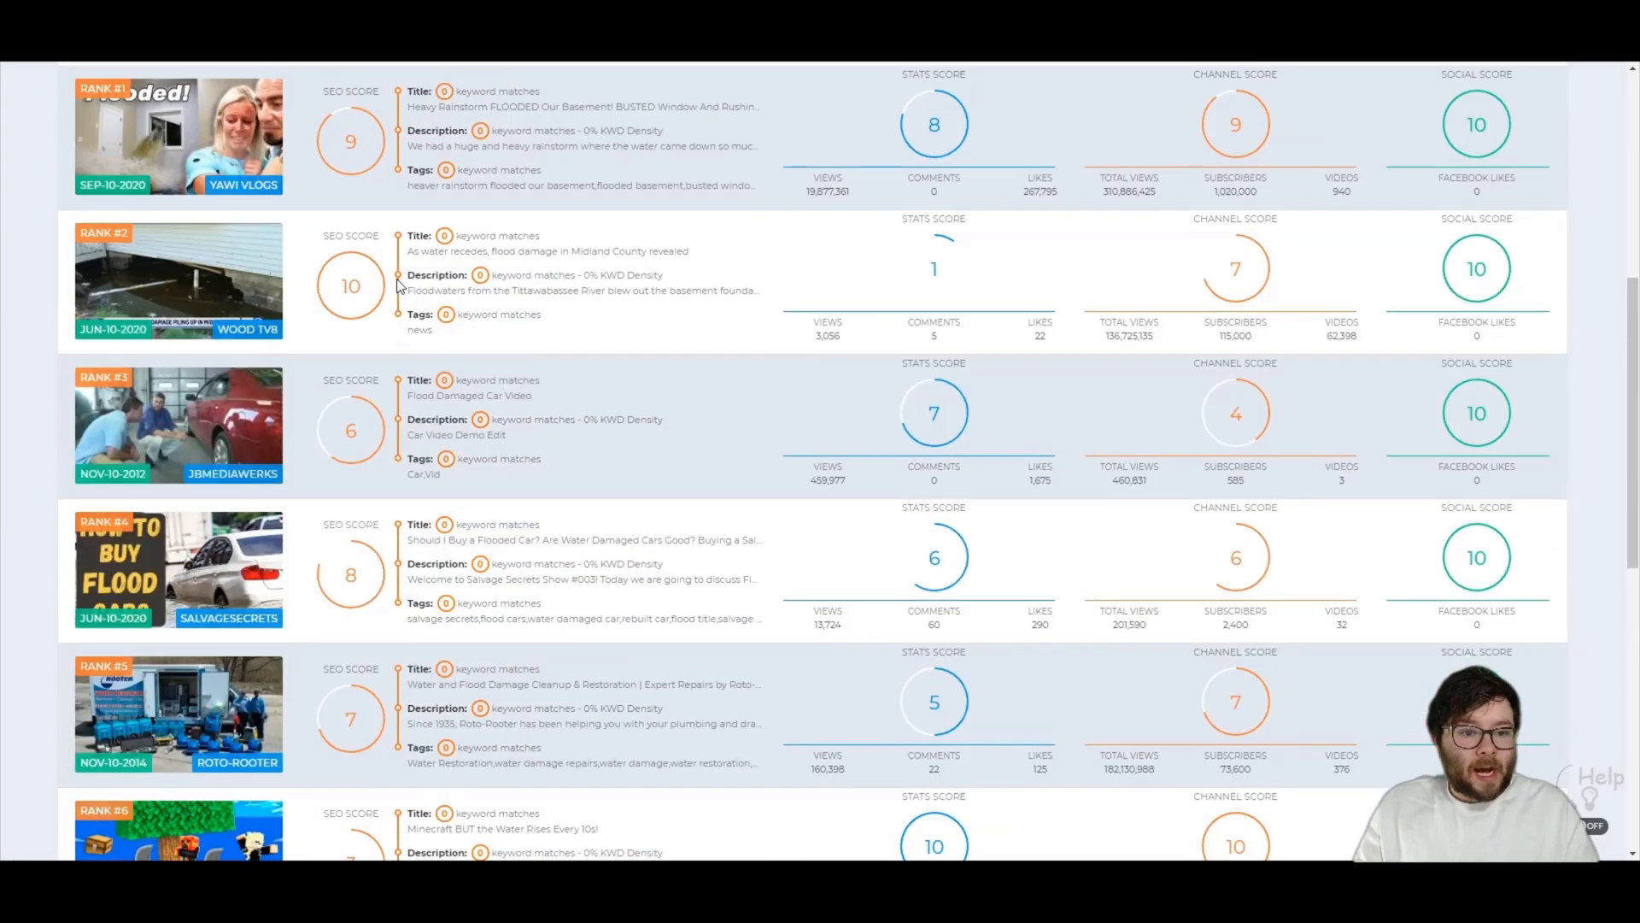
pyautogui.scroll(3)
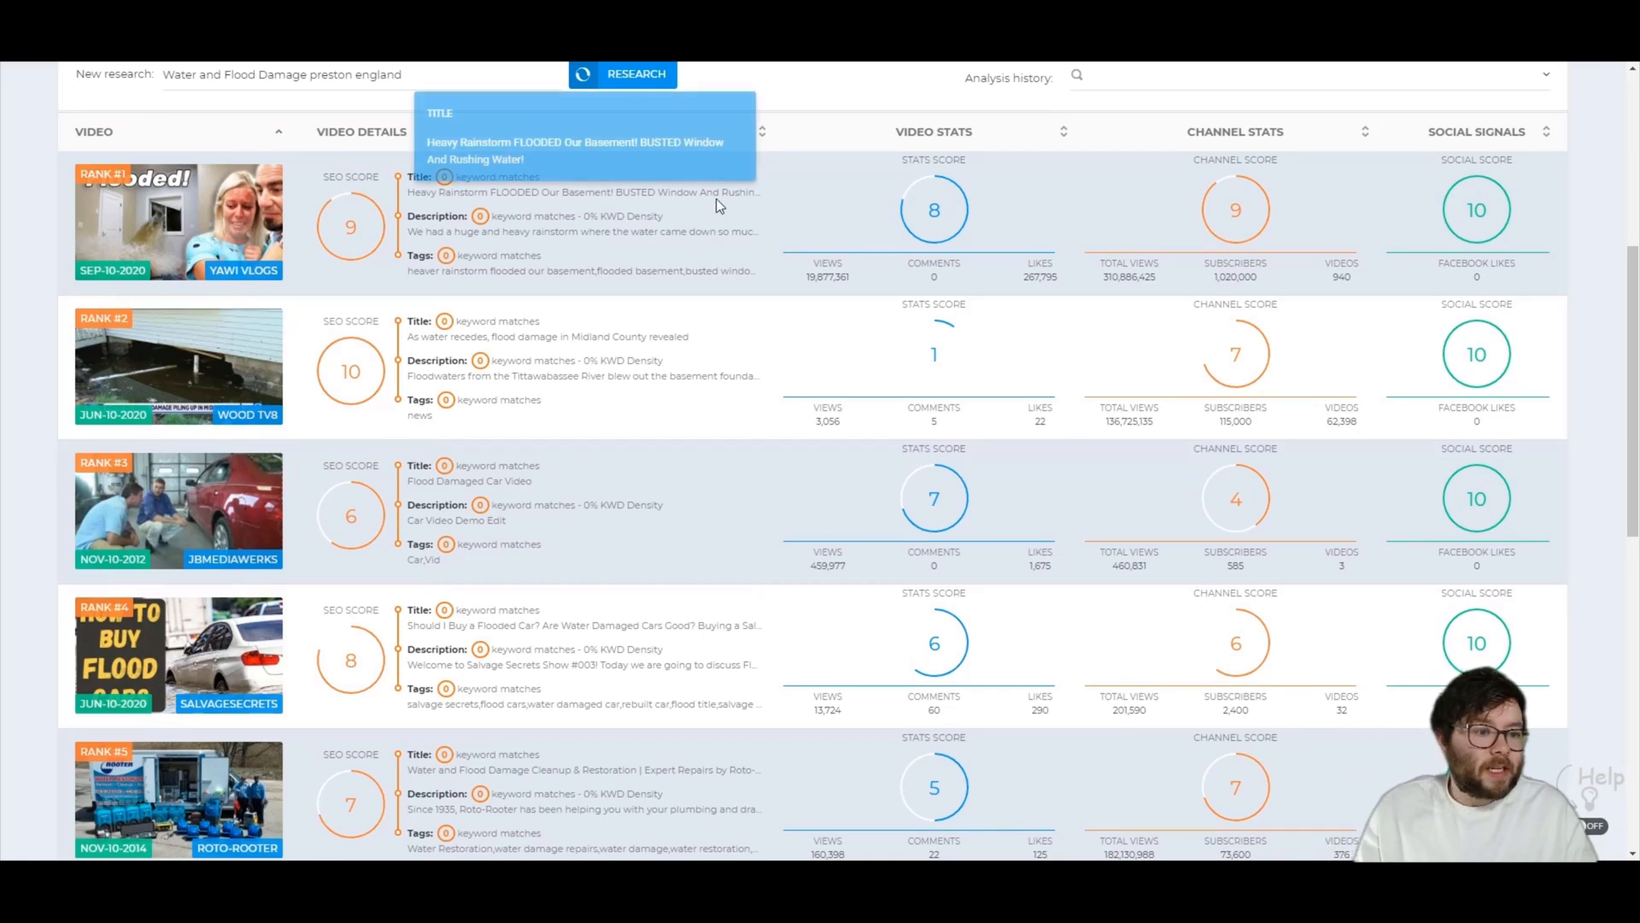
pyautogui.moveTo(193, 252)
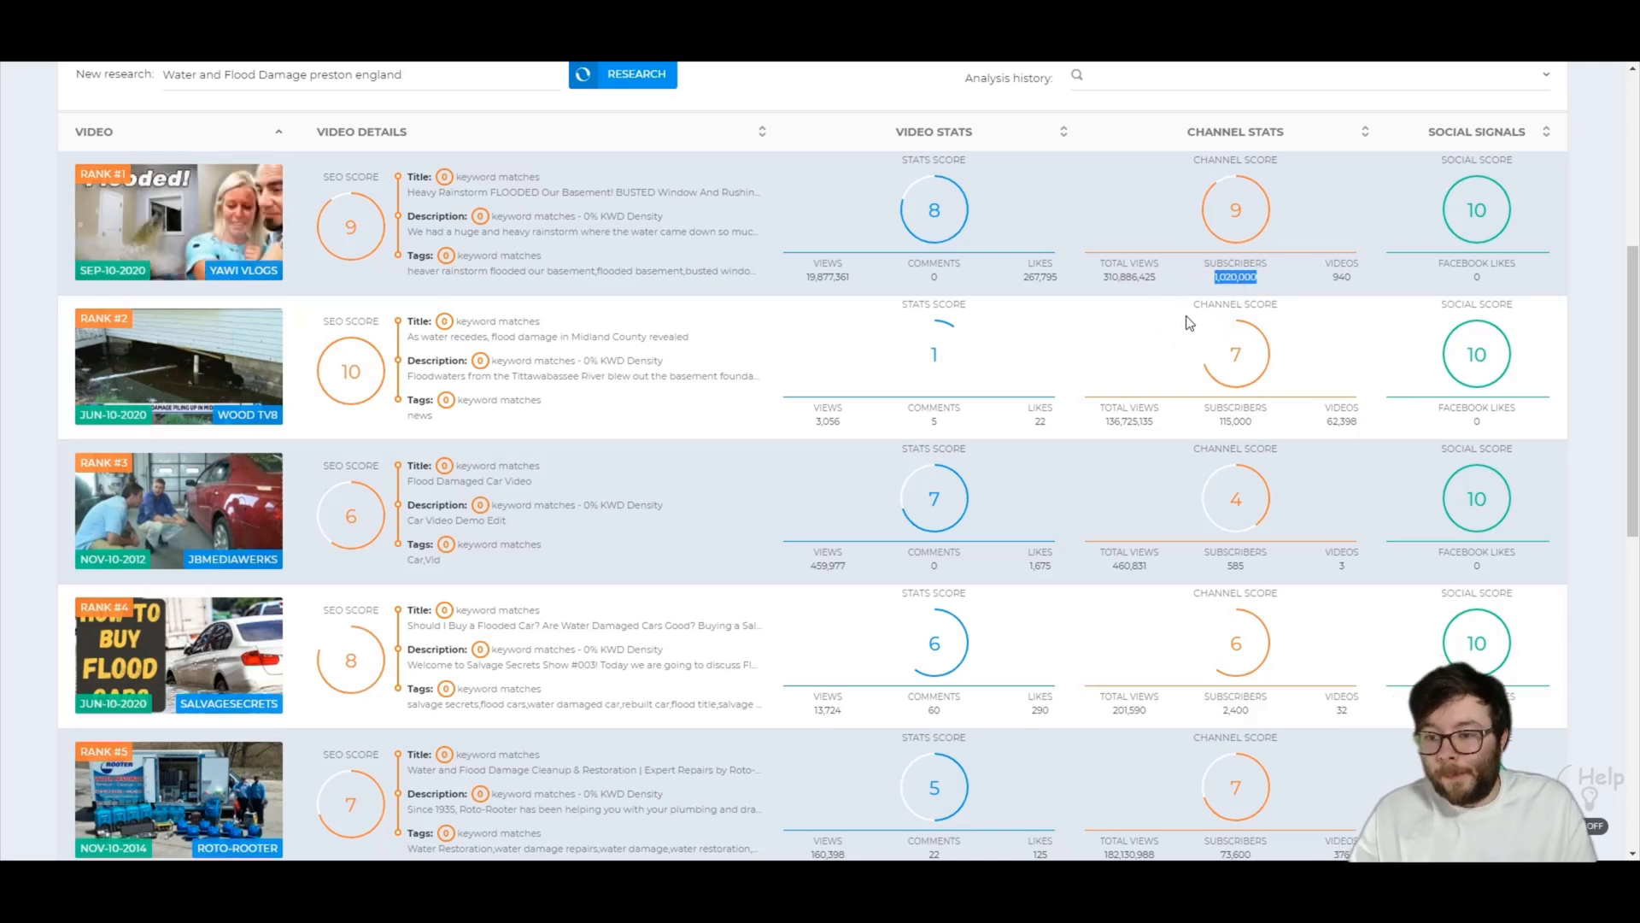
pyautogui.scroll(-3)
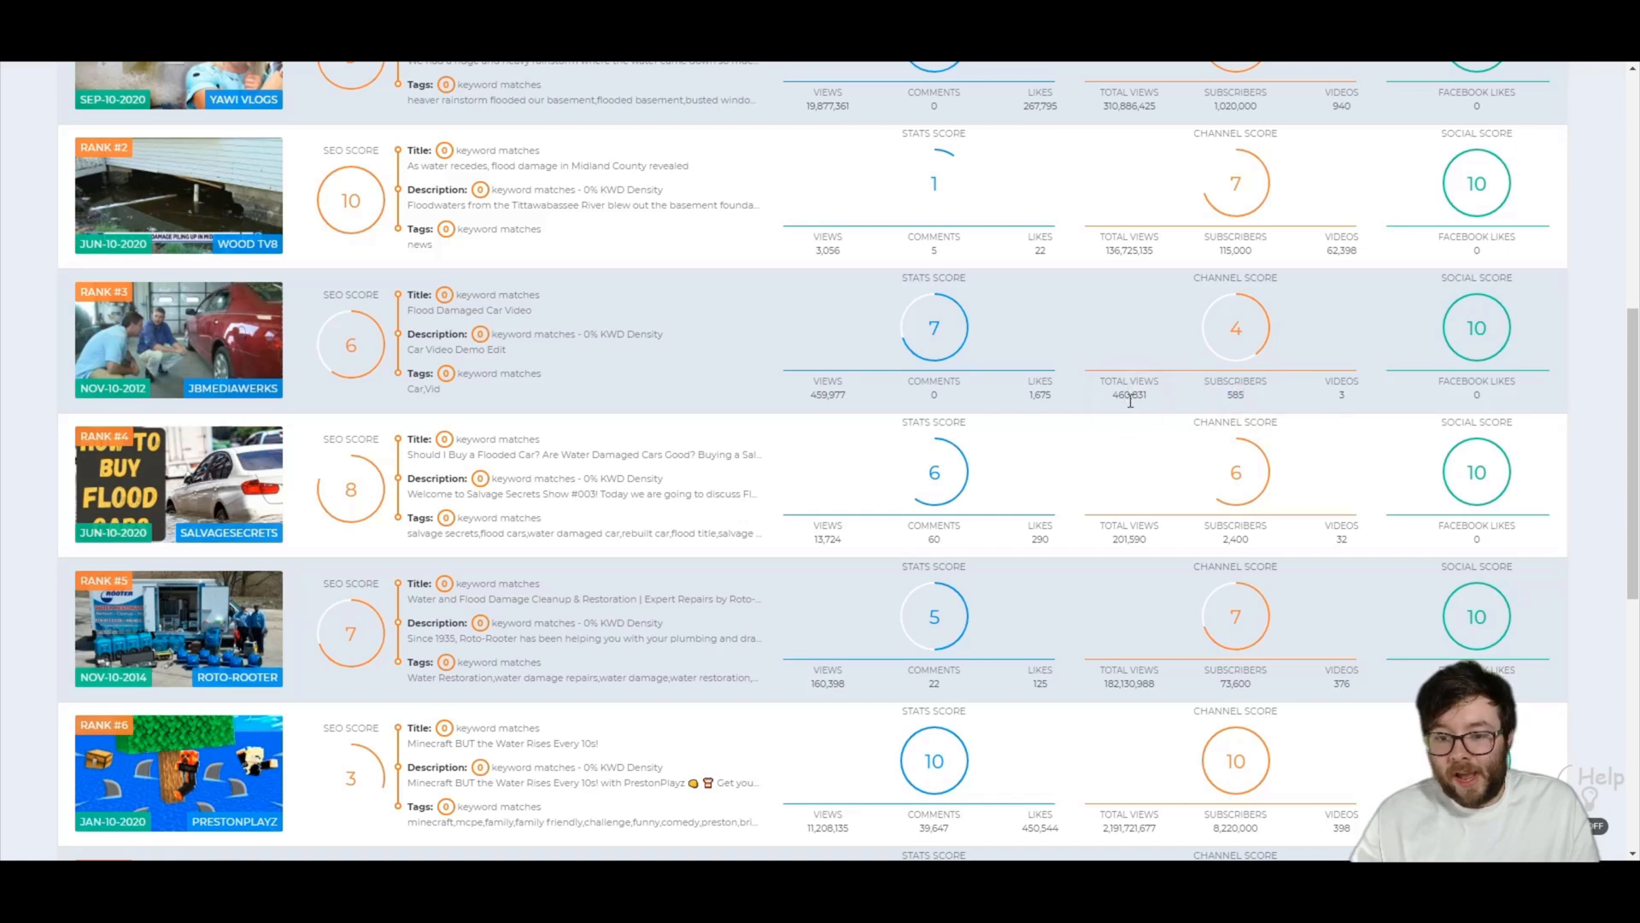
pyautogui.doubleClick(1130, 394)
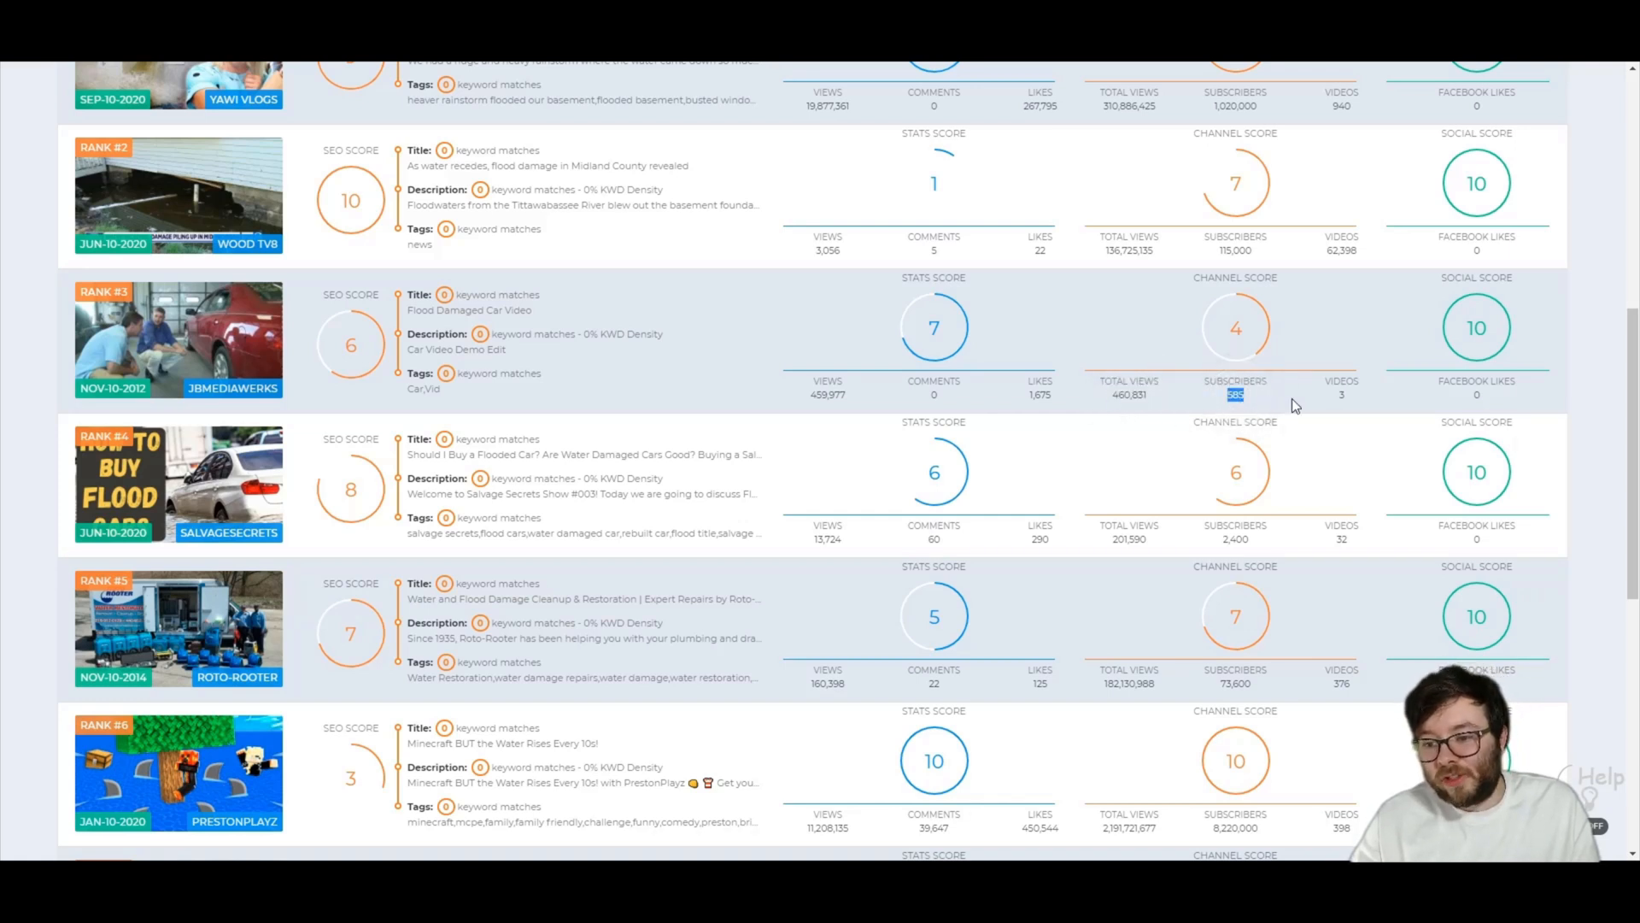
pyautogui.moveTo(1060, 405)
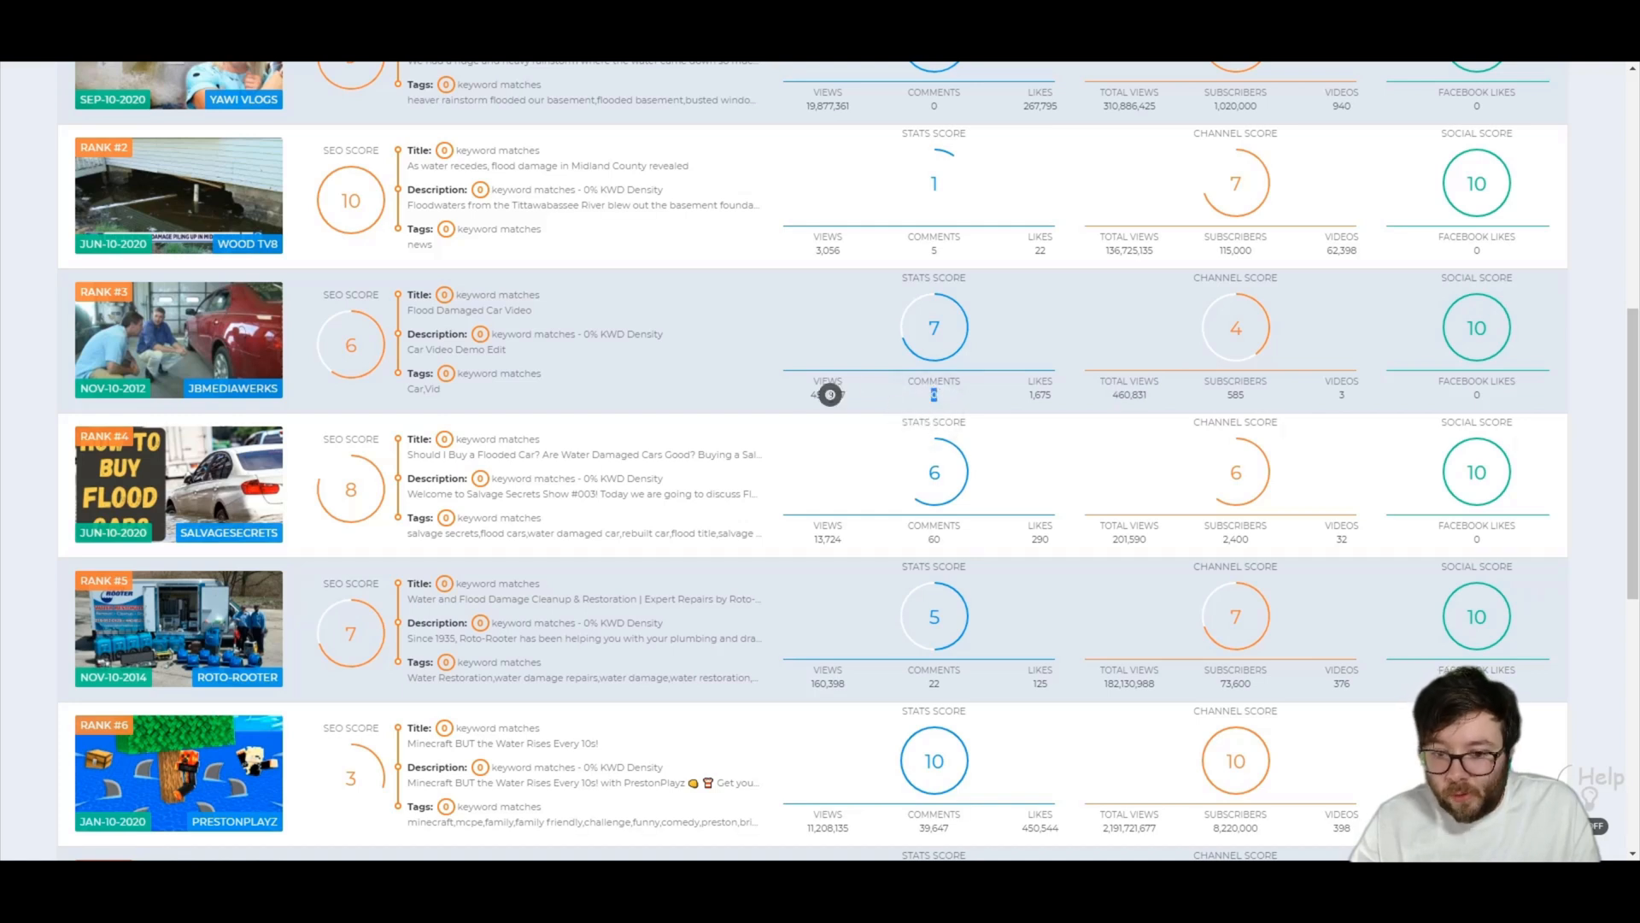
pyautogui.doubleClick(827, 395)
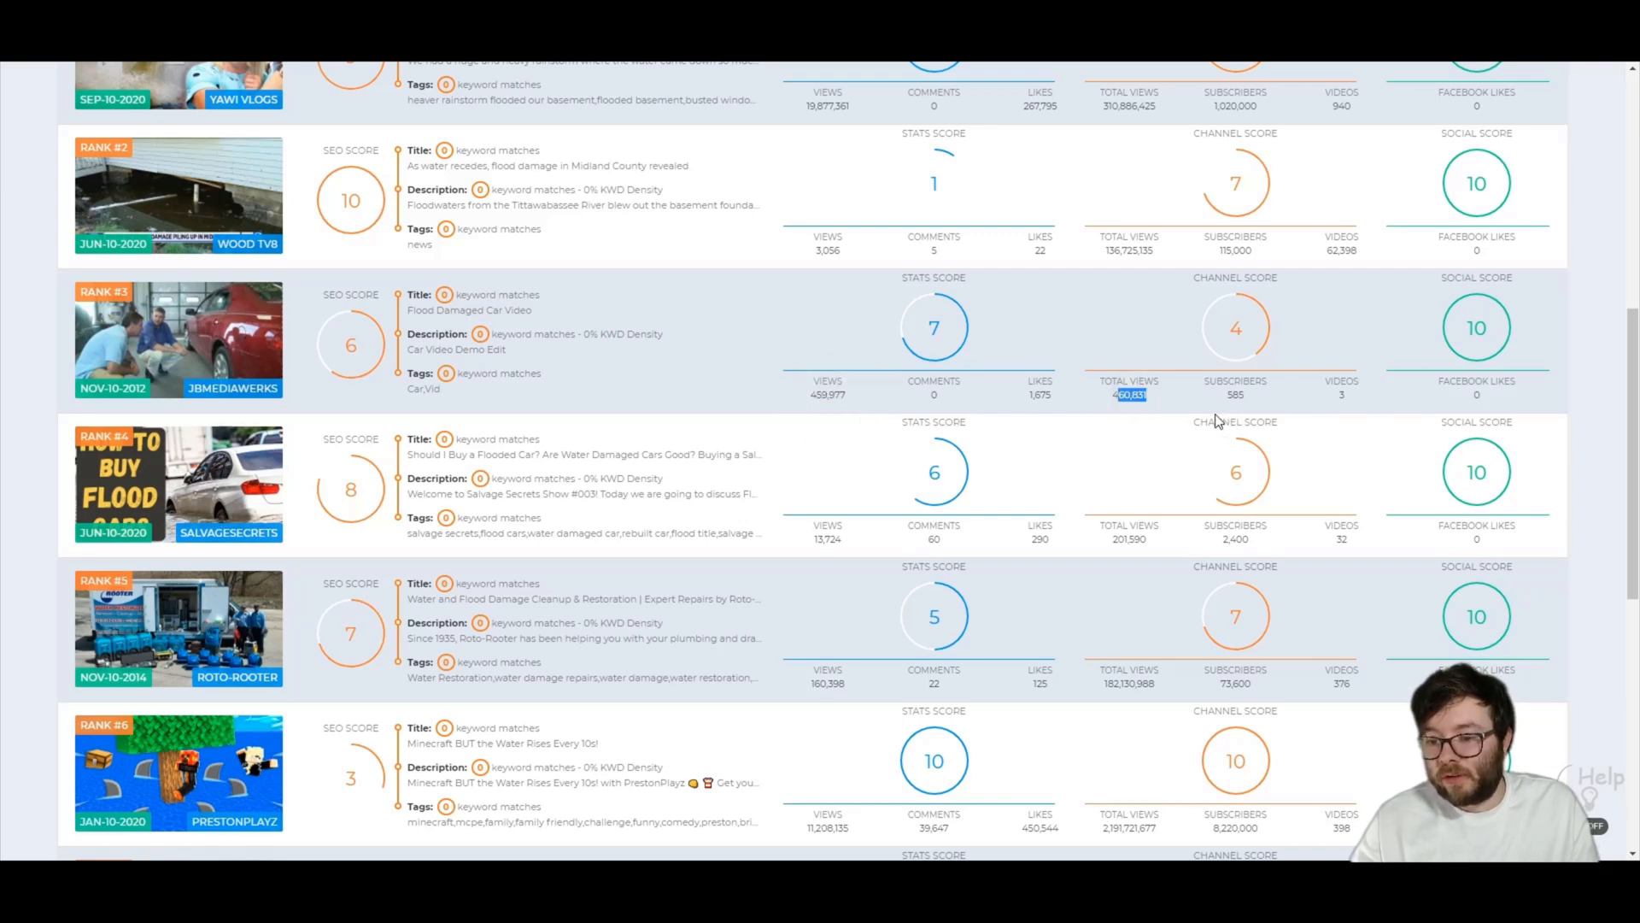
pyautogui.scroll(-3)
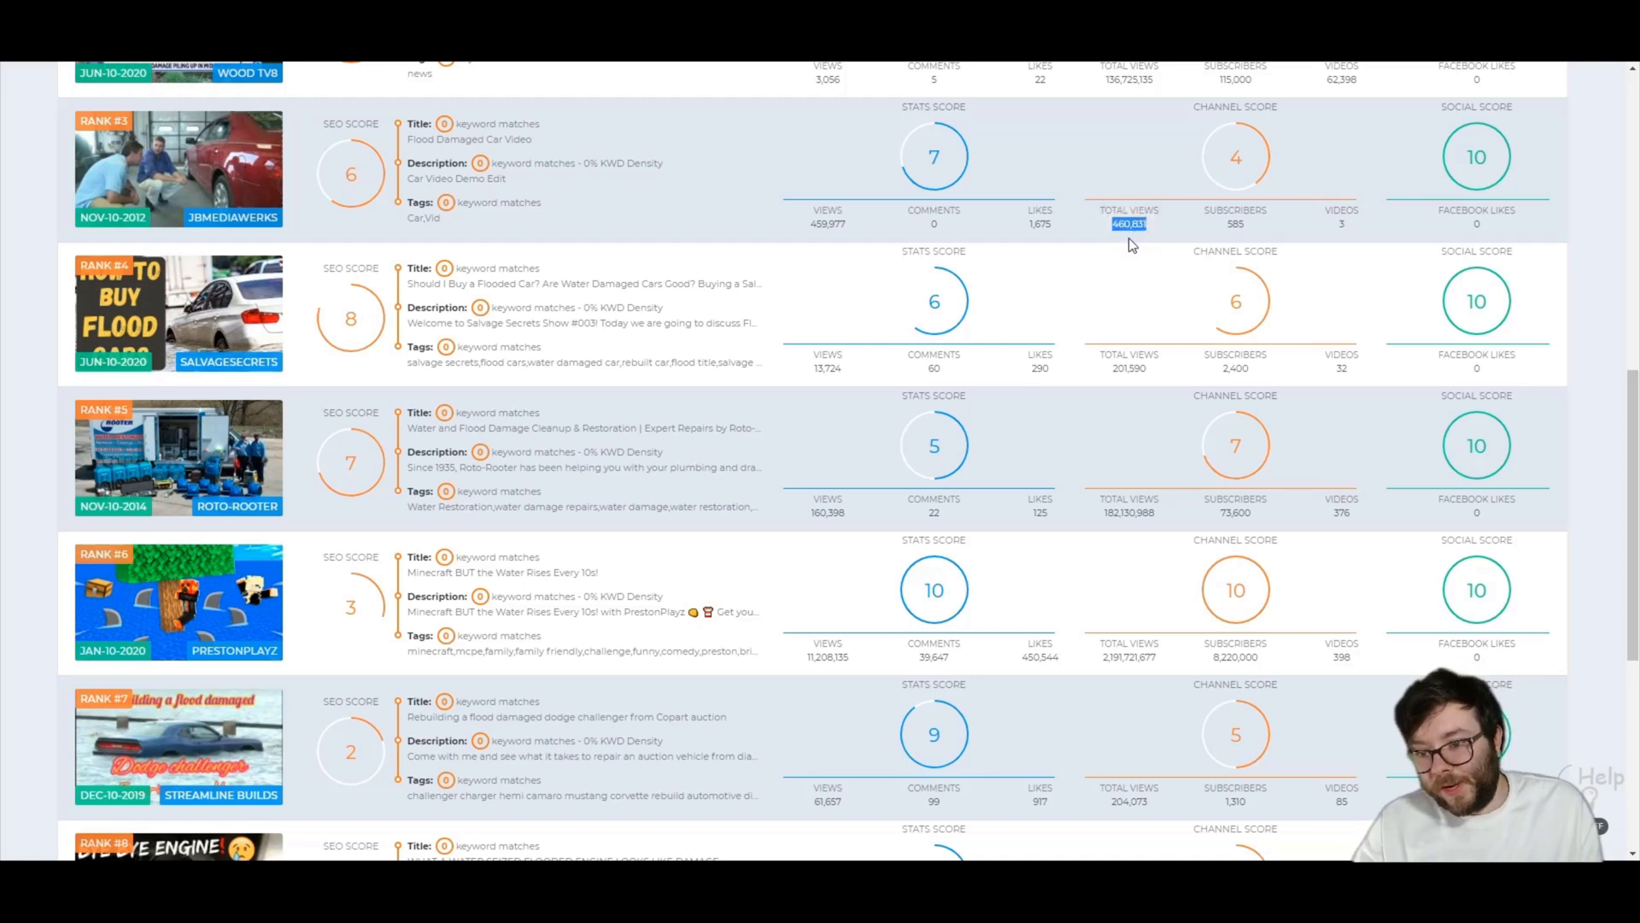
pyautogui.moveTo(1112, 253)
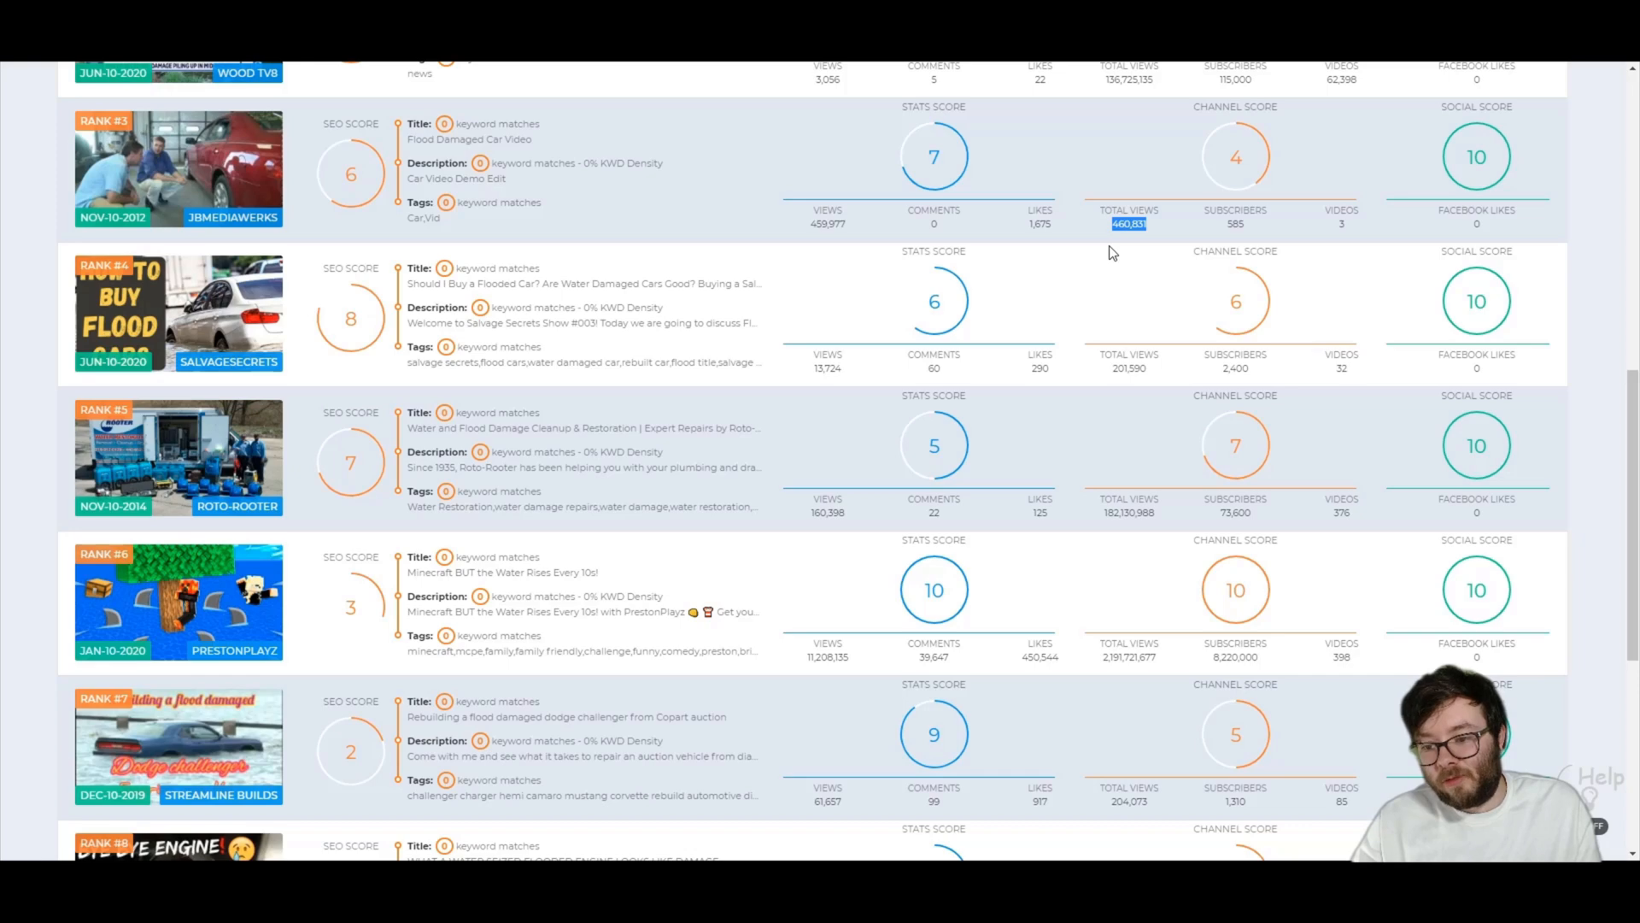
pyautogui.scroll(3)
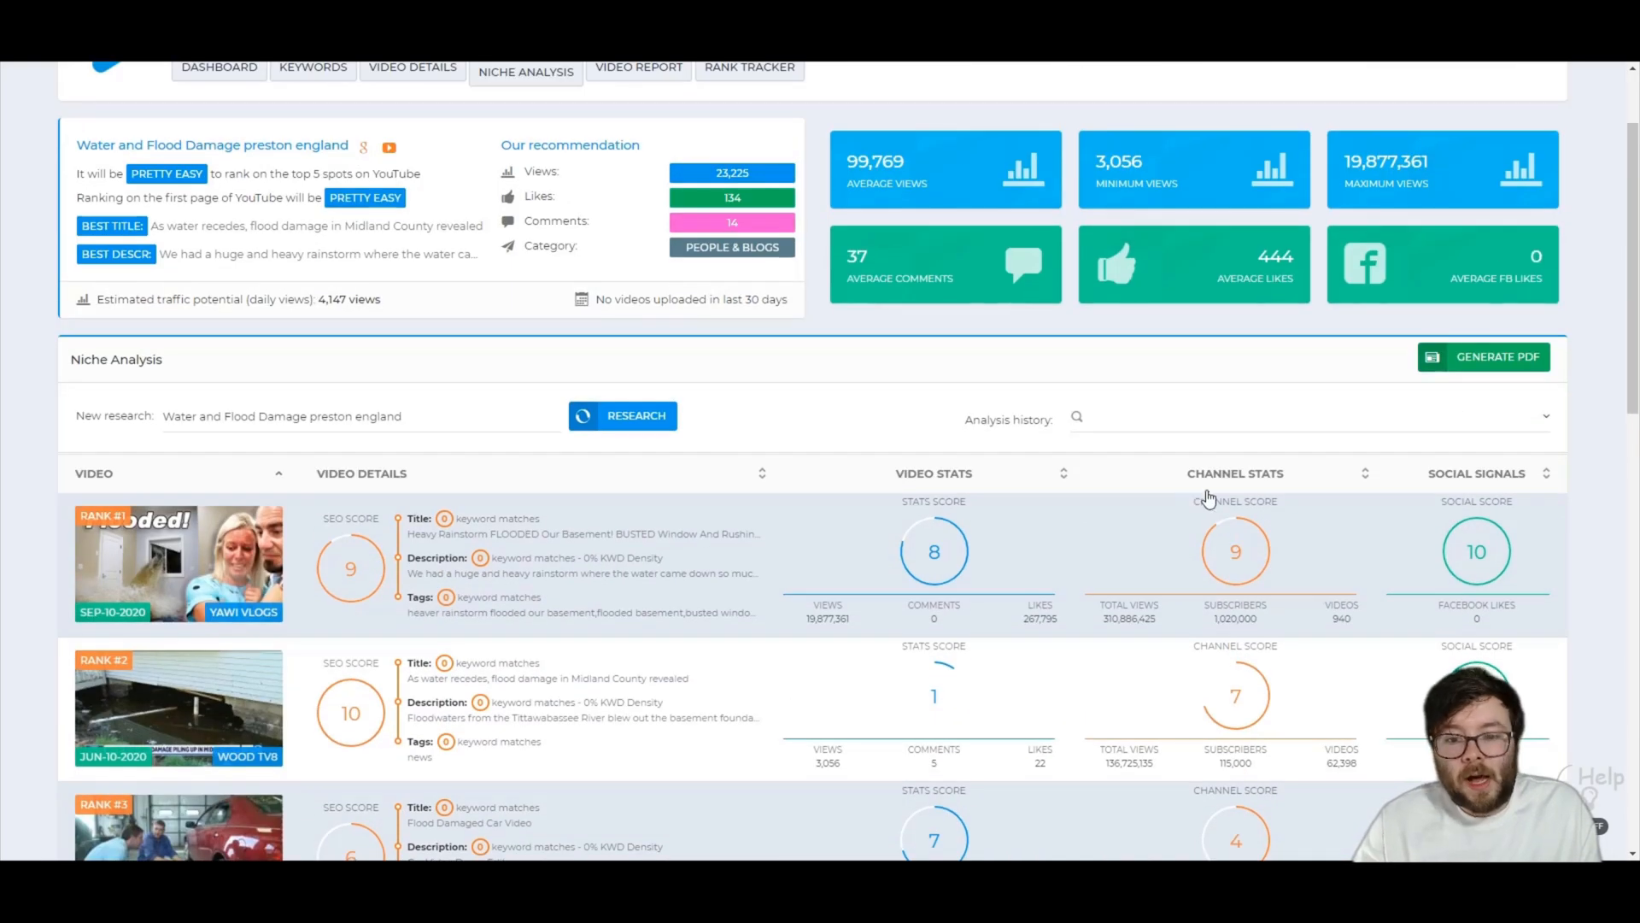
pyautogui.scroll(3)
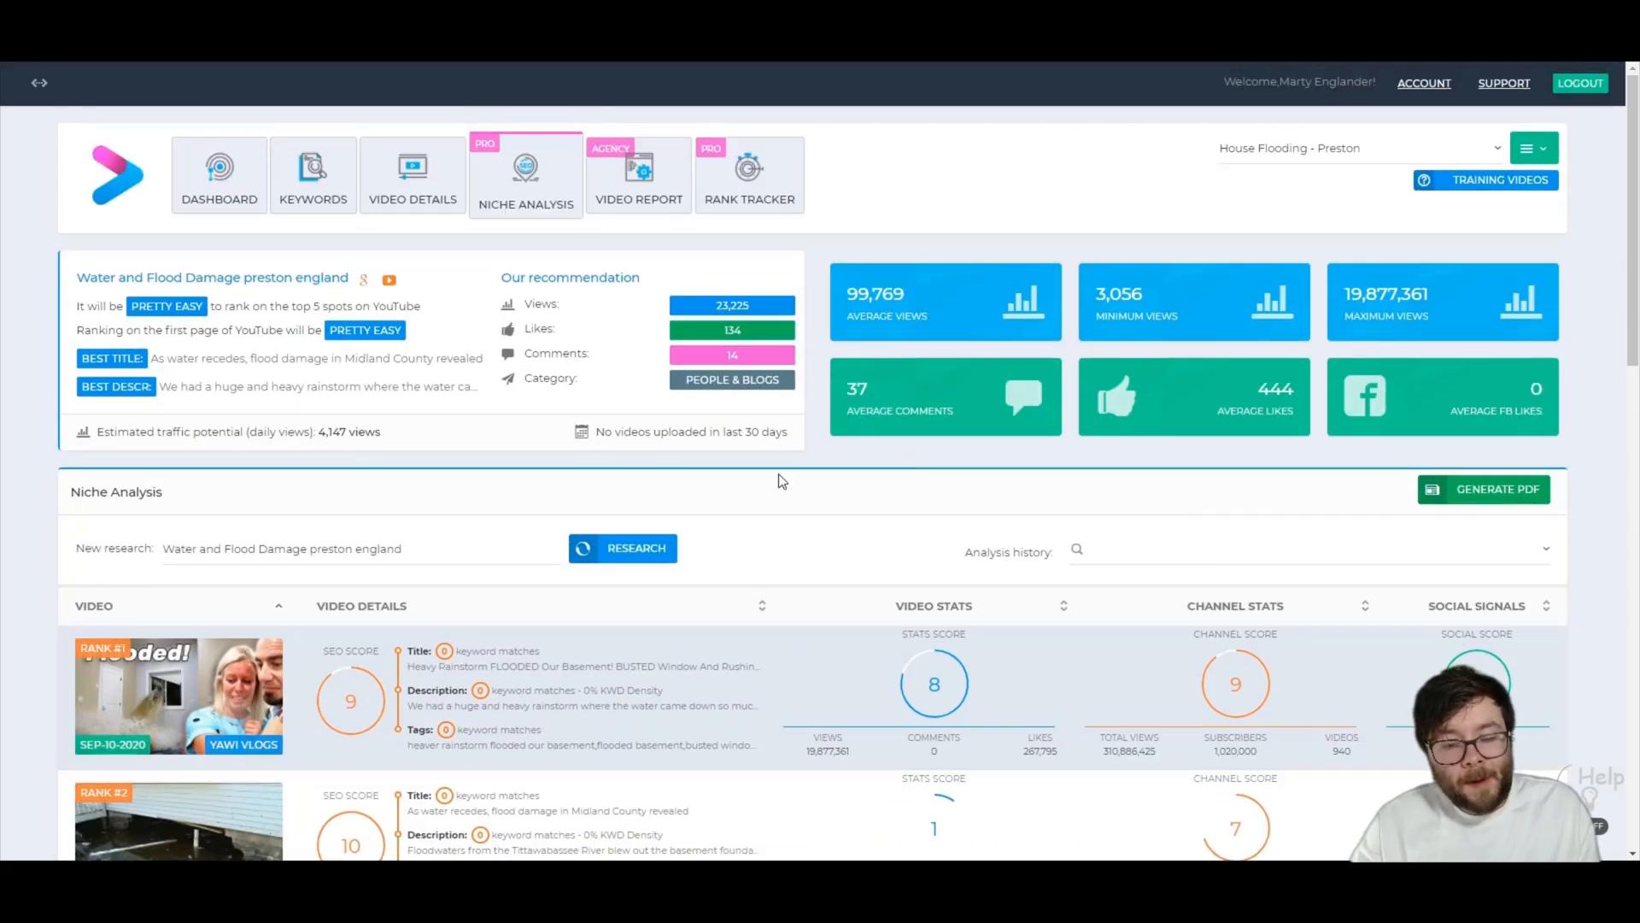
pyautogui.moveTo(664, 487)
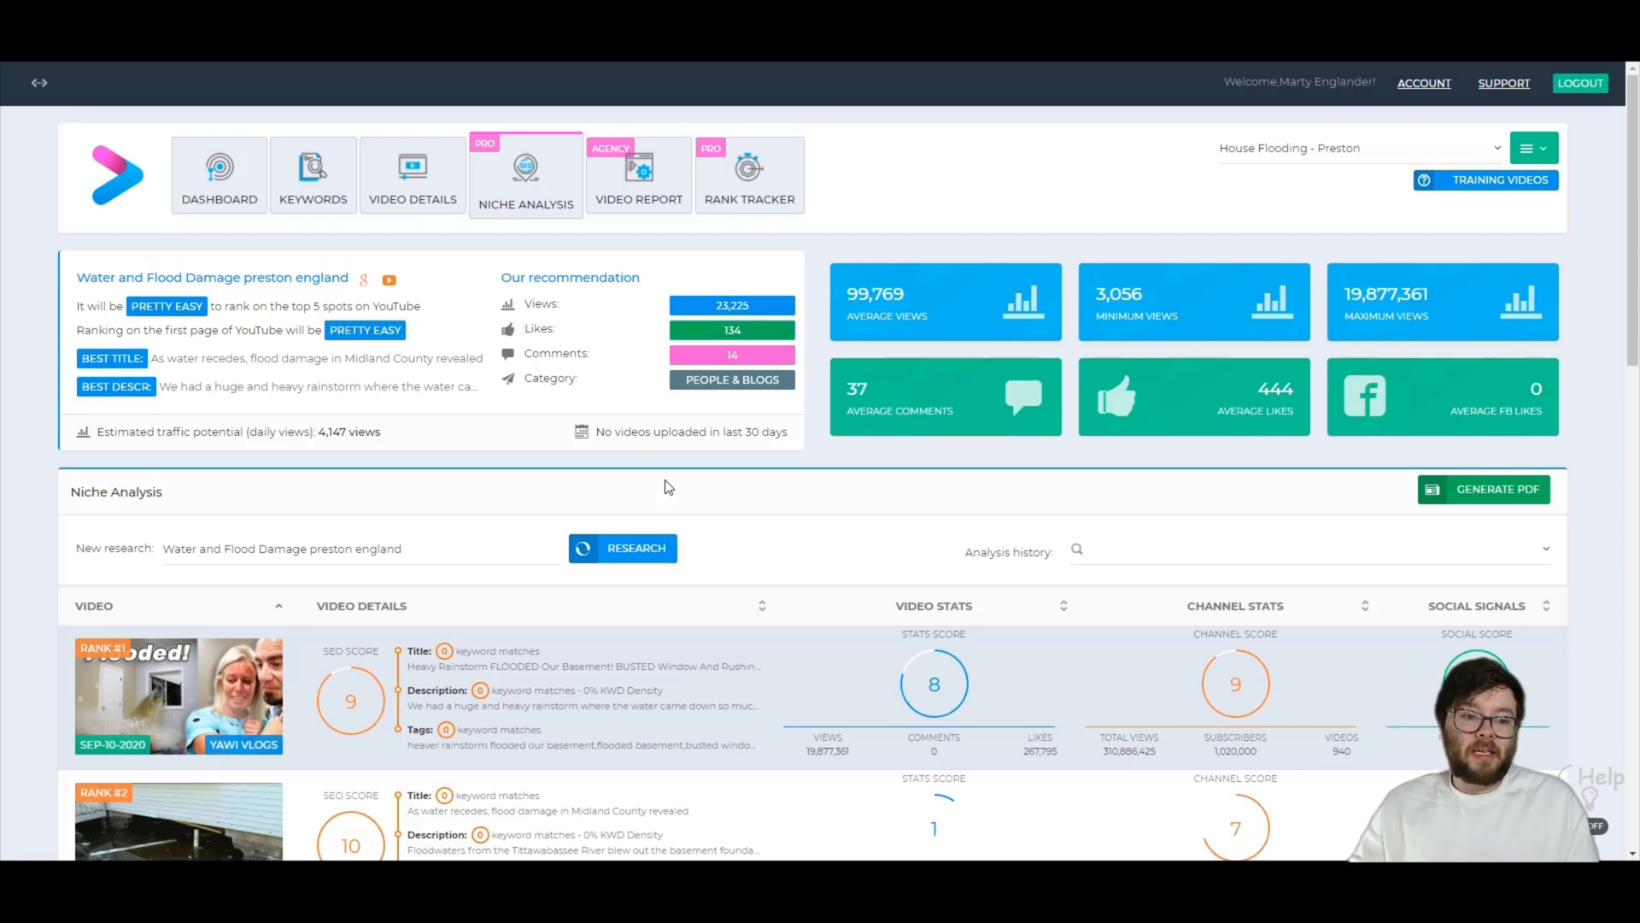
pyautogui.moveTo(412, 174)
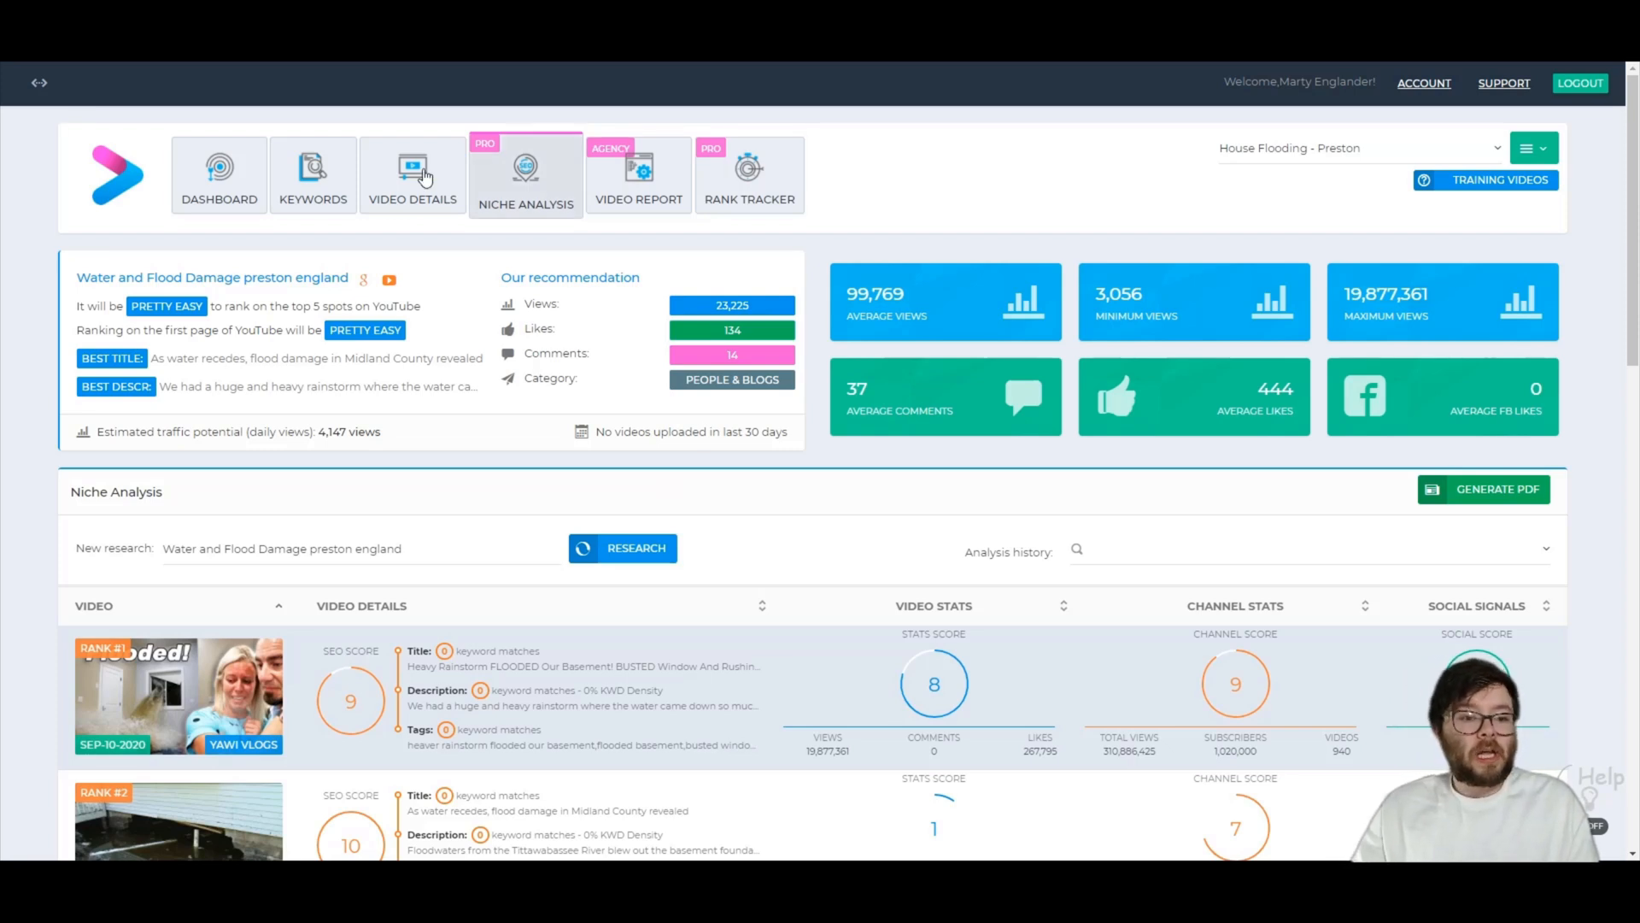
pyautogui.moveTo(1056, 651)
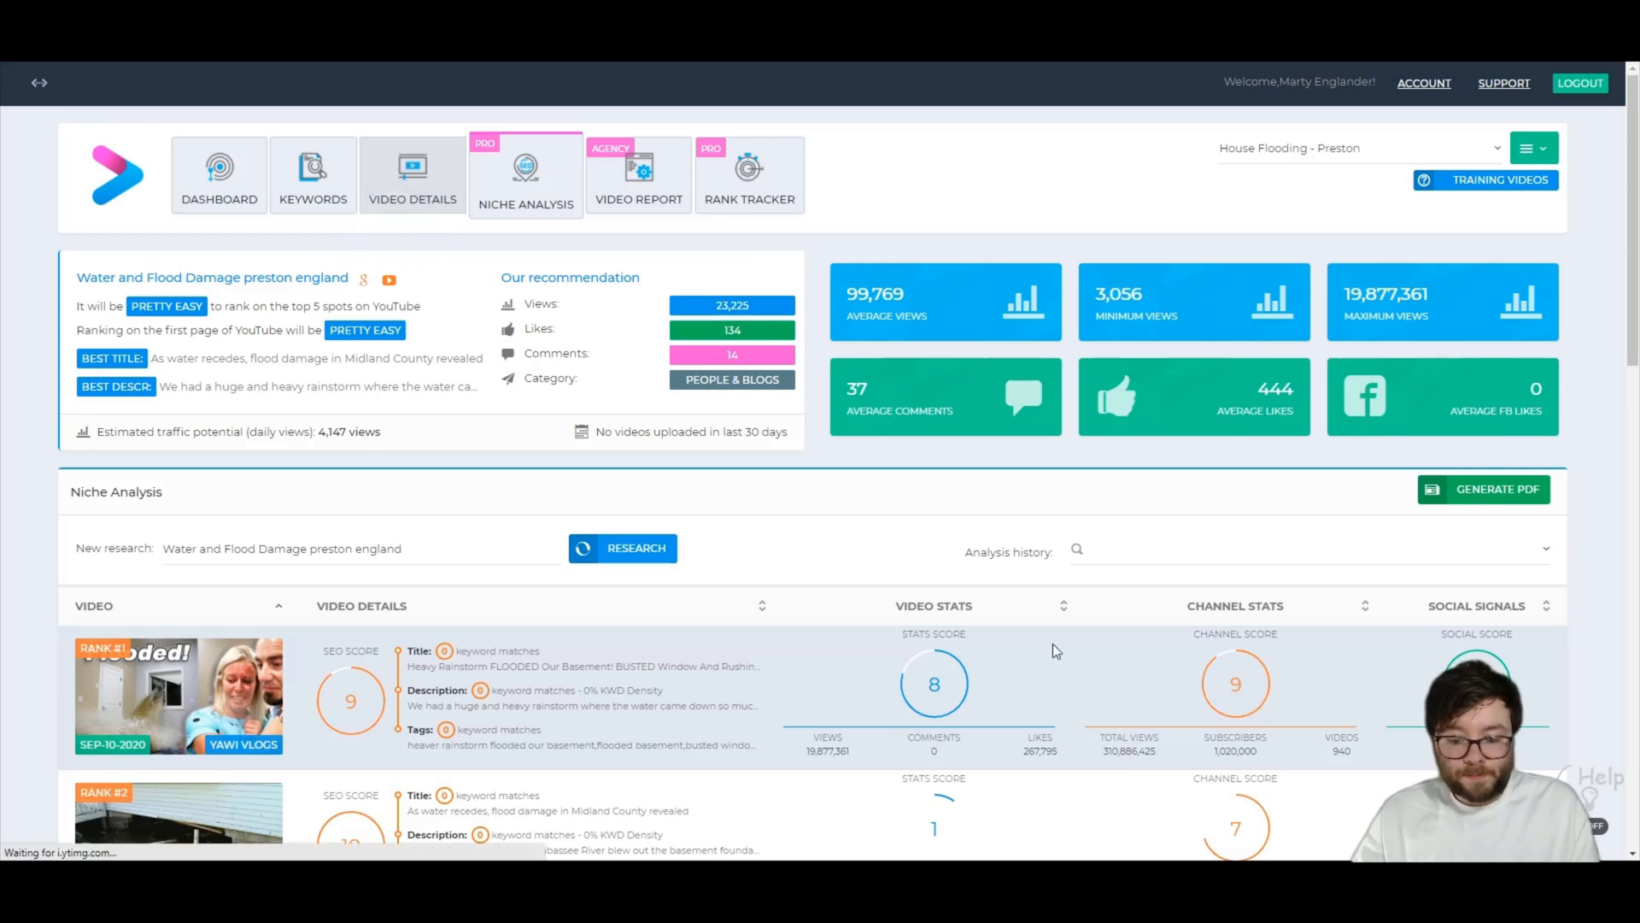
# Go to the campaign's Video Details page and start Generate Details
pyautogui.click(412, 174)
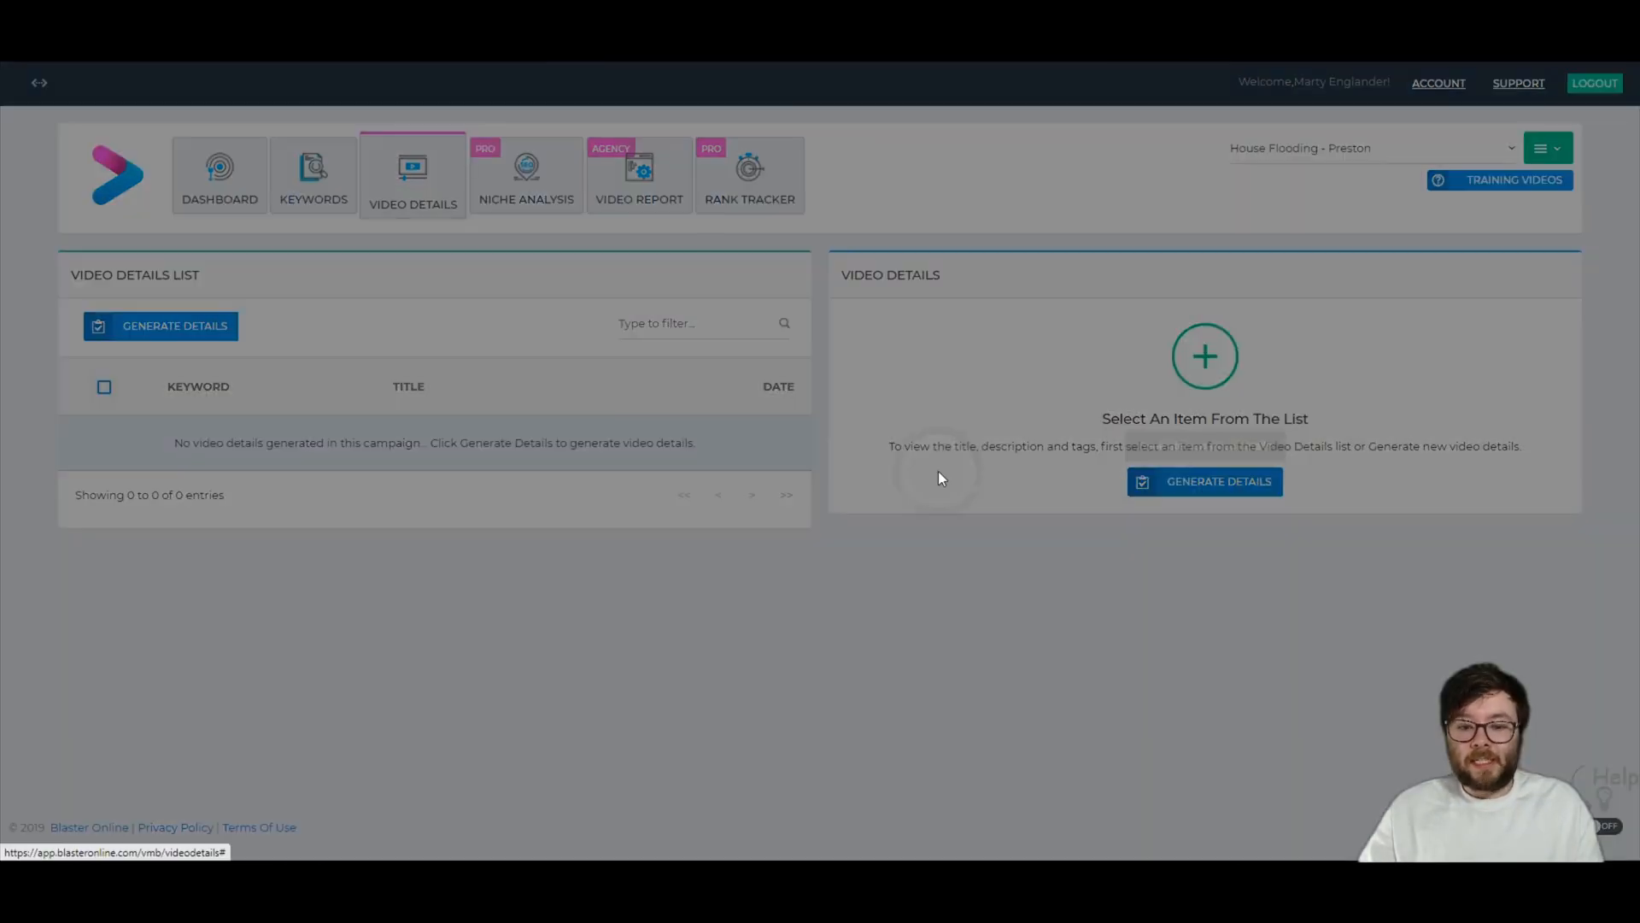
pyautogui.click(159, 325)
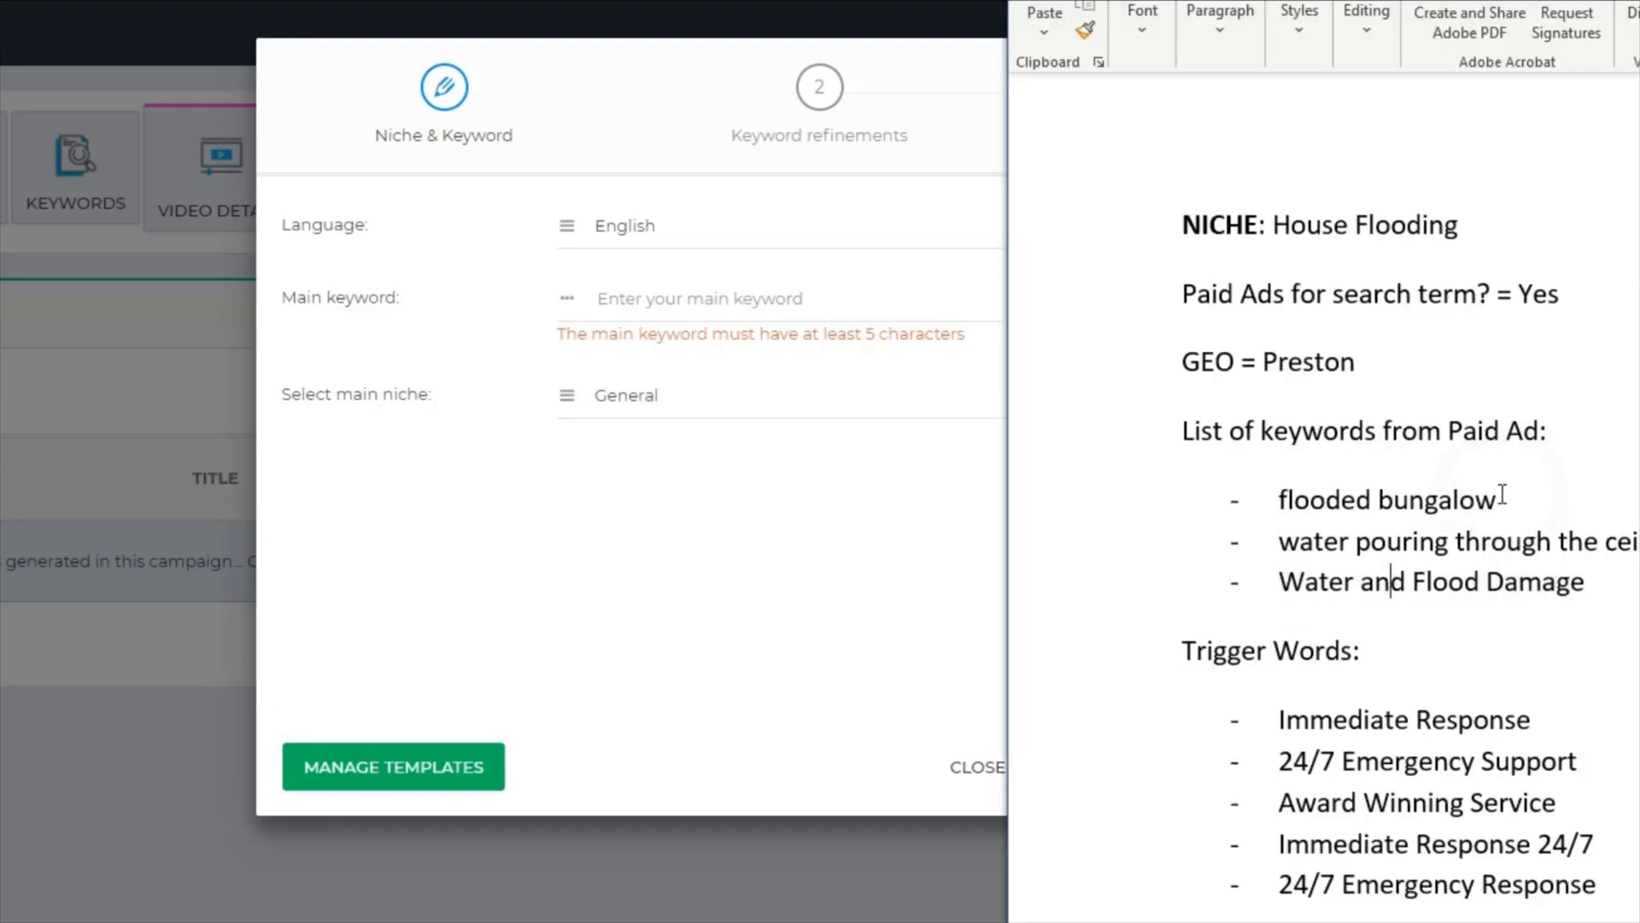
# Enter 'Water and Flood Damage' as main keyword, pick the VIDEO title, and paste five flood-related secondary keywords
pyautogui.doubleClick(1355, 499)
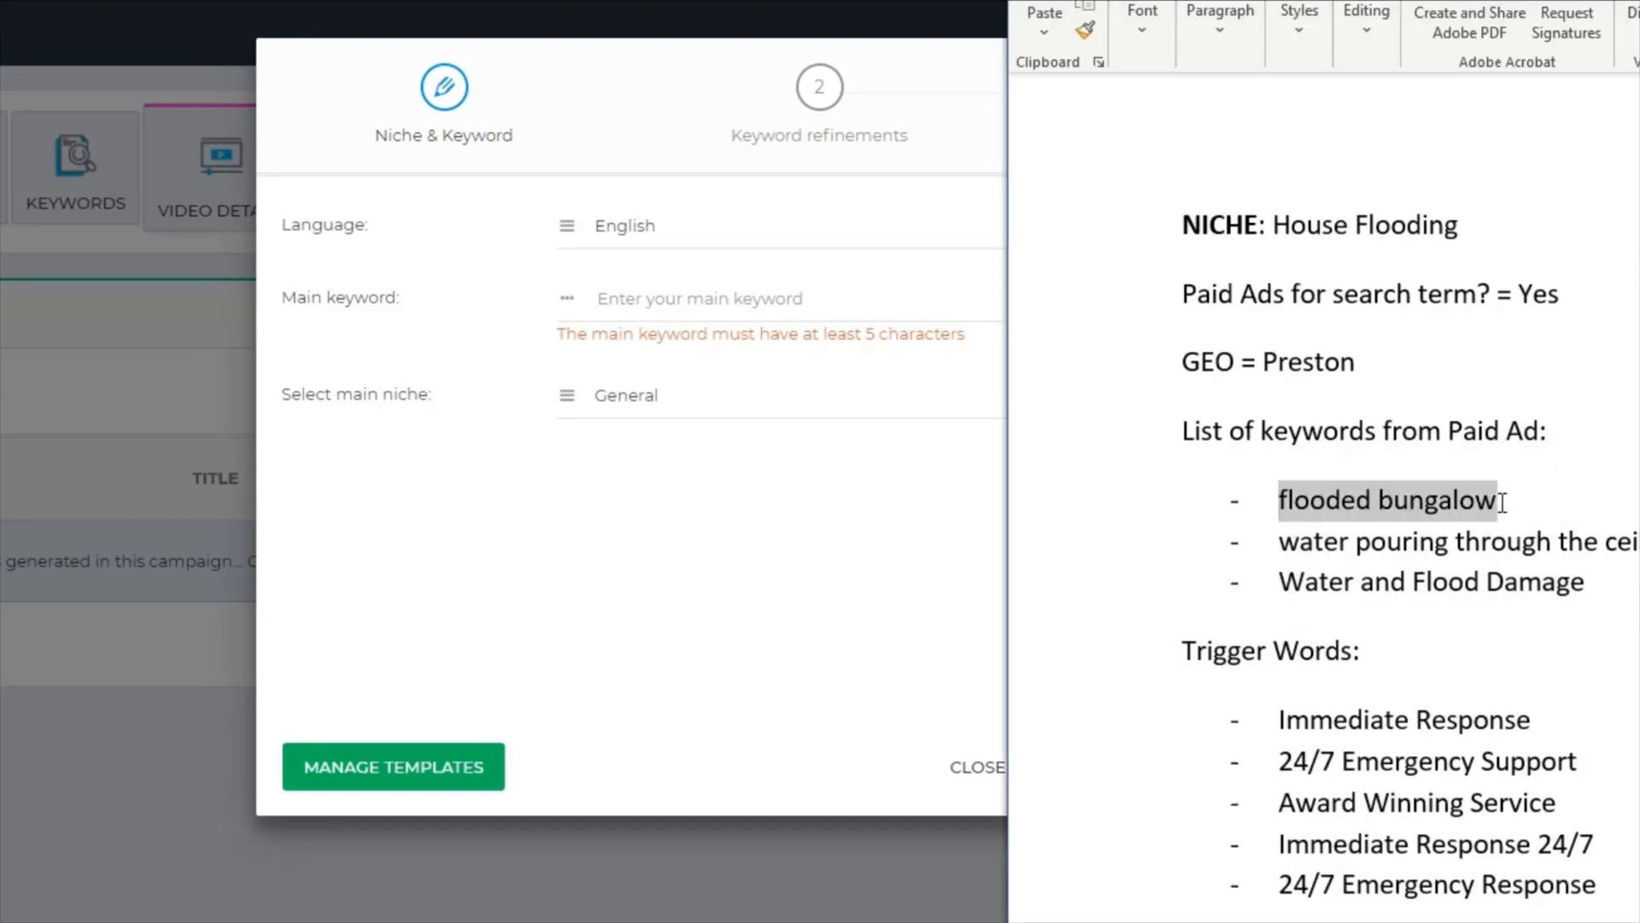
pyautogui.write('Water and Flood Damage')
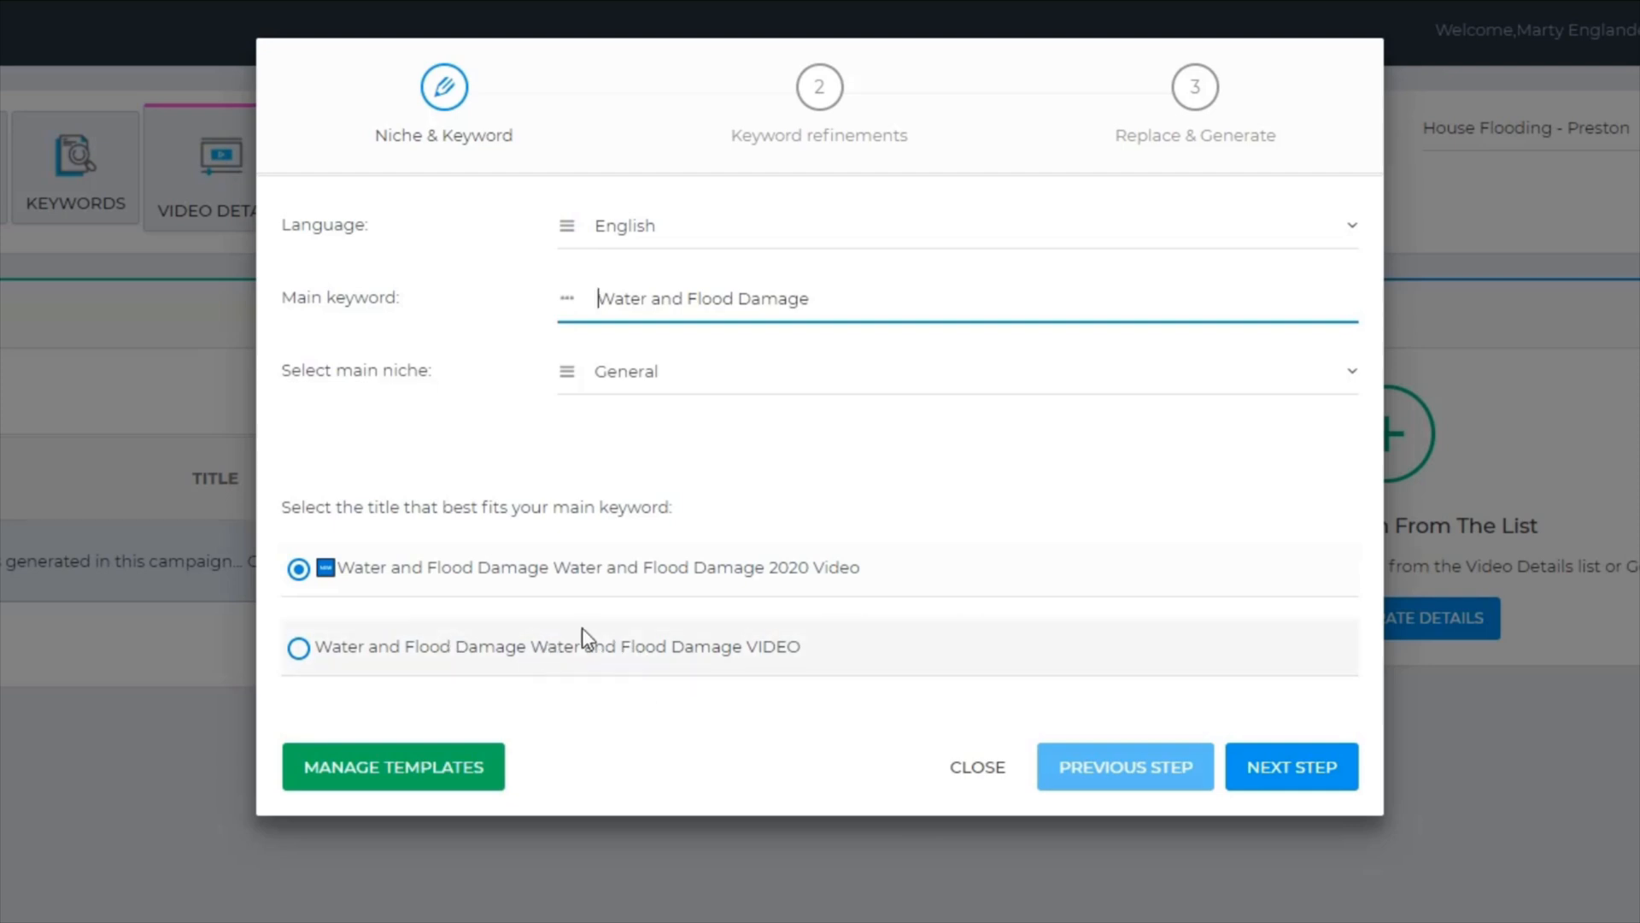
pyautogui.click(297, 646)
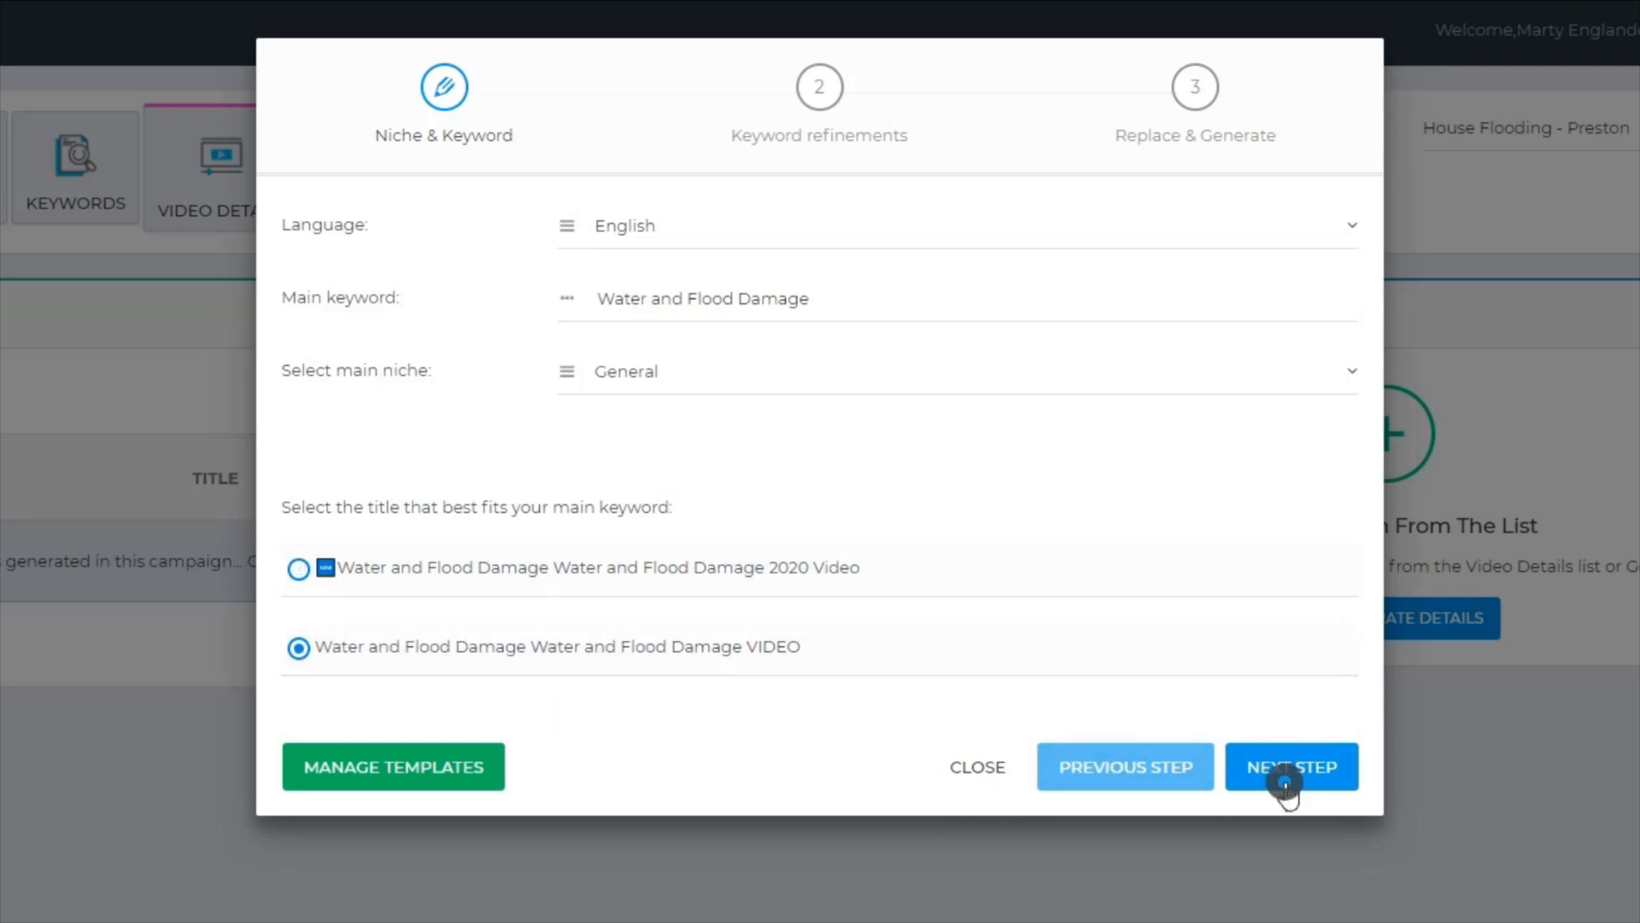
pyautogui.click(1292, 768)
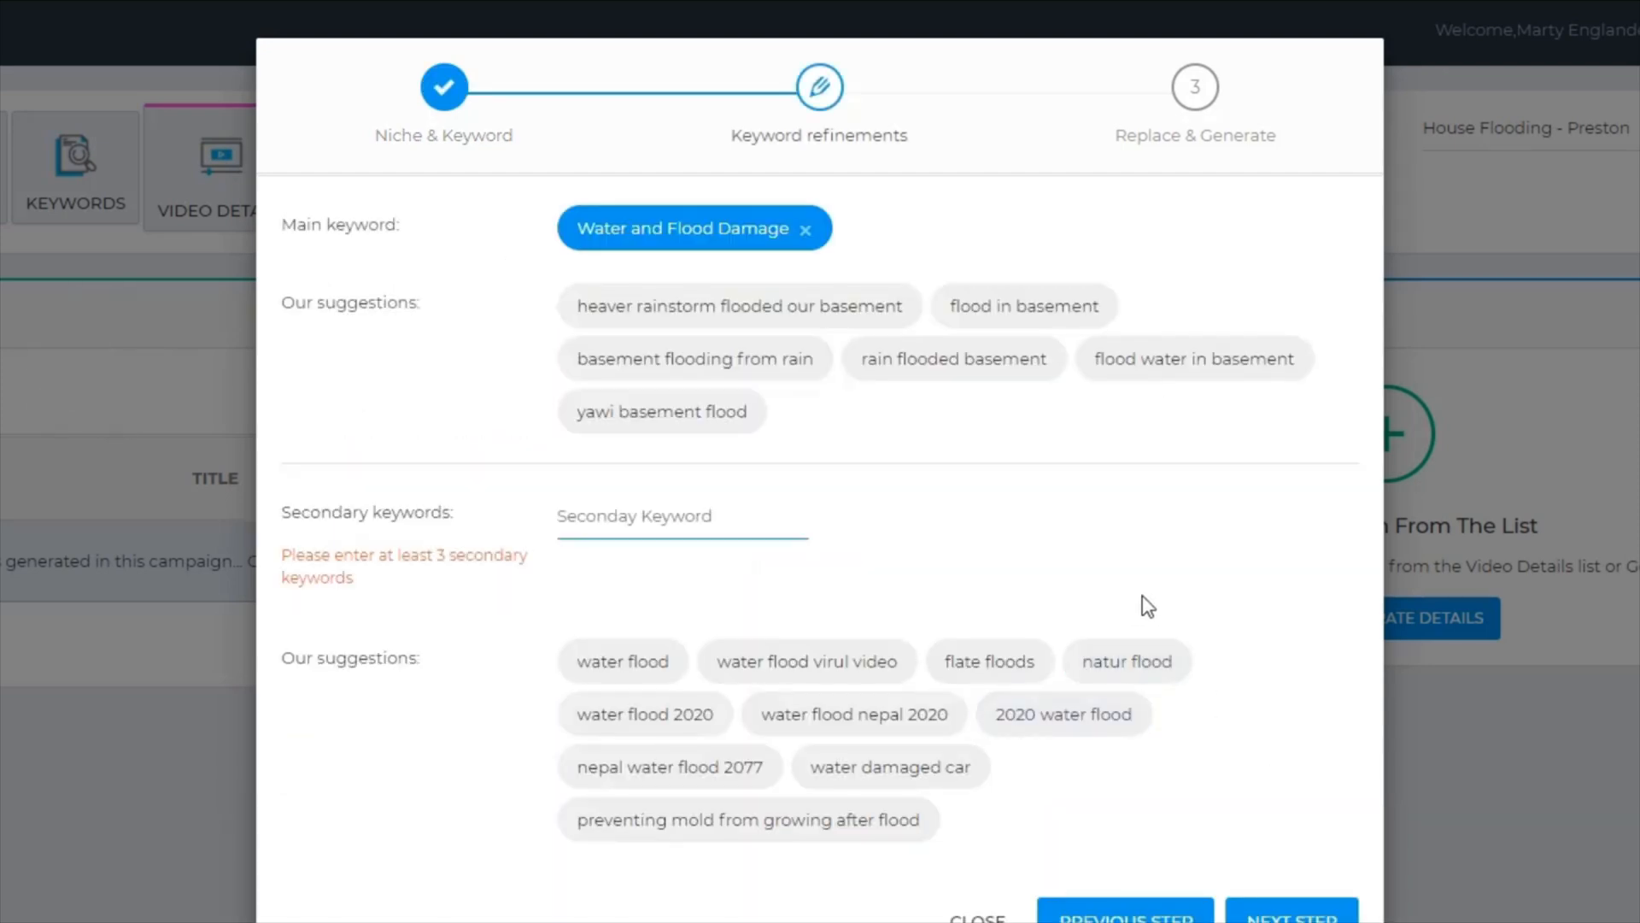
pyautogui.moveTo(738, 837)
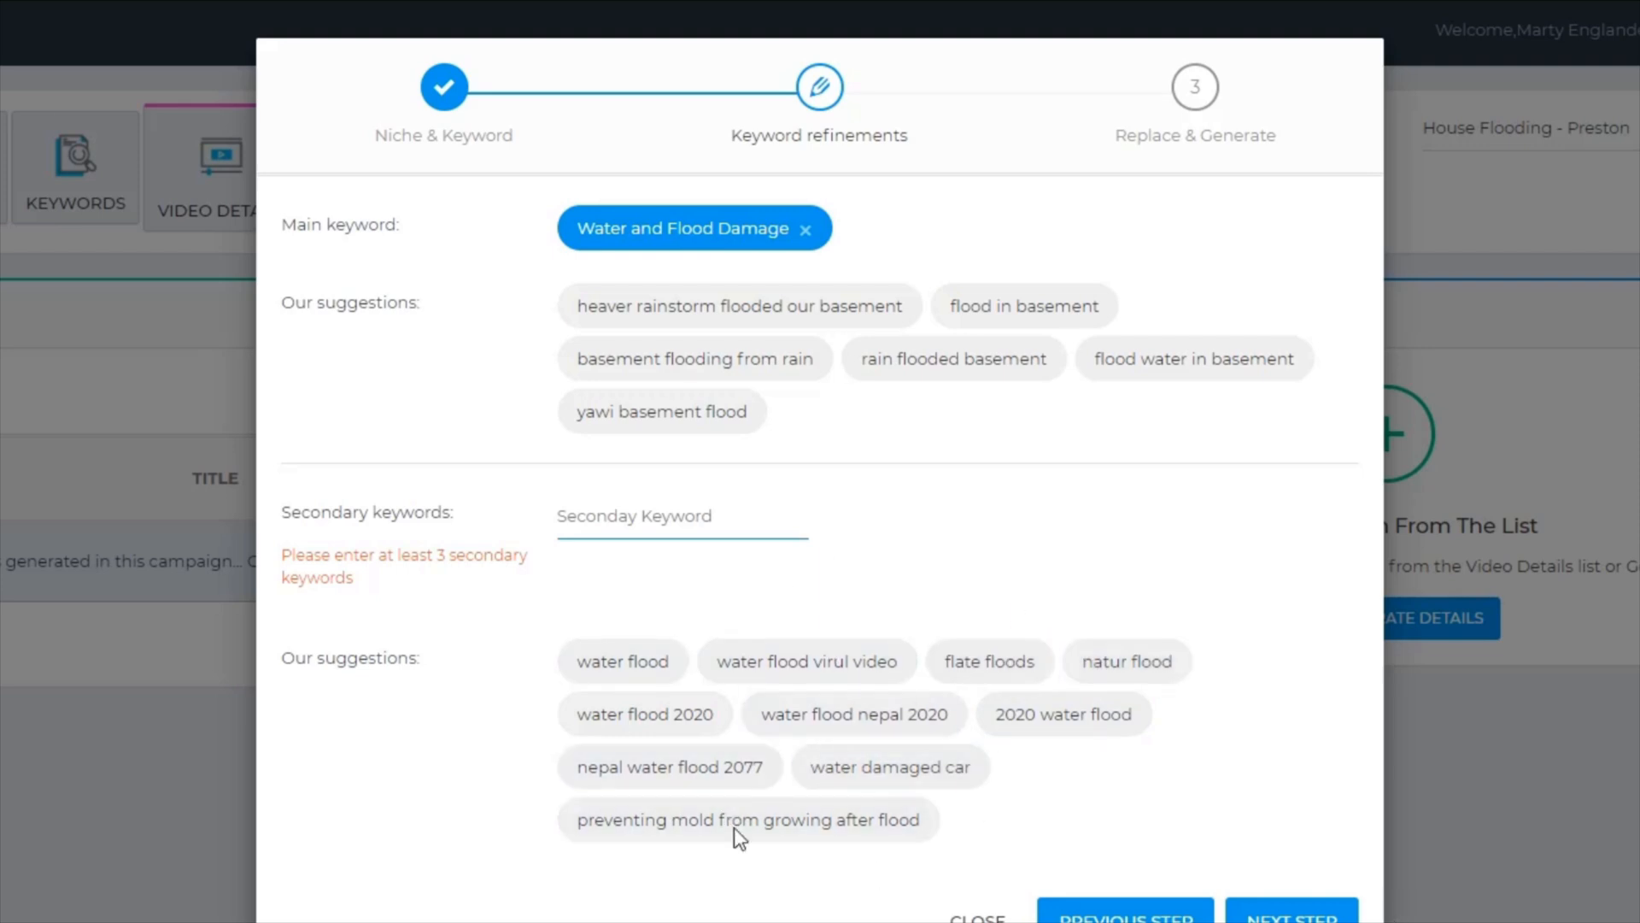
pyautogui.moveTo(973, 729)
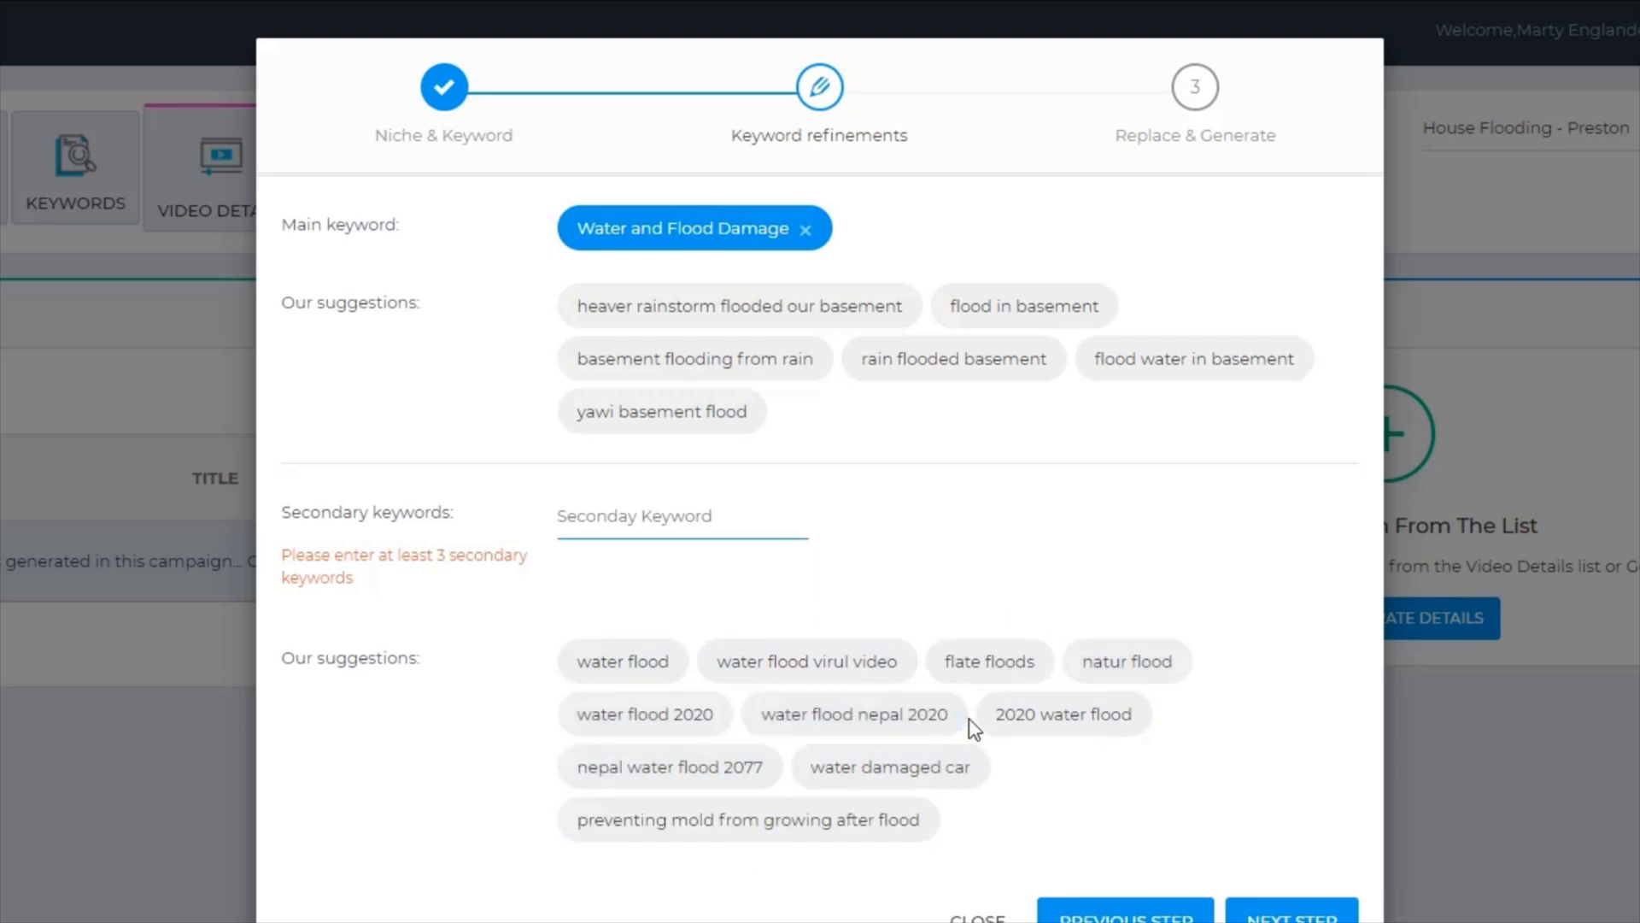
pyautogui.moveTo(1078, 863)
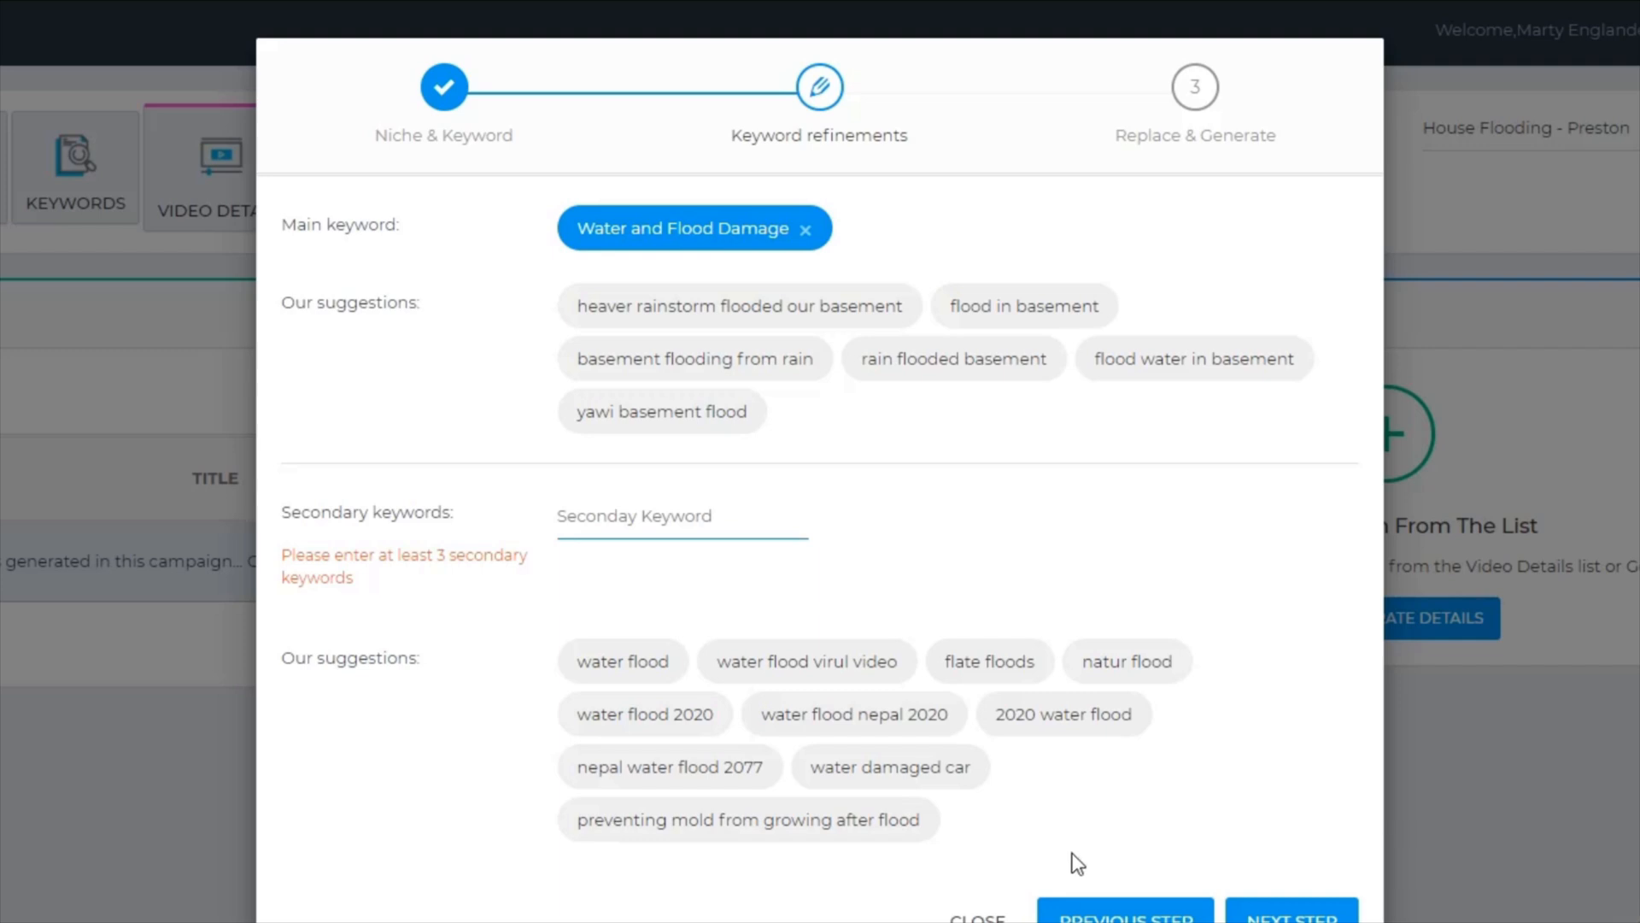
pyautogui.moveTo(1015, 839)
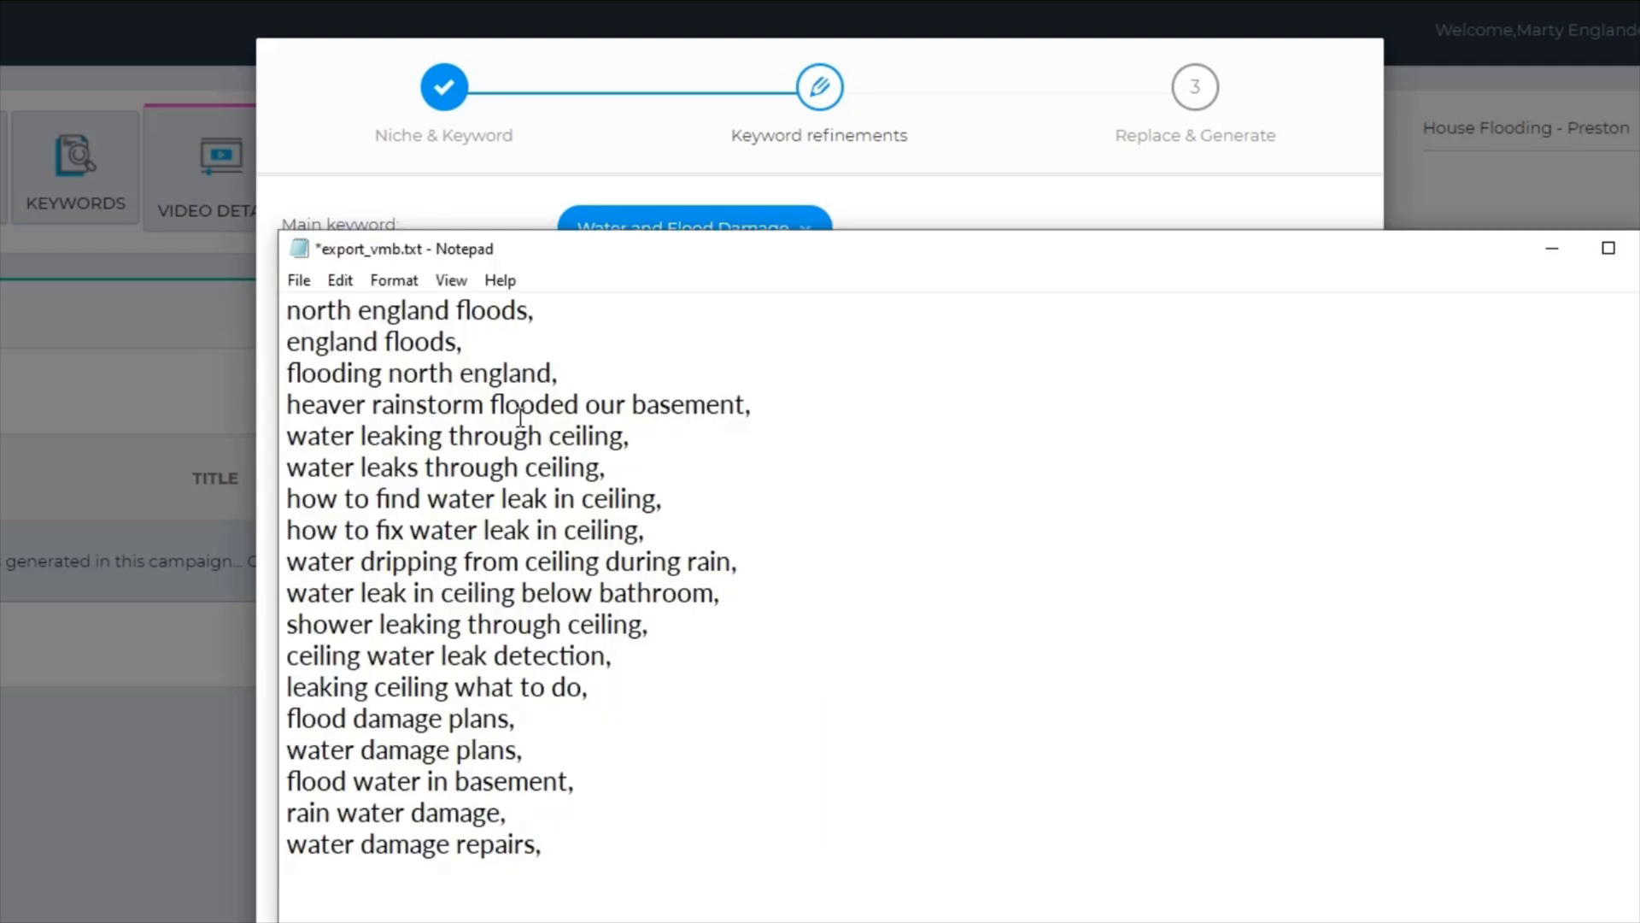
pyautogui.press('ctrl+a')
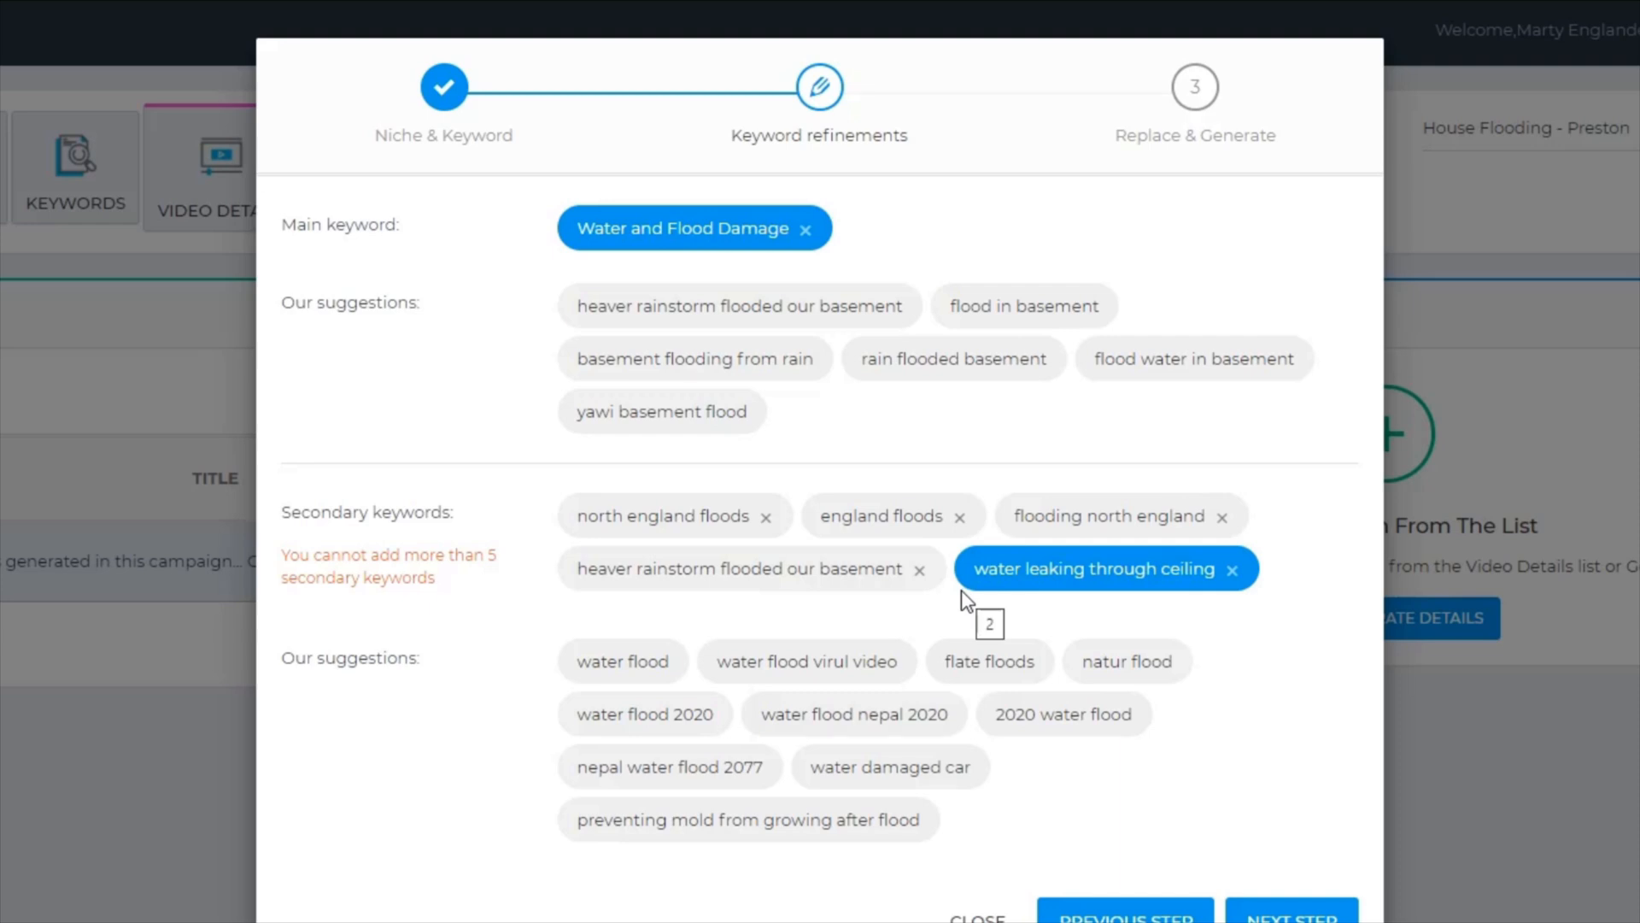
pyautogui.moveTo(1127, 679)
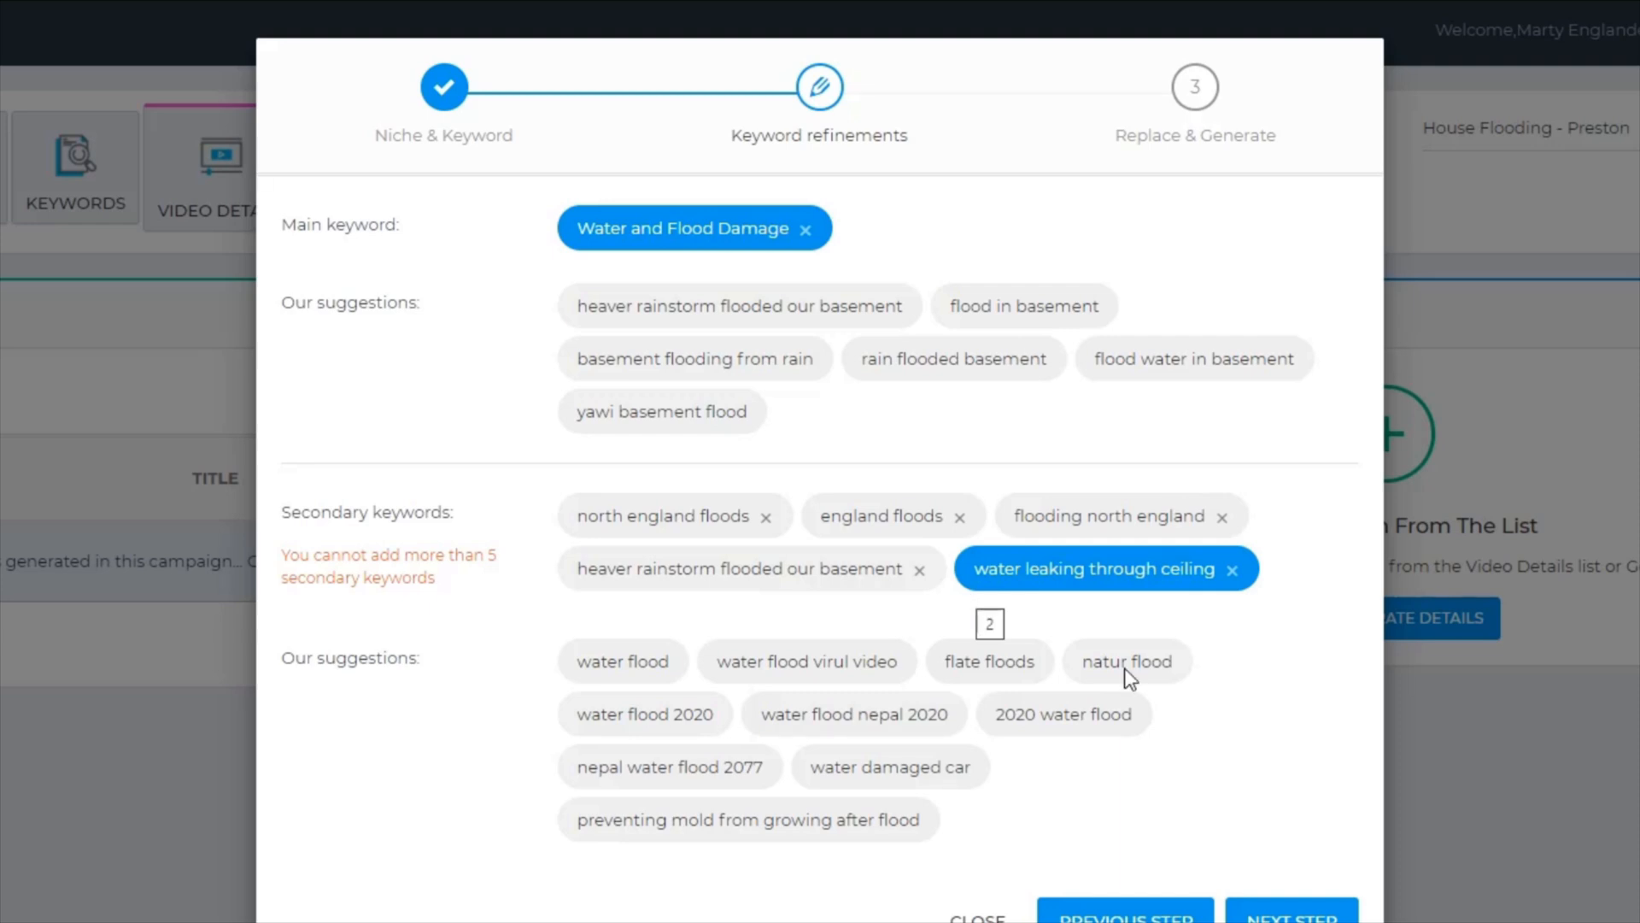
# Generate one set of title, description and tags for the Water and Flood Damage keyword
pyautogui.click(1292, 916)
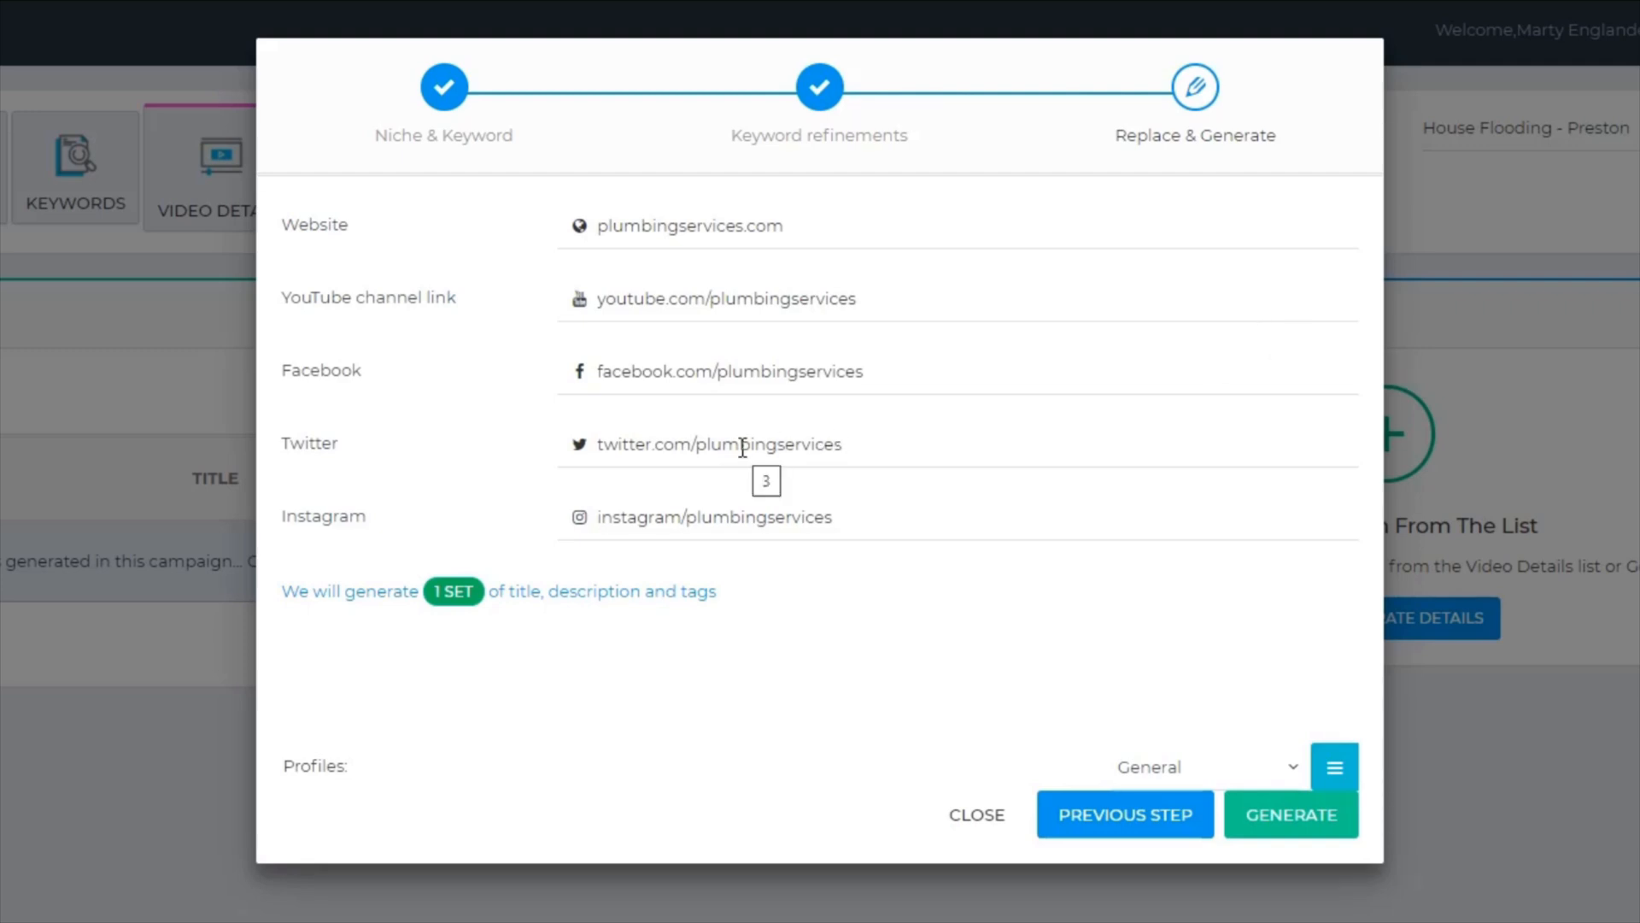
pyautogui.click(1292, 814)
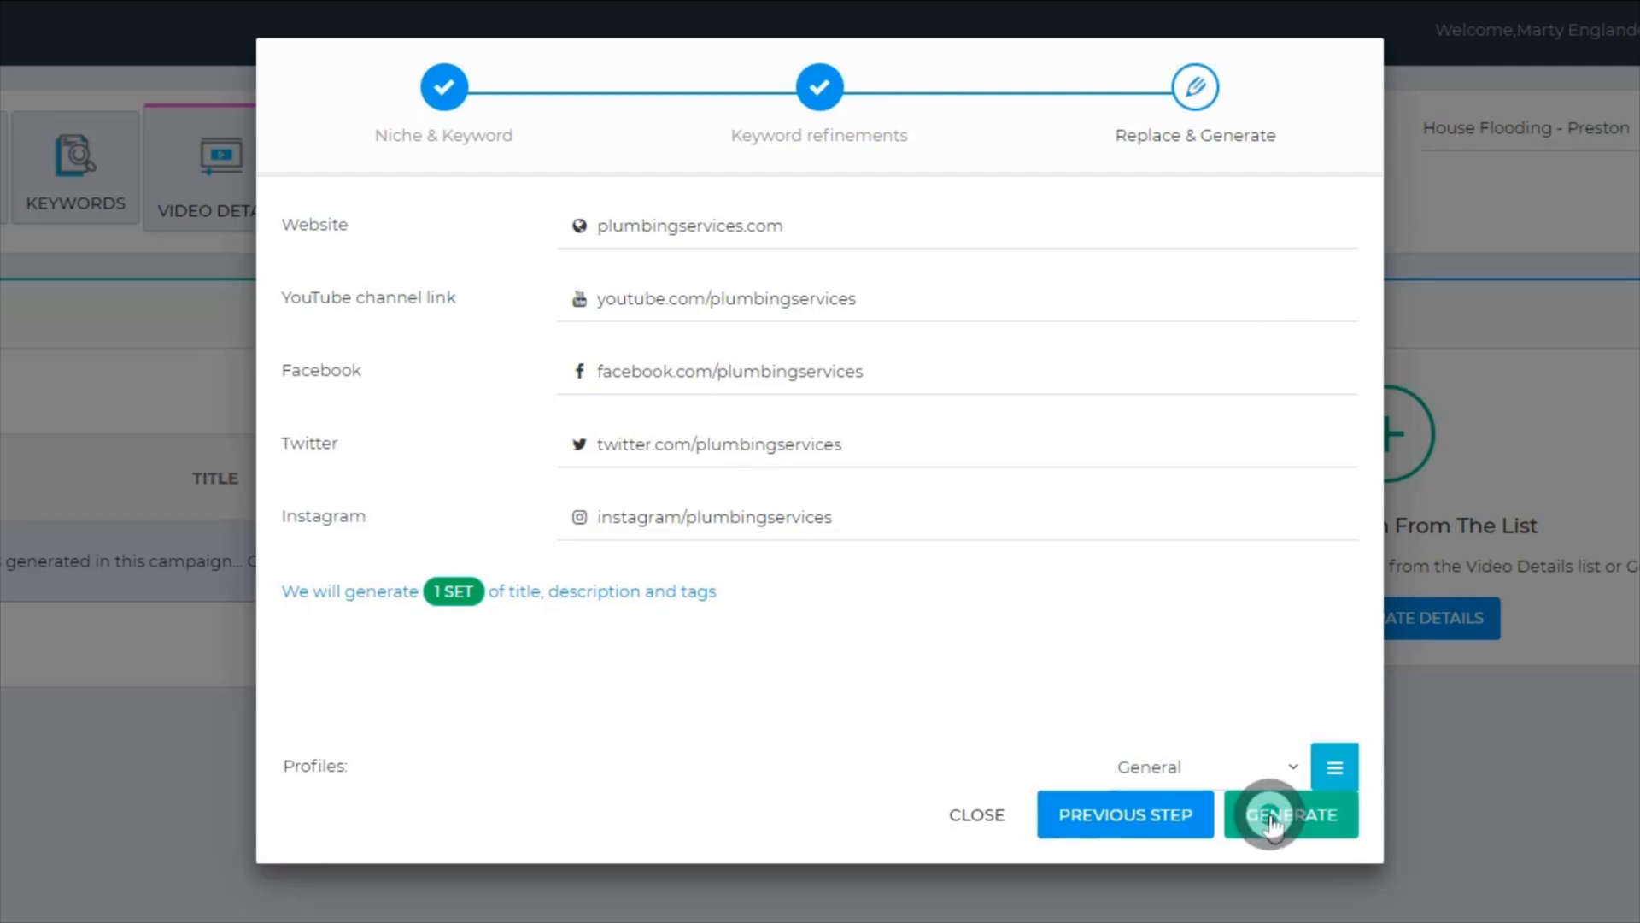
pyautogui.click(1291, 815)
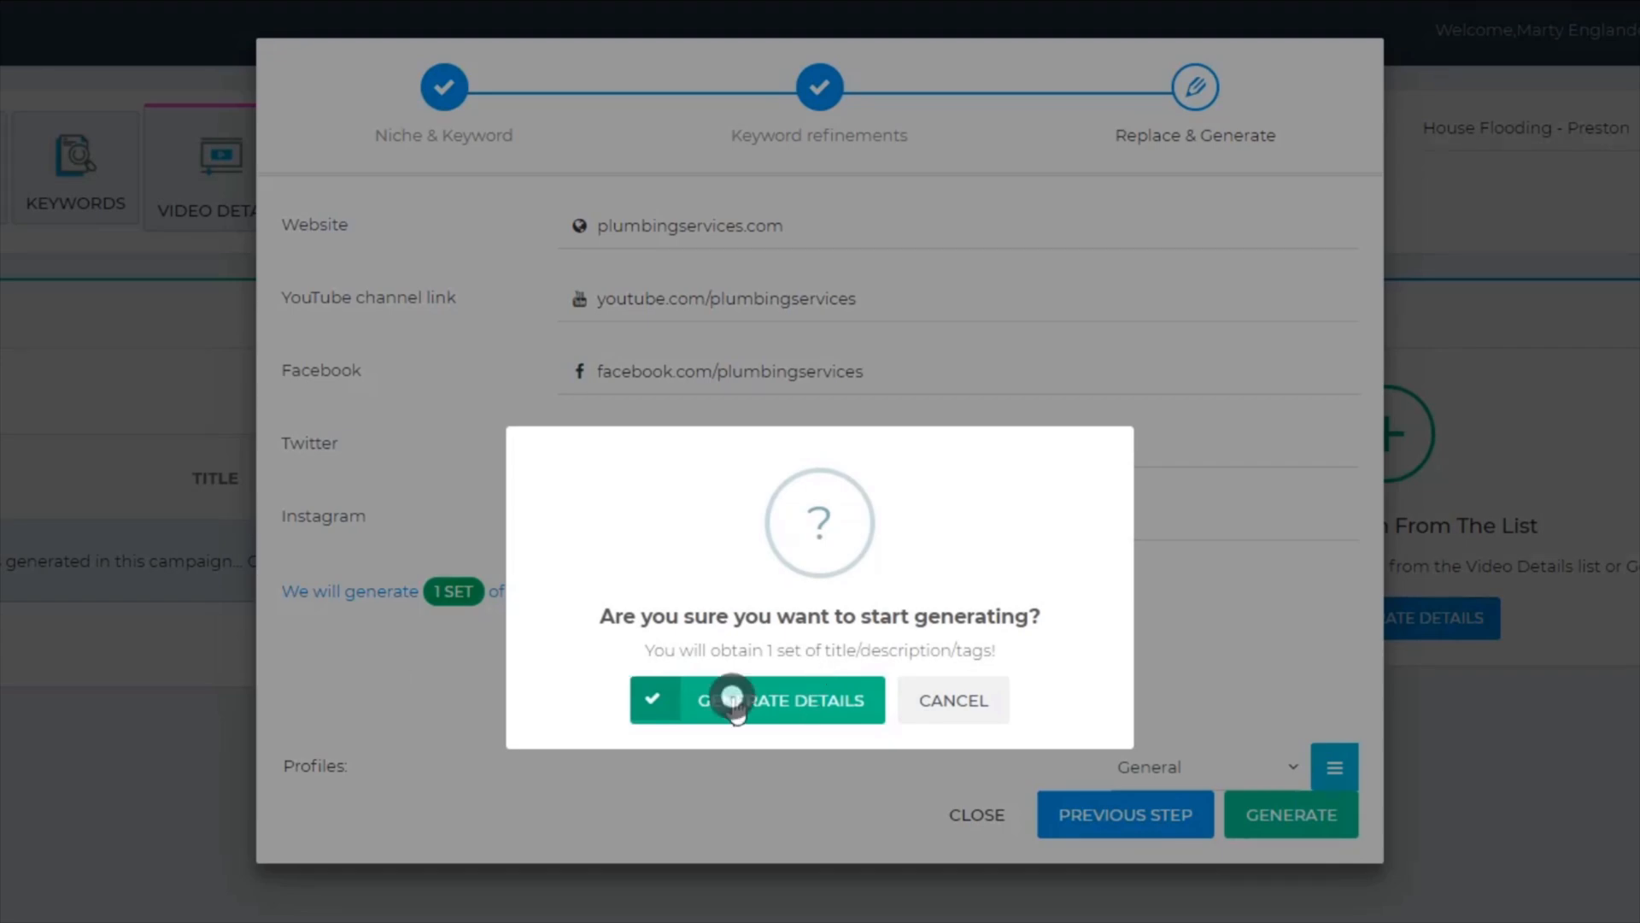
pyautogui.click(757, 701)
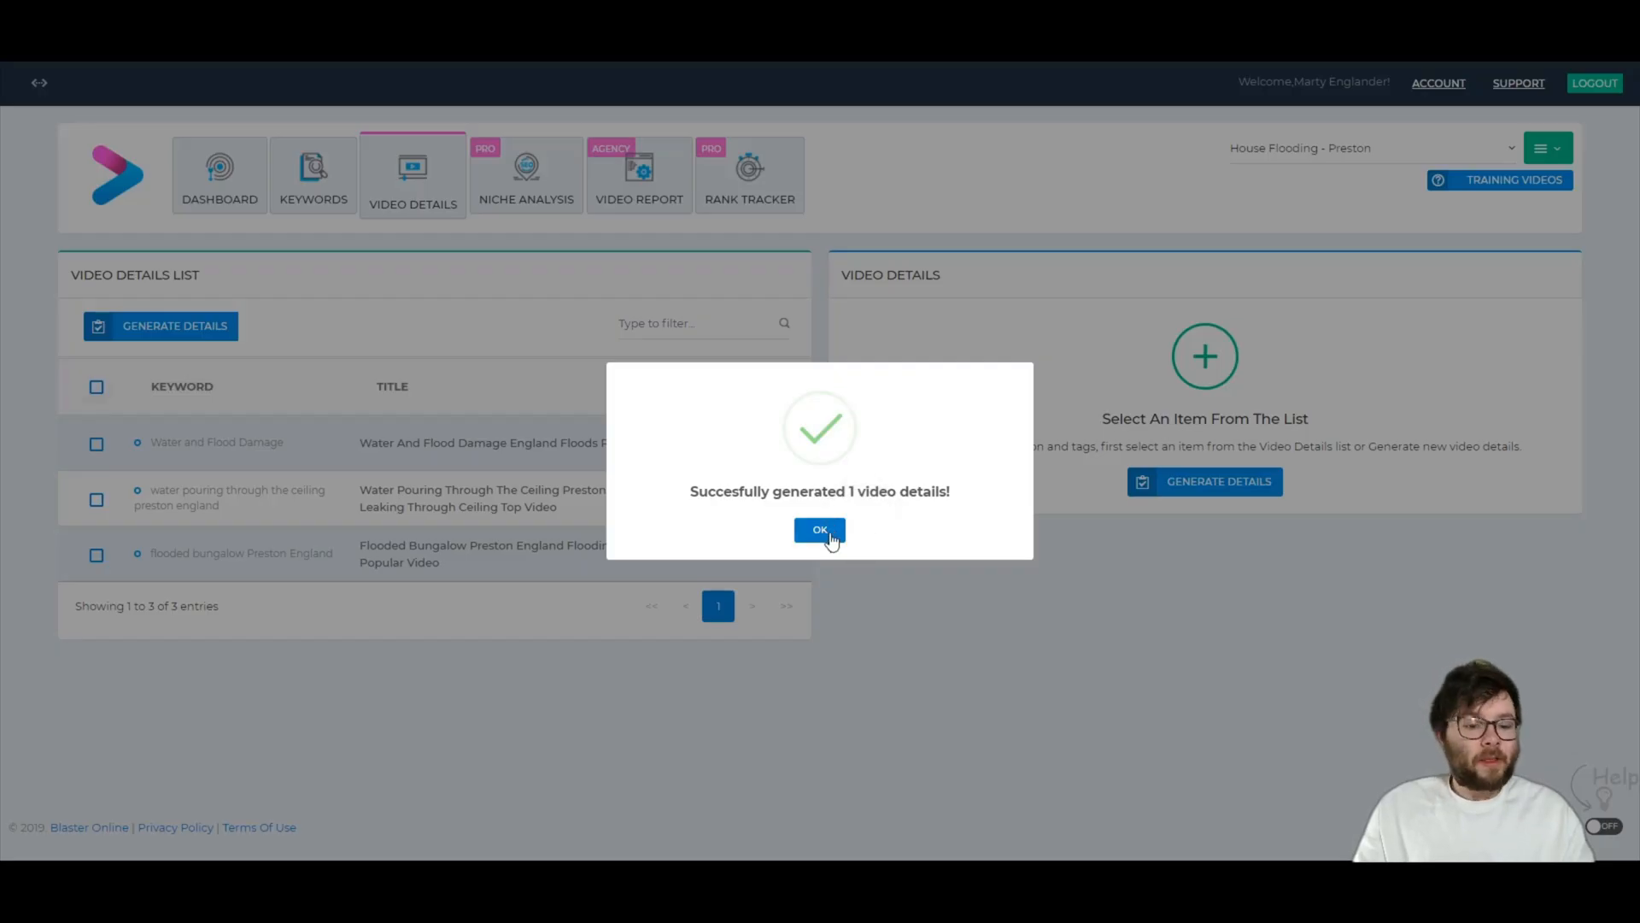
# Dismiss the success message to reveal the new Water And Flood Damage entry in the details list
pyautogui.click(819, 529)
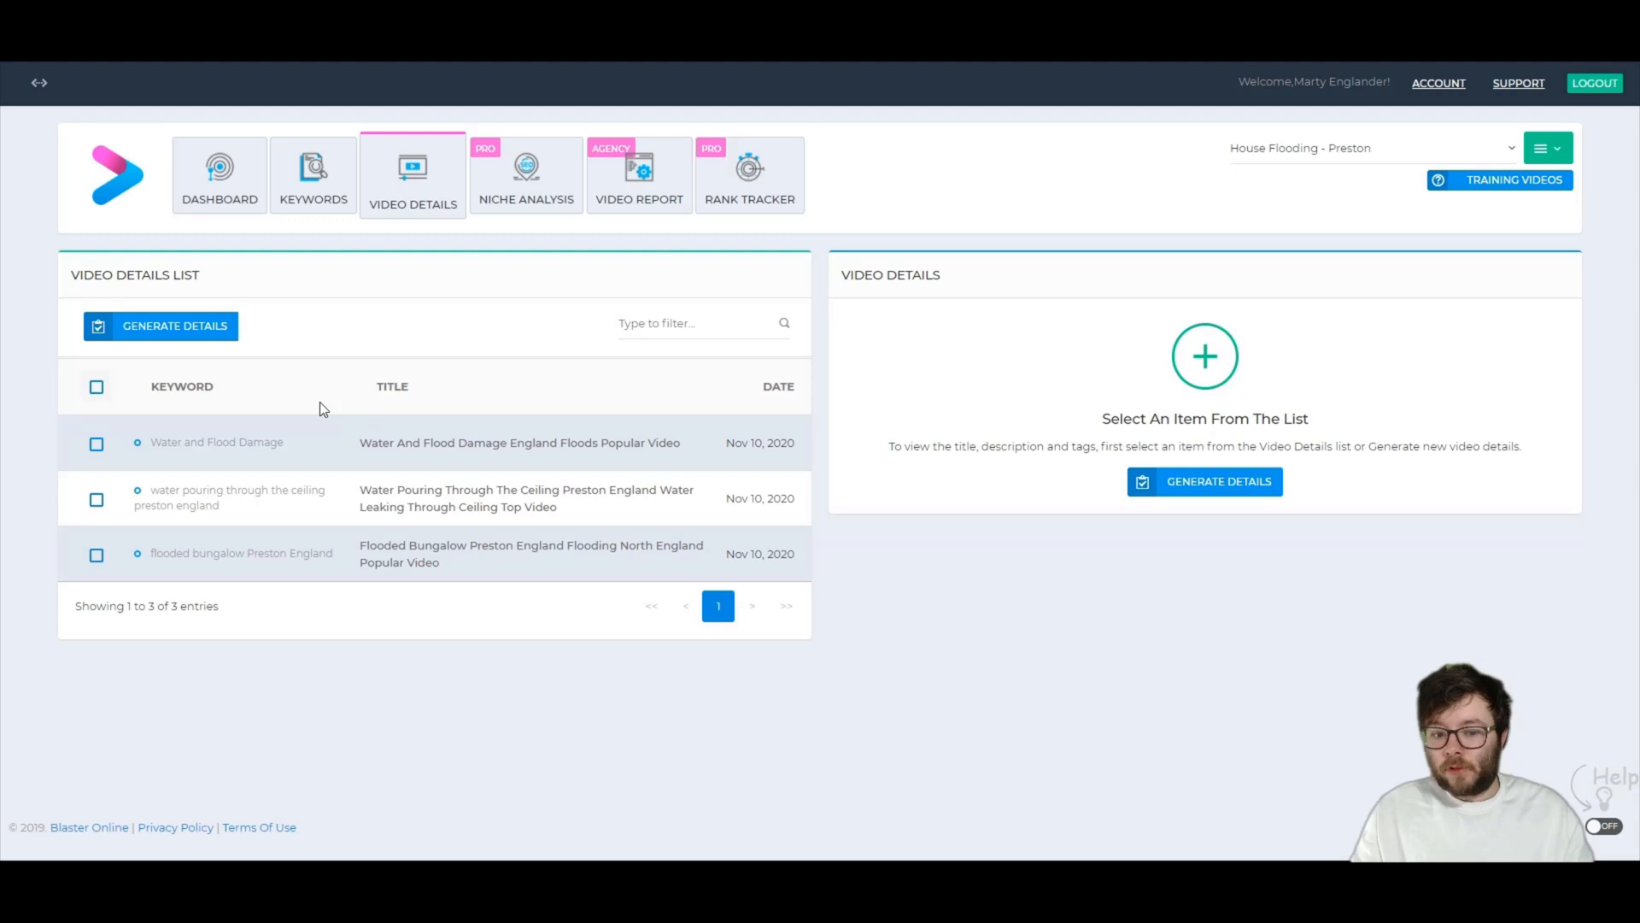
pyautogui.moveTo(1487, 607)
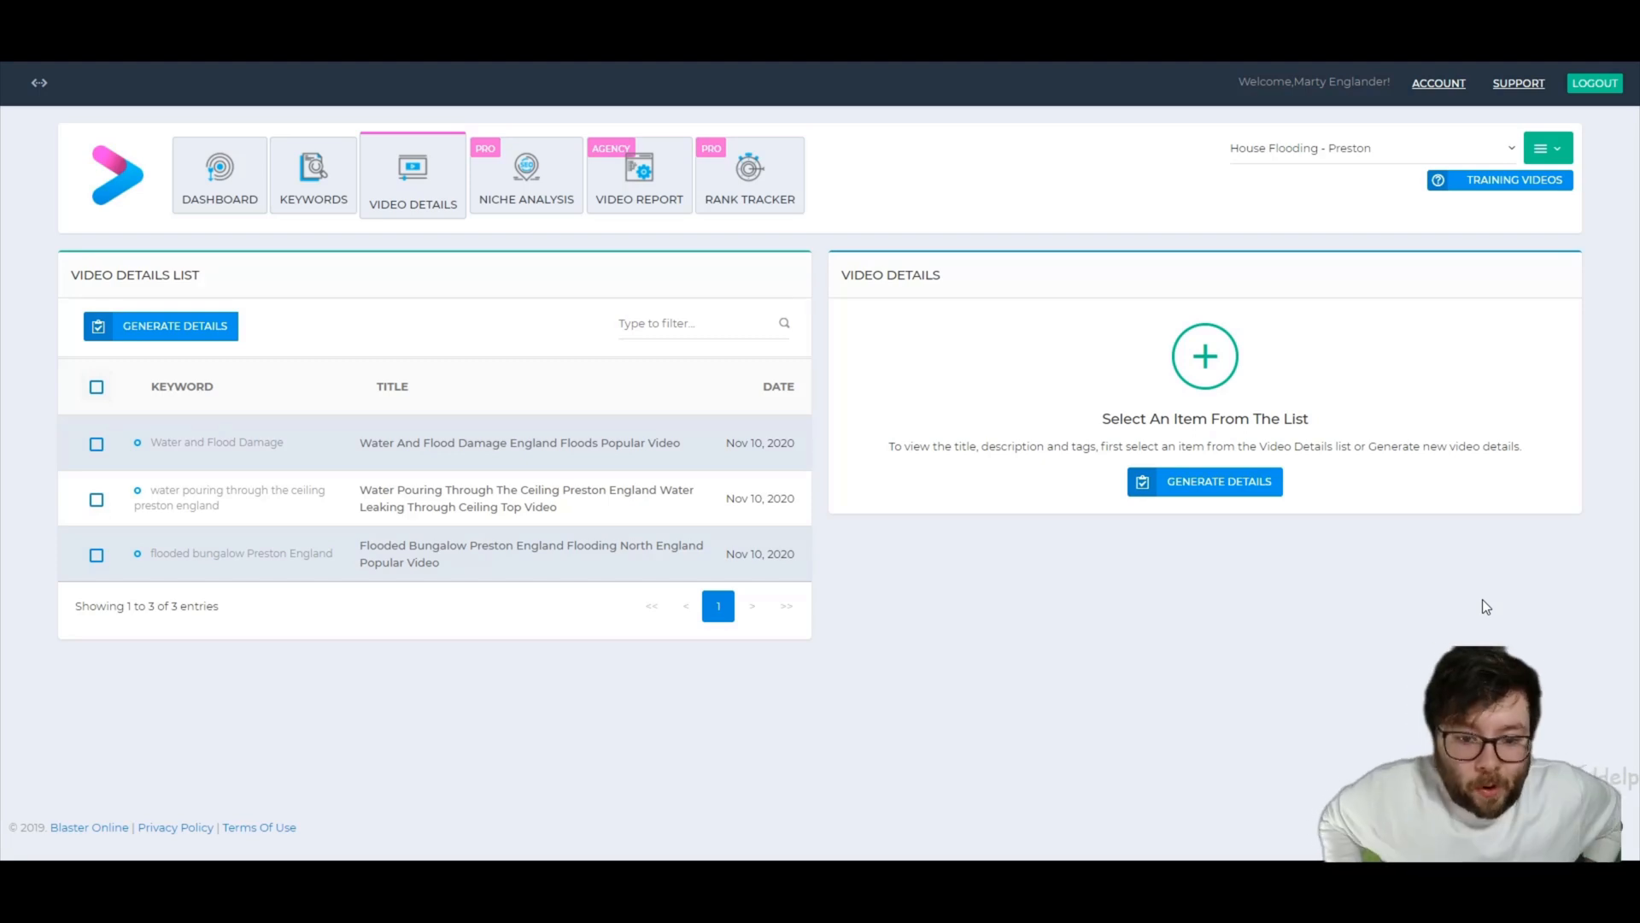
pyautogui.moveTo(999, 611)
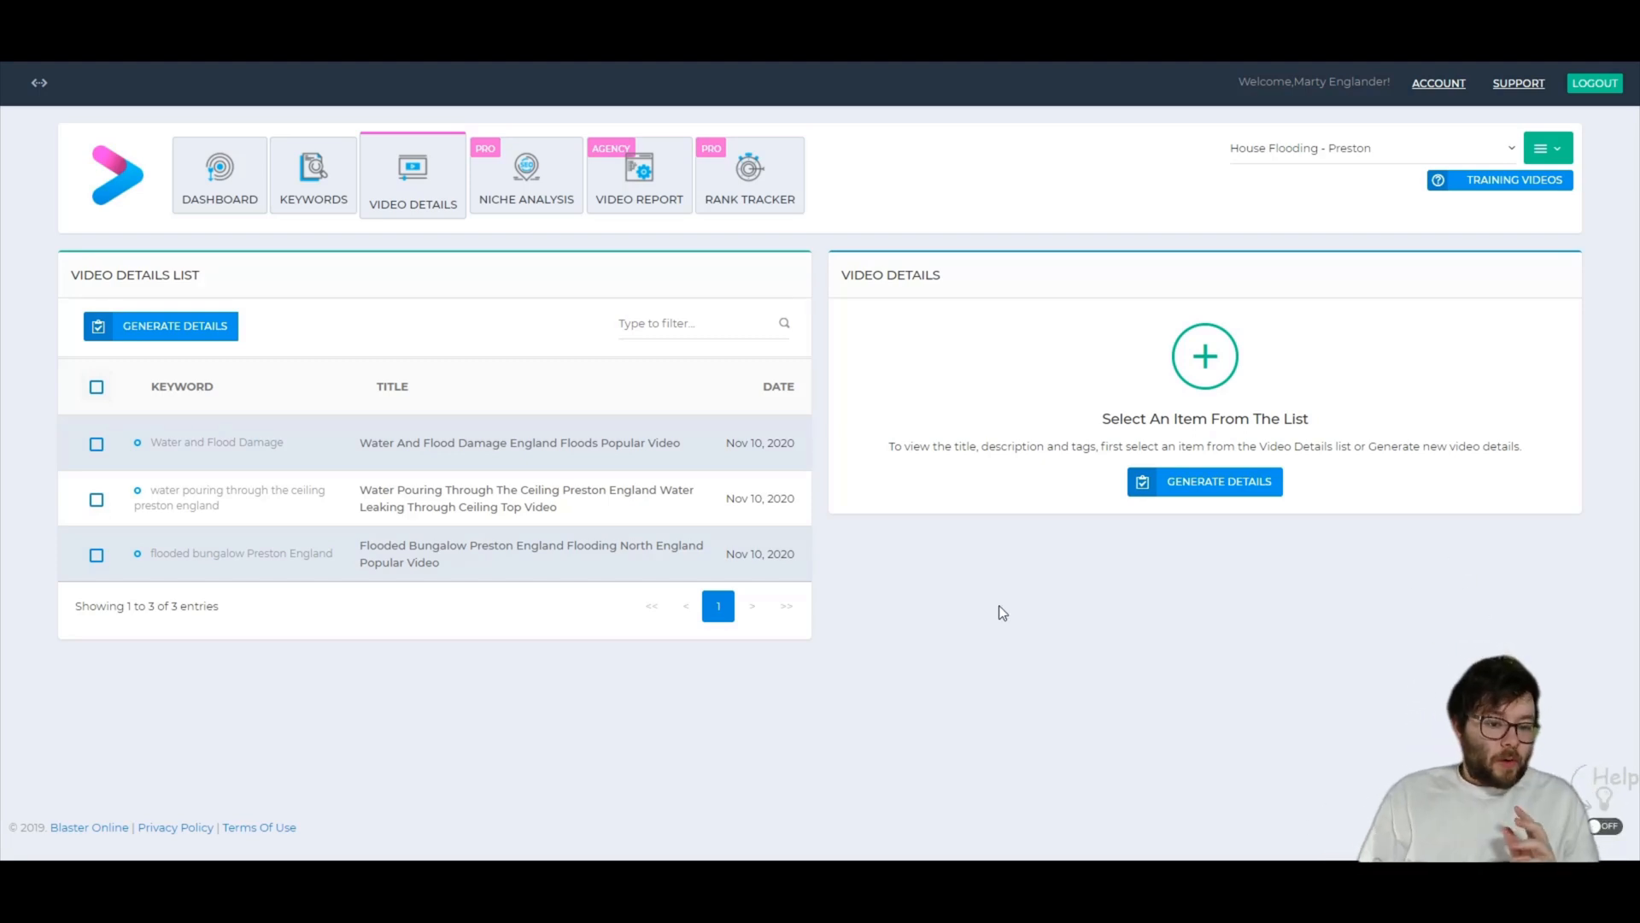
pyautogui.moveTo(458, 478)
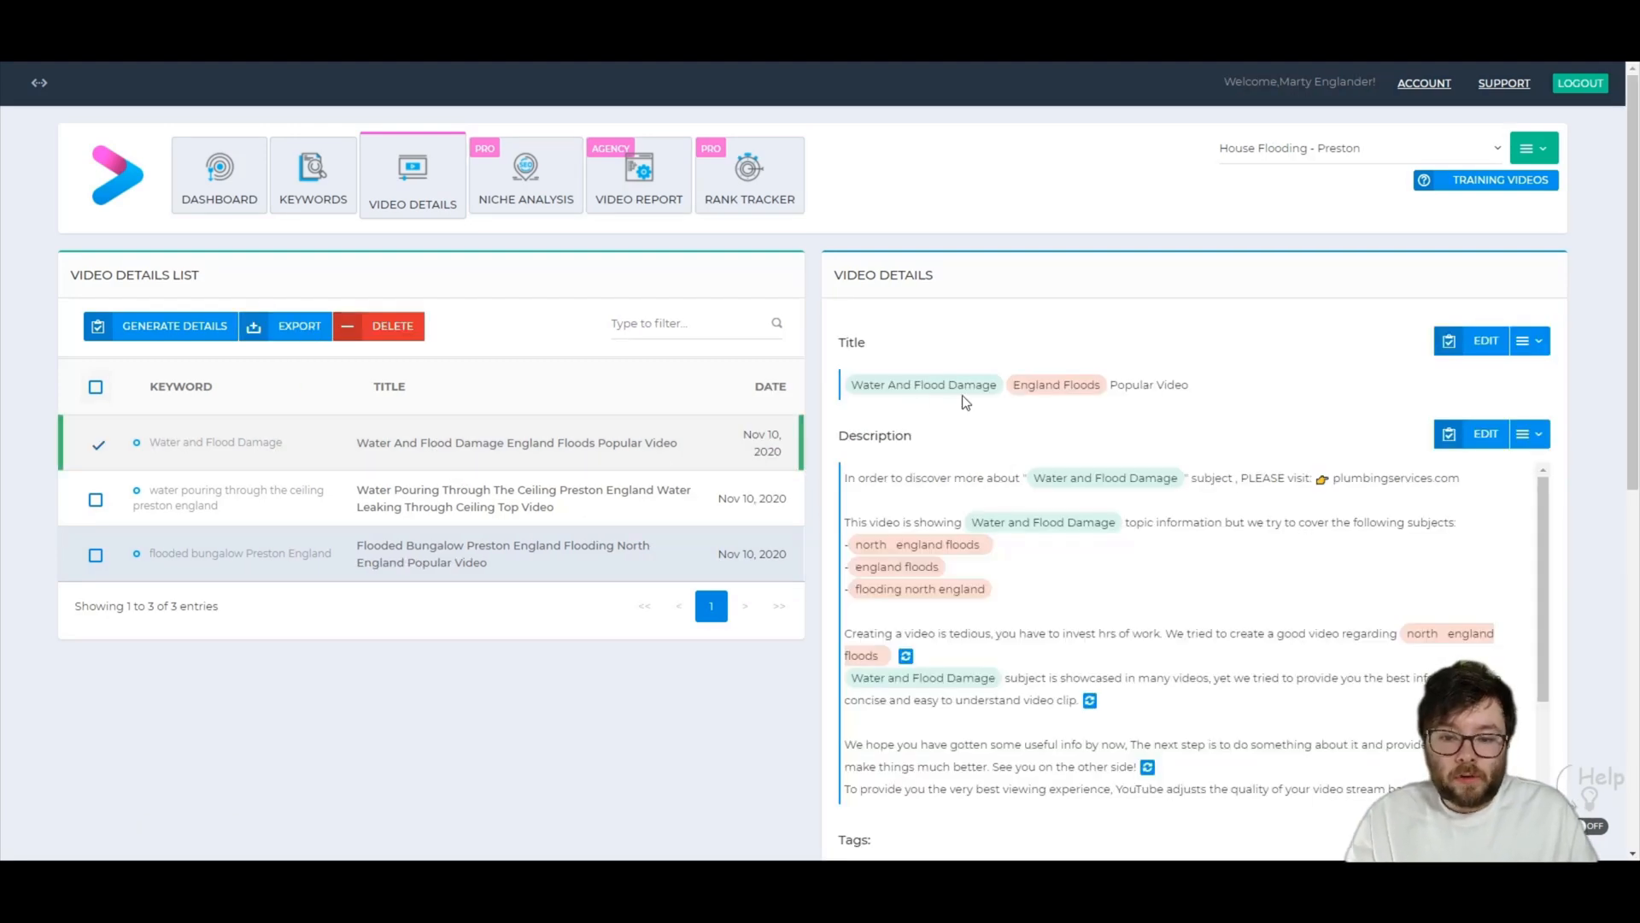
pyautogui.moveTo(1181, 403)
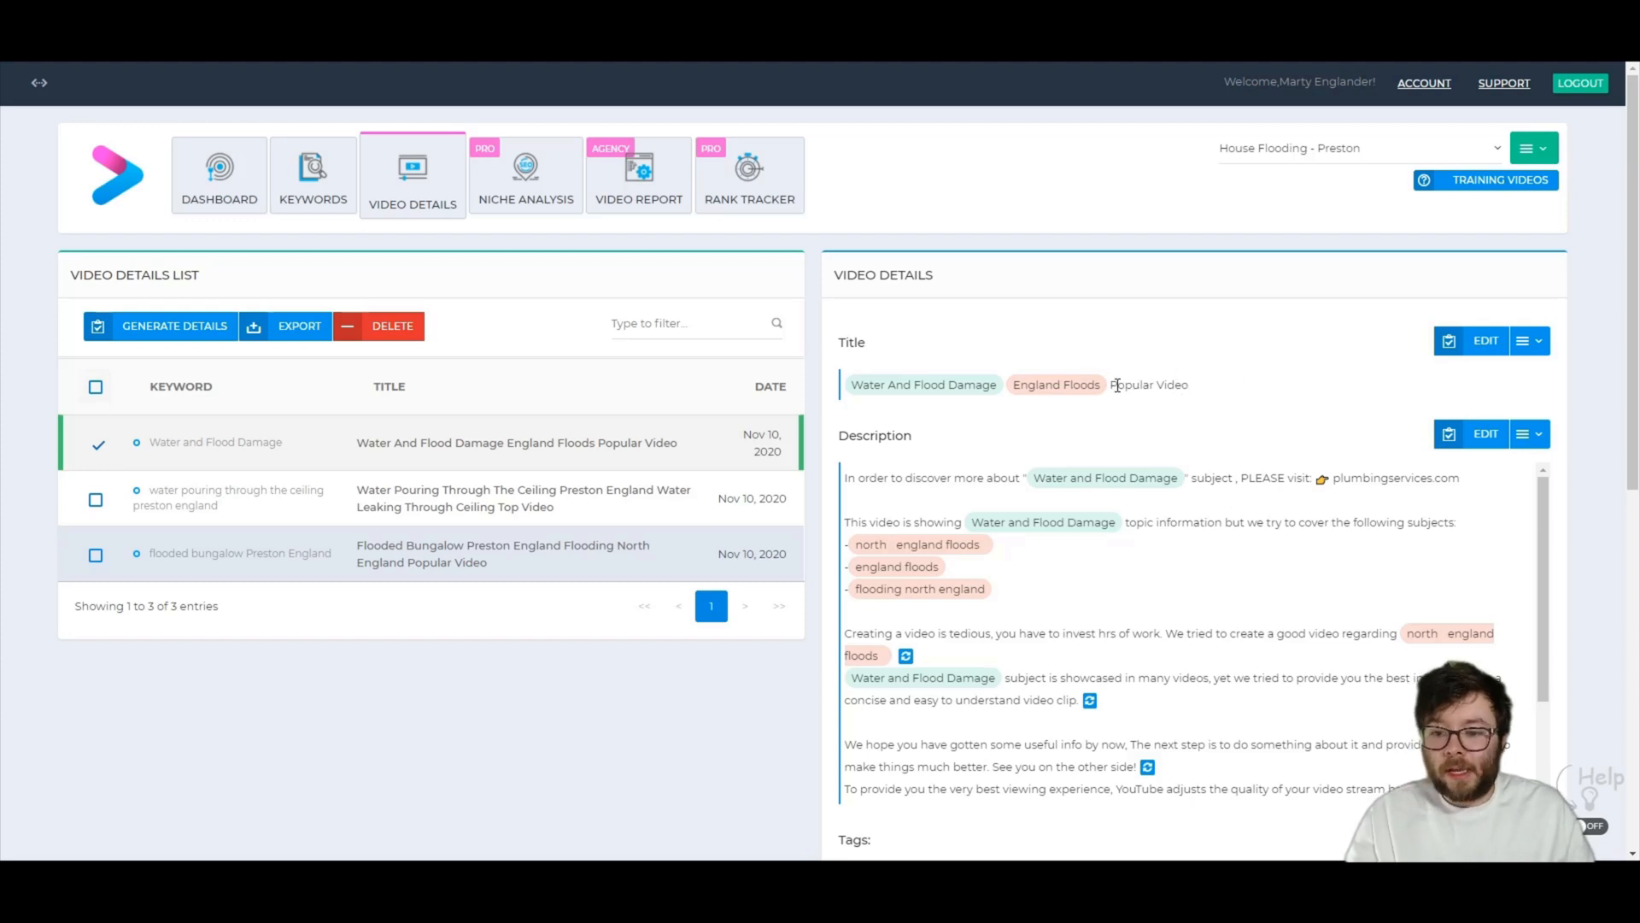
# Edit the first title to 'Water And Flood Damage Preston England Services: England Floods' and save it
pyautogui.click(1485, 340)
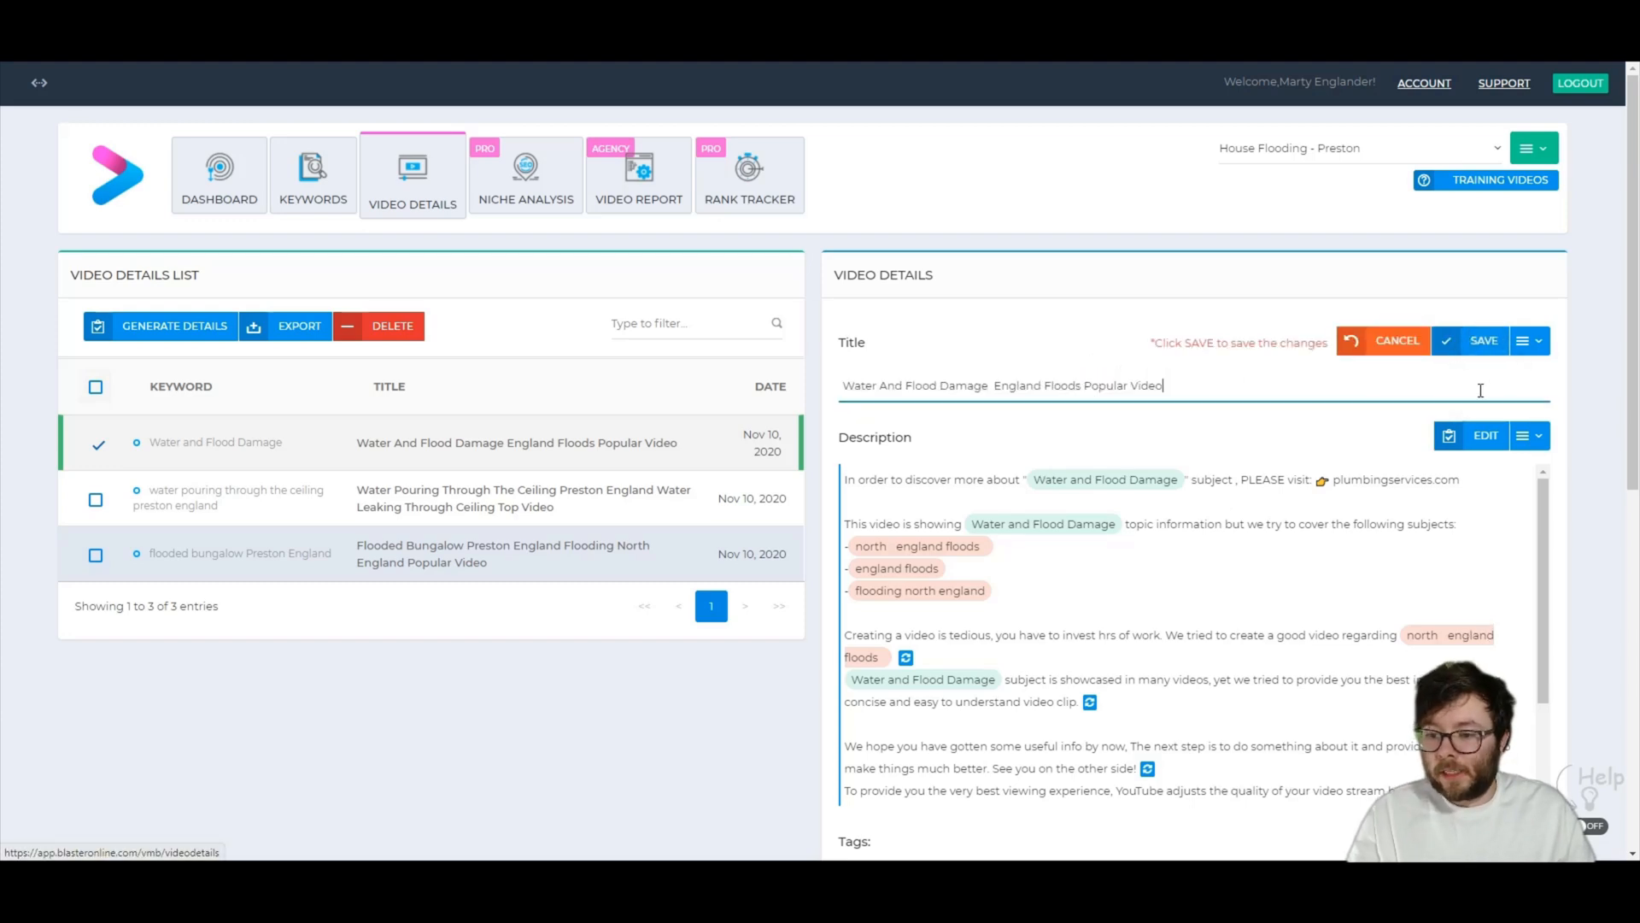
pyautogui.doubleClick(1124, 384)
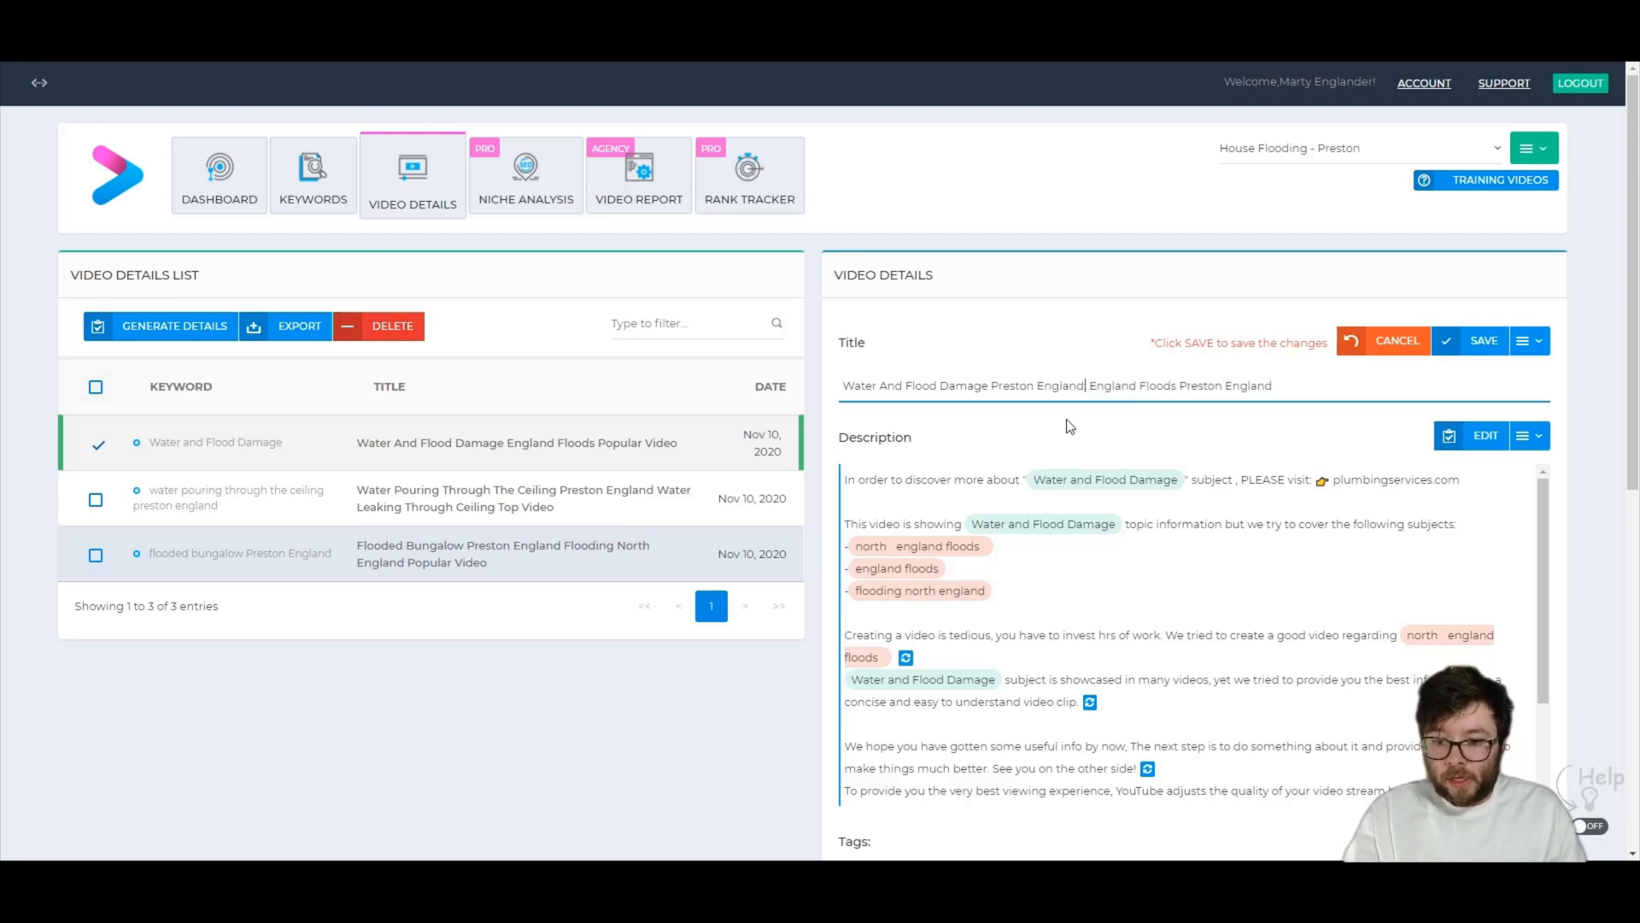
pyautogui.write(':')
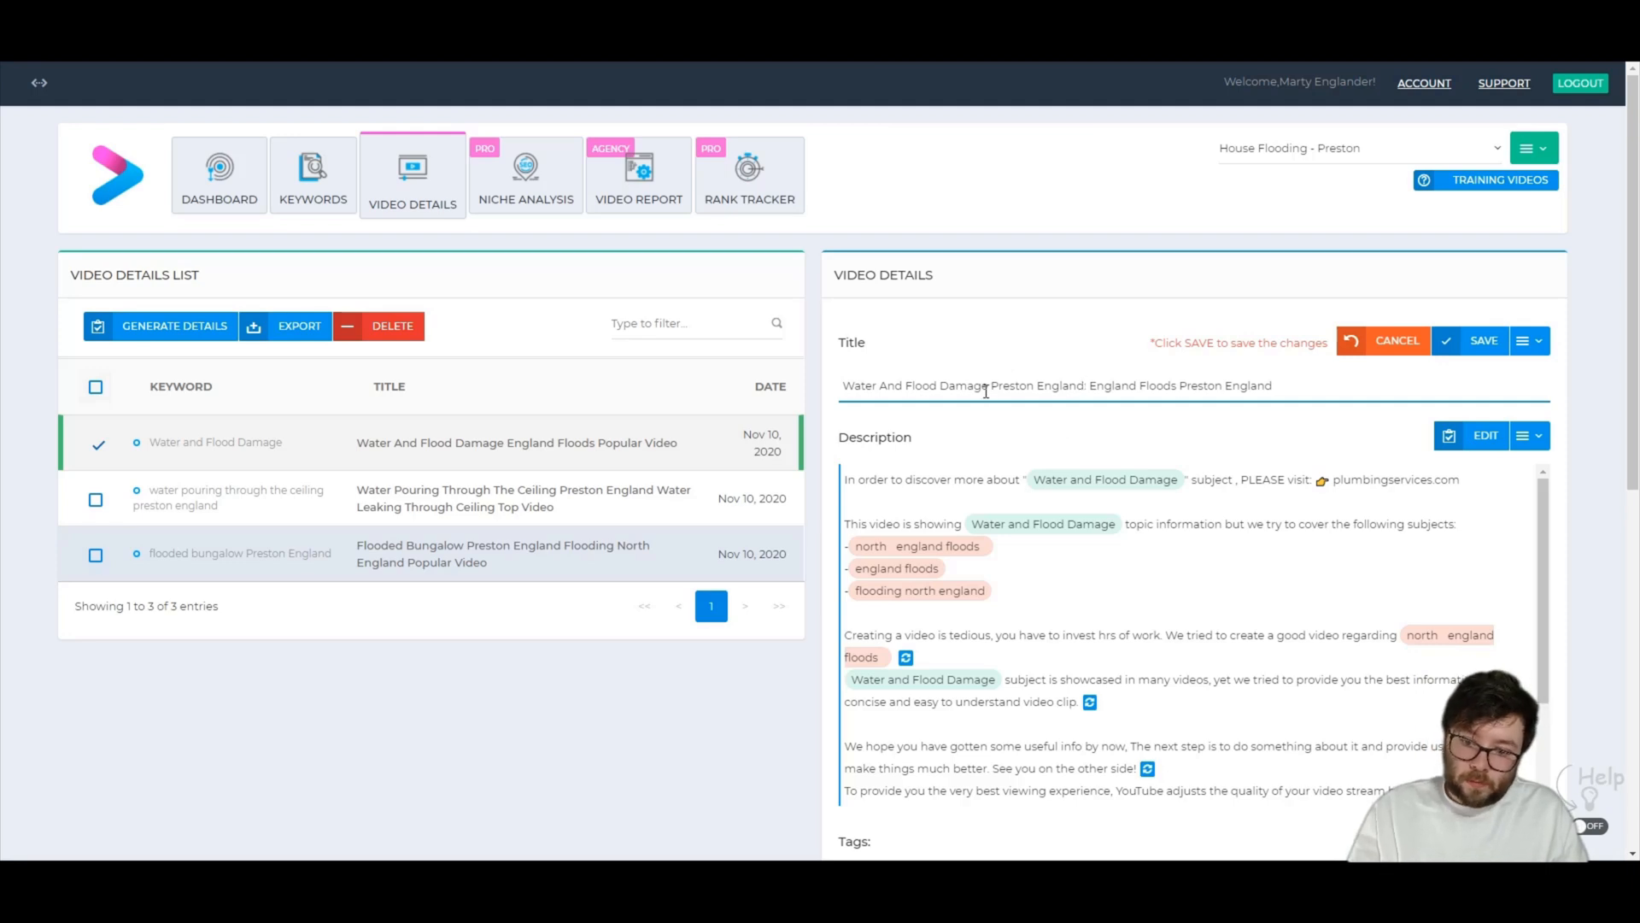
pyautogui.write('Ser')
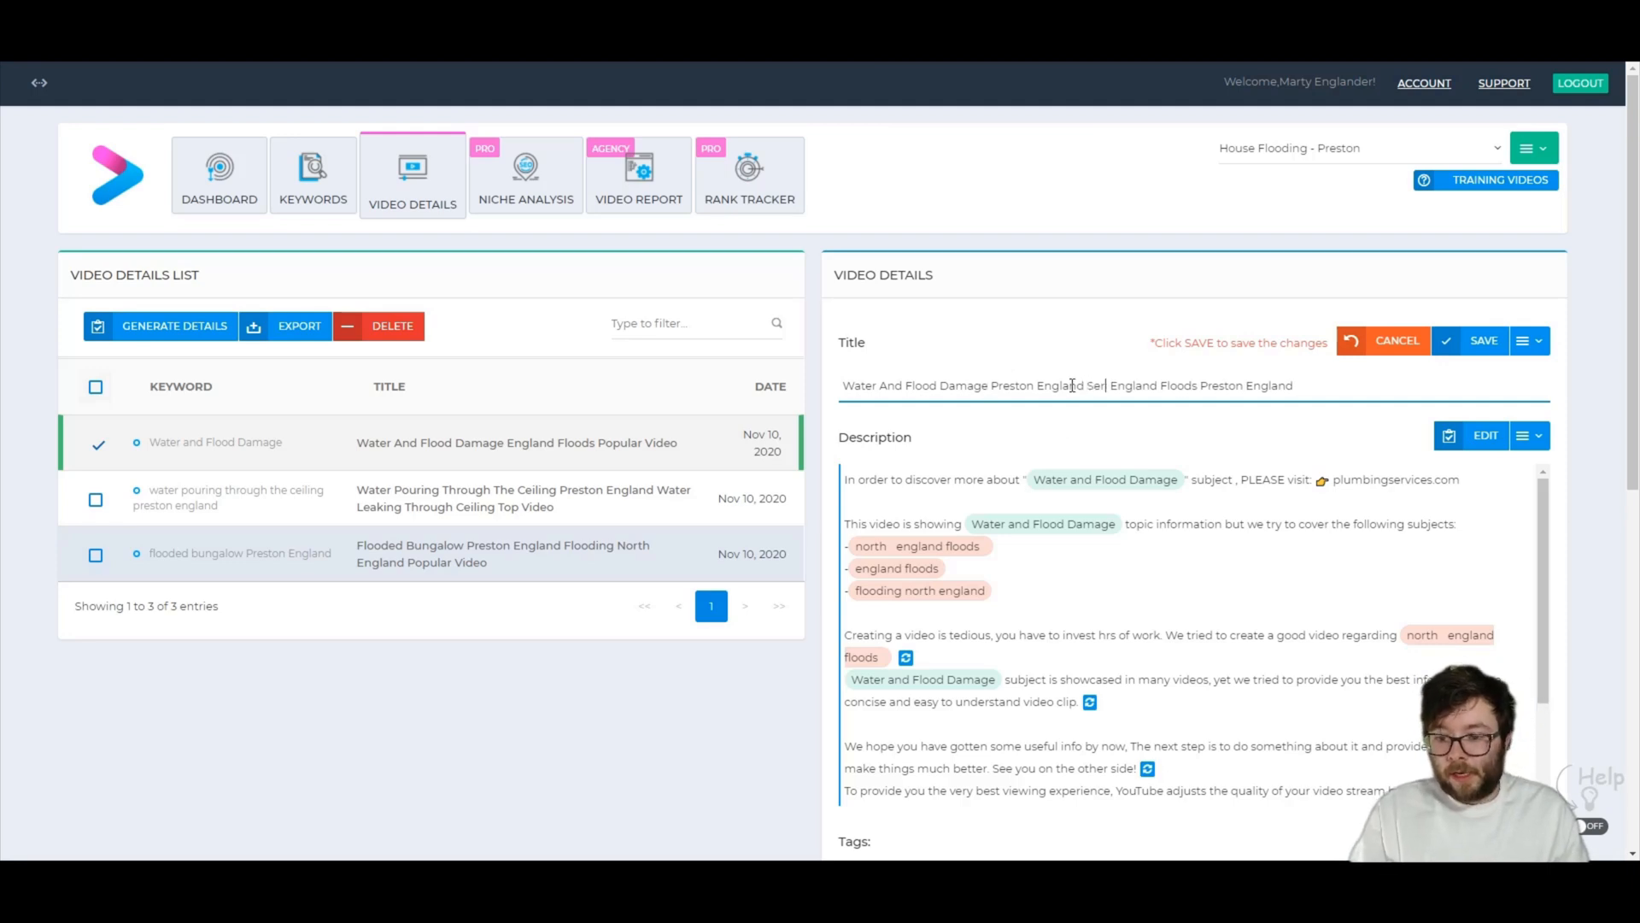
pyautogui.write('Services:')
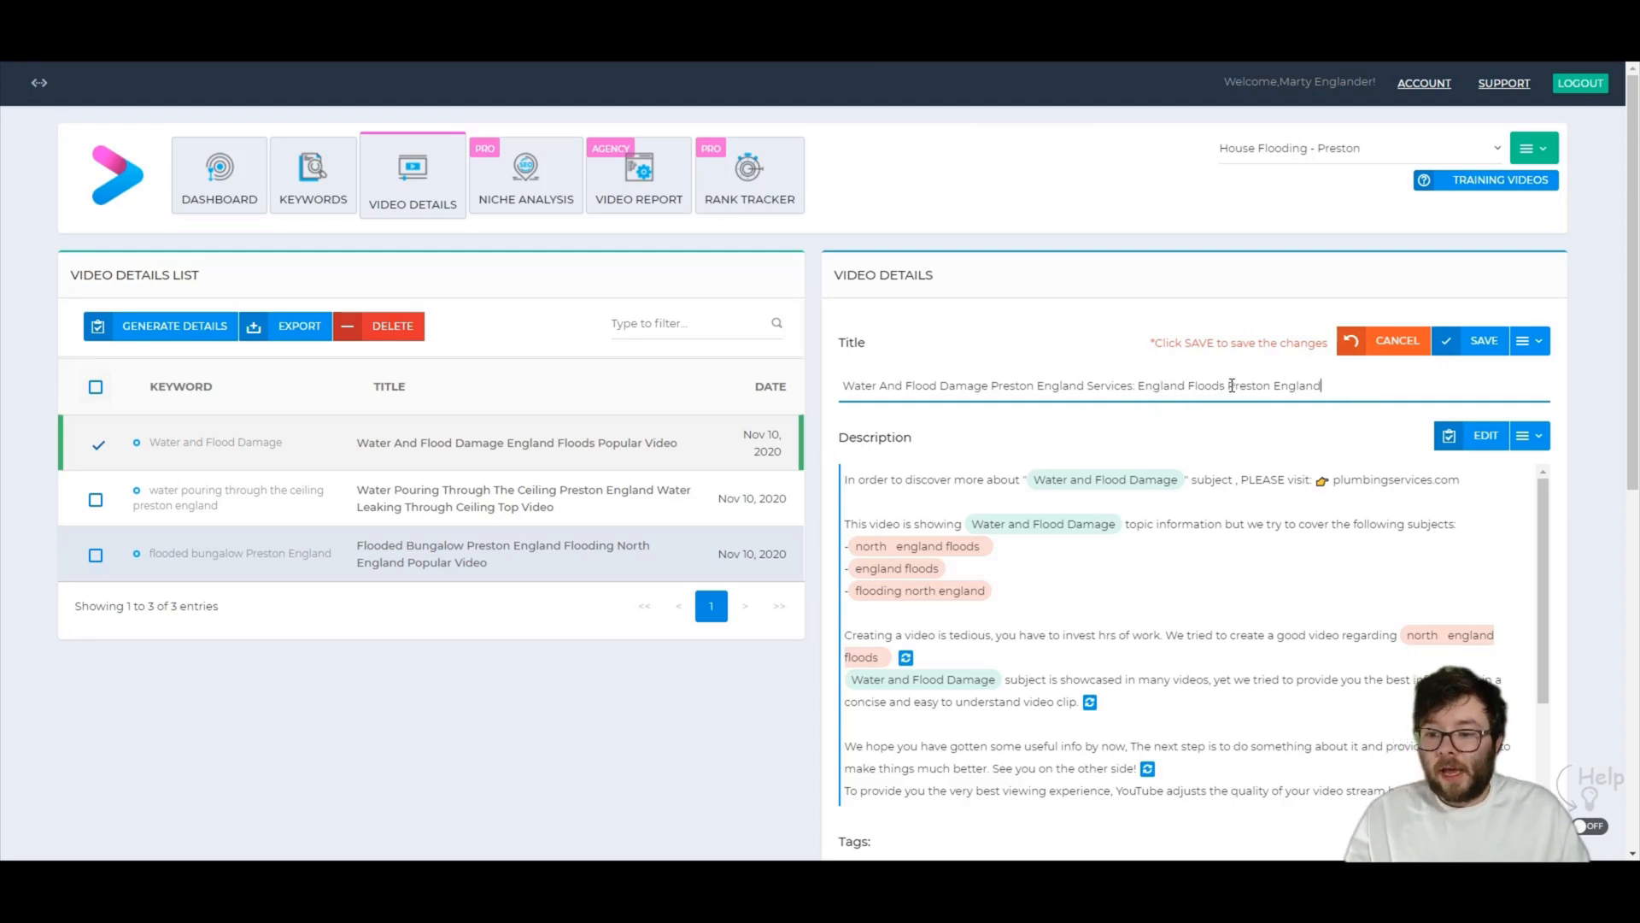
pyautogui.click(1483, 340)
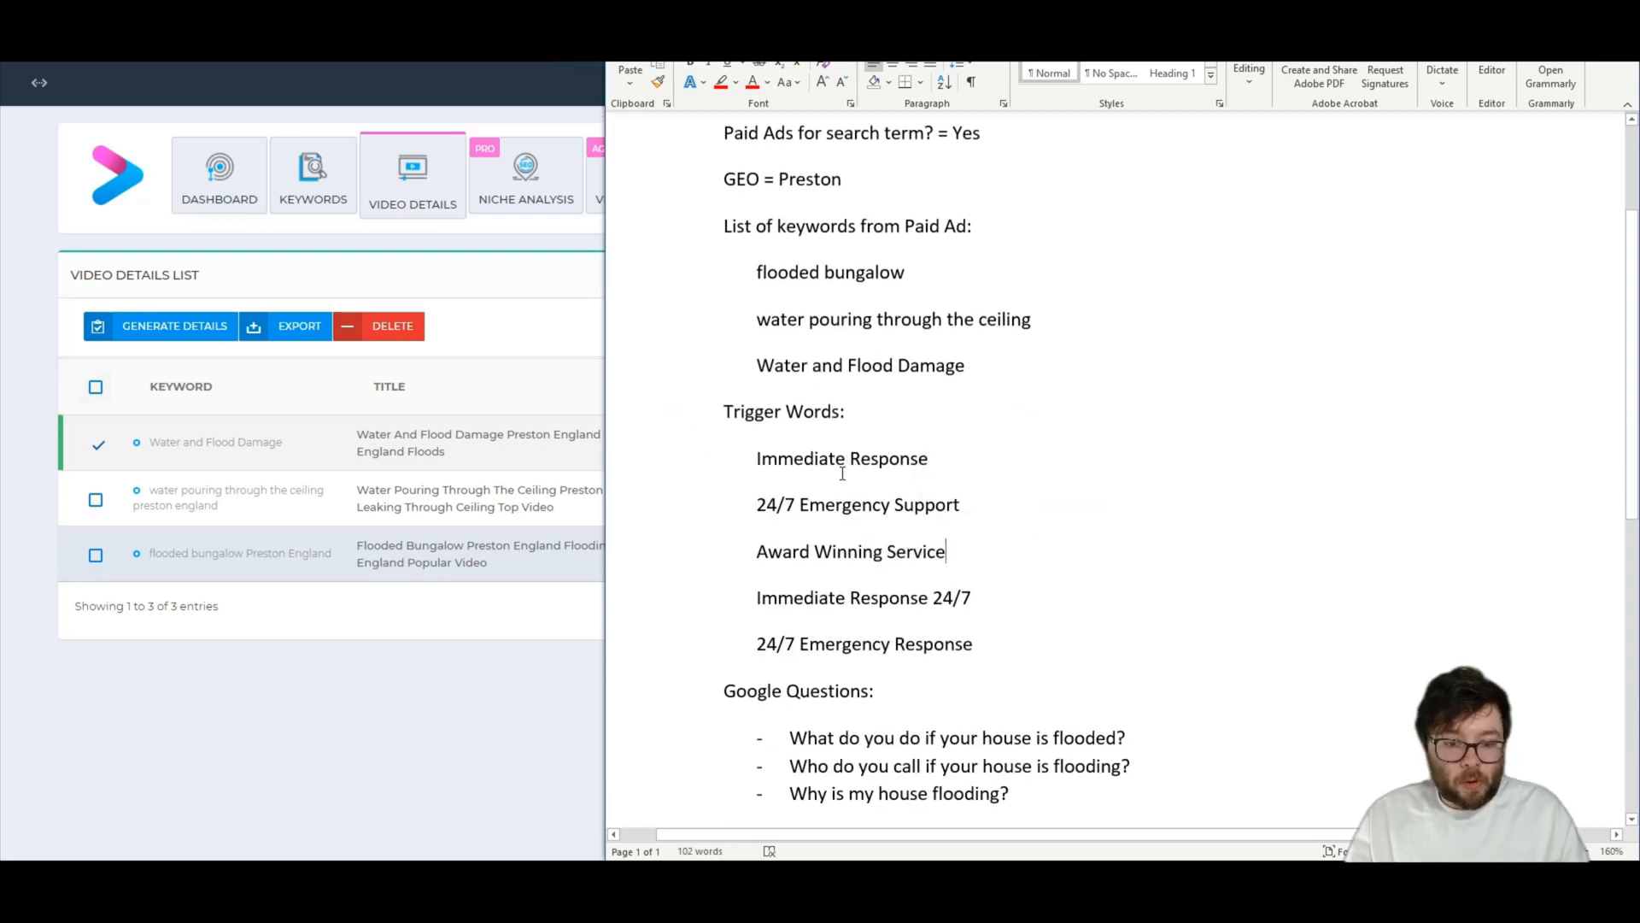
# Rewrite the description opening as Water and Flood Damage Preston England with 'Immediate Response' trigger words
pyautogui.doubleClick(841, 458)
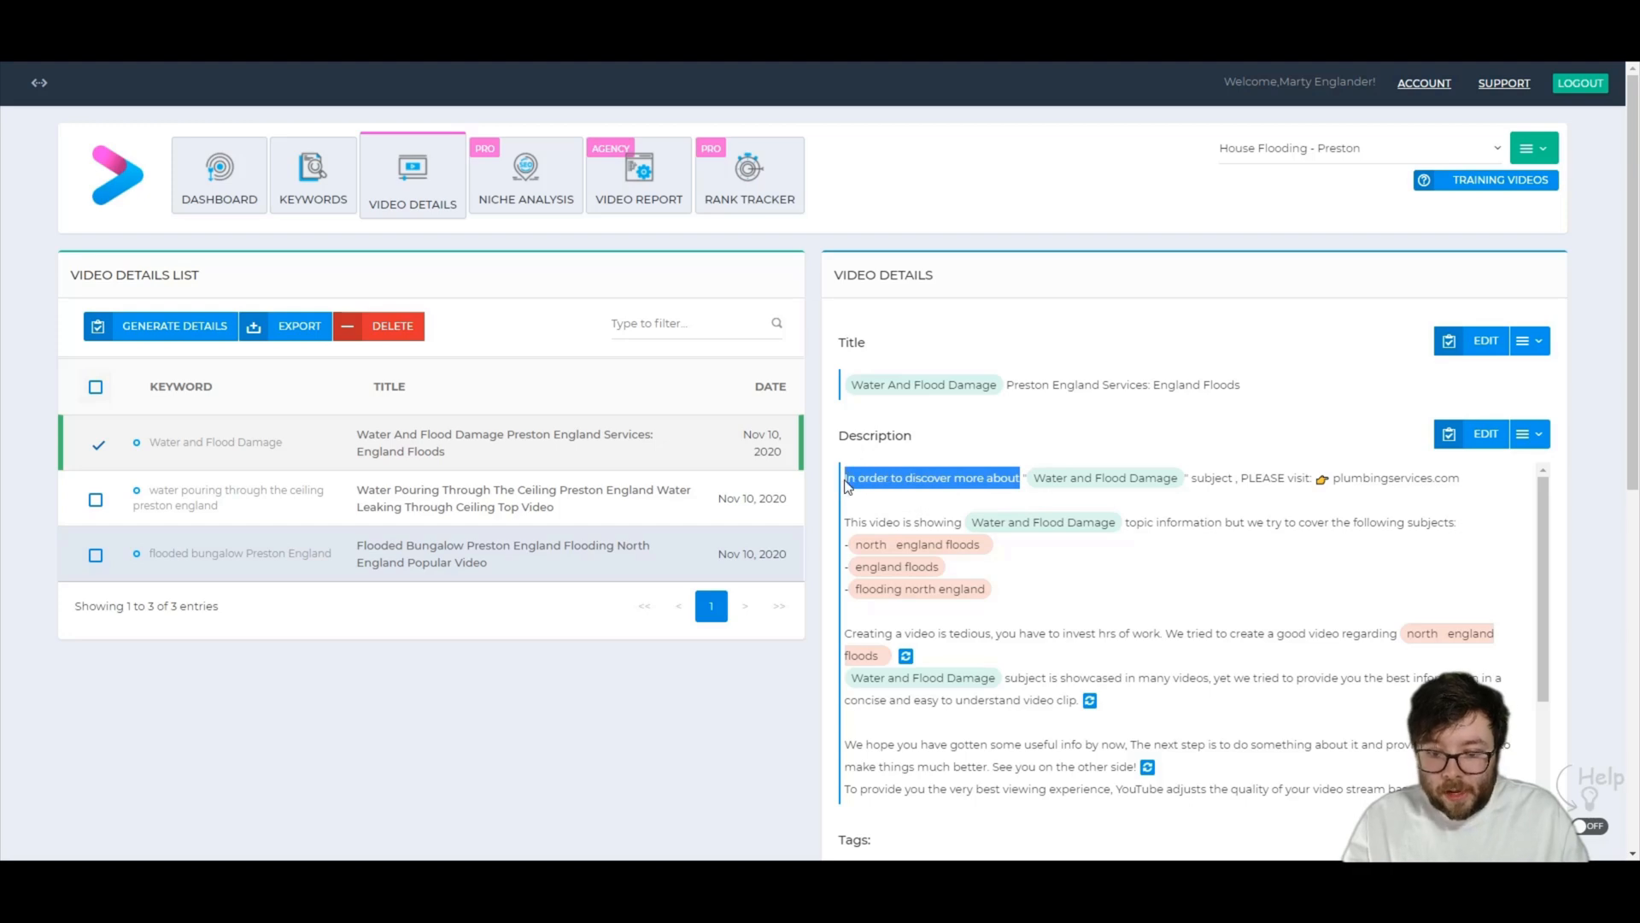
pyautogui.rightClick(930, 478)
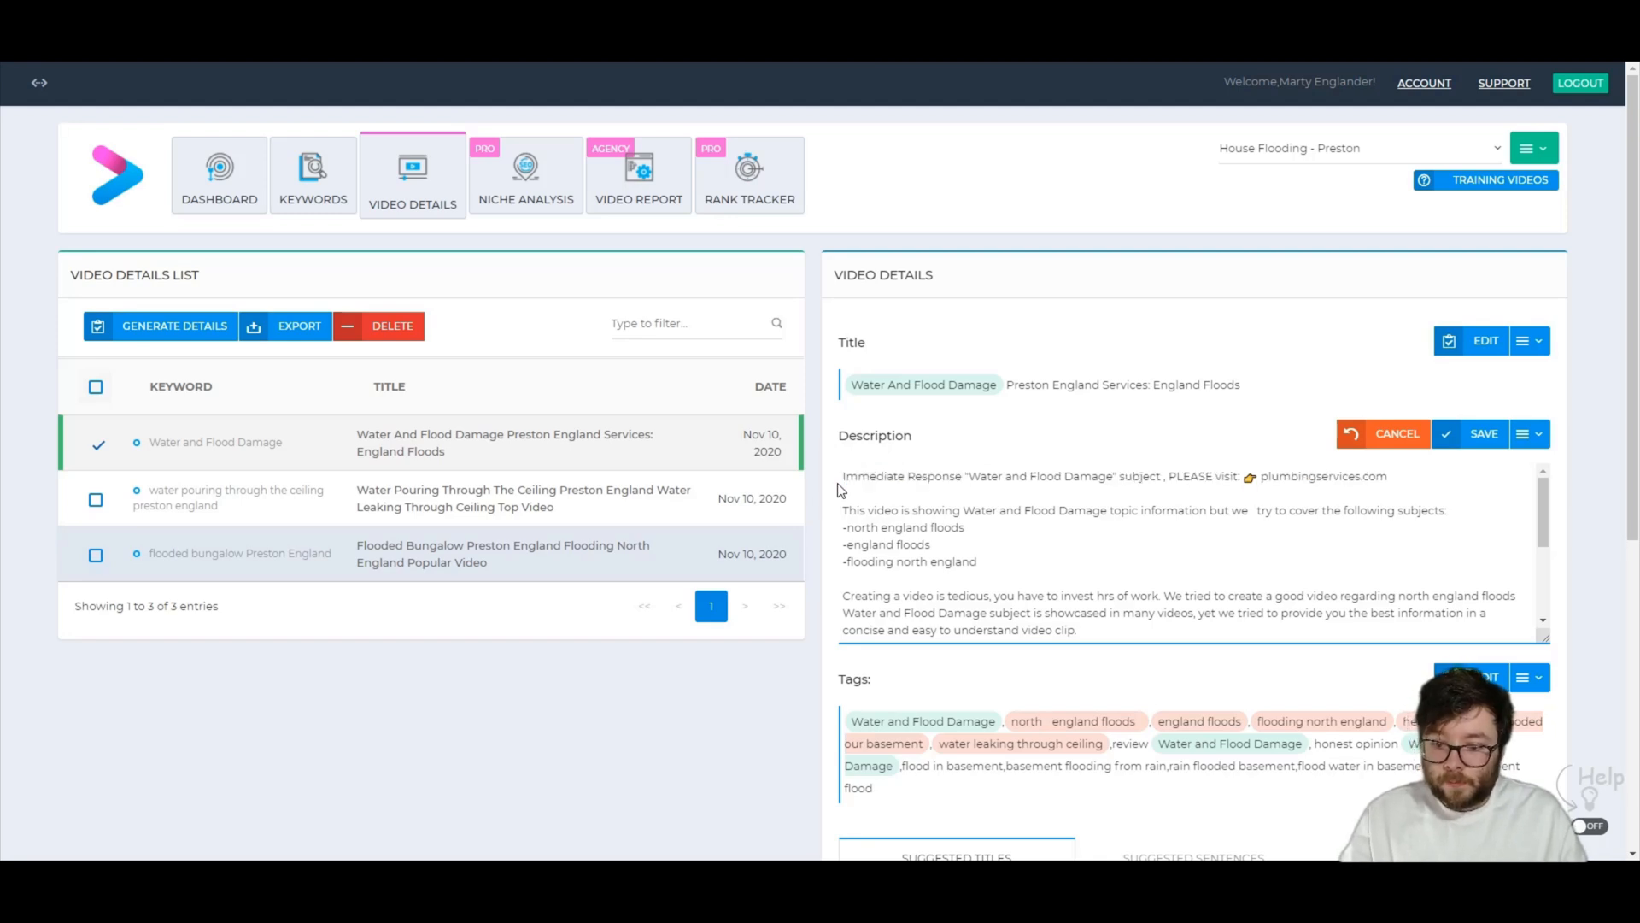
pyautogui.doubleClick(904, 477)
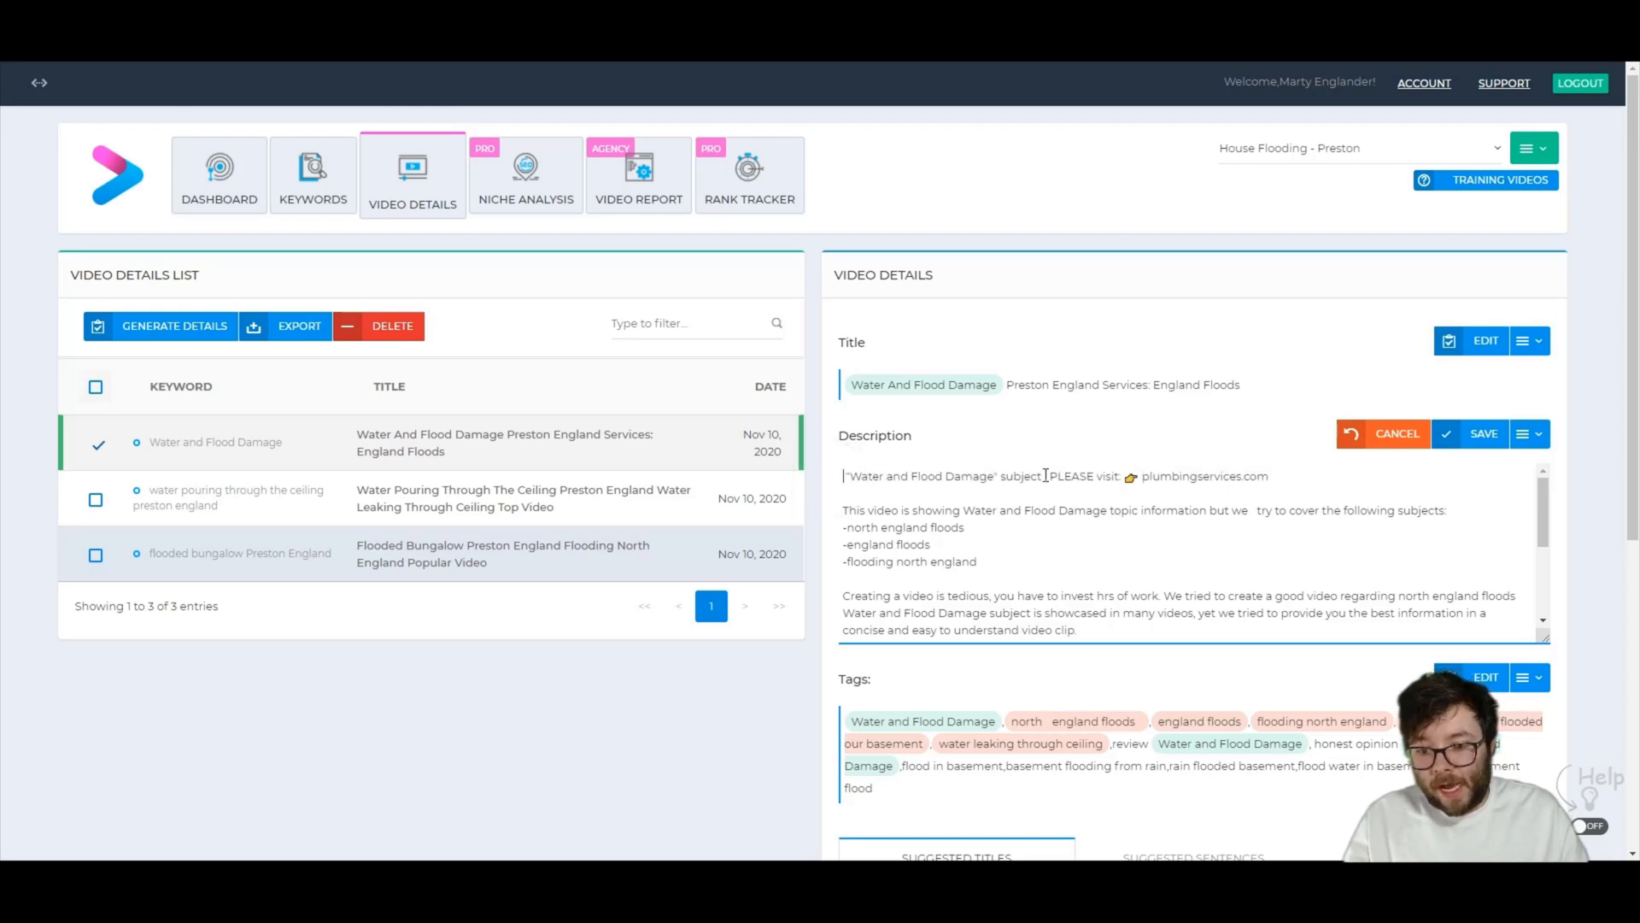
pyautogui.doubleClick(1022, 477)
pyautogui.write(' Preston England')
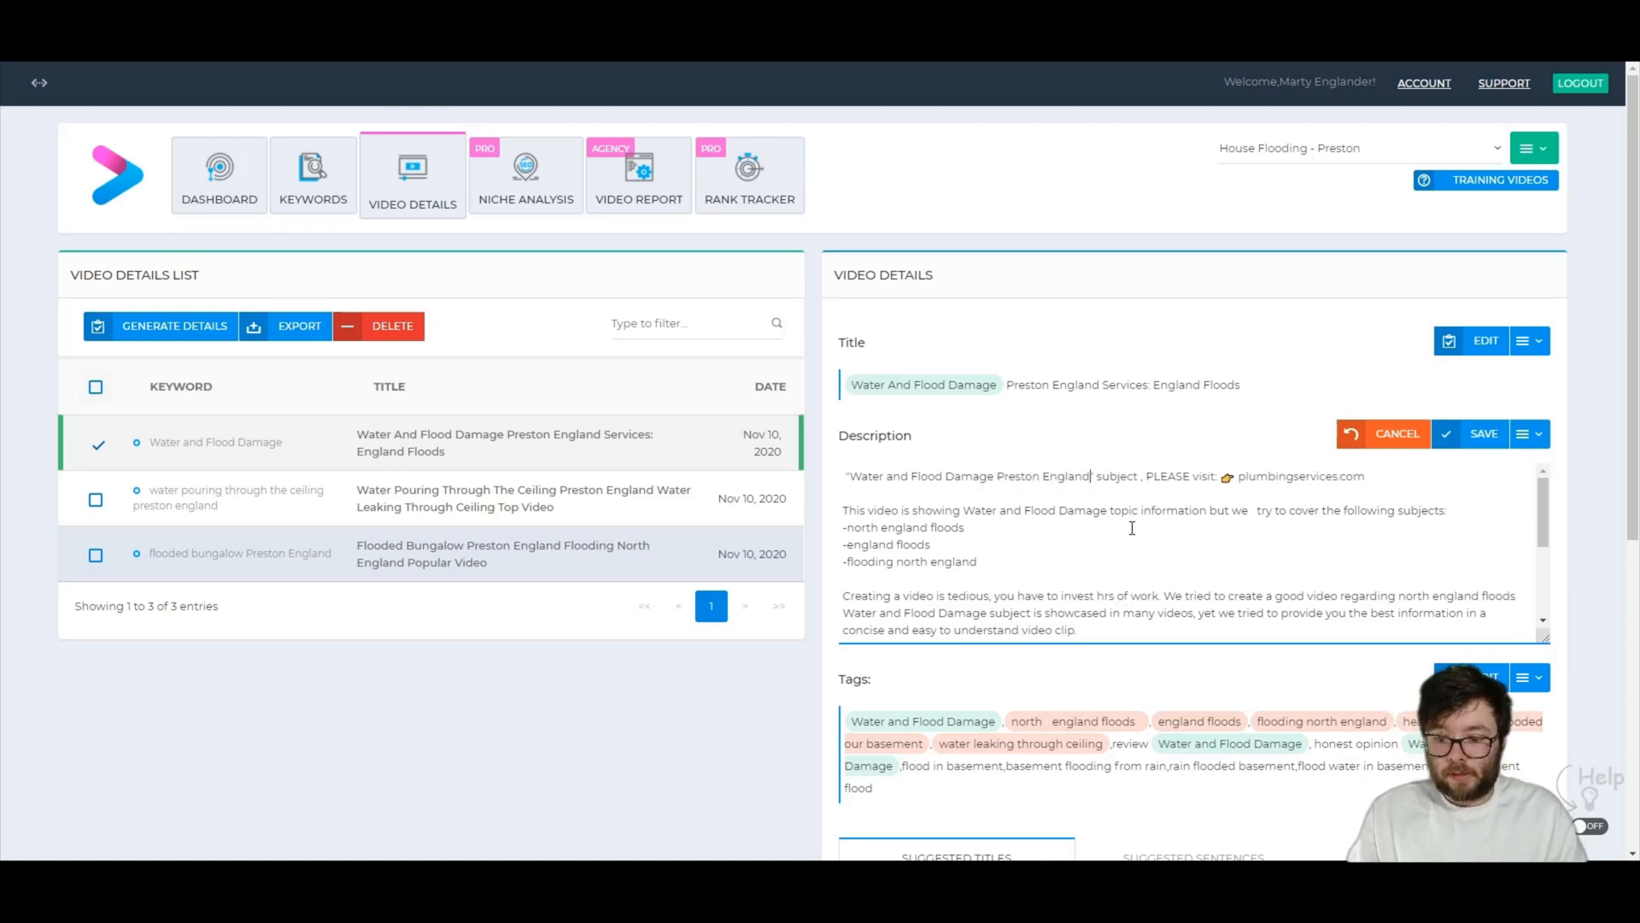
pyautogui.write('Immediate Response')
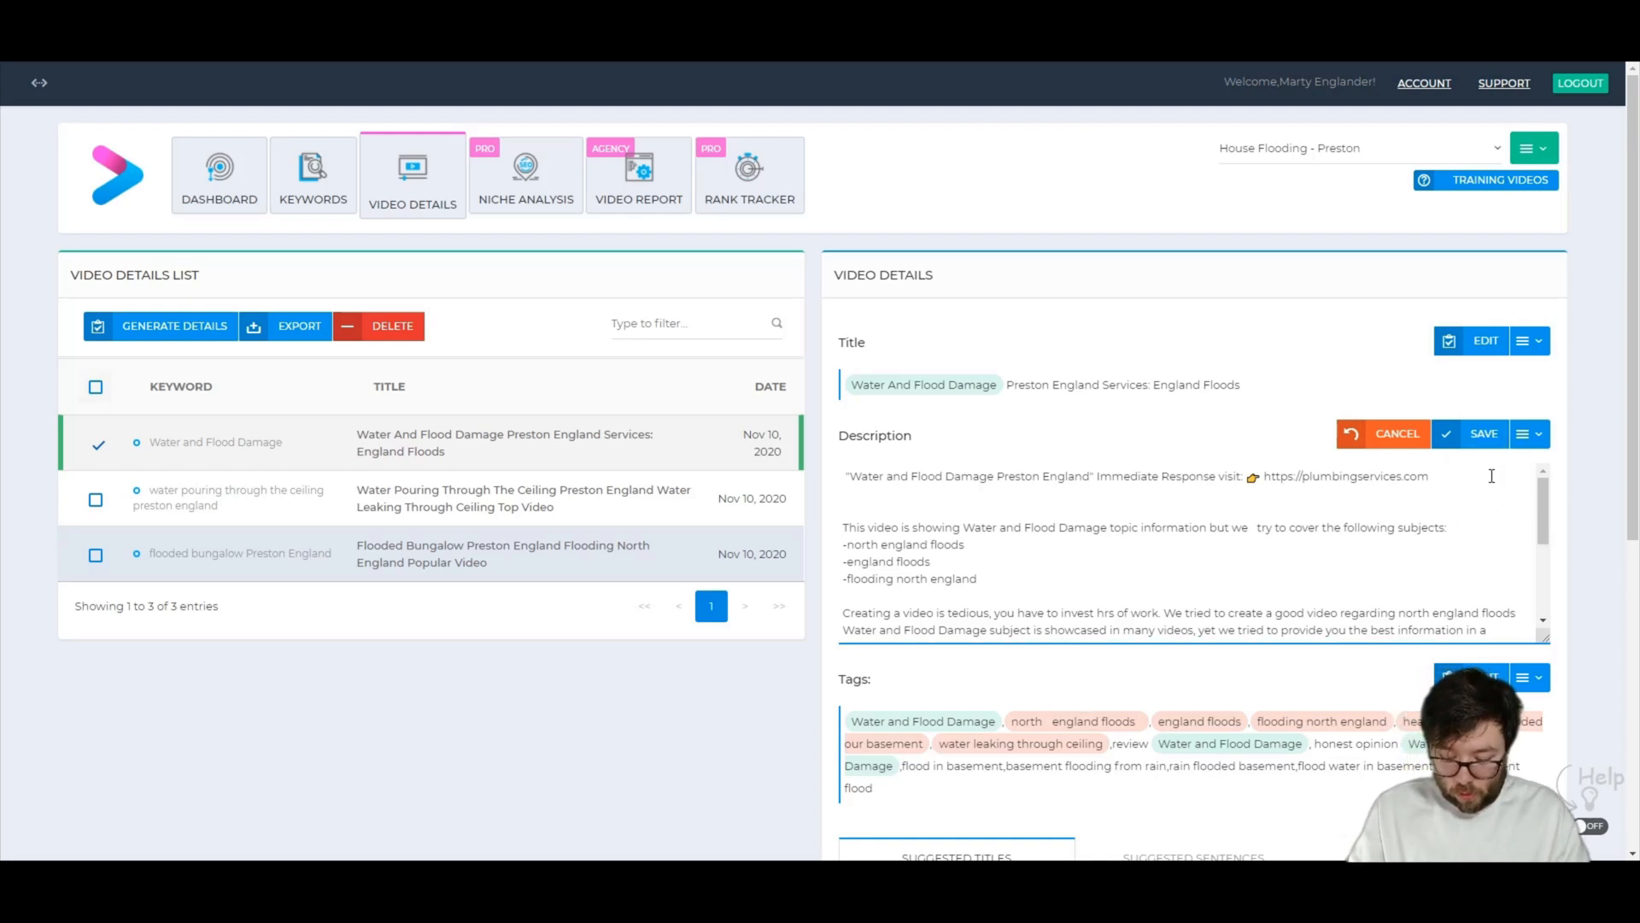
# Add the website and an 'OR CALL 000 000 000' line to the description
pyautogui.write('OR CALL 000 000 000')
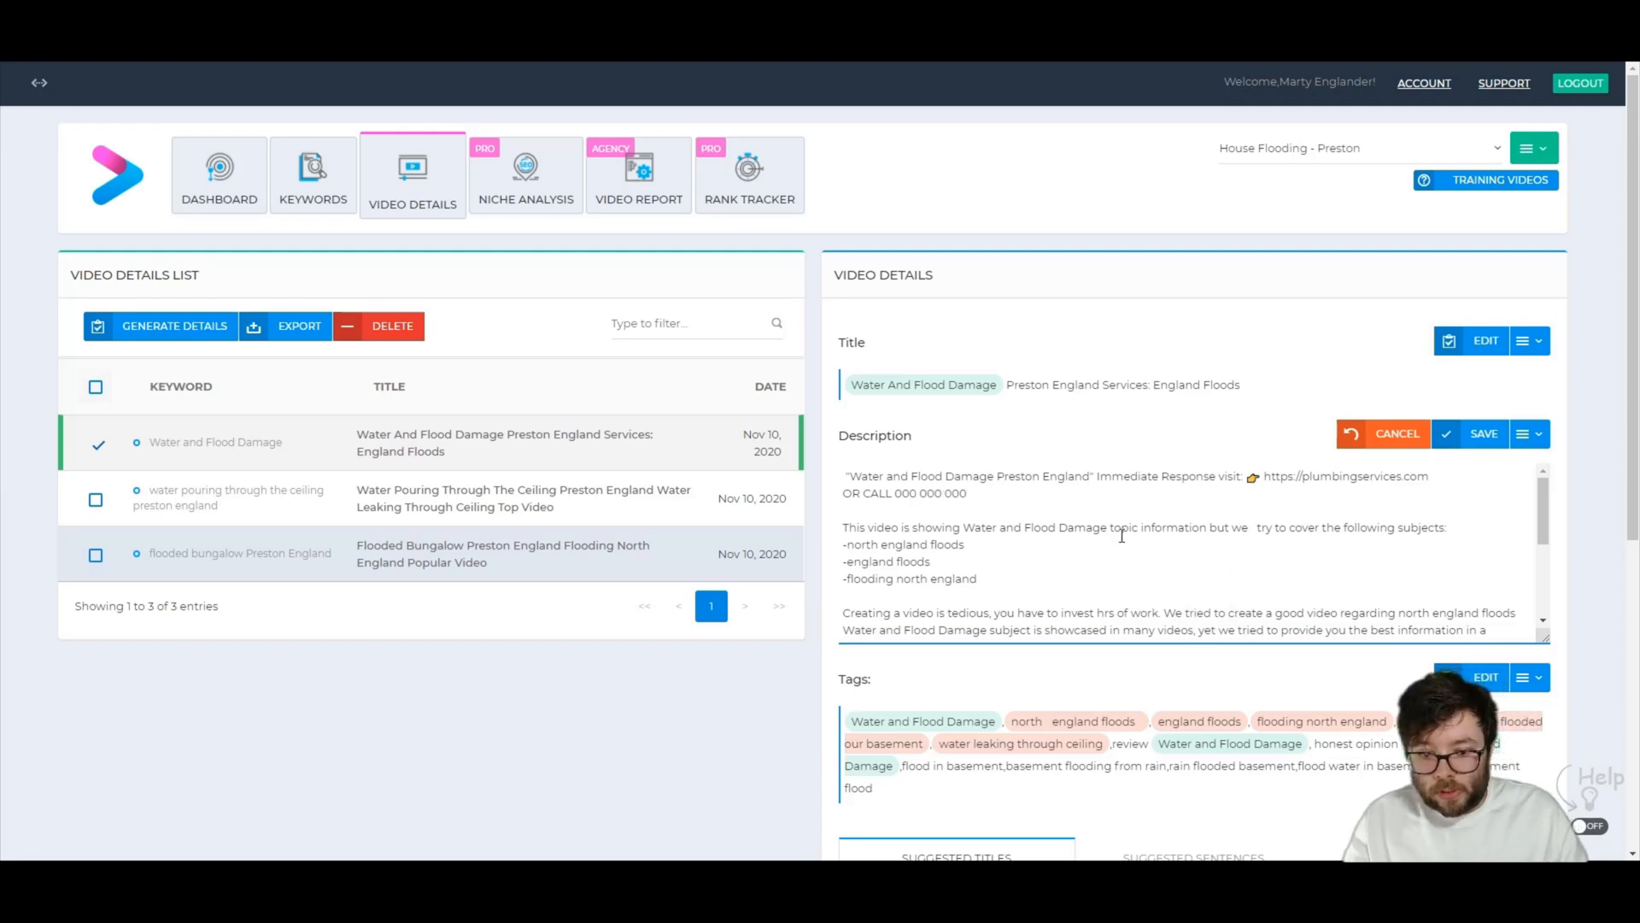
pyautogui.scroll(-3)
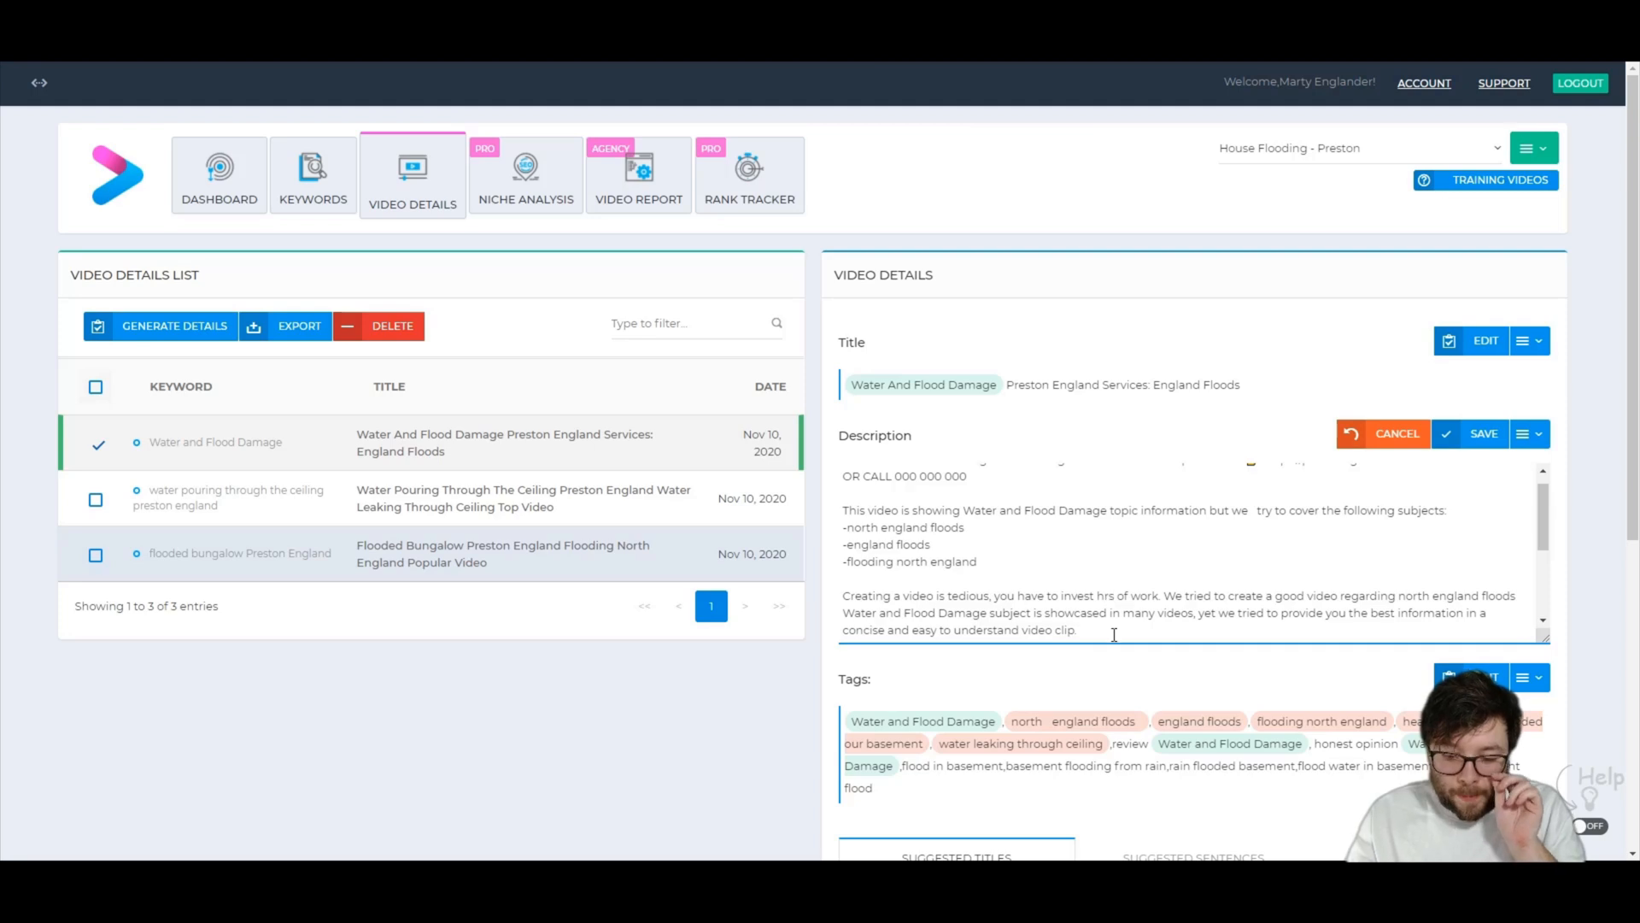
pyautogui.scroll(3)
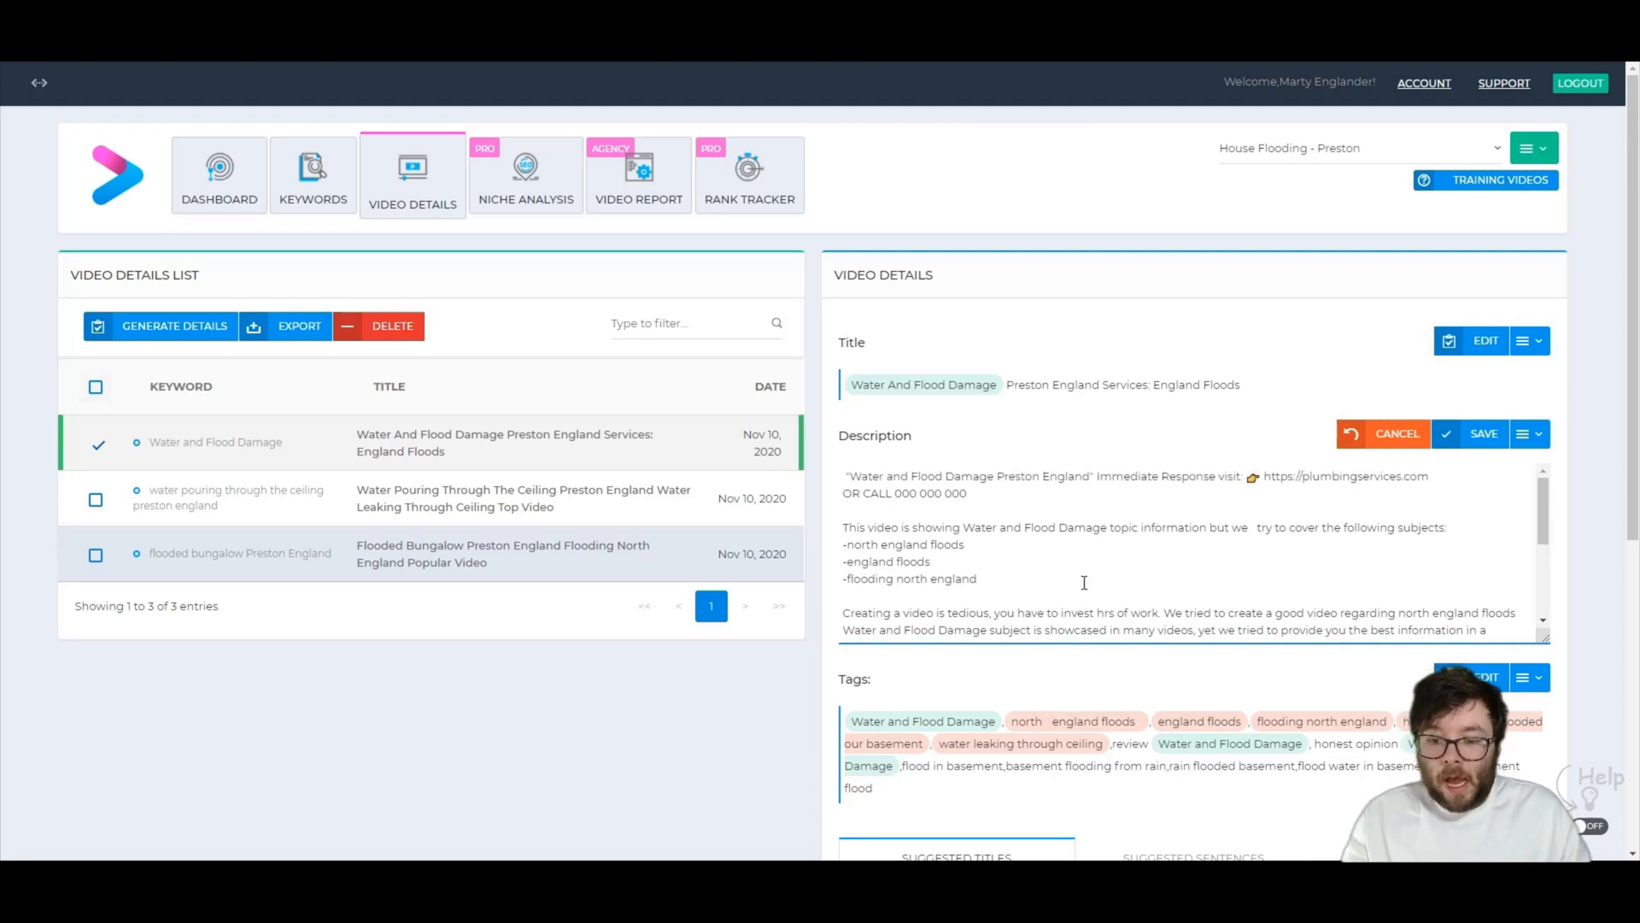
pyautogui.scroll(-3)
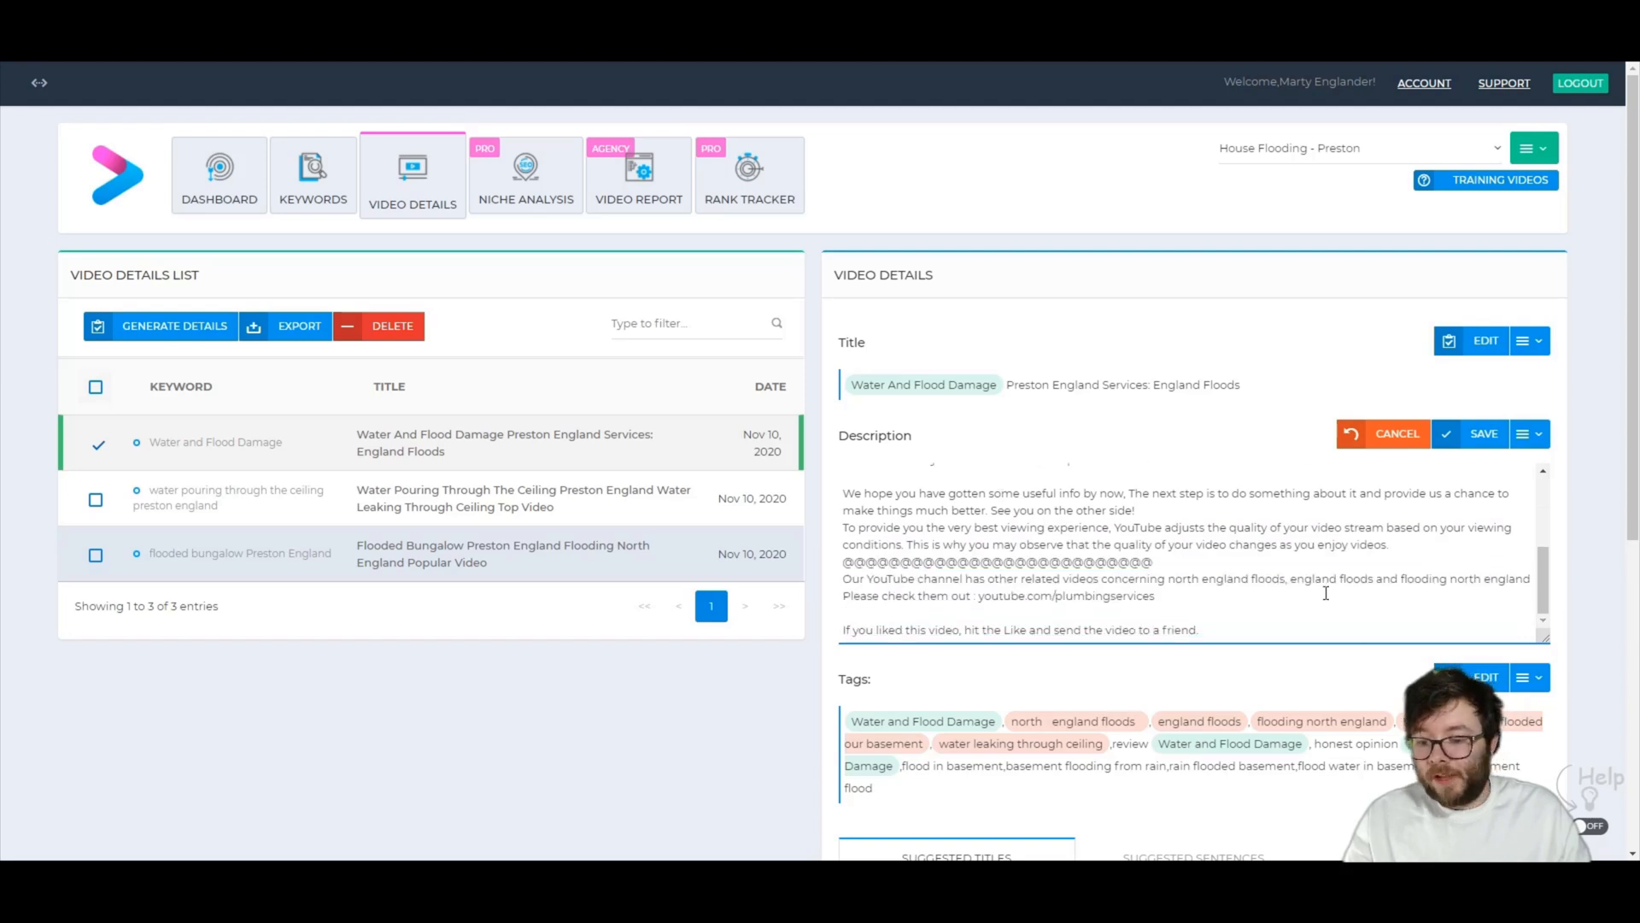
pyautogui.scroll(-3)
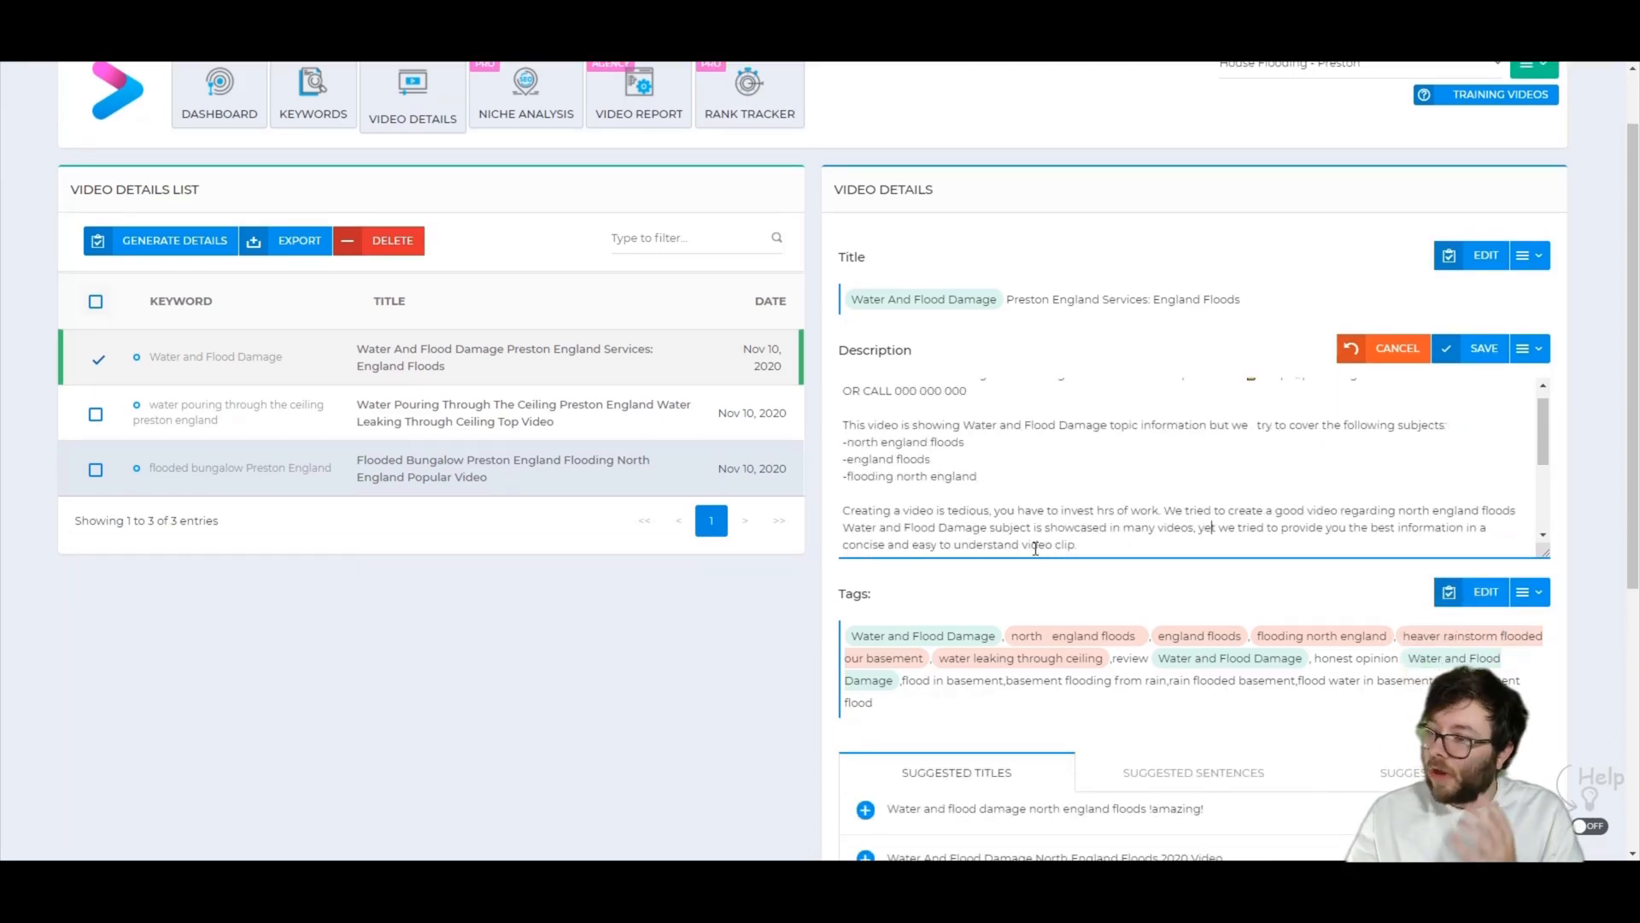
pyautogui.scroll(3)
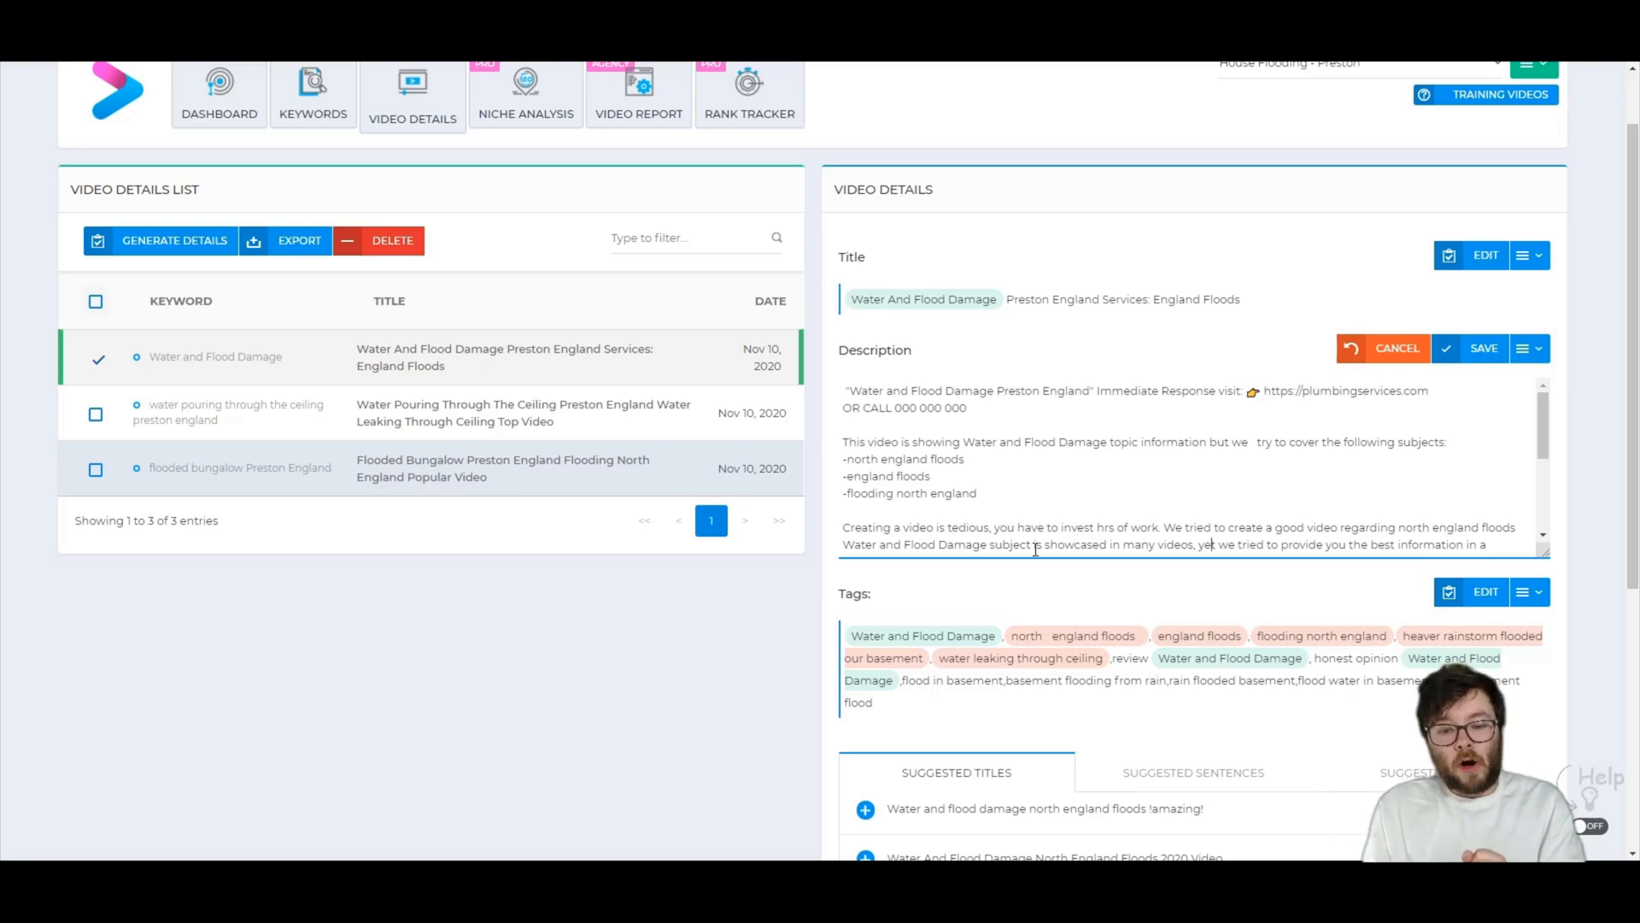
pyautogui.scroll(-3)
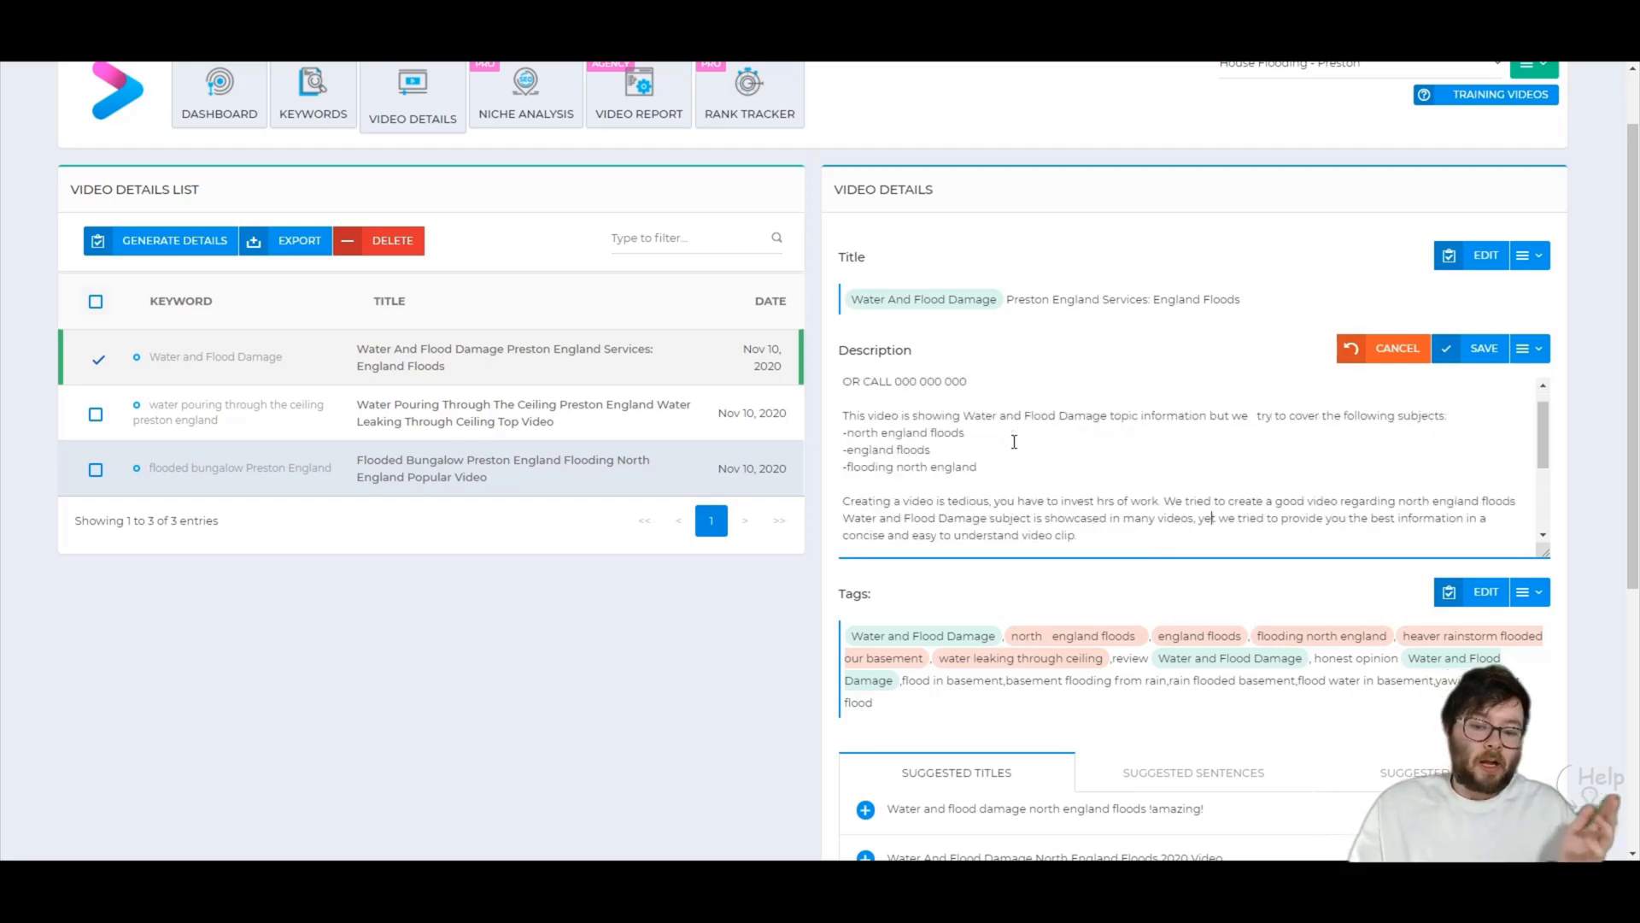
pyautogui.scroll(3)
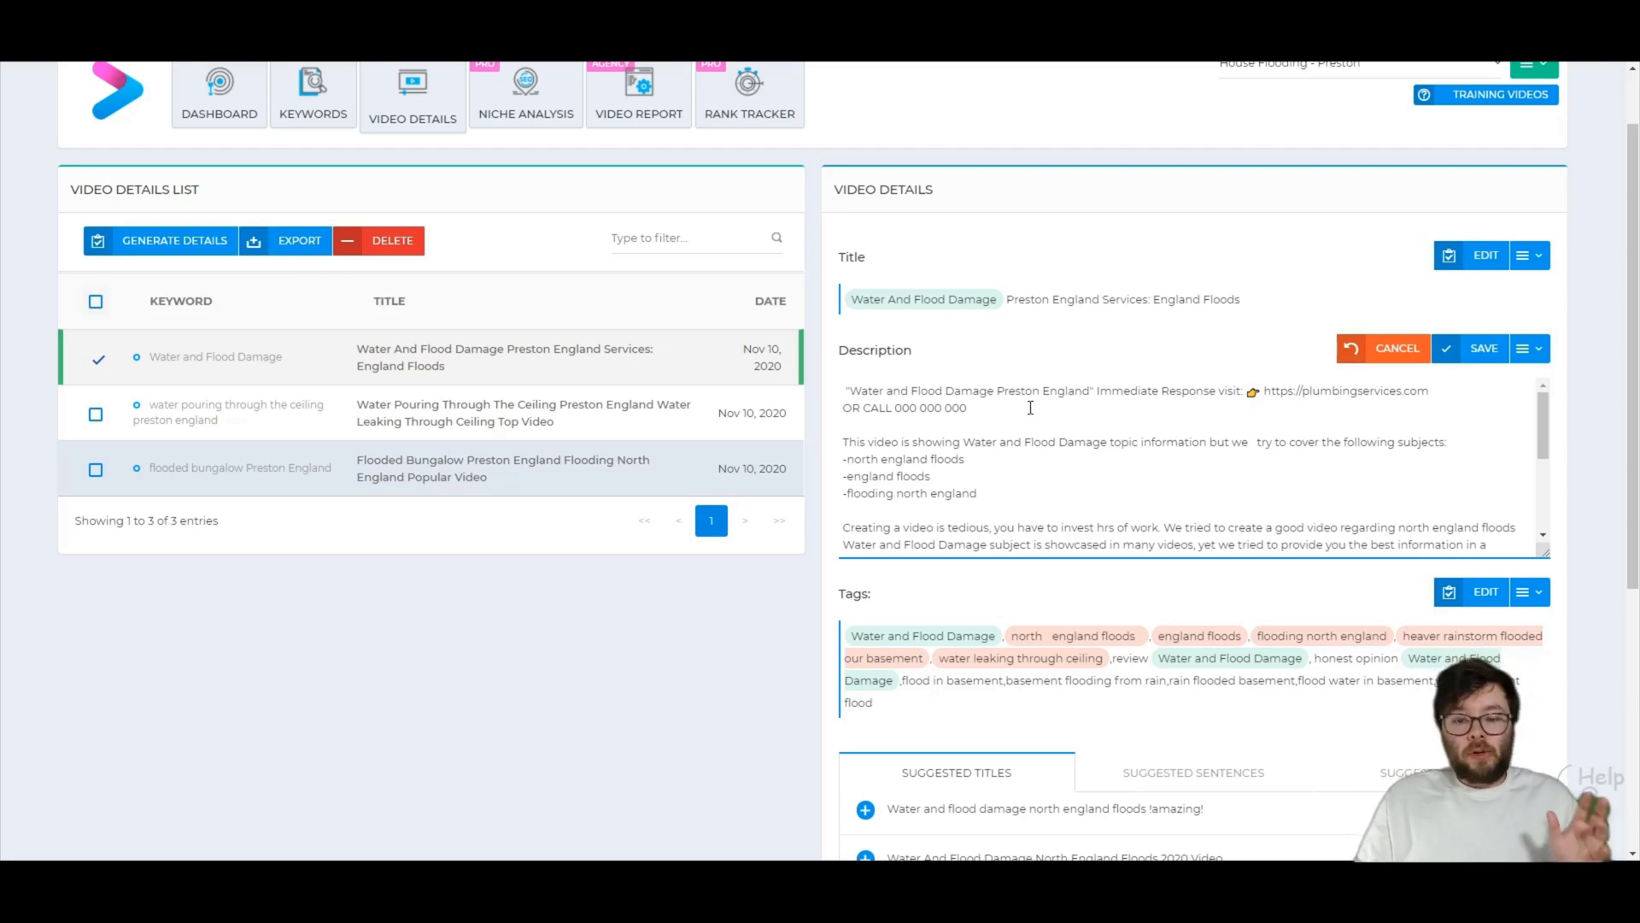
pyautogui.scroll(-3)
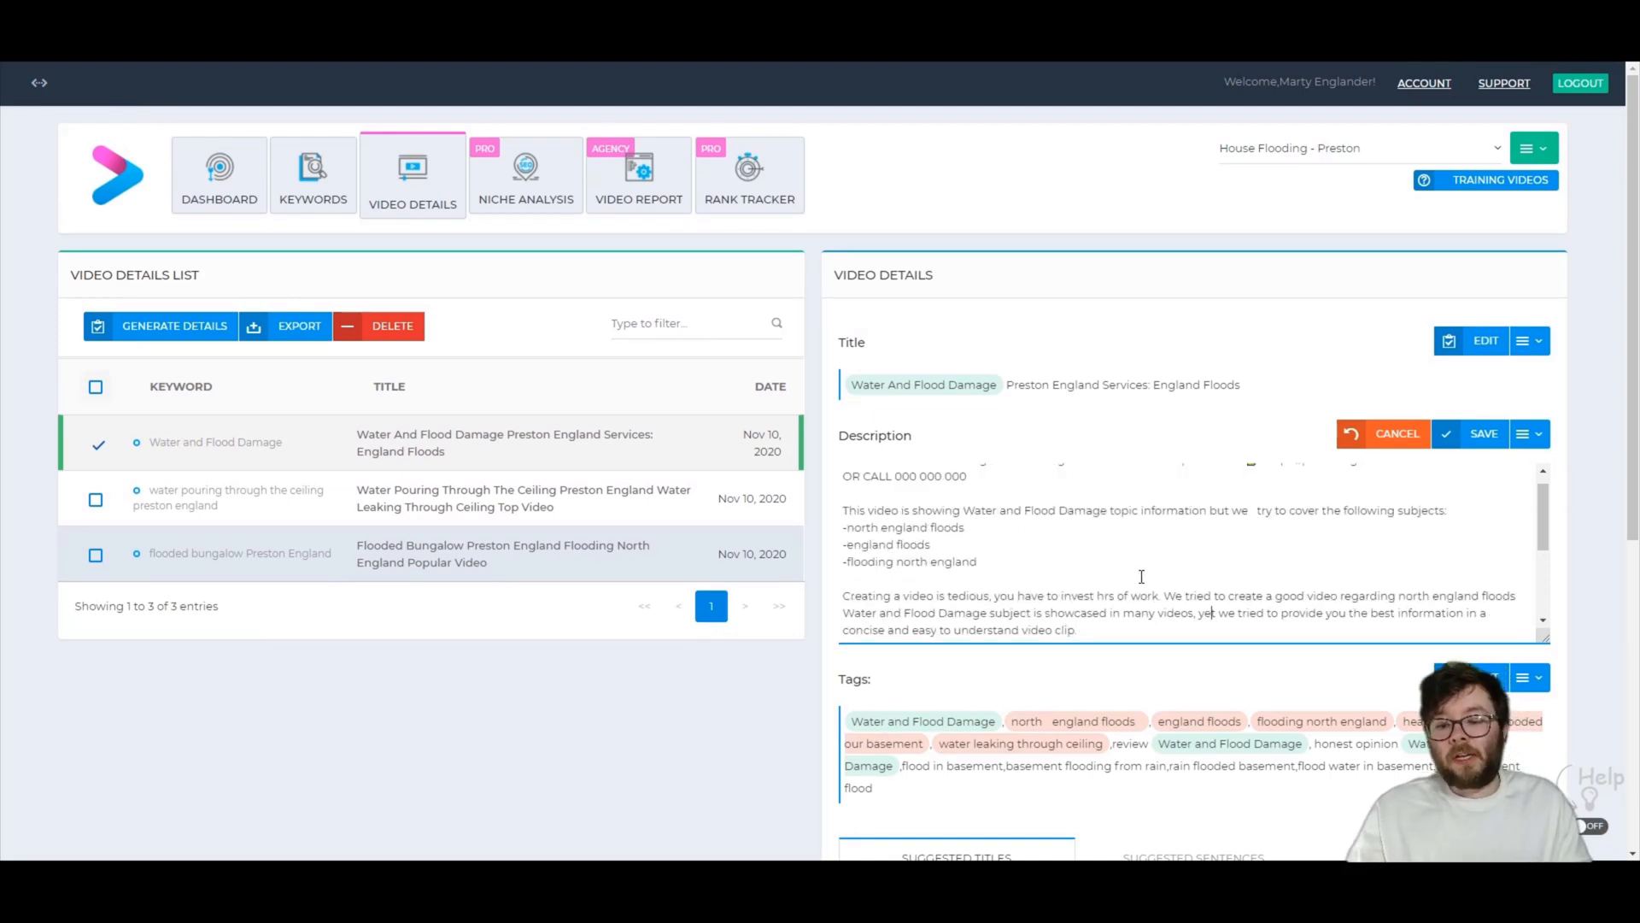
# Save the description with Preston England, Immediate Response, website and call number
pyautogui.click(1483, 432)
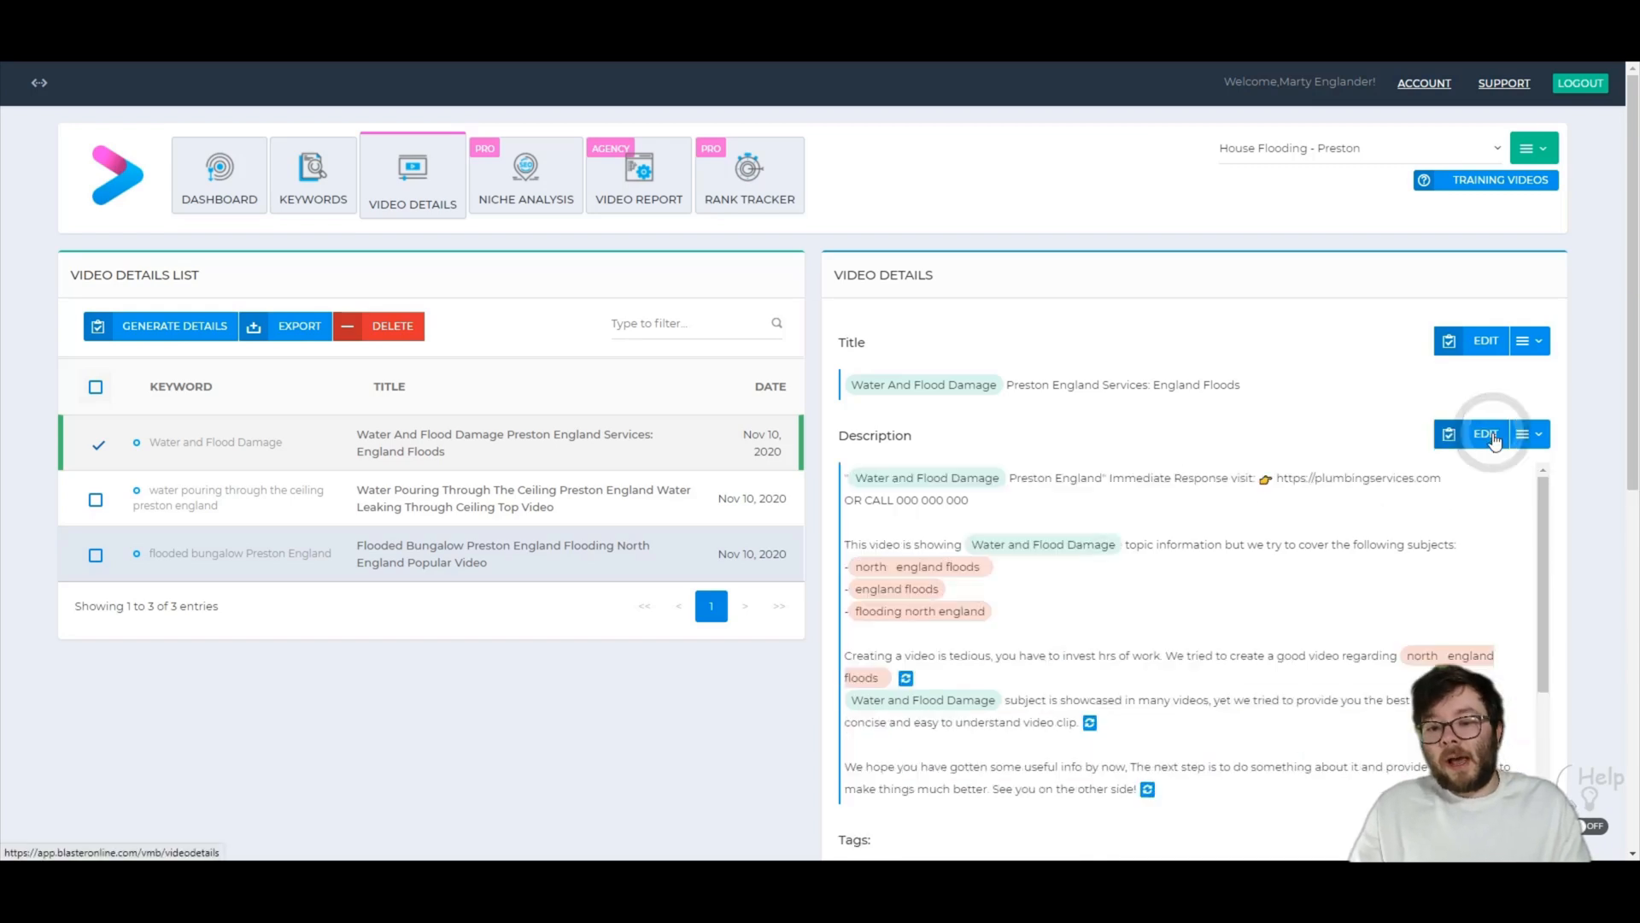
pyautogui.scroll(-3)
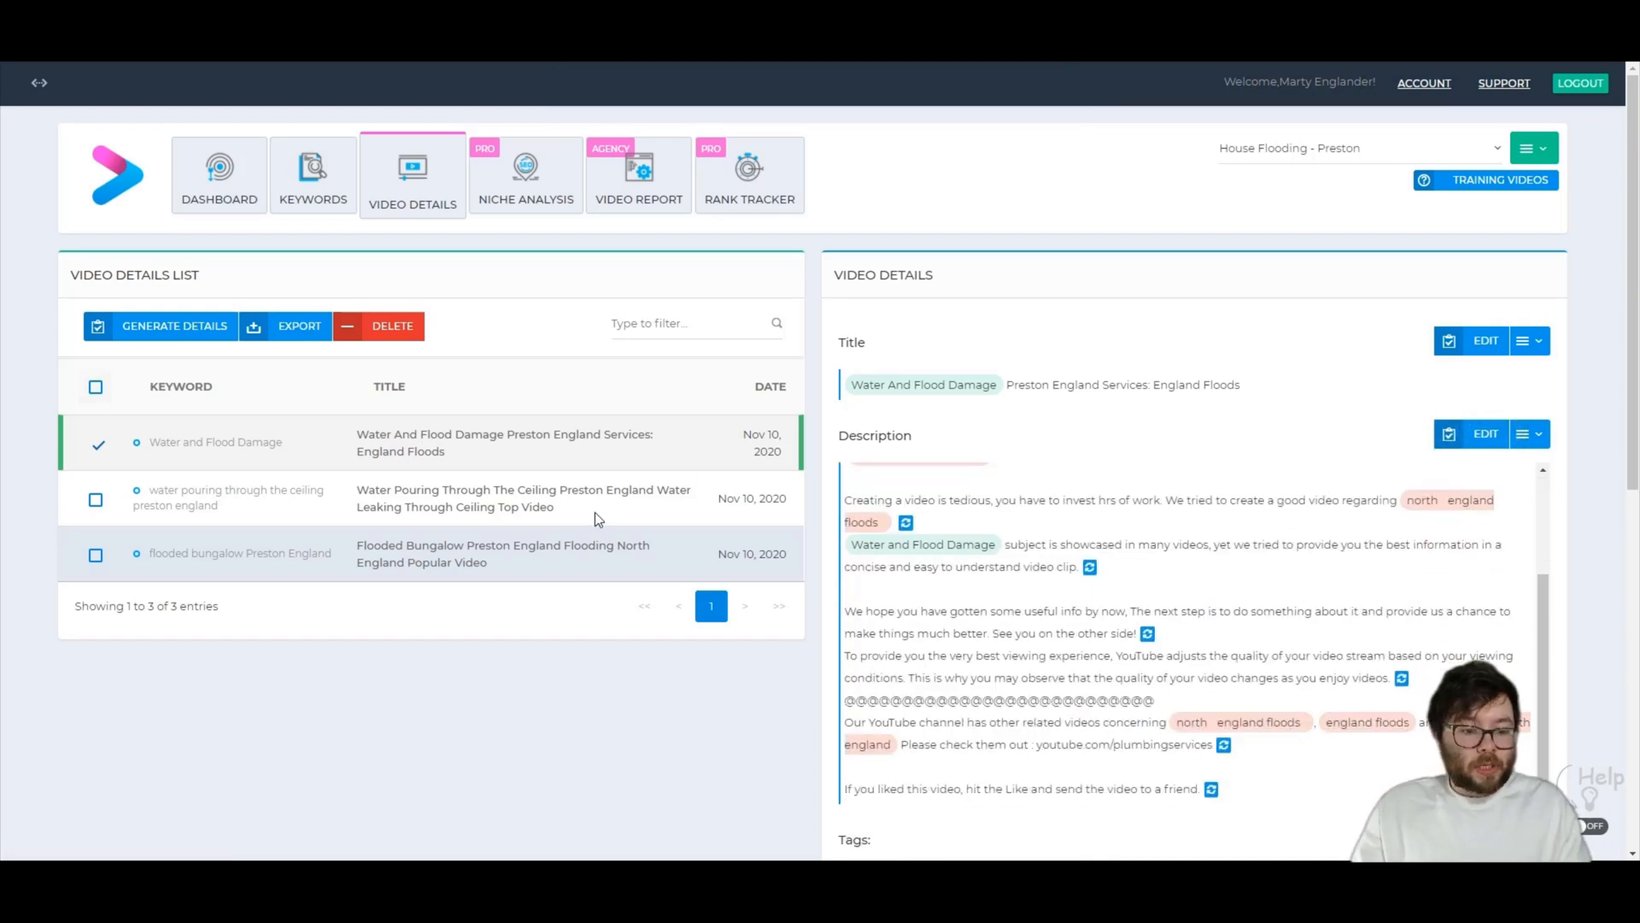